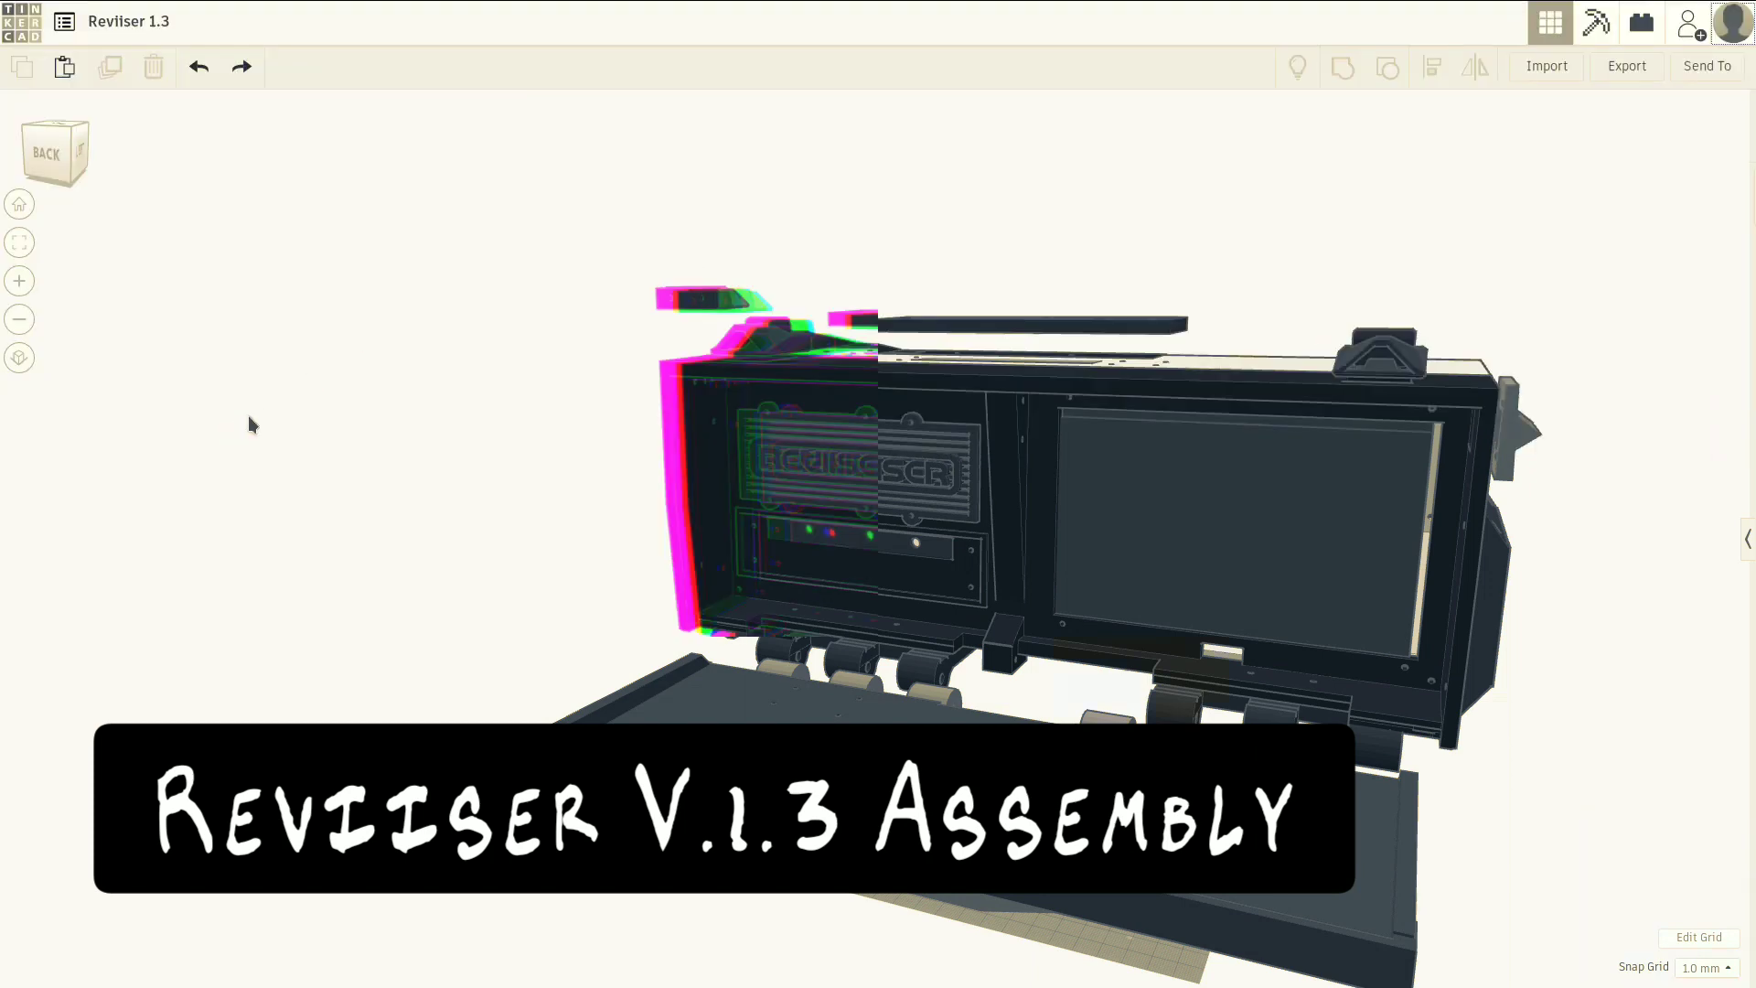
Turn the model to face the red lid straight on.
{"action": "left_click", "coordinate": [1549, 22]}
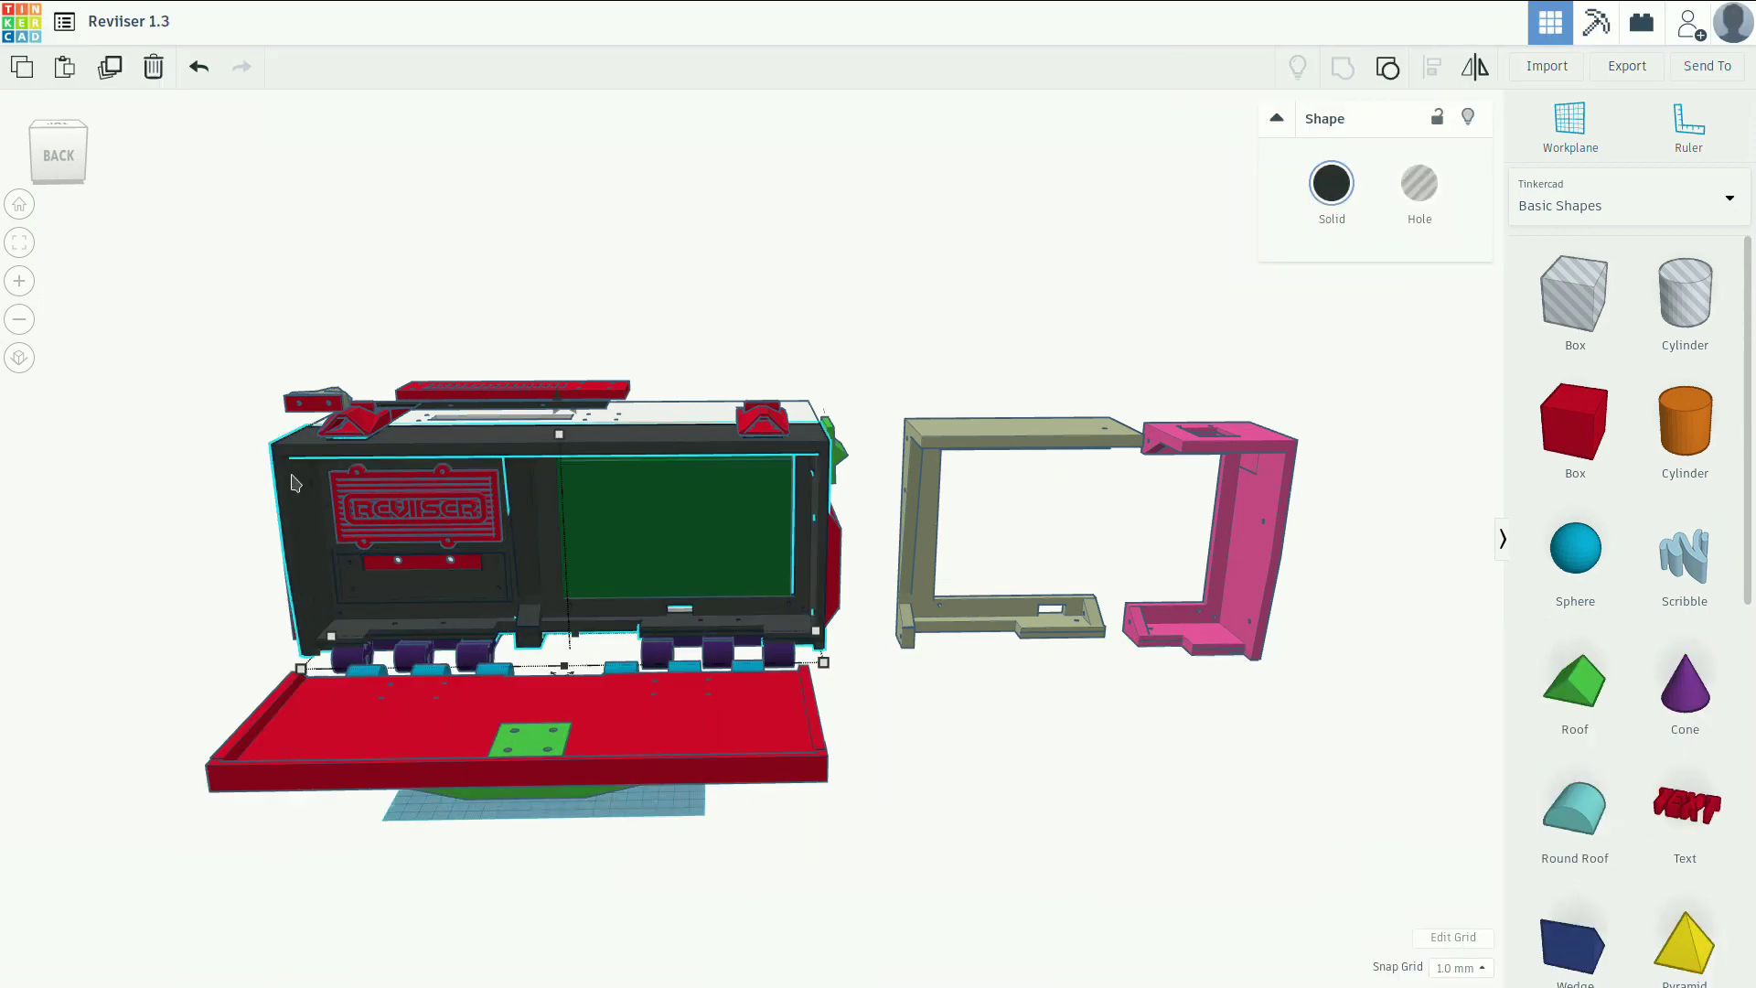
{"action": "mouse_move", "coordinate": [549, 442]}
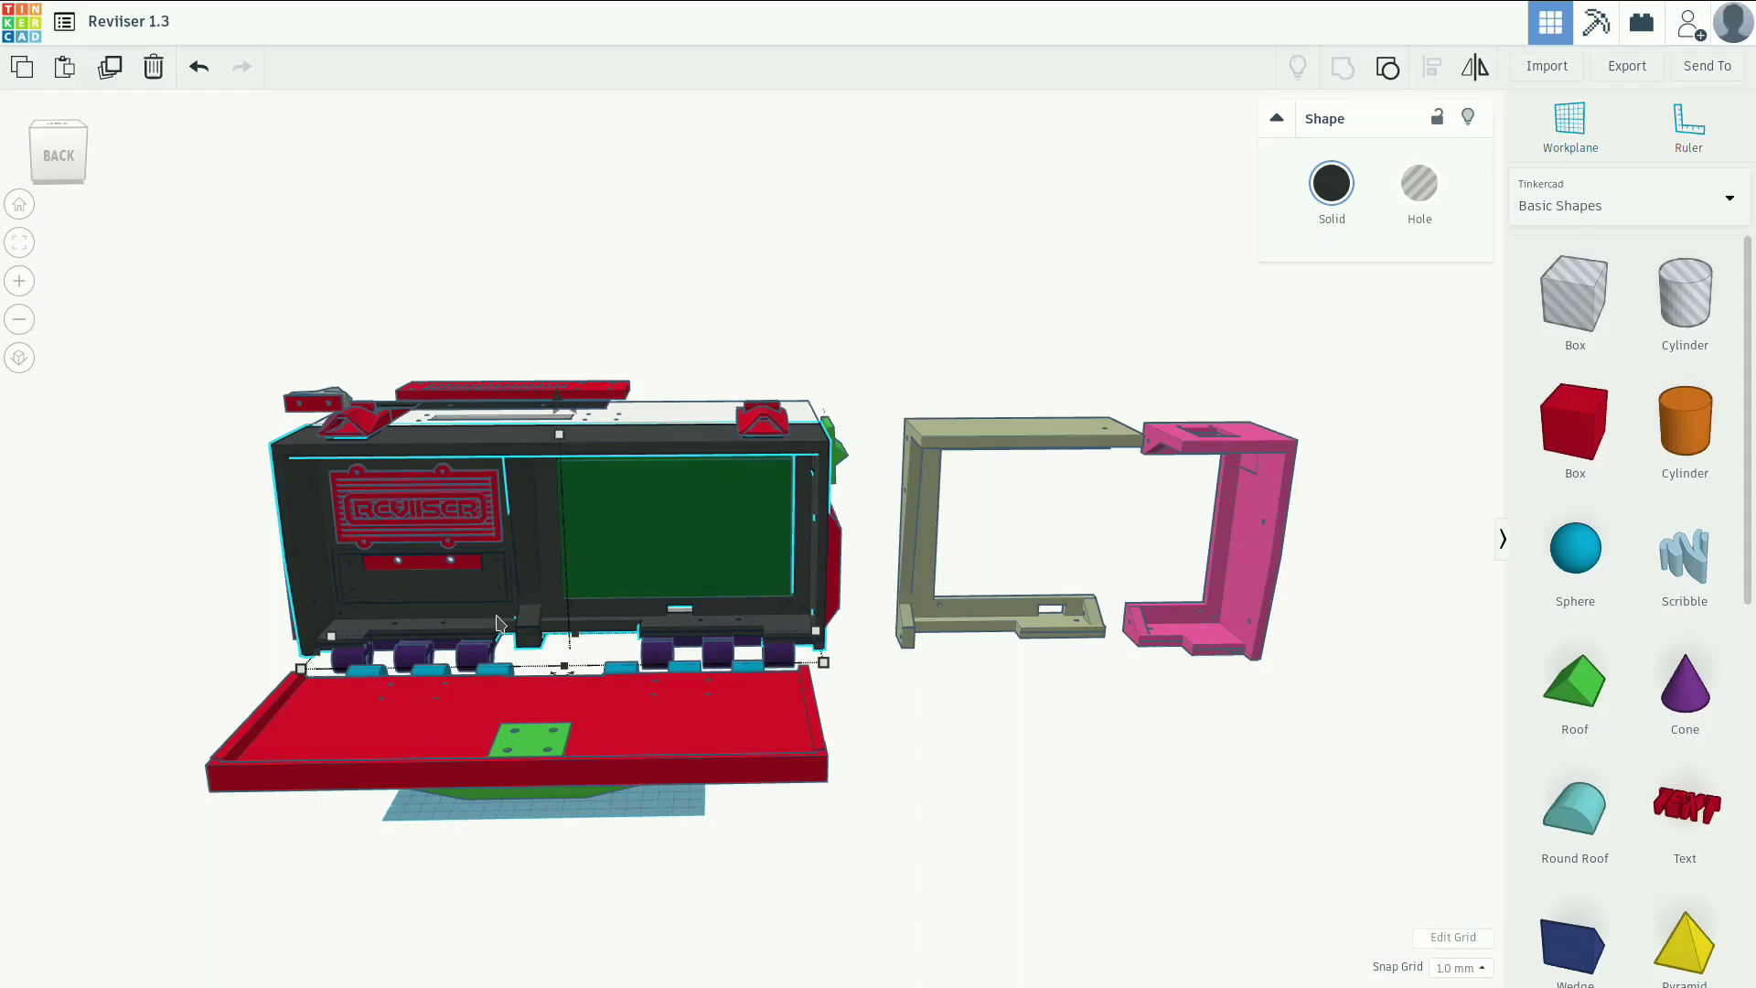
{"action": "mouse_move", "coordinate": [306, 559]}
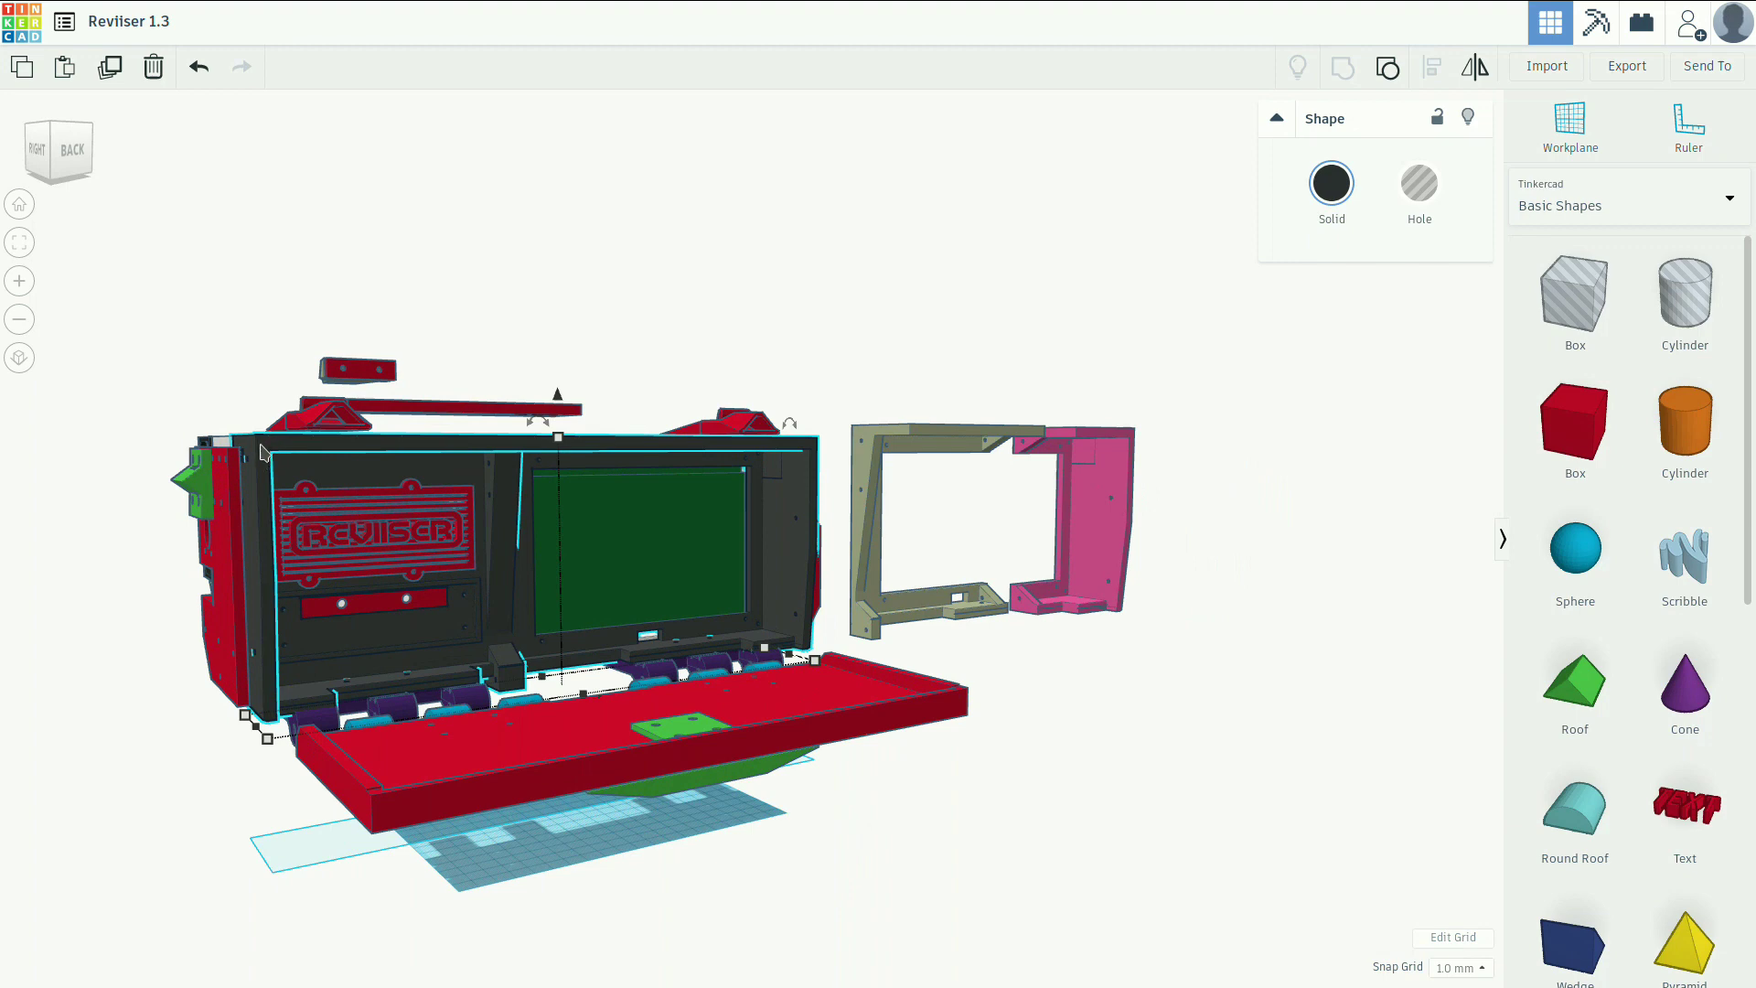
{"action": "mouse_move", "coordinate": [512, 547]}
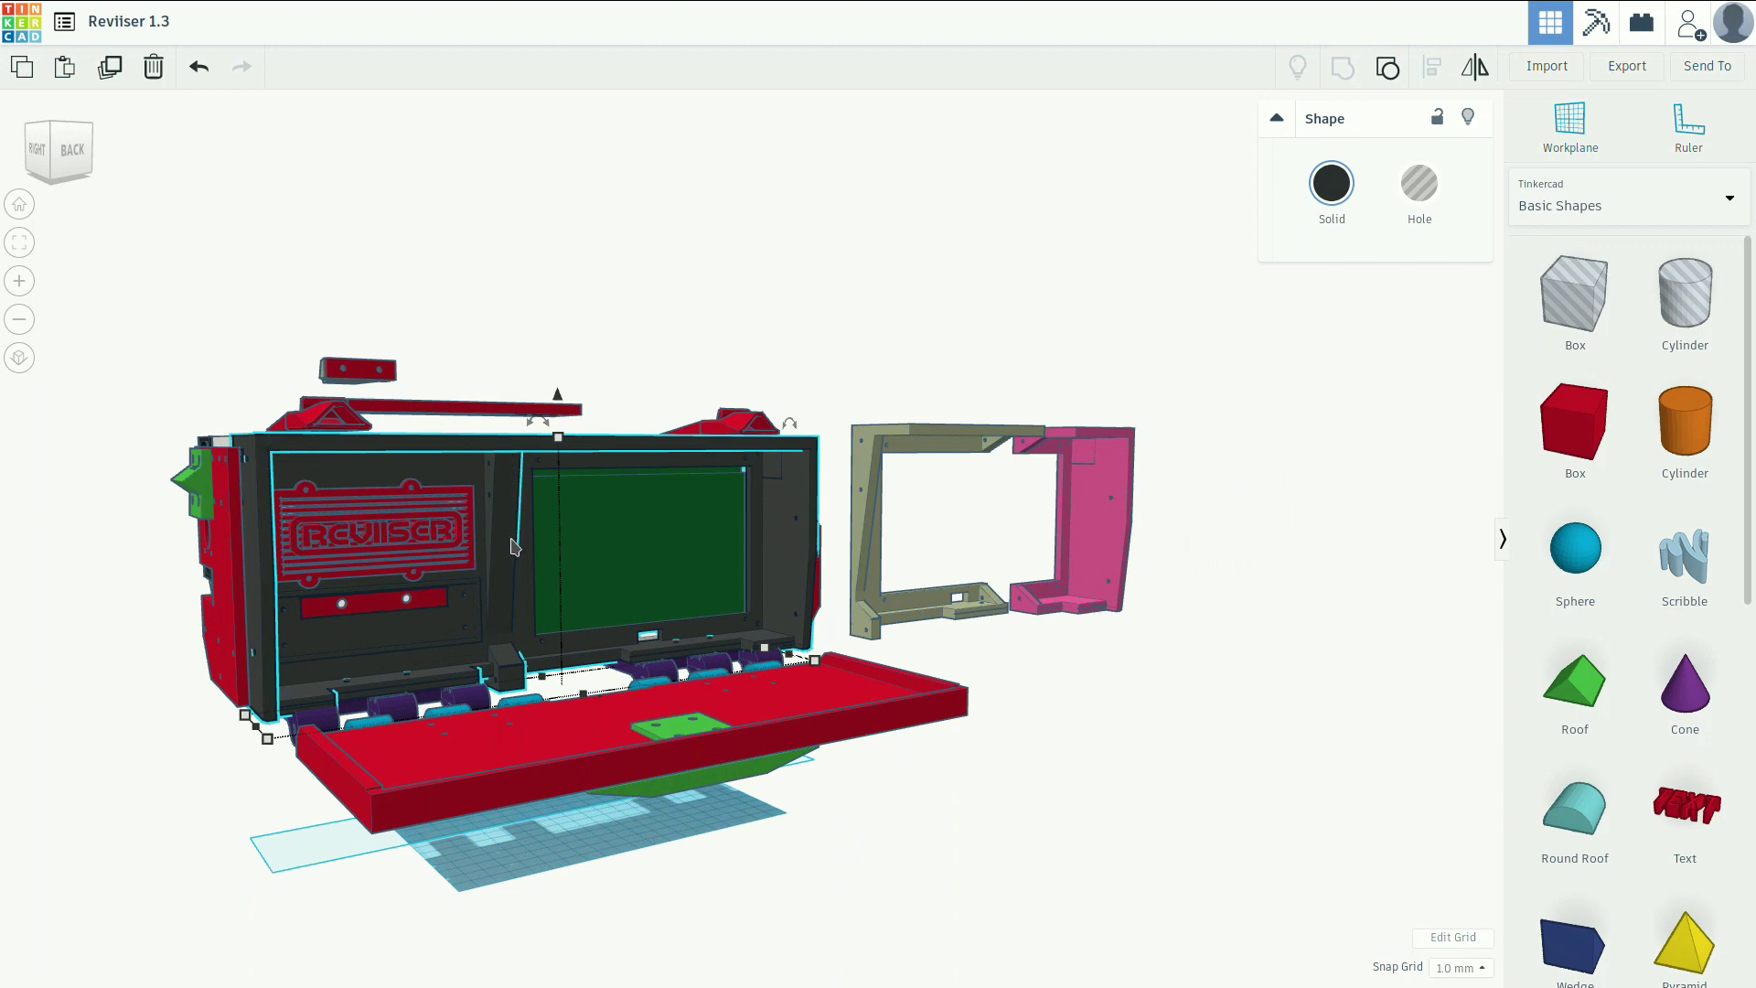
{"action": "mouse_move", "coordinate": [256, 557]}
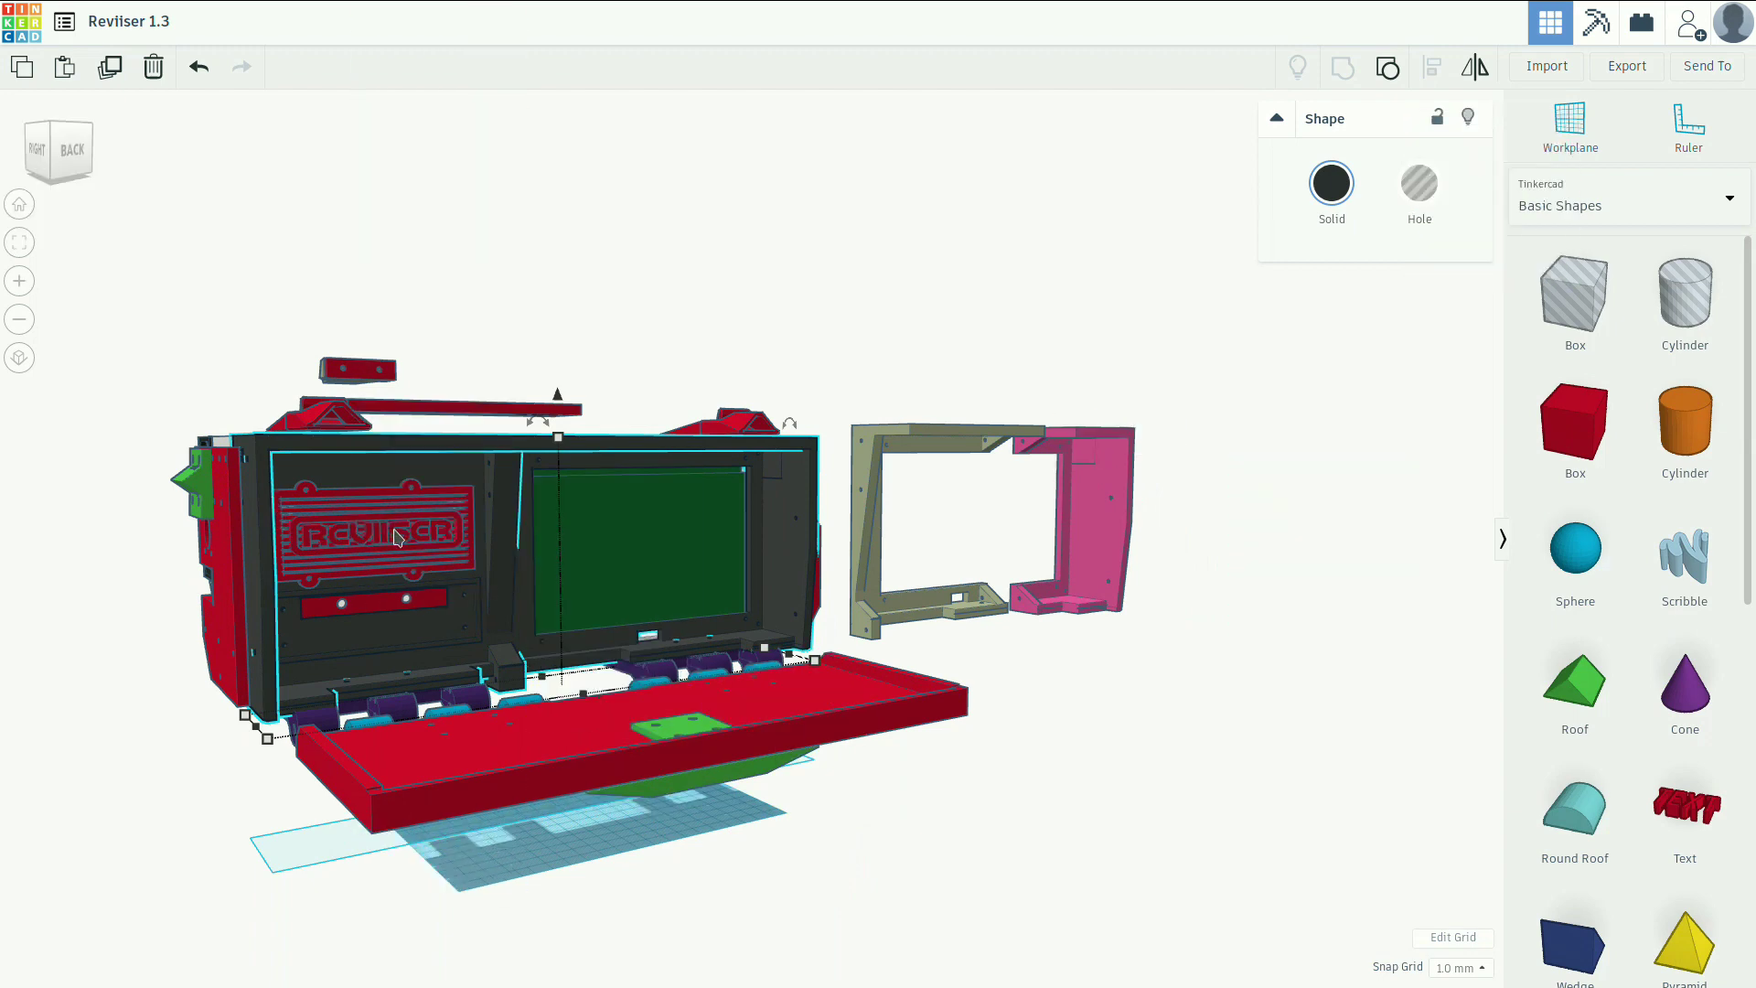
{"action": "mouse_move", "coordinate": [437, 606]}
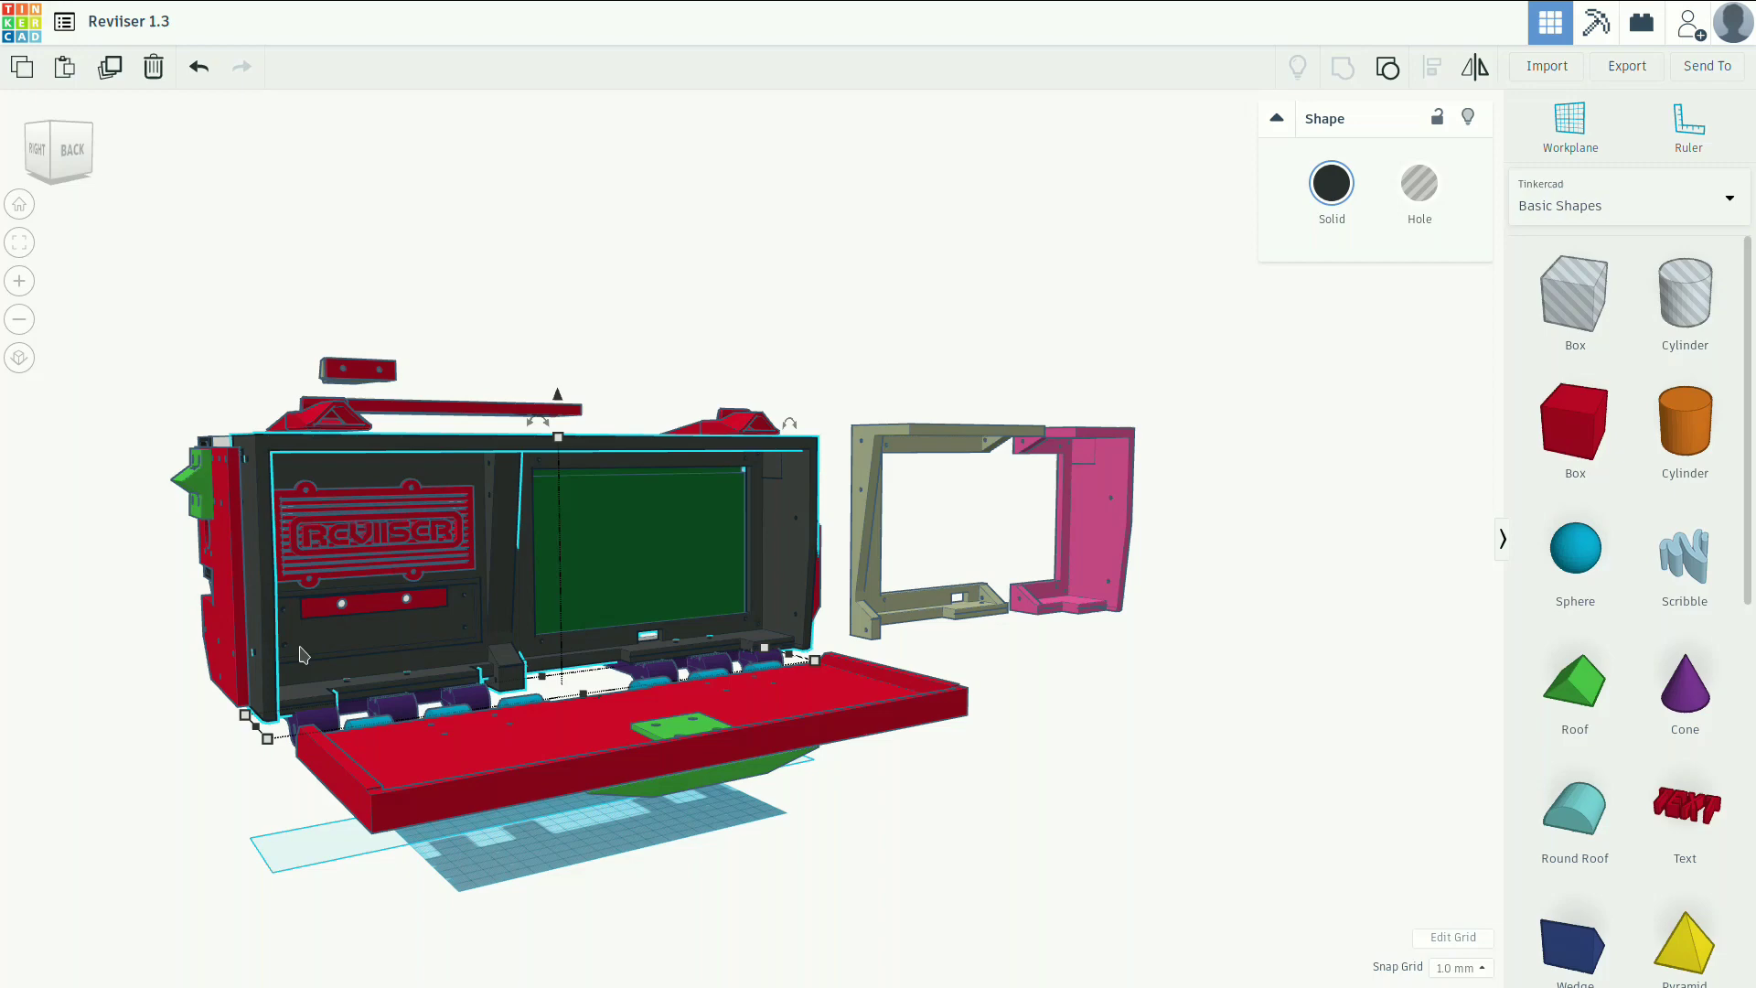
{"action": "mouse_move", "coordinate": [483, 669]}
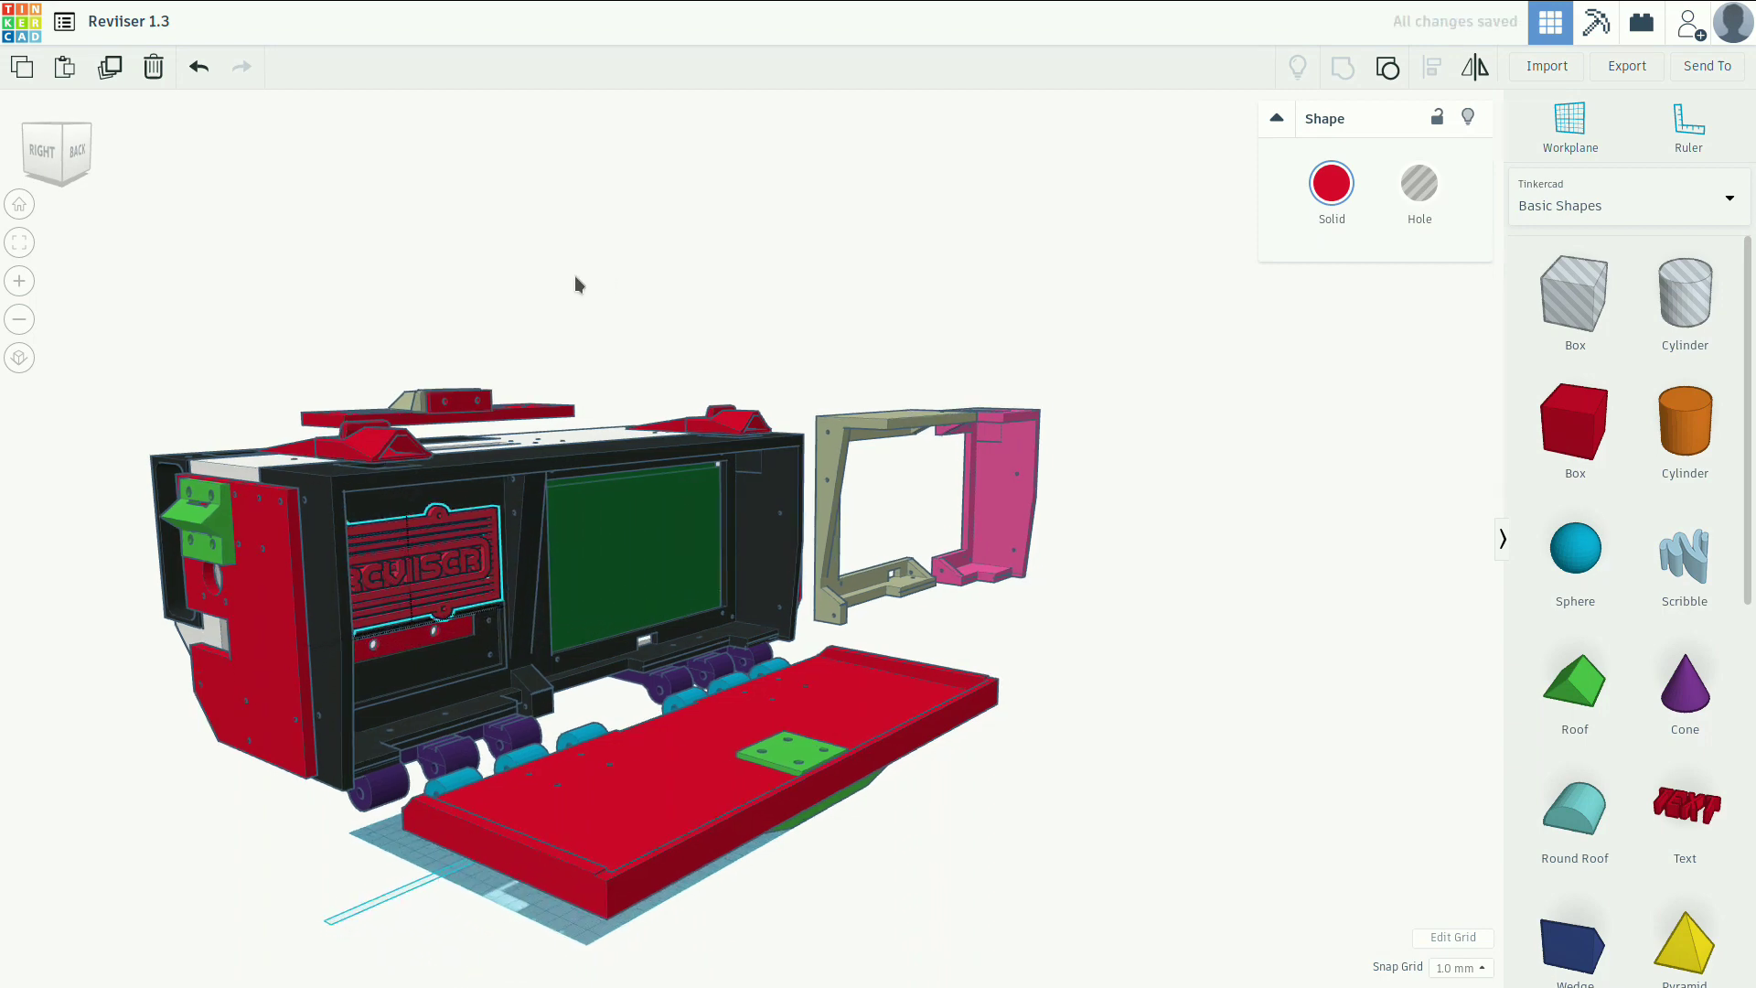
{"action": "left_click_drag", "start_coordinate": [577, 285], "coordinate": [423, 258]}
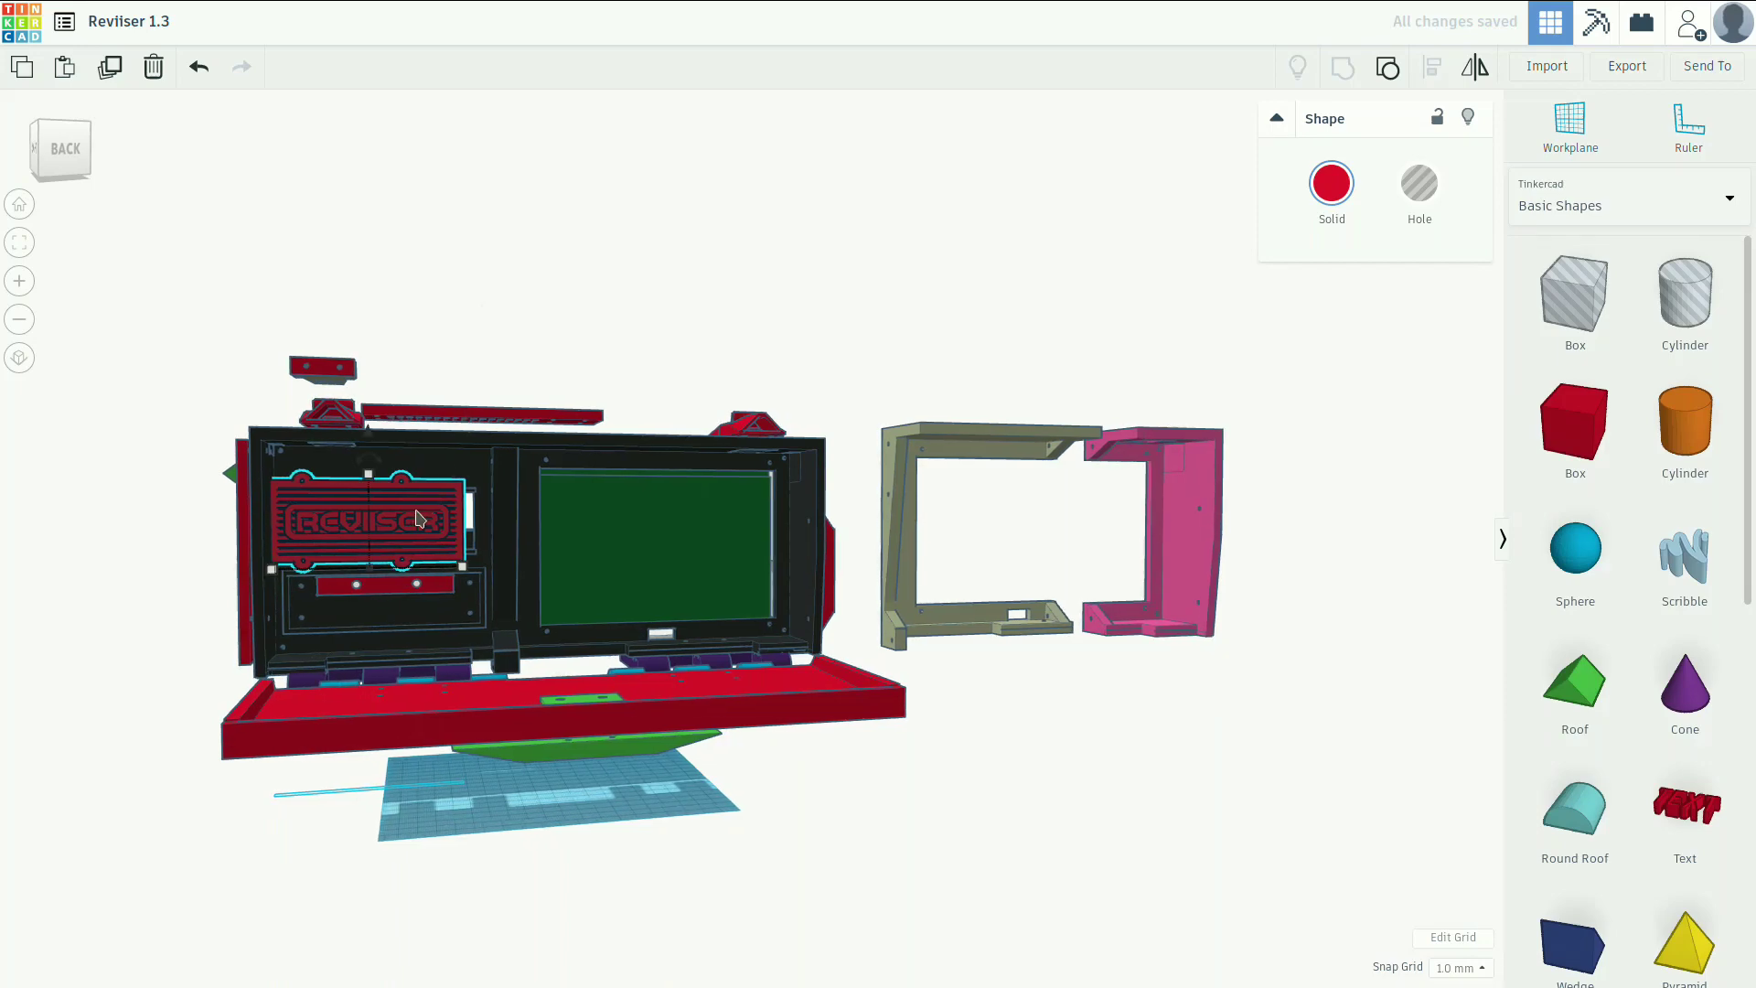
{"action": "left_click_drag", "start_coordinate": [364, 518], "coordinate": [486, 523]}
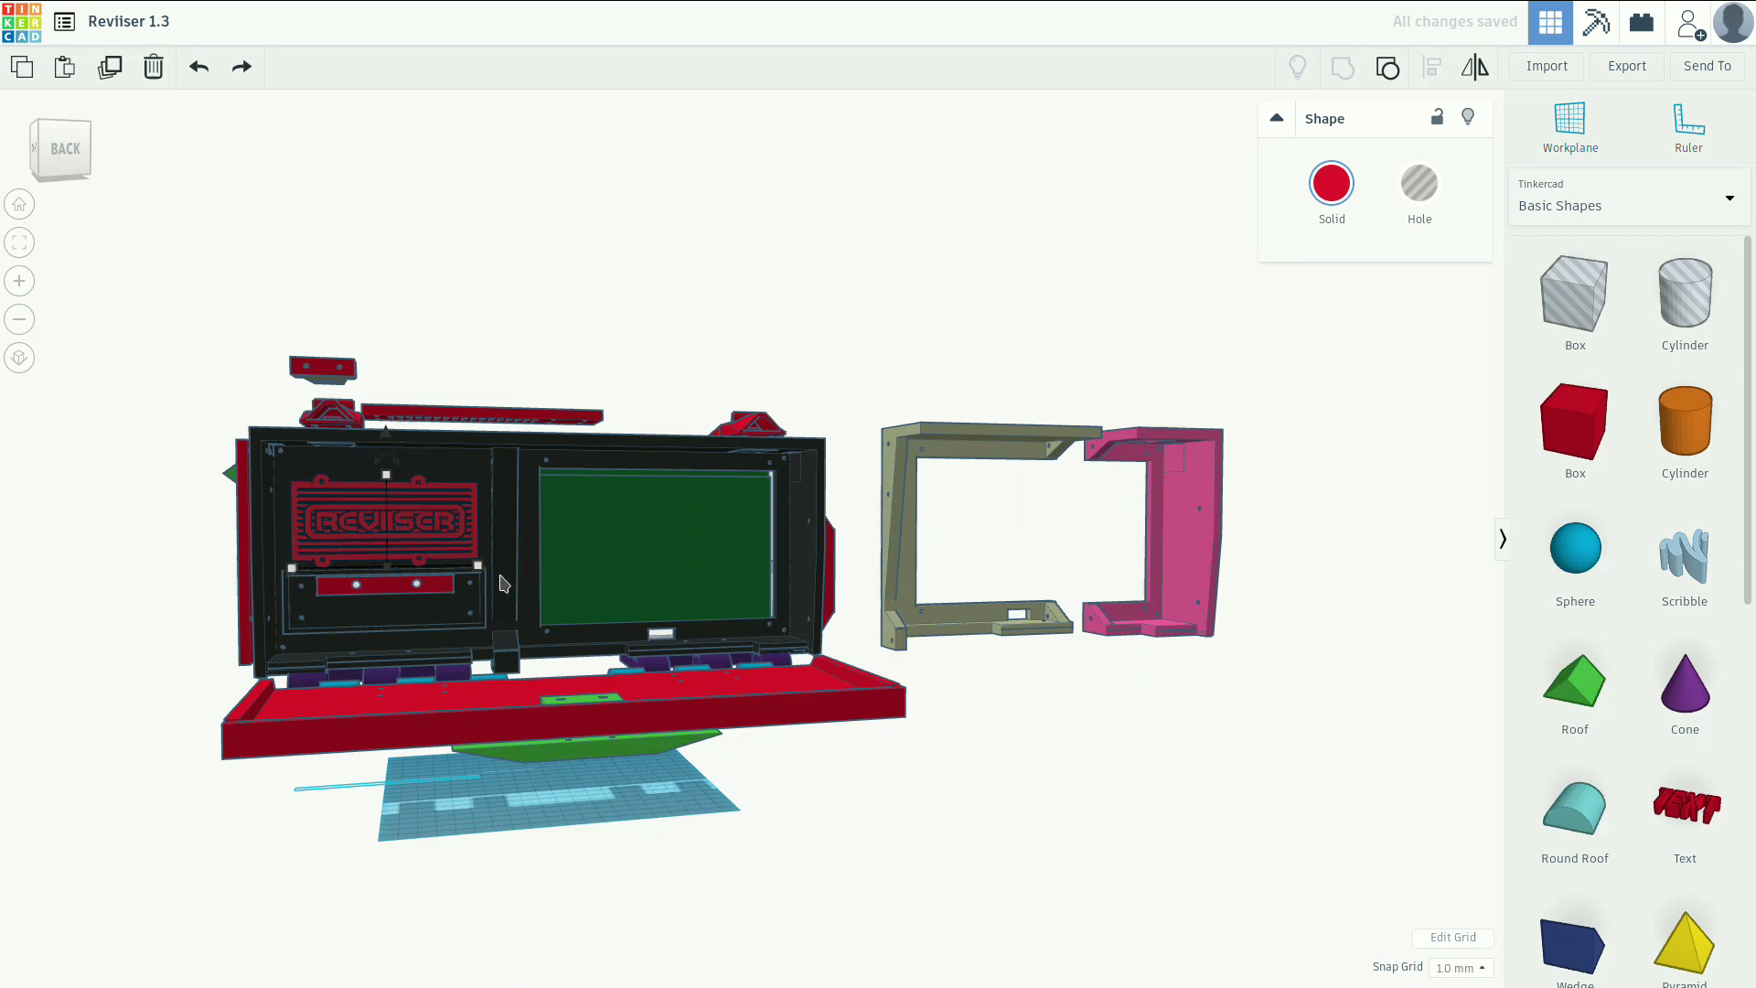
{"action": "mouse_move", "coordinate": [770, 466]}
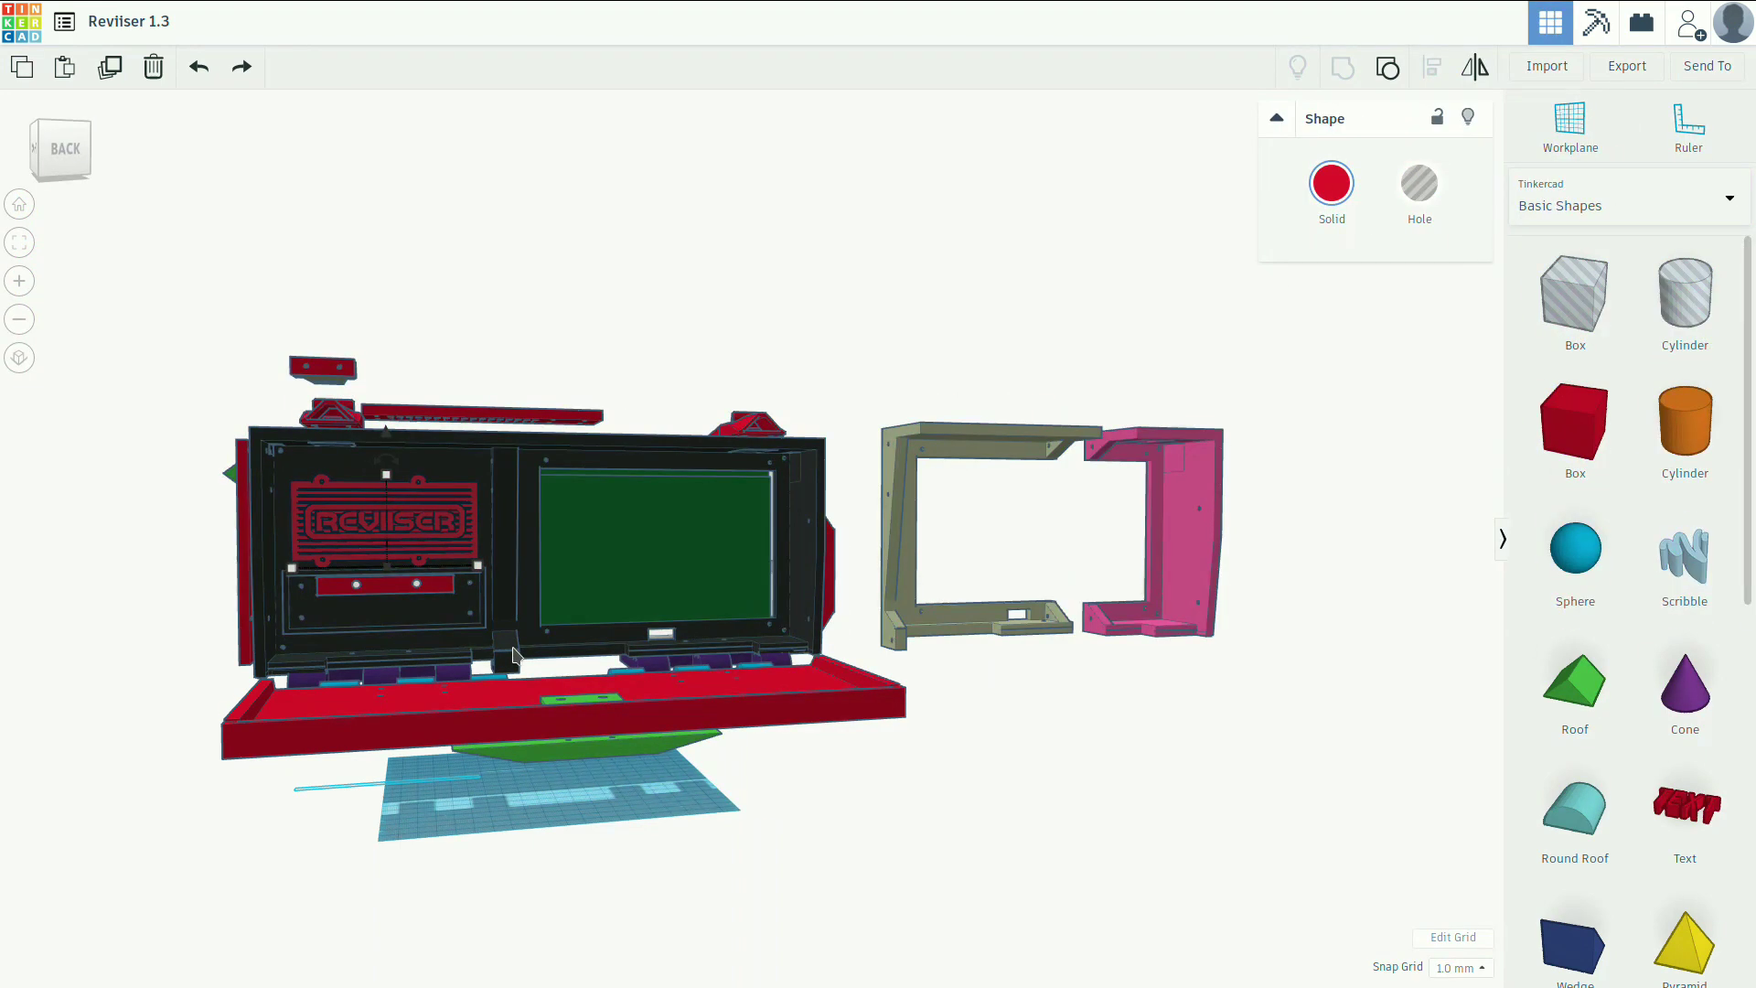
{"action": "mouse_move", "coordinate": [792, 457]}
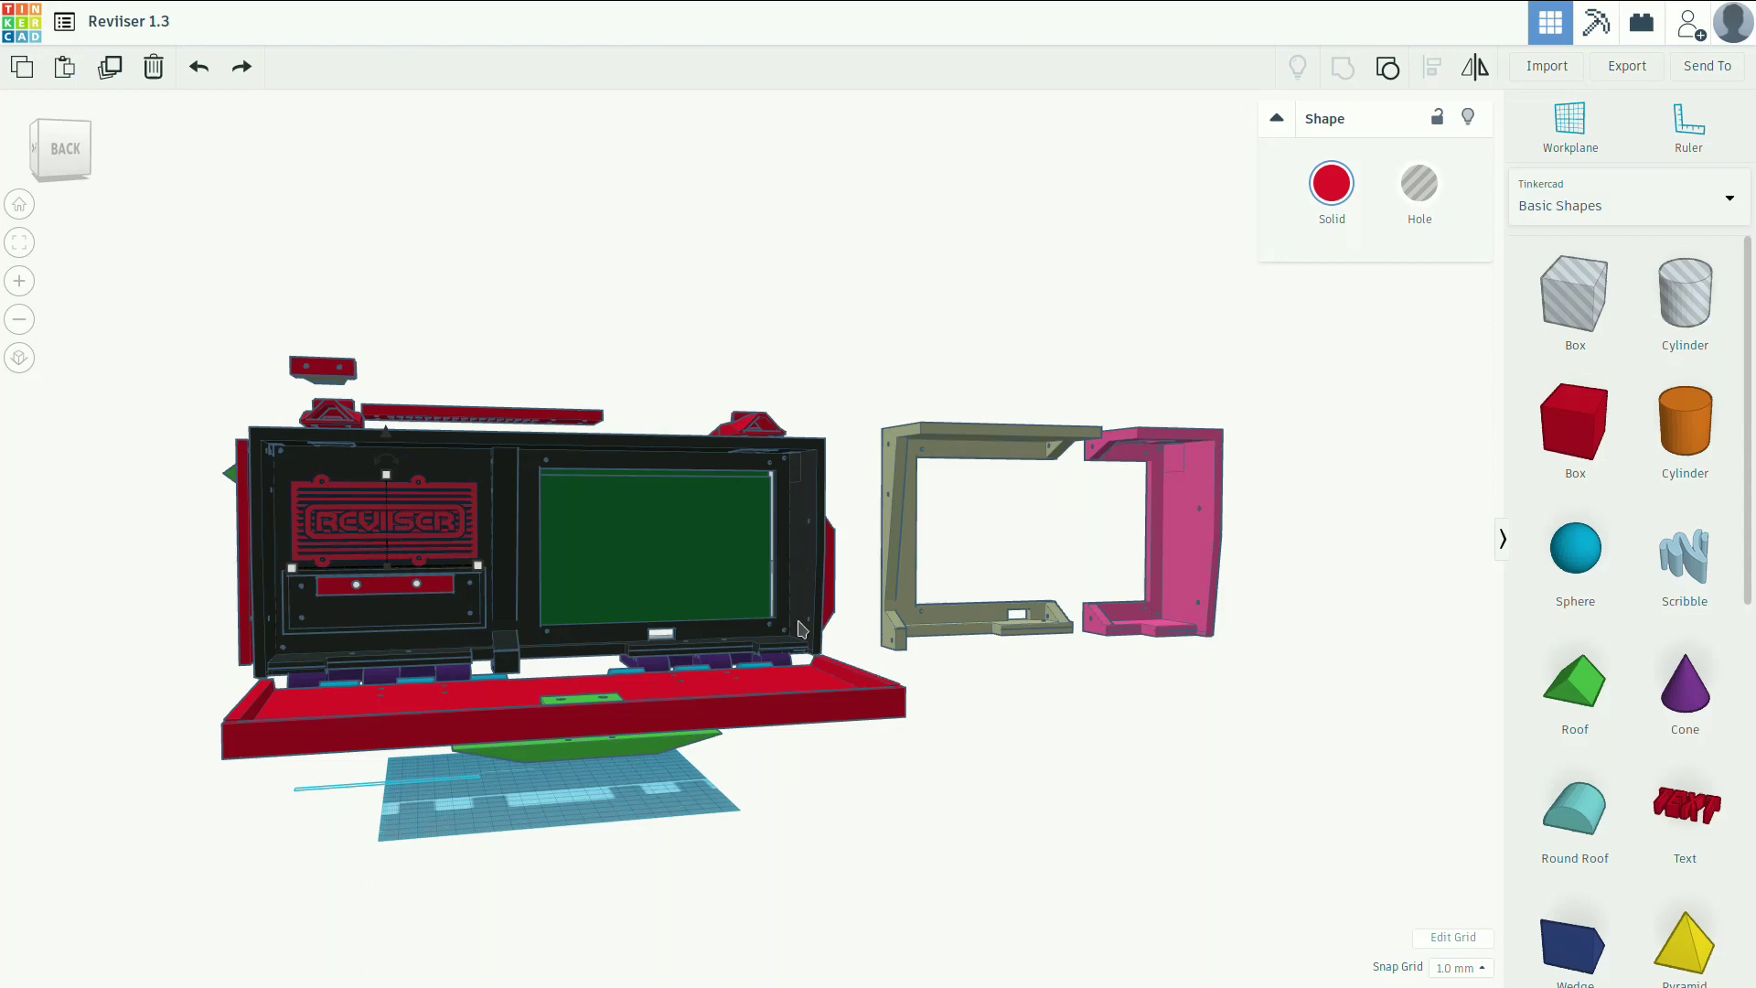
{"action": "mouse_move", "coordinate": [670, 658]}
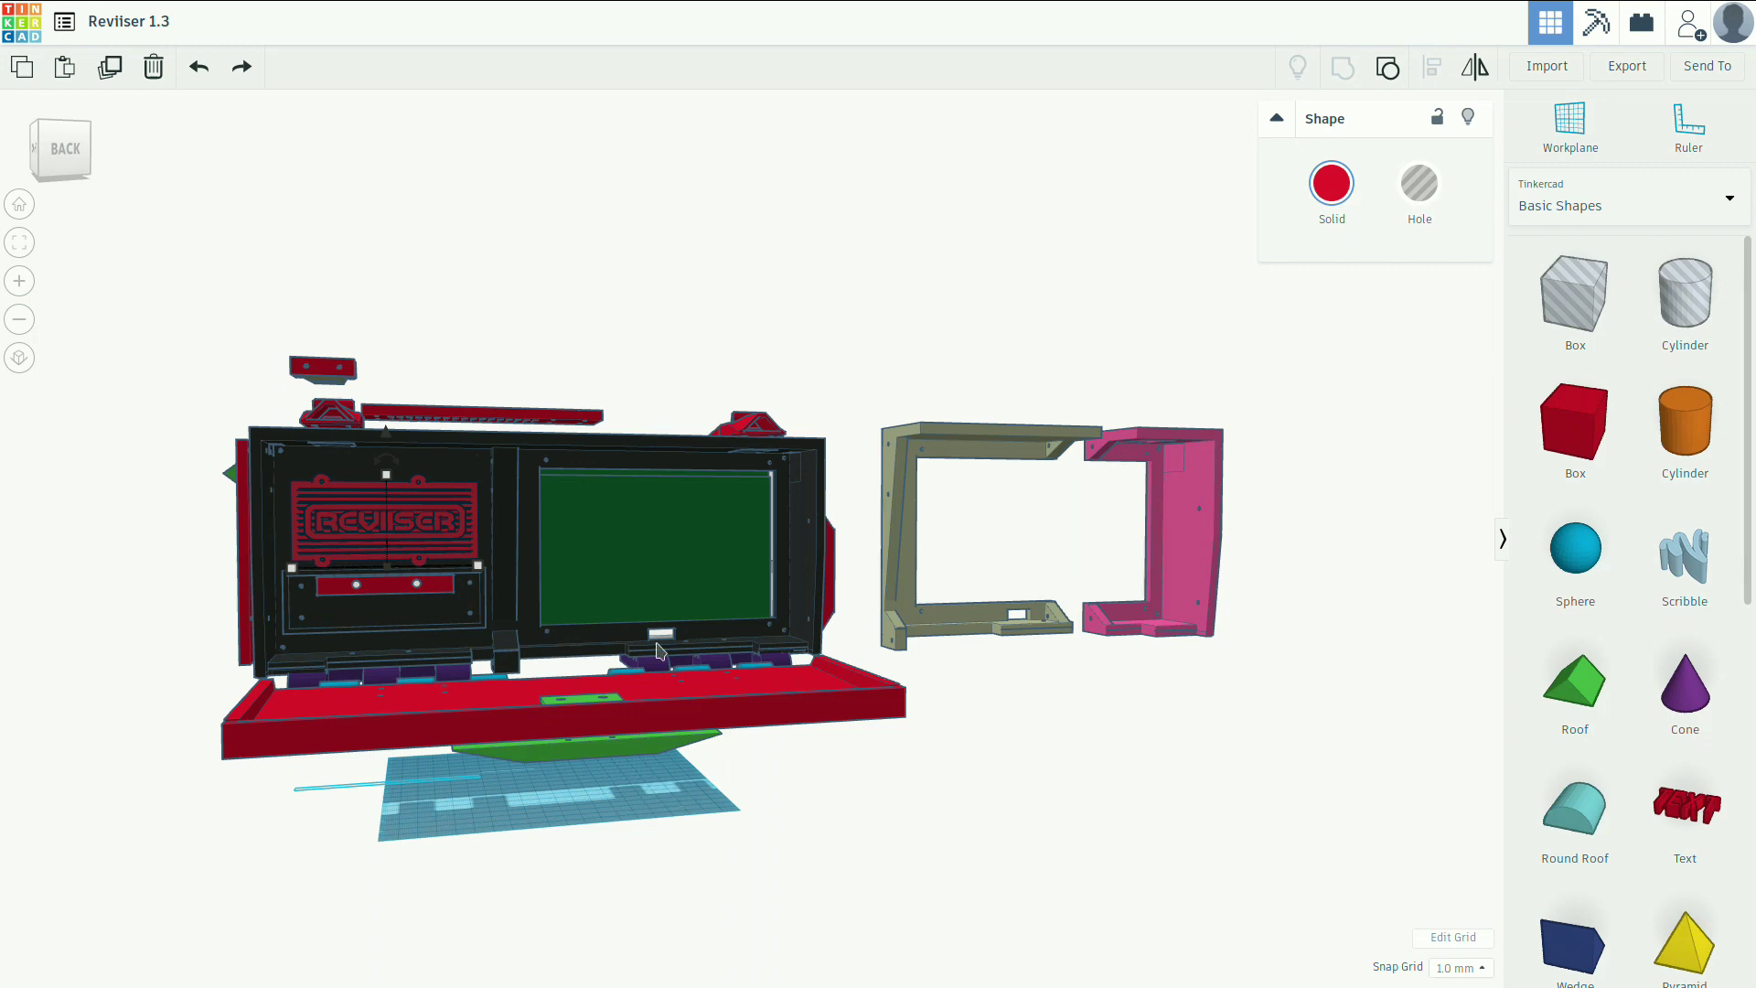
{"action": "mouse_move", "coordinate": [1107, 463]}
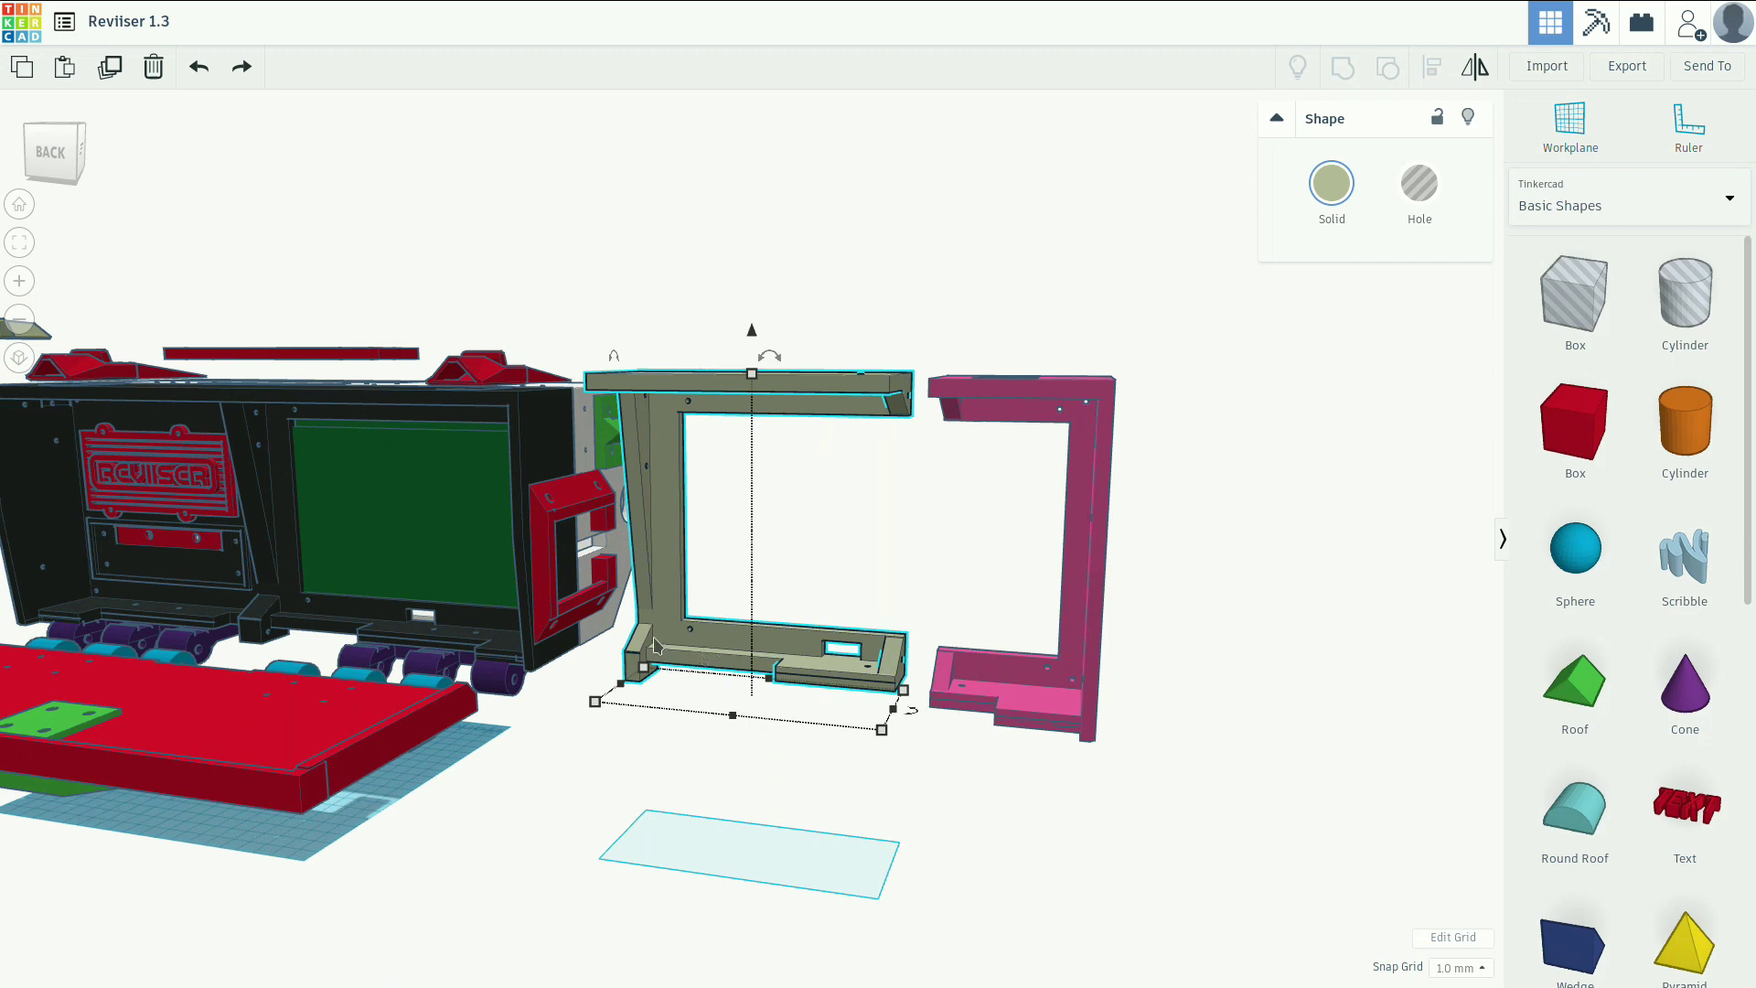
{"action": "mouse_move", "coordinate": [894, 419]}
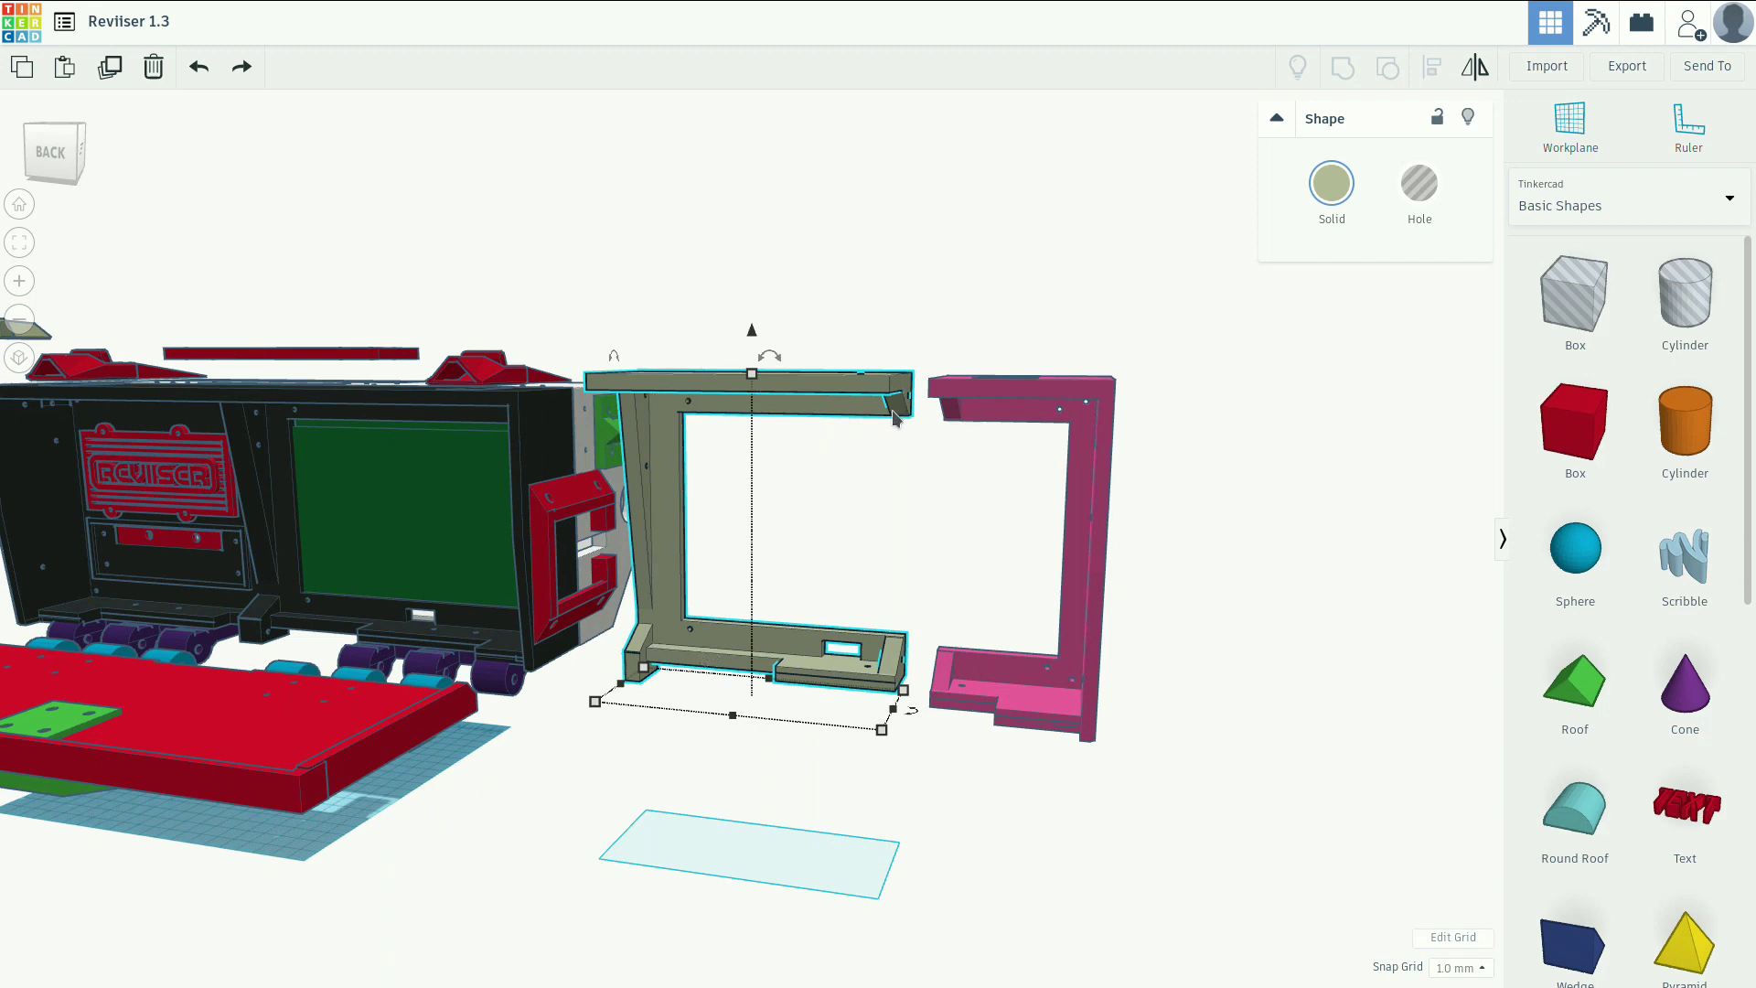
{"action": "mouse_move", "coordinate": [415, 625]}
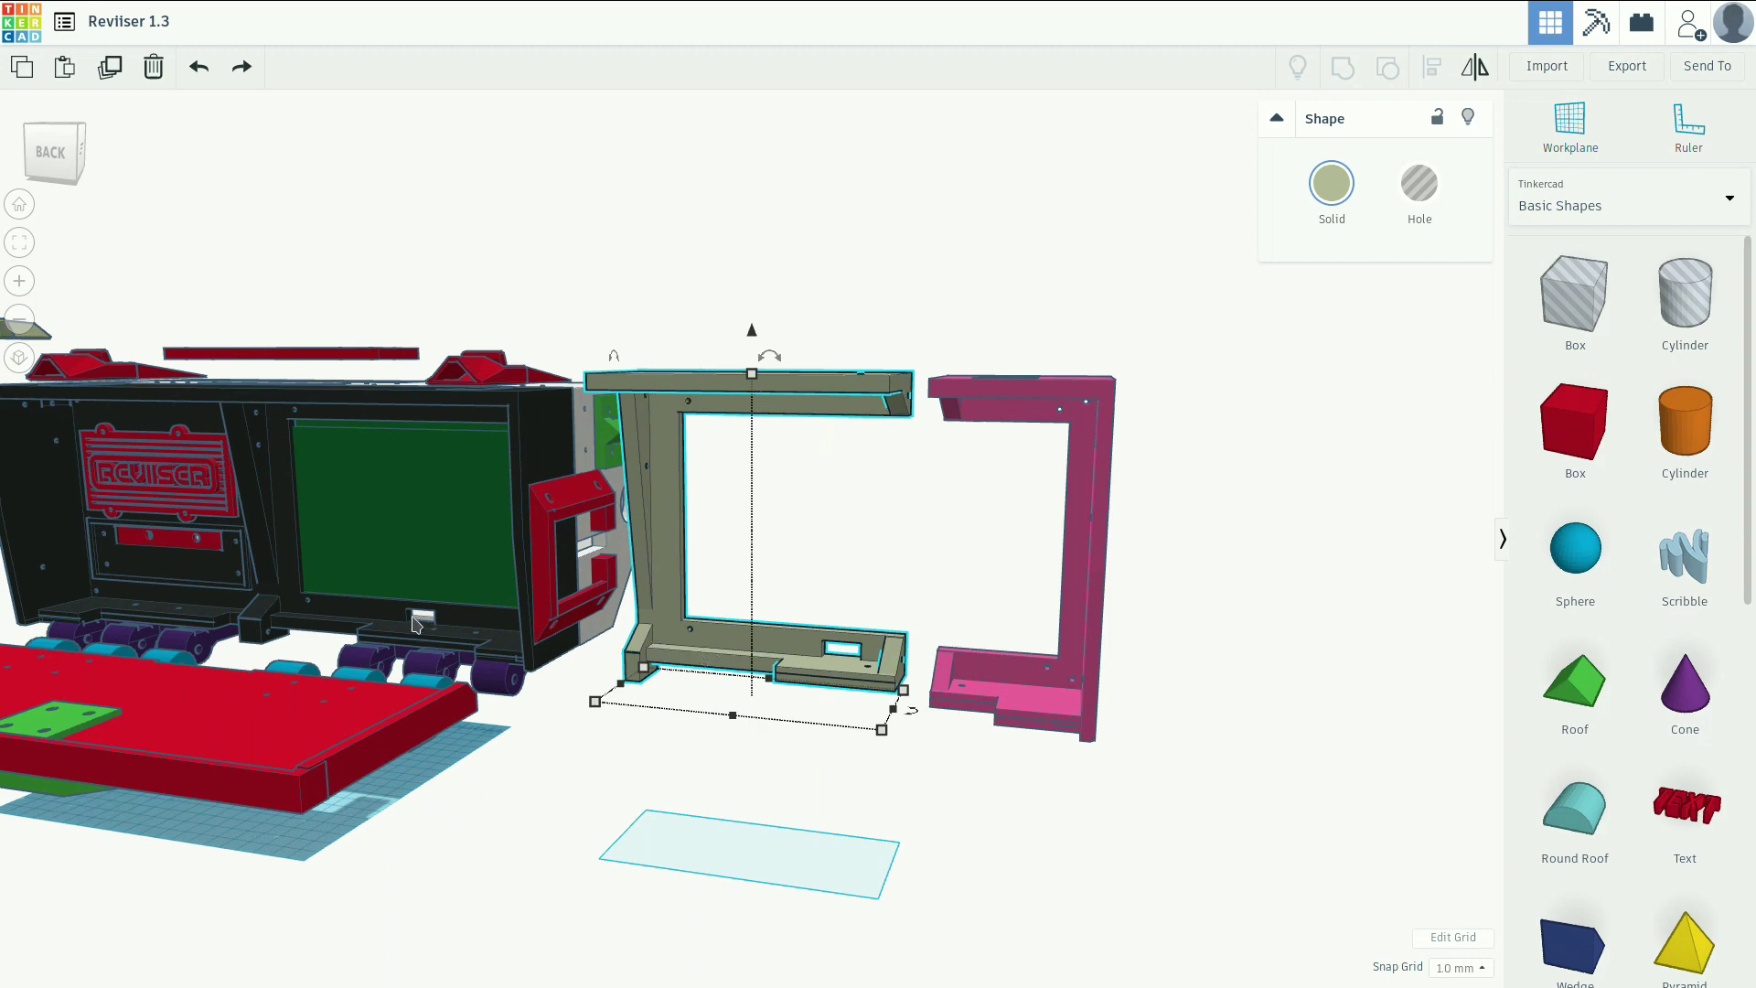
{"action": "mouse_move", "coordinate": [997, 384]}
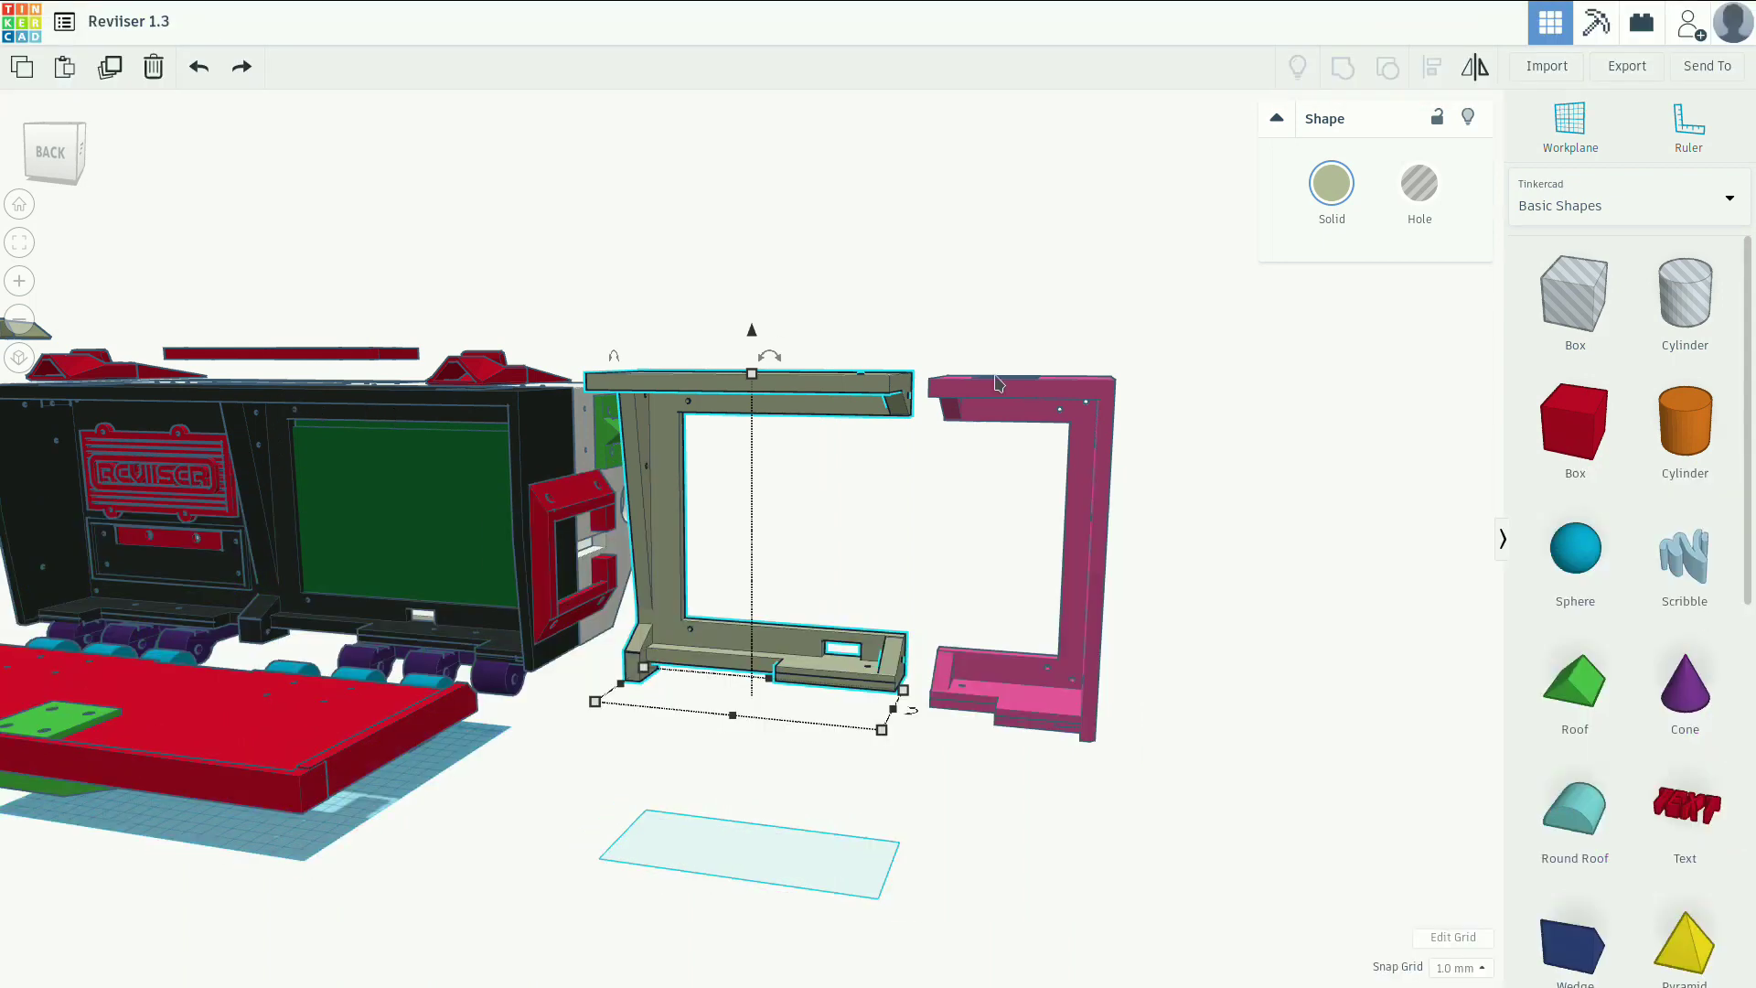
{"action": "mouse_move", "coordinate": [913, 545]}
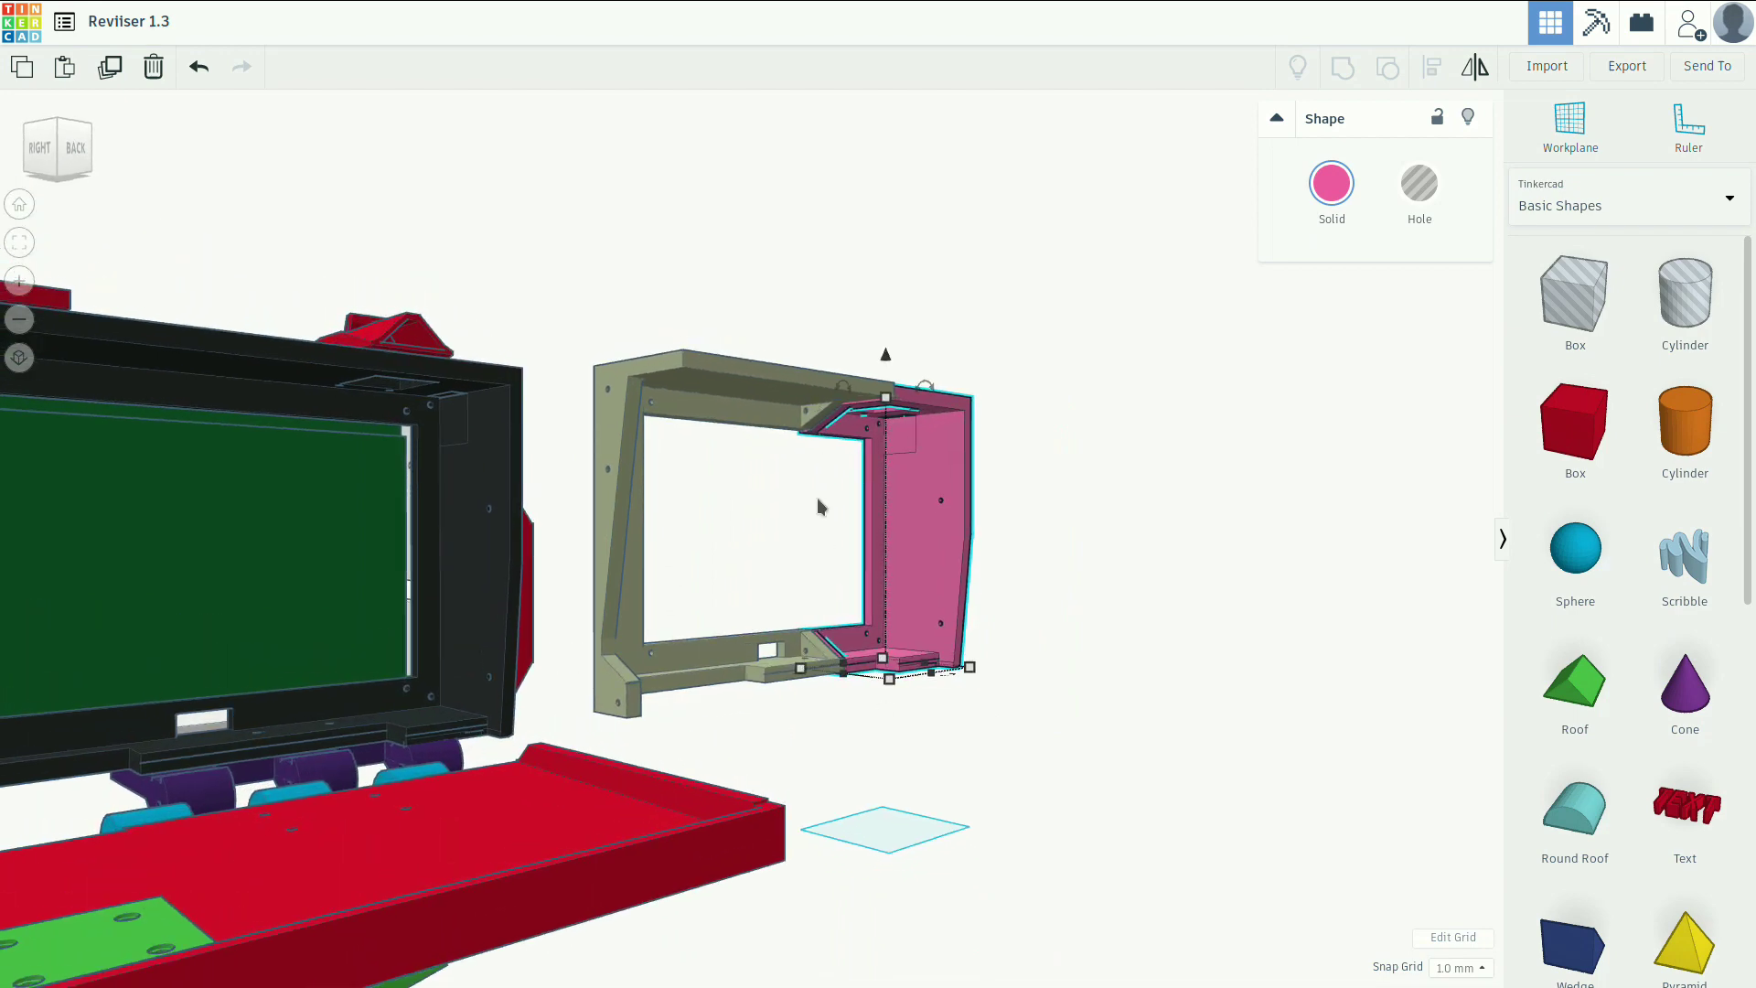
{"action": "mouse_move", "coordinate": [792, 463]}
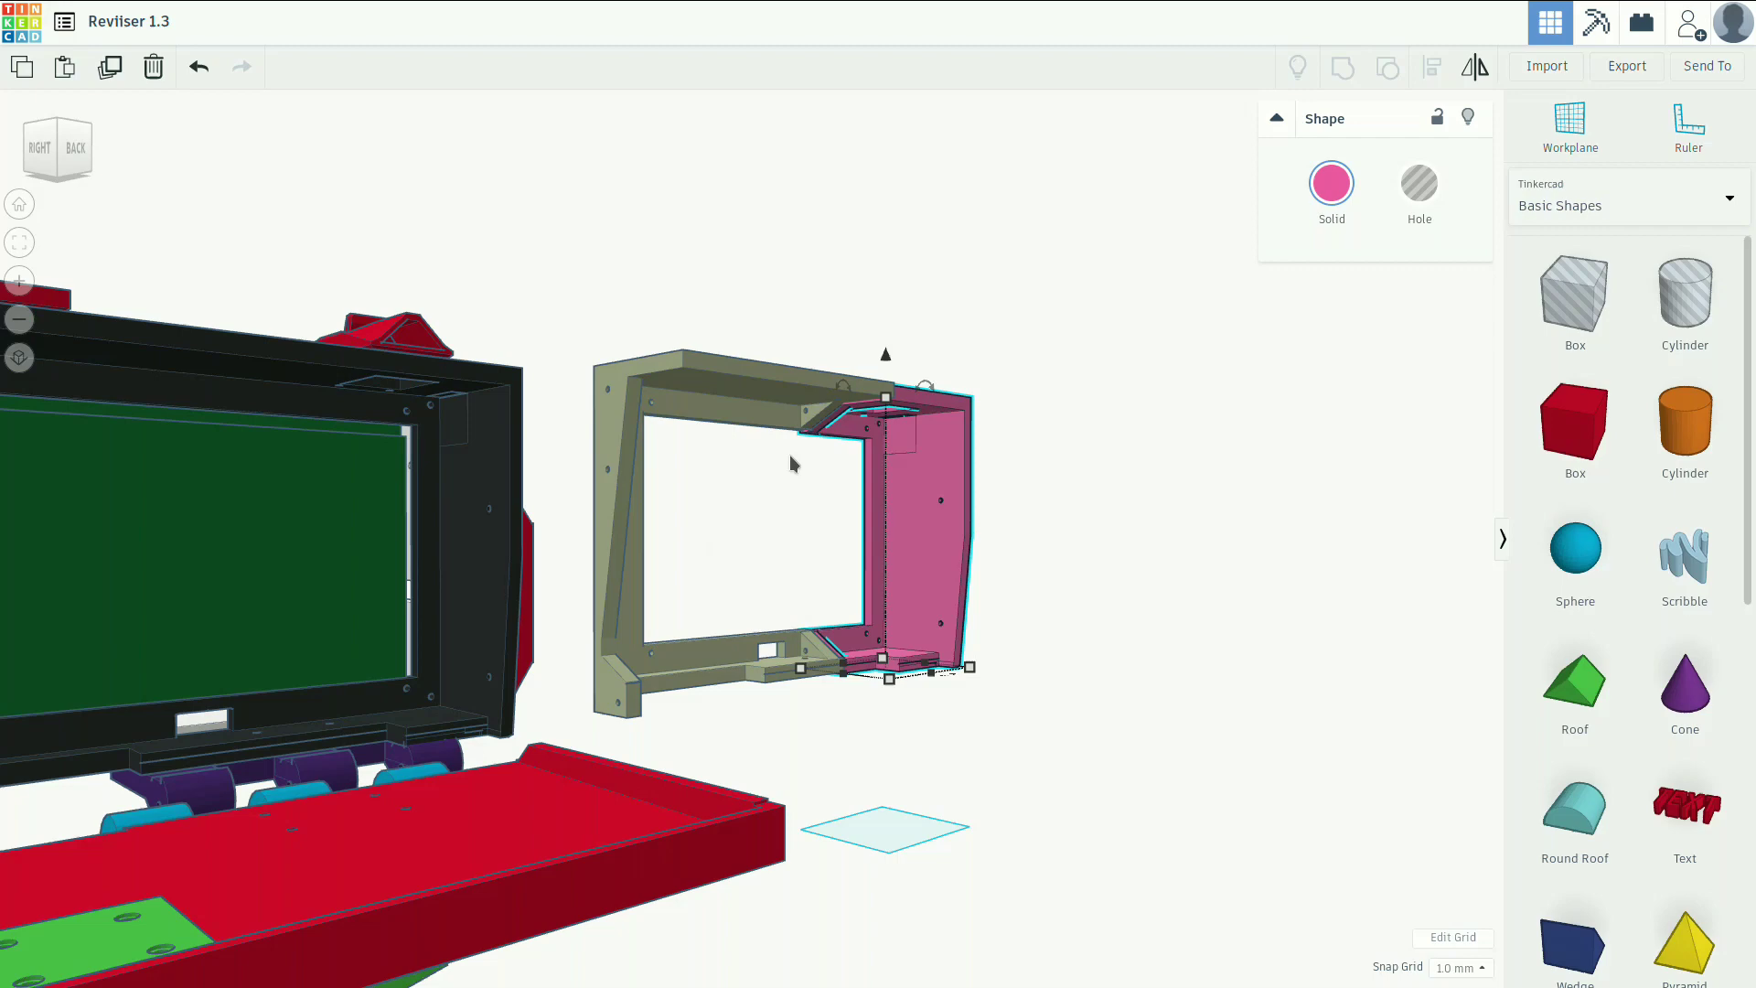
{"action": "mouse_move", "coordinate": [611, 396]}
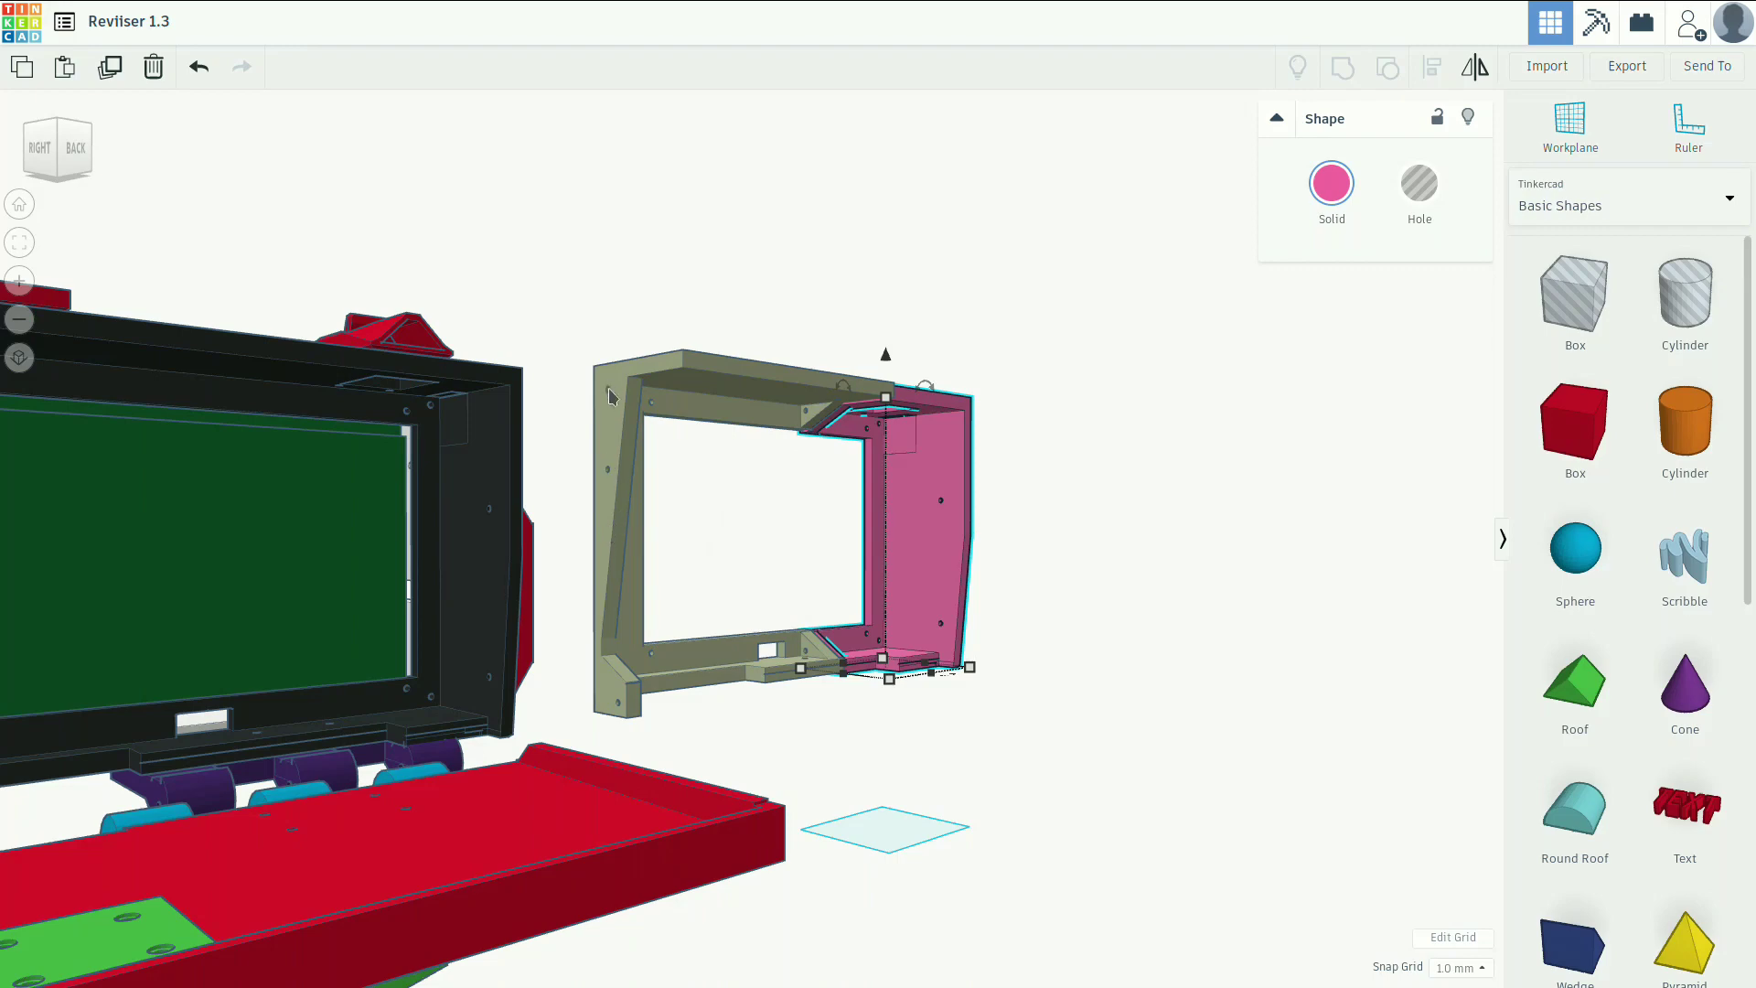
{"action": "mouse_move", "coordinate": [616, 702]}
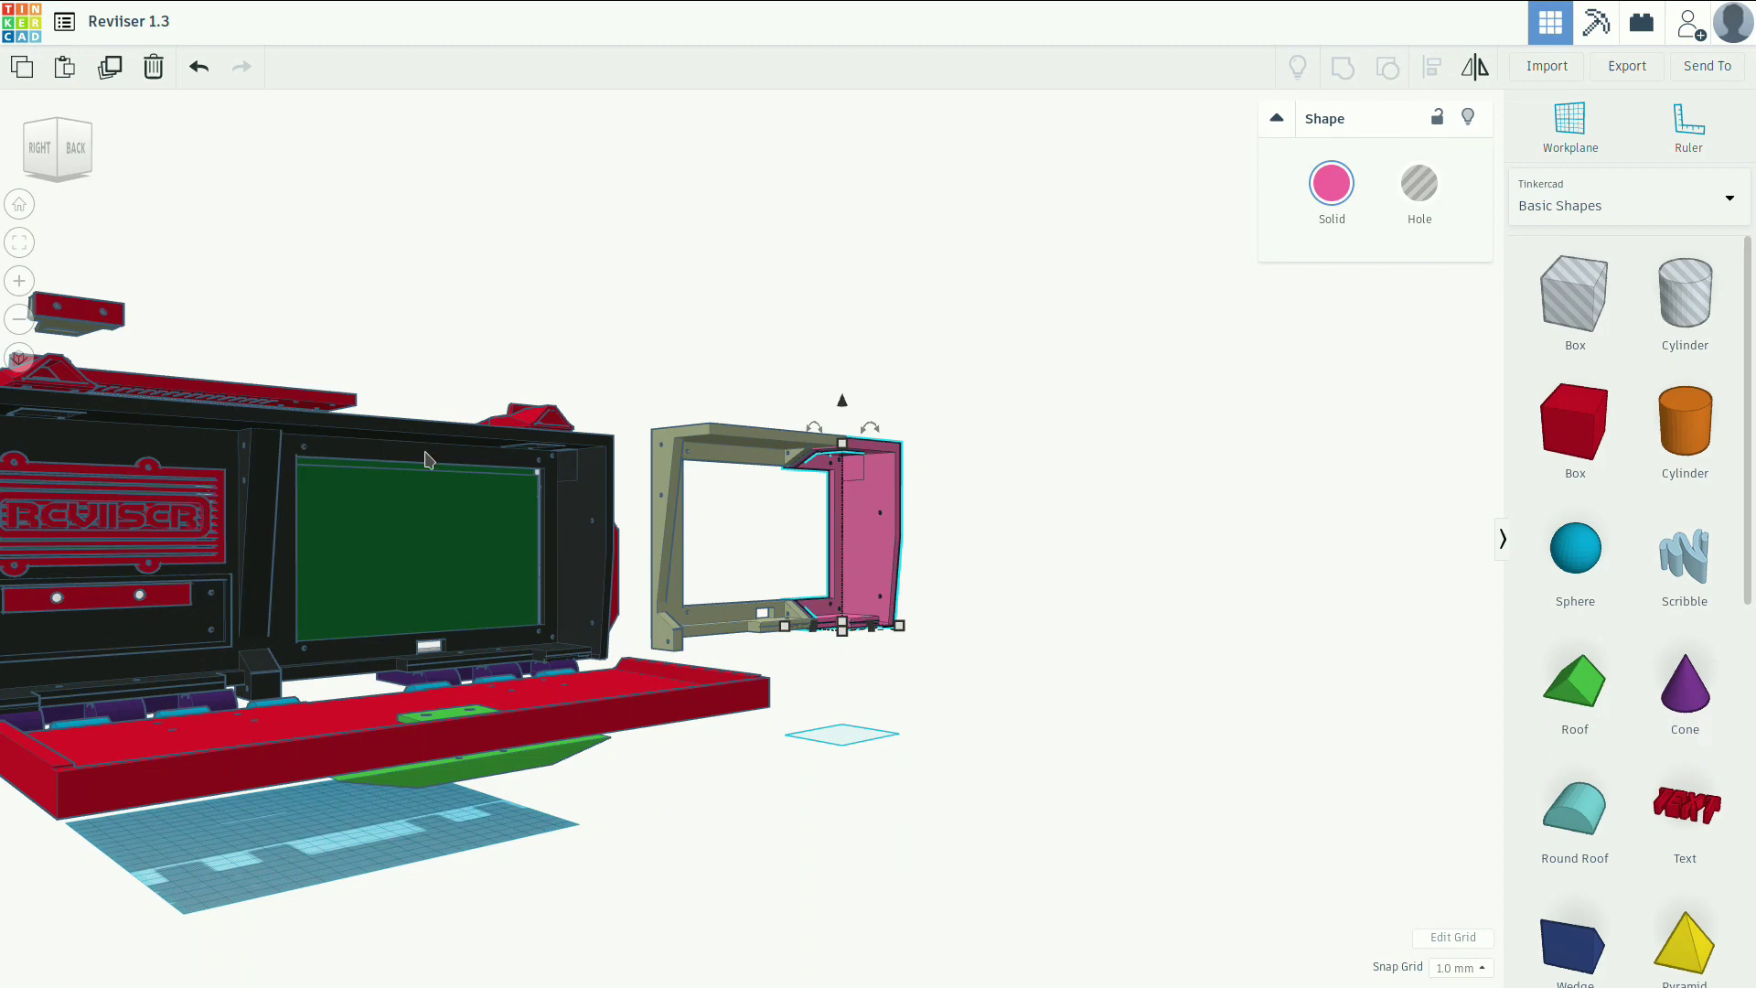
{"action": "mouse_move", "coordinate": [327, 673]}
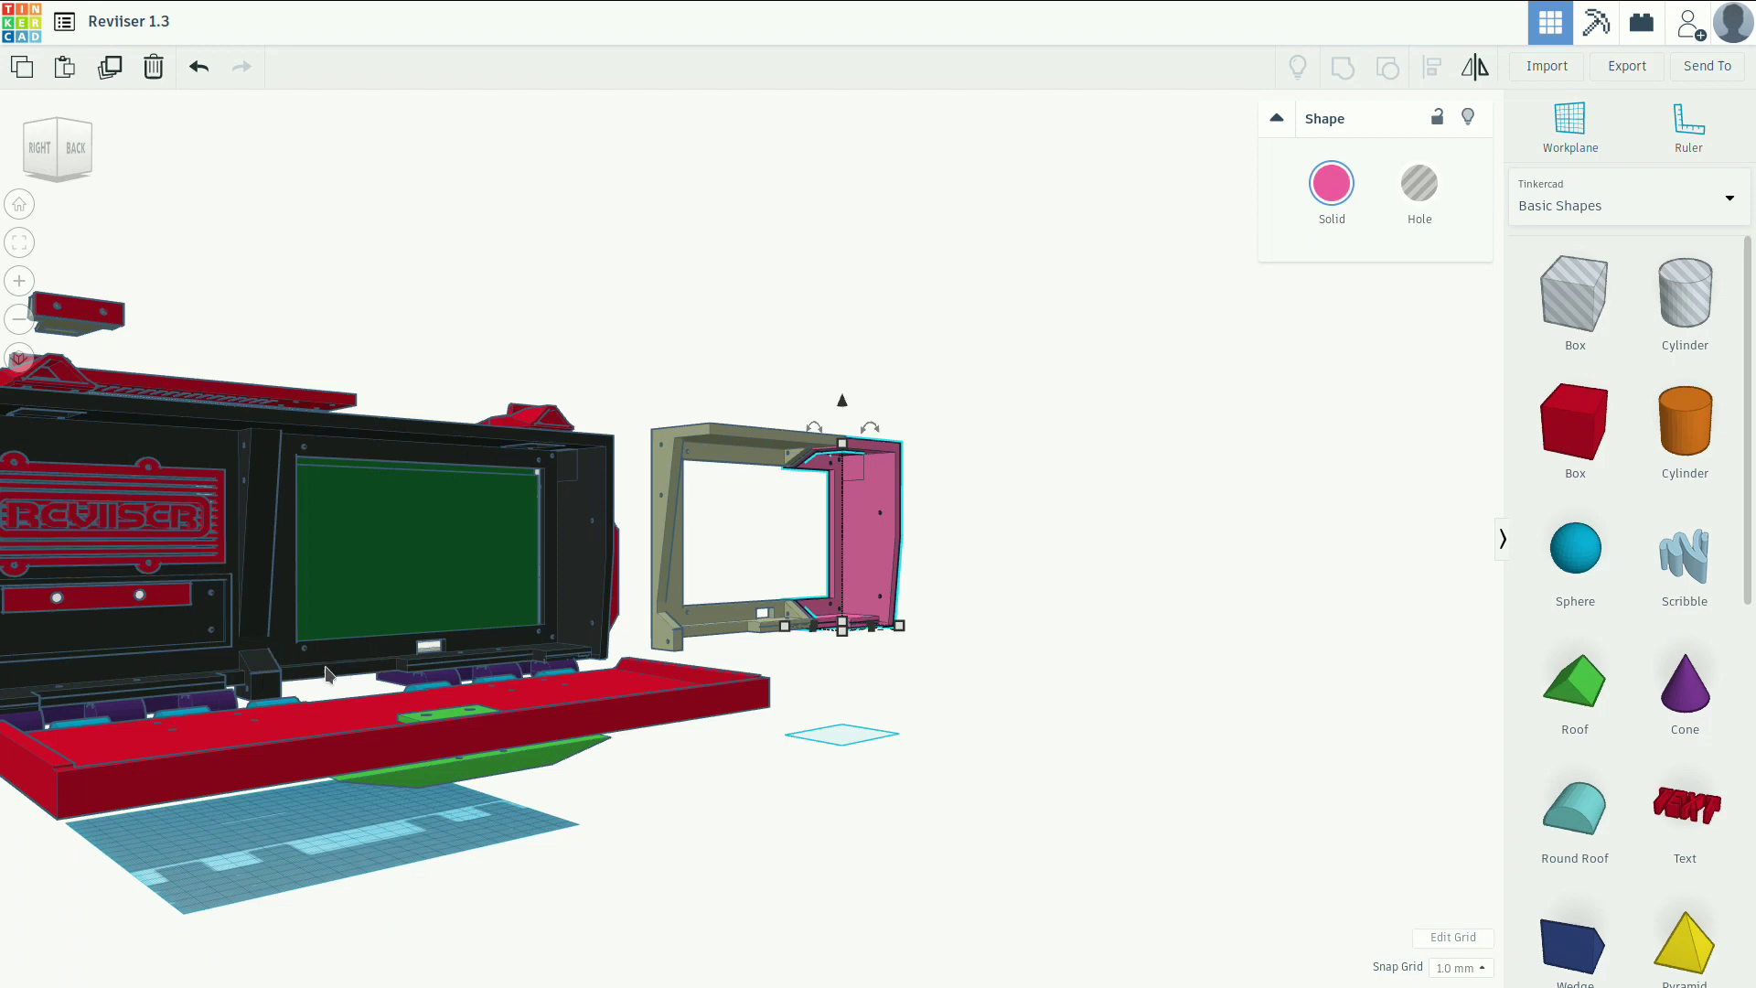
{"action": "mouse_move", "coordinate": [628, 530]}
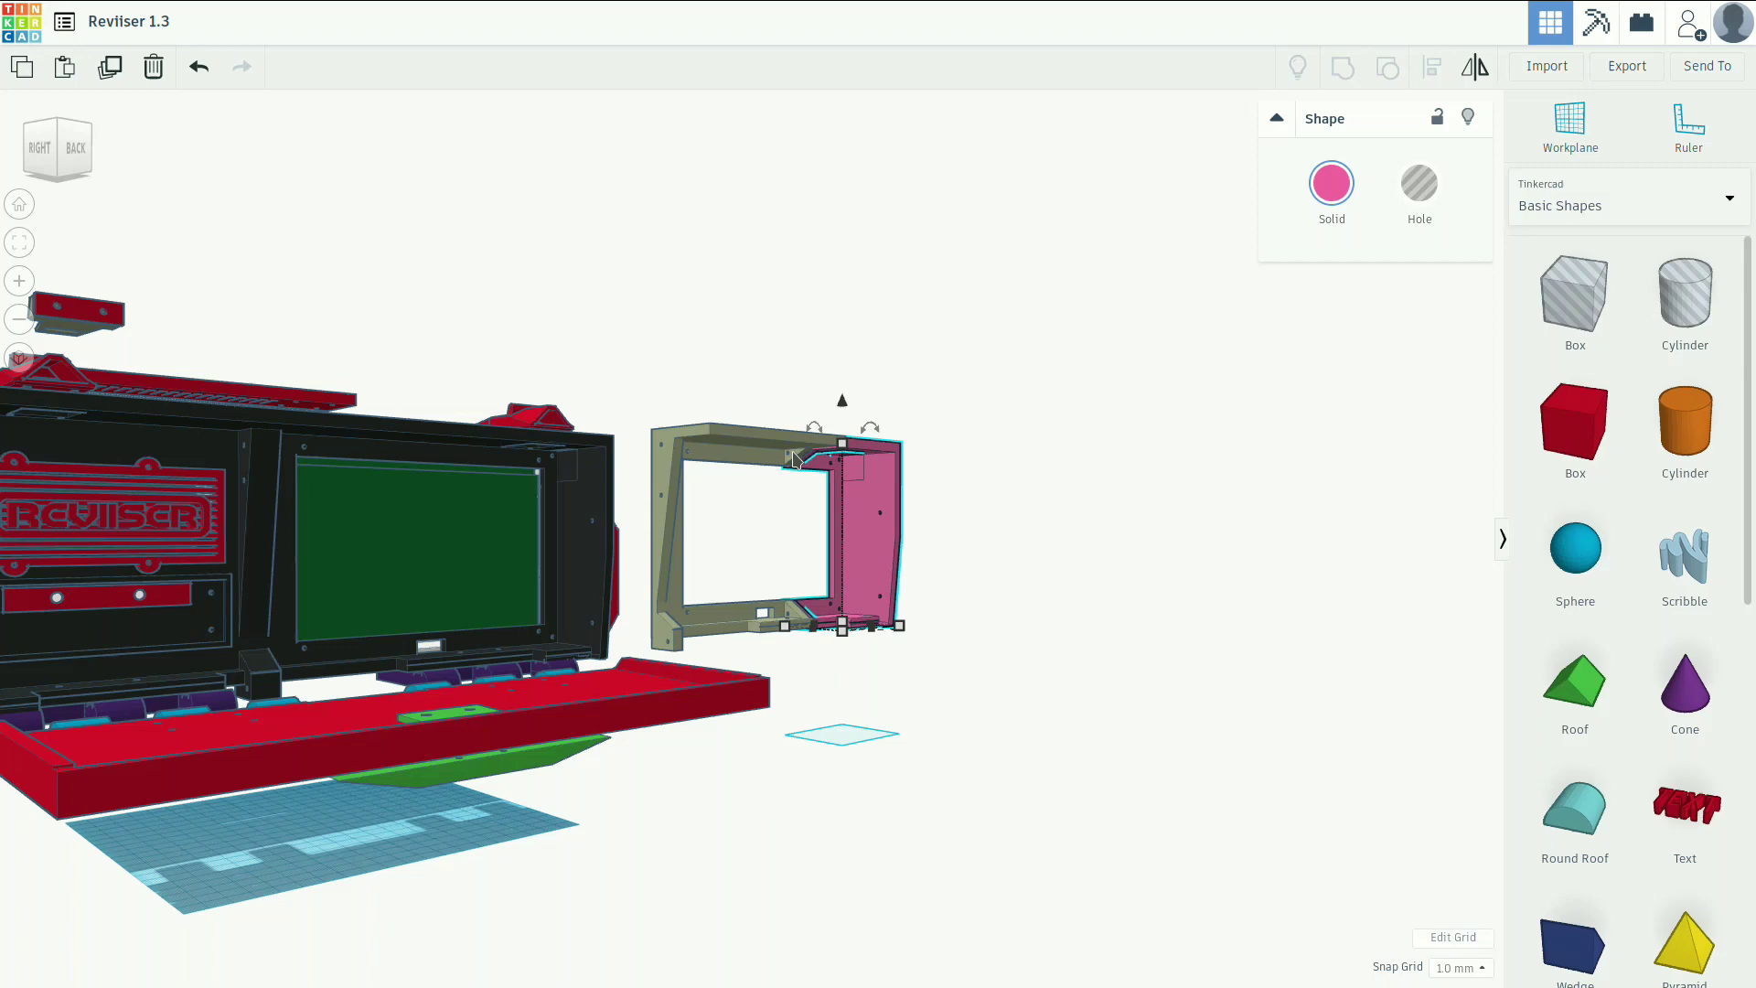
{"action": "mouse_move", "coordinate": [199, 441]}
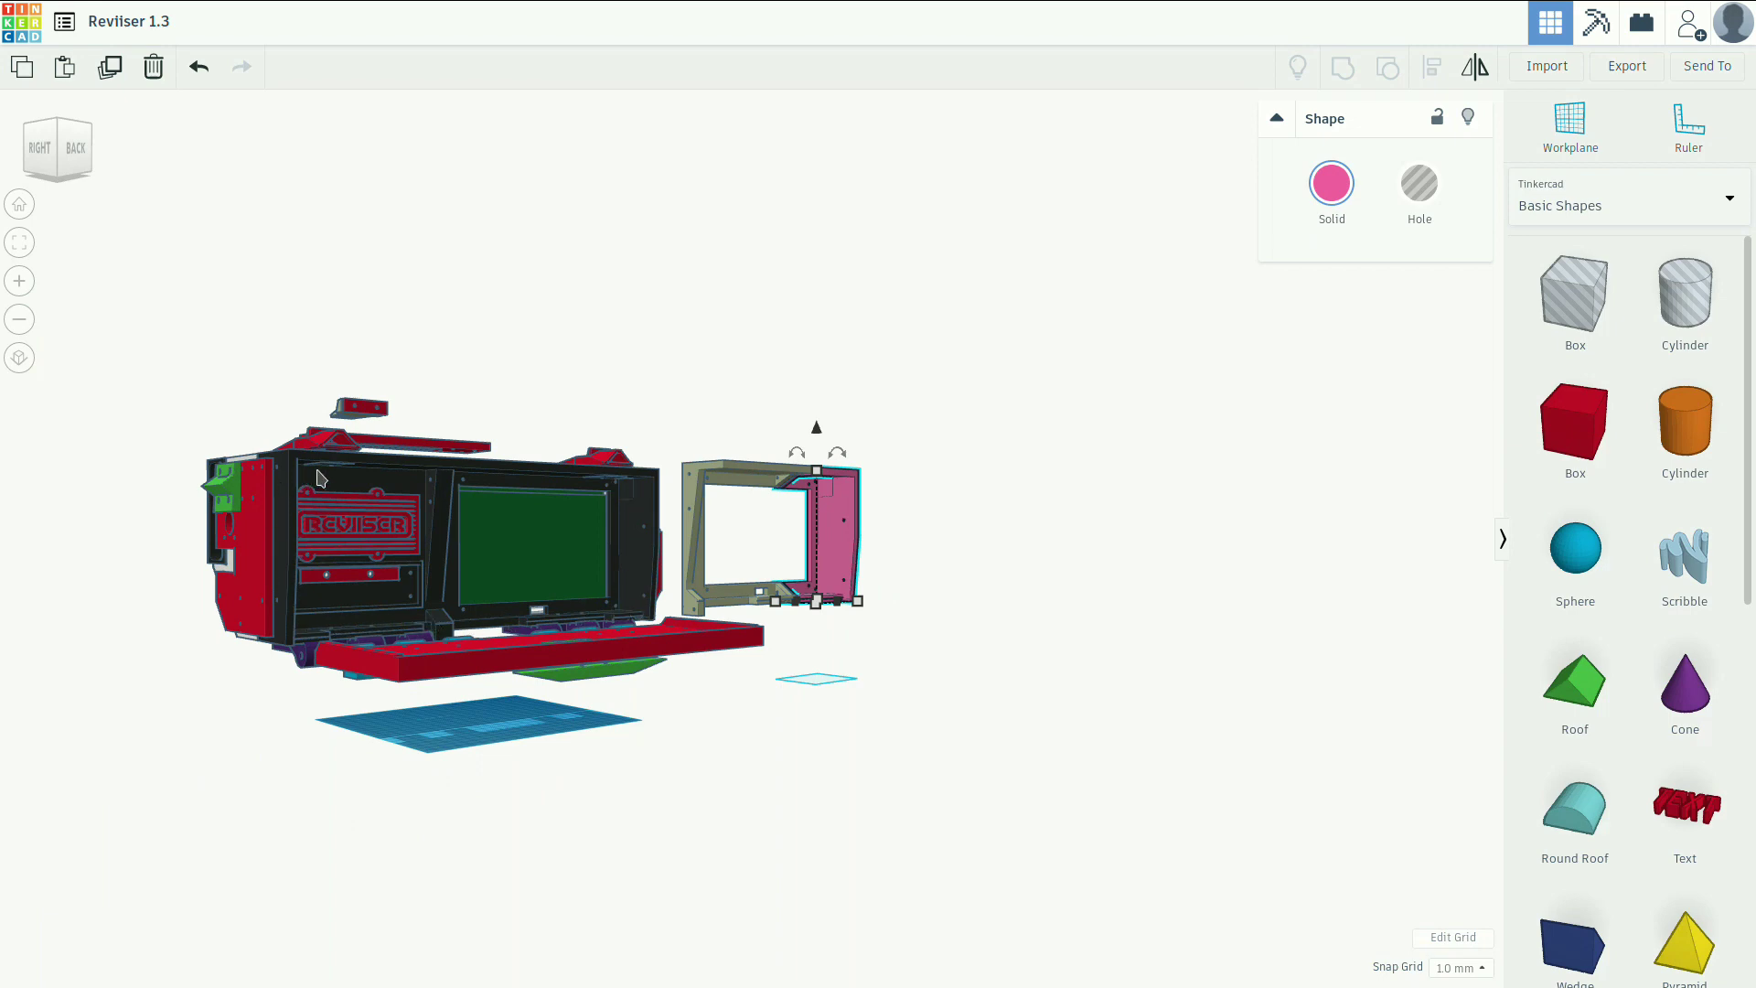
{"action": "mouse_move", "coordinate": [614, 597]}
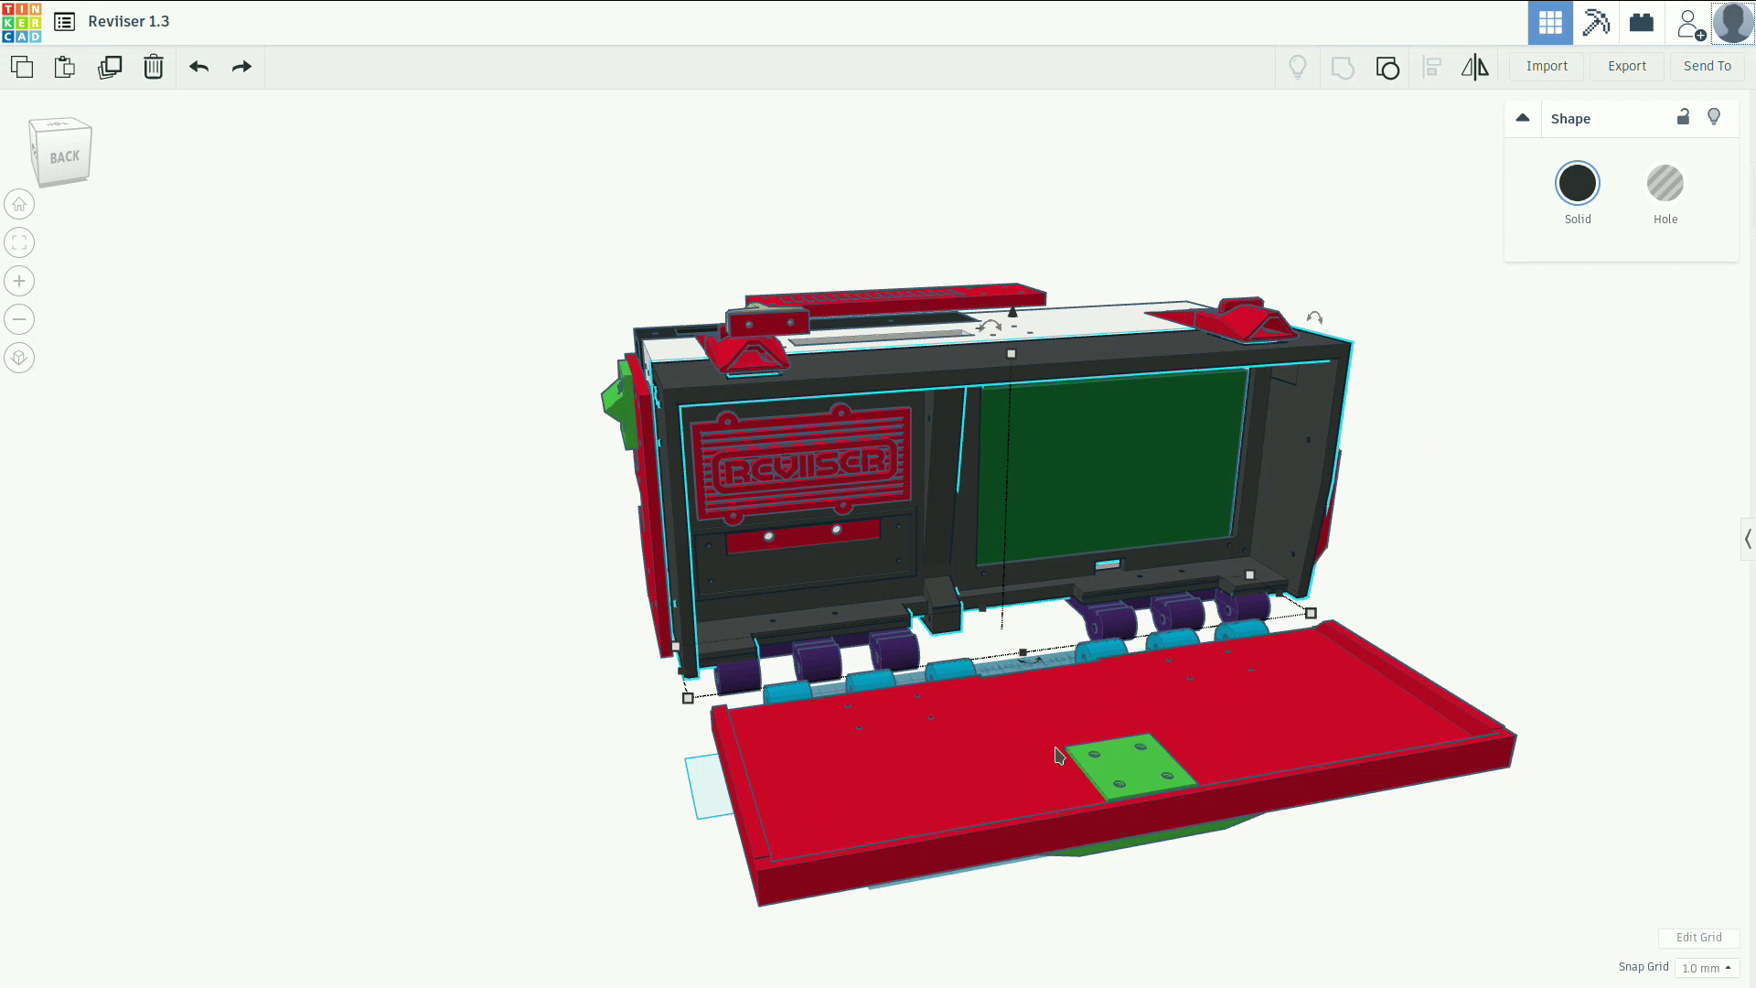
{"action": "mouse_move", "coordinate": [907, 784]}
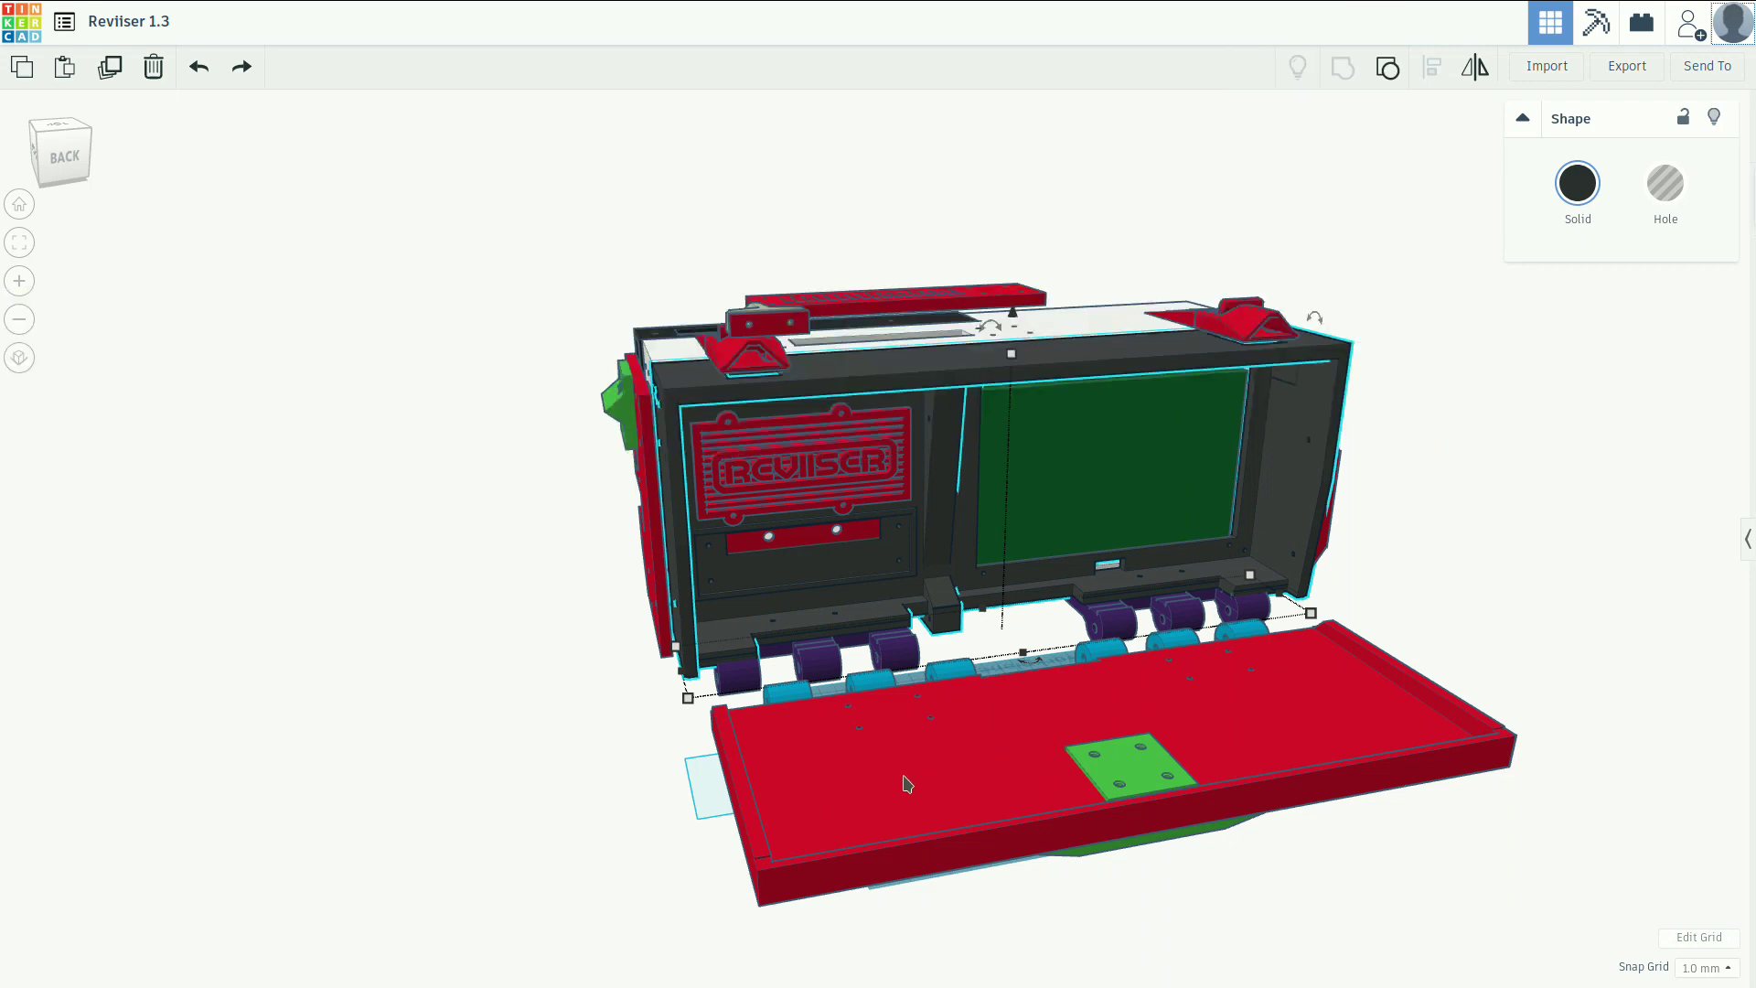
{"action": "mouse_move", "coordinate": [1116, 750]}
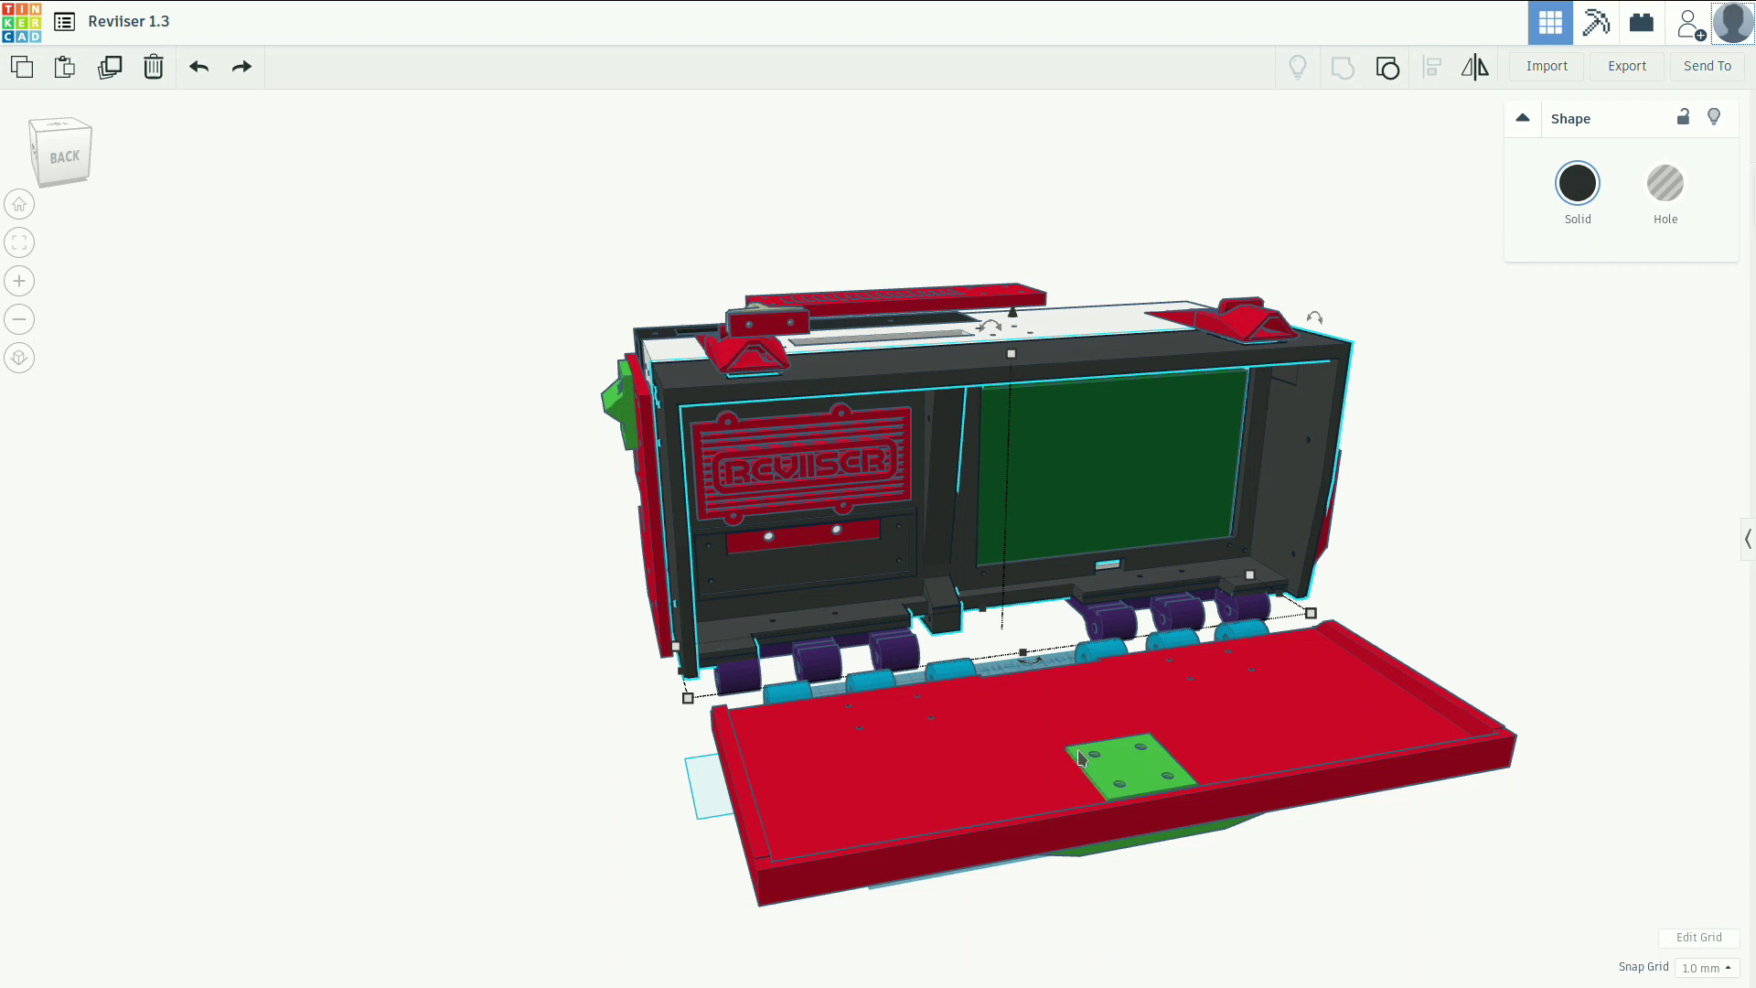
{"action": "mouse_move", "coordinate": [991, 775]}
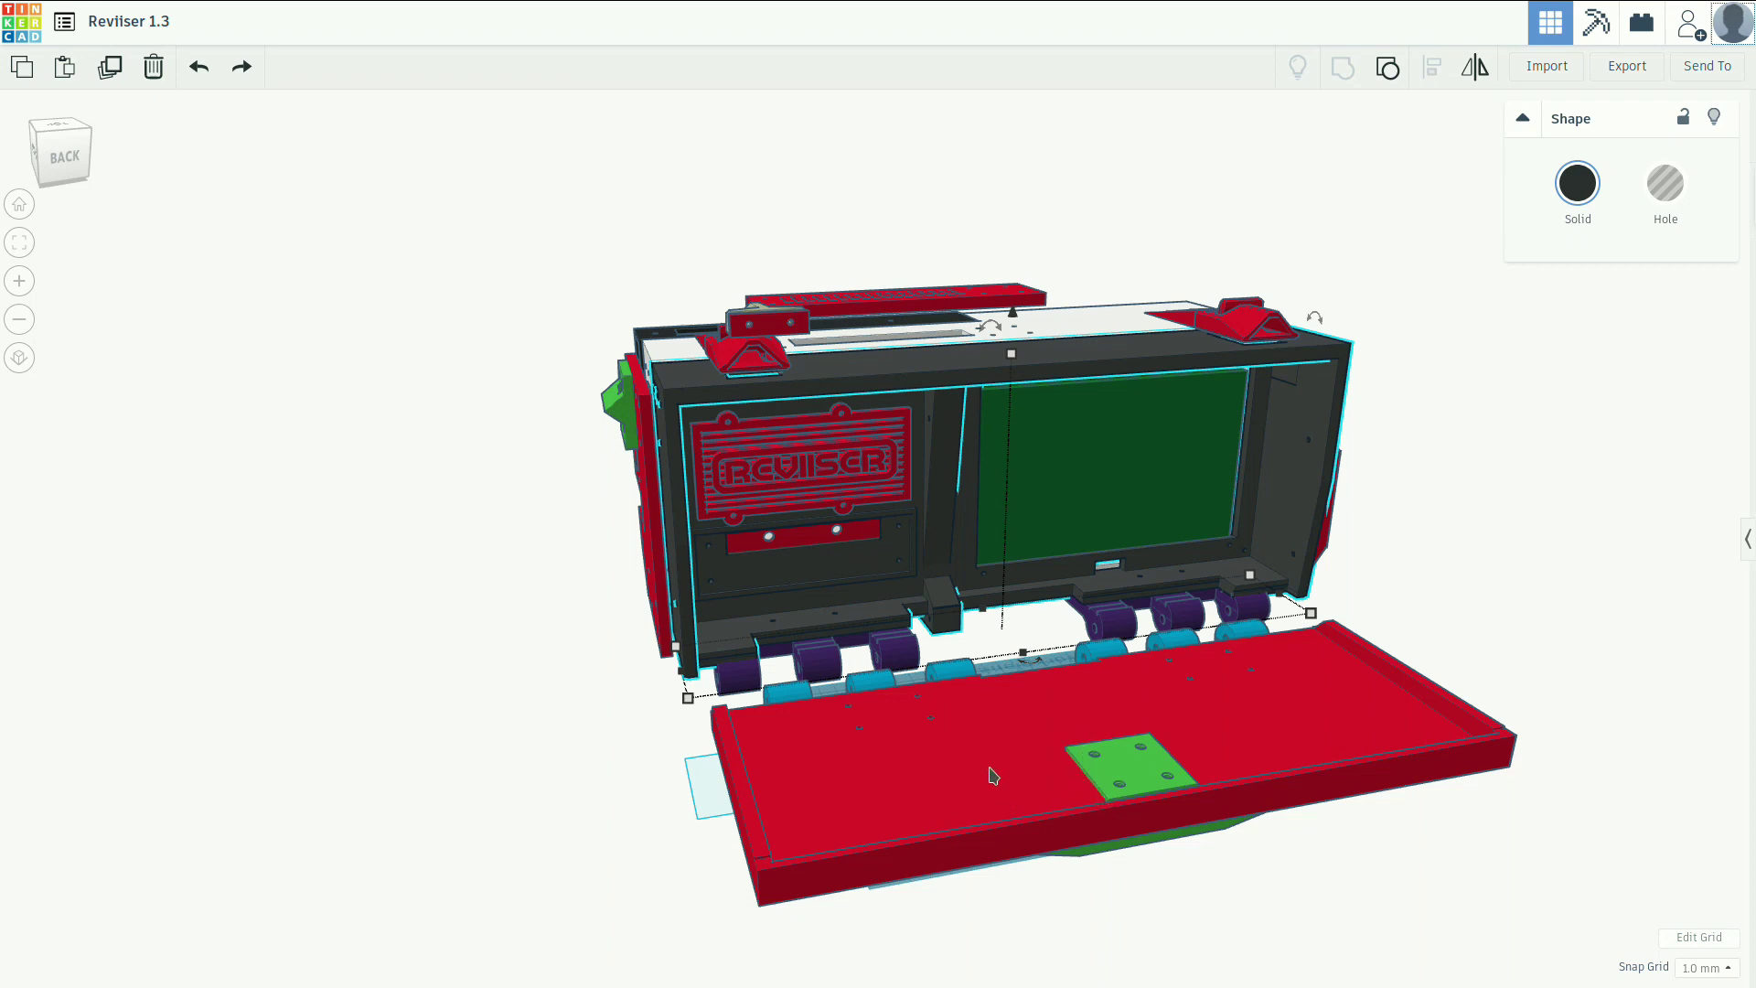
{"action": "mouse_move", "coordinate": [1092, 737]}
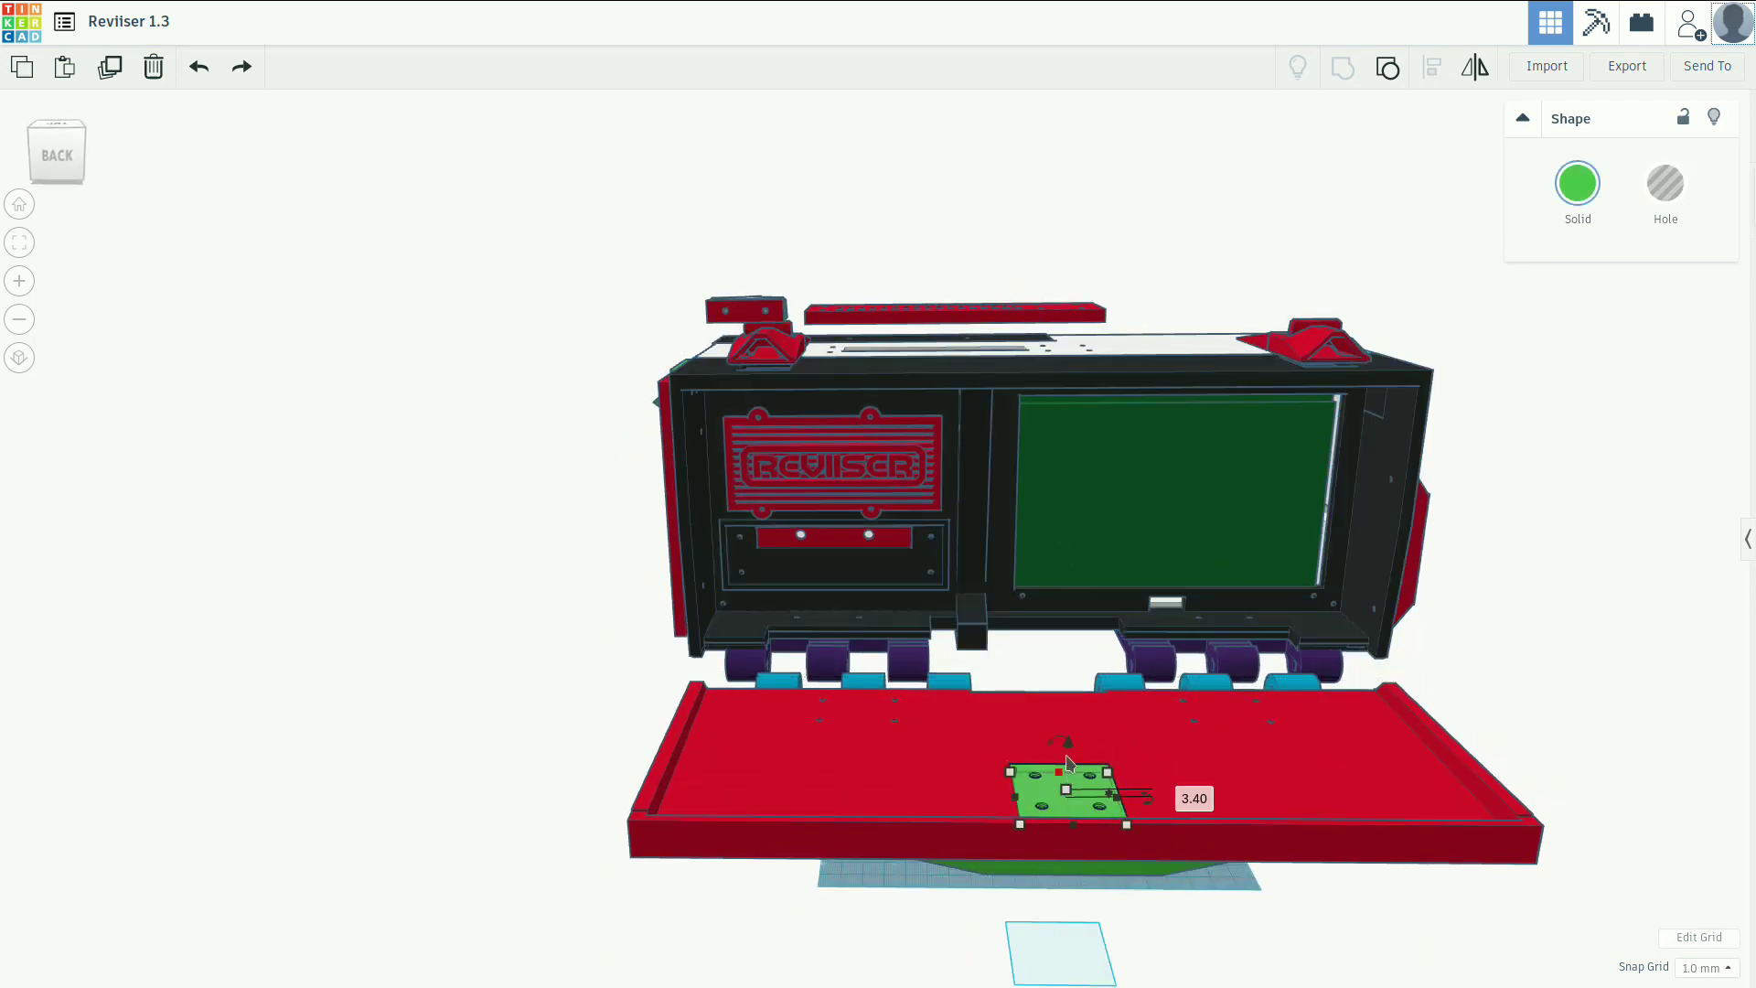
Lift the green plate off the lid to show its square cutout, then seat it back.
{"action": "left_click_drag", "start_coordinate": [1065, 790], "coordinate": [1067, 717]}
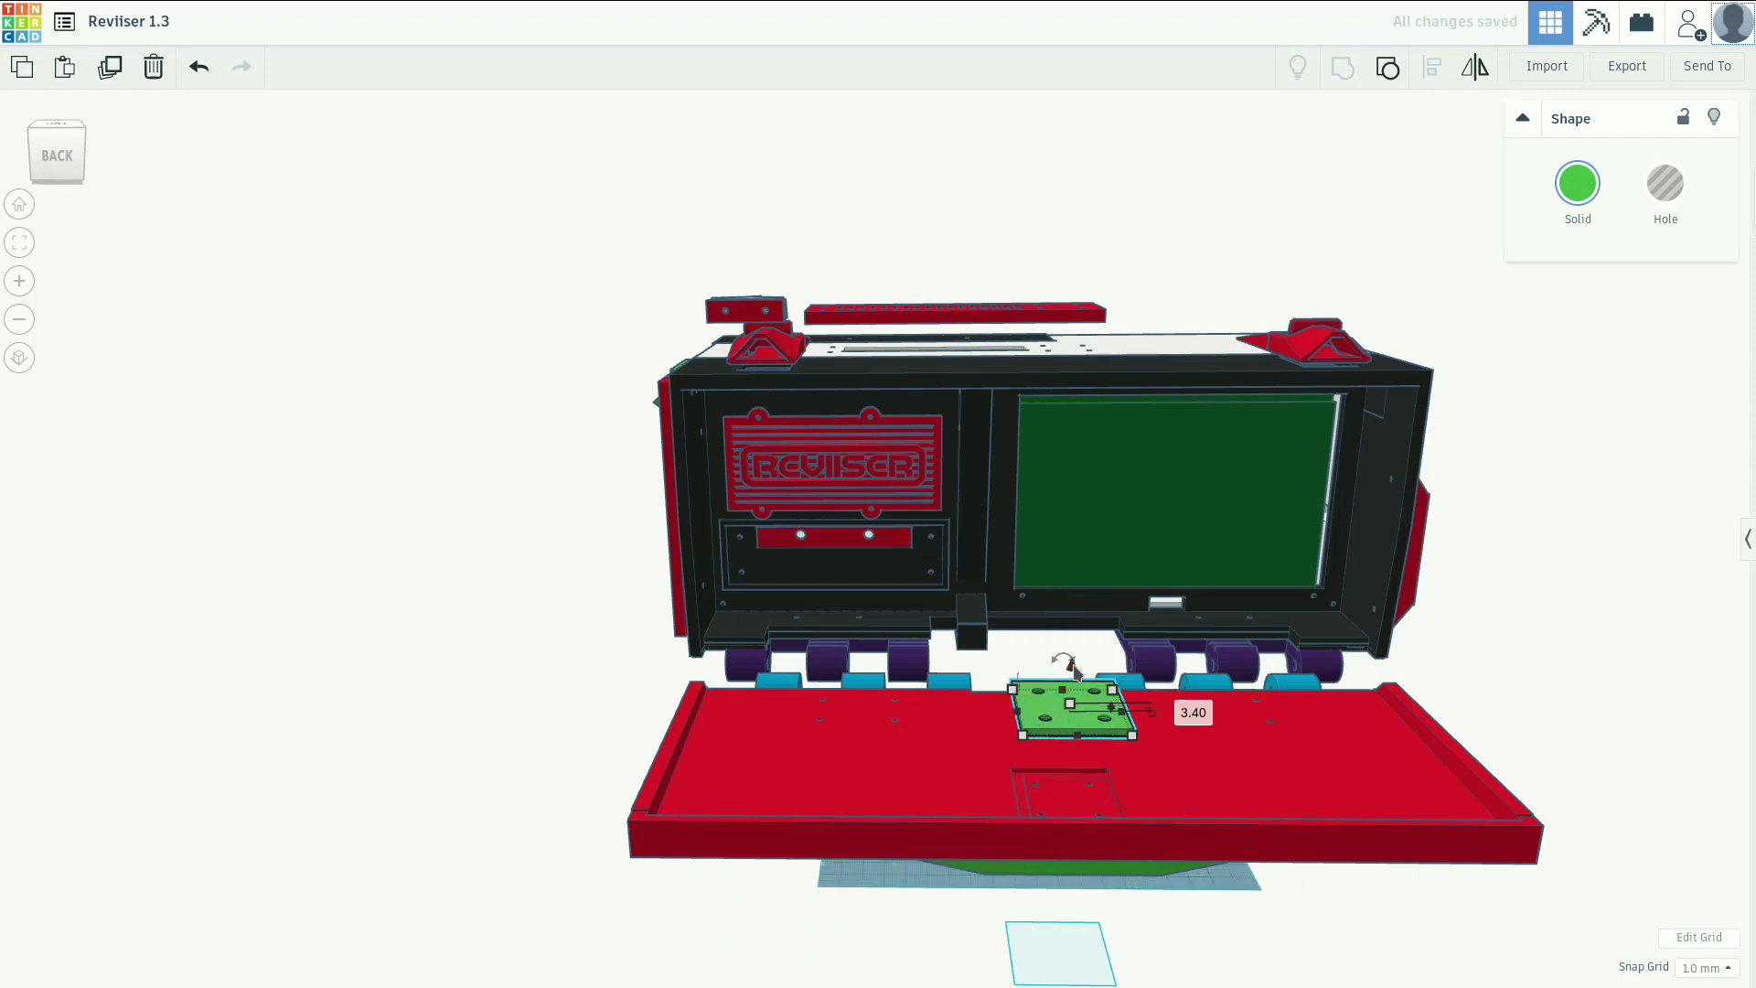
{"action": "left_click_drag", "start_coordinate": [1071, 712], "coordinate": [1072, 706]}
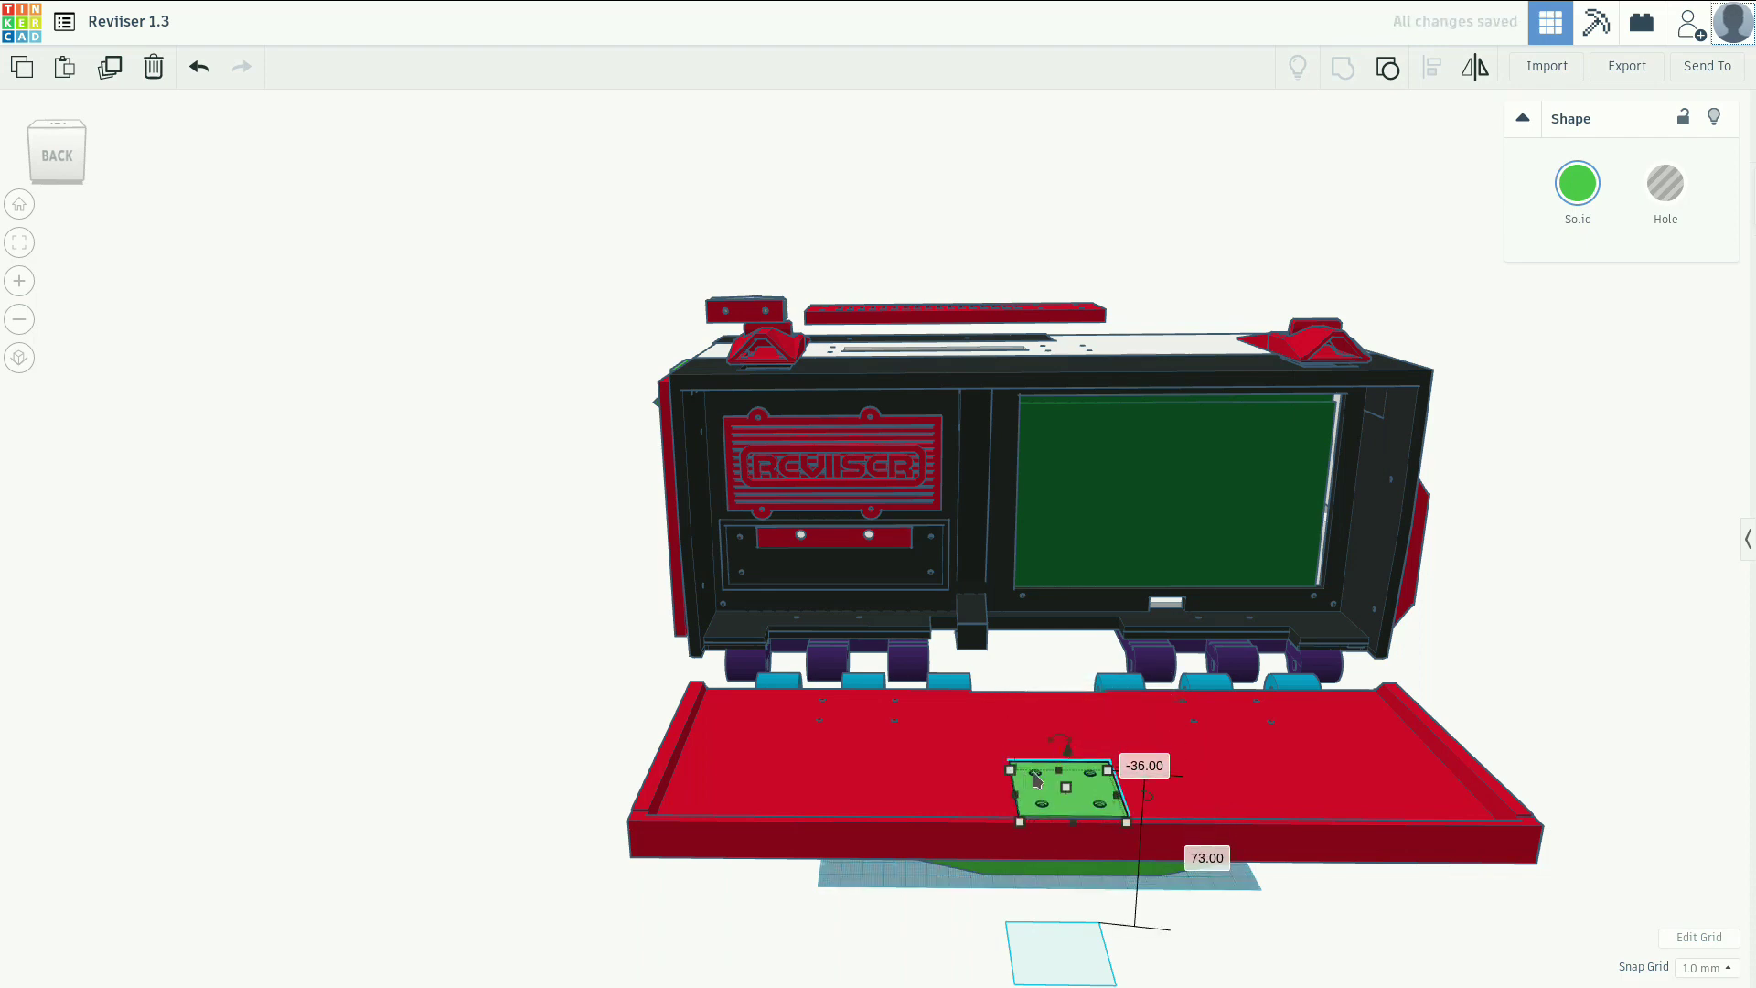
{"action": "mouse_move", "coordinate": [751, 799]}
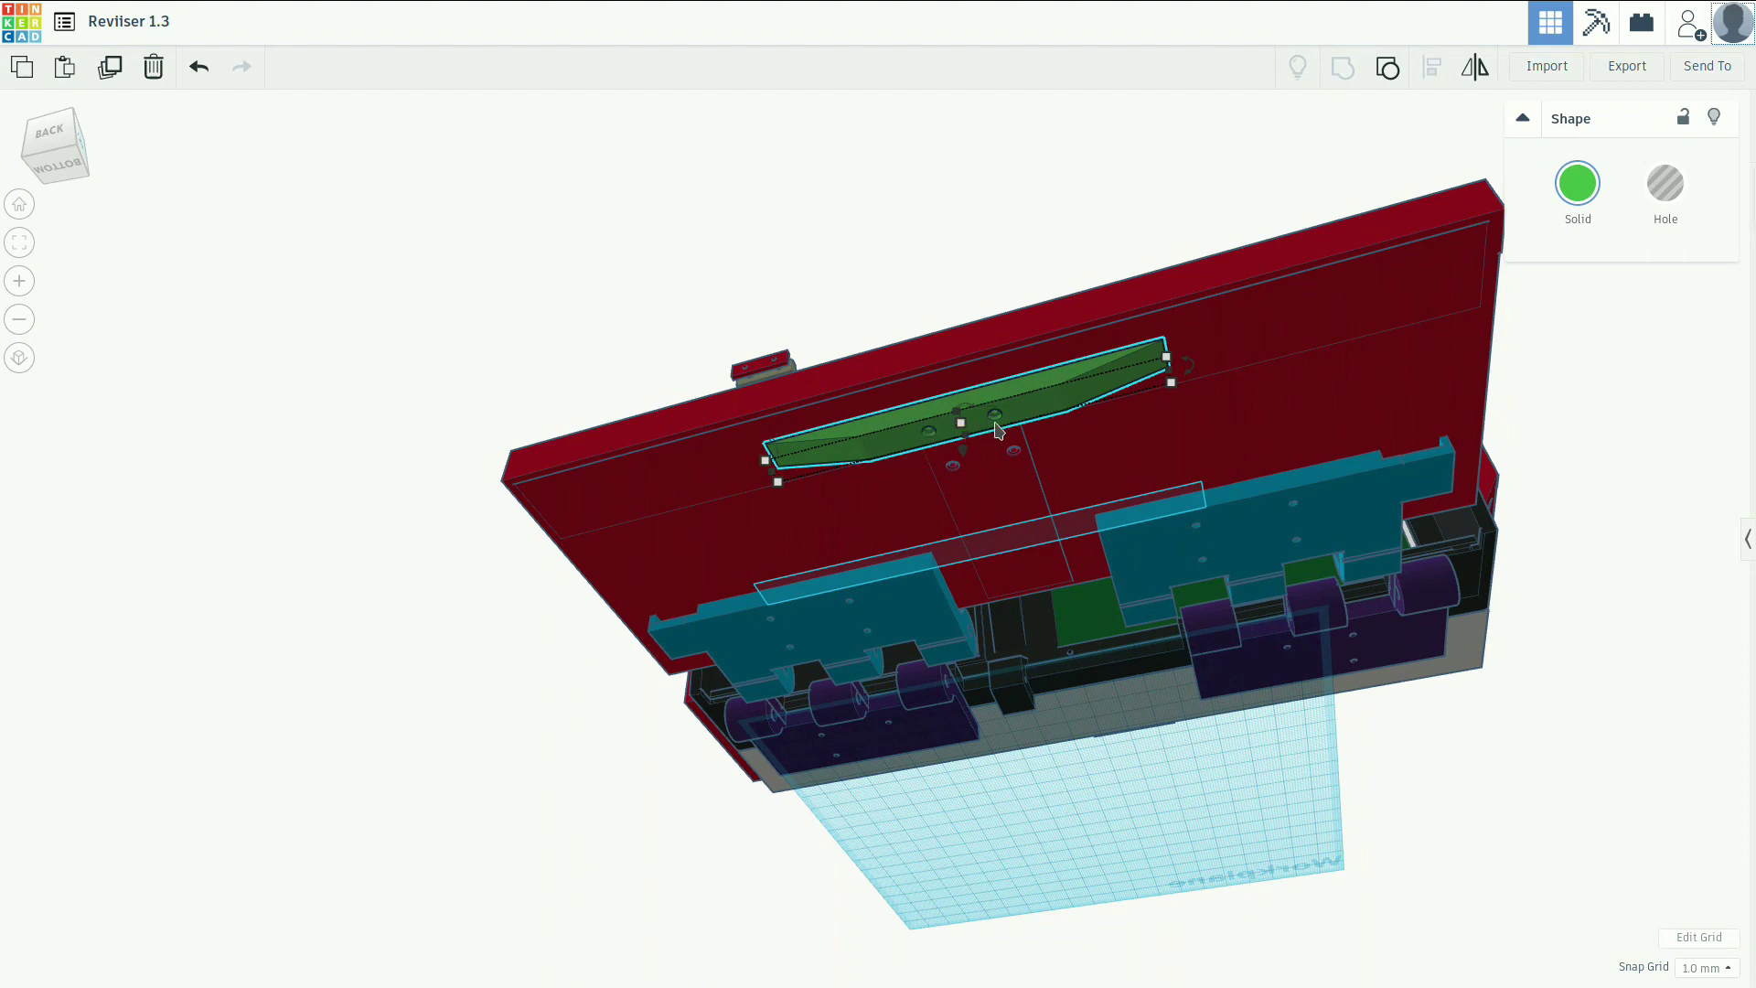
{"action": "mouse_move", "coordinate": [951, 470]}
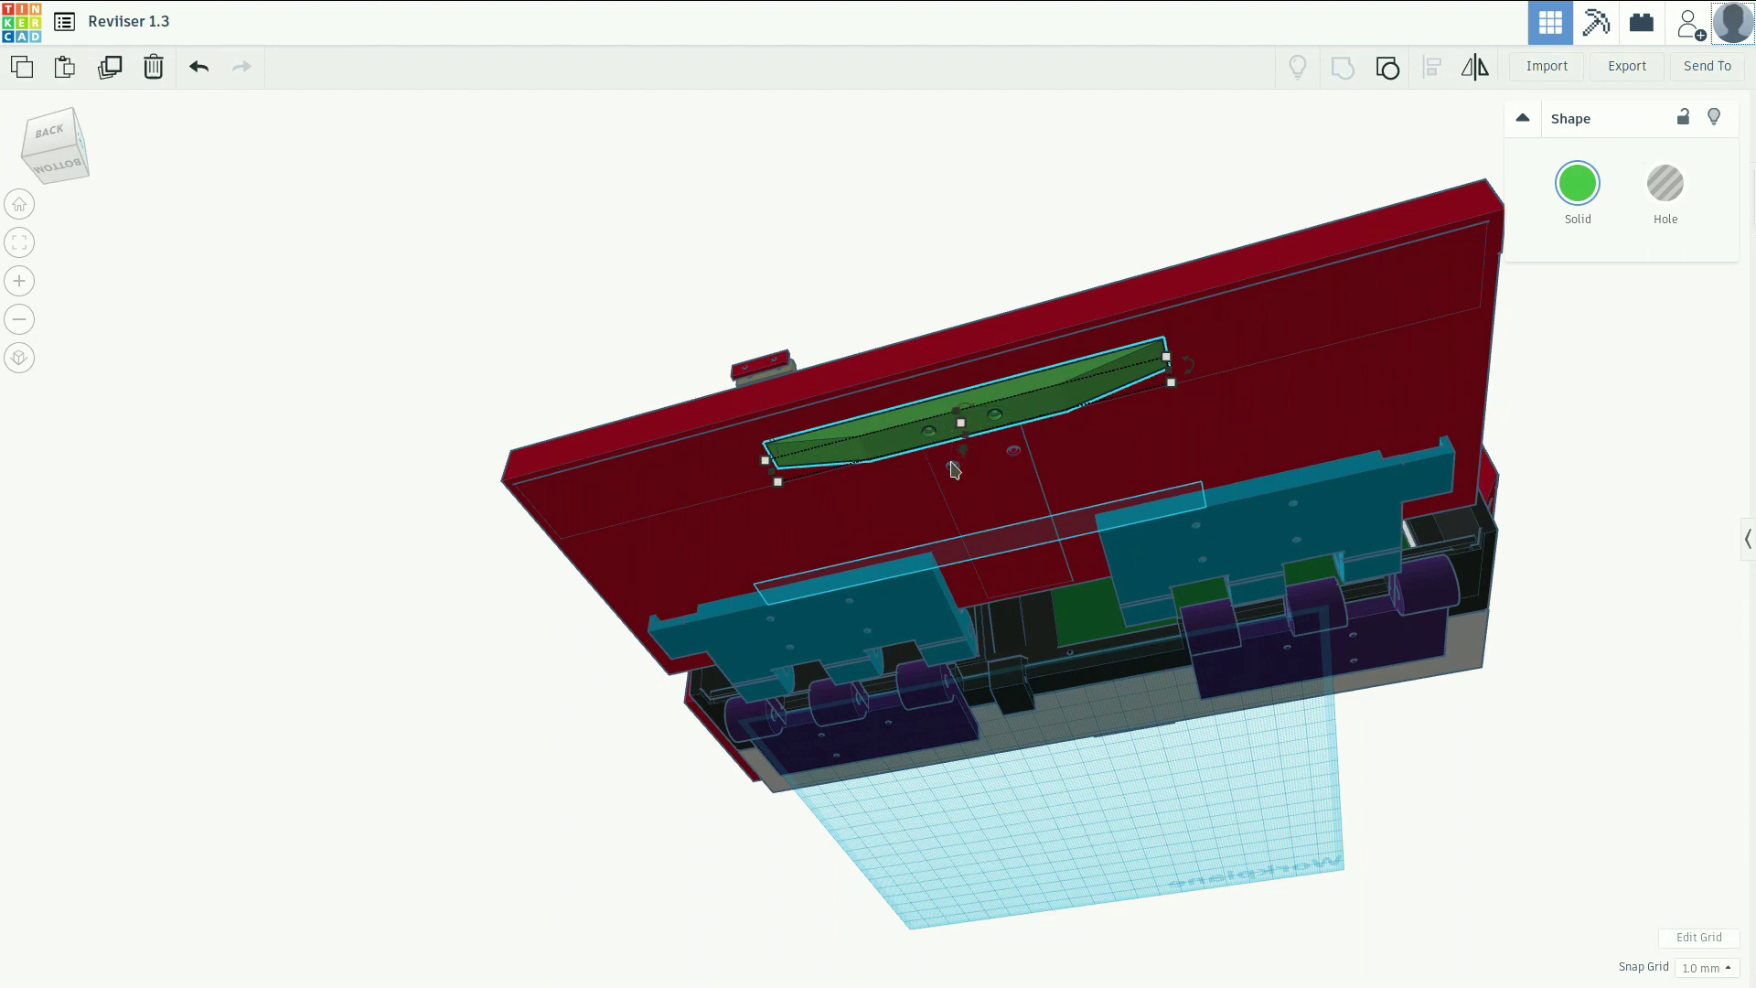
{"action": "mouse_move", "coordinate": [865, 275]}
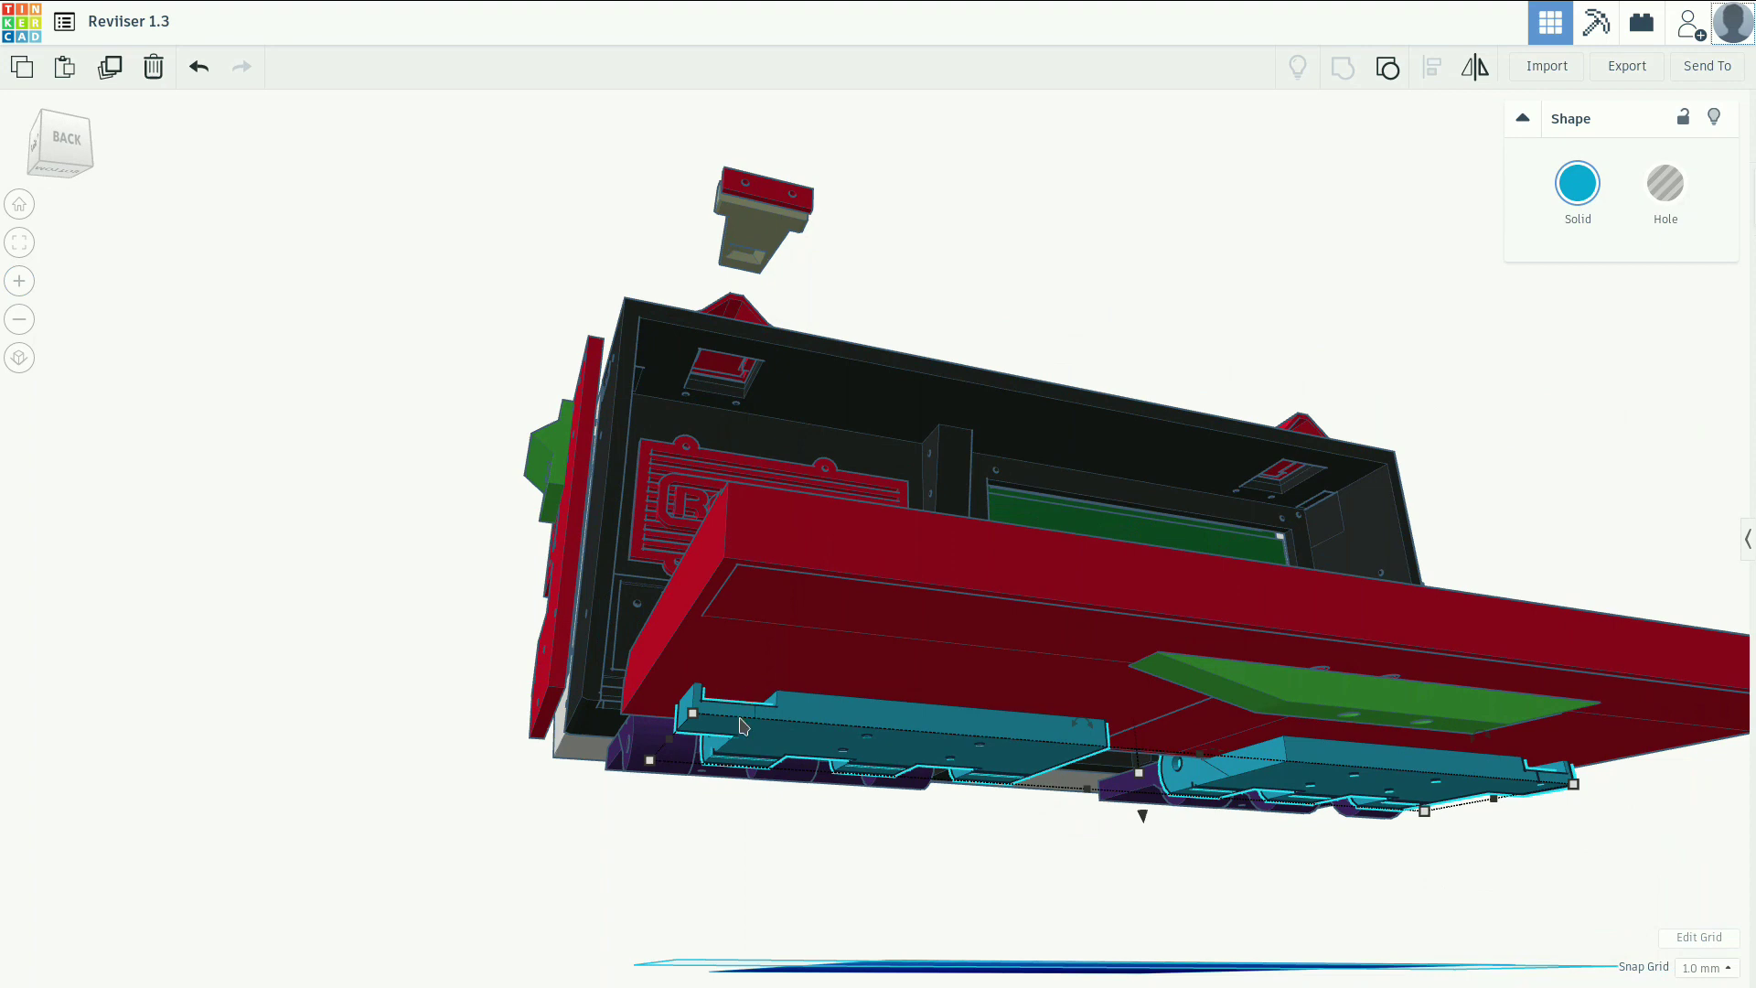
{"action": "mouse_move", "coordinate": [745, 701]}
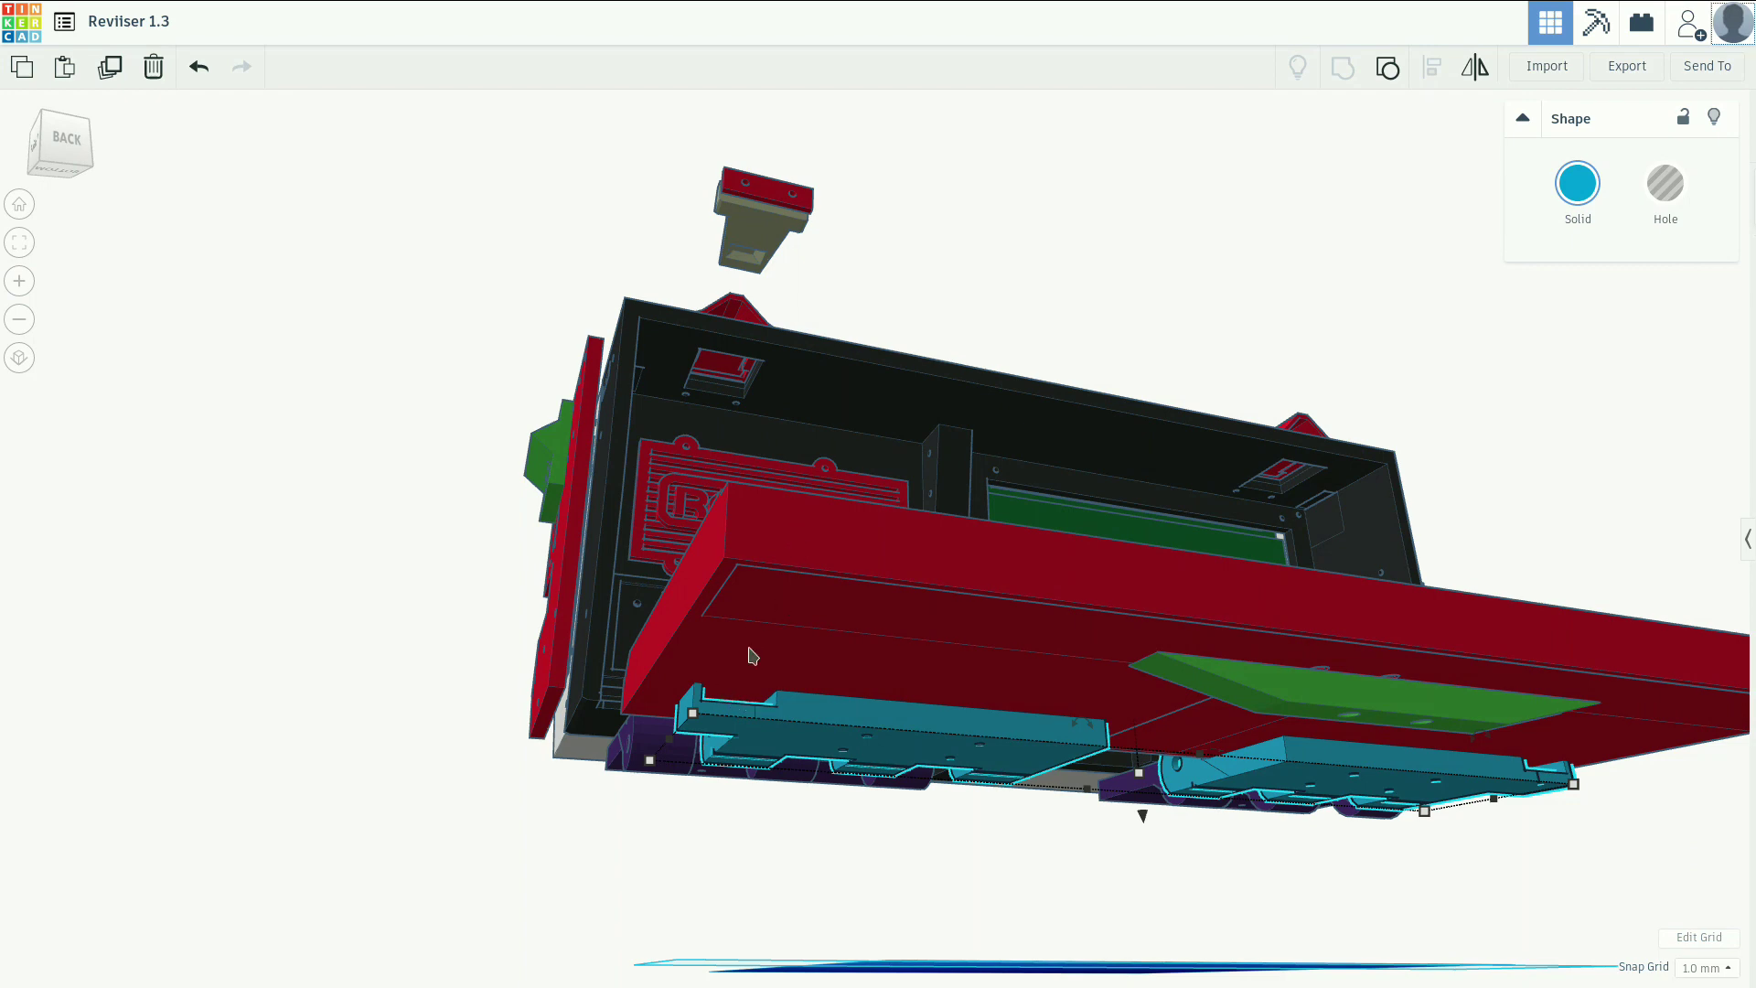
{"action": "mouse_move", "coordinate": [822, 698]}
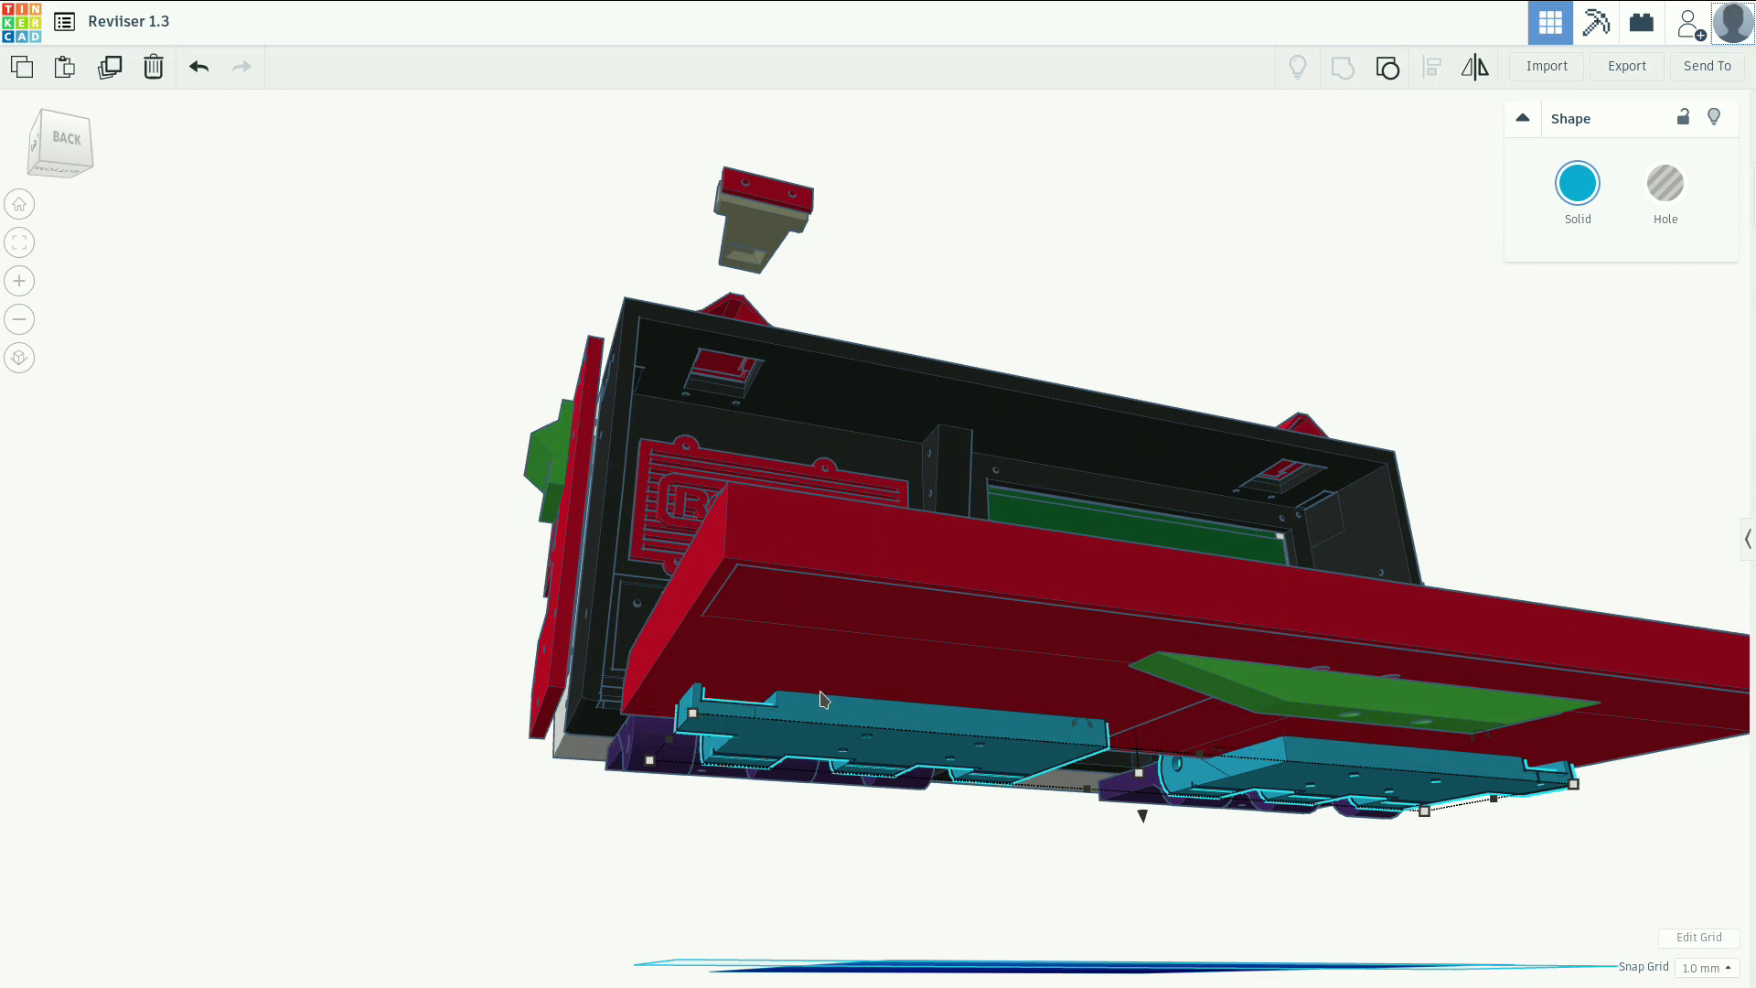
{"action": "mouse_move", "coordinate": [768, 227]}
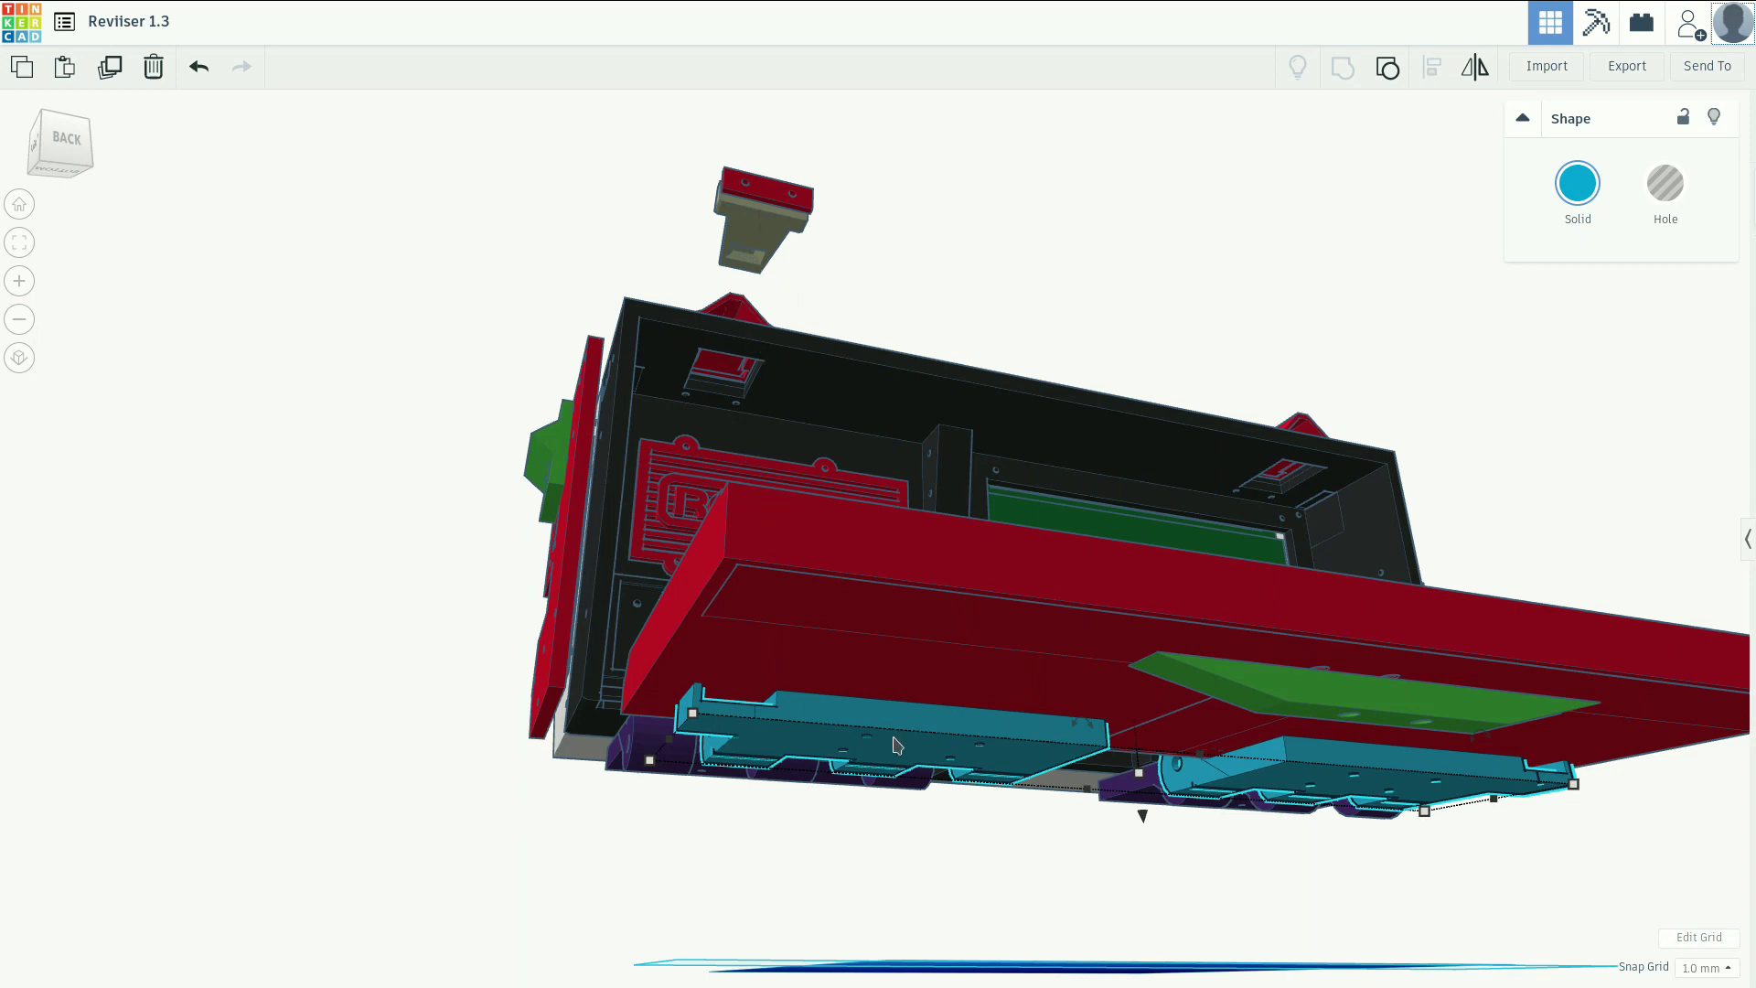
{"action": "mouse_move", "coordinate": [532, 814]}
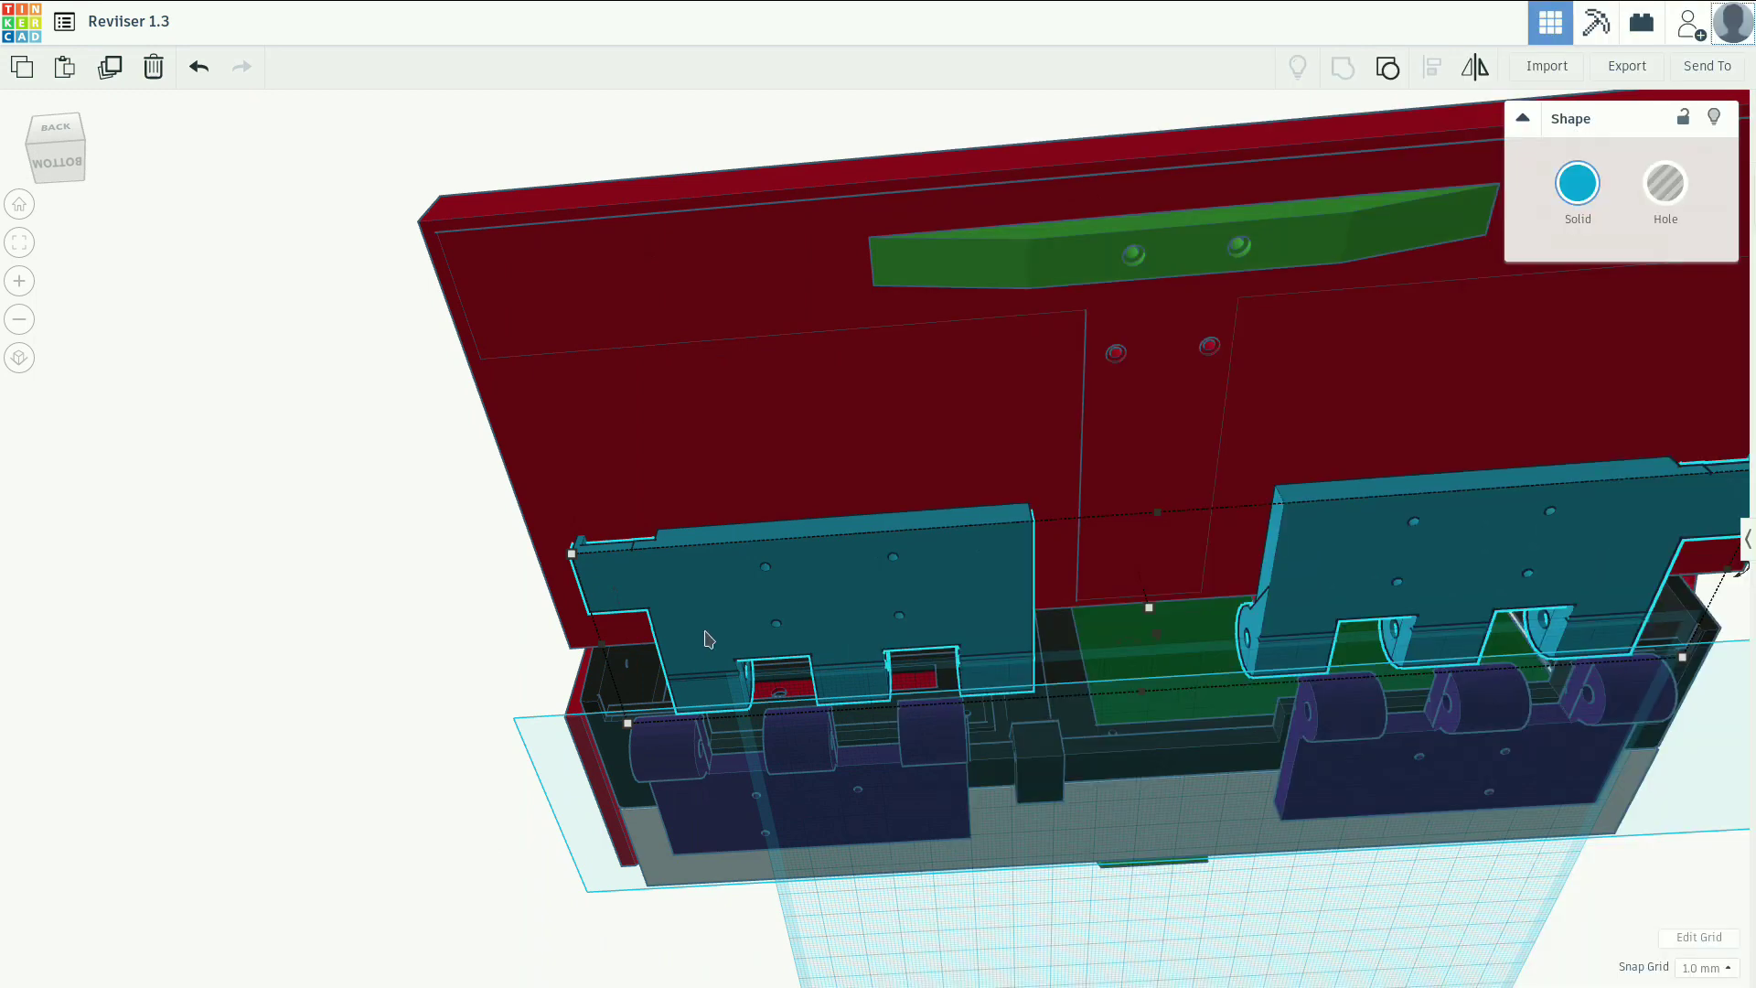
{"action": "mouse_move", "coordinate": [845, 573]}
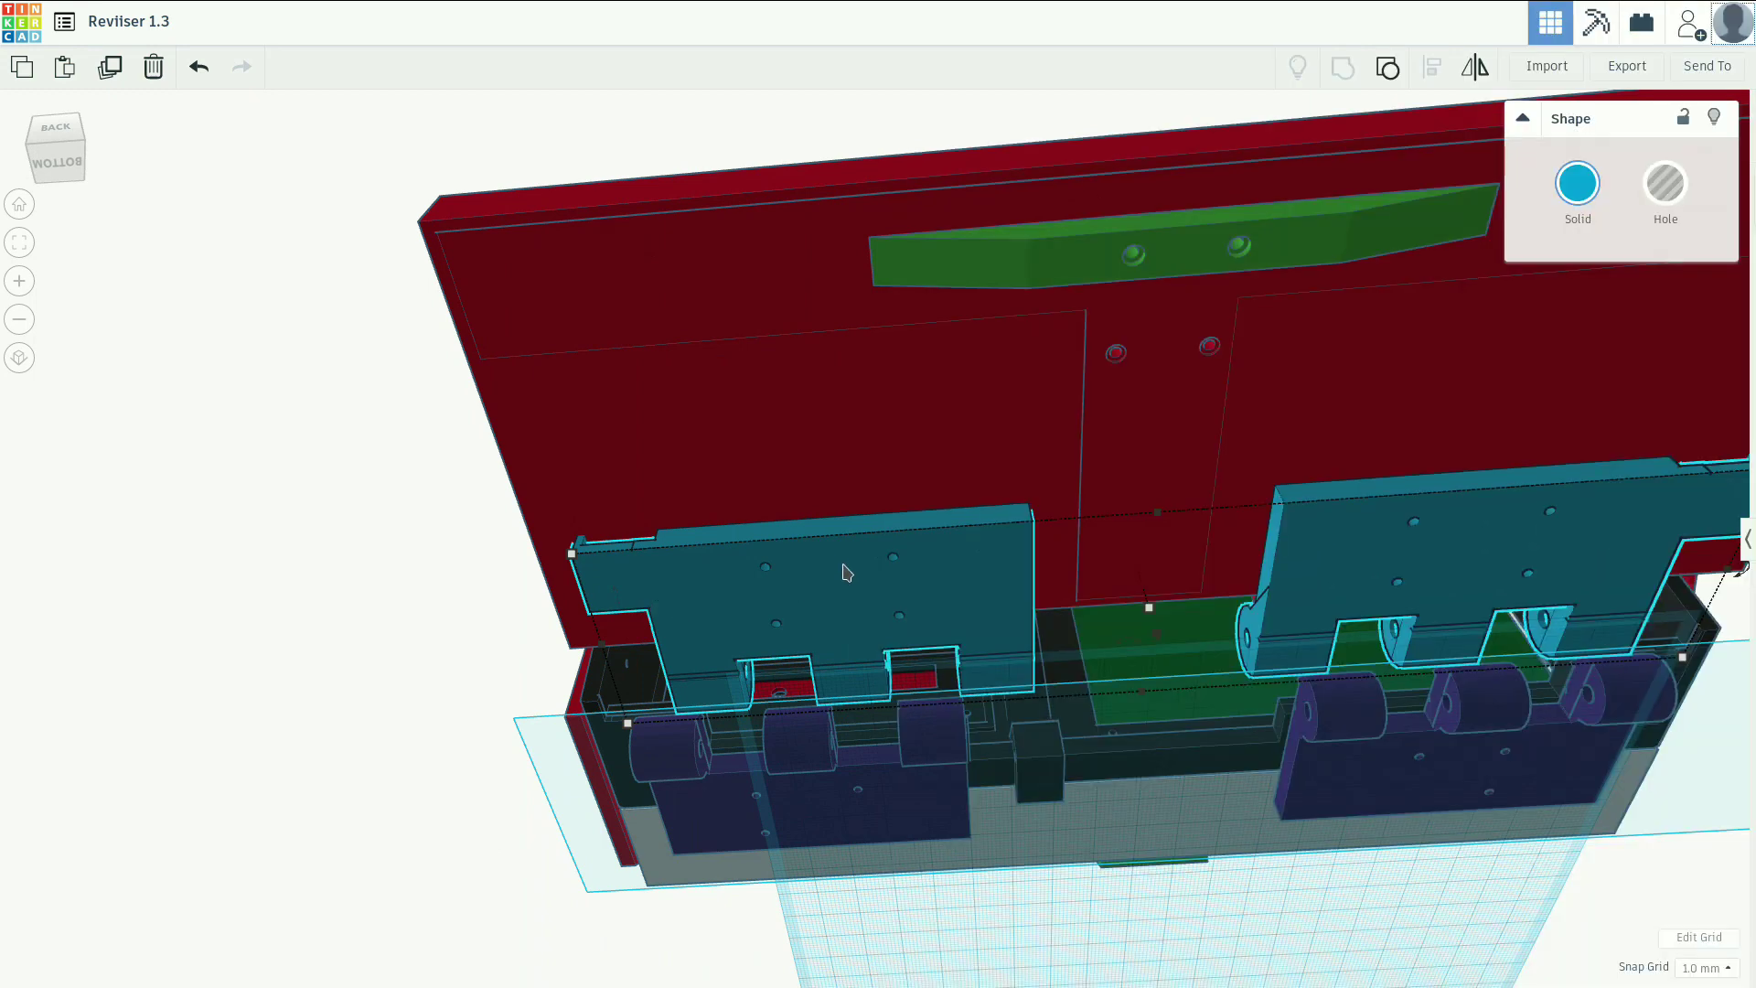
{"action": "mouse_move", "coordinate": [347, 682]}
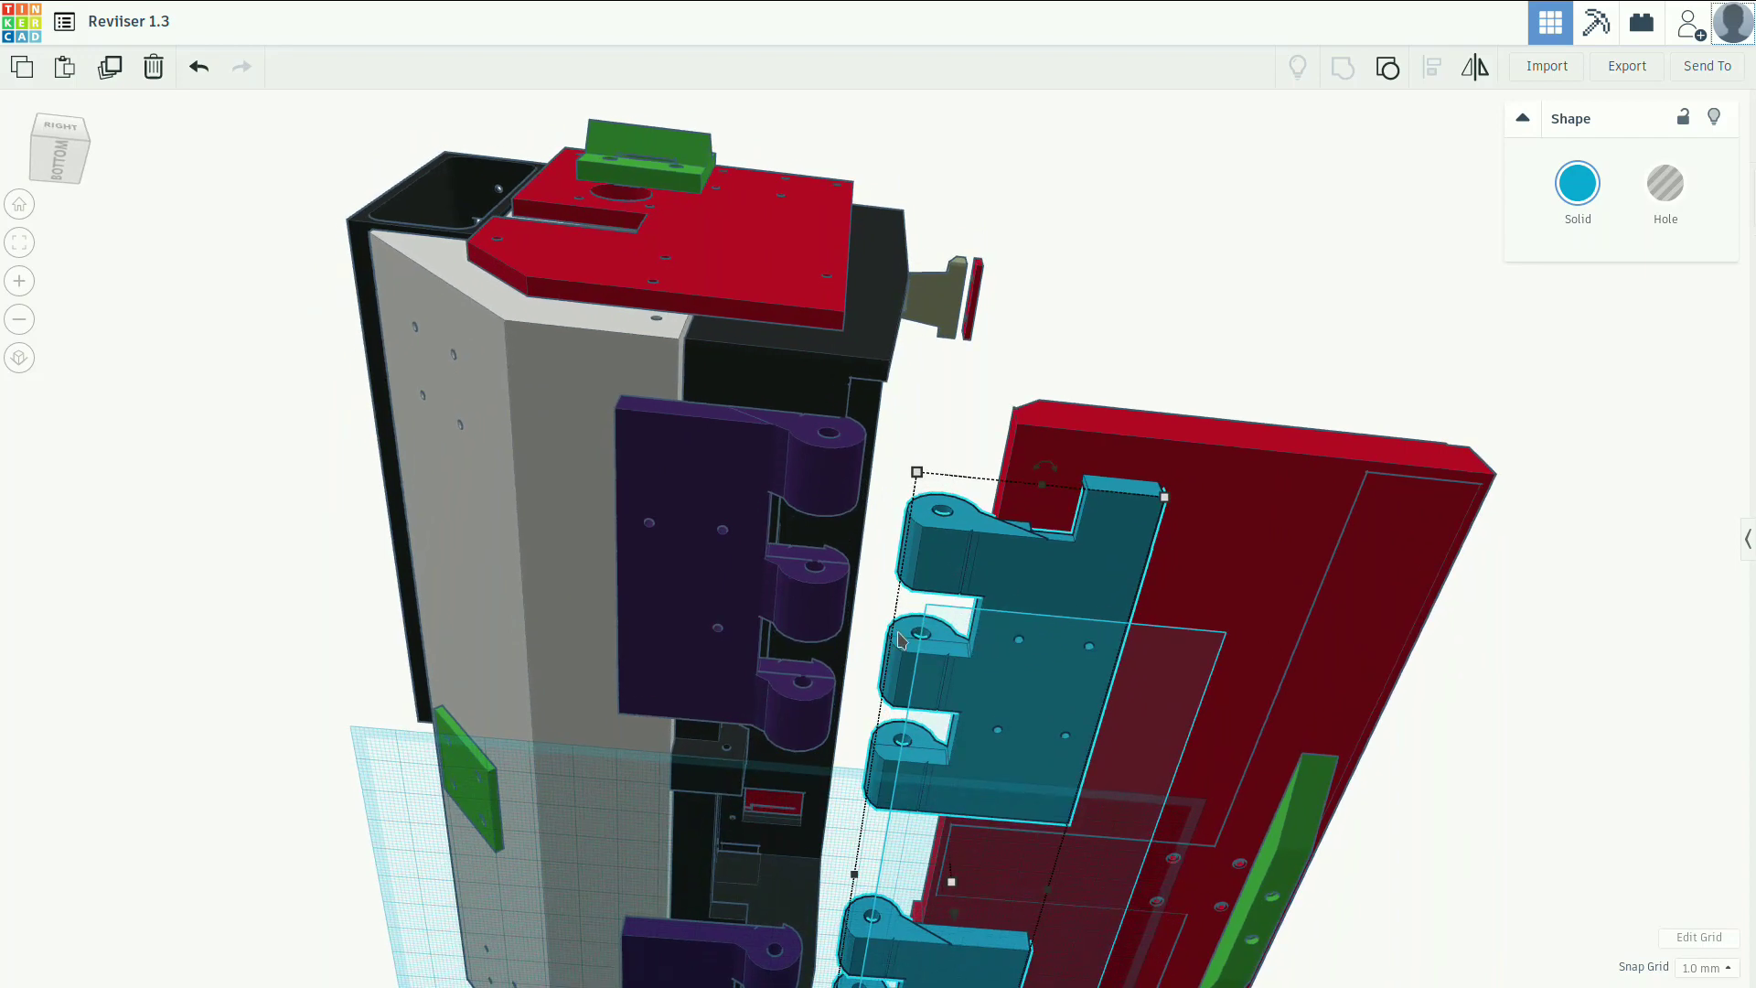
{"action": "mouse_move", "coordinate": [801, 587]}
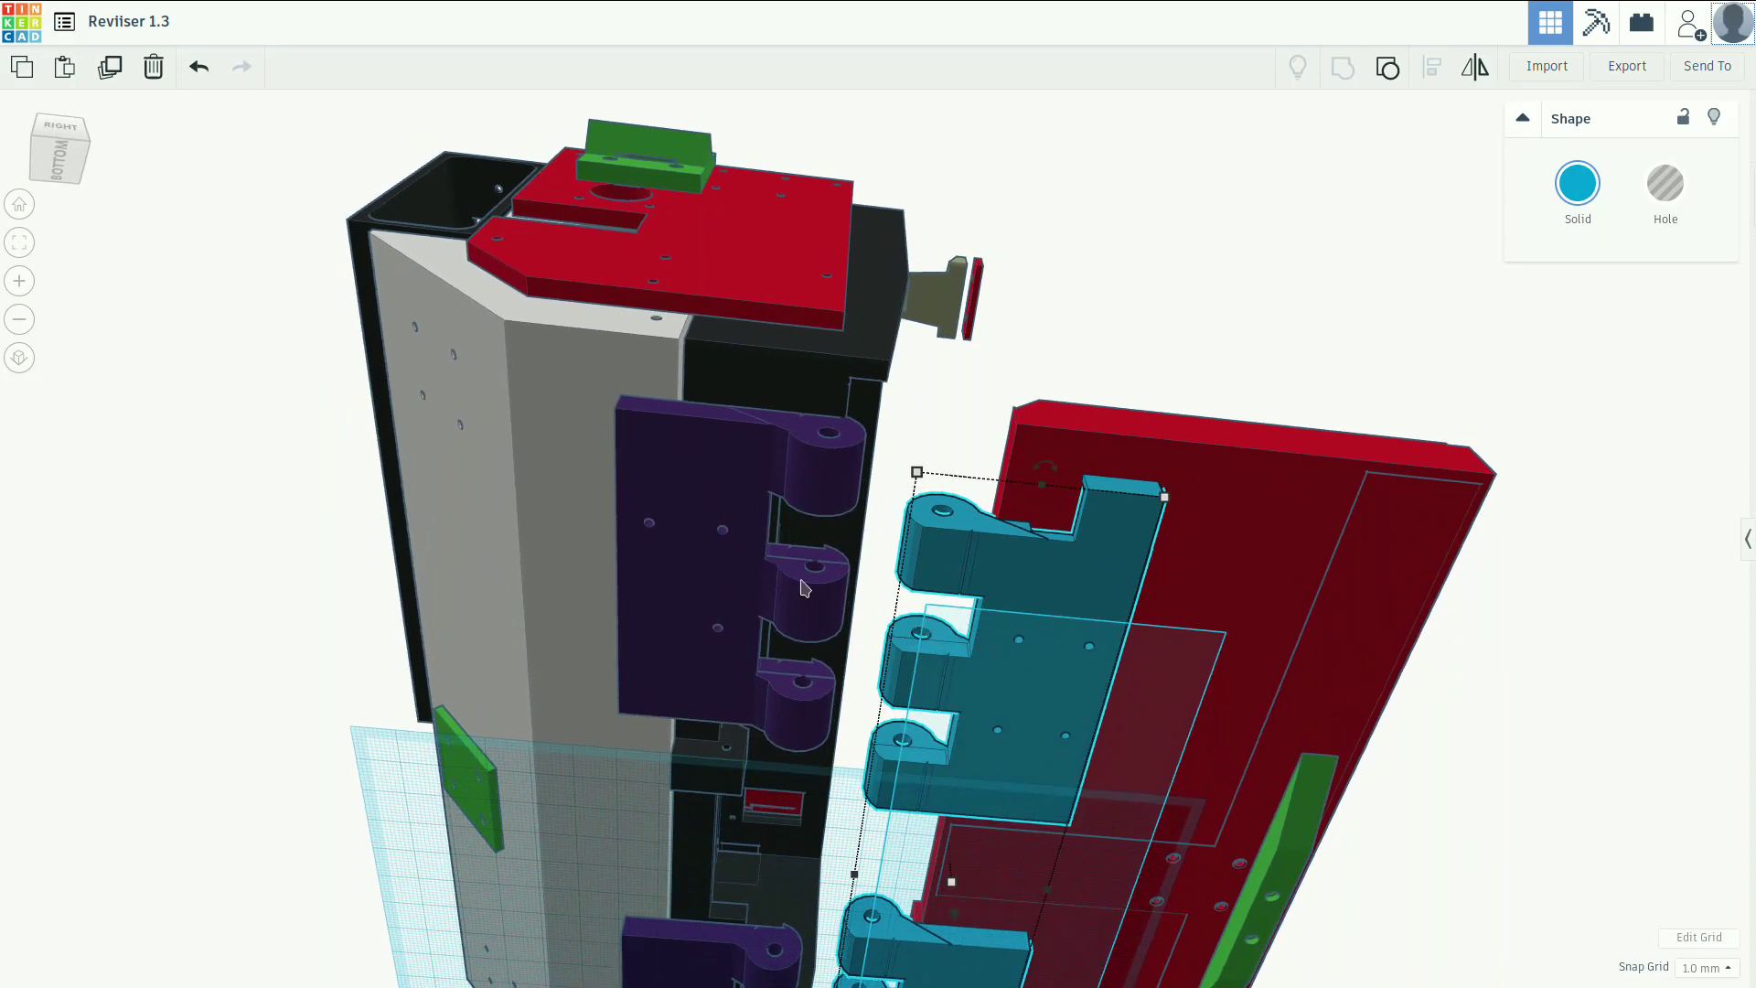
{"action": "mouse_move", "coordinate": [551, 567]}
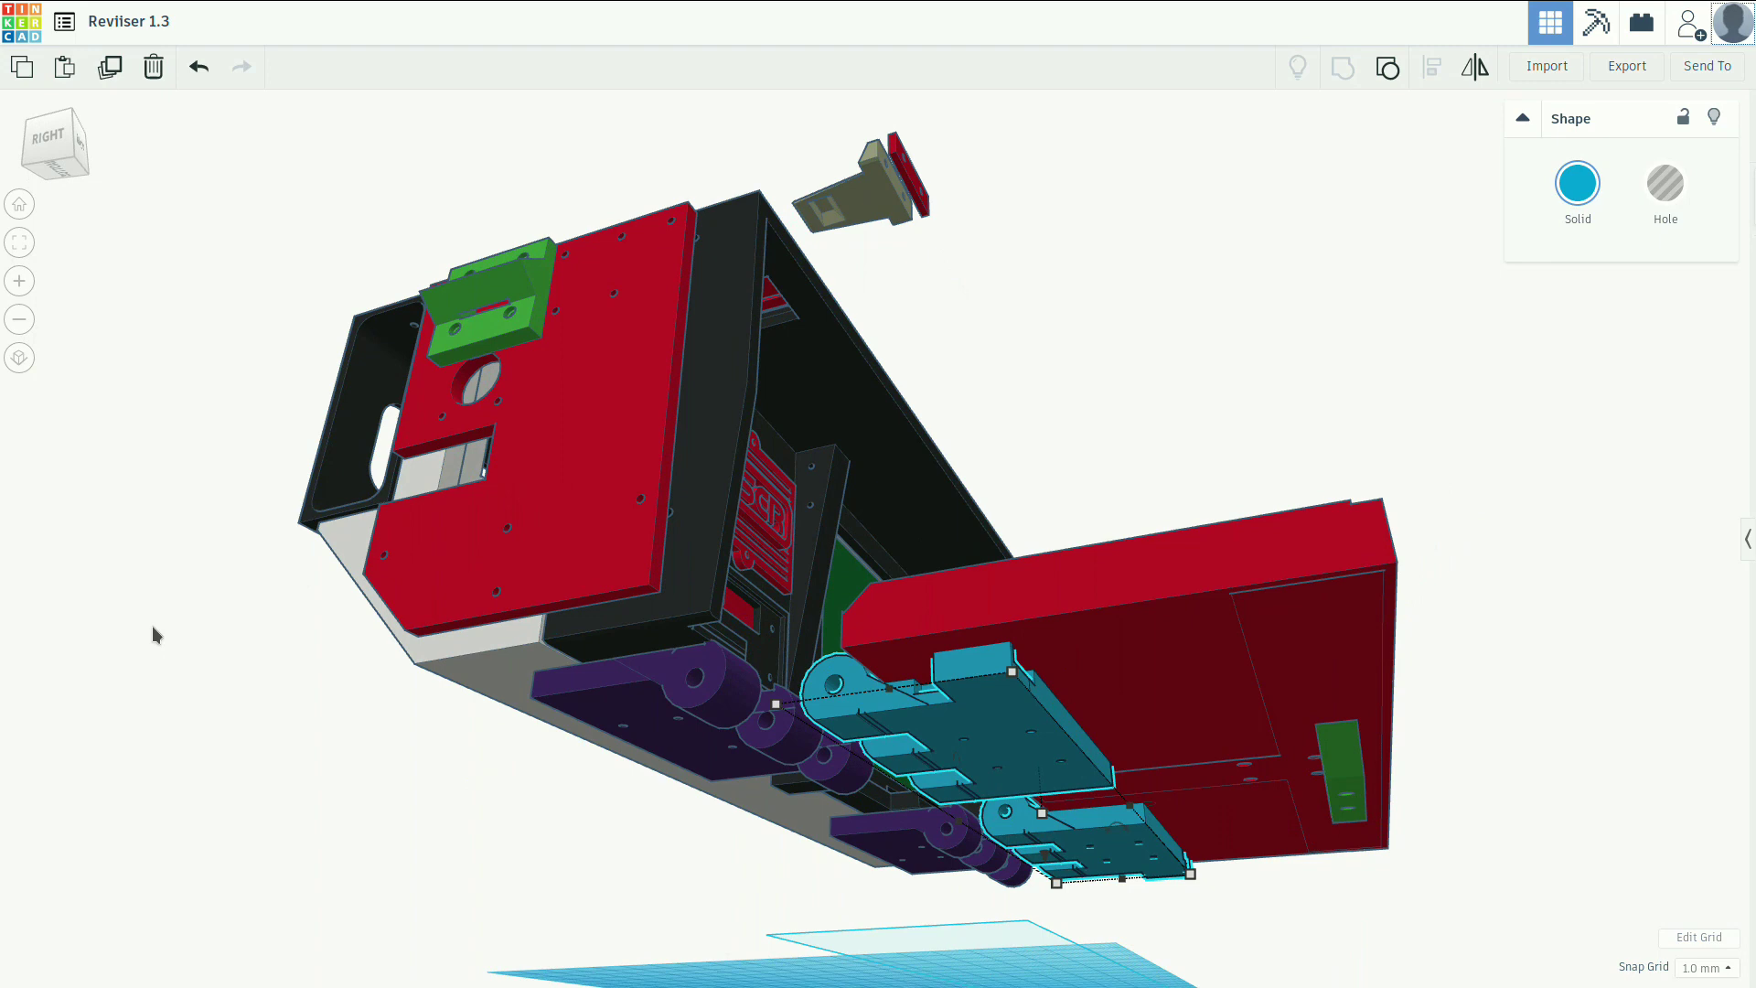
{"action": "mouse_move", "coordinate": [766, 691]}
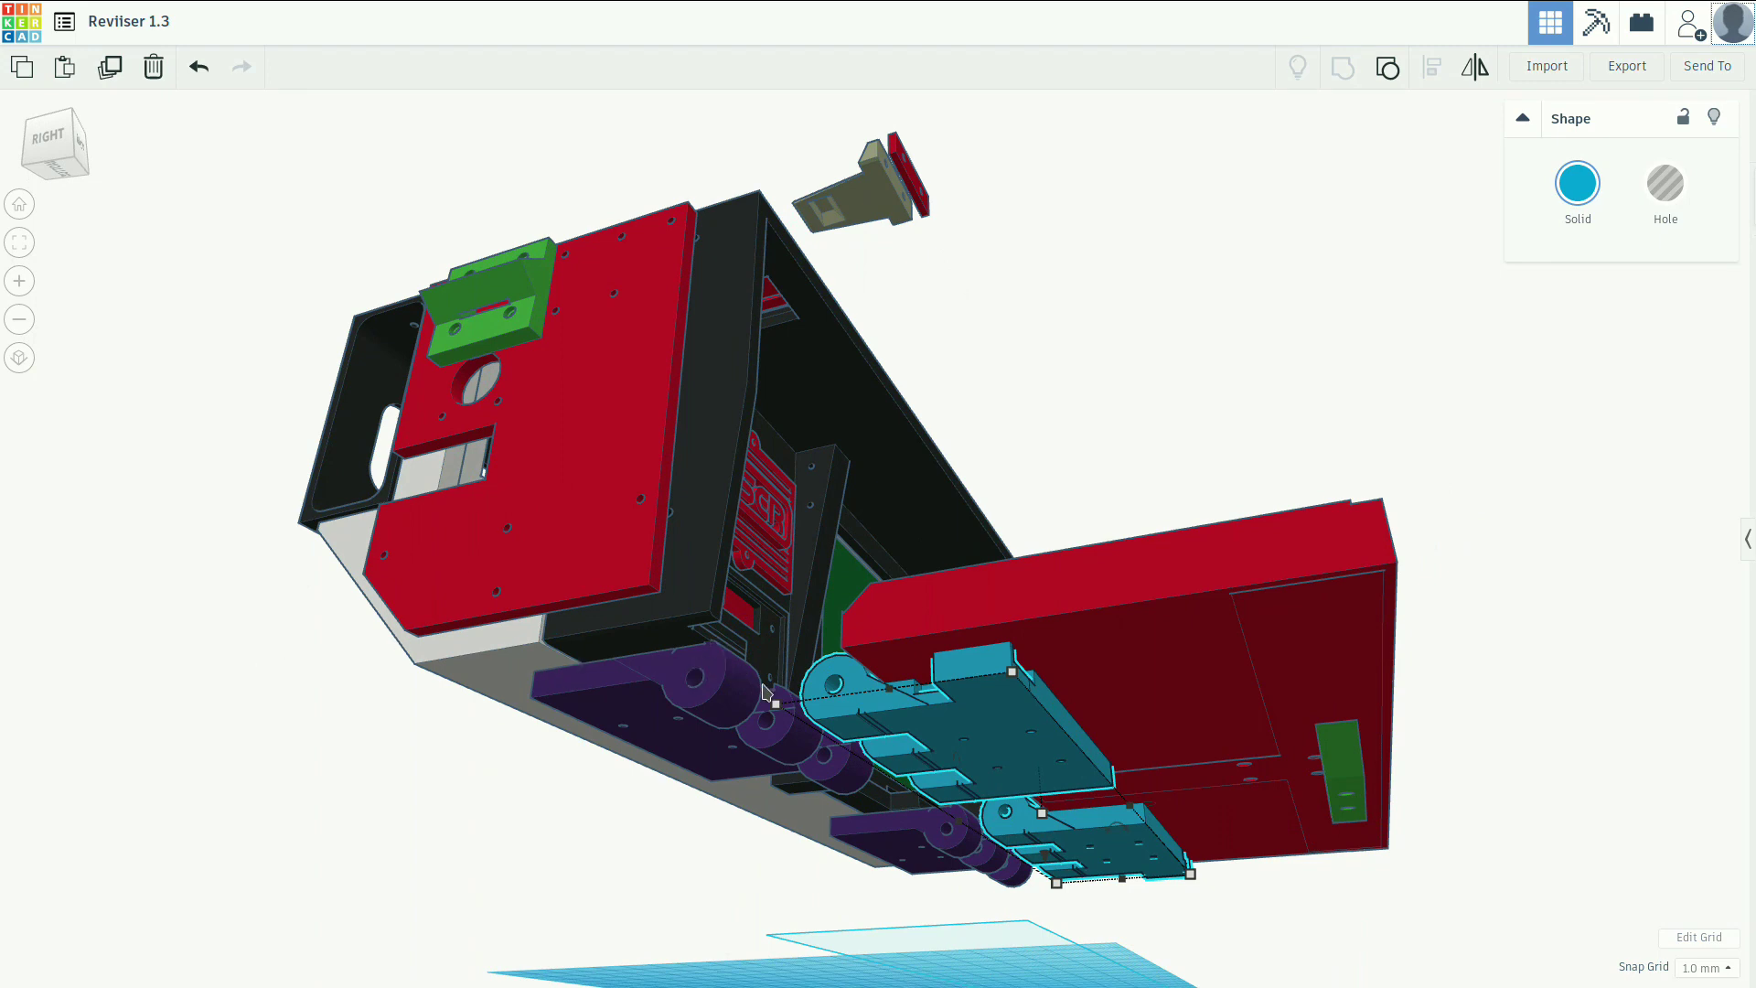
Orbit below and back to a side view of the interleaving teal and purple hinge knuckles.
{"action": "left_click_drag", "start_coordinate": [761, 692], "coordinate": [358, 697]}
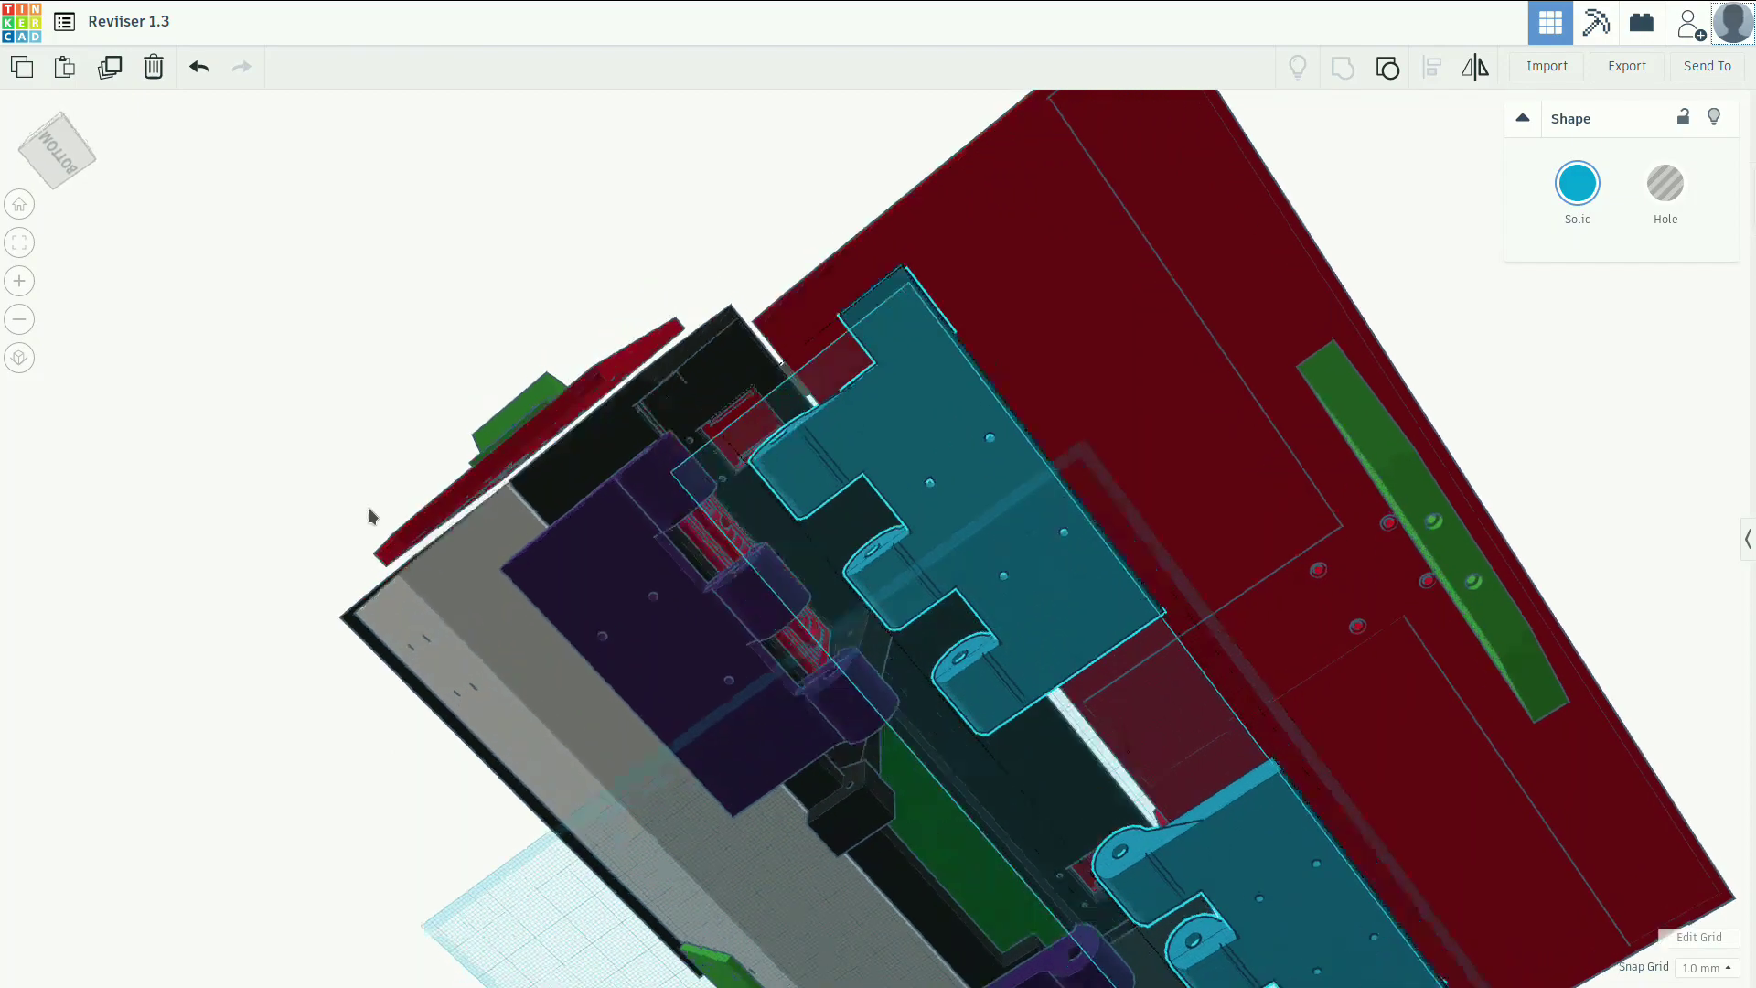
{"action": "left_click_drag", "start_coordinate": [369, 516], "coordinate": [606, 653]}
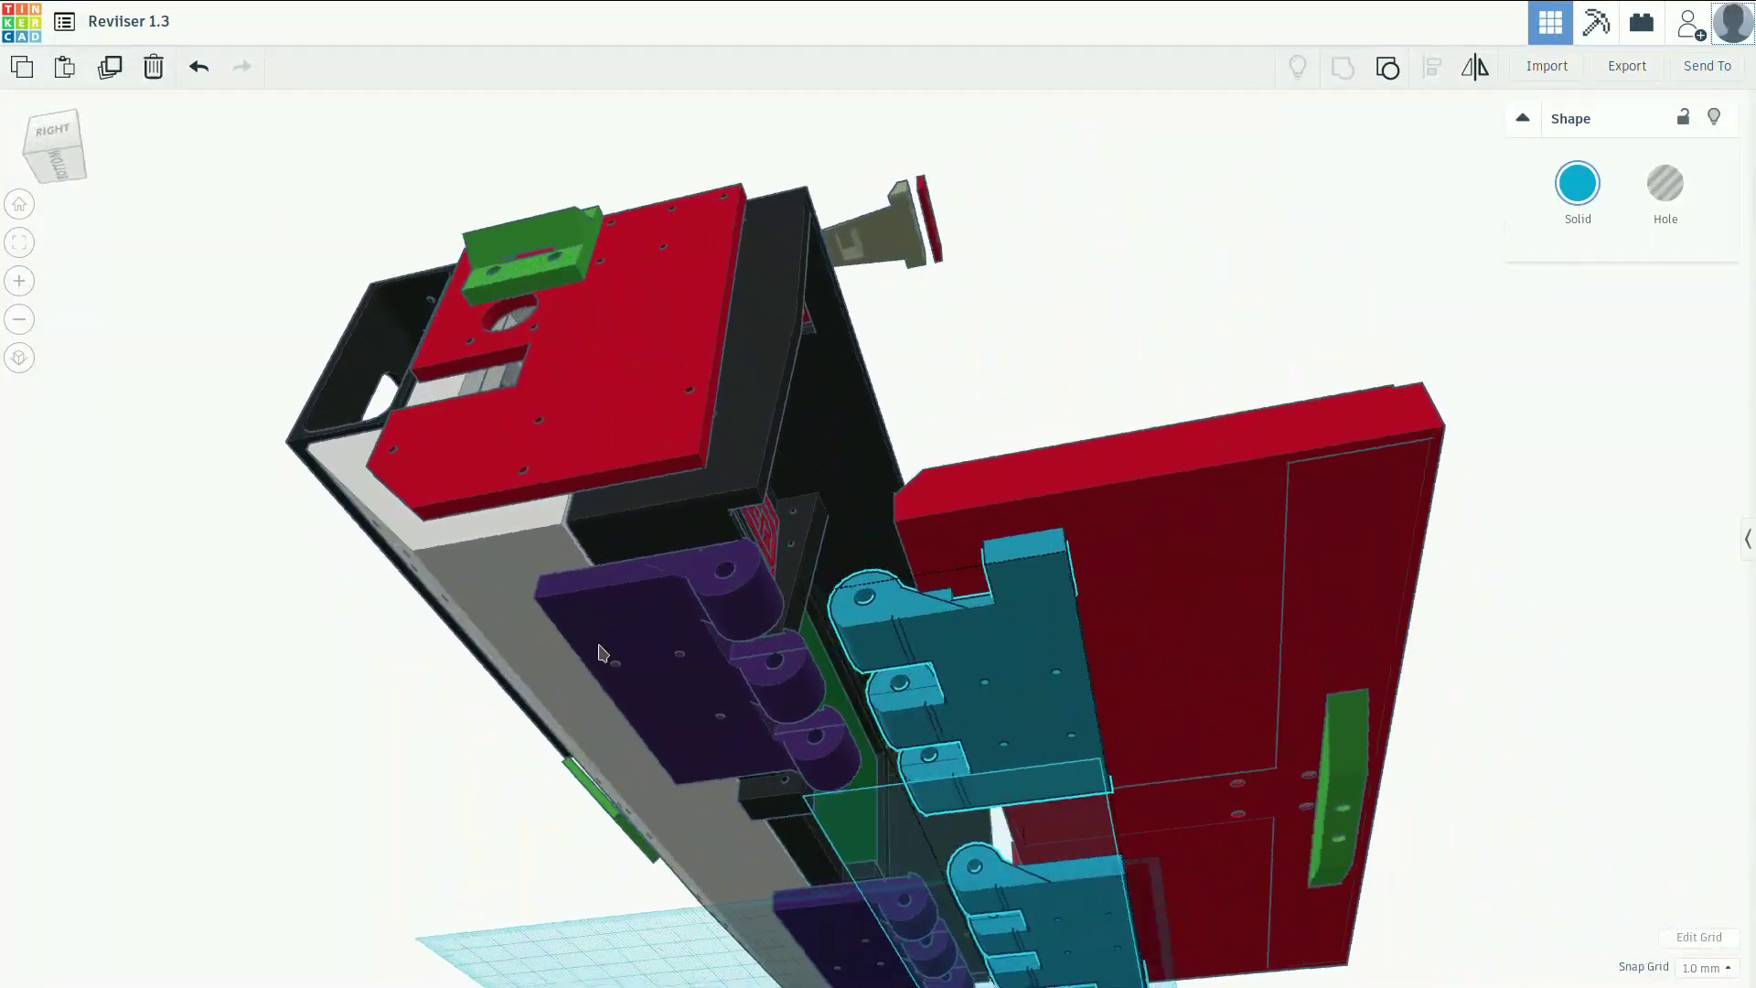
{"action": "left_click_drag", "start_coordinate": [600, 653], "coordinate": [739, 823]}
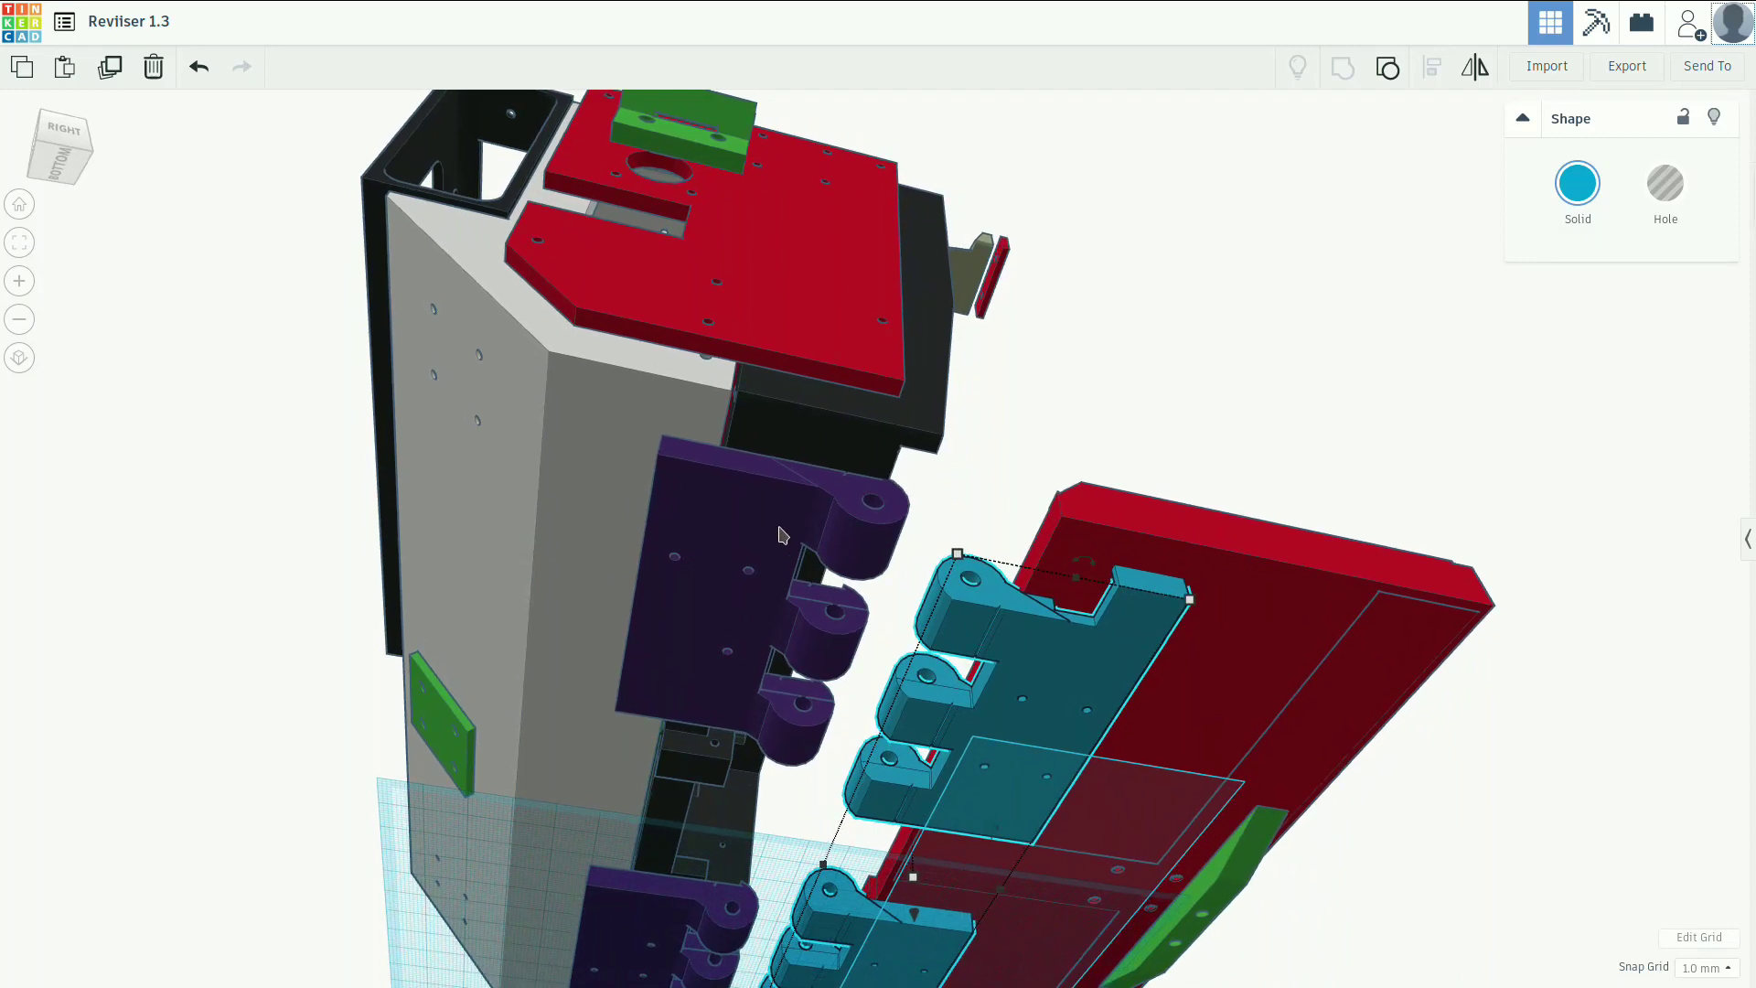
{"action": "mouse_move", "coordinate": [711, 439]}
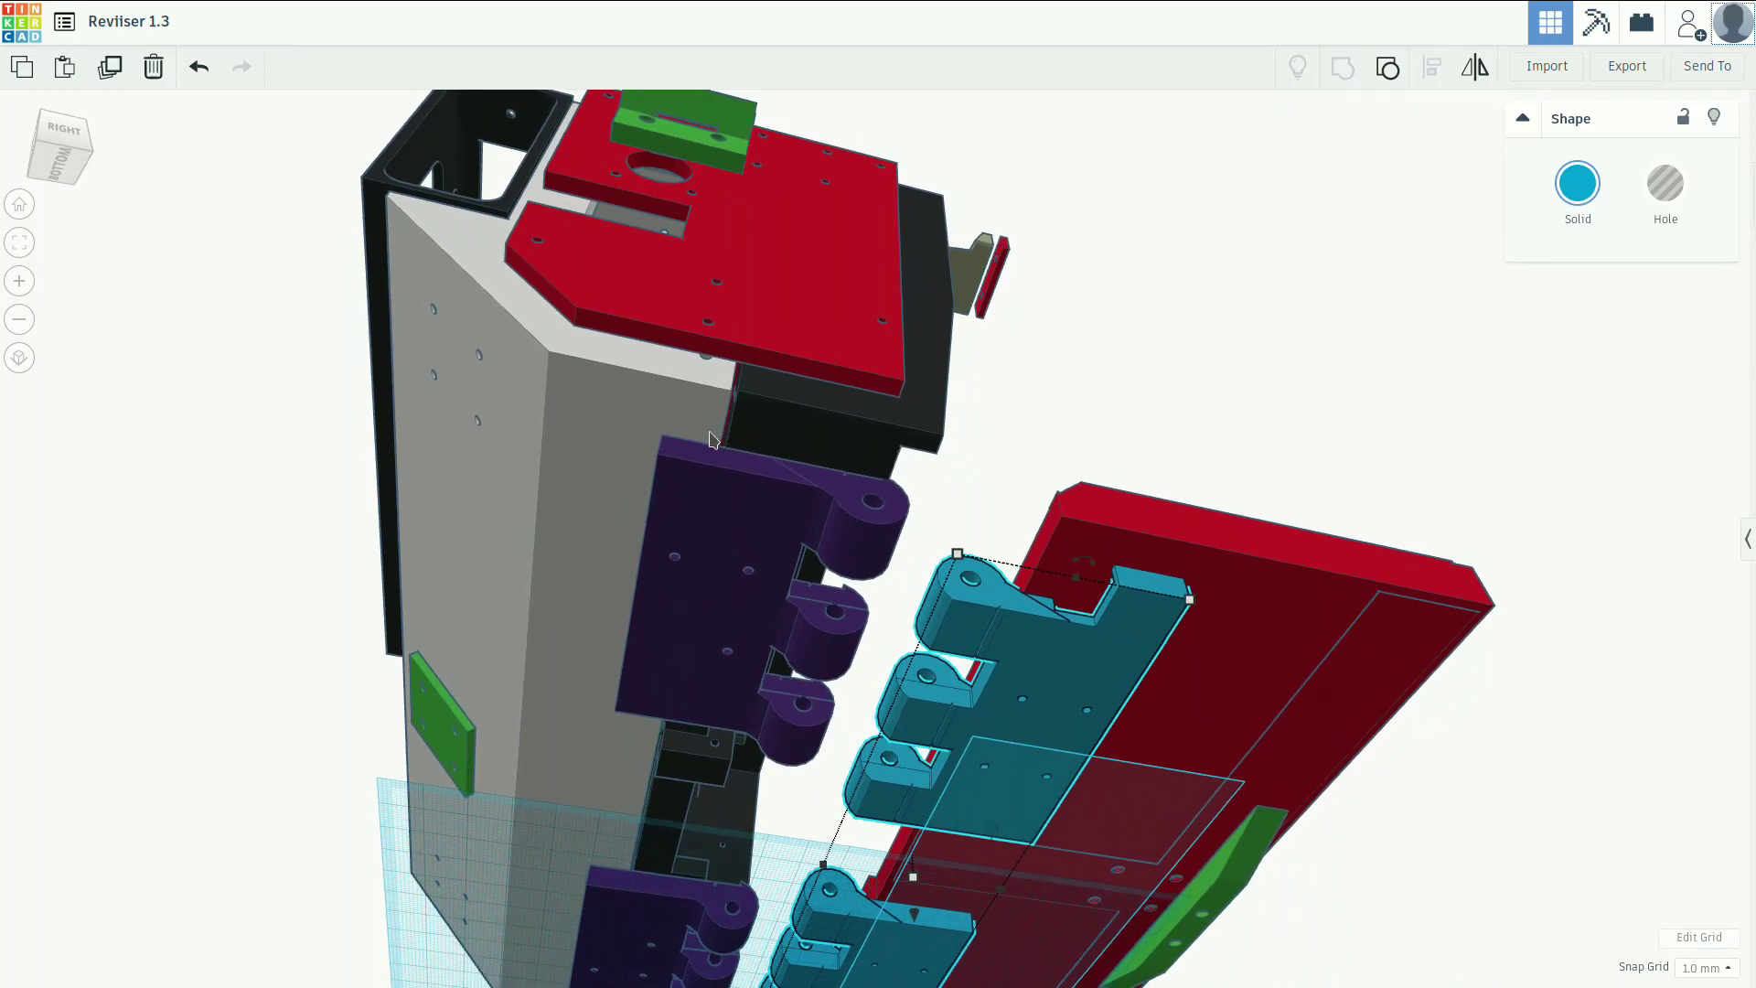
{"action": "mouse_move", "coordinate": [757, 605]}
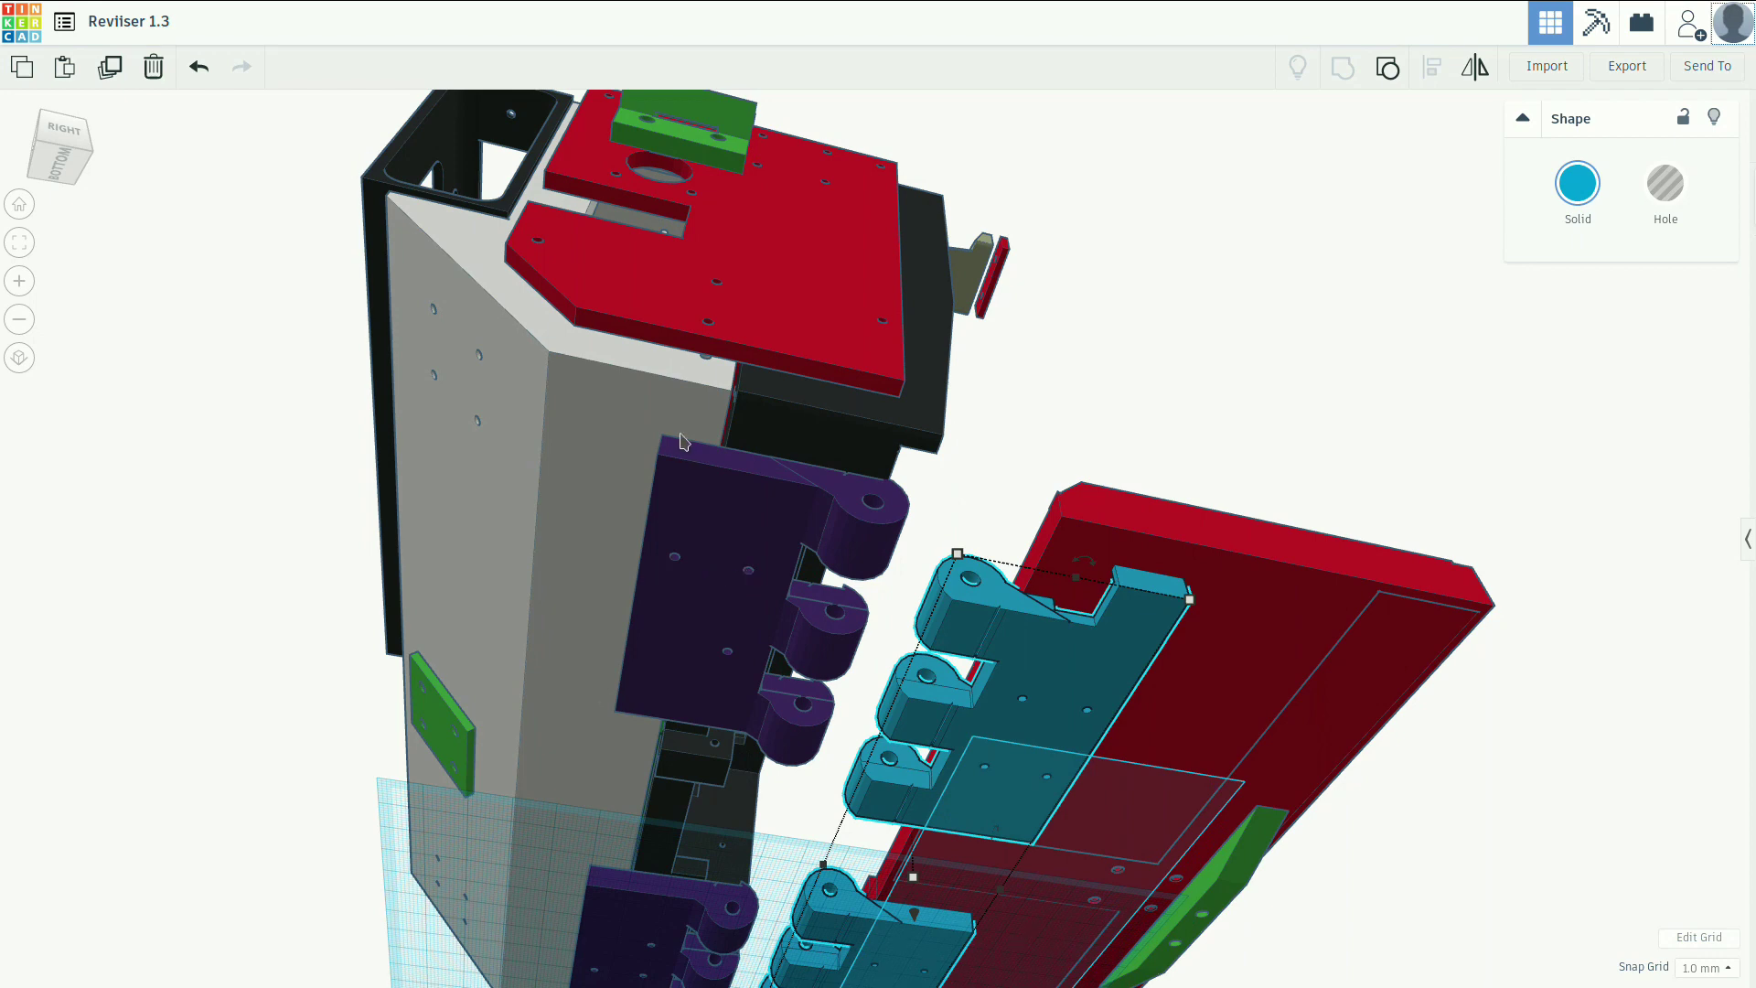
{"action": "mouse_move", "coordinate": [701, 415]}
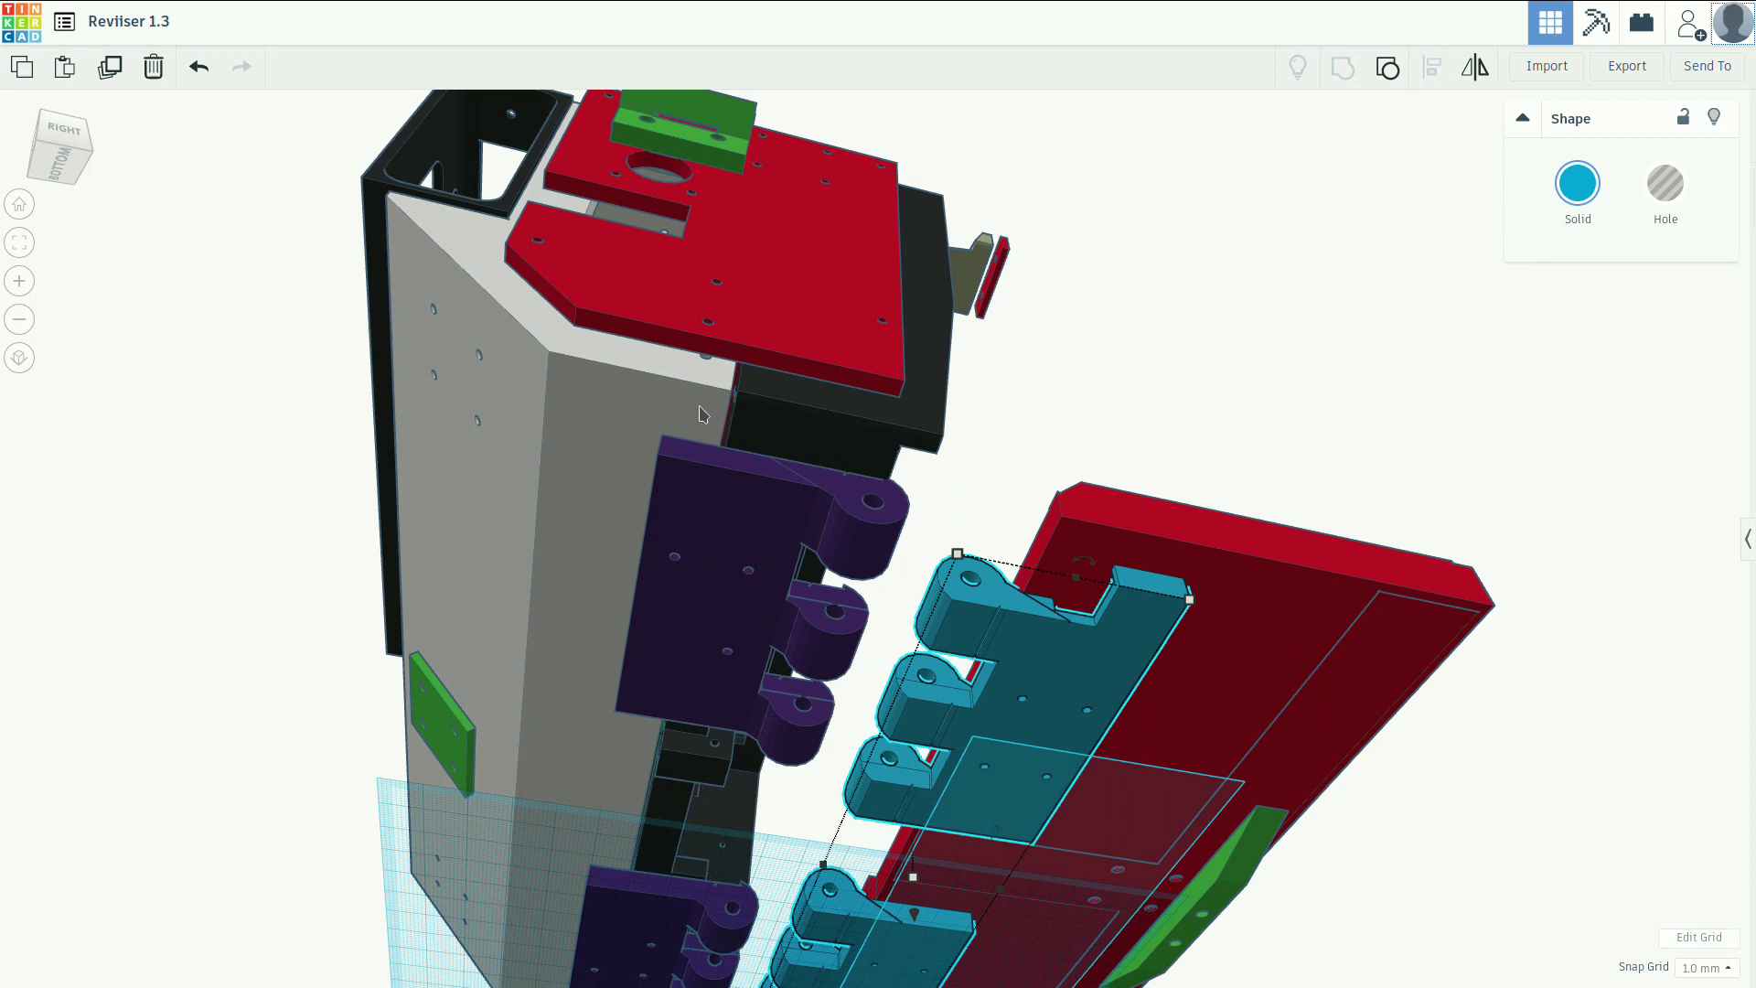
{"action": "mouse_move", "coordinate": [675, 561]}
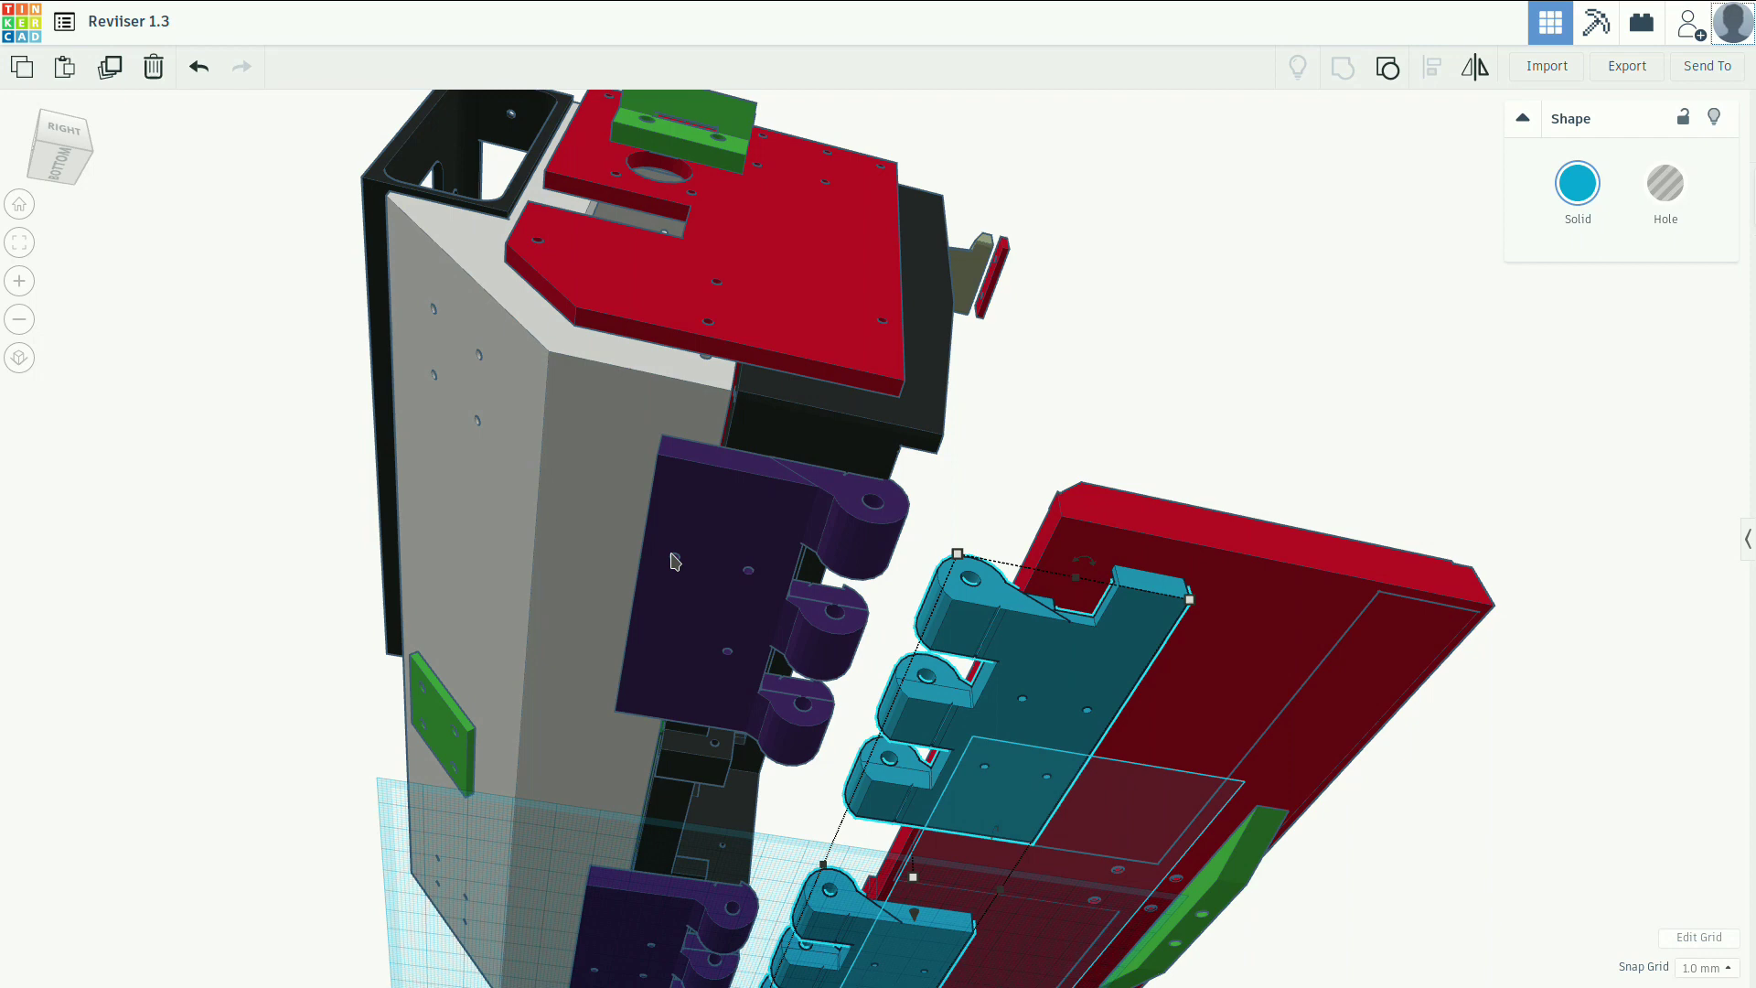
{"action": "mouse_move", "coordinate": [690, 494]}
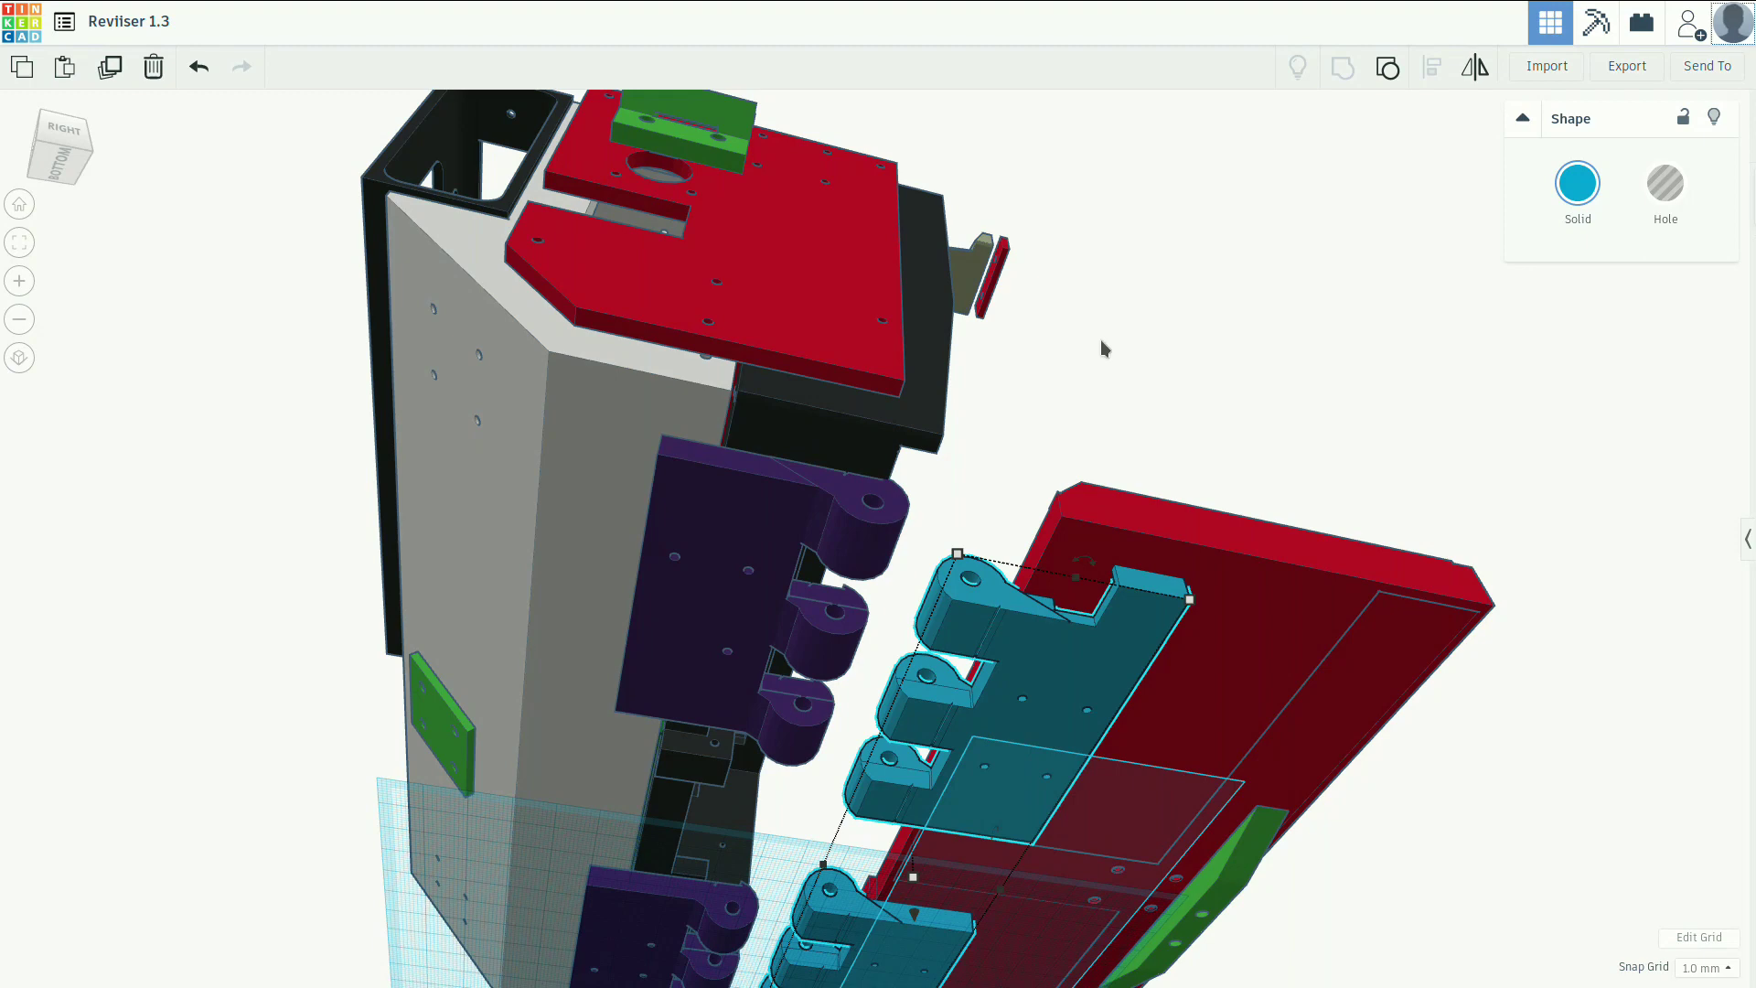
Orbit to the vented back of the body and select the red angled bracket.
{"action": "left_click_drag", "start_coordinate": [1103, 348], "coordinate": [1097, 640]}
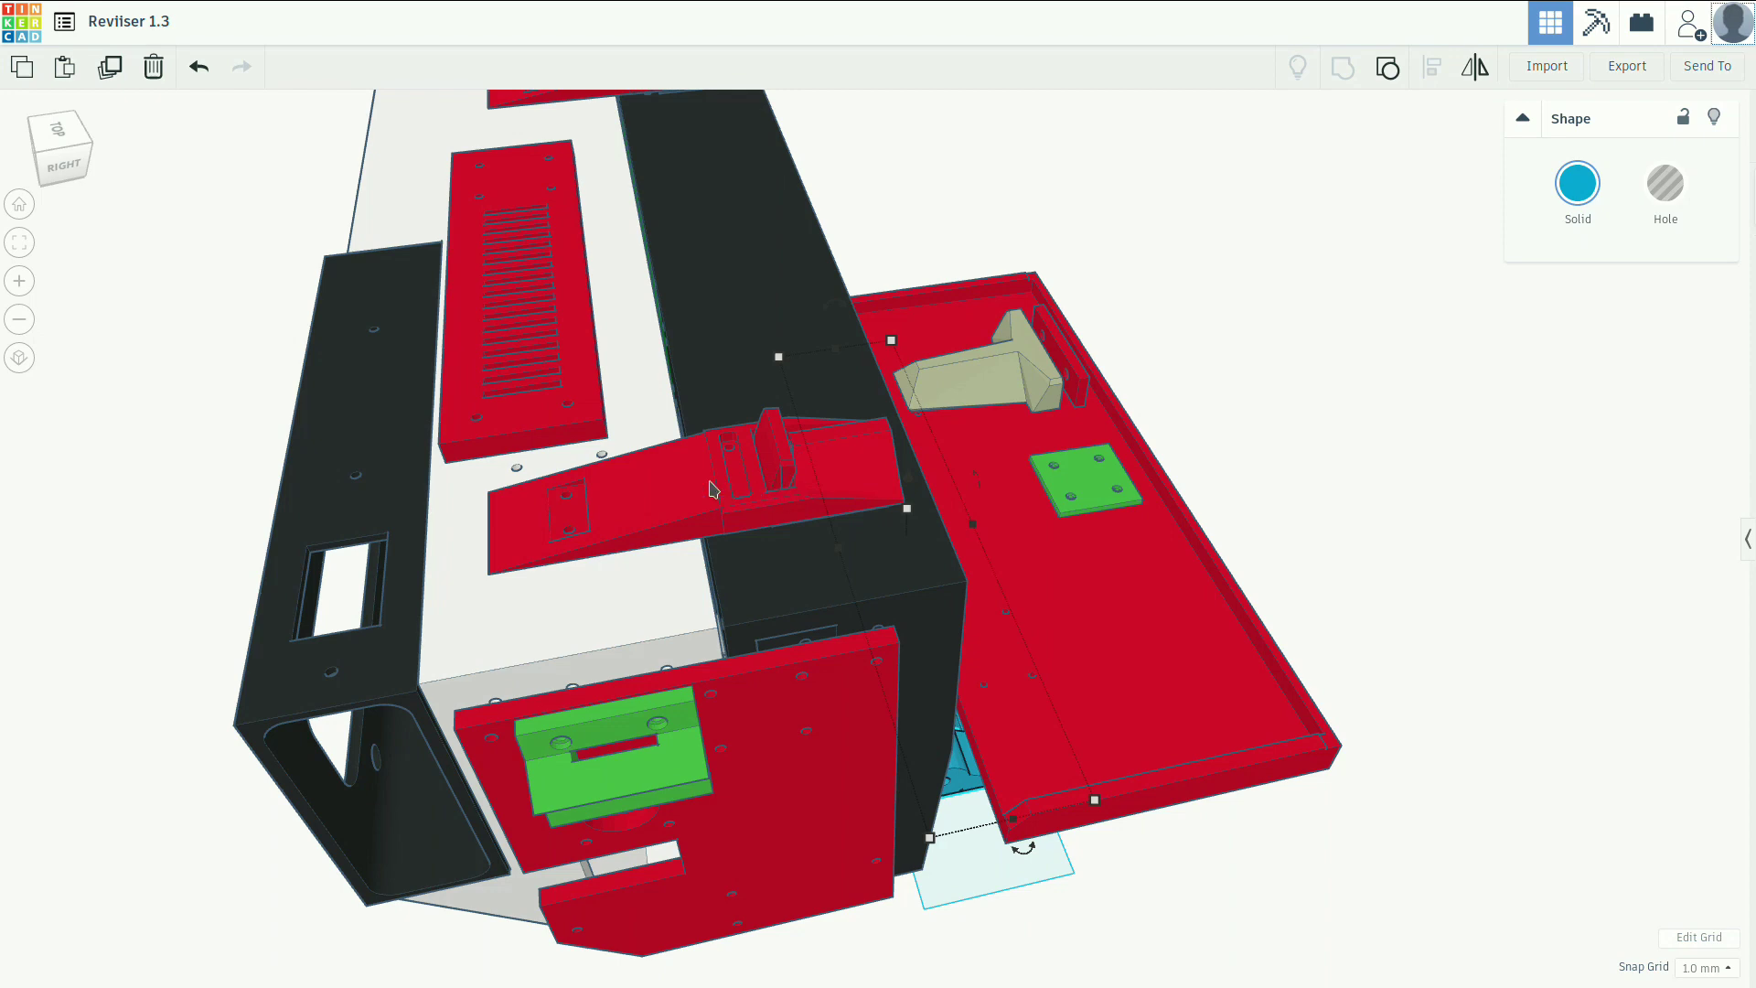
{"action": "mouse_move", "coordinate": [639, 542]}
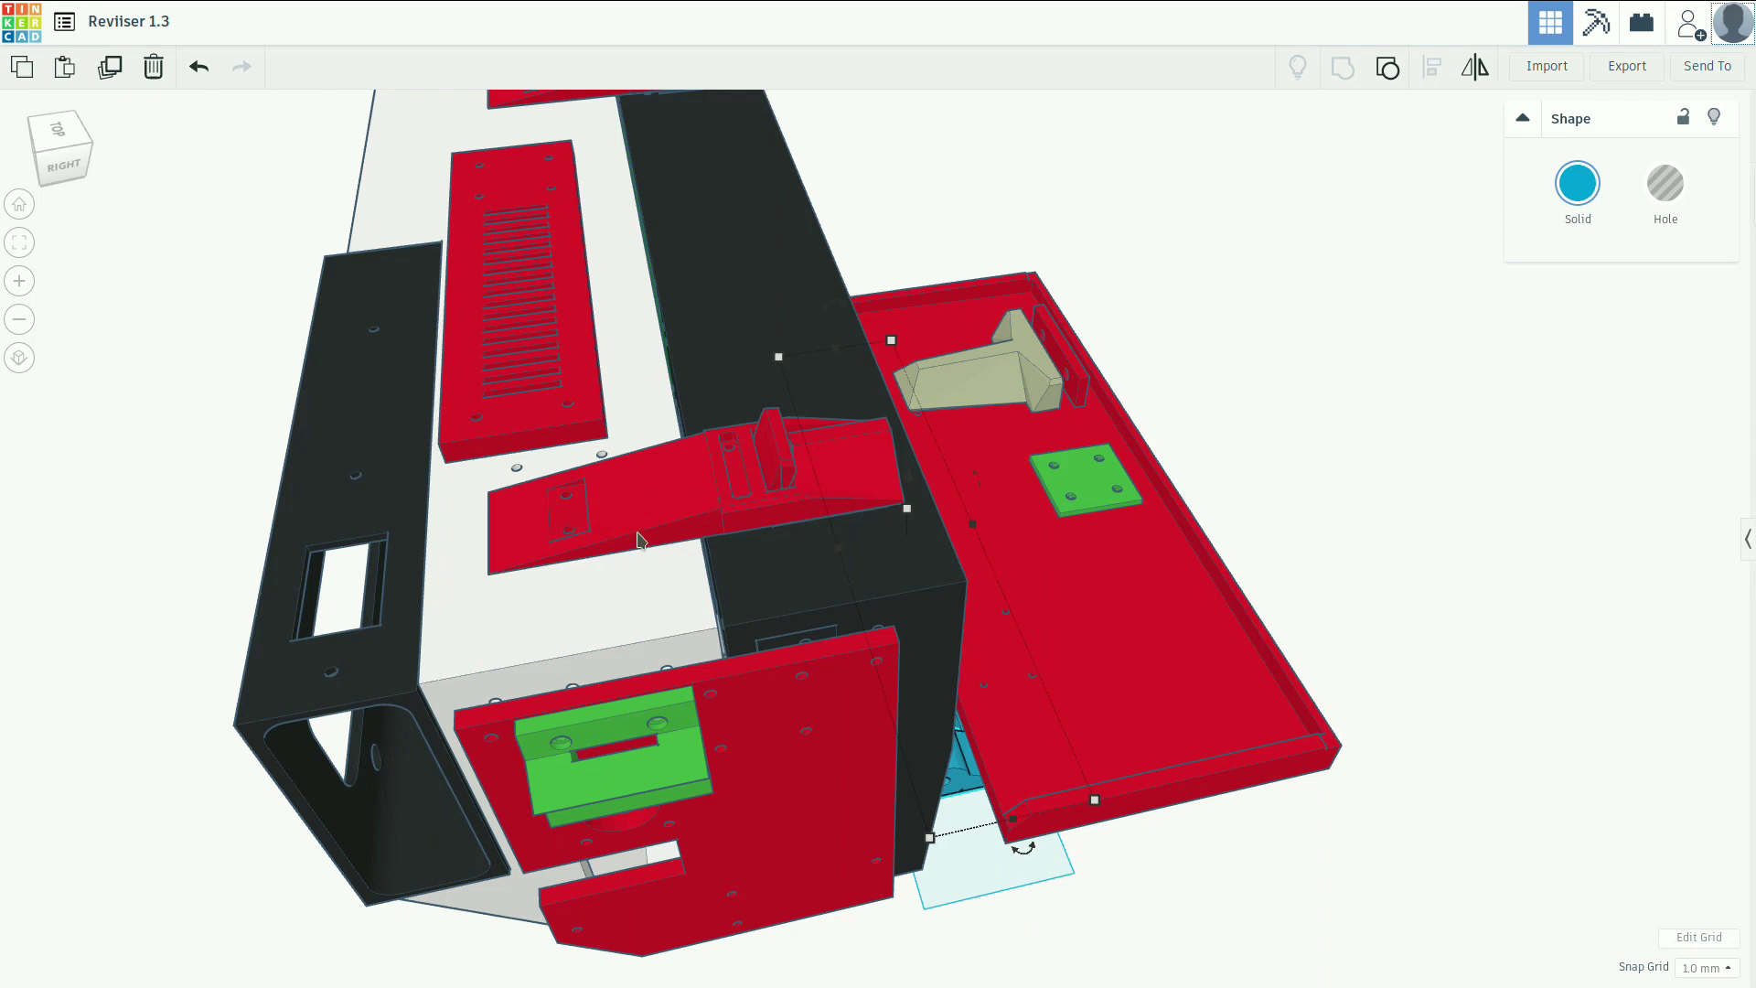
{"action": "mouse_move", "coordinate": [712, 516]}
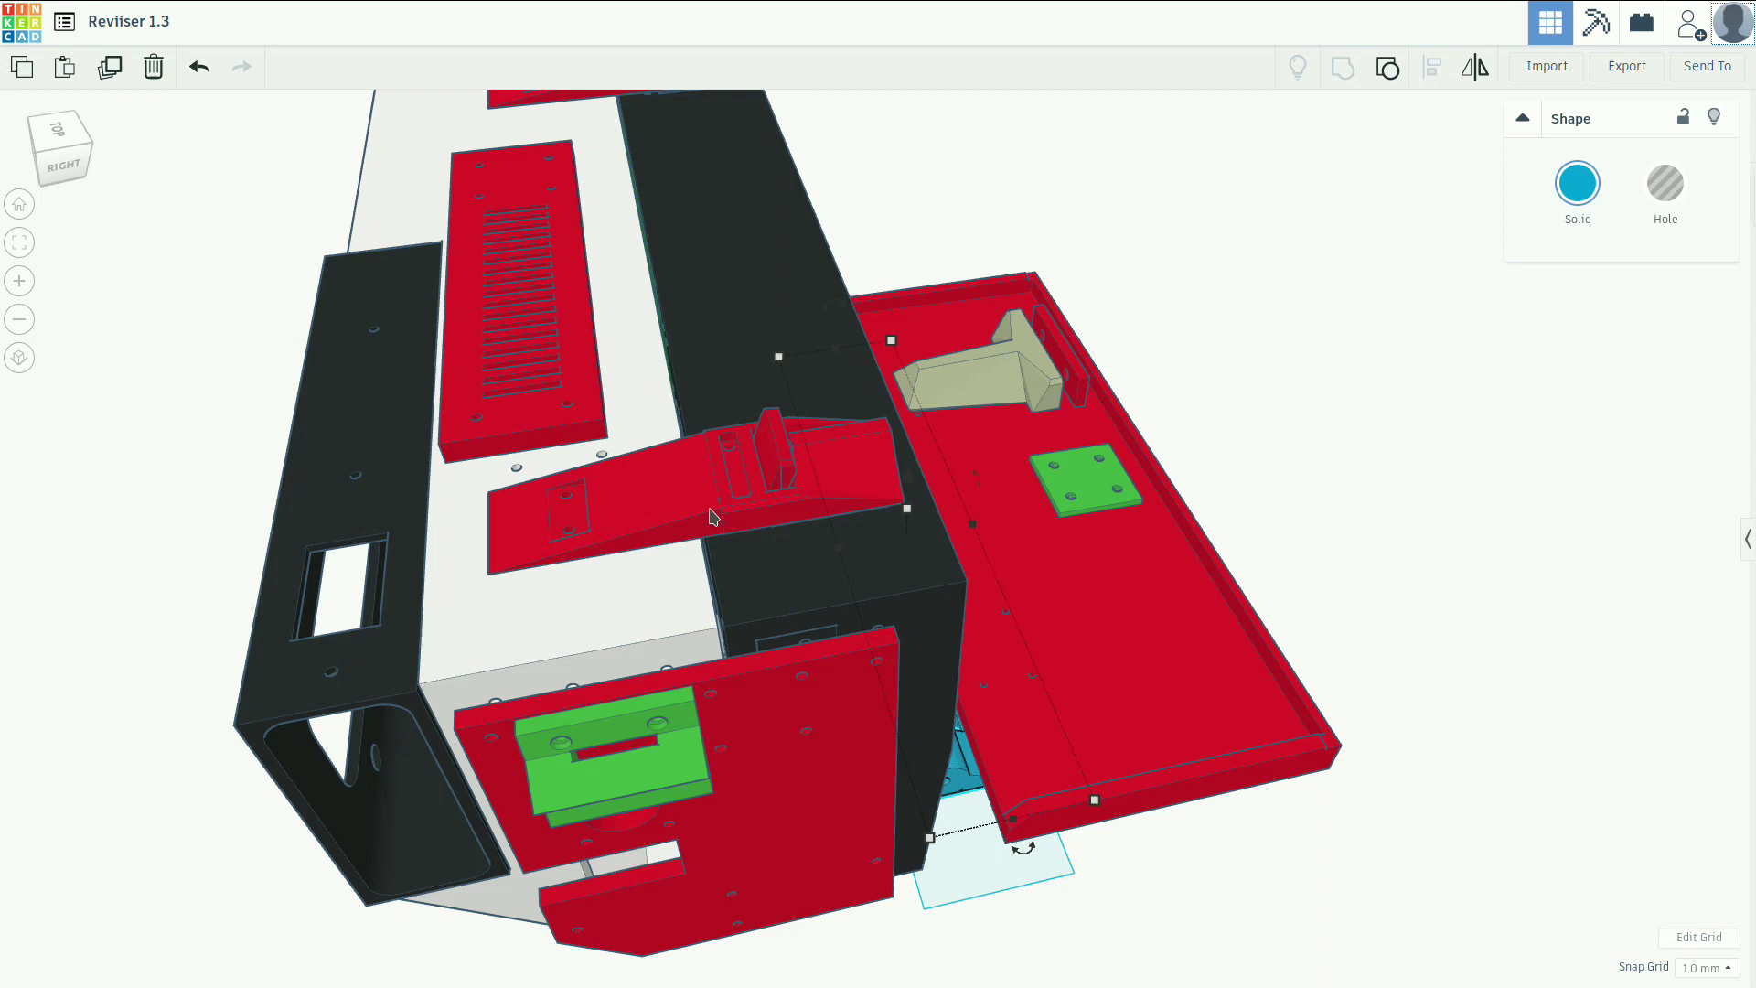
{"action": "left_click", "coordinate": [671, 492]}
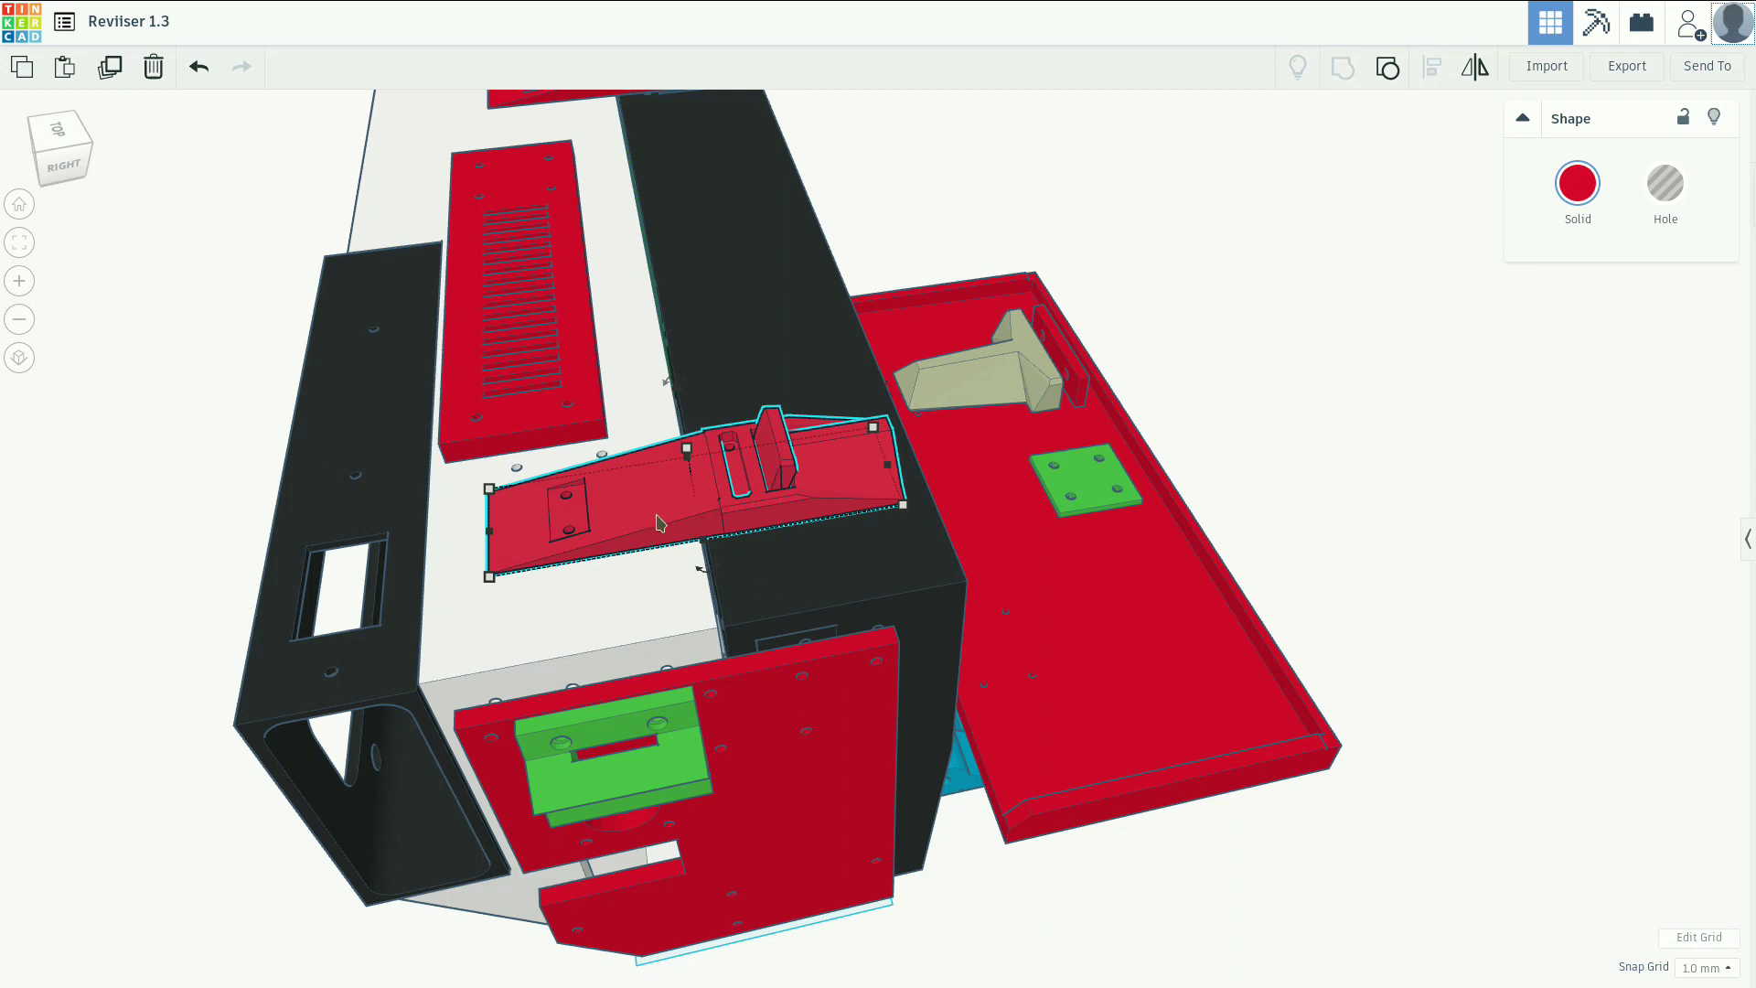
{"action": "mouse_move", "coordinate": [611, 546]}
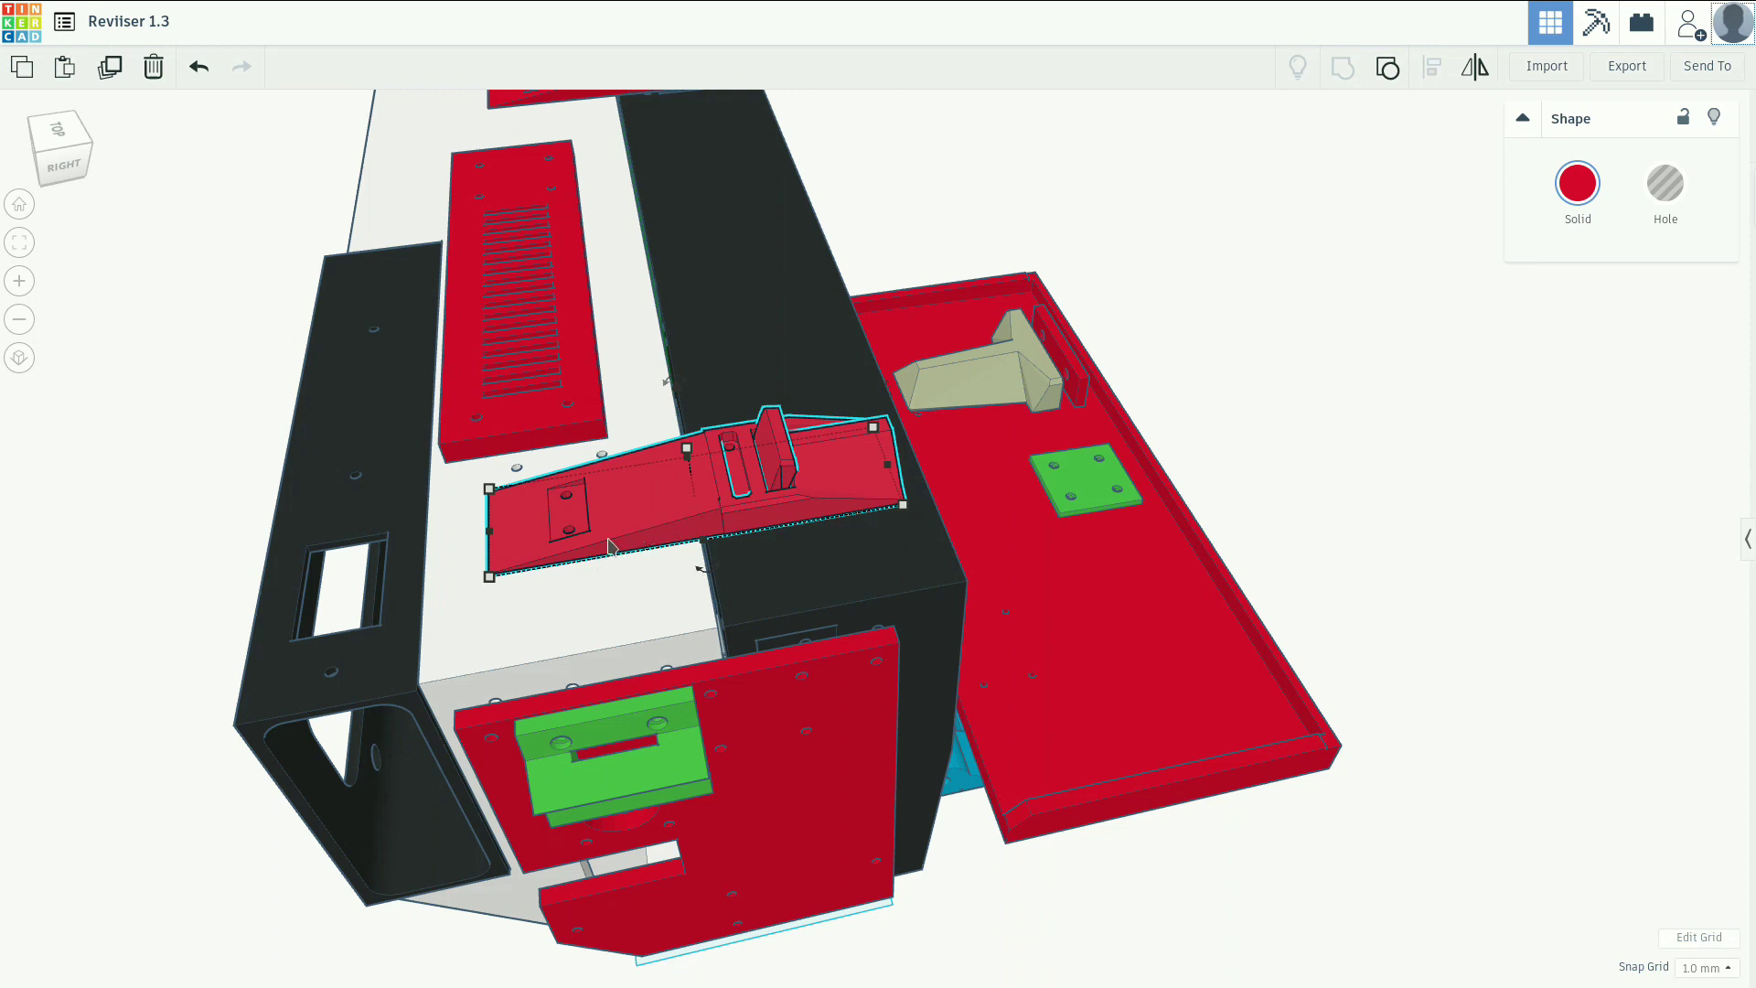
{"action": "mouse_move", "coordinate": [184, 646]}
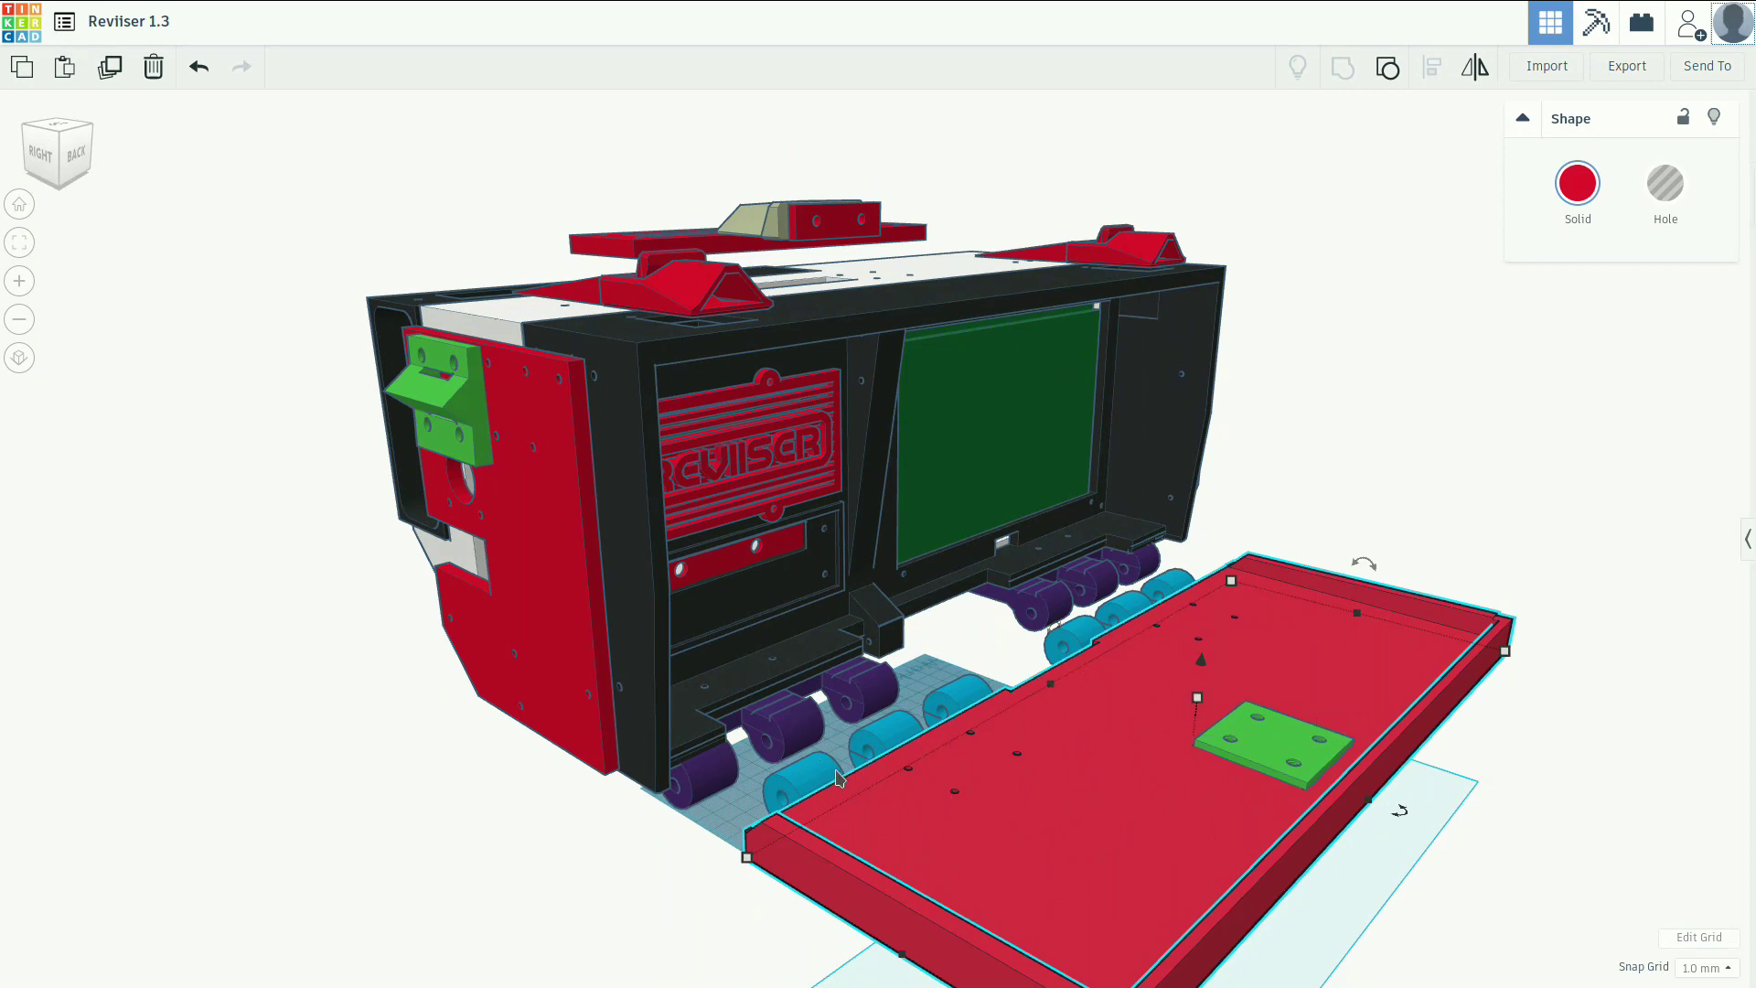
{"action": "mouse_move", "coordinate": [771, 733]}
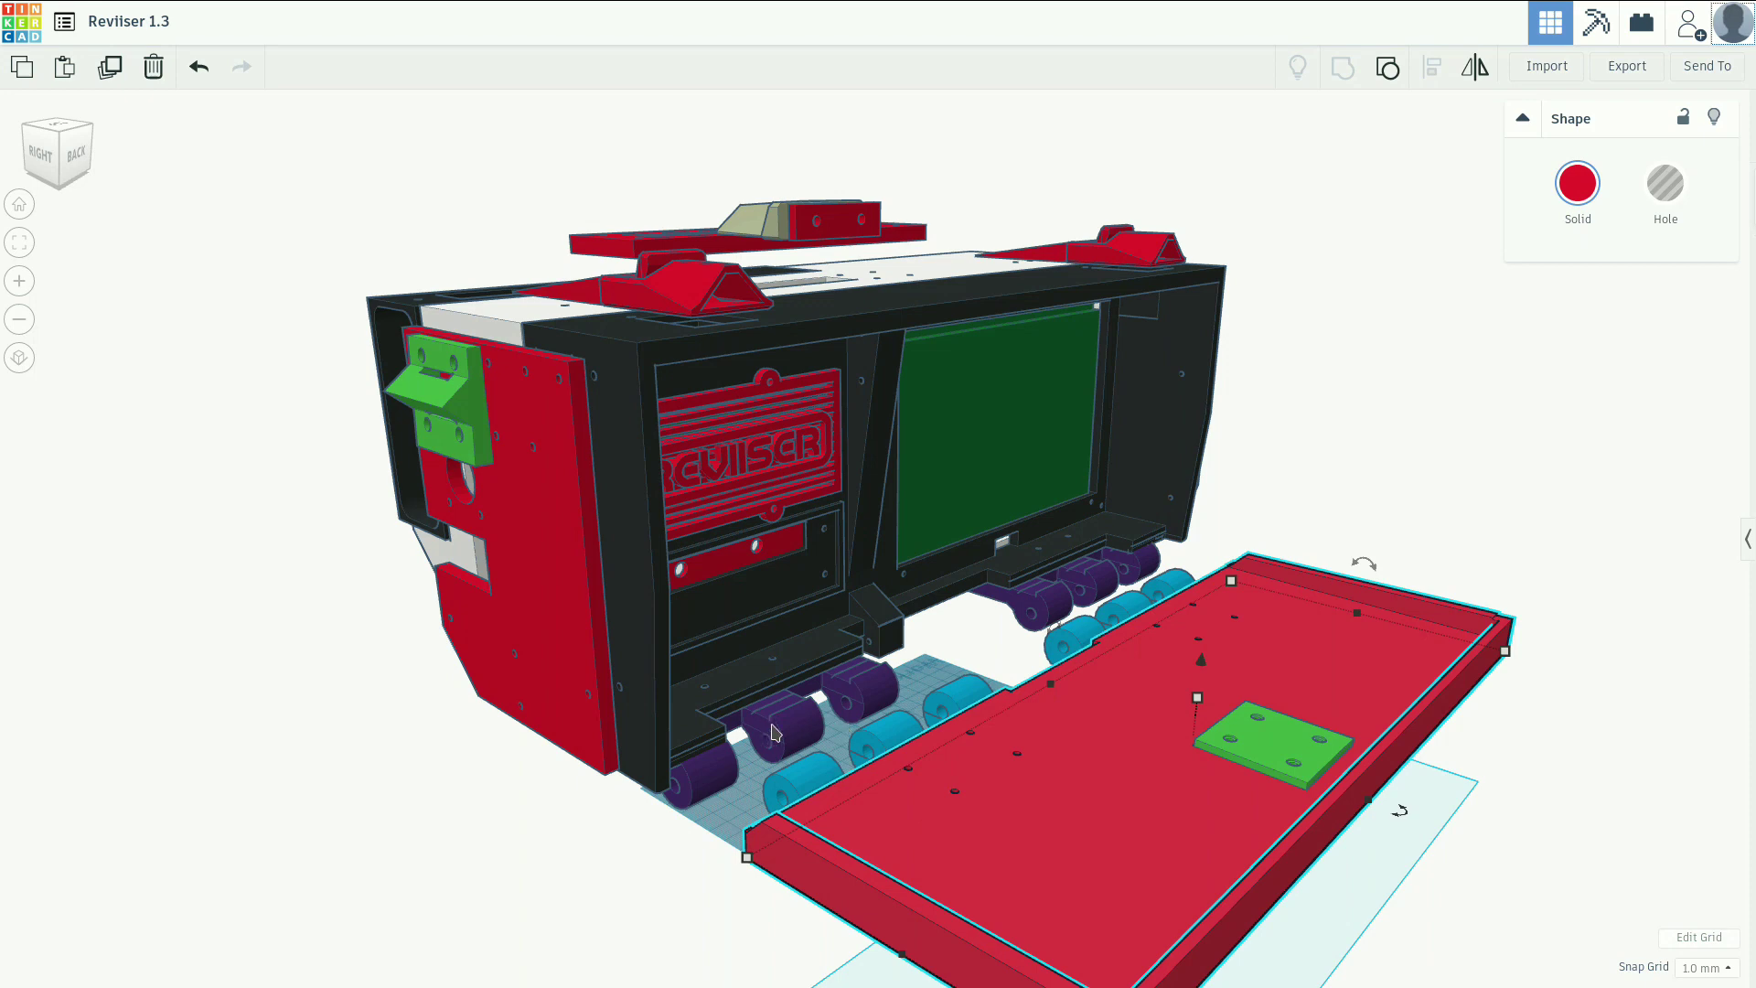
{"action": "mouse_move", "coordinate": [1006, 620]}
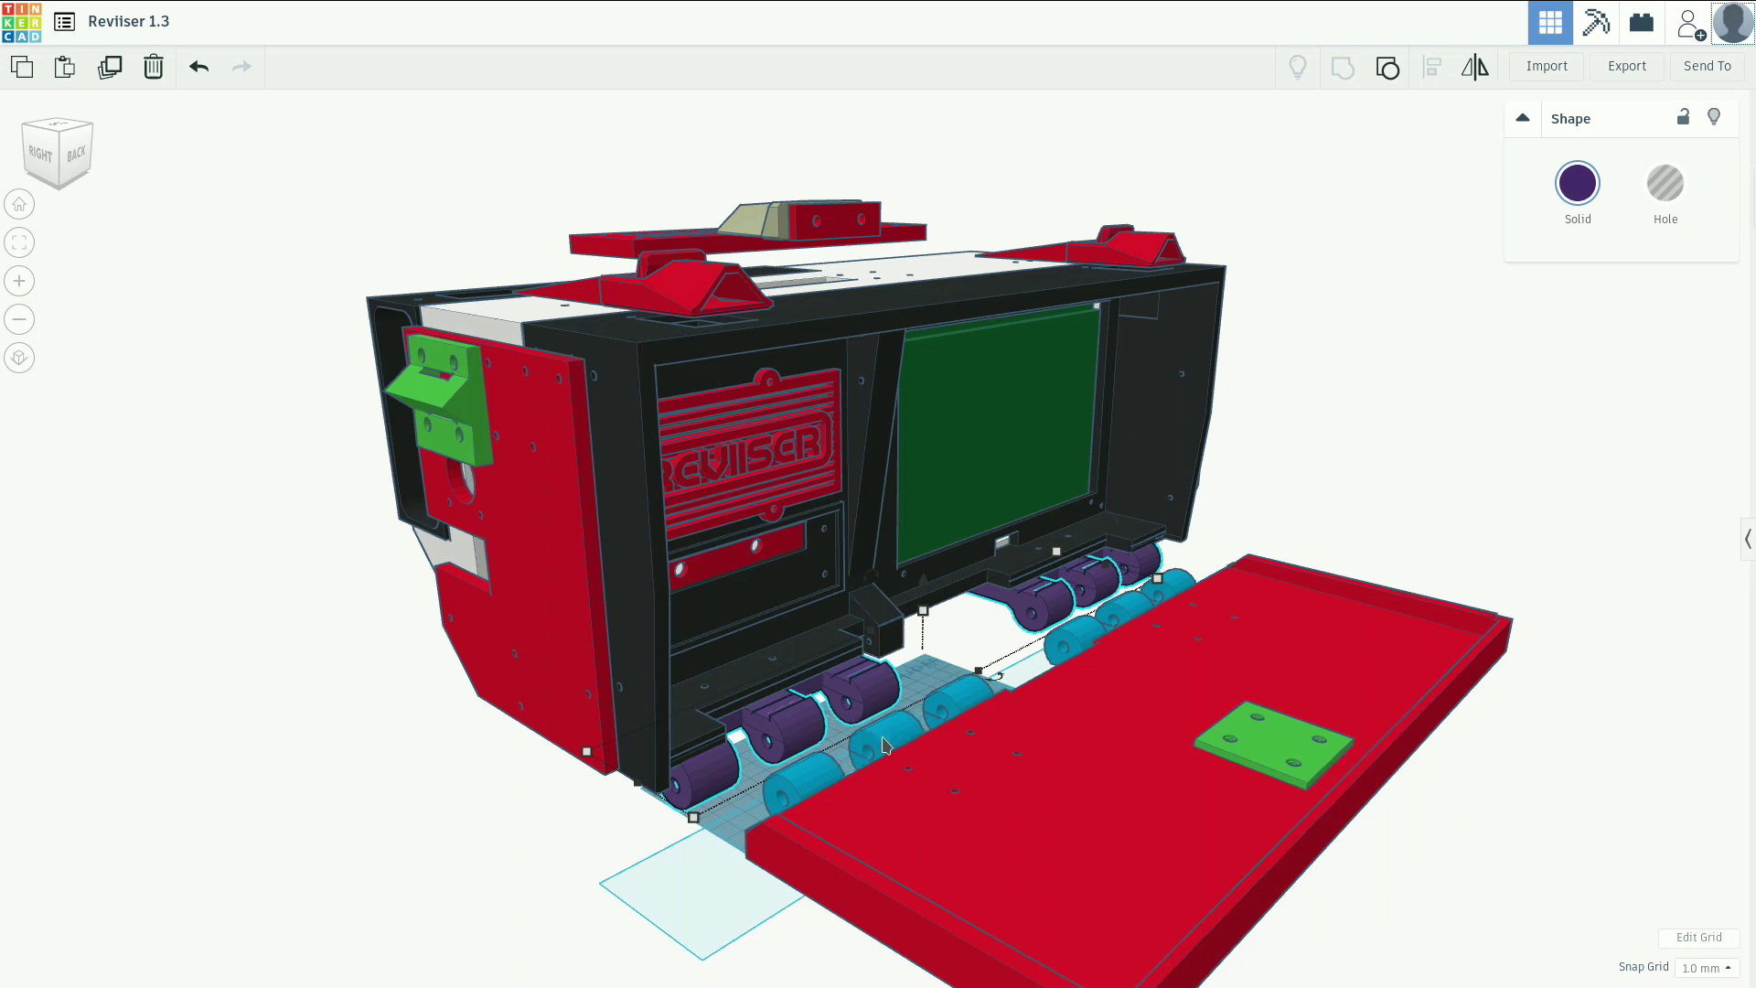
{"action": "mouse_move", "coordinate": [638, 845]}
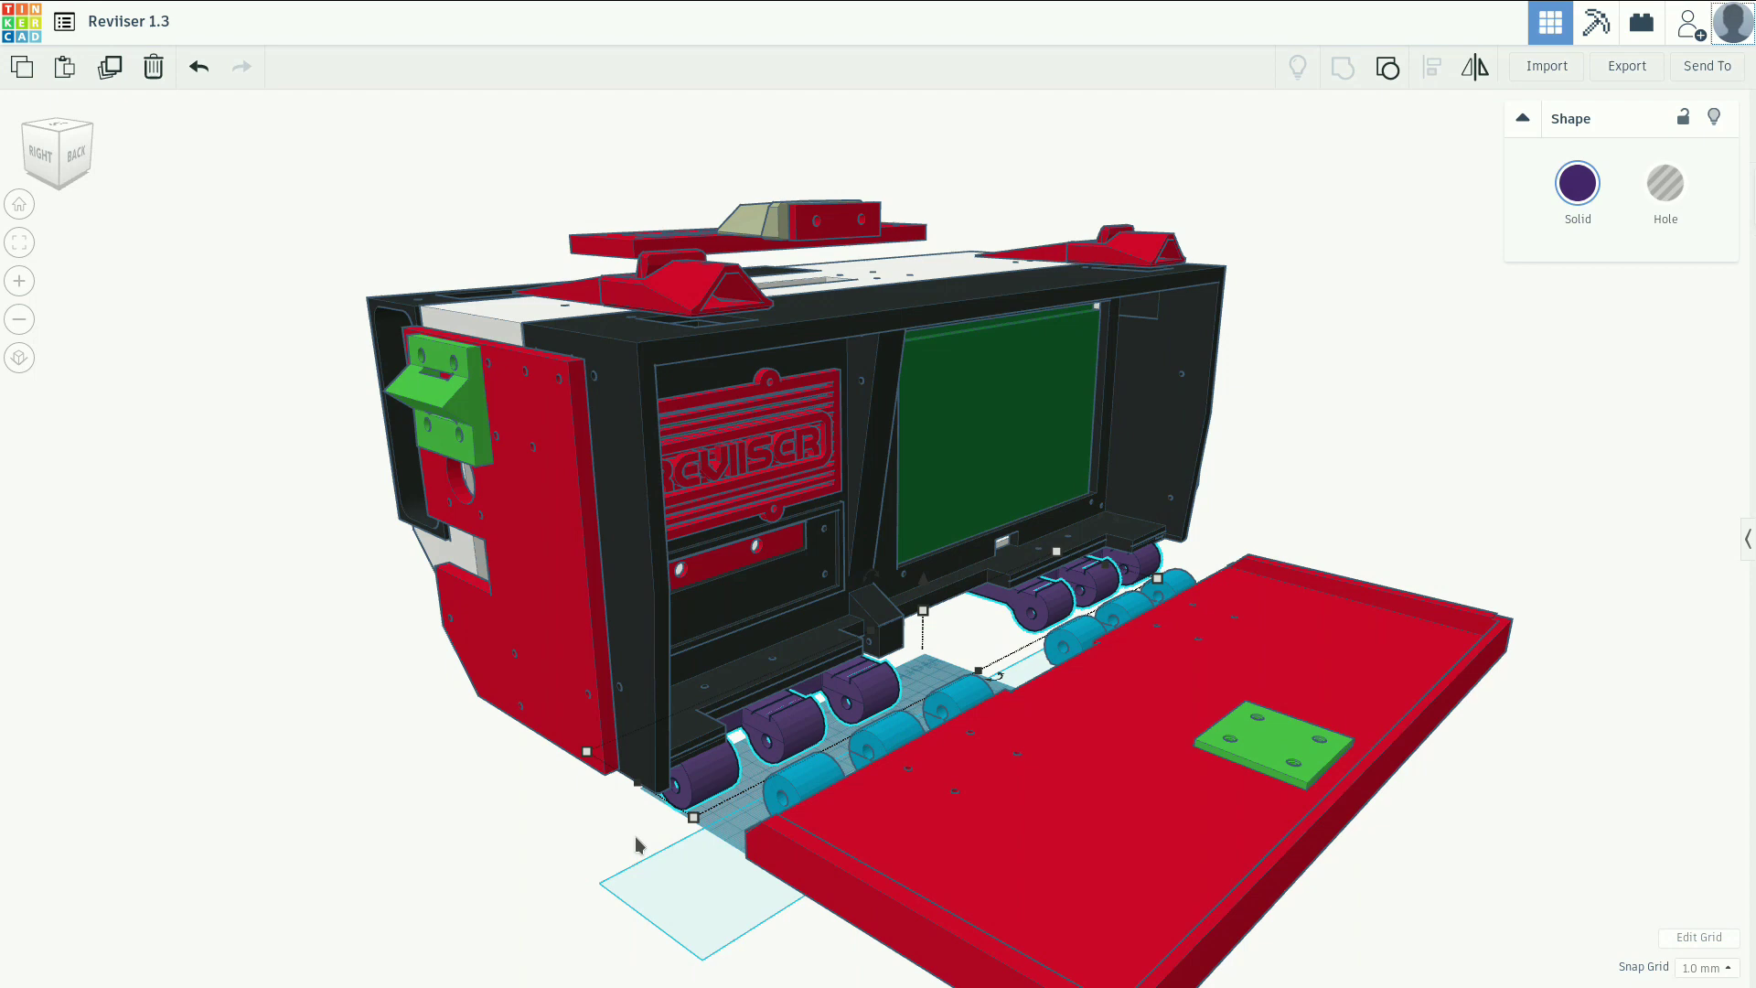
{"action": "mouse_move", "coordinate": [669, 797]}
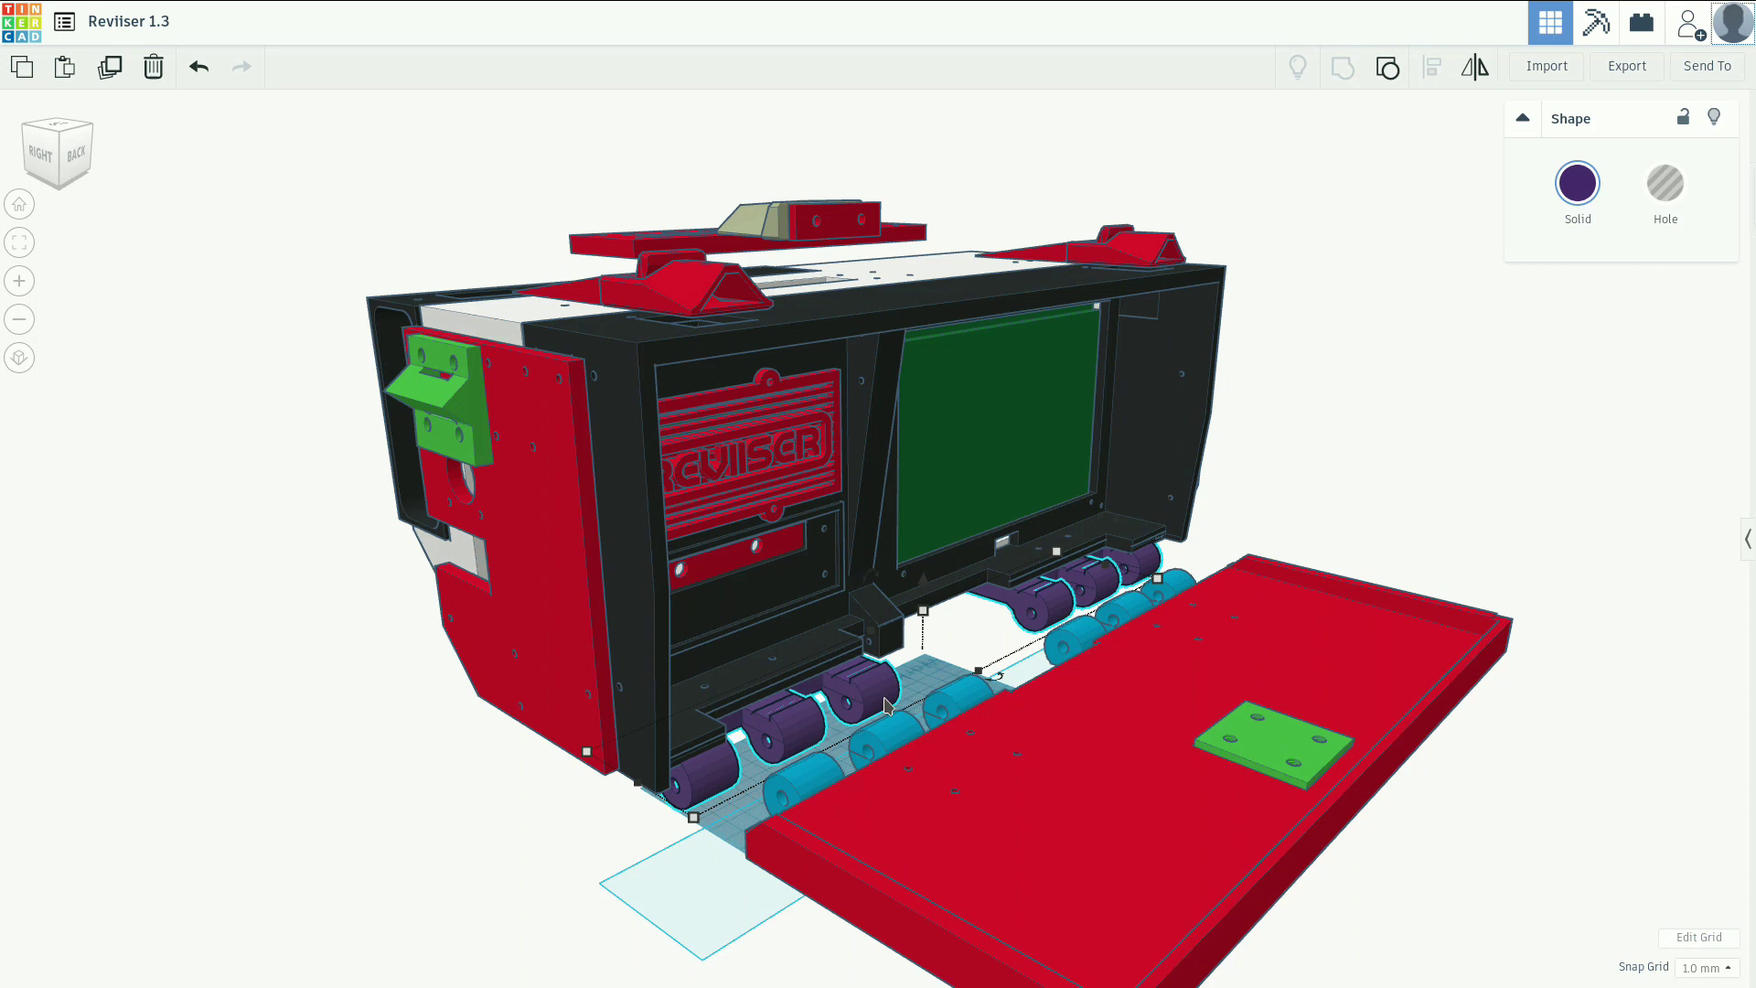
{"action": "mouse_move", "coordinate": [1032, 622]}
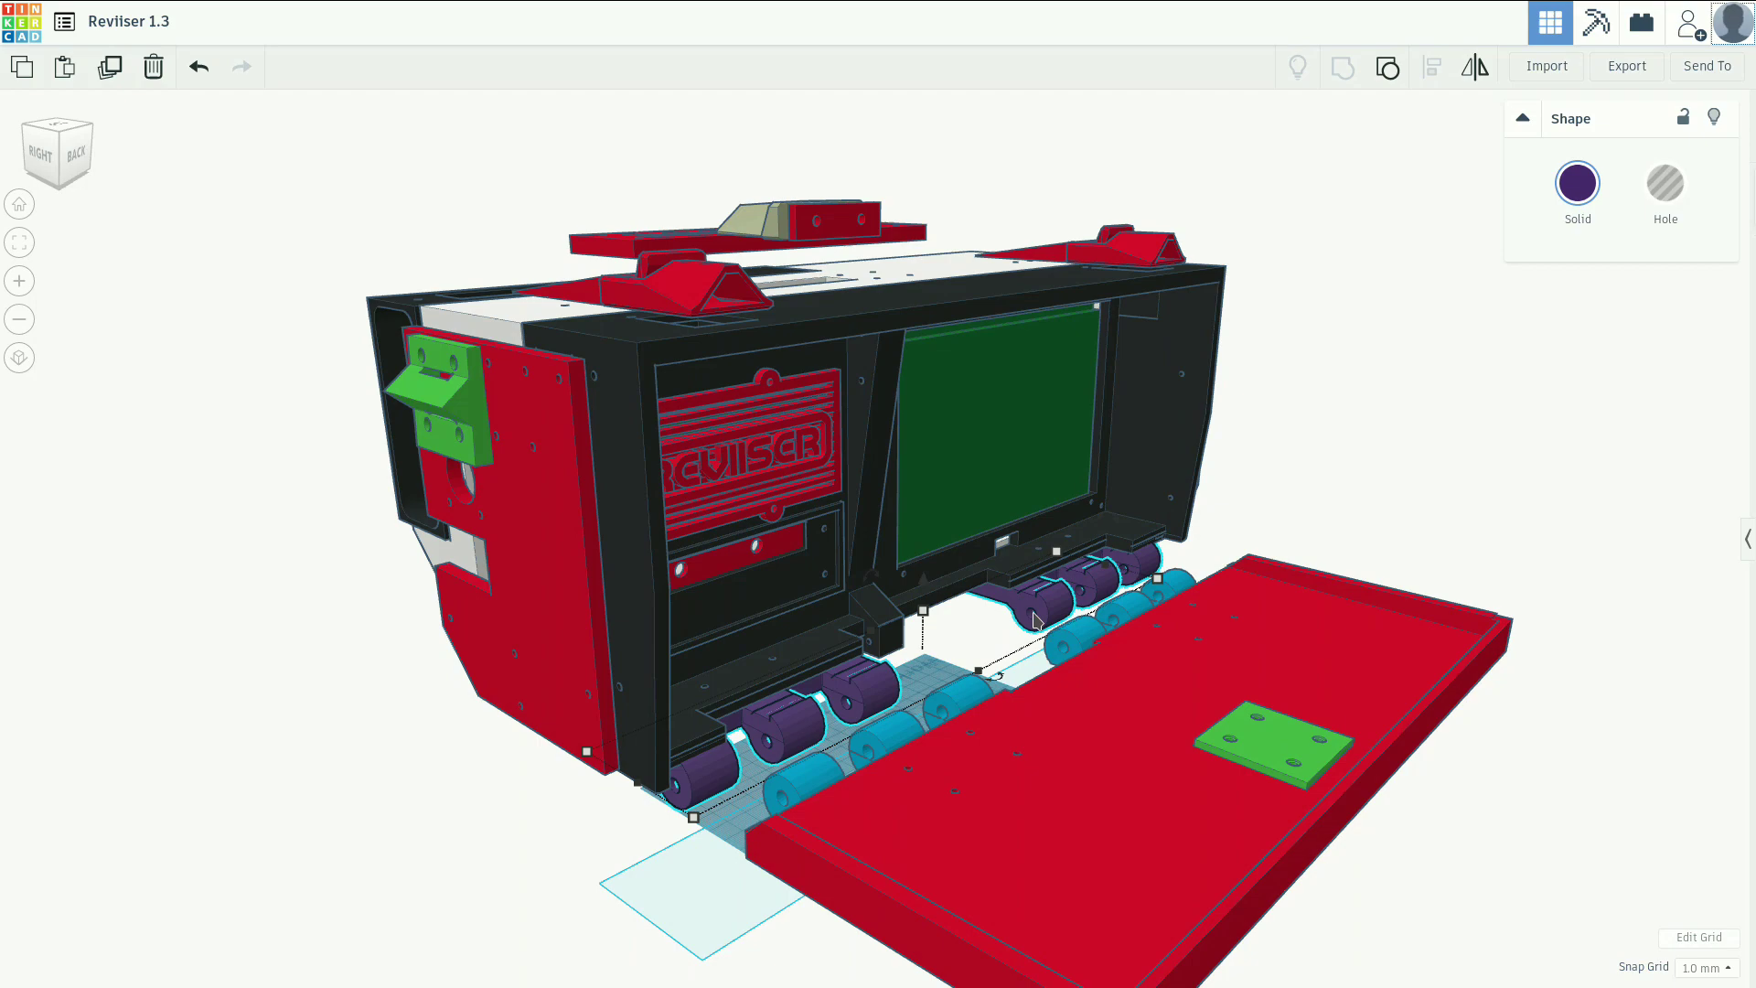
{"action": "mouse_move", "coordinate": [924, 627]}
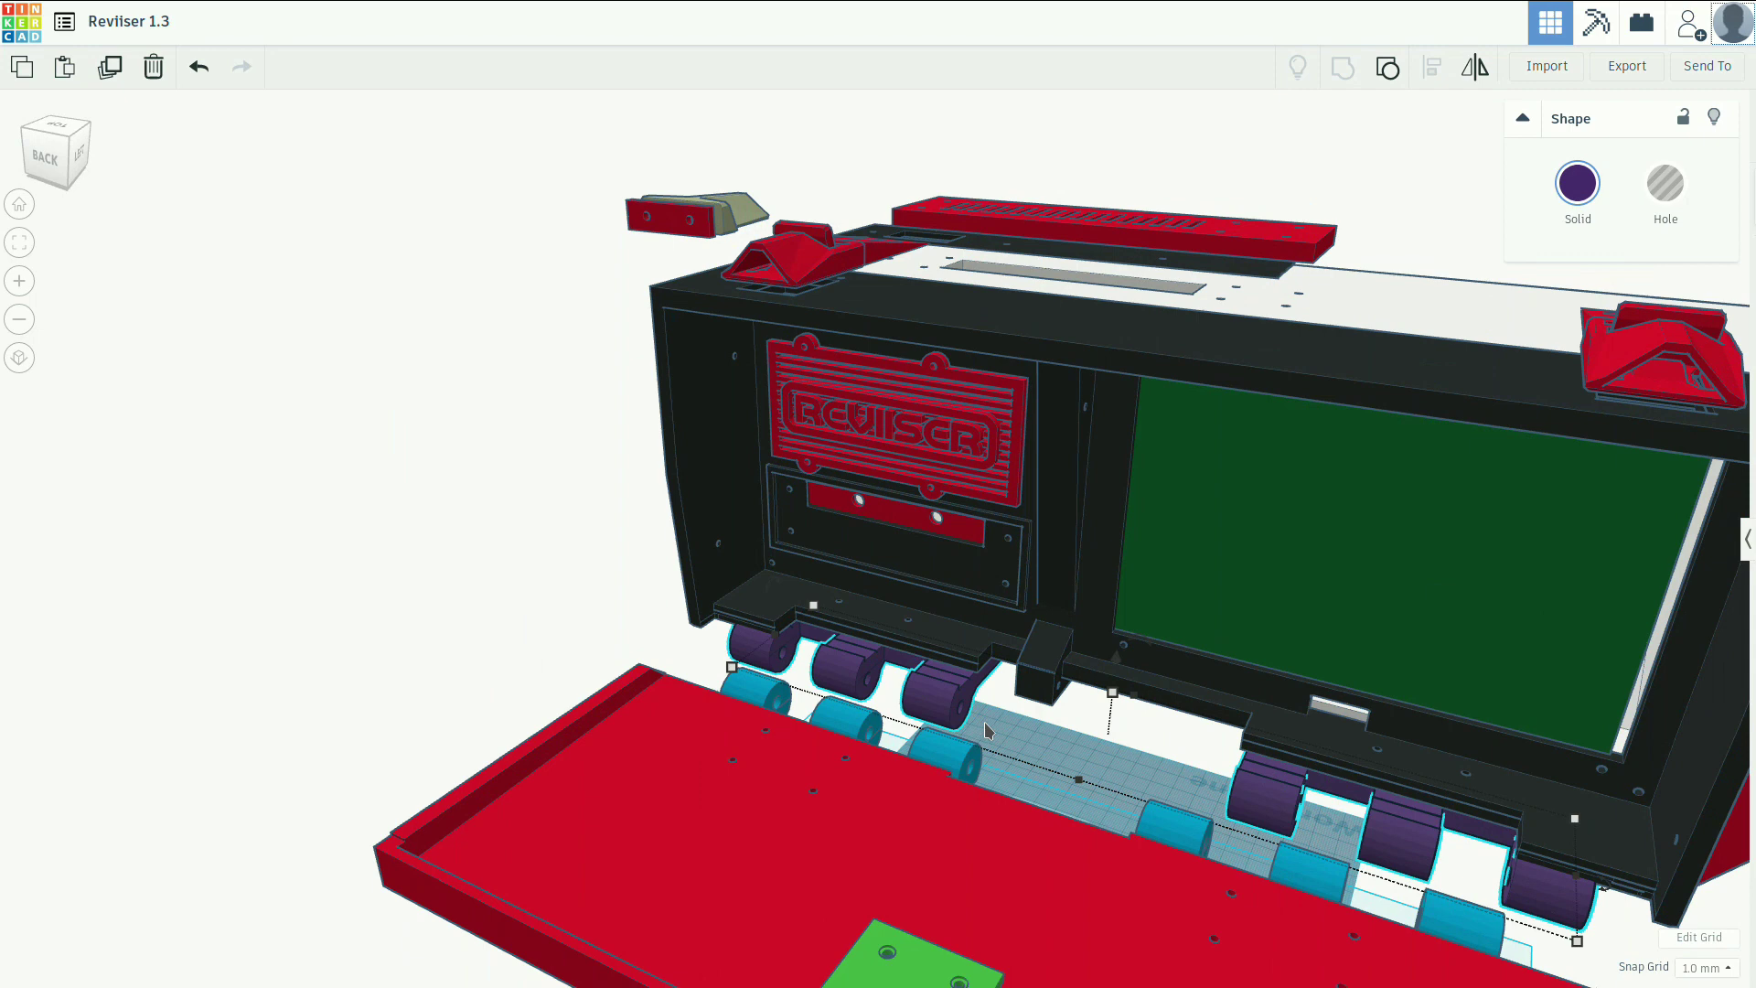
{"action": "mouse_move", "coordinate": [896, 602]}
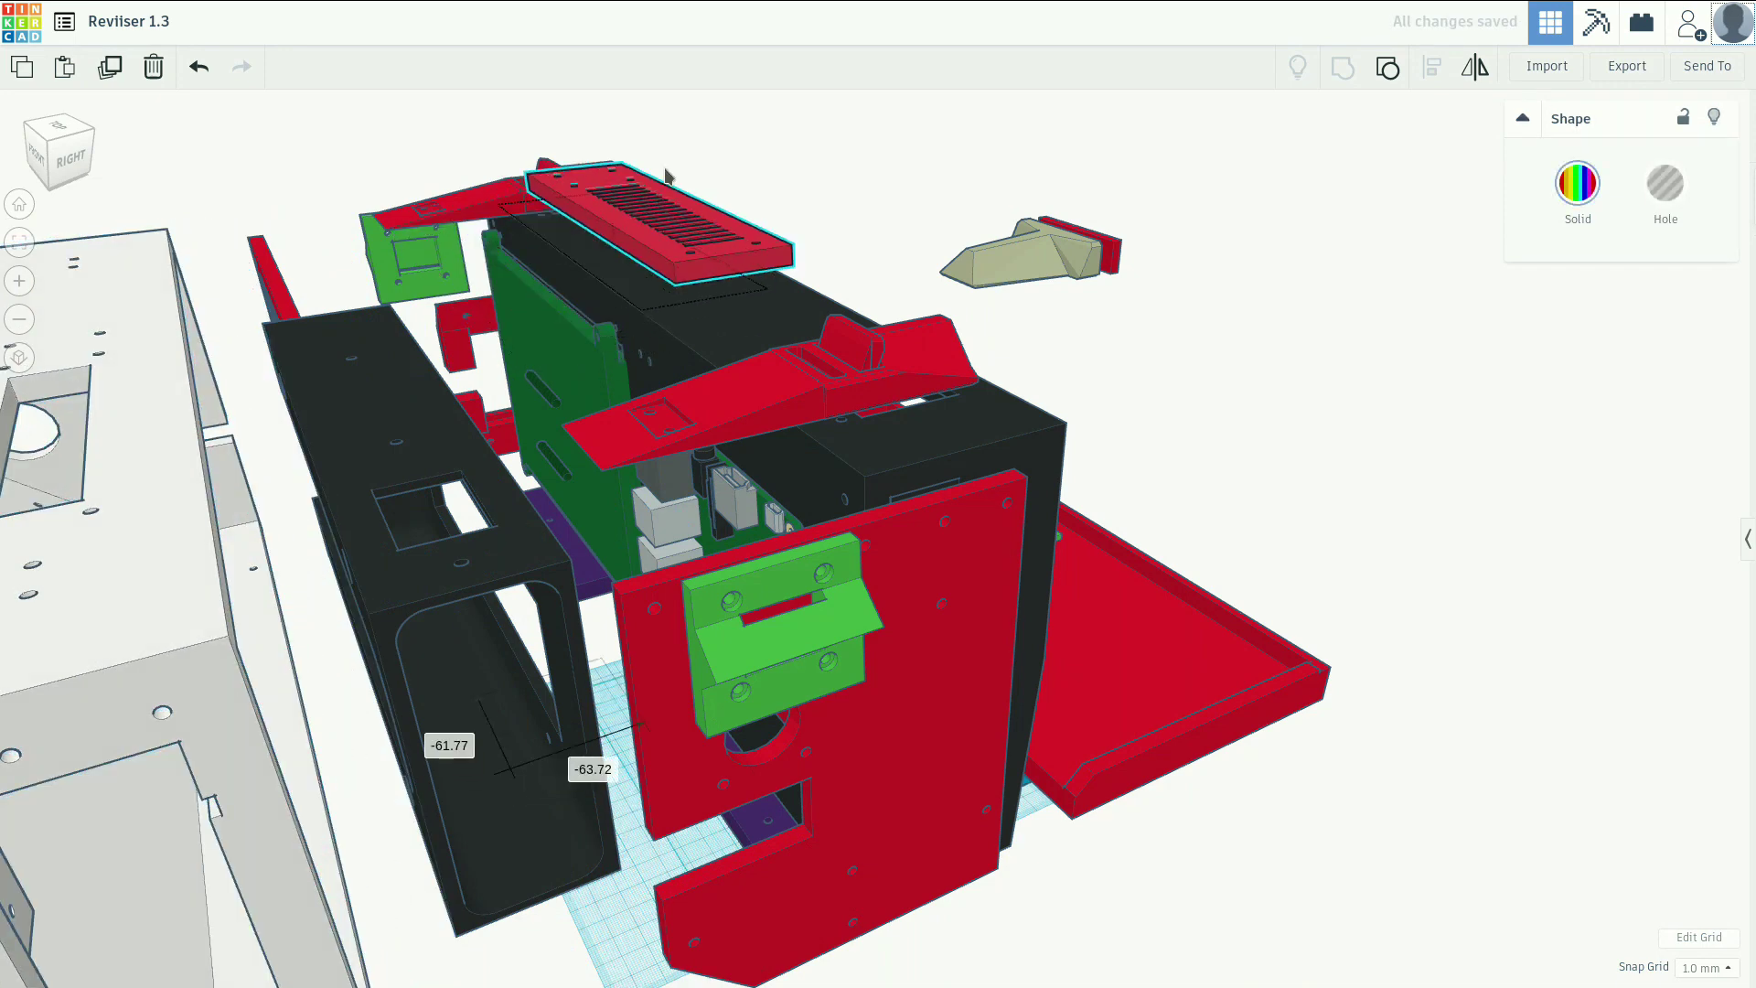
Orbit to look down on the rear compartment and tilt toward the Raspberry Pi bay.
{"action": "left_click_drag", "start_coordinate": [671, 241], "coordinate": [802, 169]}
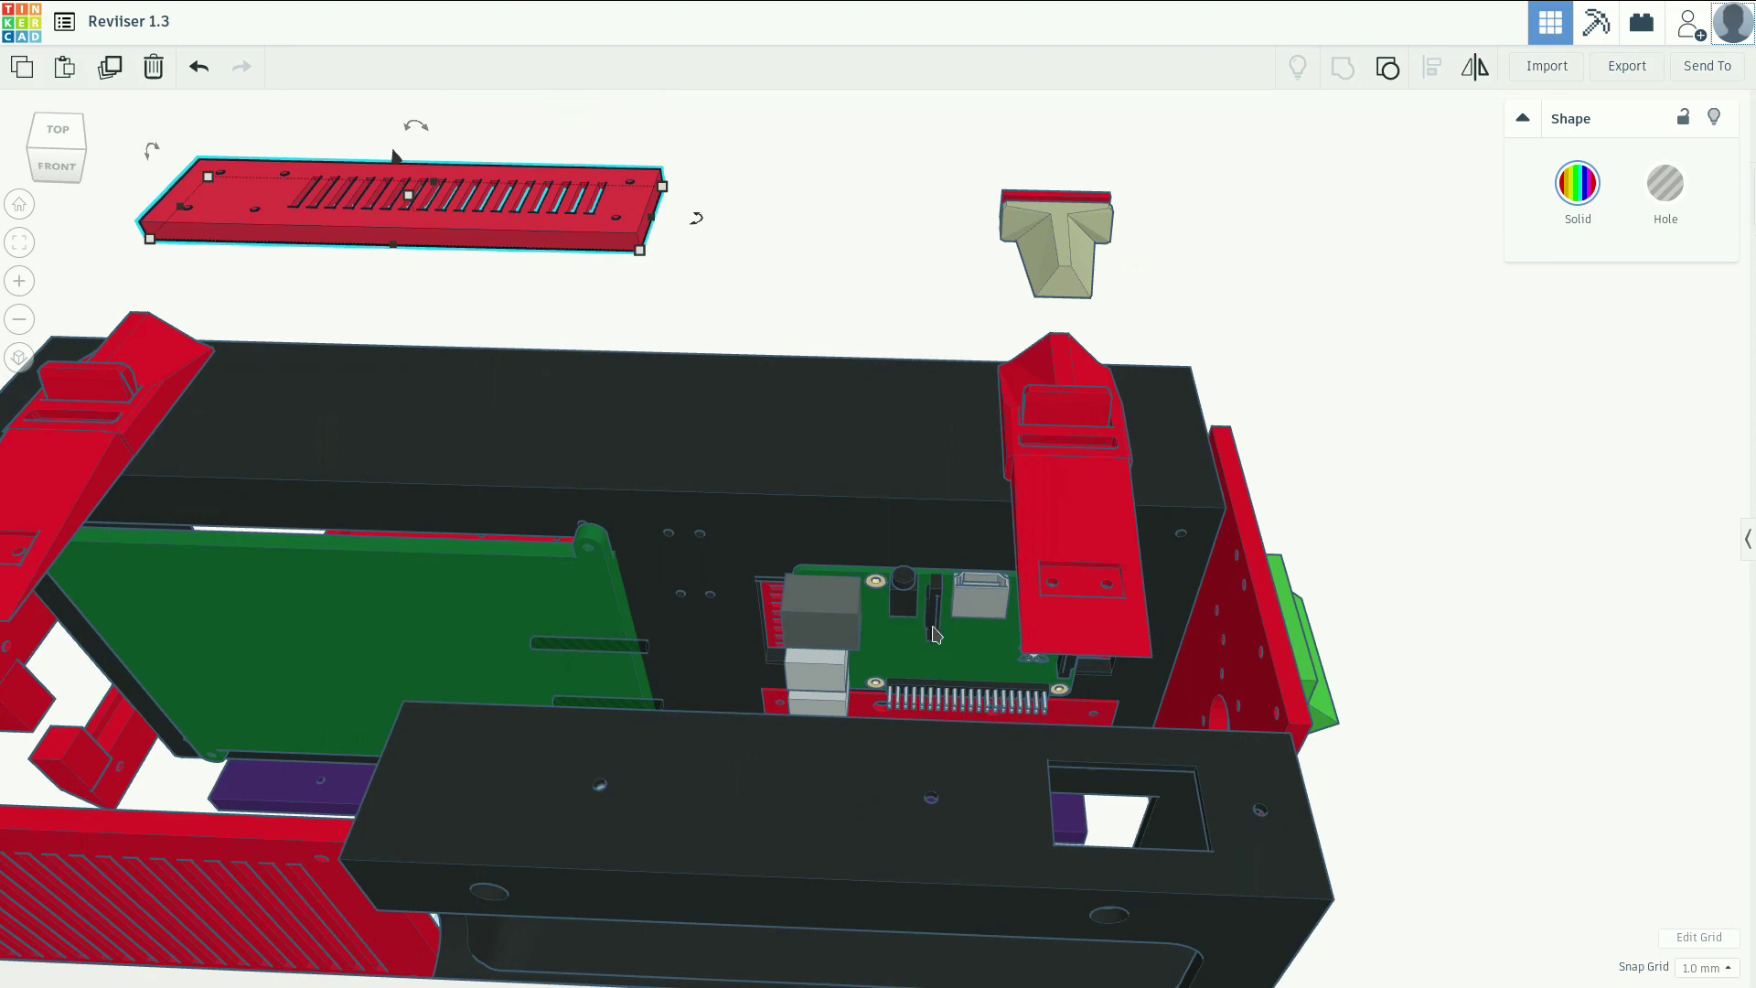
{"action": "mouse_move", "coordinate": [865, 278]}
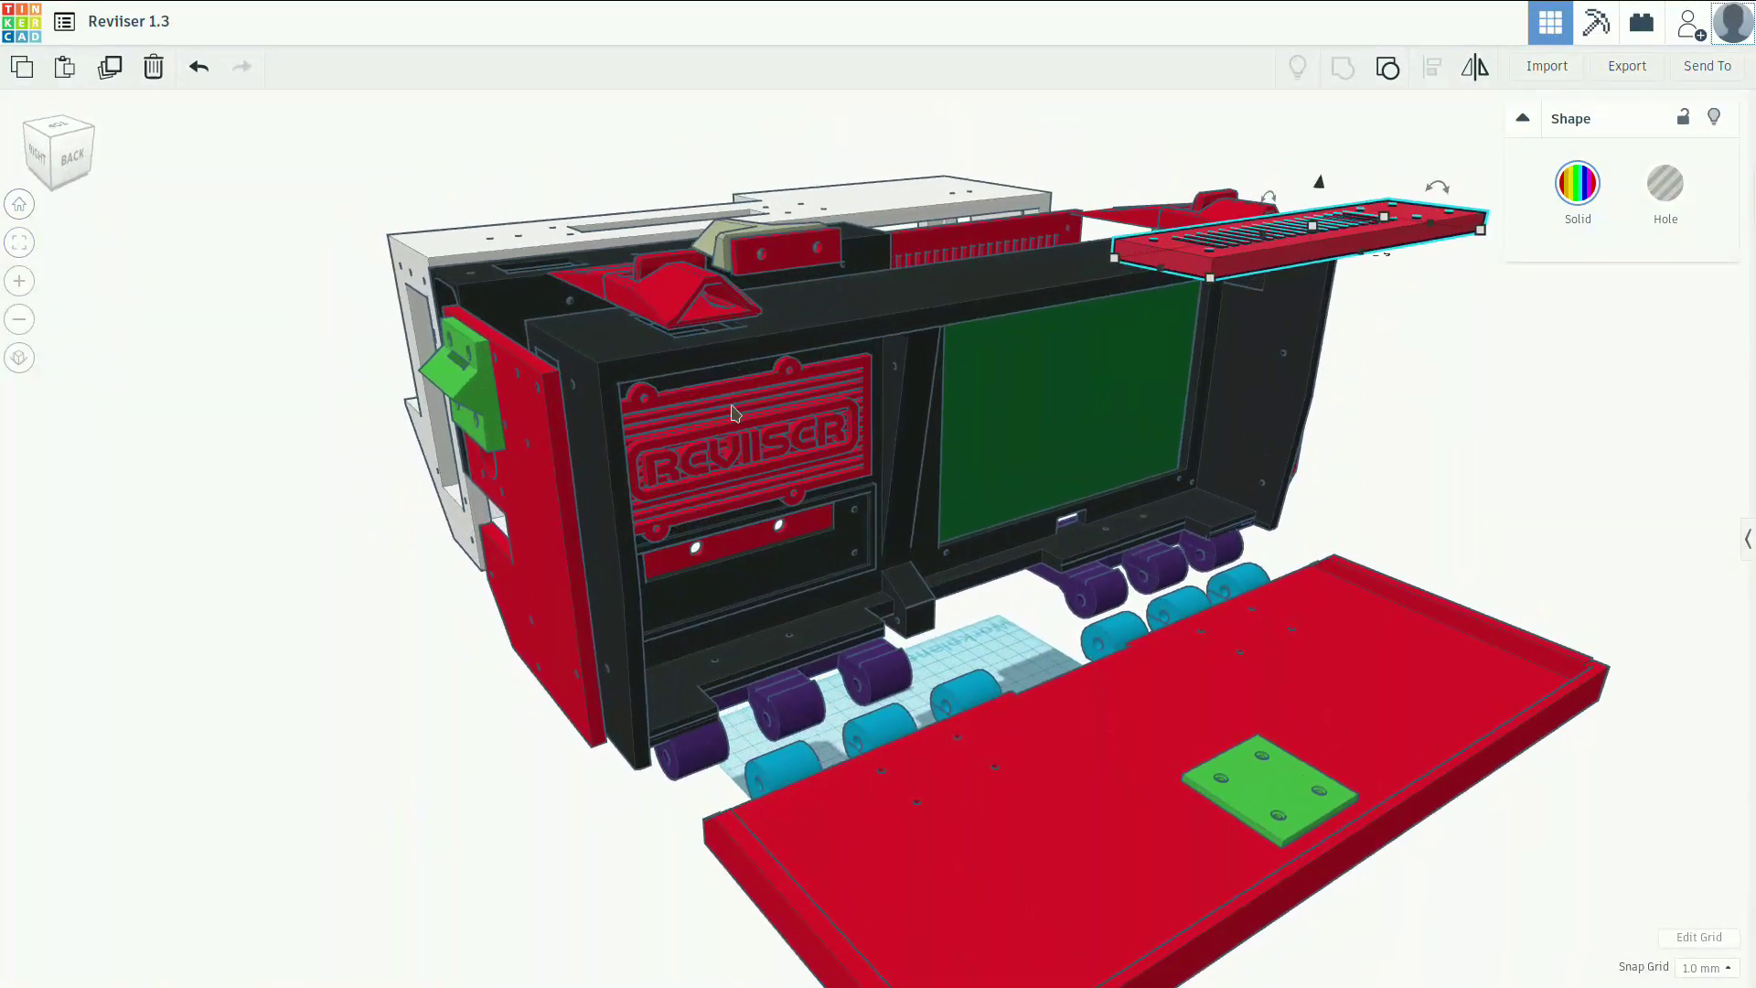
{"action": "mouse_move", "coordinate": [728, 452]}
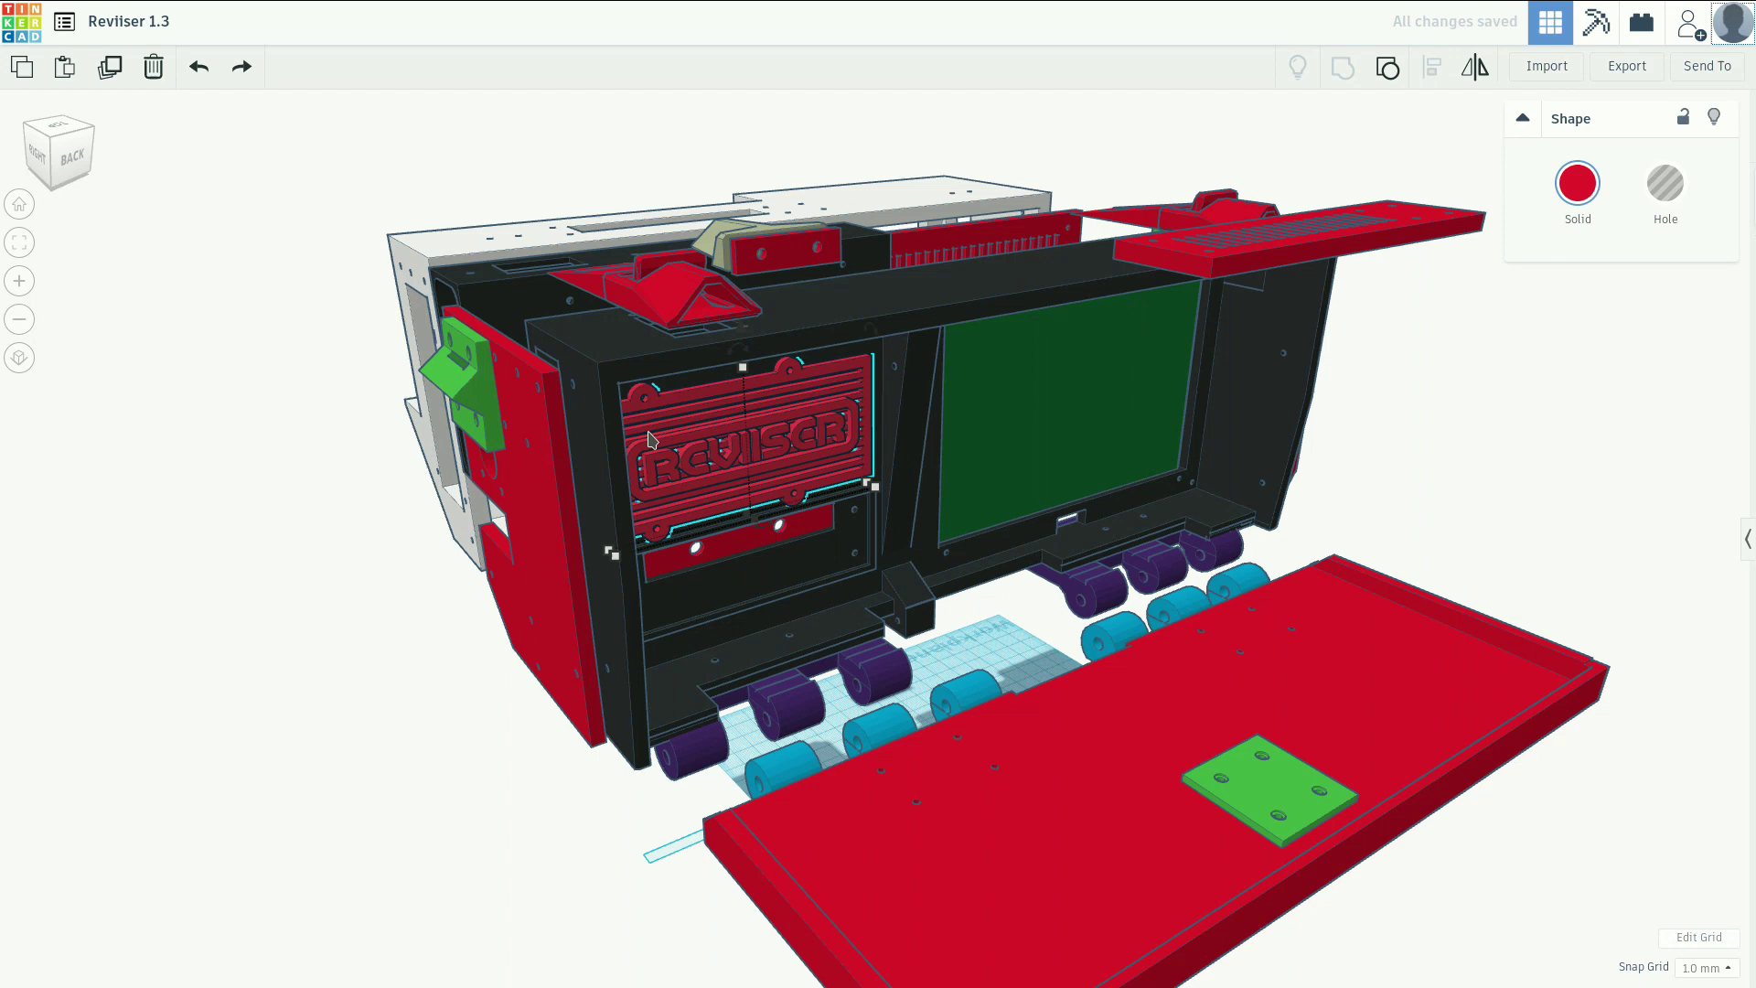
{"action": "mouse_move", "coordinate": [790, 527]}
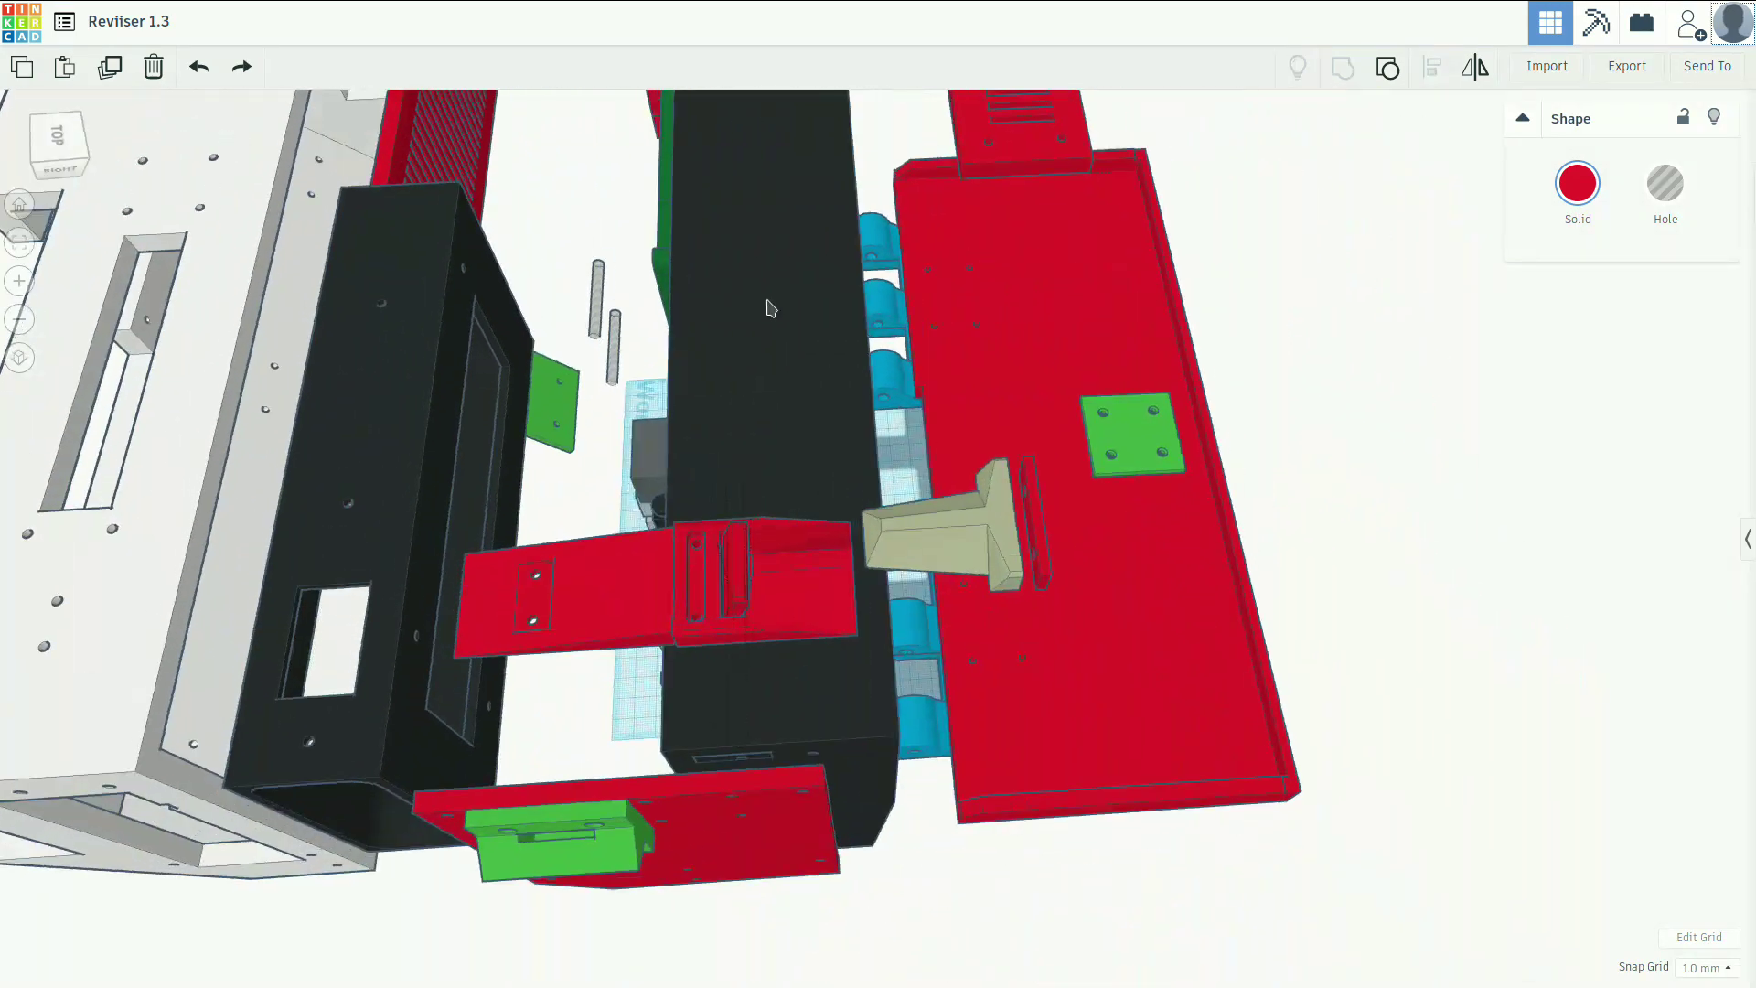
{"action": "left_click_drag", "start_coordinate": [767, 308], "coordinate": [801, 505]}
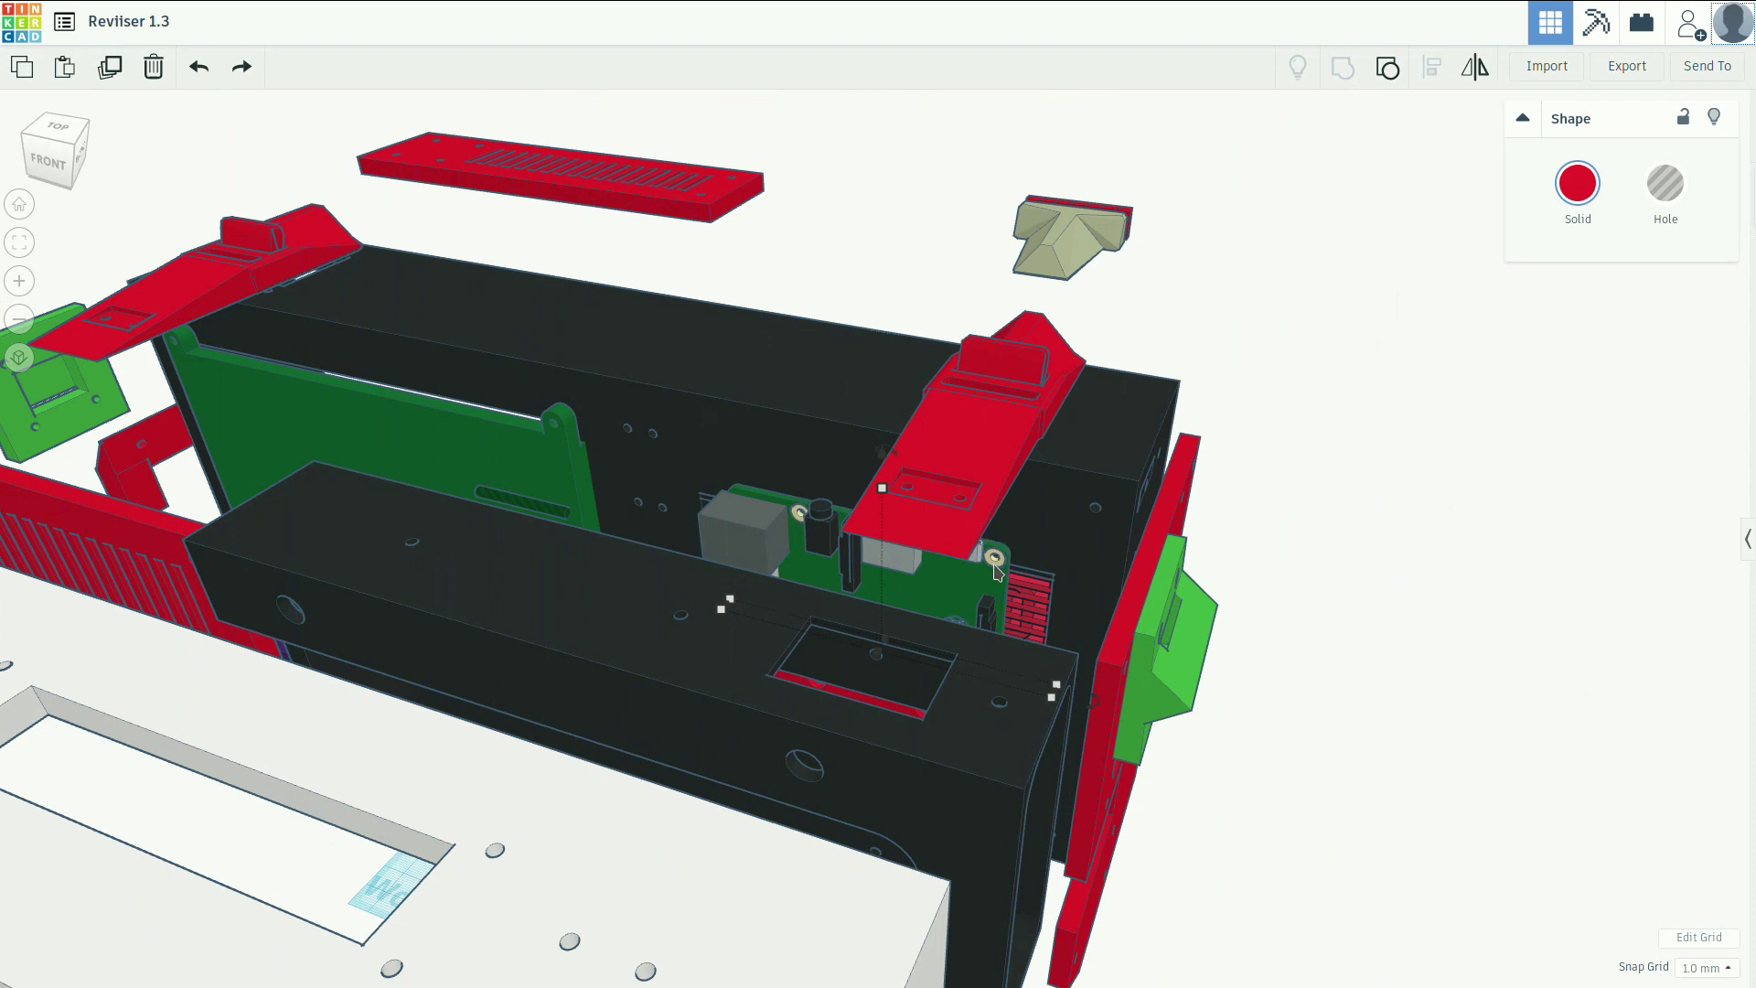
{"action": "mouse_move", "coordinate": [874, 240]}
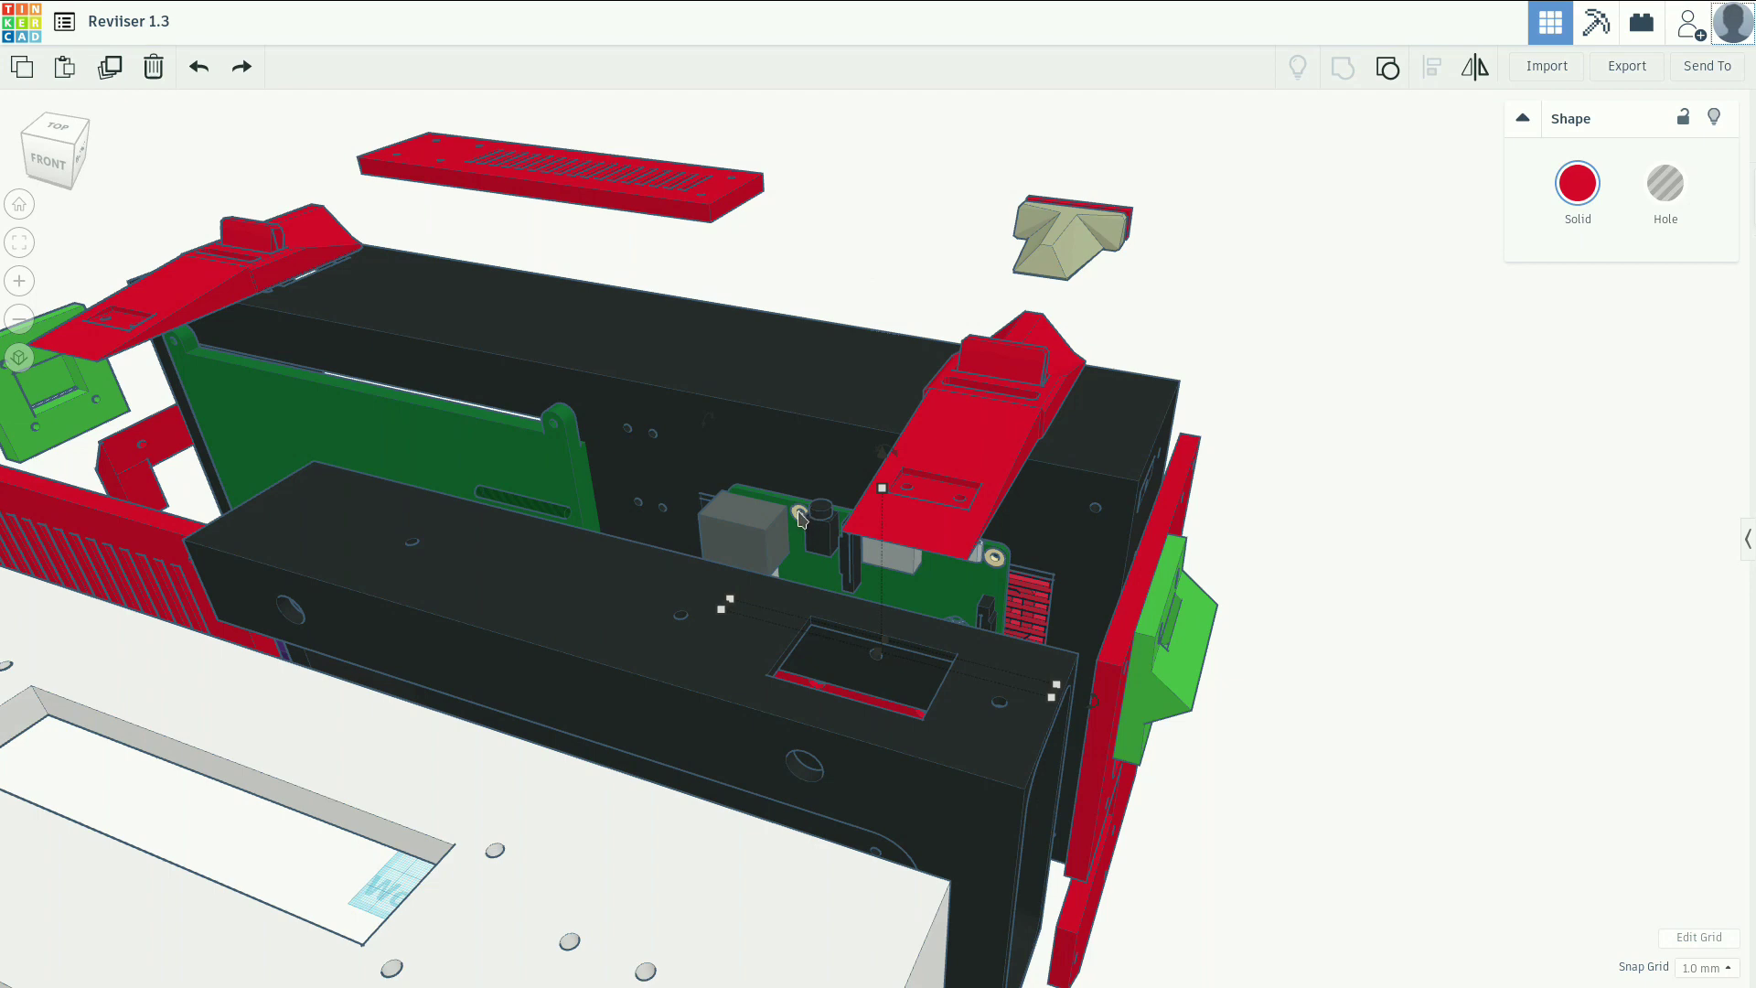
{"action": "mouse_move", "coordinate": [886, 564]}
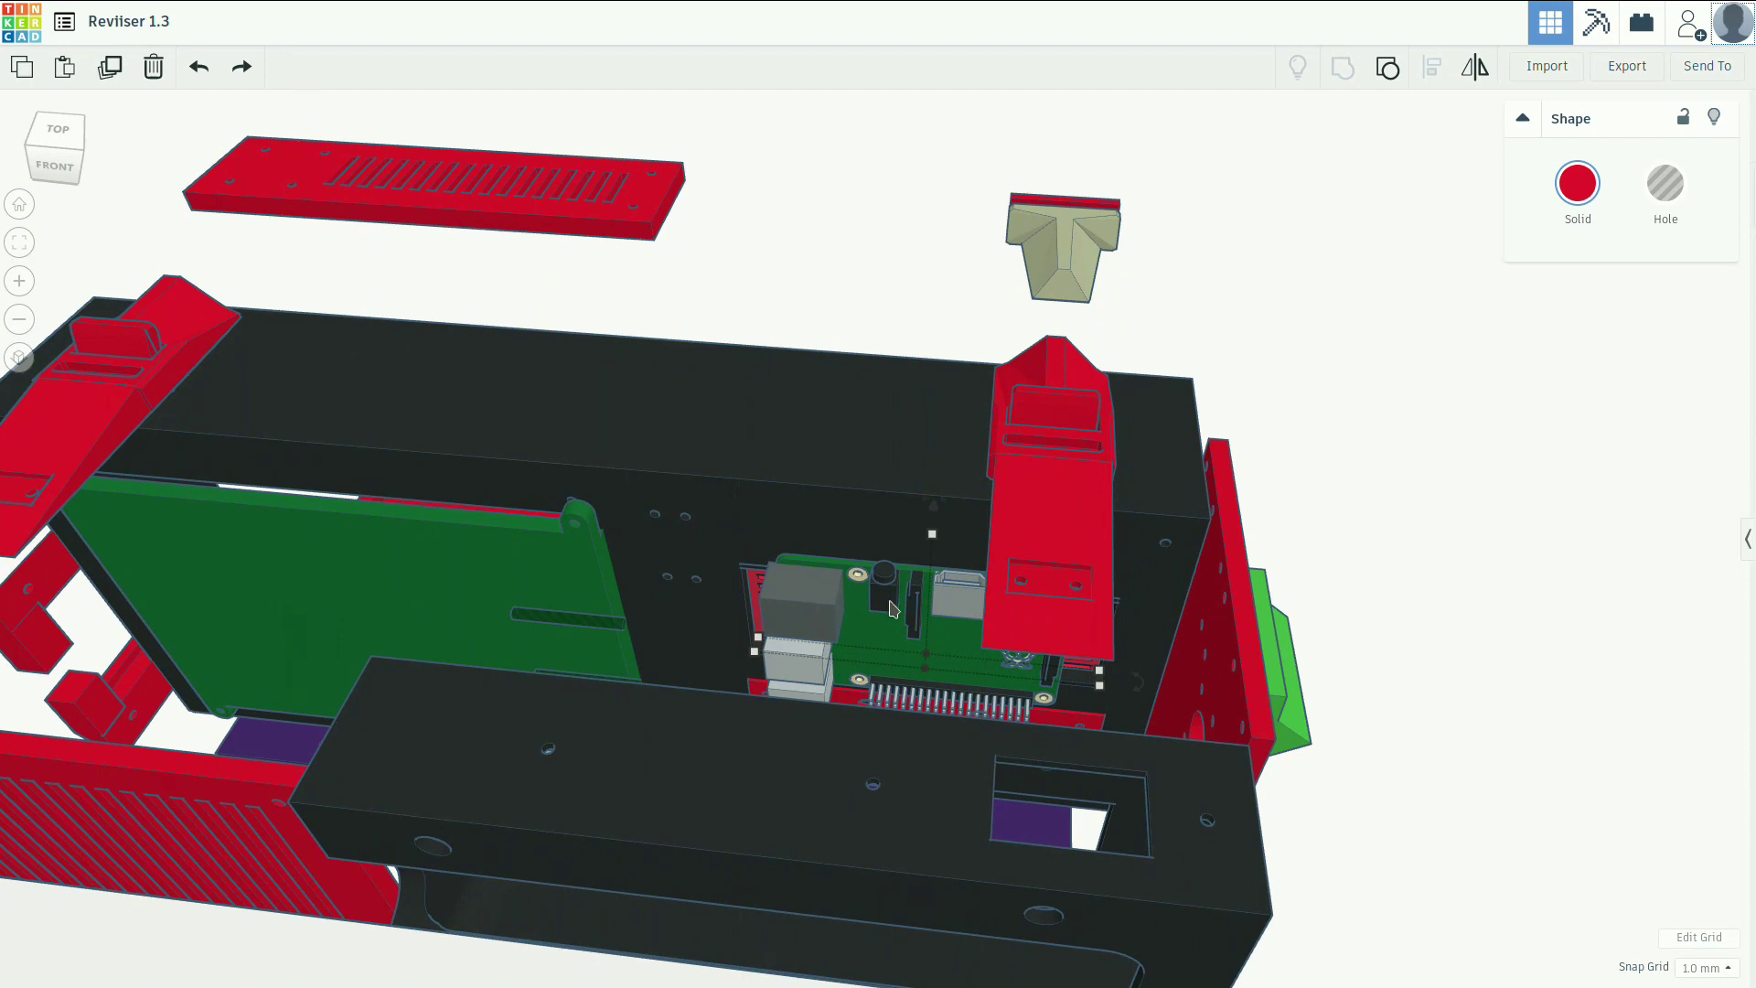
{"action": "mouse_move", "coordinate": [862, 661]}
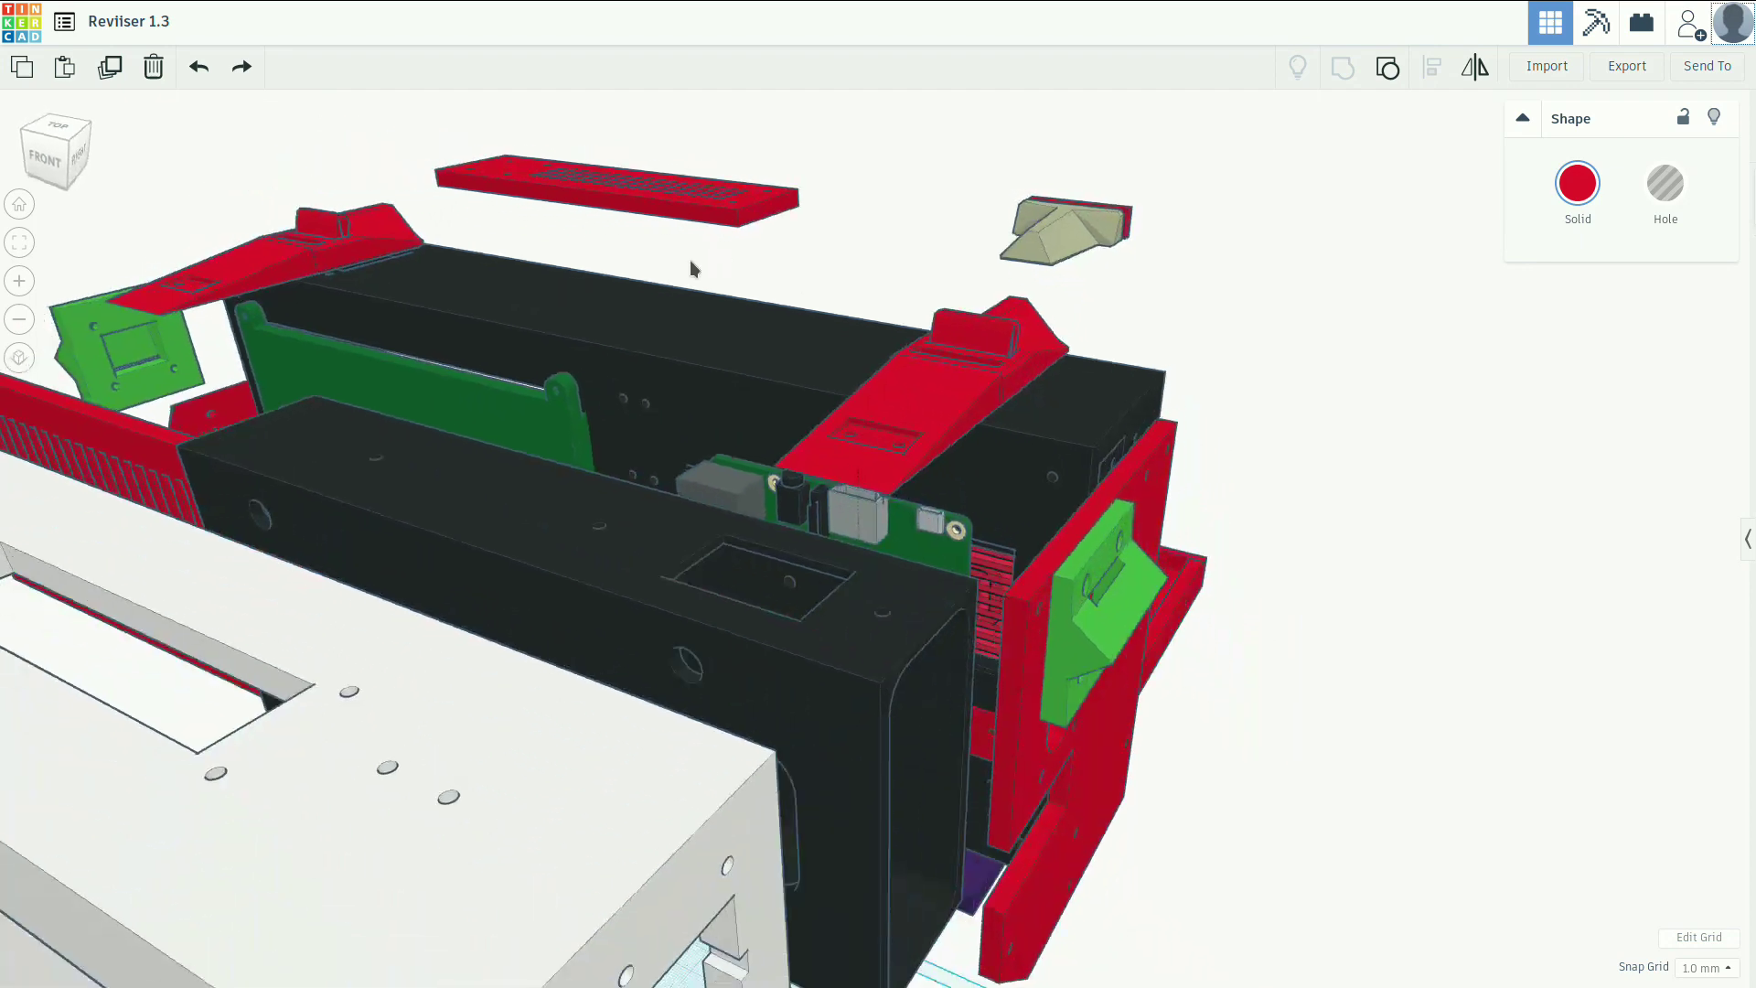
Orbit to face the green driver board inside the rear compartment.
{"action": "left_click_drag", "start_coordinate": [695, 269], "coordinate": [885, 576]}
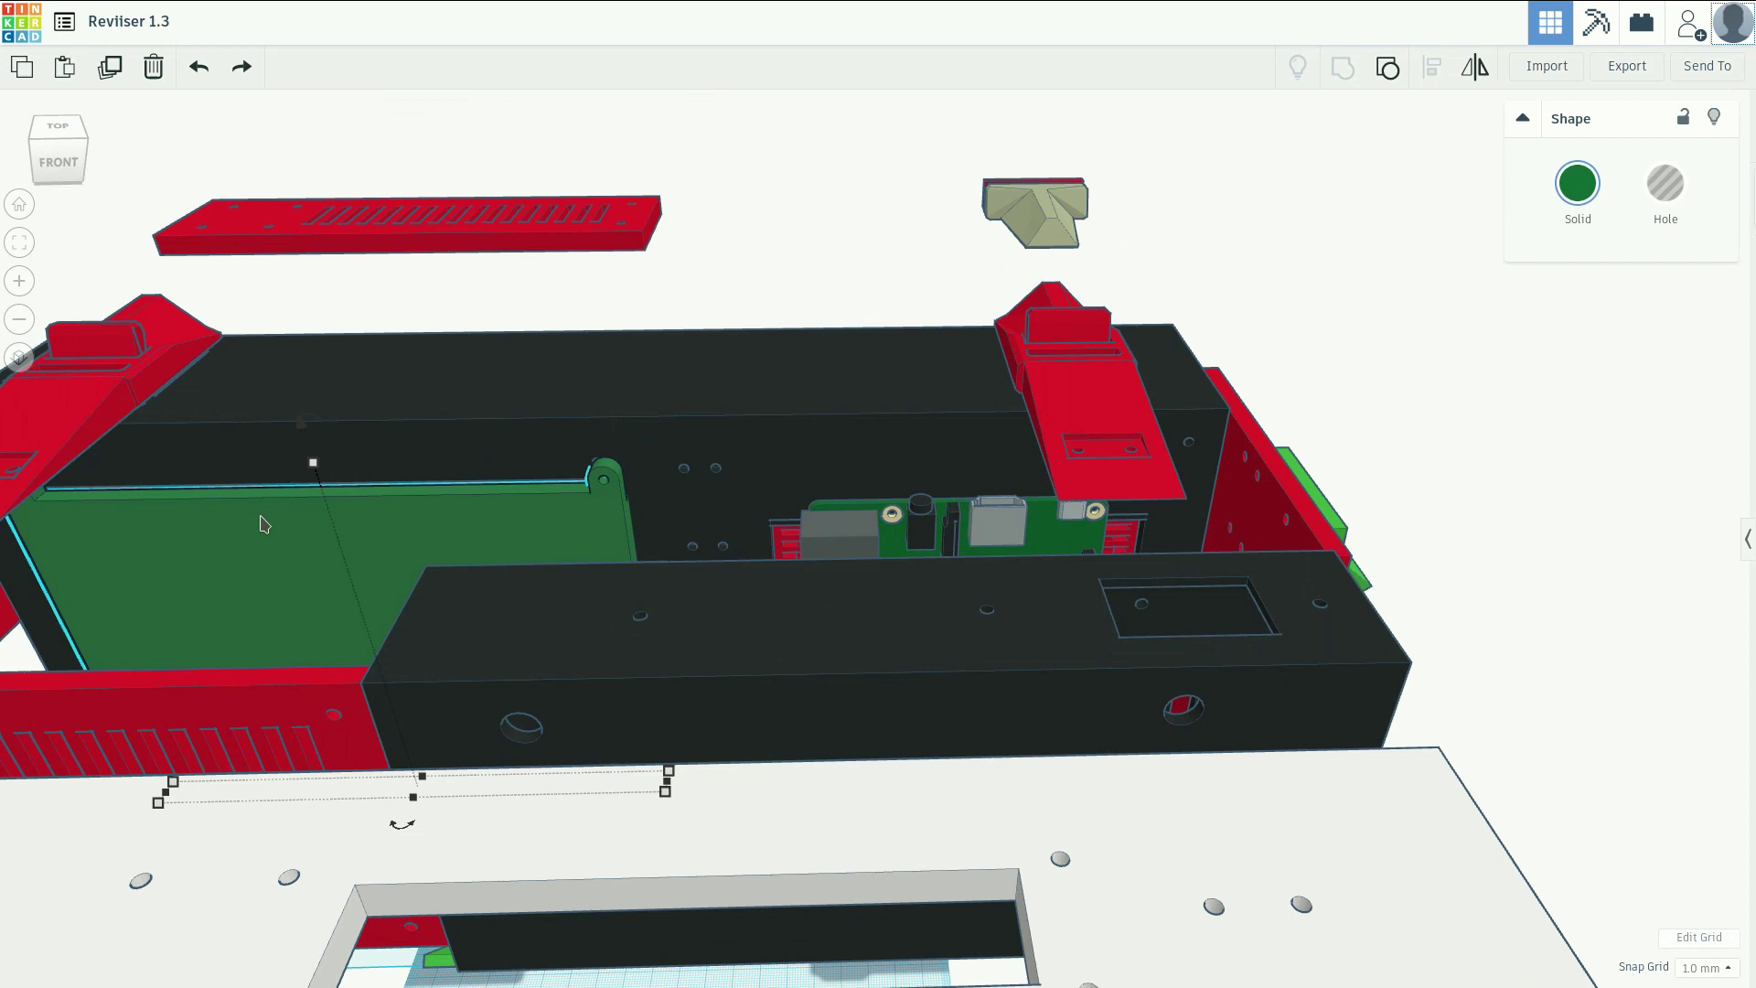
{"action": "mouse_move", "coordinate": [364, 470]}
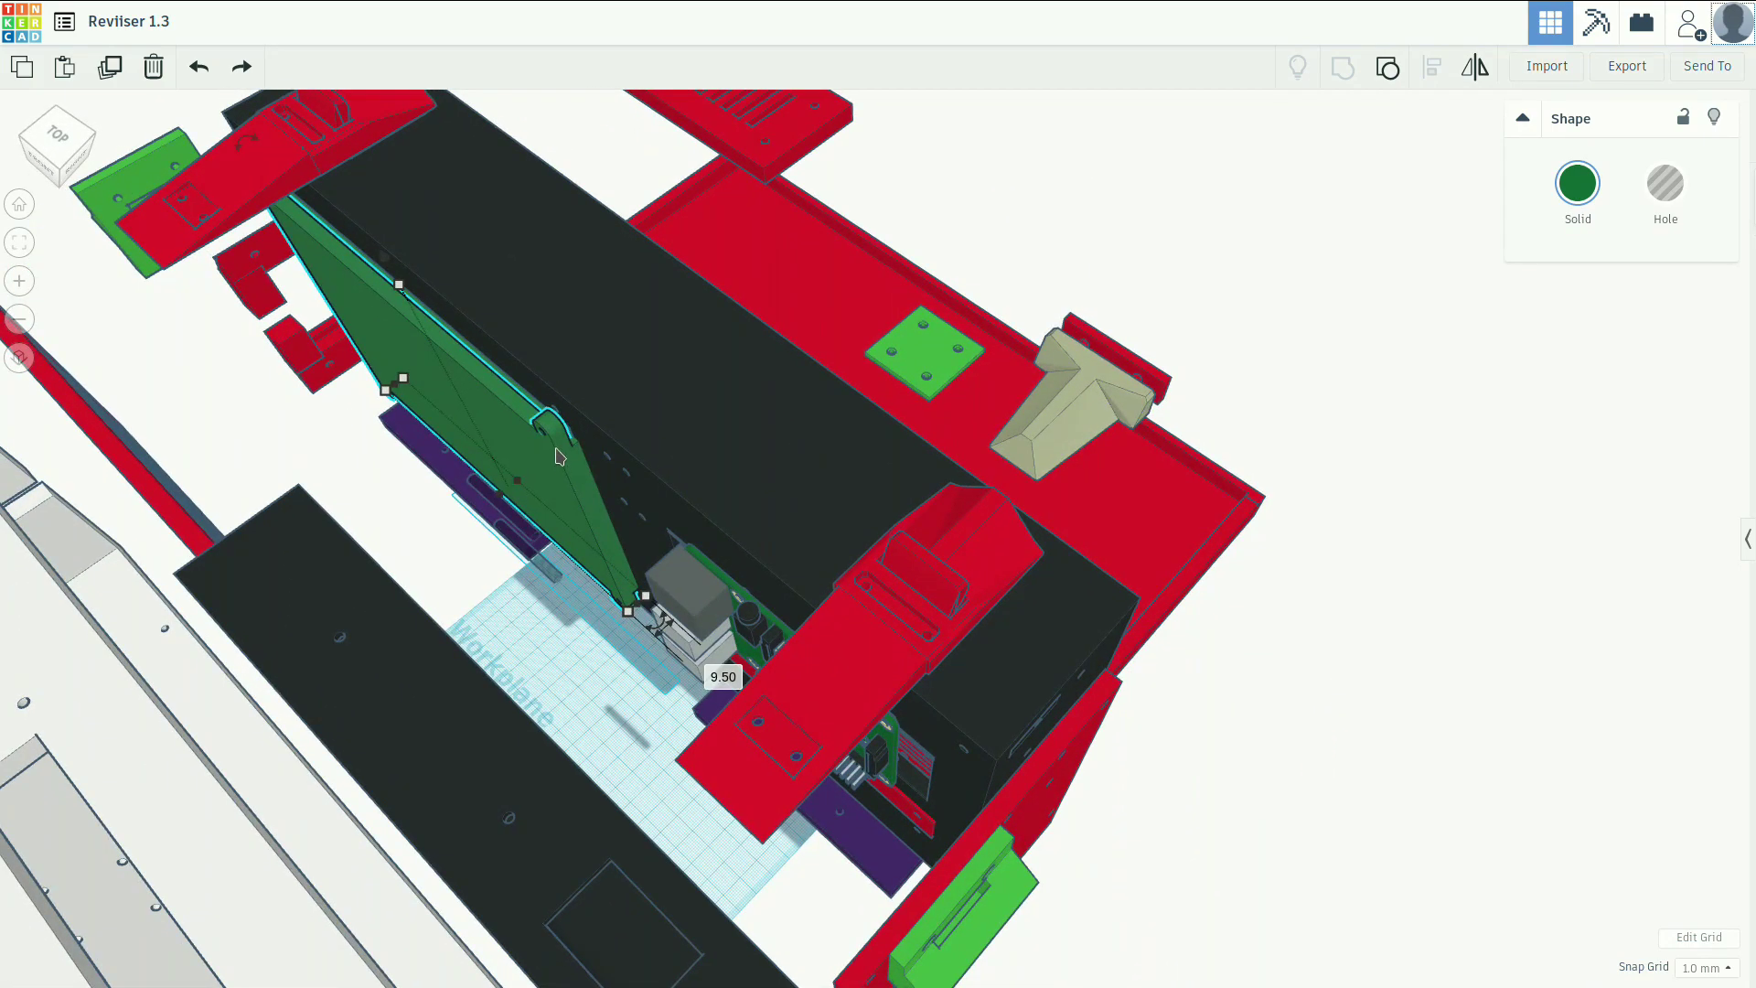
{"action": "mouse_move", "coordinate": [580, 533]}
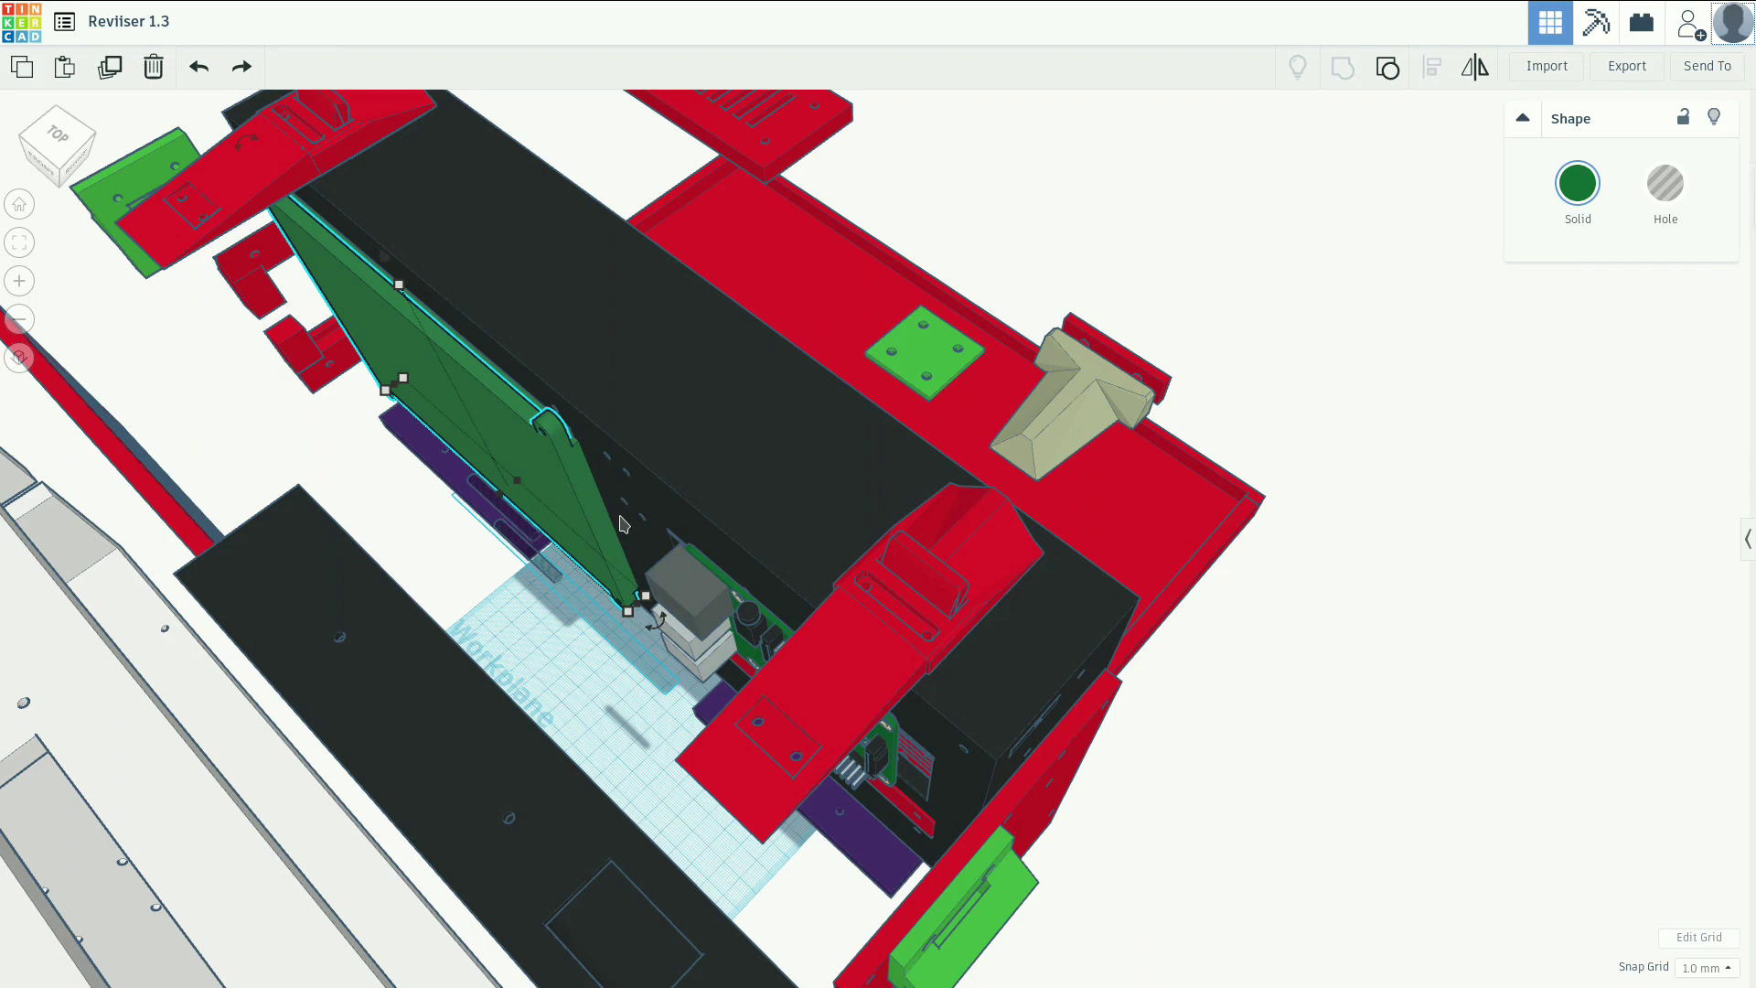
{"action": "mouse_move", "coordinate": [565, 467]}
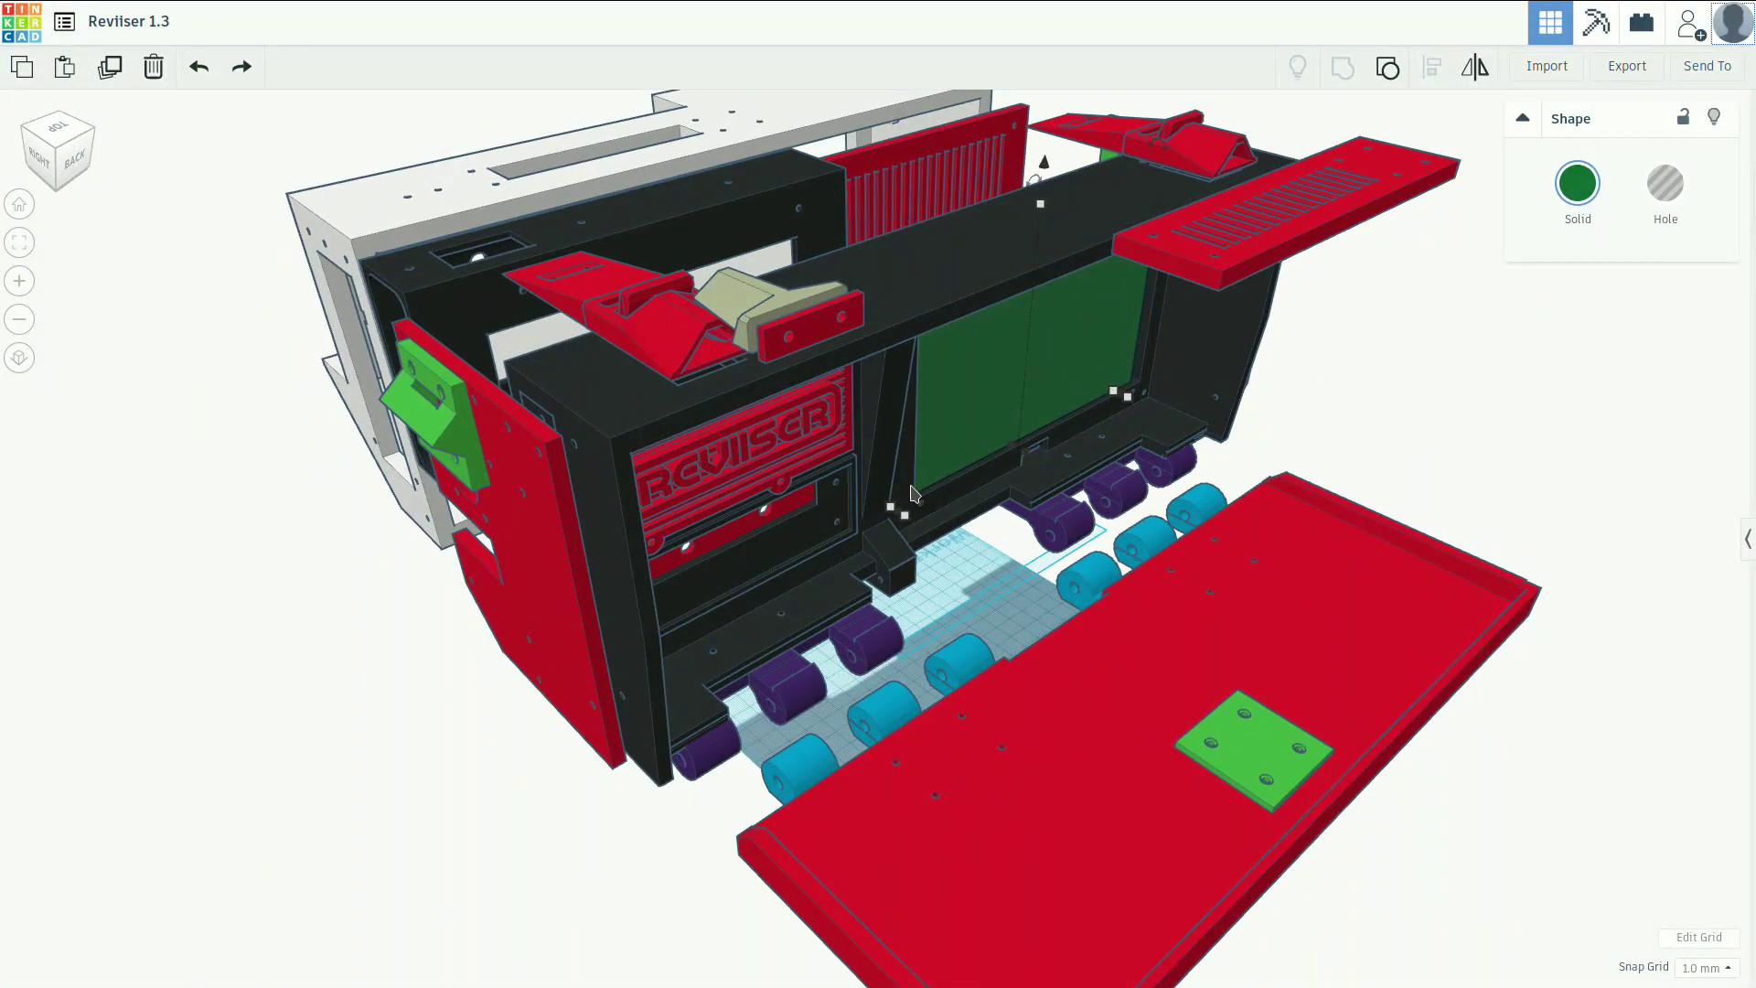
{"action": "mouse_move", "coordinate": [935, 521]}
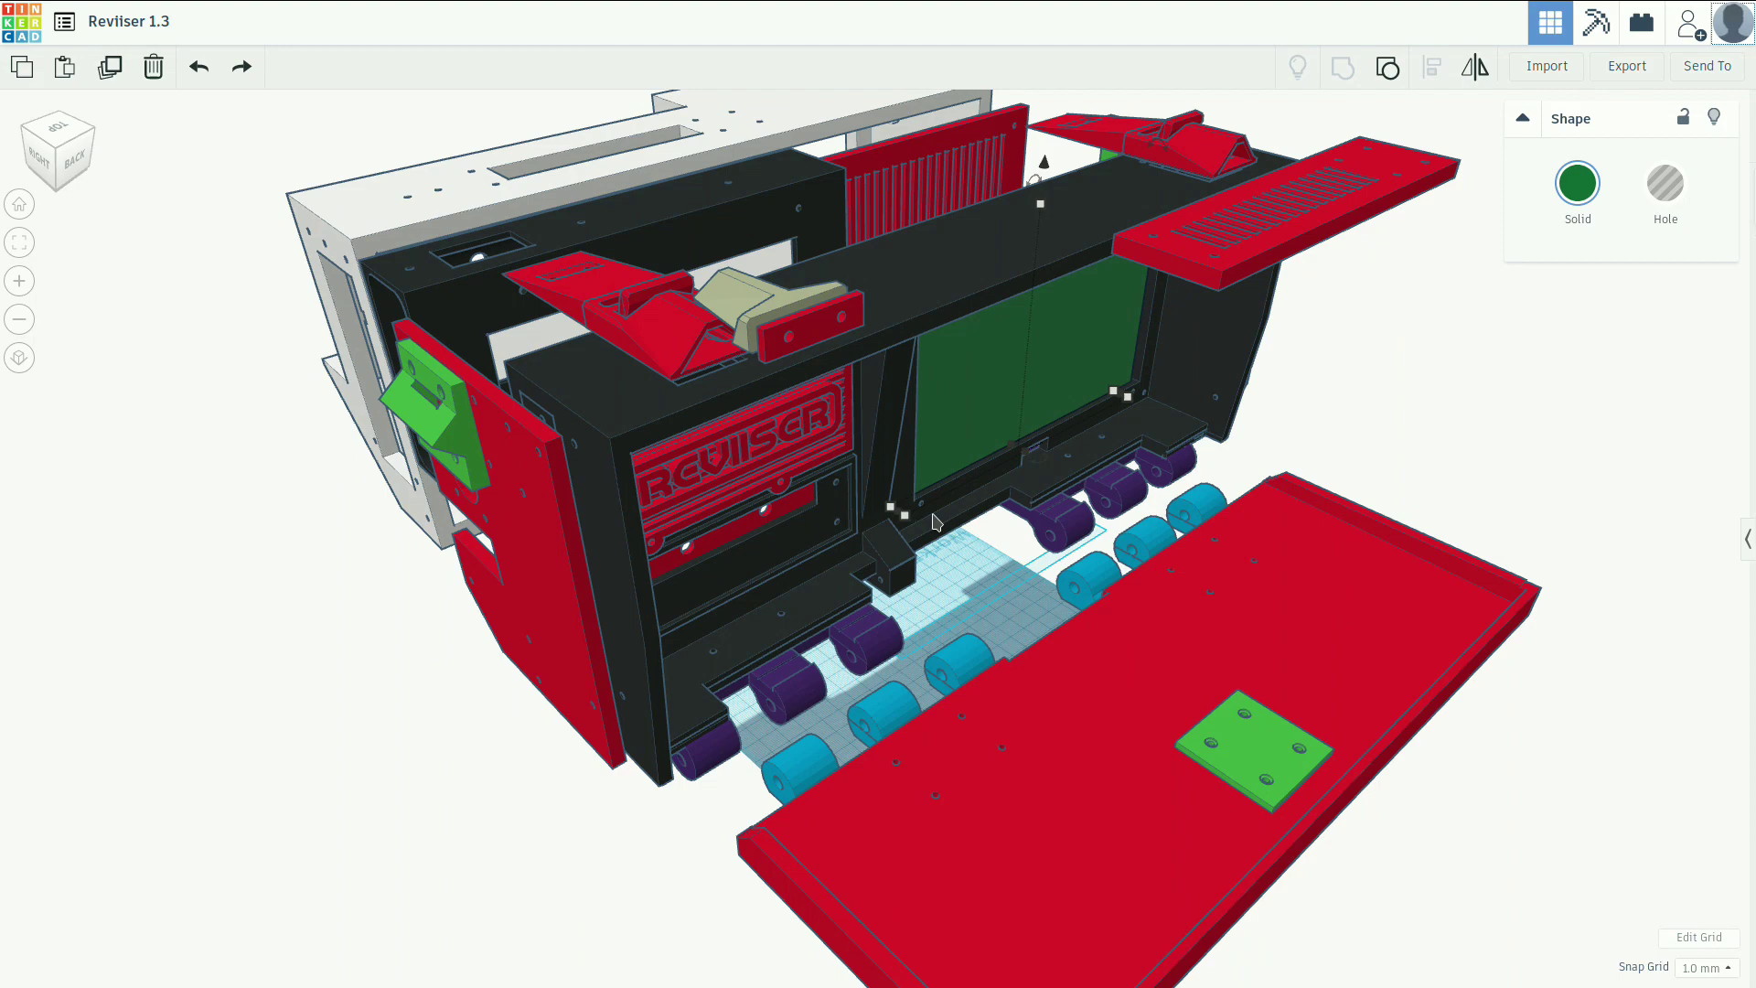
{"action": "mouse_move", "coordinate": [731, 205]}
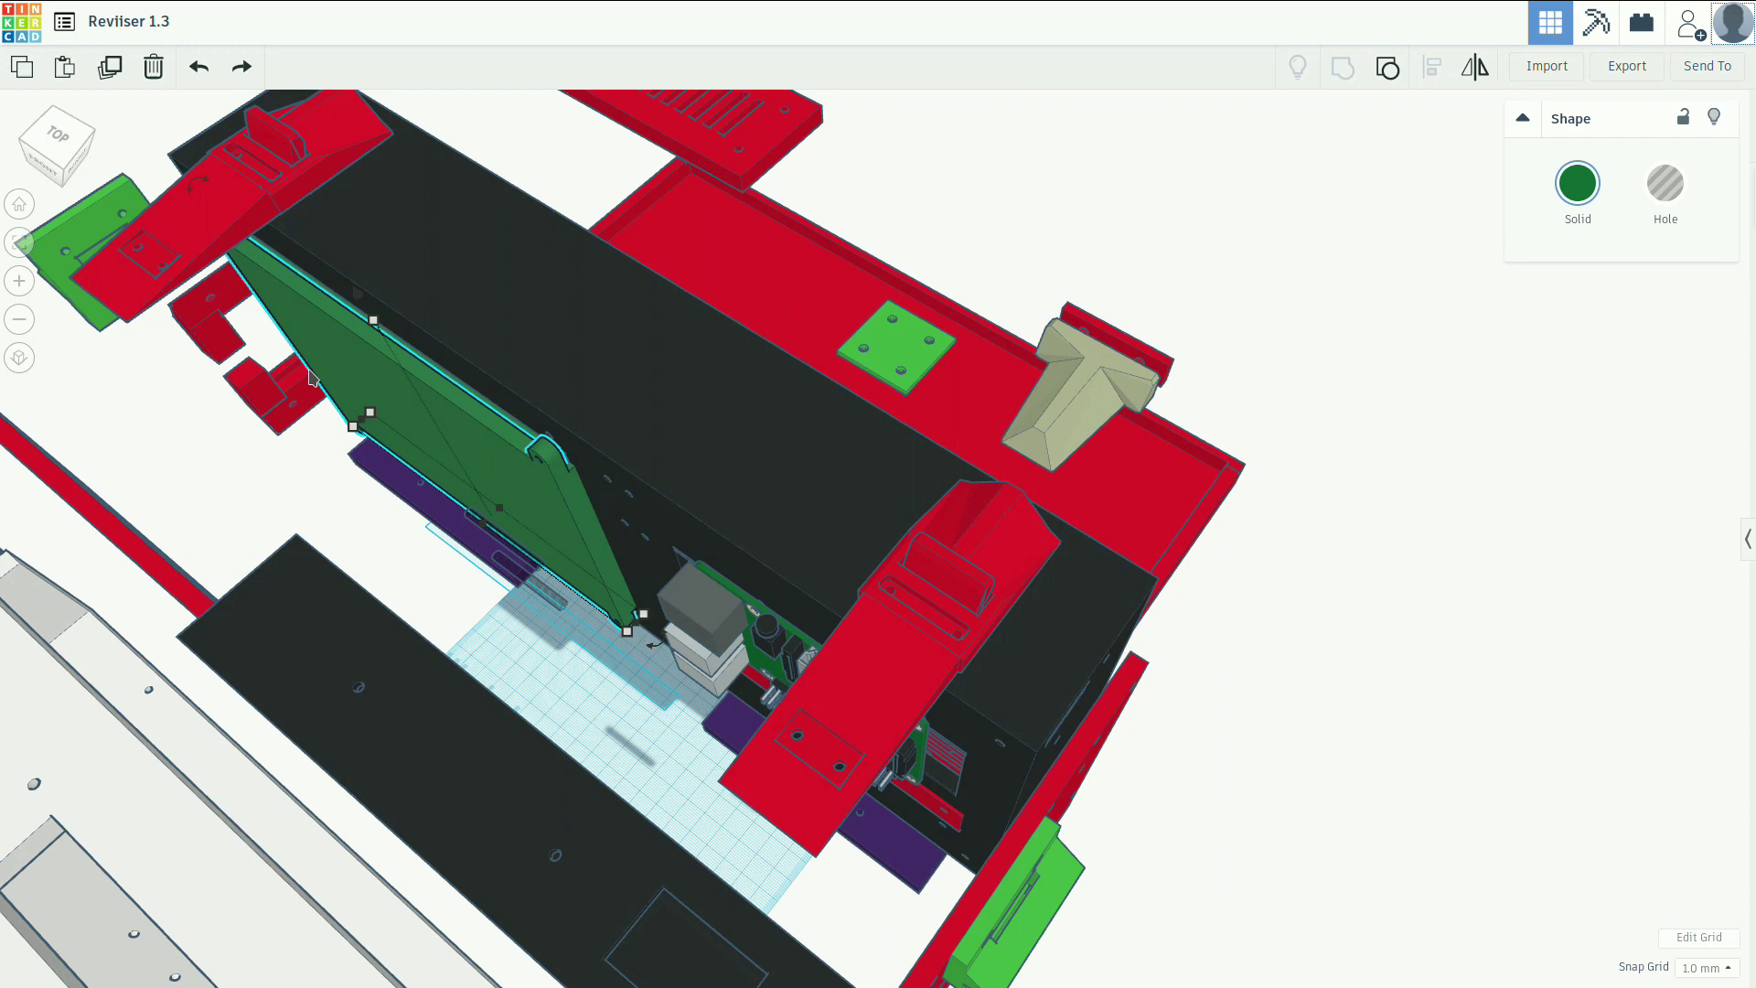
{"action": "mouse_move", "coordinate": [591, 528]}
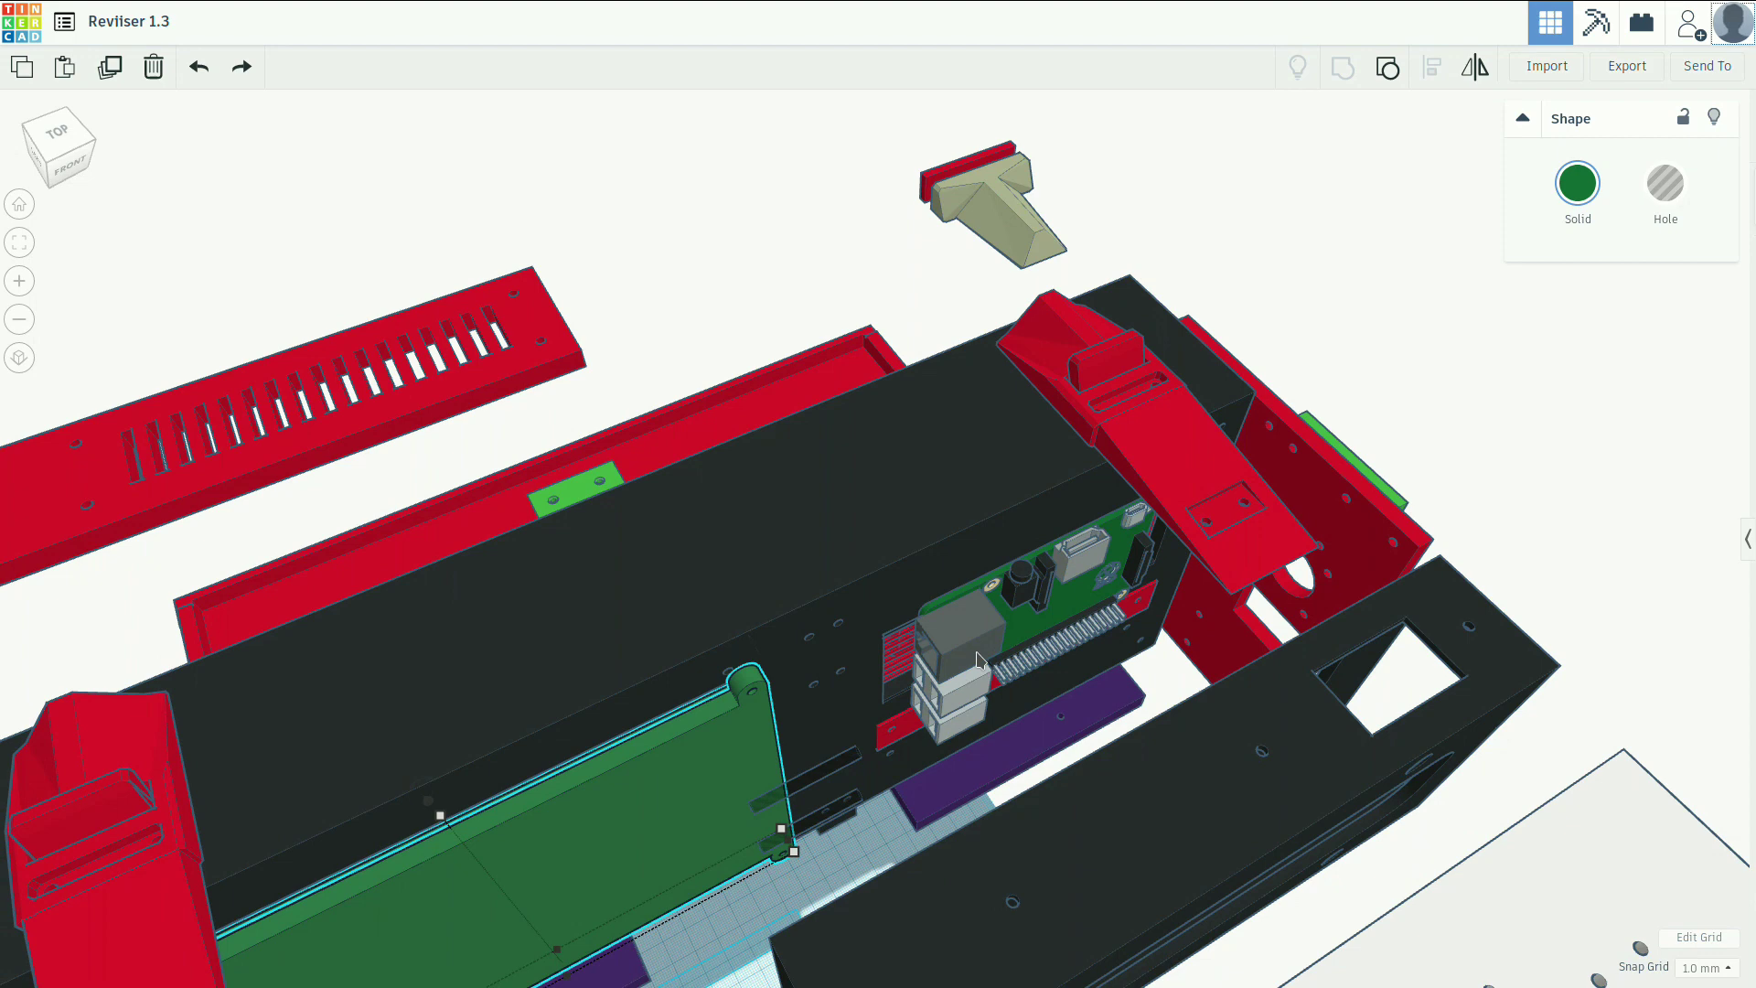
{"action": "mouse_move", "coordinate": [816, 765]}
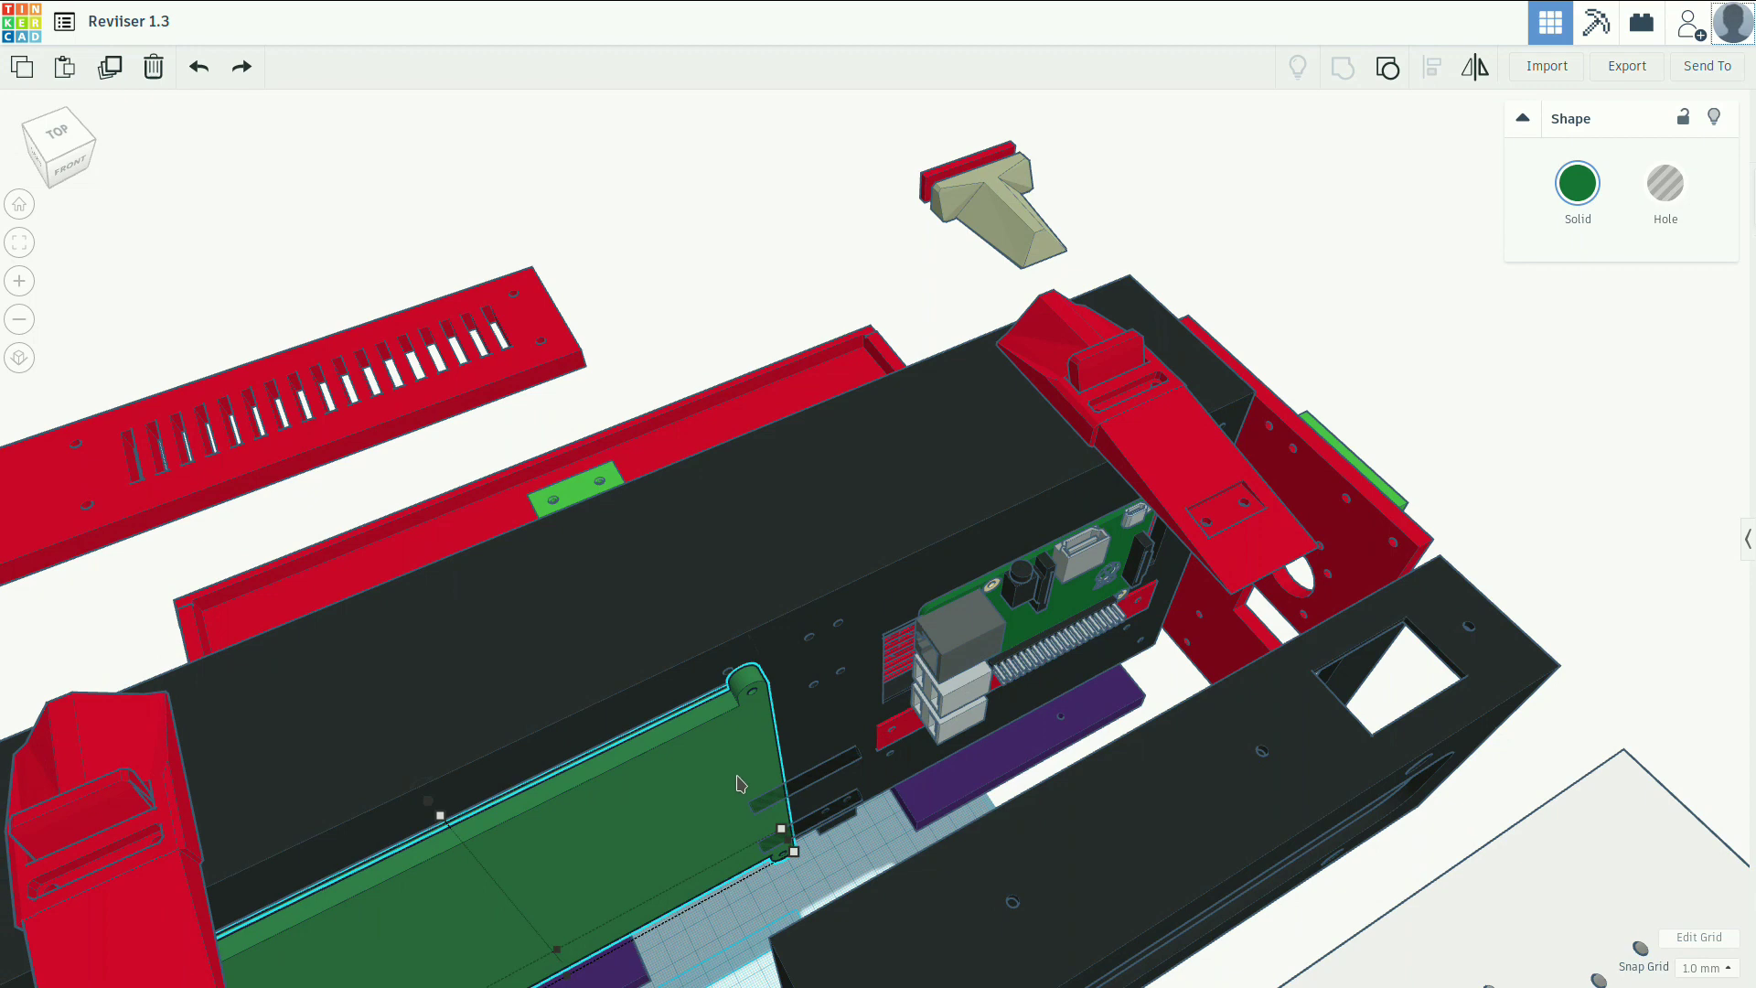
{"action": "mouse_move", "coordinate": [701, 772]}
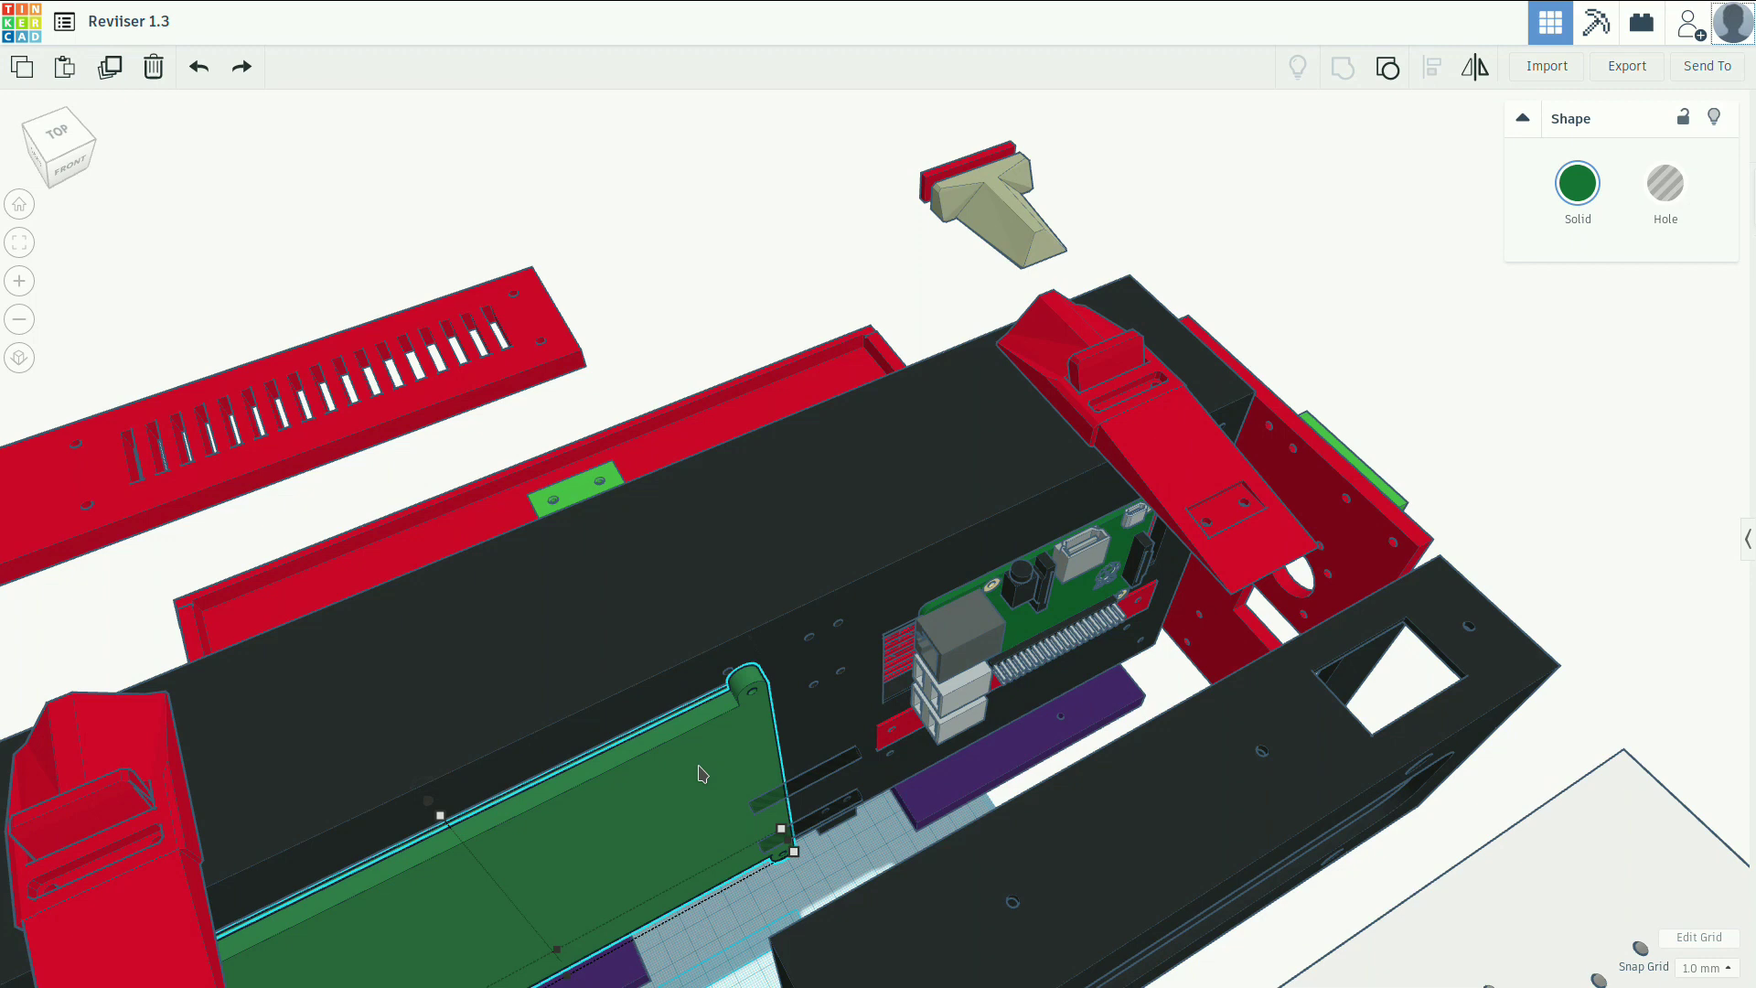
{"action": "mouse_move", "coordinate": [748, 620]}
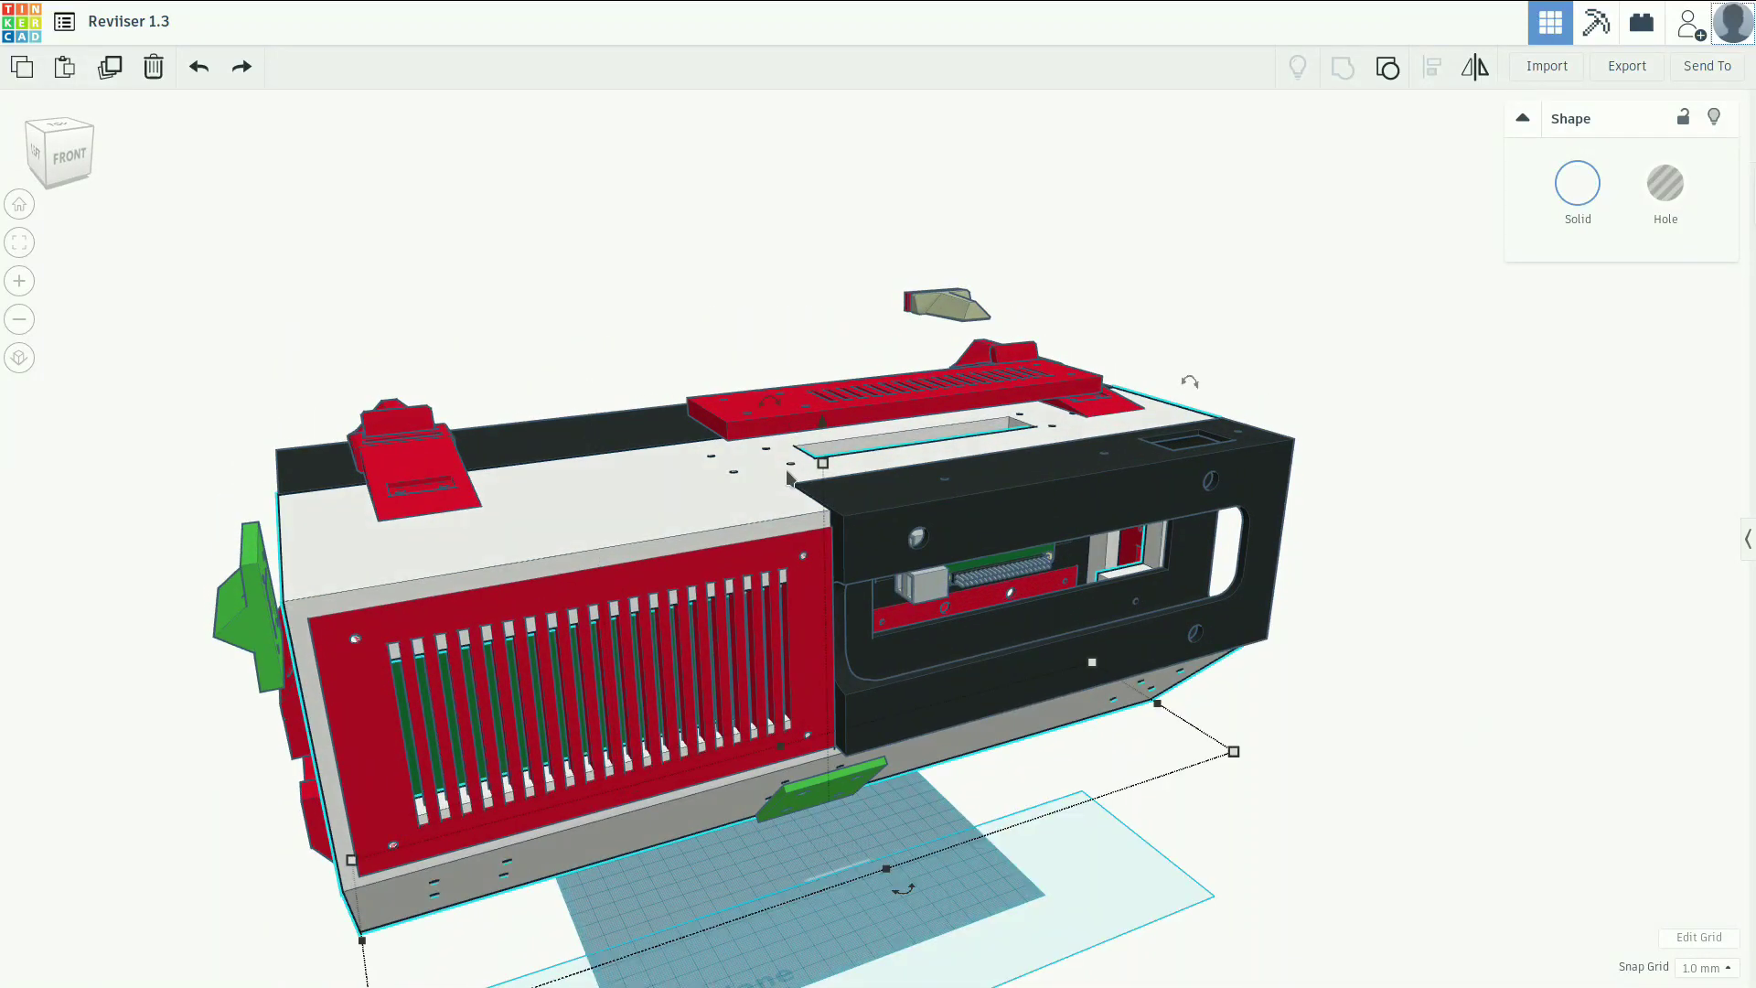
{"action": "mouse_move", "coordinate": [785, 481]}
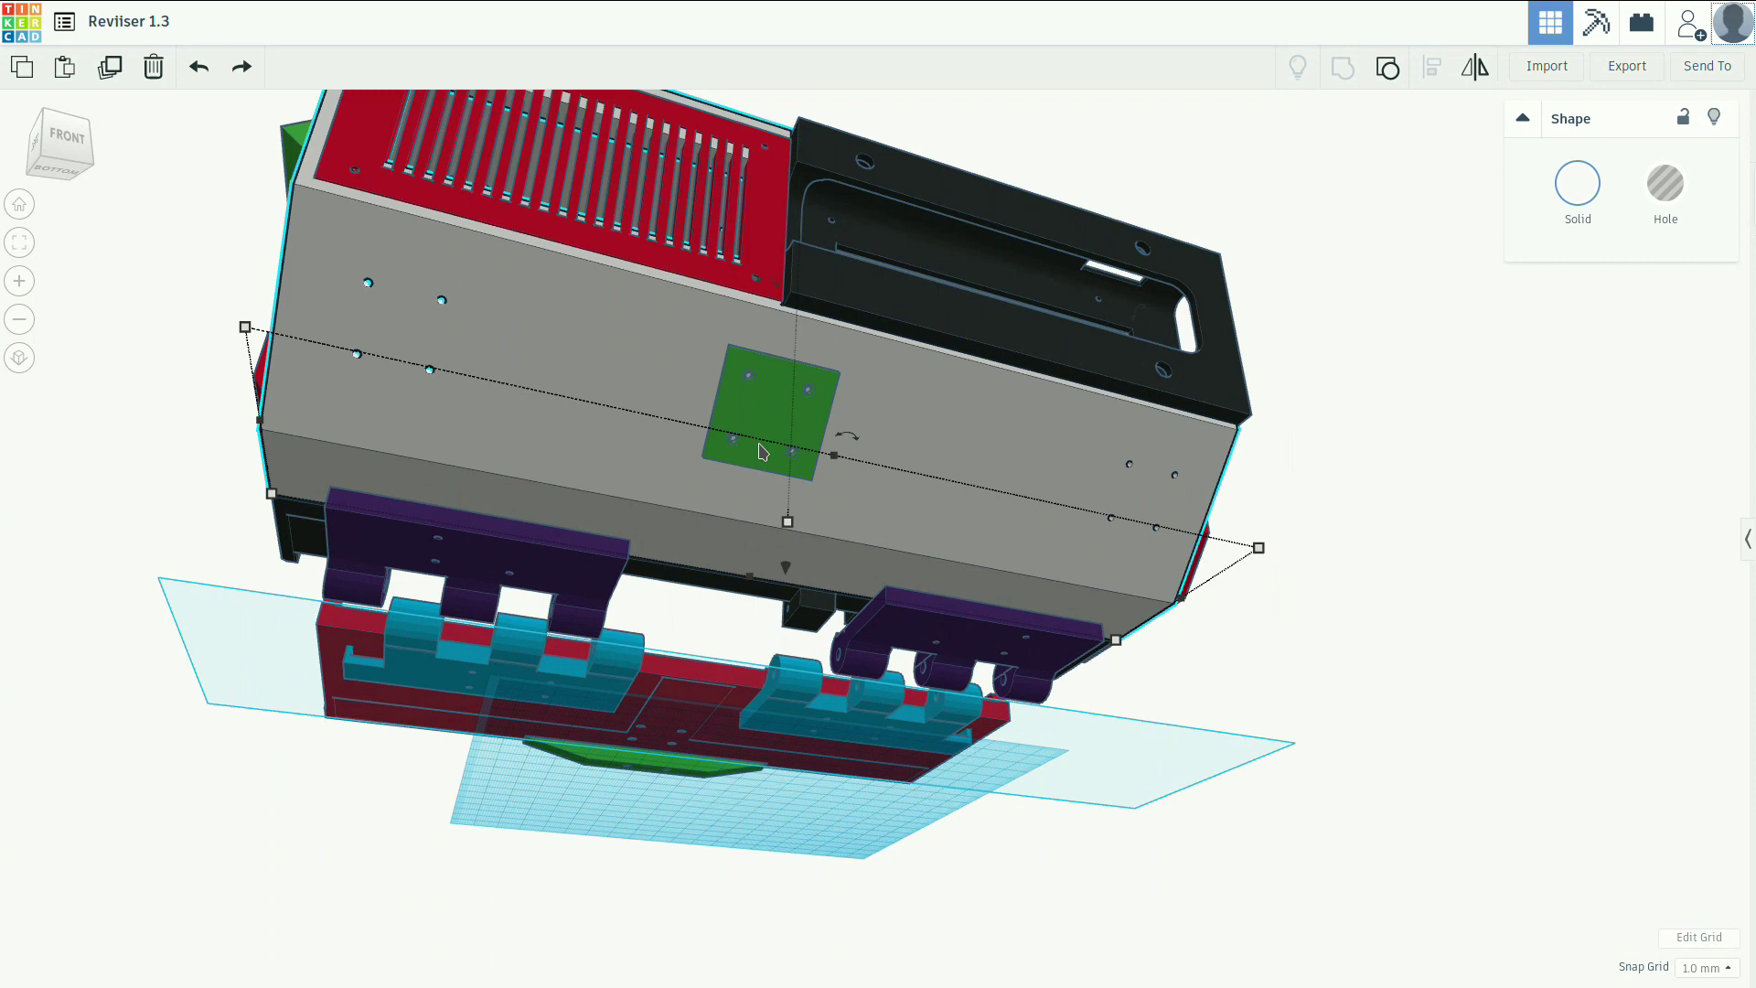
{"action": "mouse_move", "coordinate": [703, 575]}
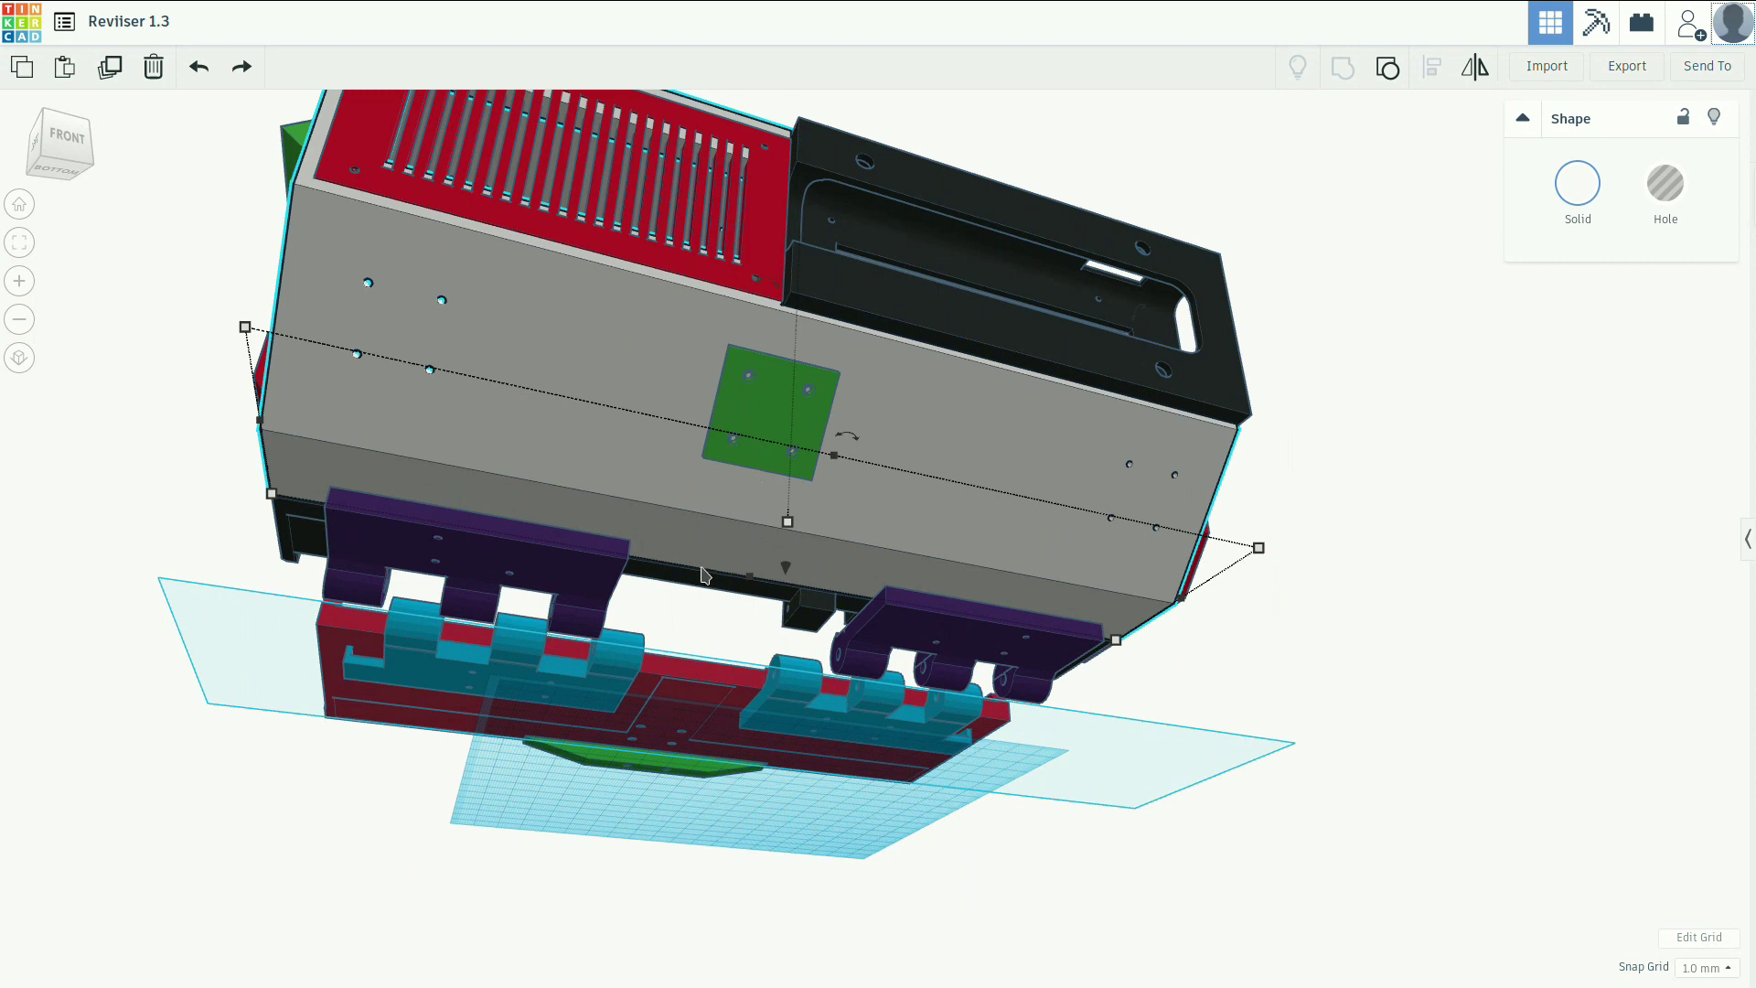
{"action": "mouse_move", "coordinate": [79, 370]}
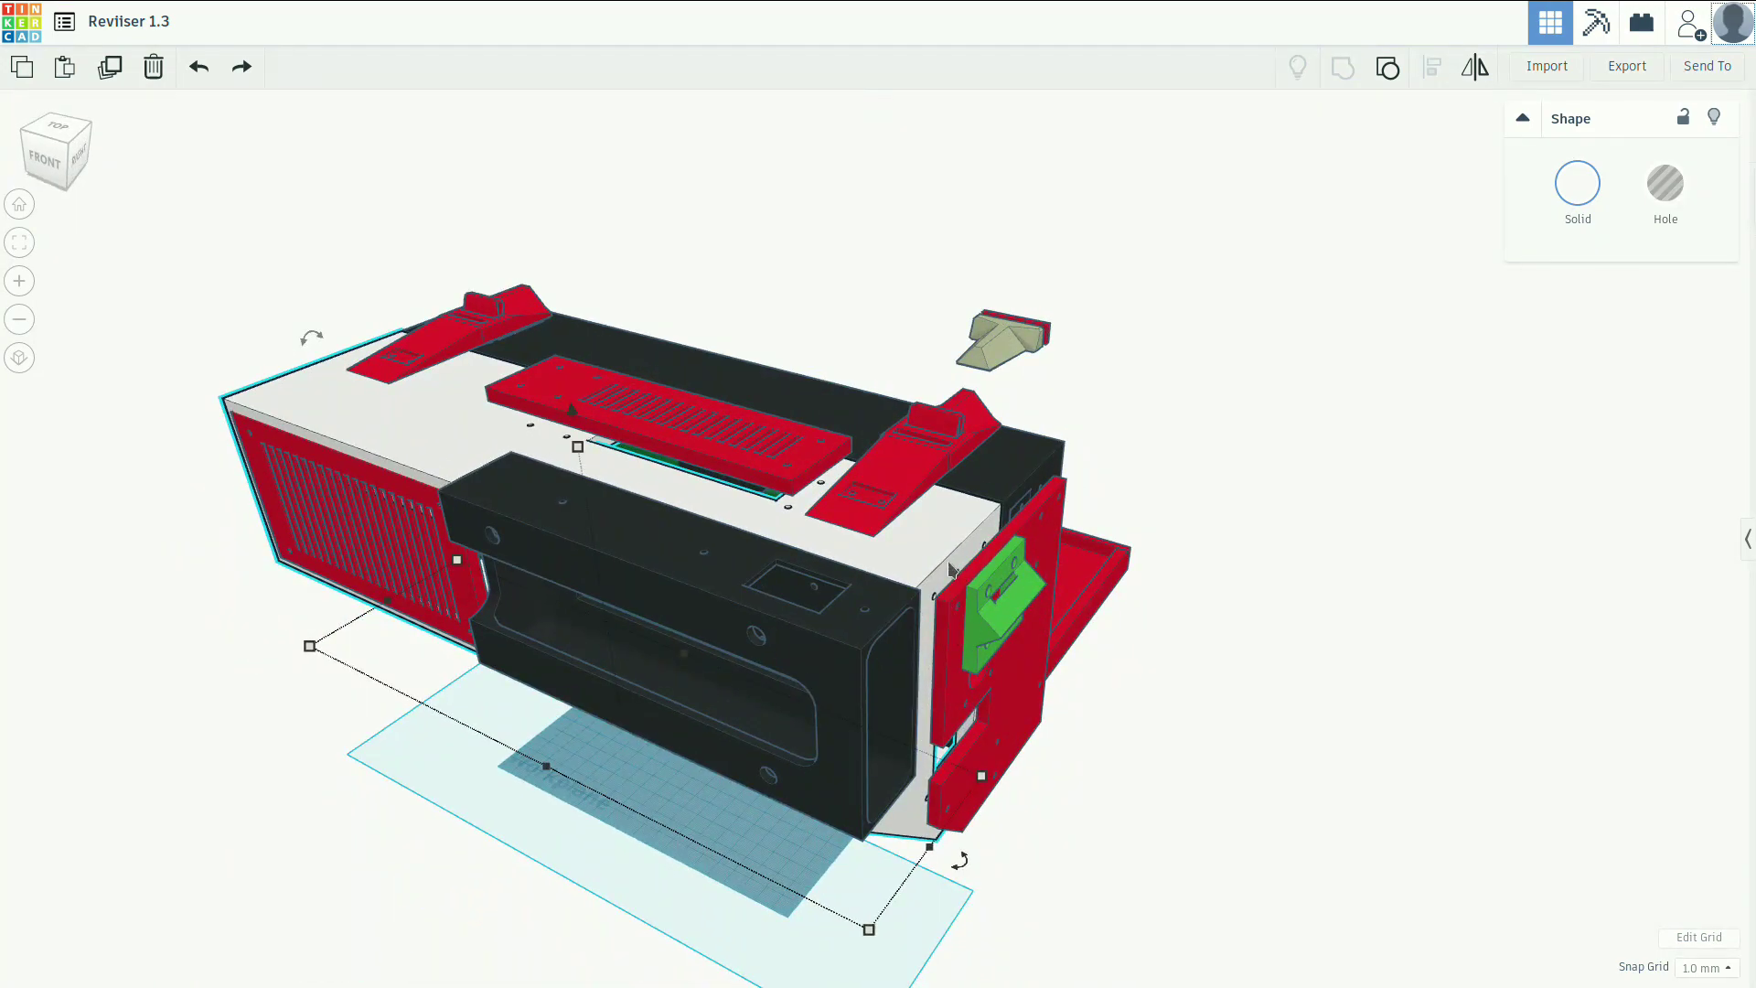
{"action": "mouse_move", "coordinate": [666, 512]}
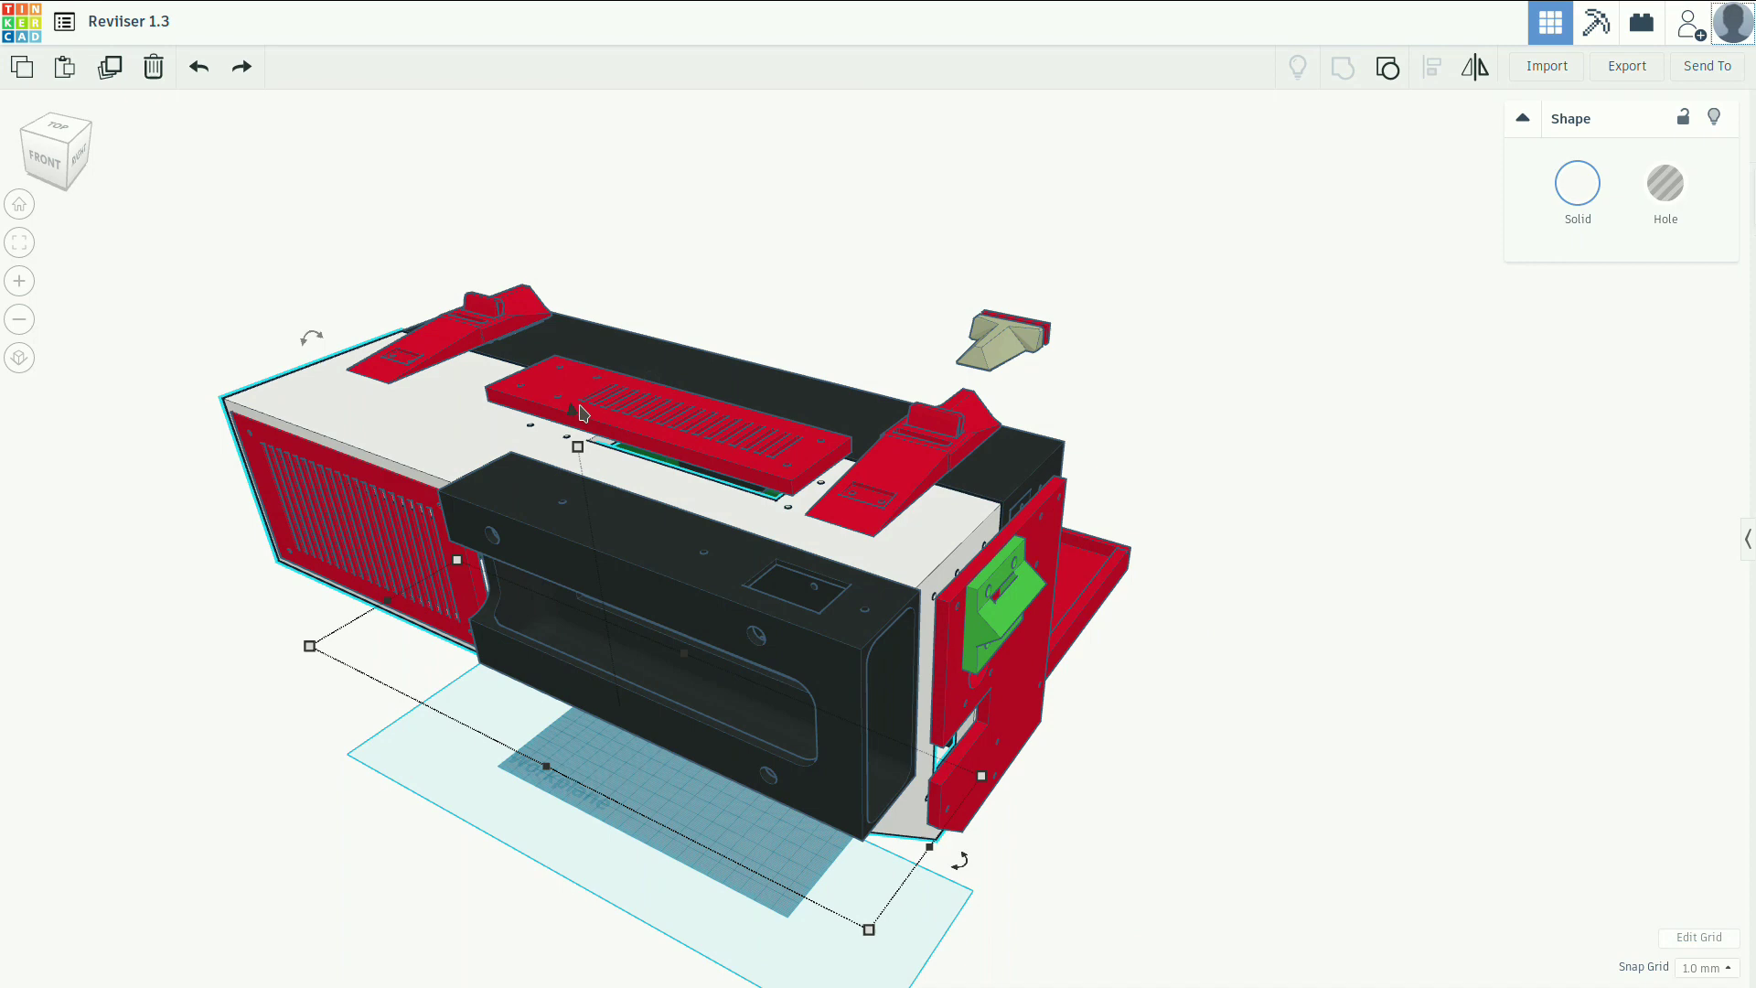
{"action": "mouse_move", "coordinate": [560, 423]}
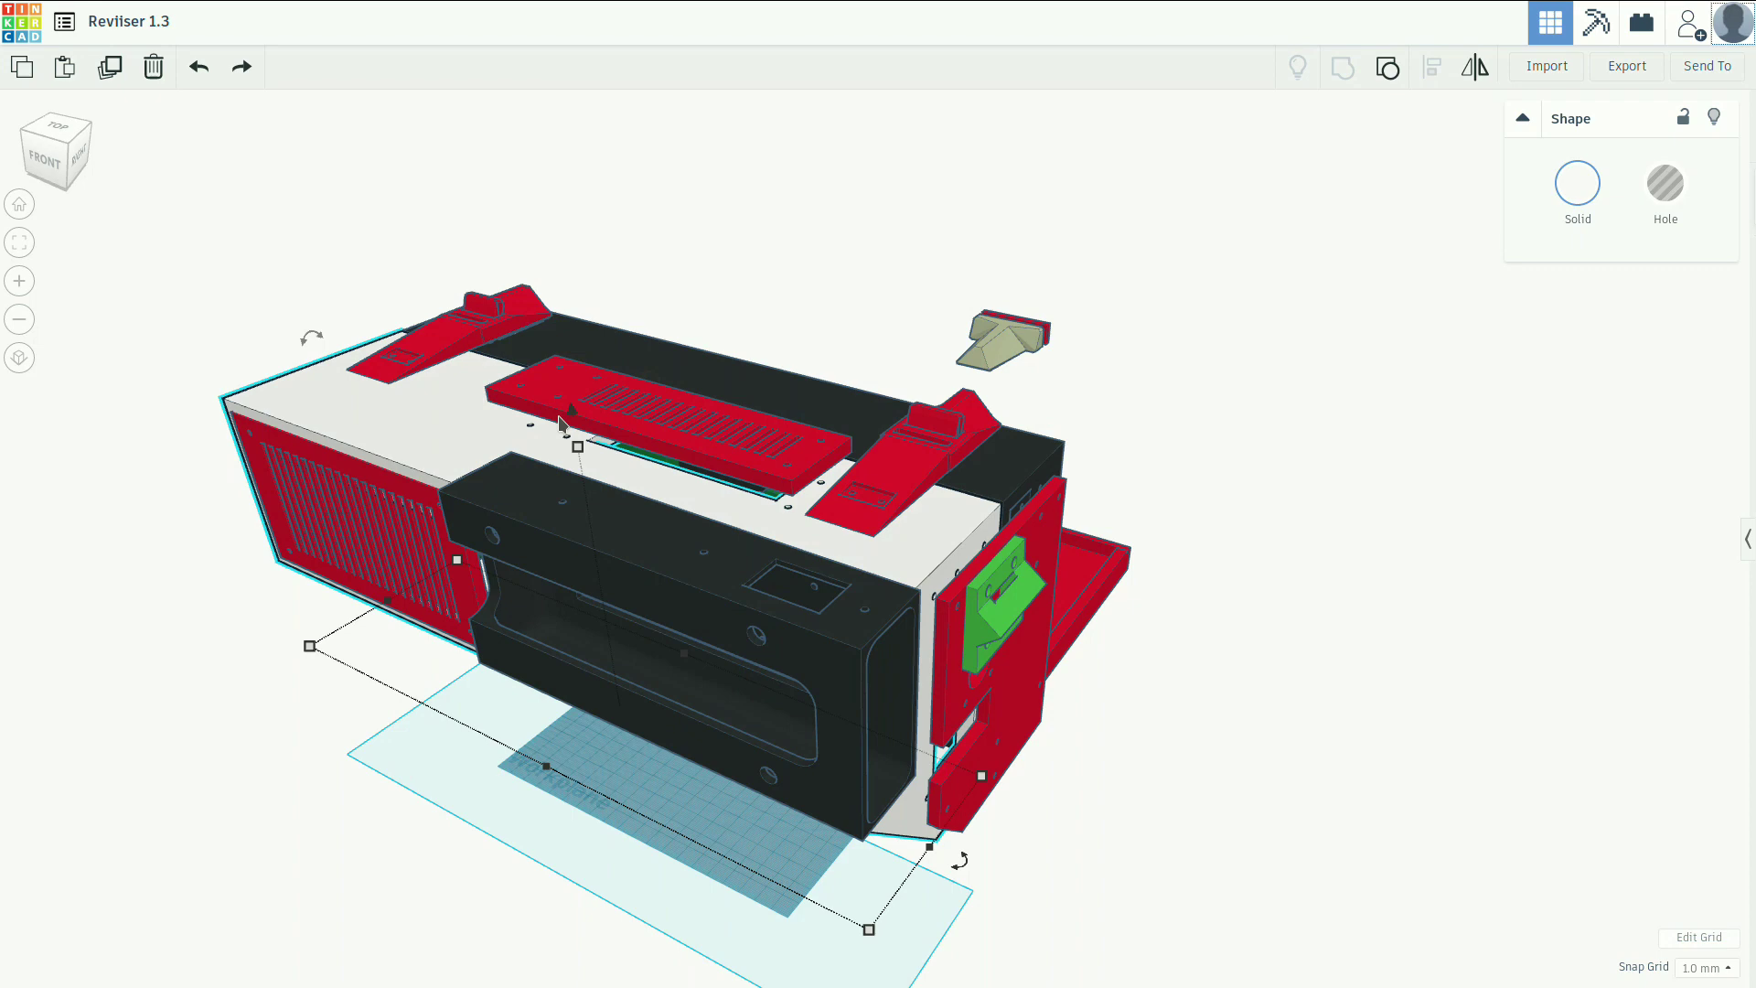
{"action": "mouse_move", "coordinate": [545, 406]}
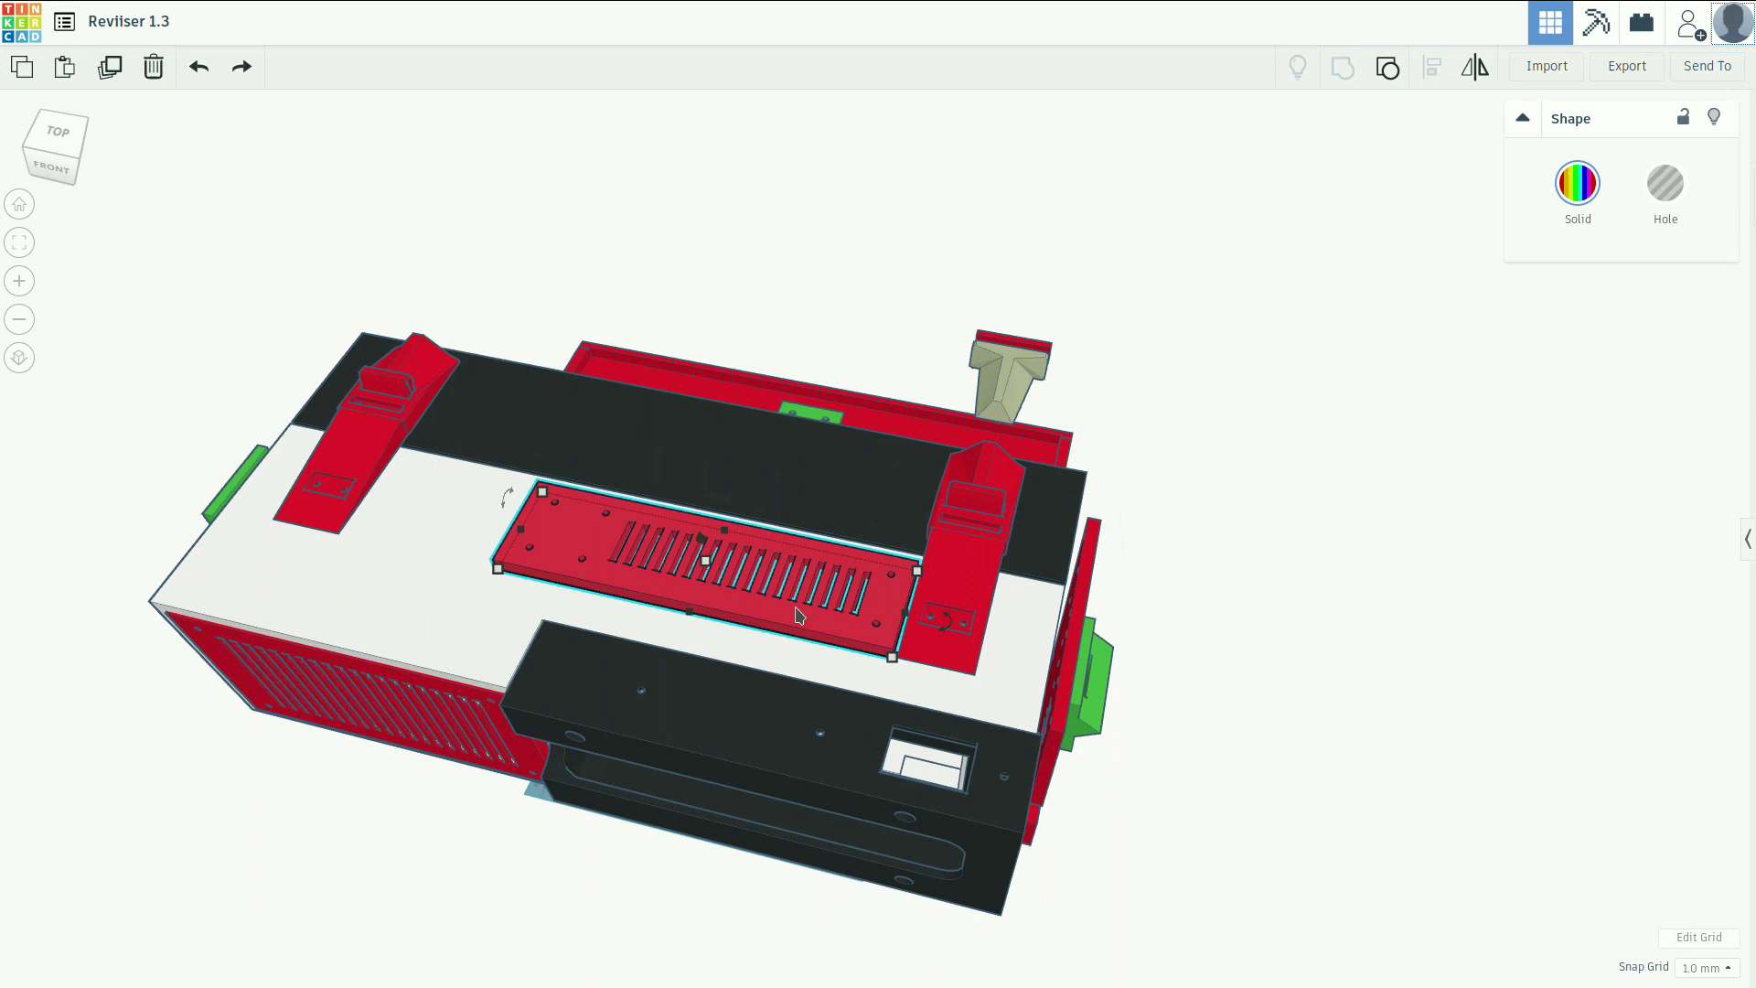
{"action": "mouse_move", "coordinate": [720, 587]}
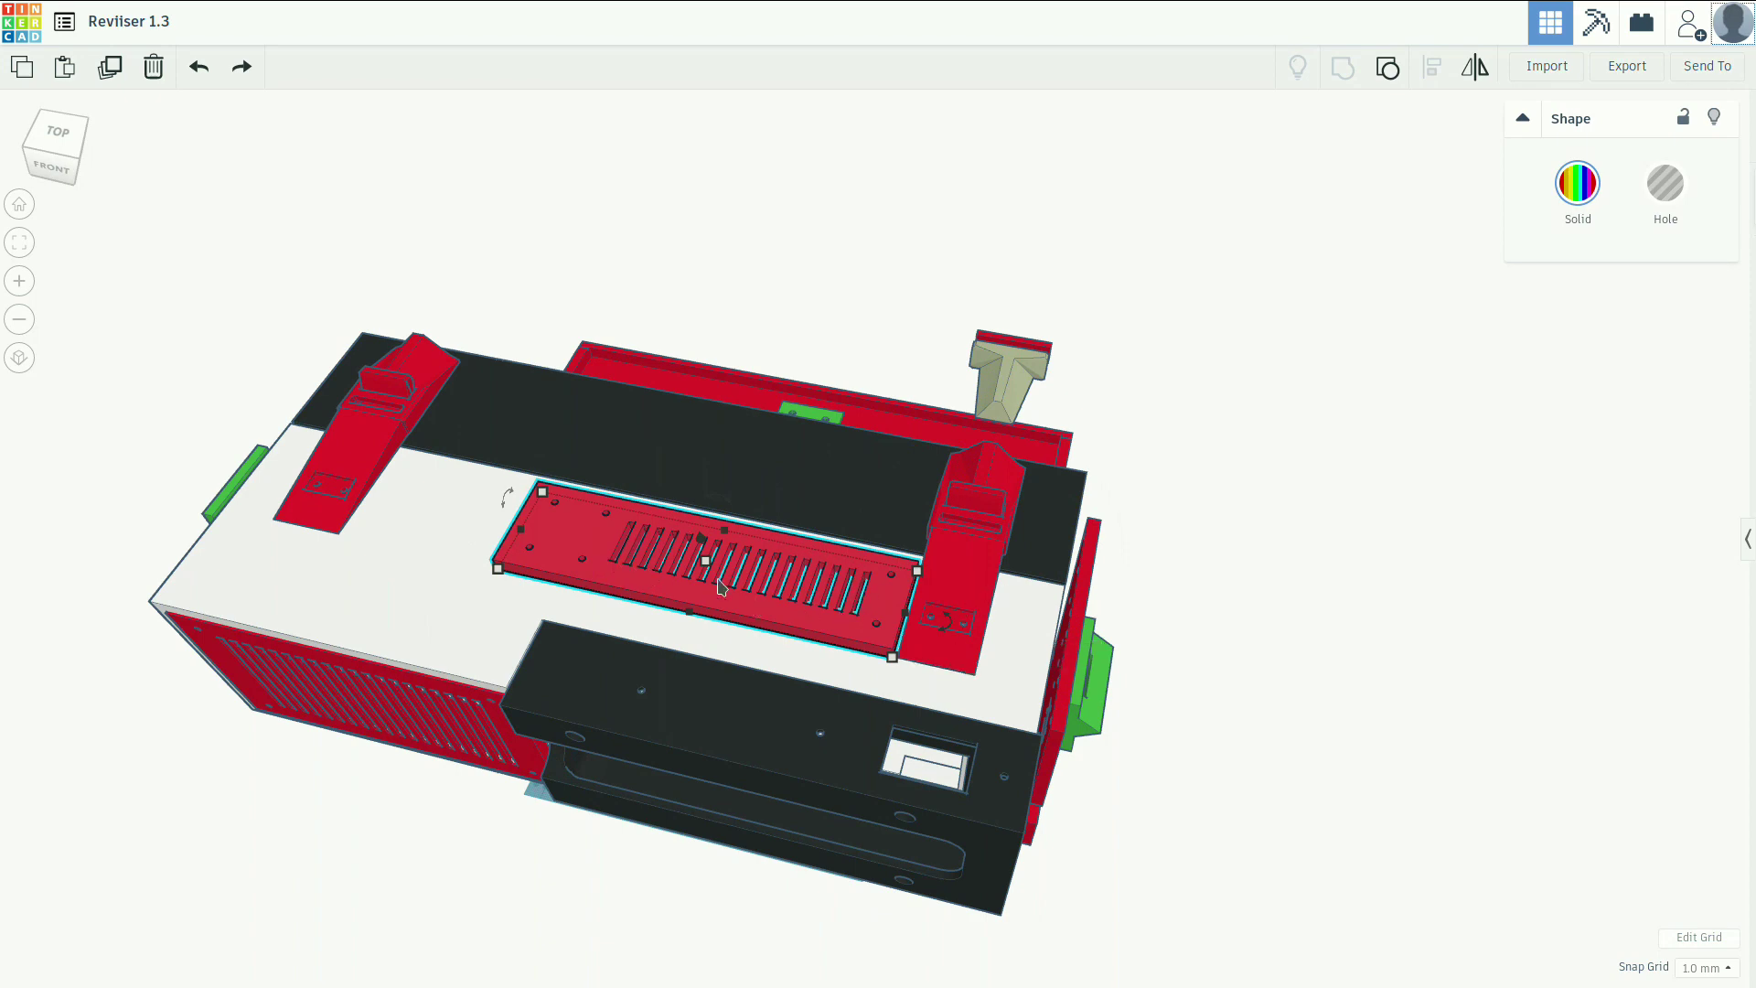
{"action": "mouse_move", "coordinate": [559, 506]}
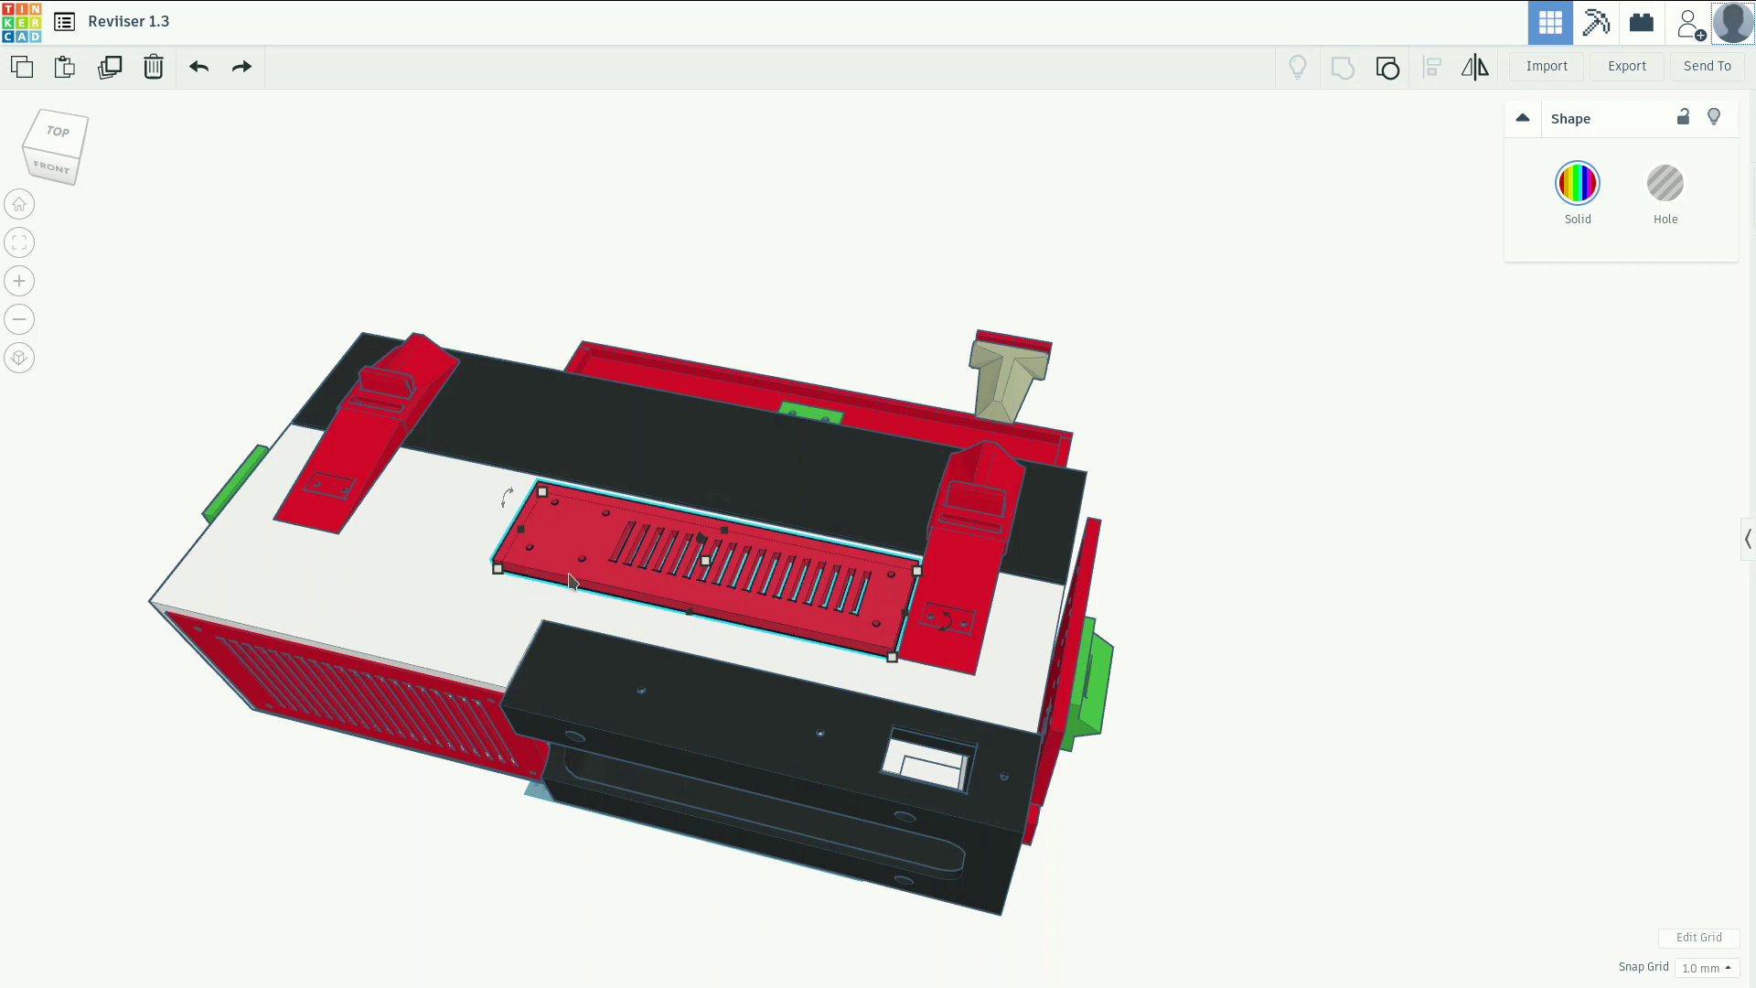
{"action": "mouse_move", "coordinate": [437, 766]}
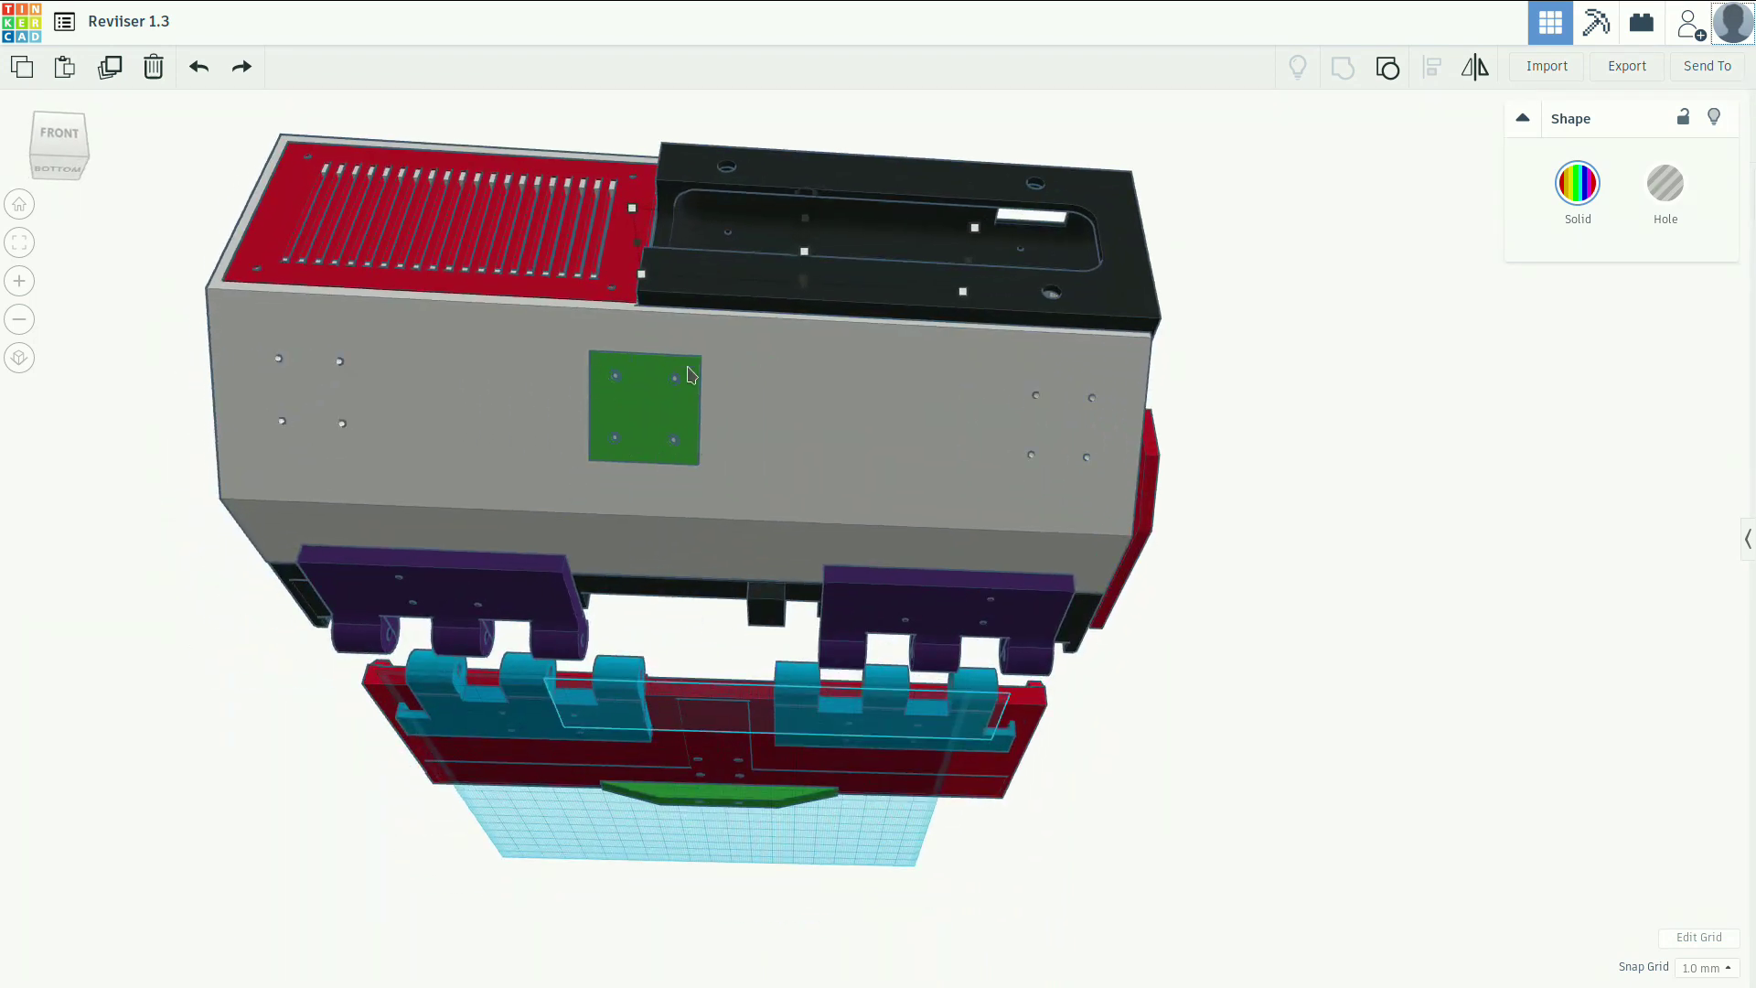
{"action": "mouse_move", "coordinate": [618, 447]}
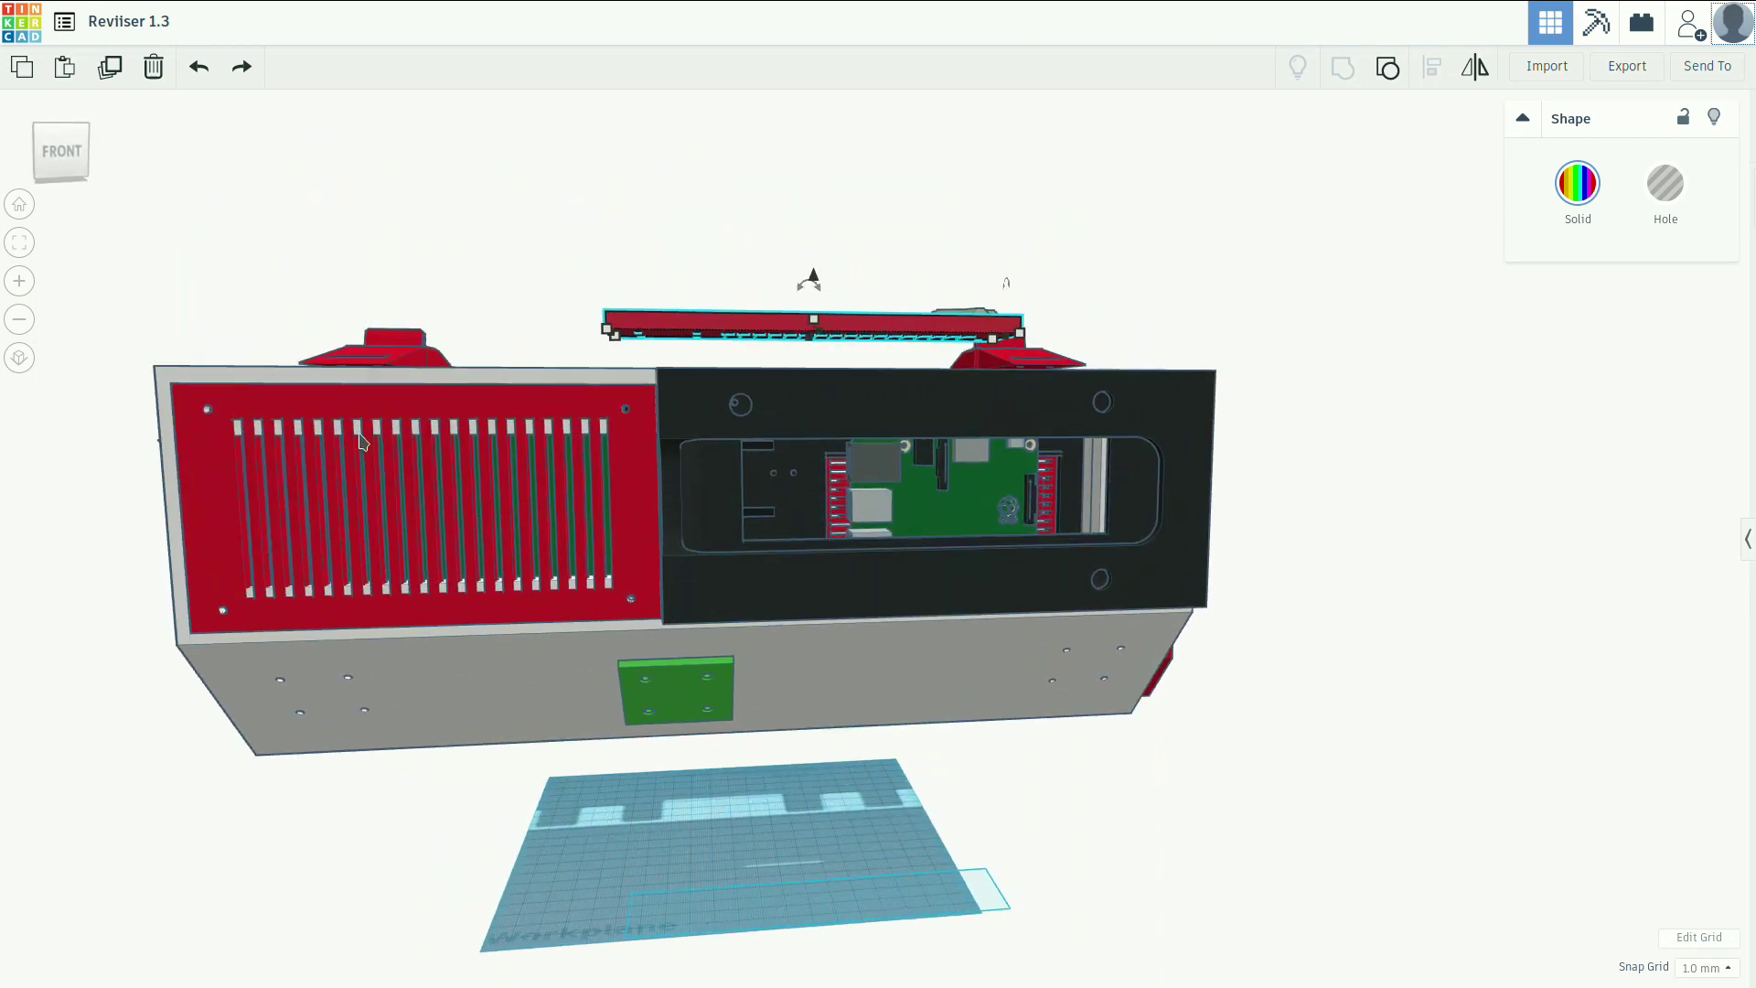
{"action": "mouse_move", "coordinate": [408, 510]}
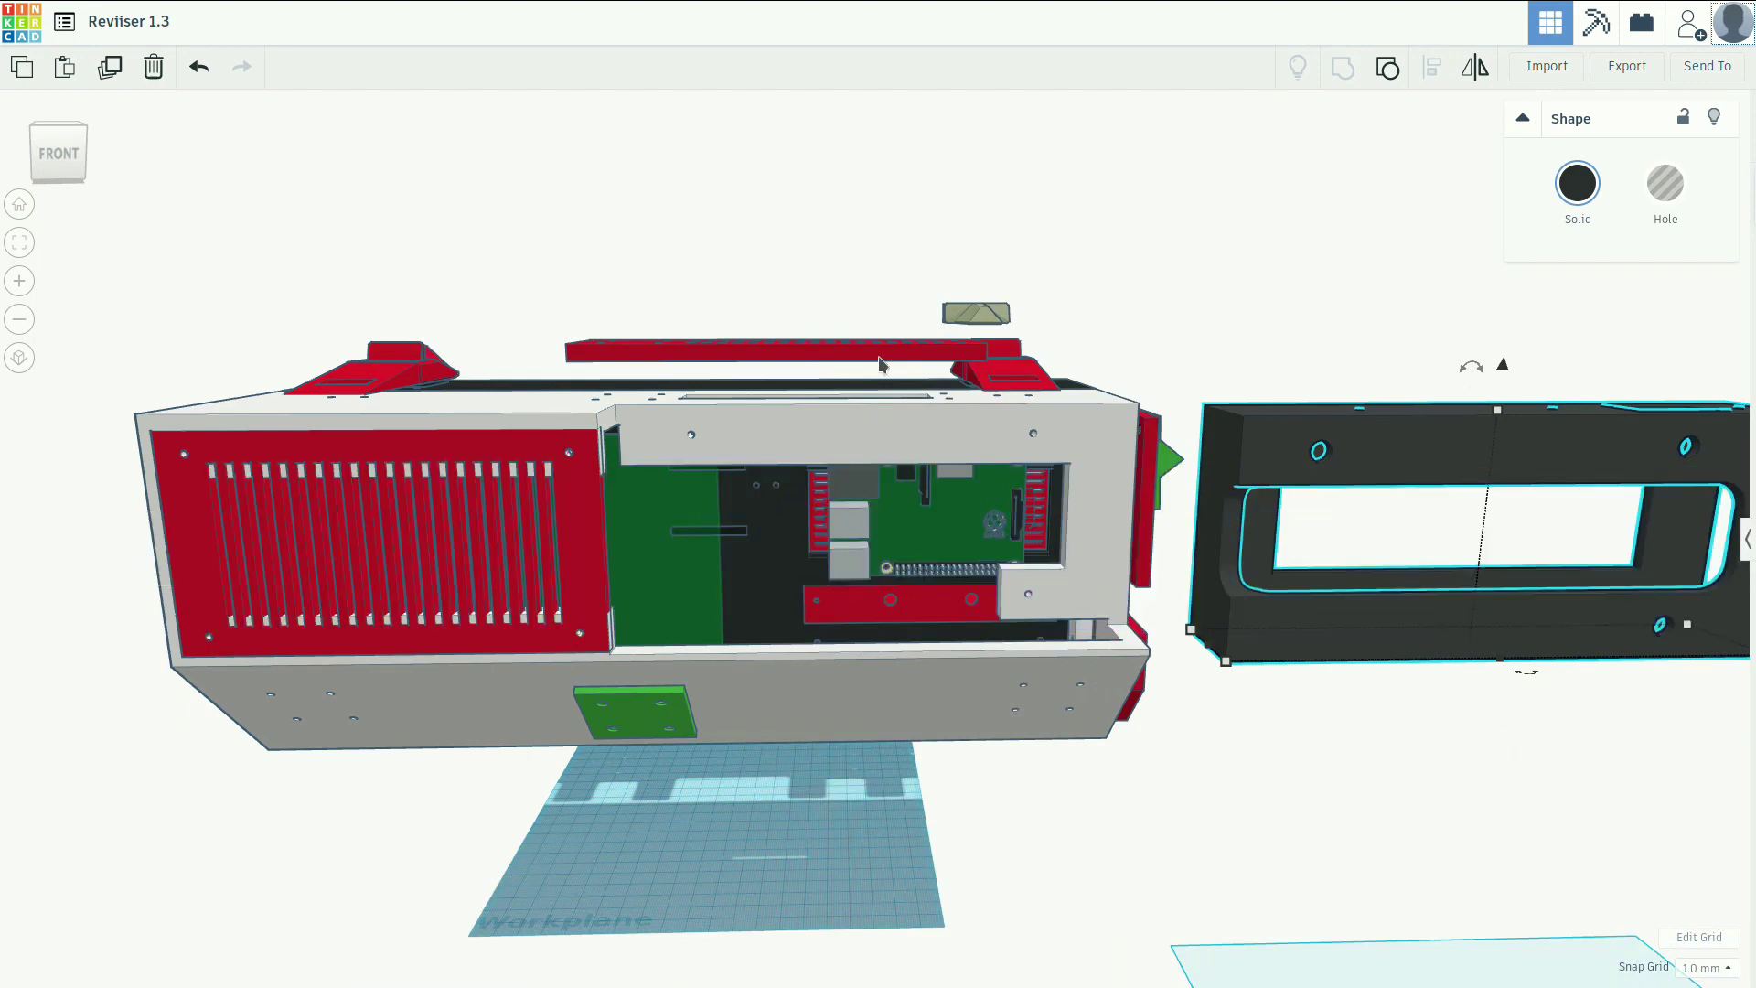
{"action": "mouse_move", "coordinate": [840, 545]}
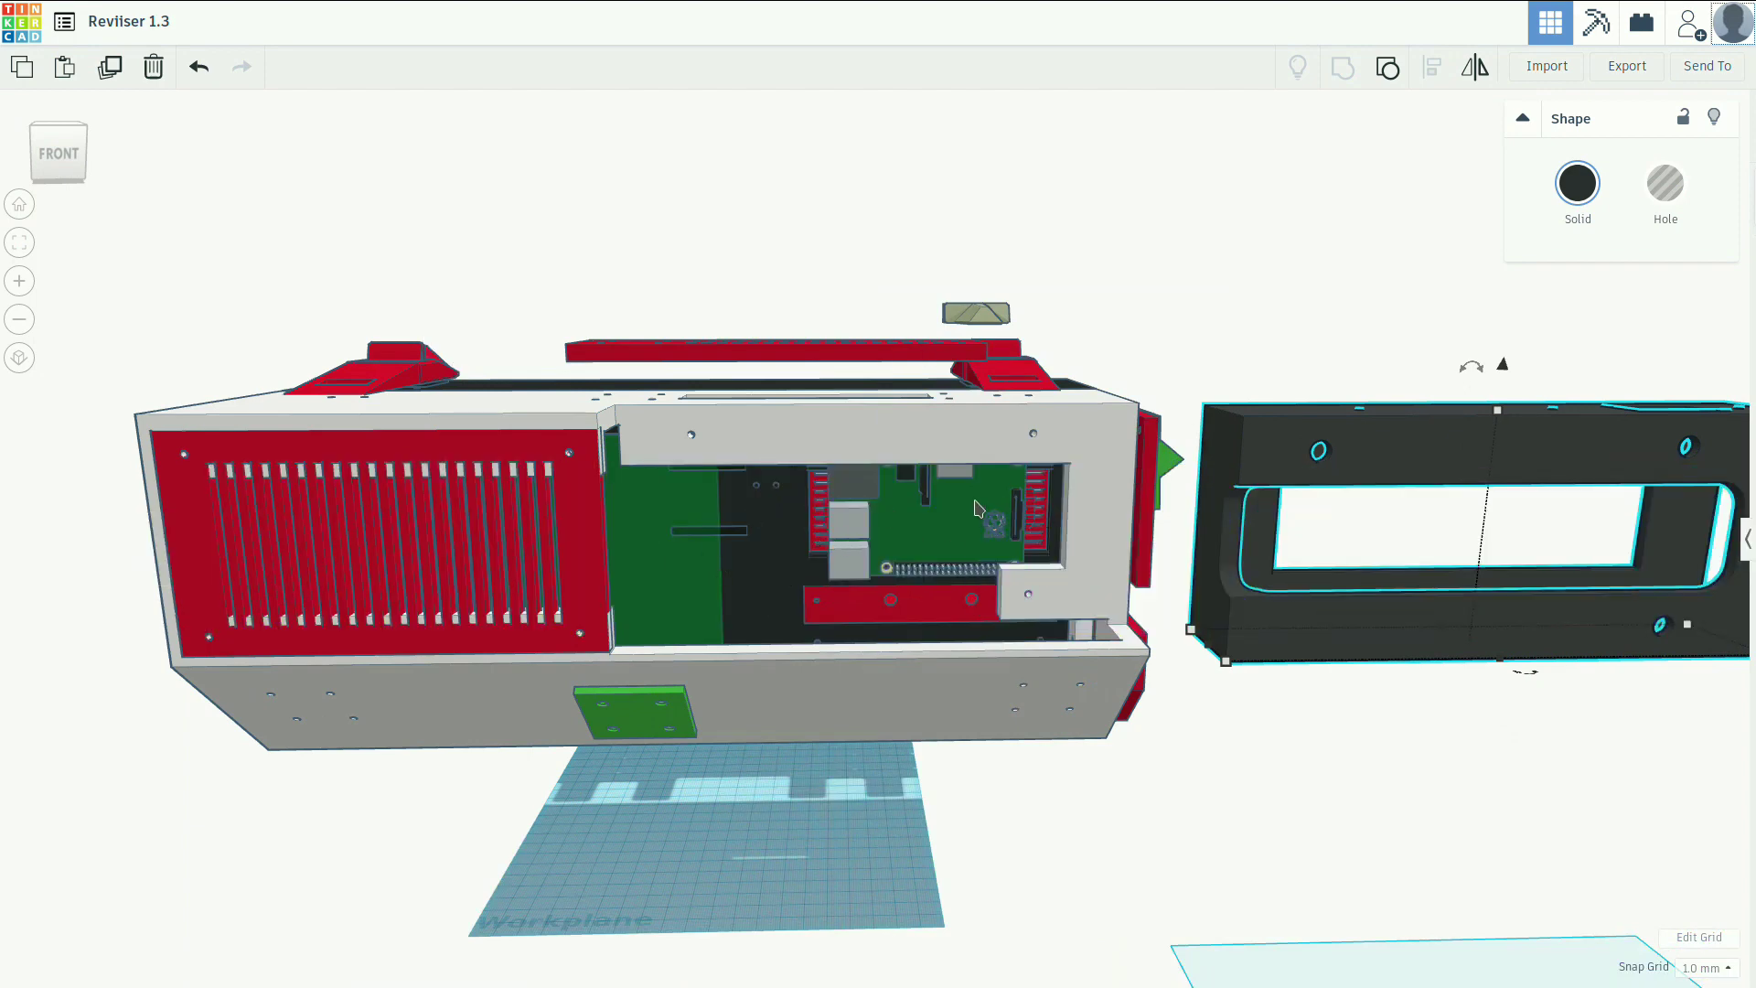
{"action": "mouse_move", "coordinate": [1286, 452]}
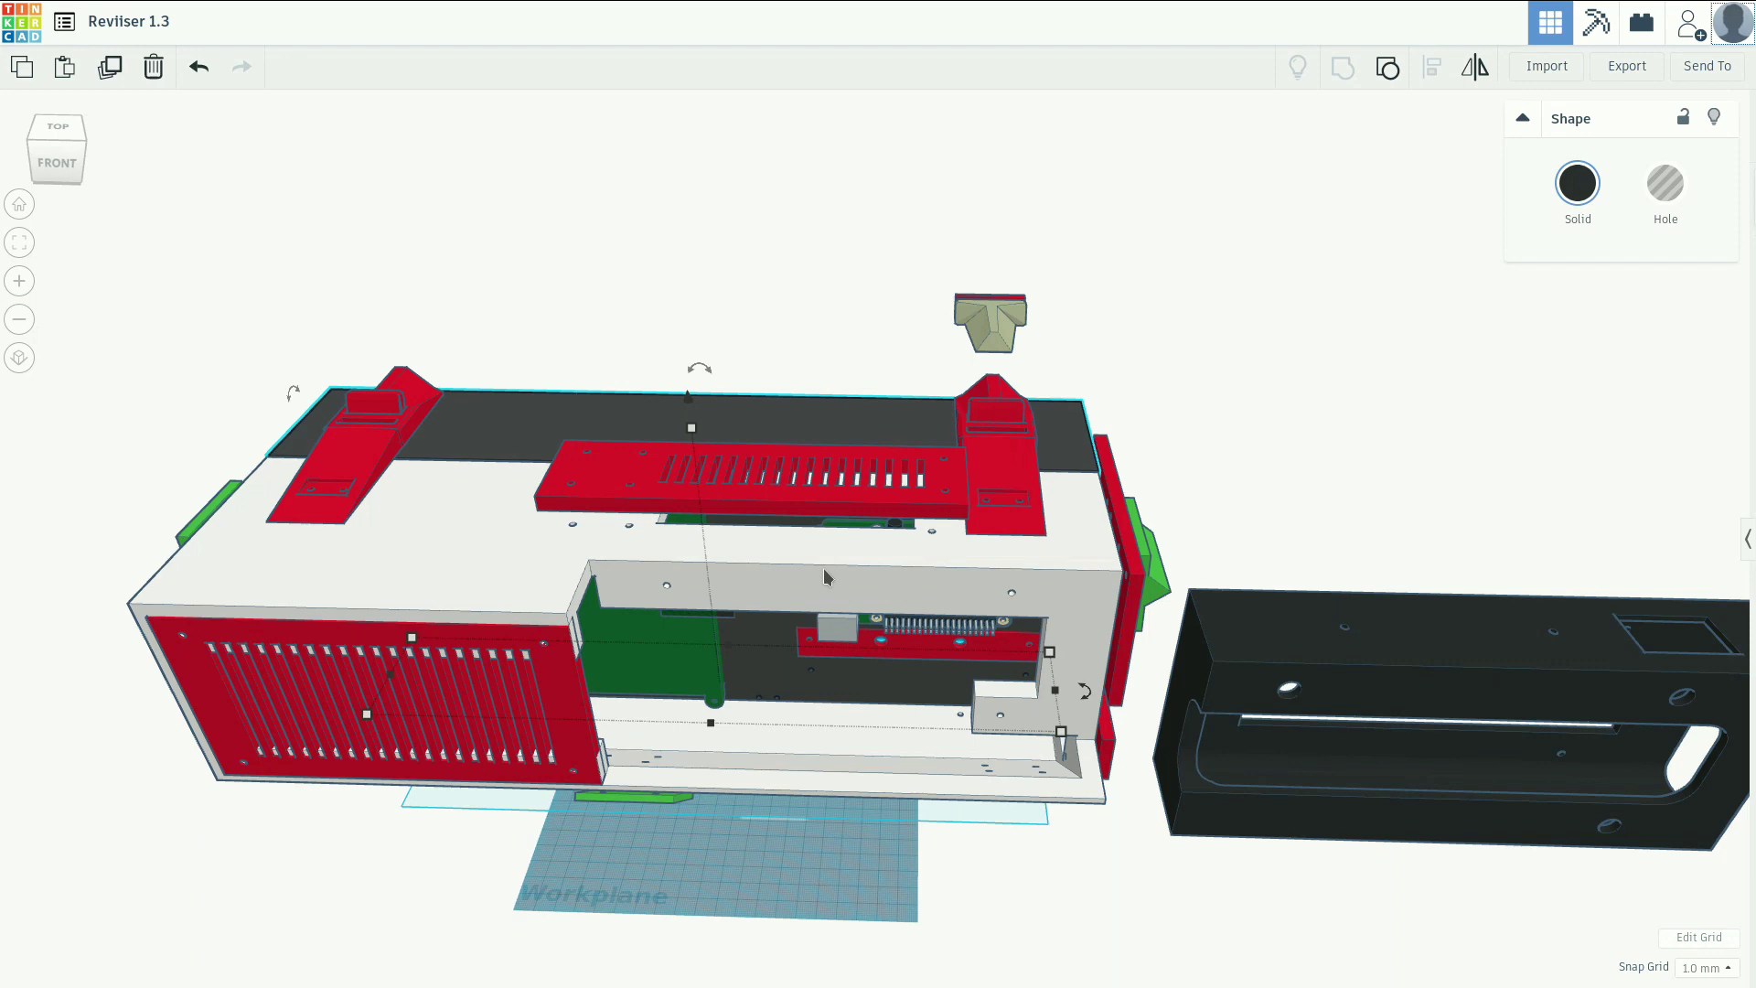
{"action": "mouse_move", "coordinate": [551, 591]}
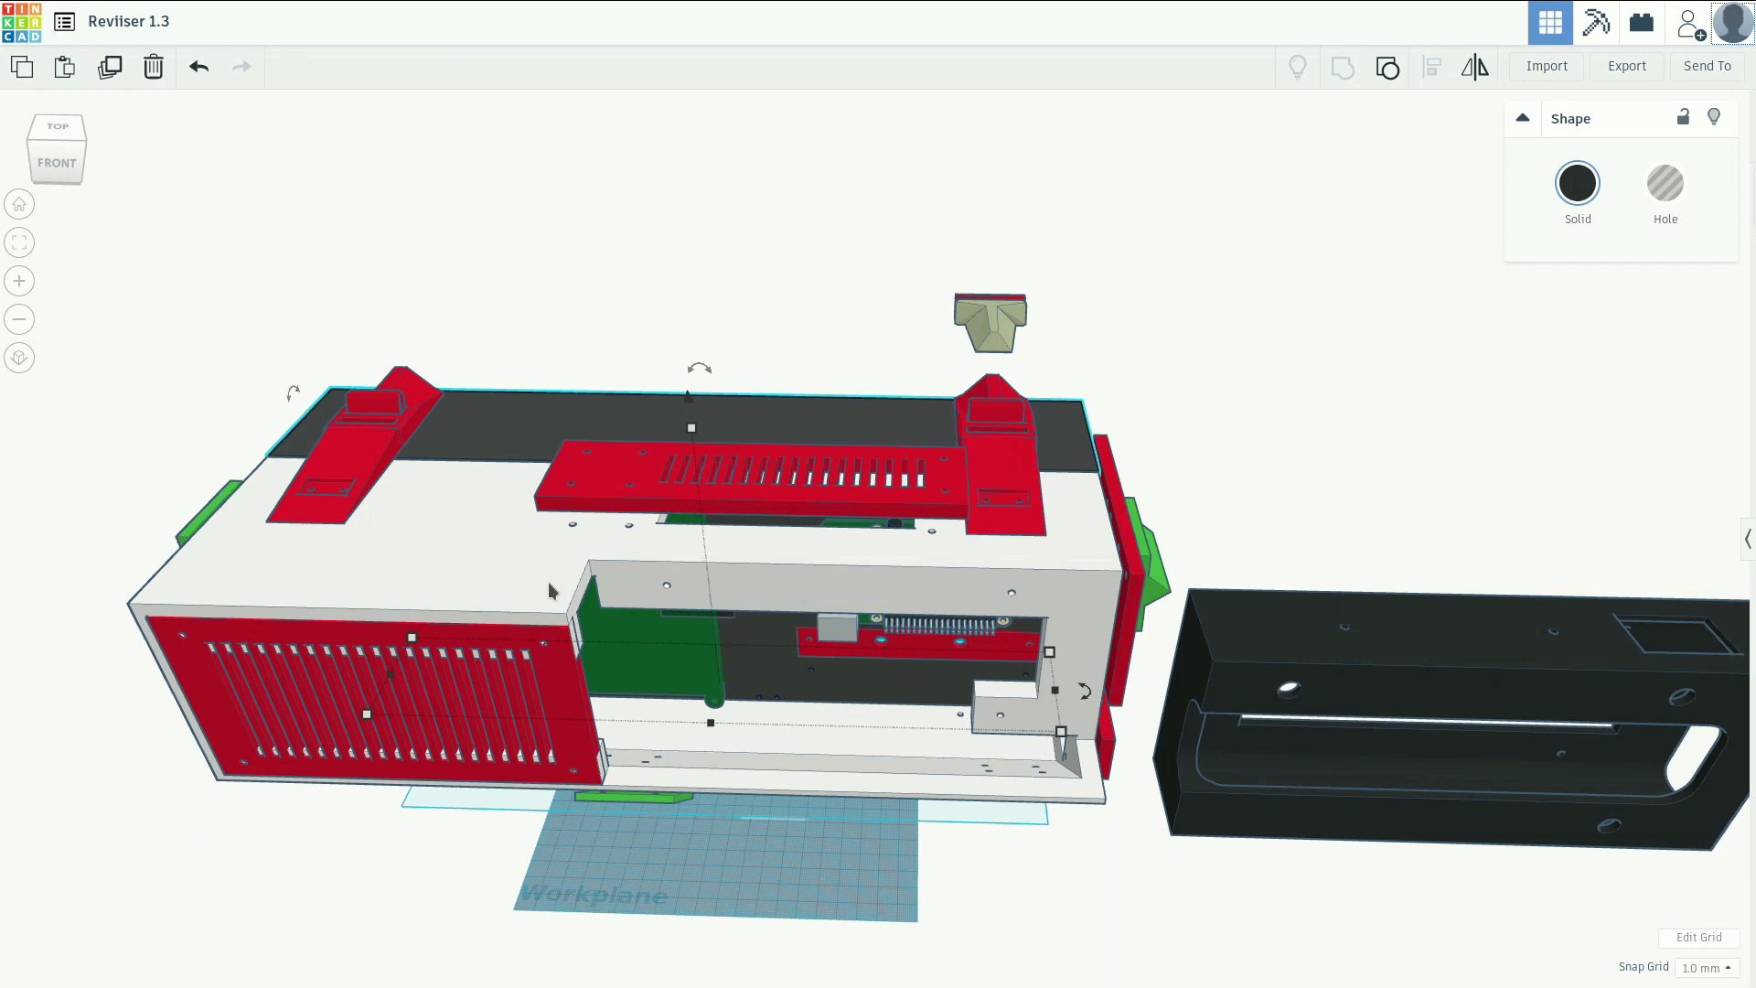
{"action": "mouse_move", "coordinate": [317, 483]}
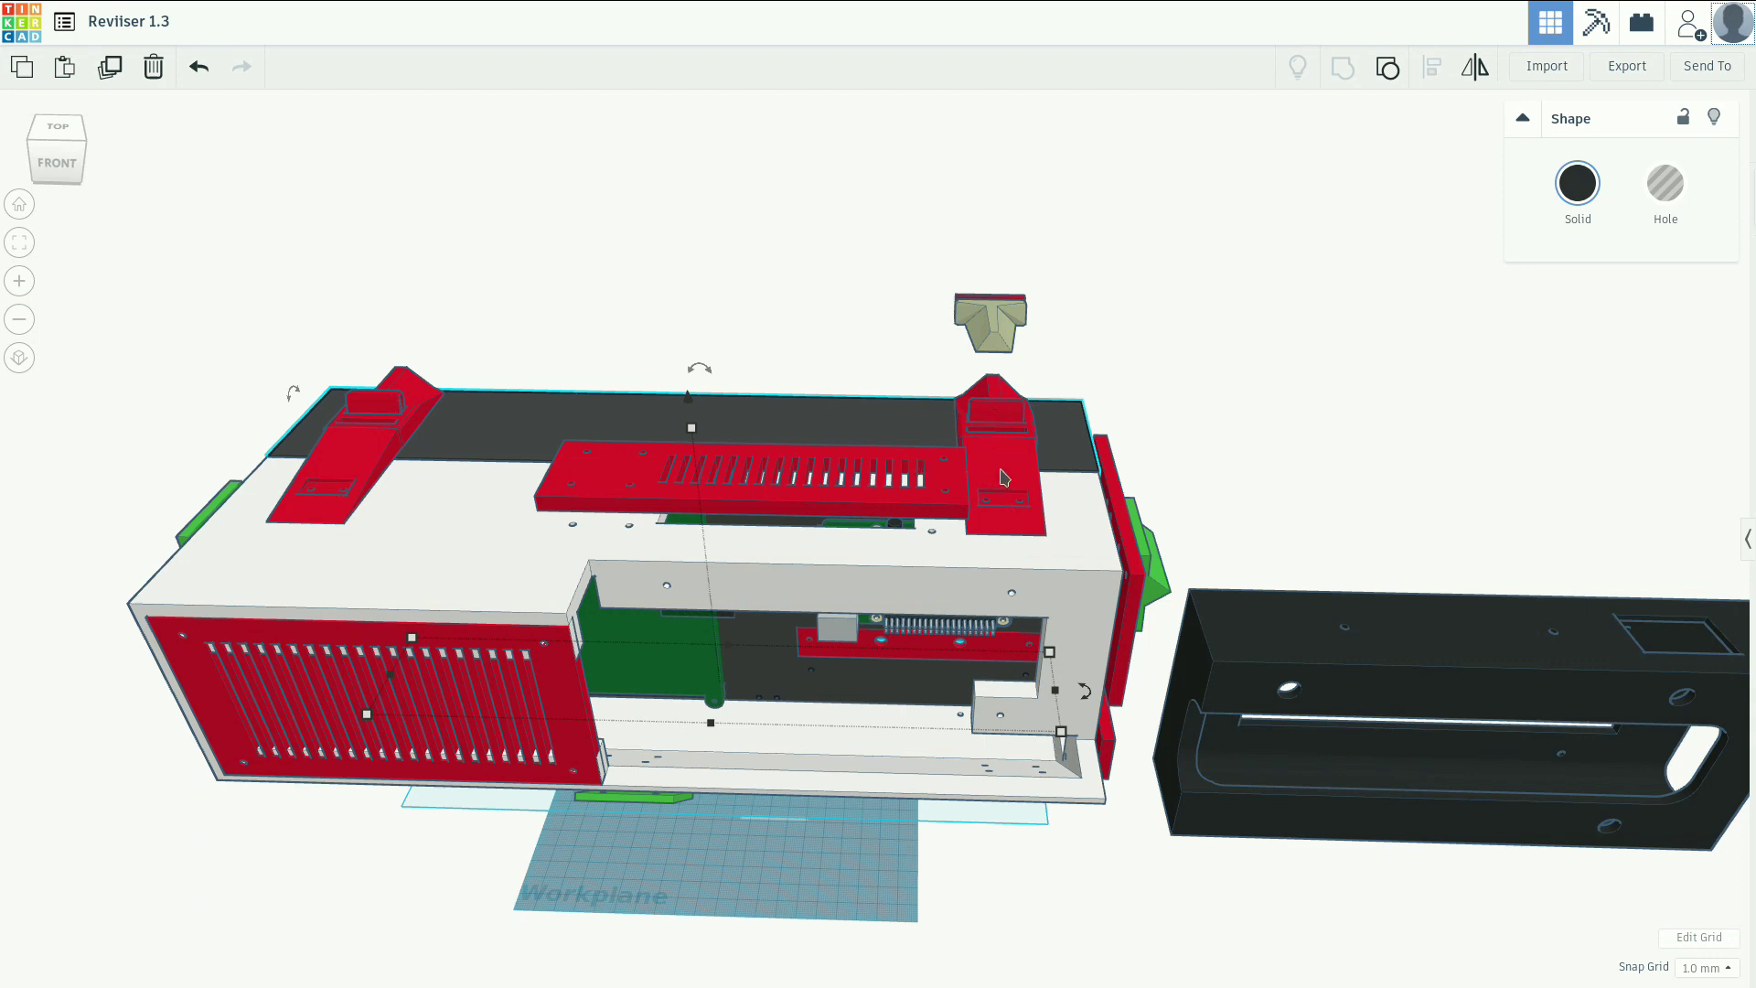
{"action": "mouse_move", "coordinate": [472, 401]}
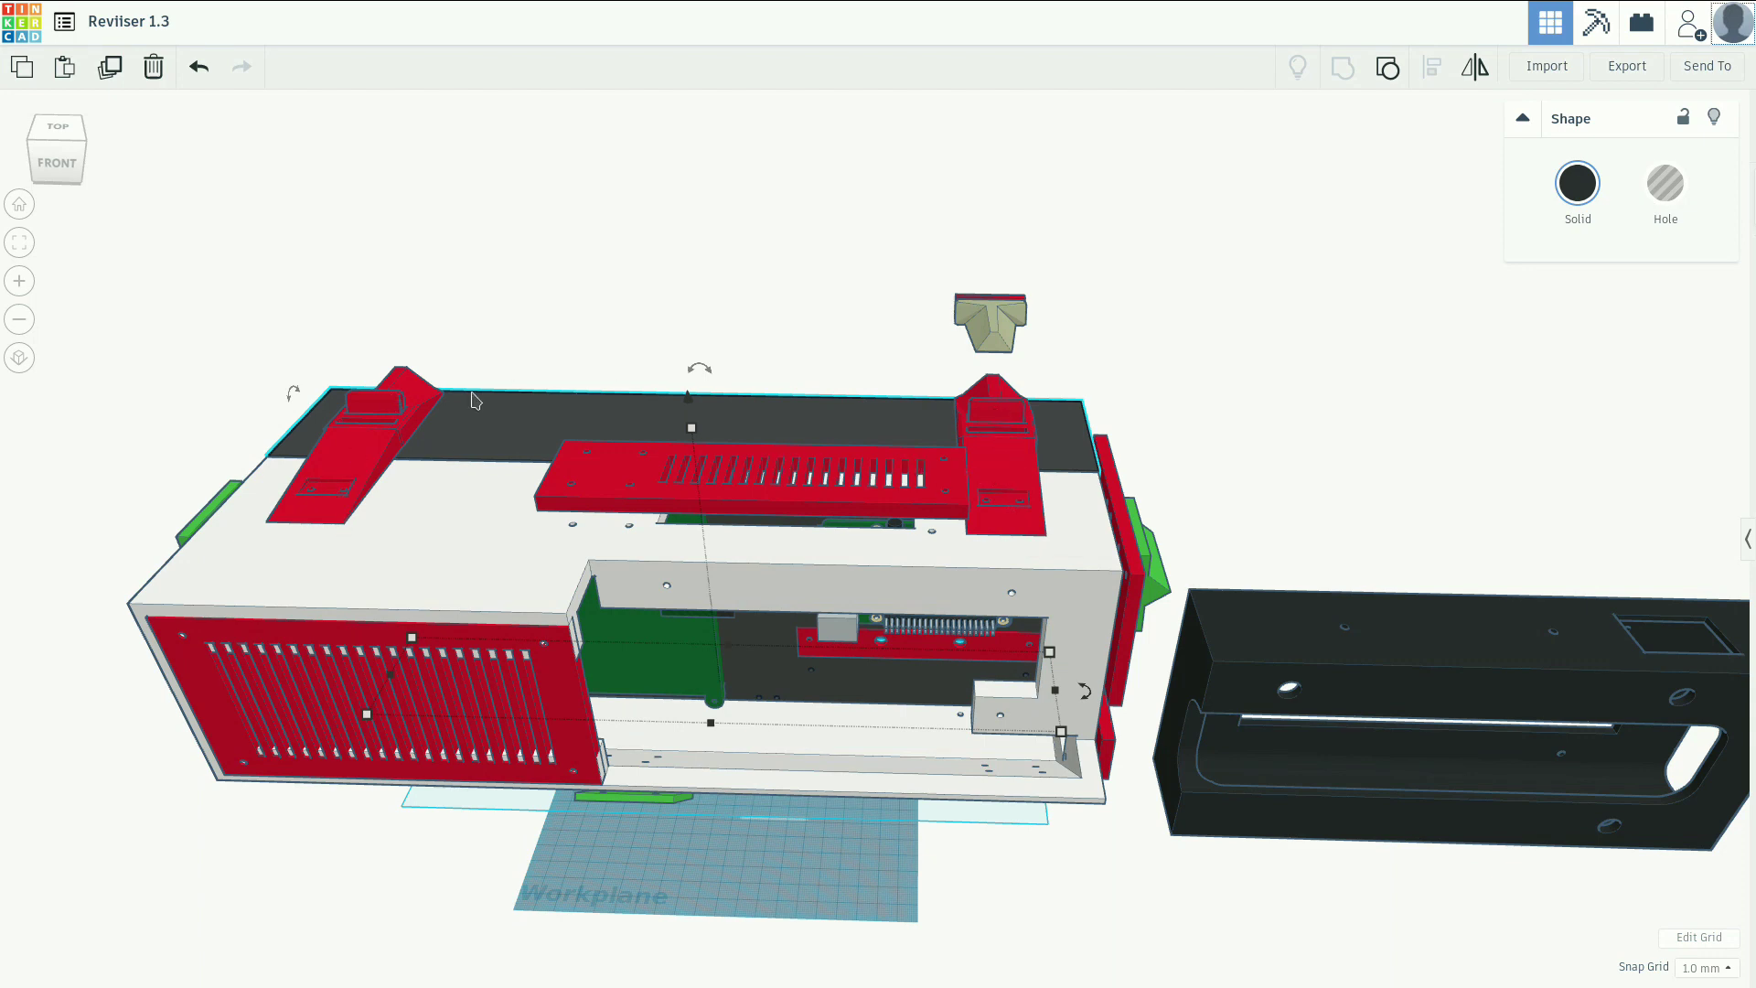
{"action": "mouse_move", "coordinate": [1096, 517]}
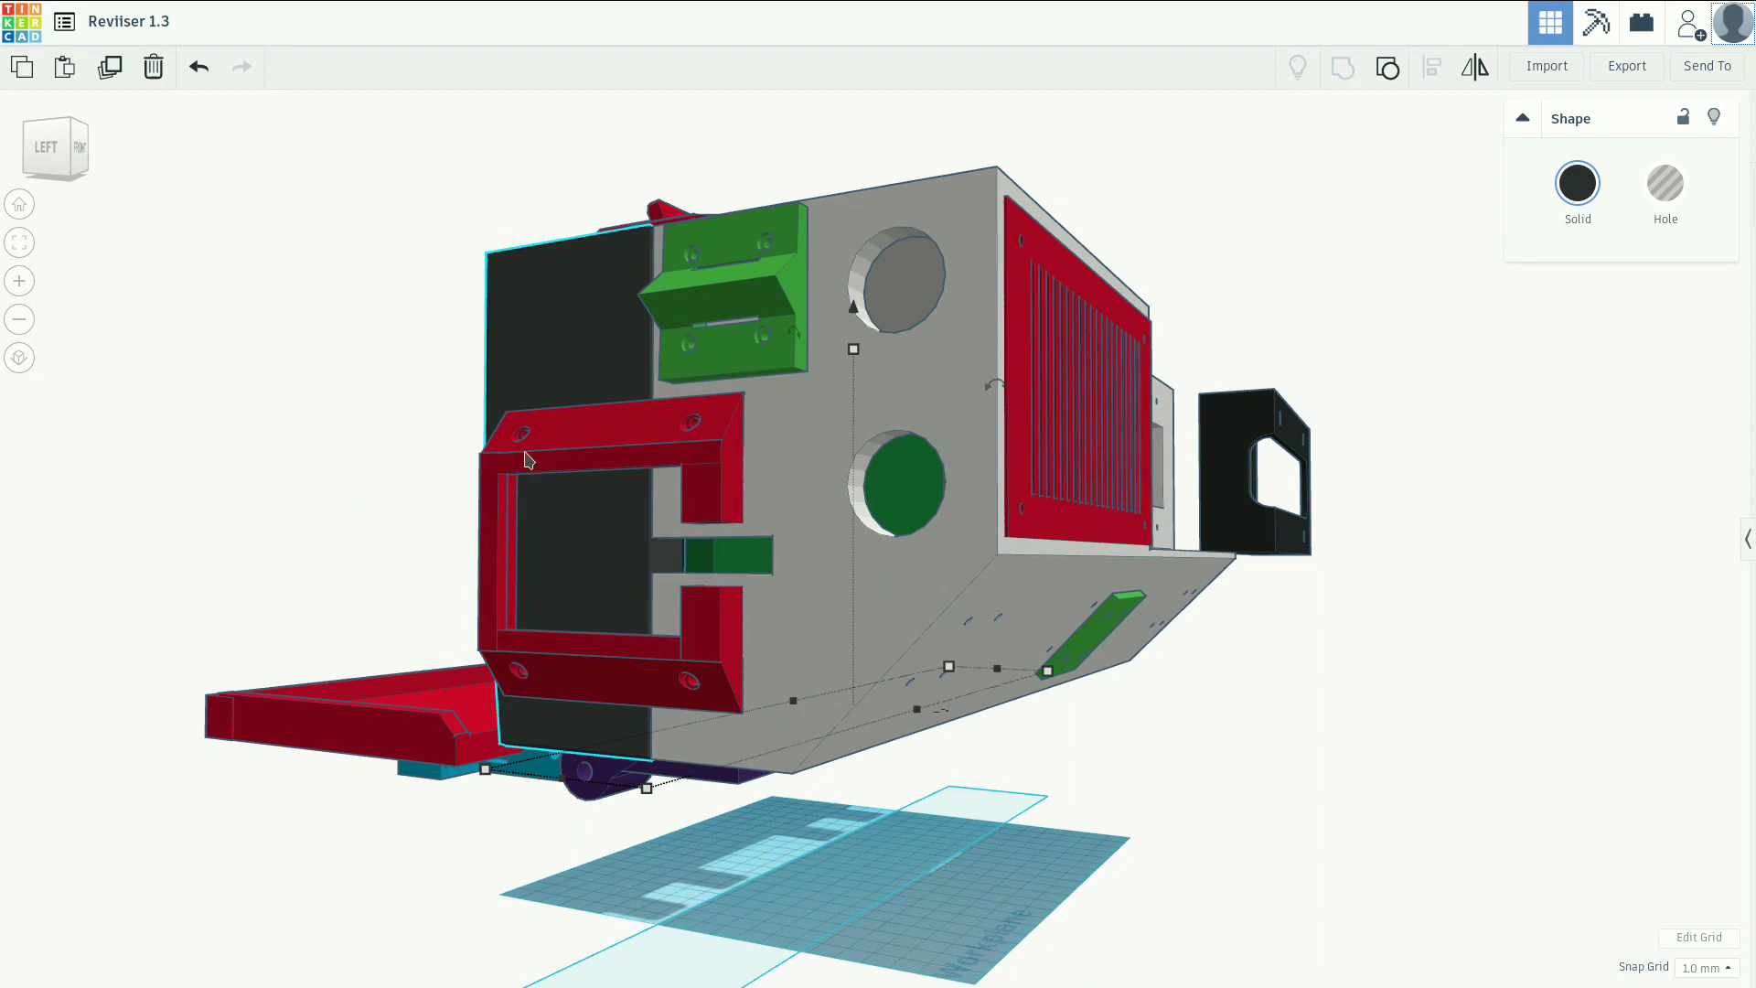
{"action": "mouse_move", "coordinate": [706, 677]}
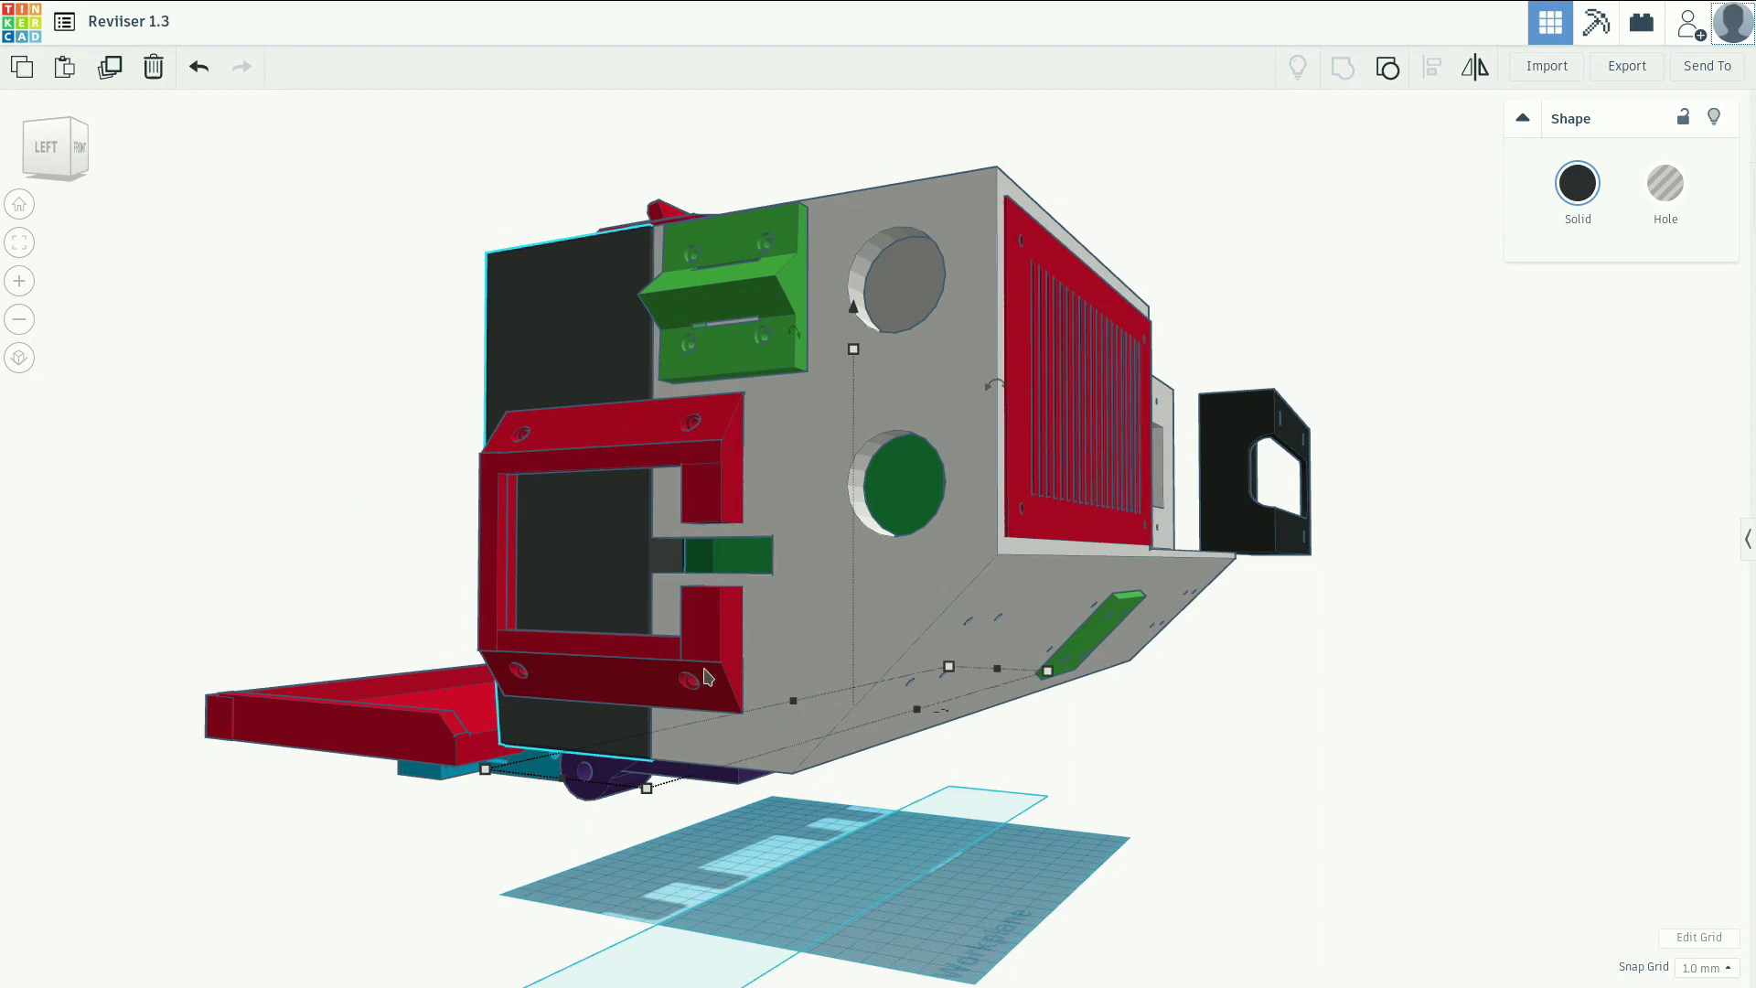
{"action": "mouse_move", "coordinate": [714, 655]}
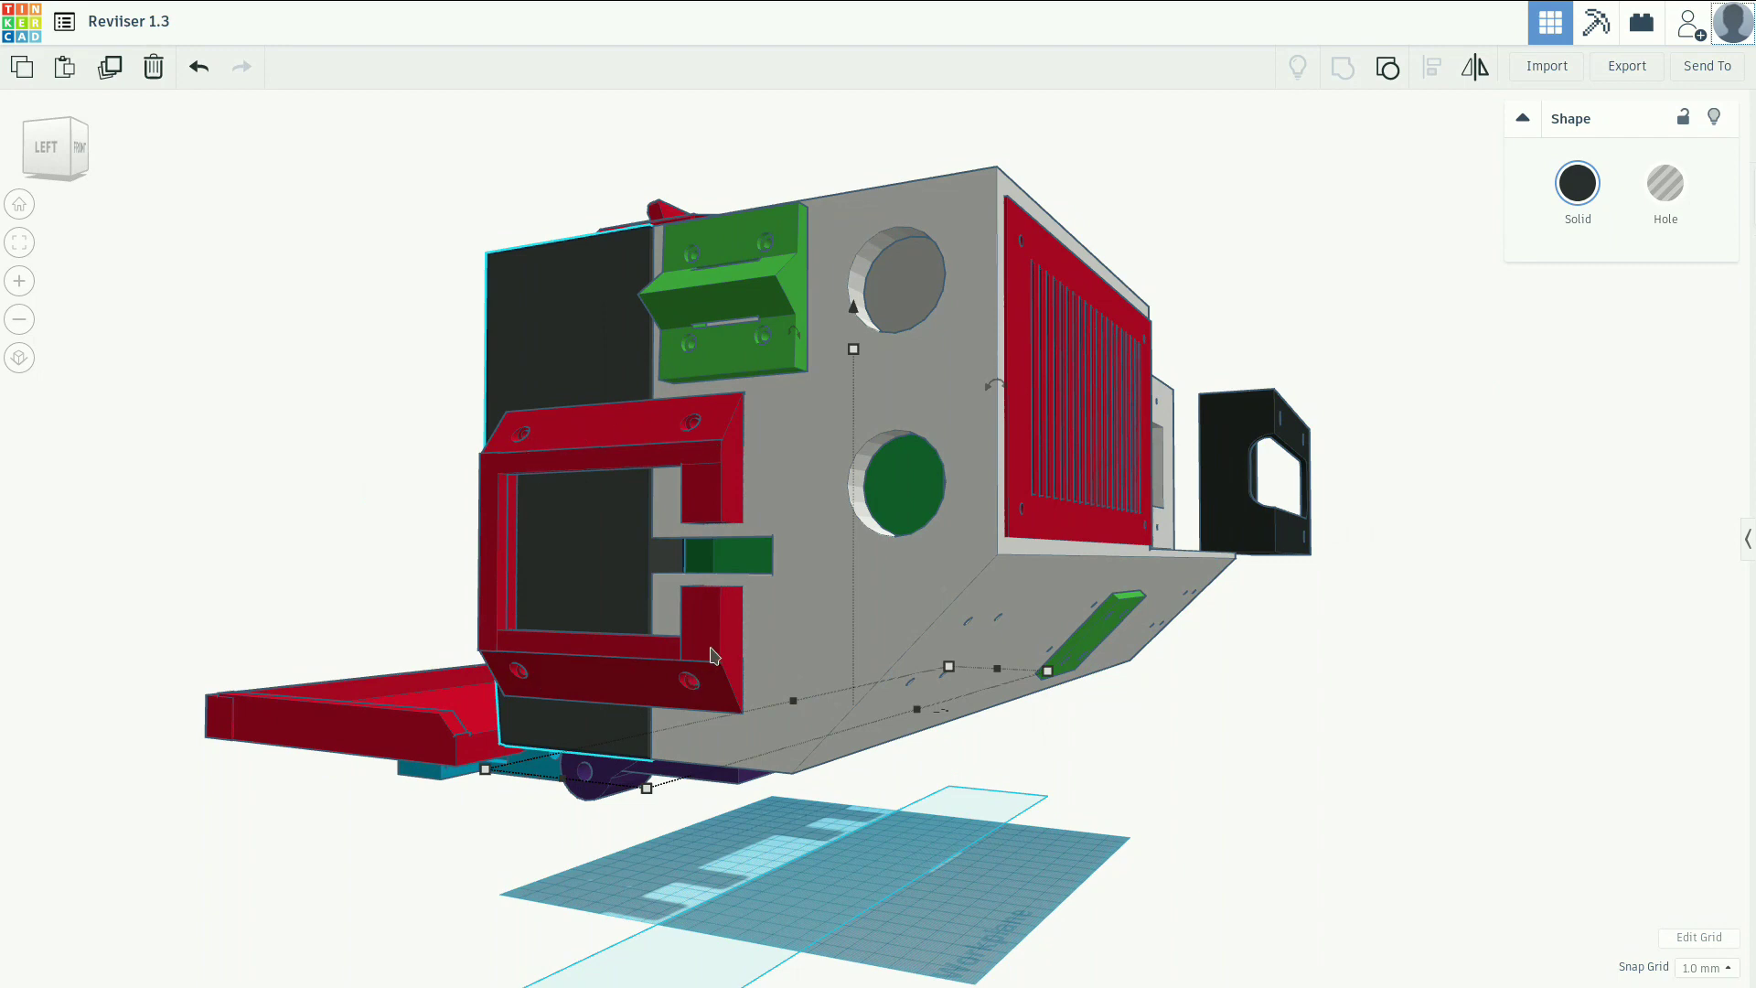
{"action": "mouse_move", "coordinate": [686, 616]}
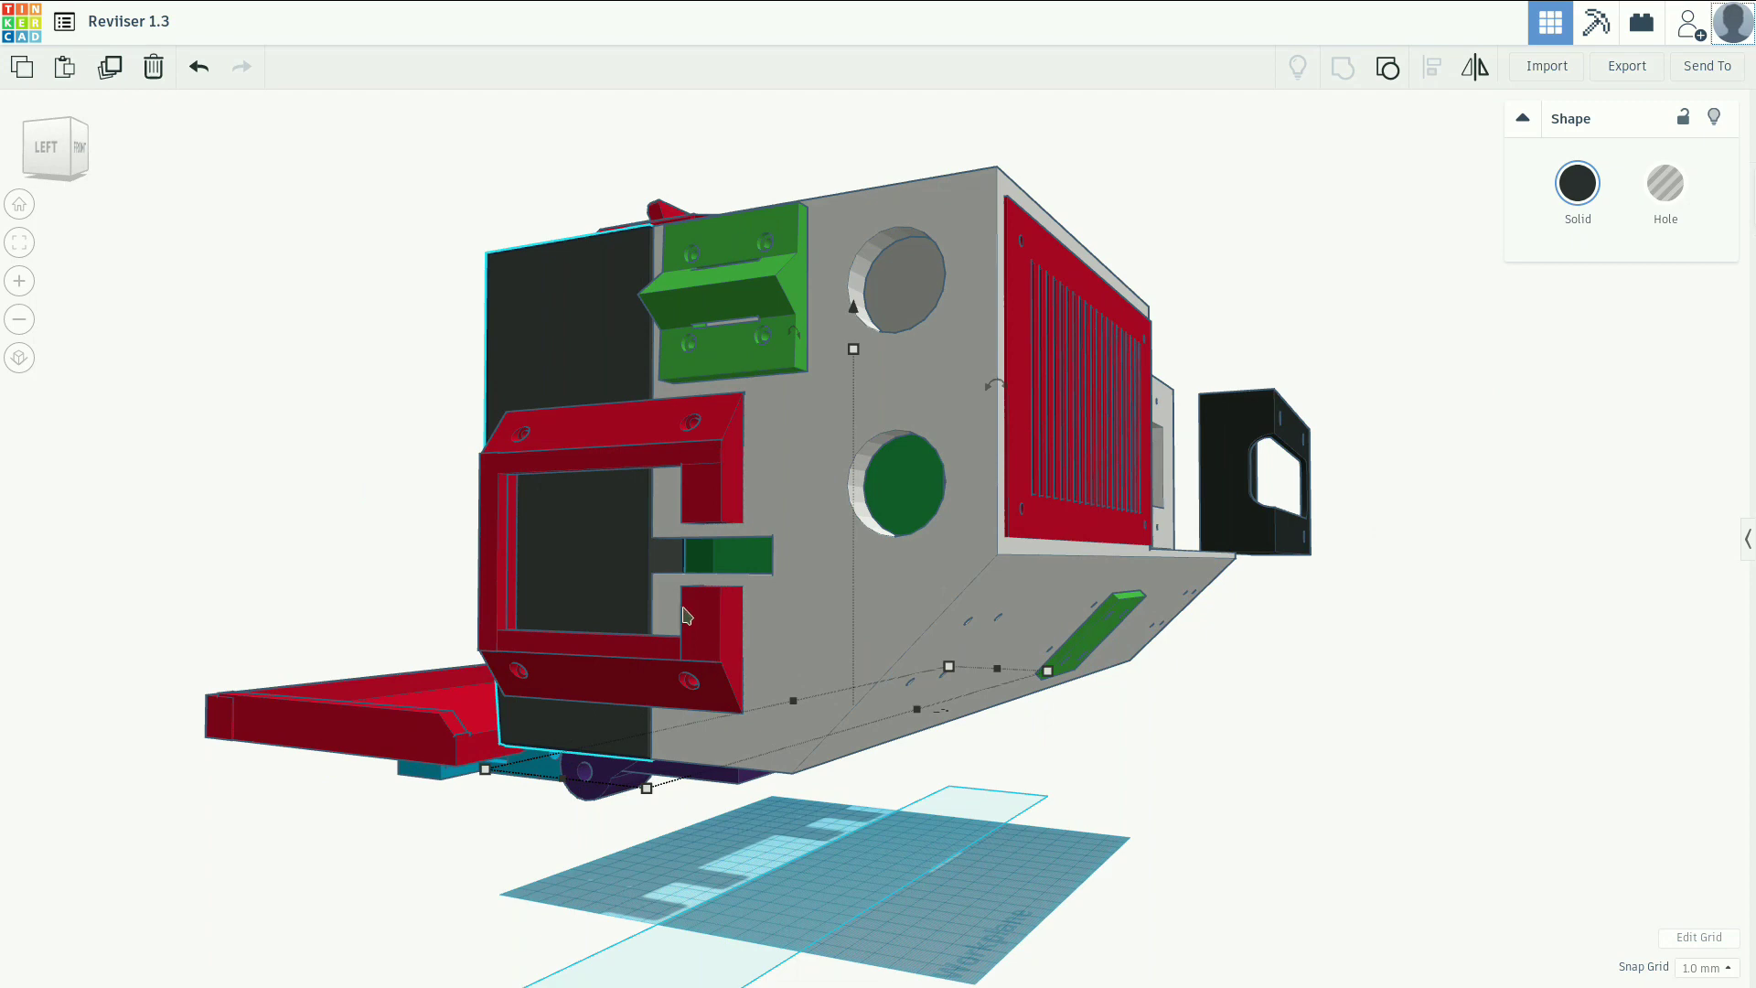
{"action": "mouse_move", "coordinate": [532, 467]}
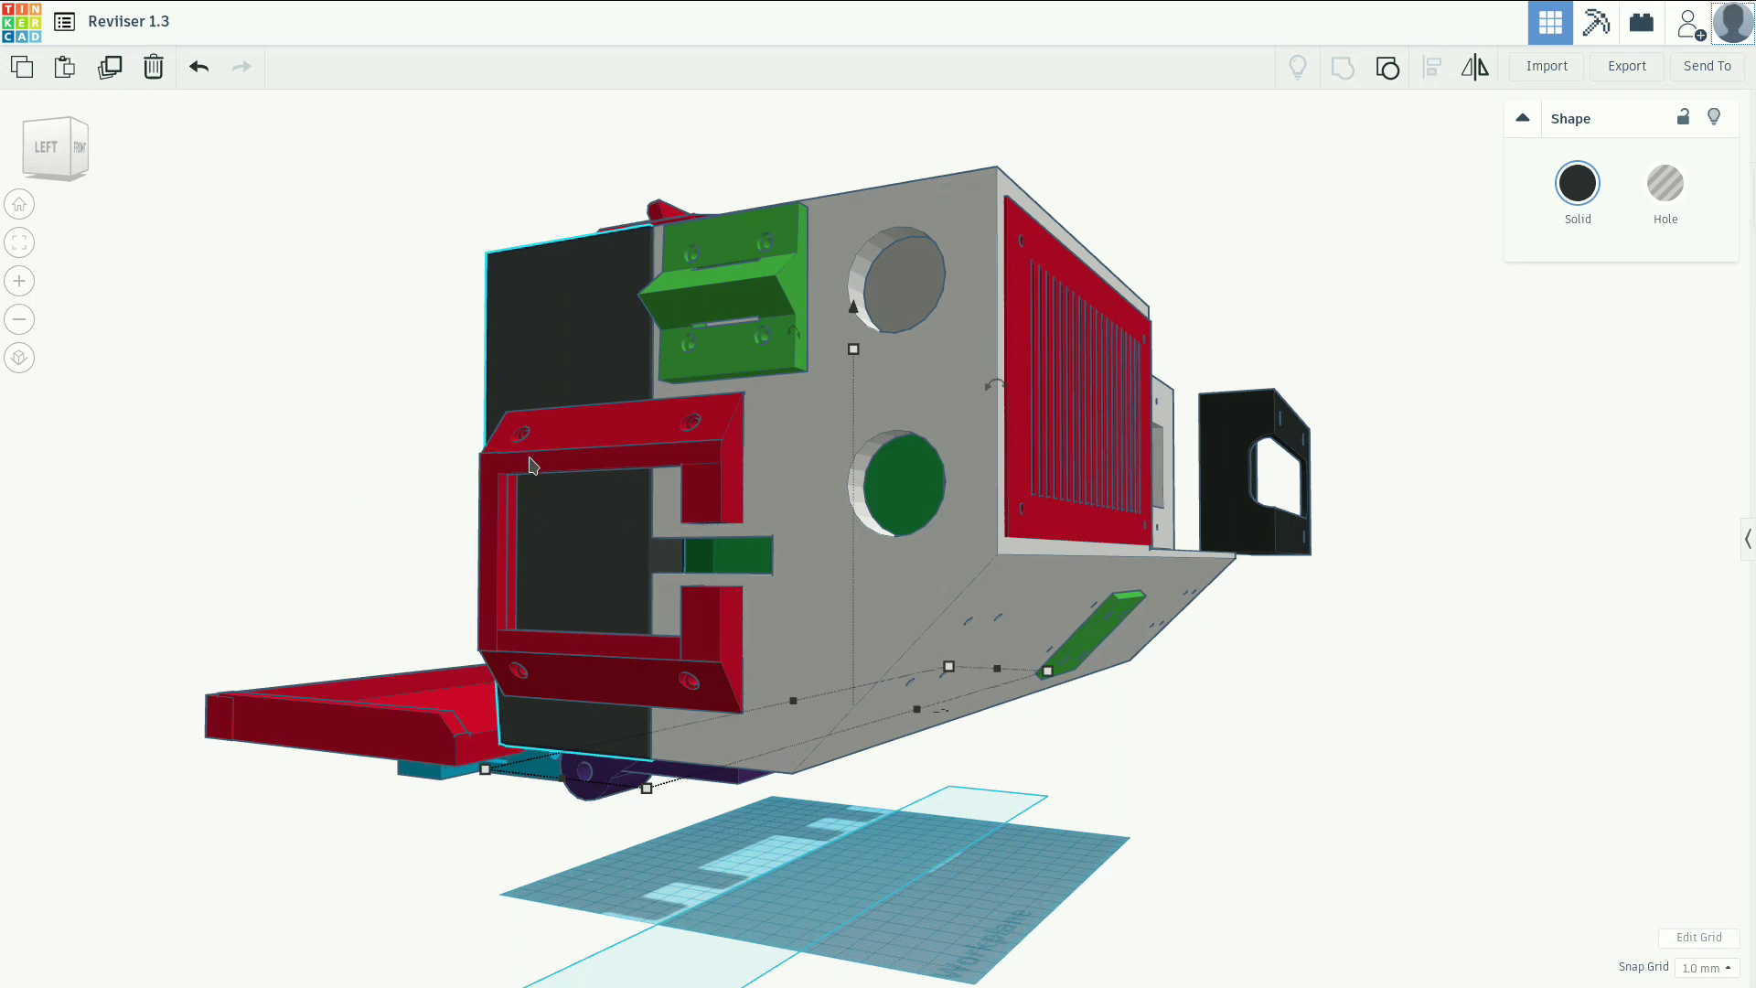
{"action": "mouse_move", "coordinate": [719, 446]}
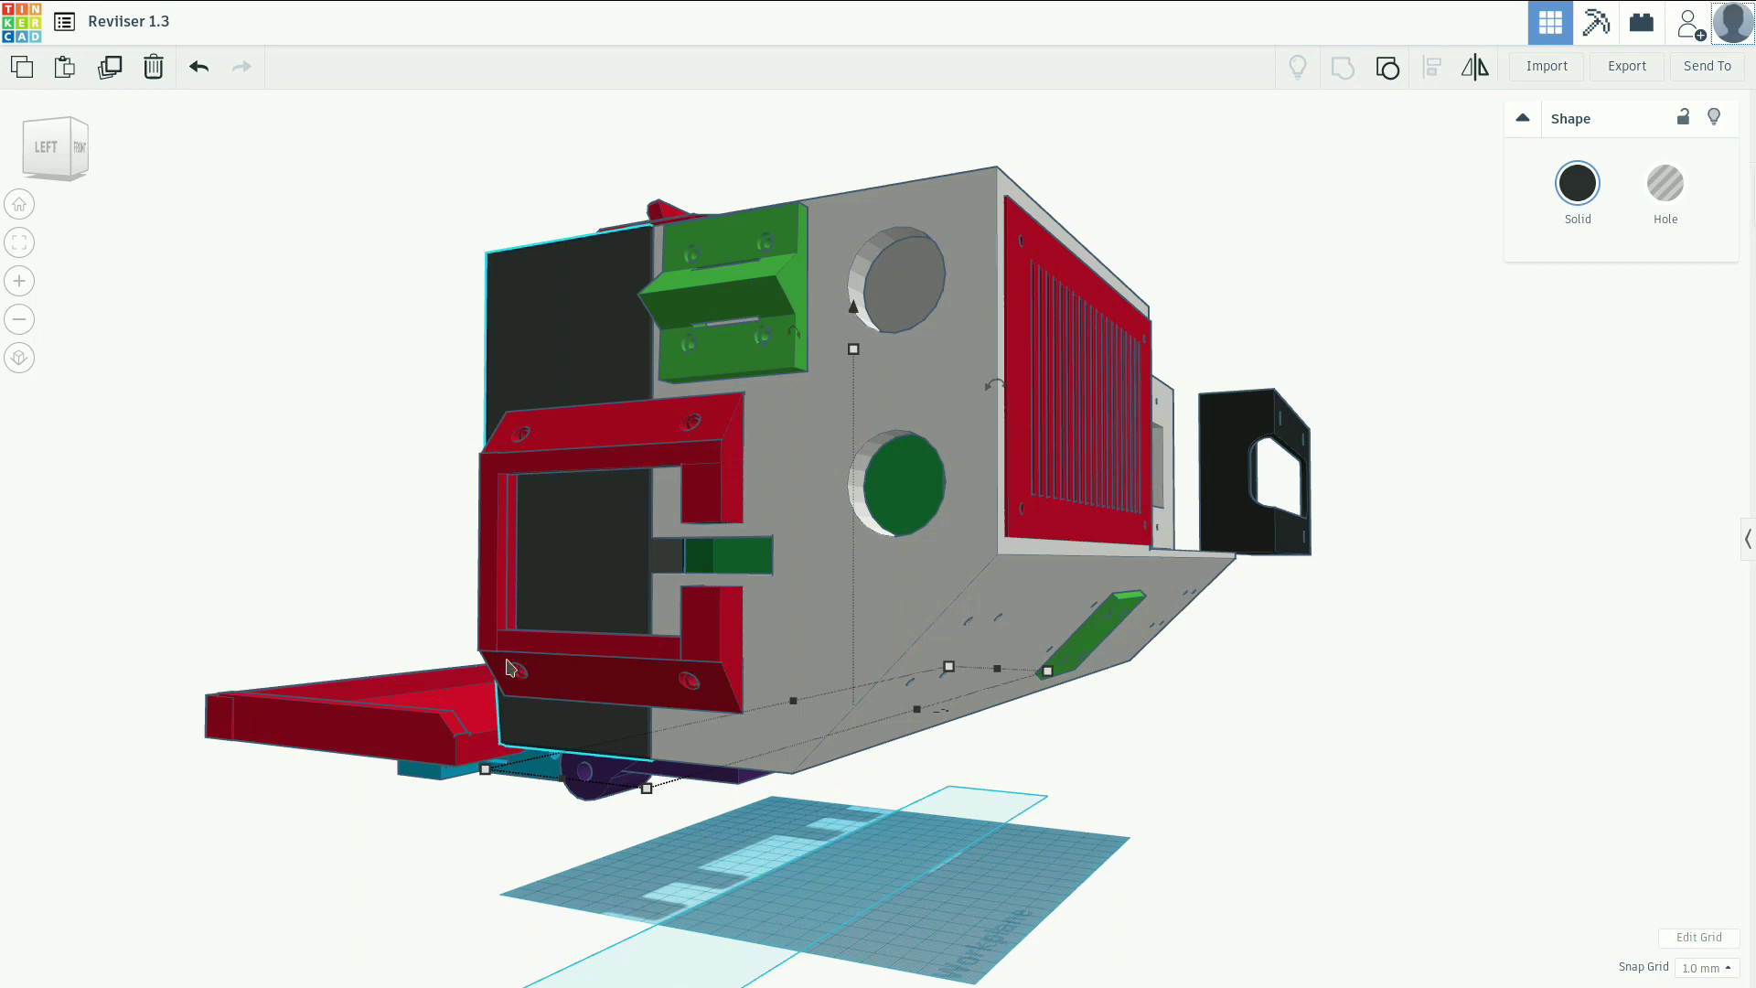
{"action": "mouse_move", "coordinate": [576, 472]}
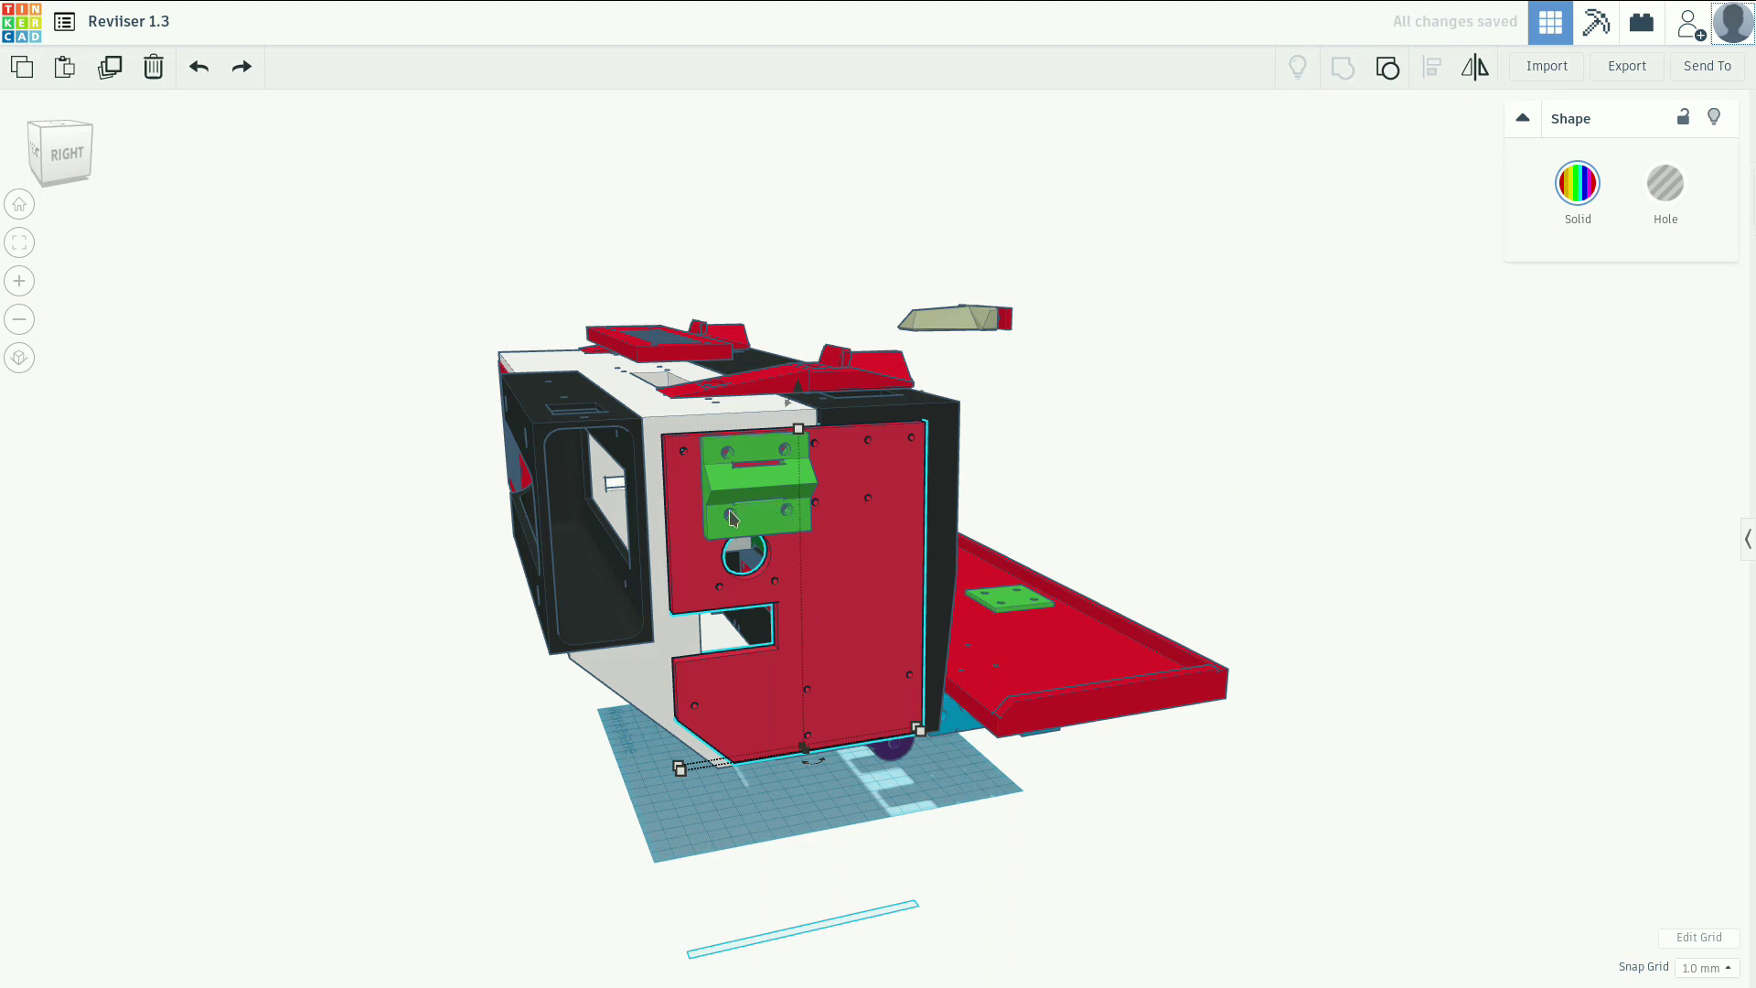
{"action": "mouse_move", "coordinate": [735, 479]}
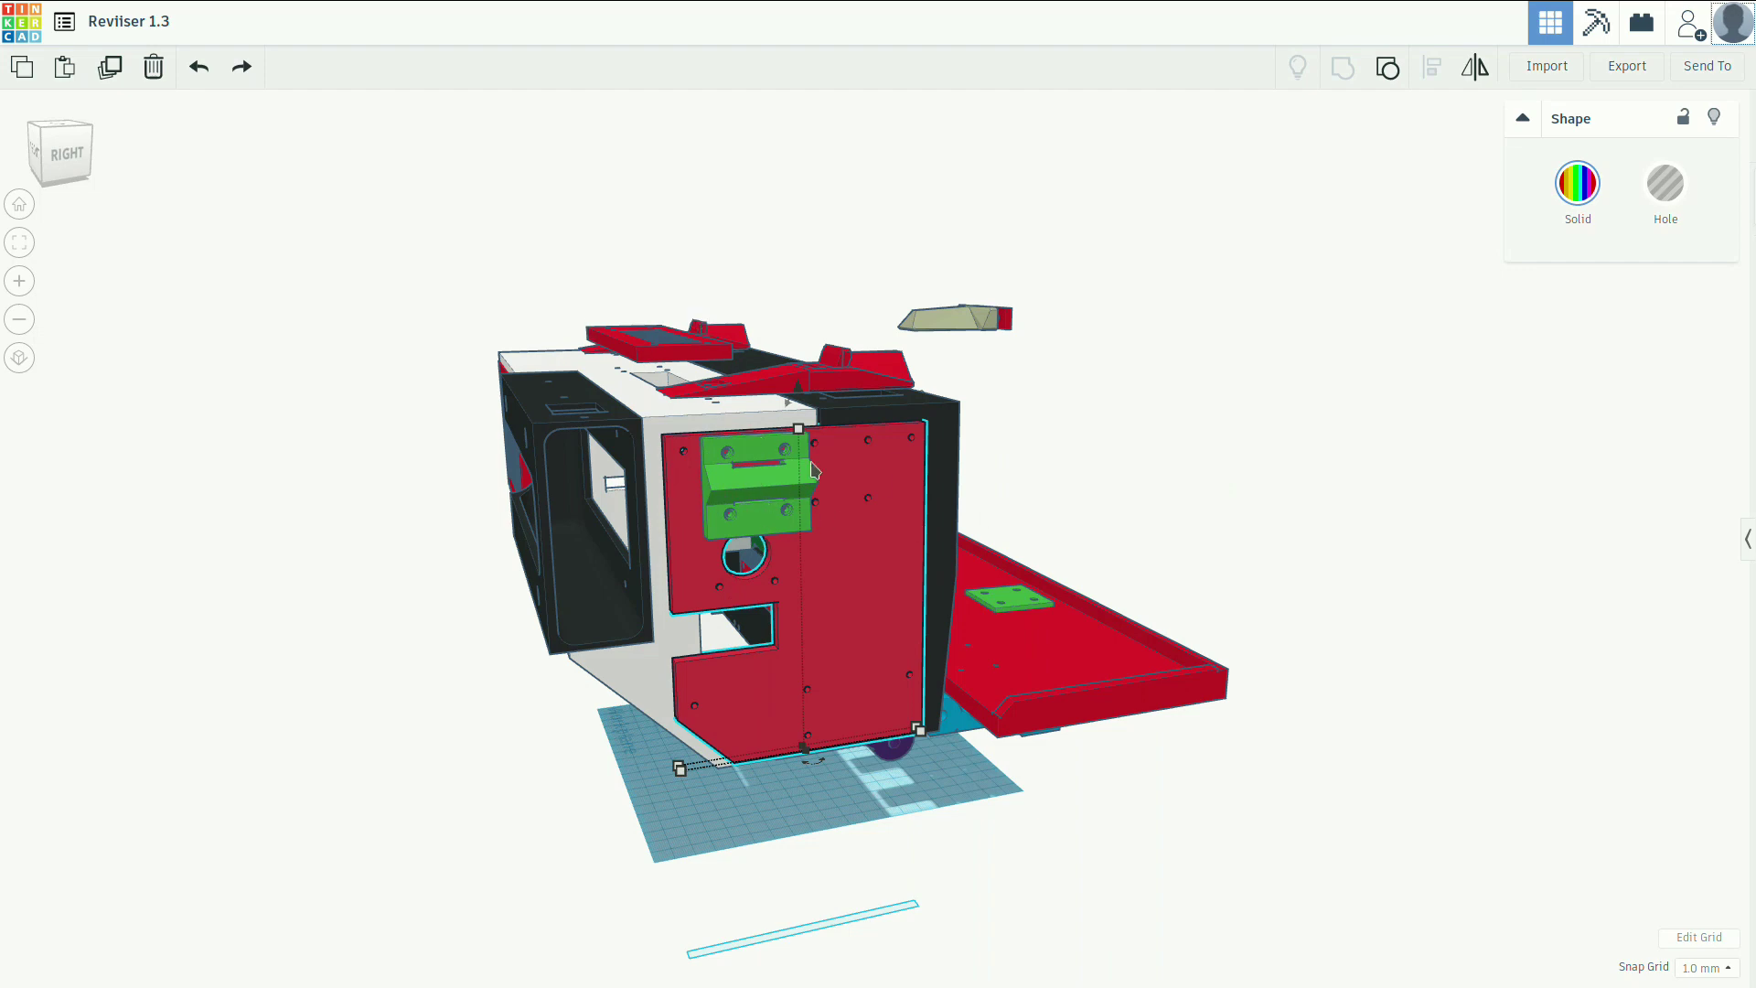
{"action": "mouse_move", "coordinate": [1040, 477]}
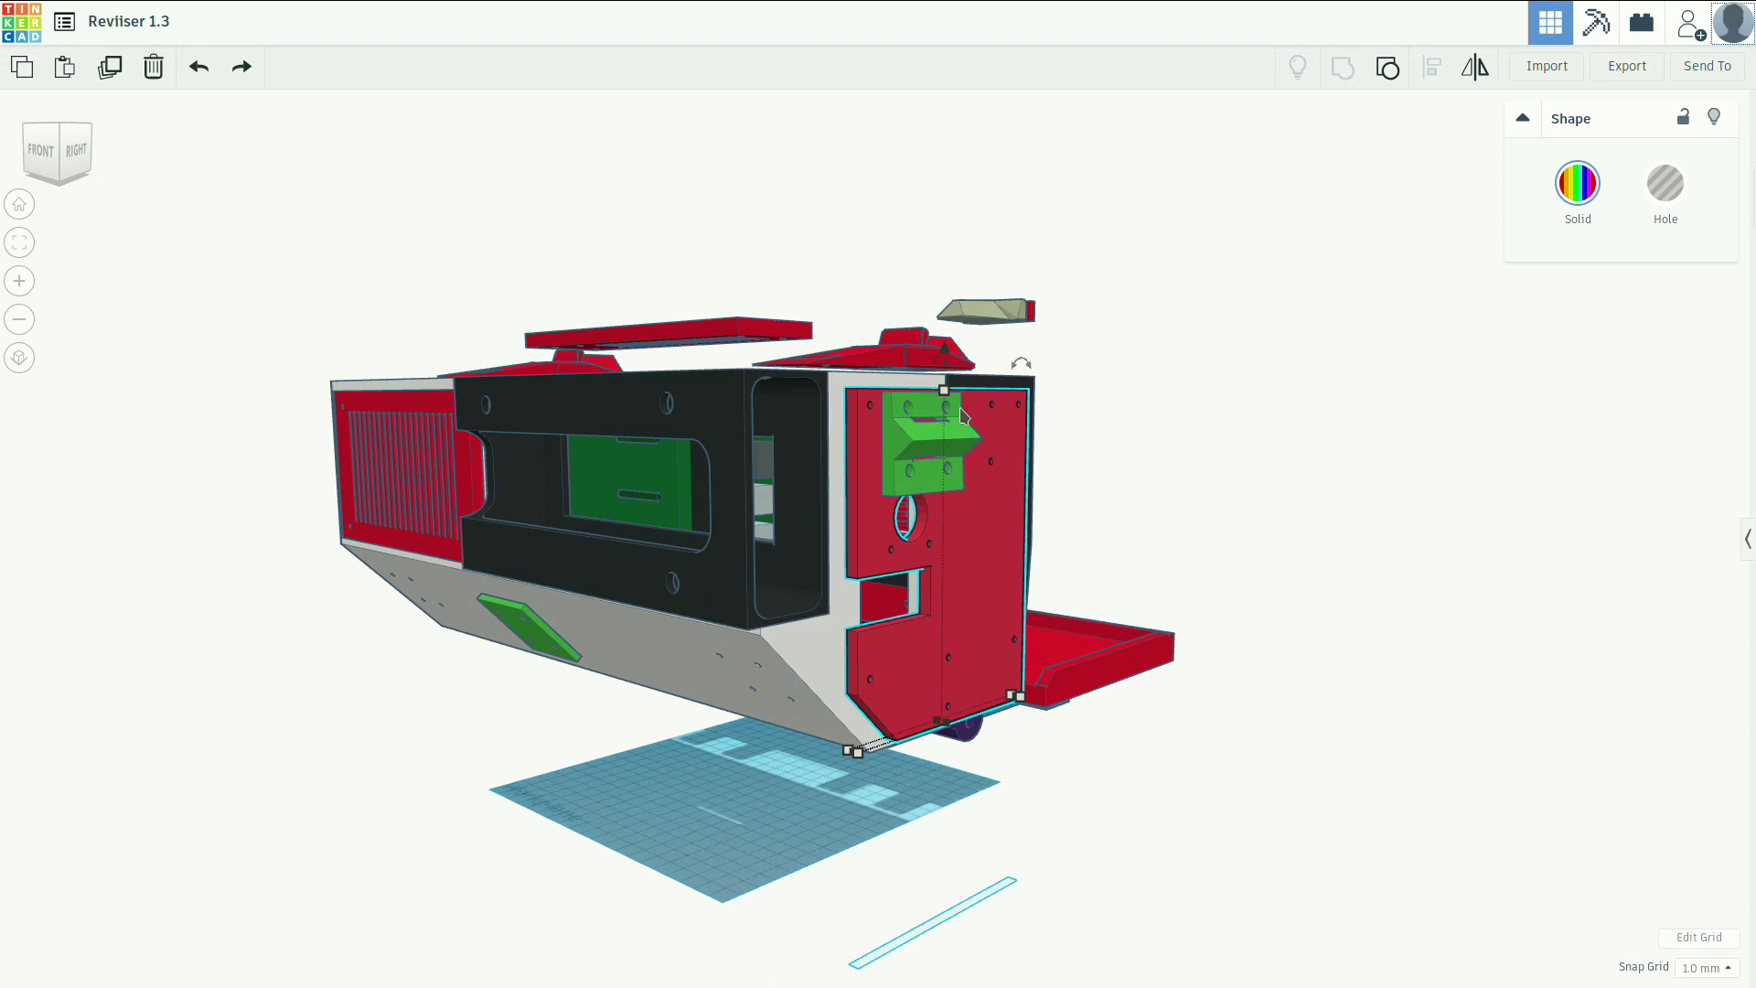
{"action": "mouse_move", "coordinate": [296, 254]}
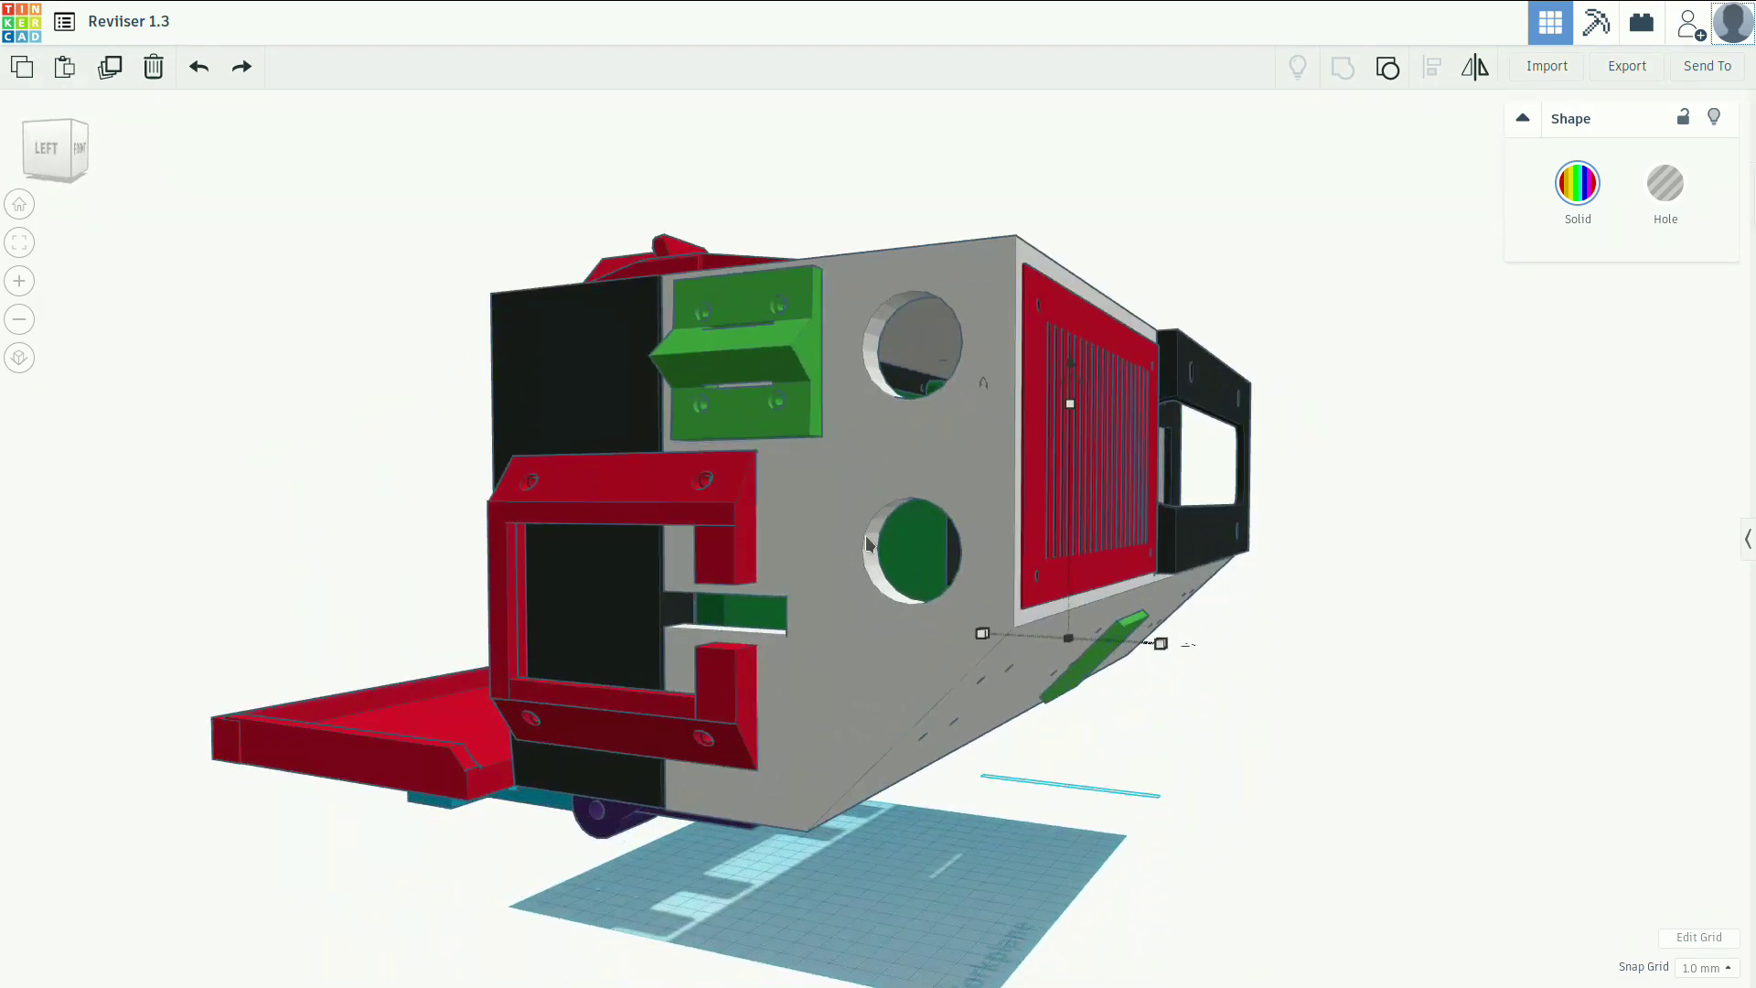
{"action": "mouse_move", "coordinate": [916, 331]}
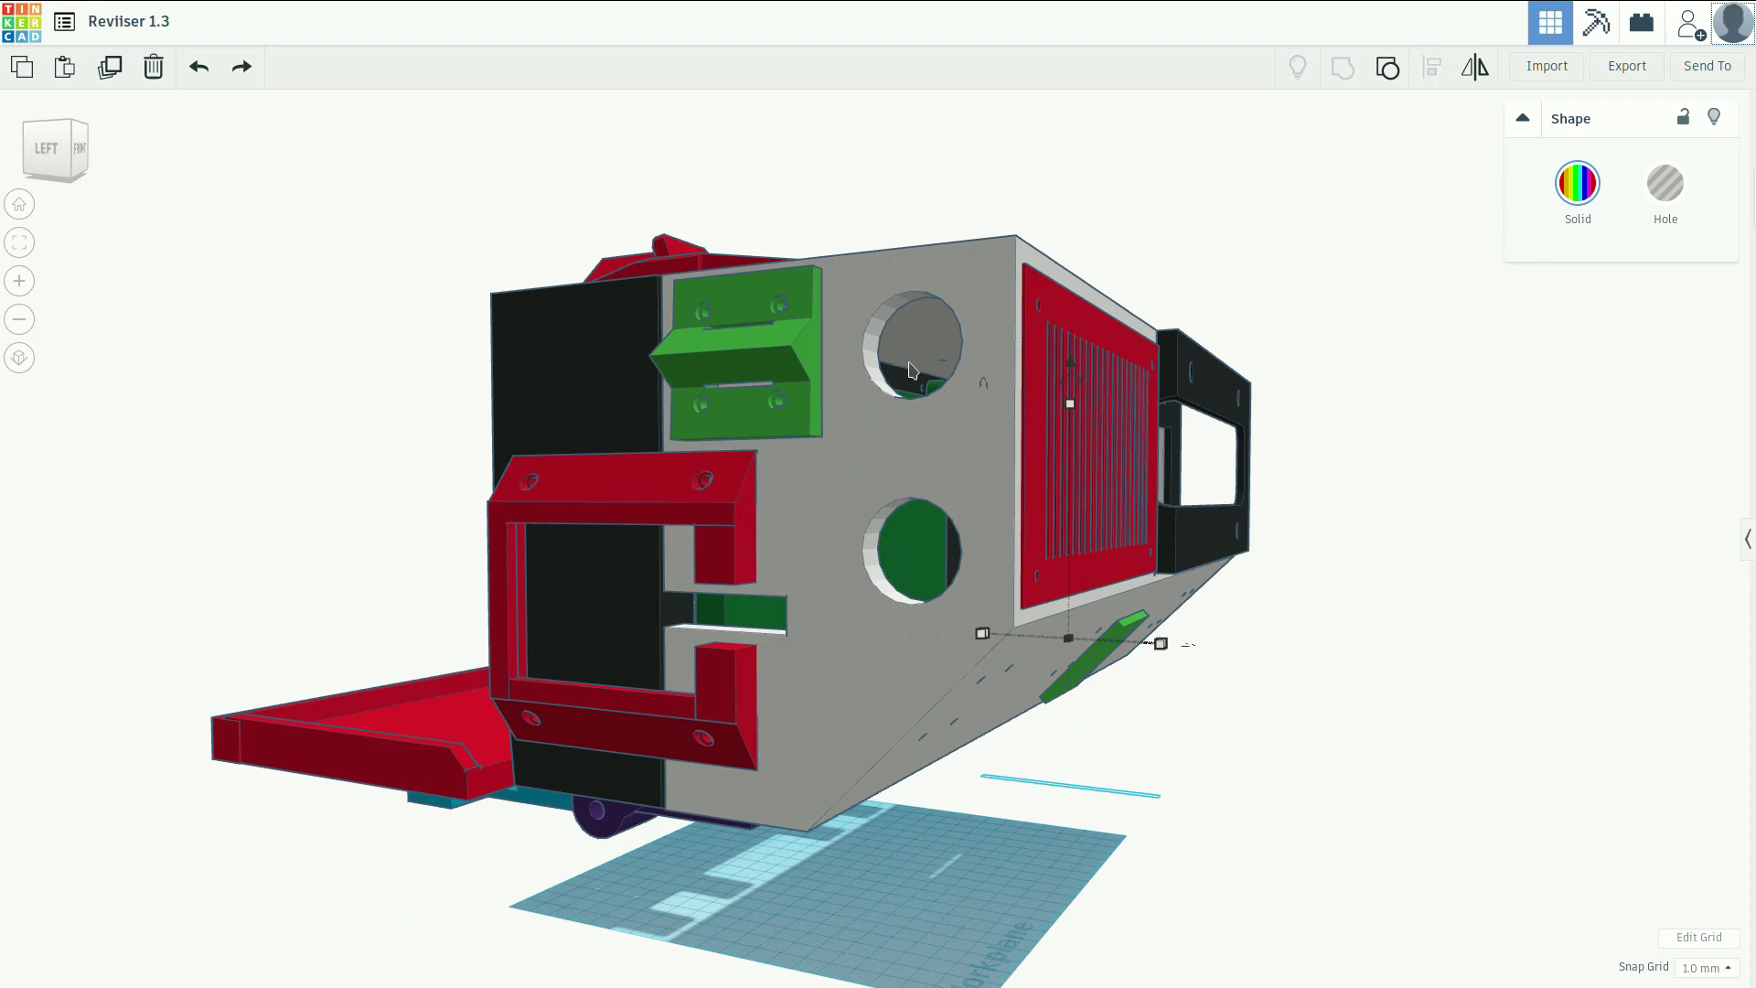
{"action": "mouse_move", "coordinate": [918, 353]}
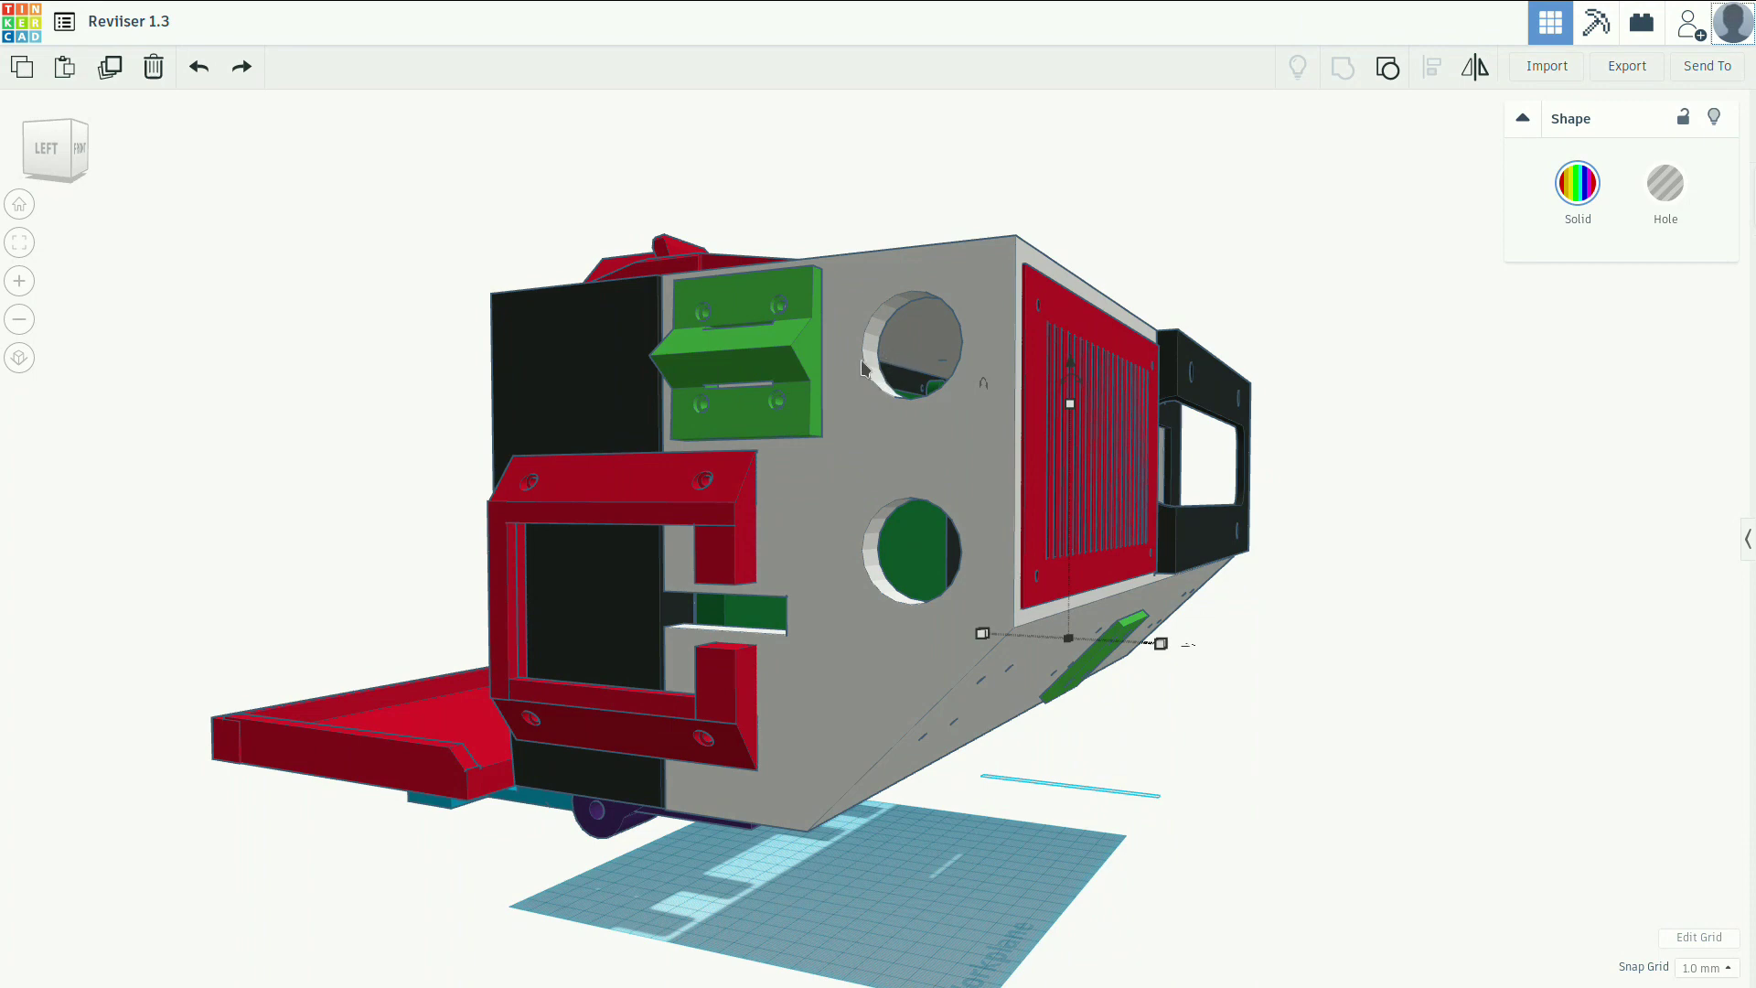
{"action": "mouse_move", "coordinate": [977, 386]}
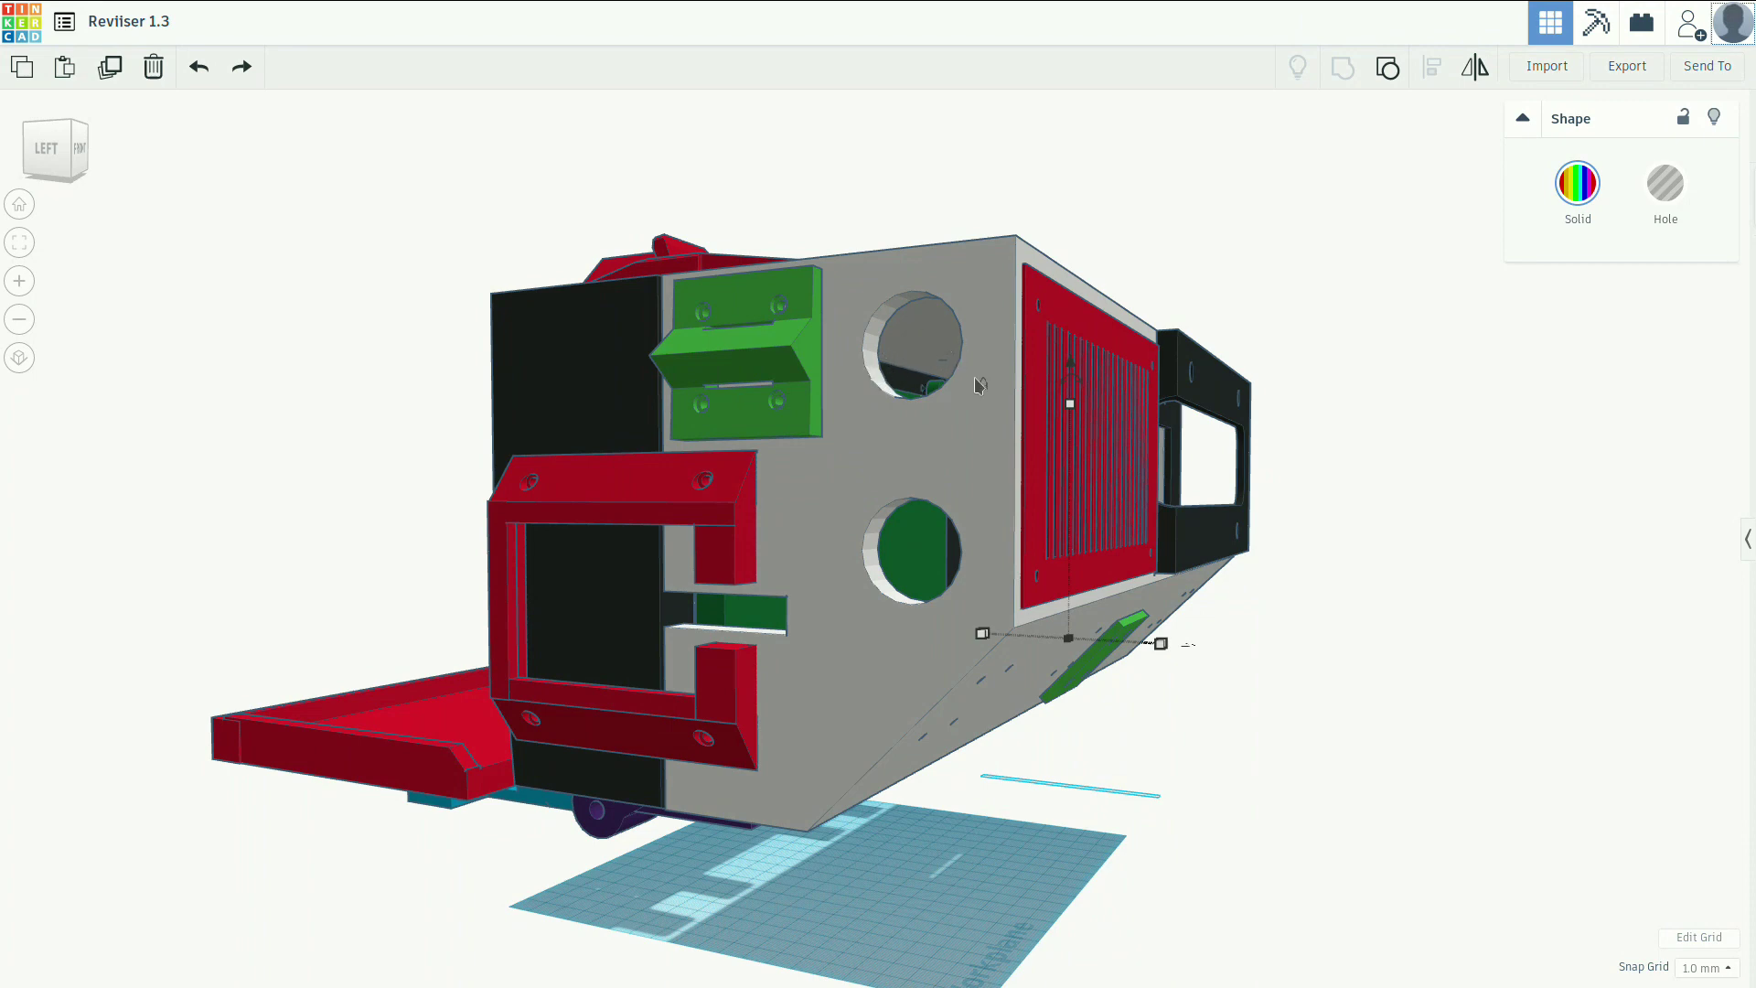
{"action": "mouse_move", "coordinate": [970, 284]}
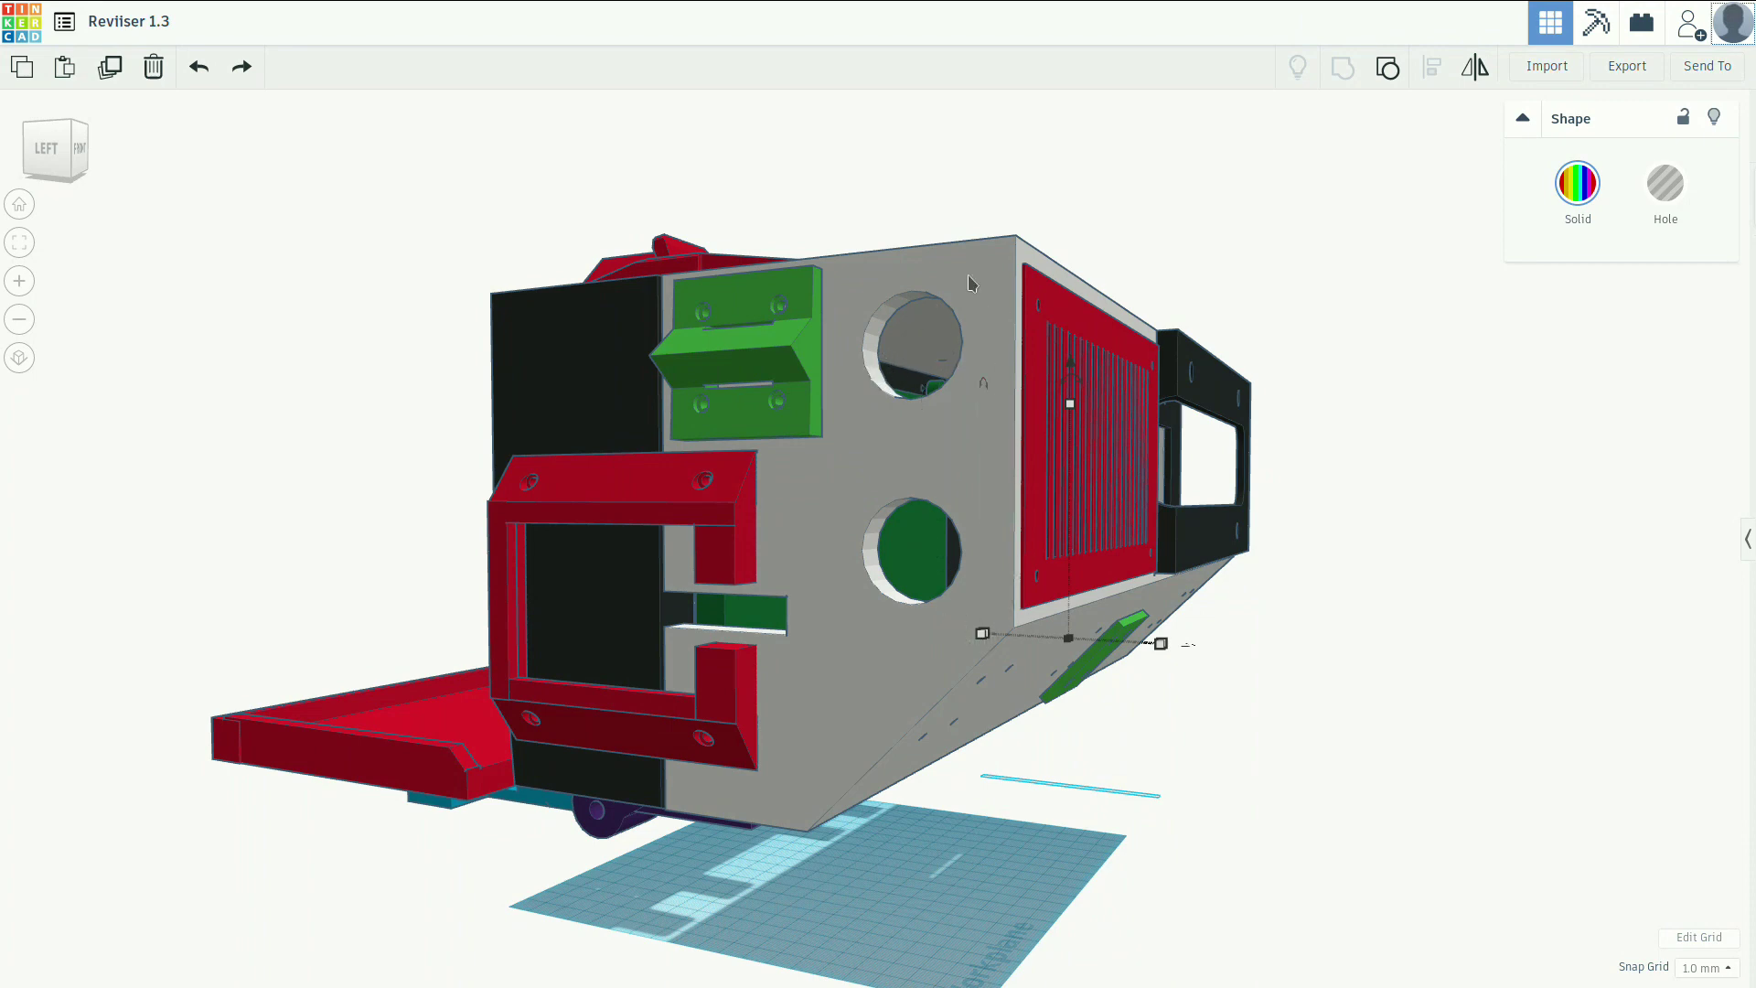
{"action": "mouse_move", "coordinate": [951, 382]}
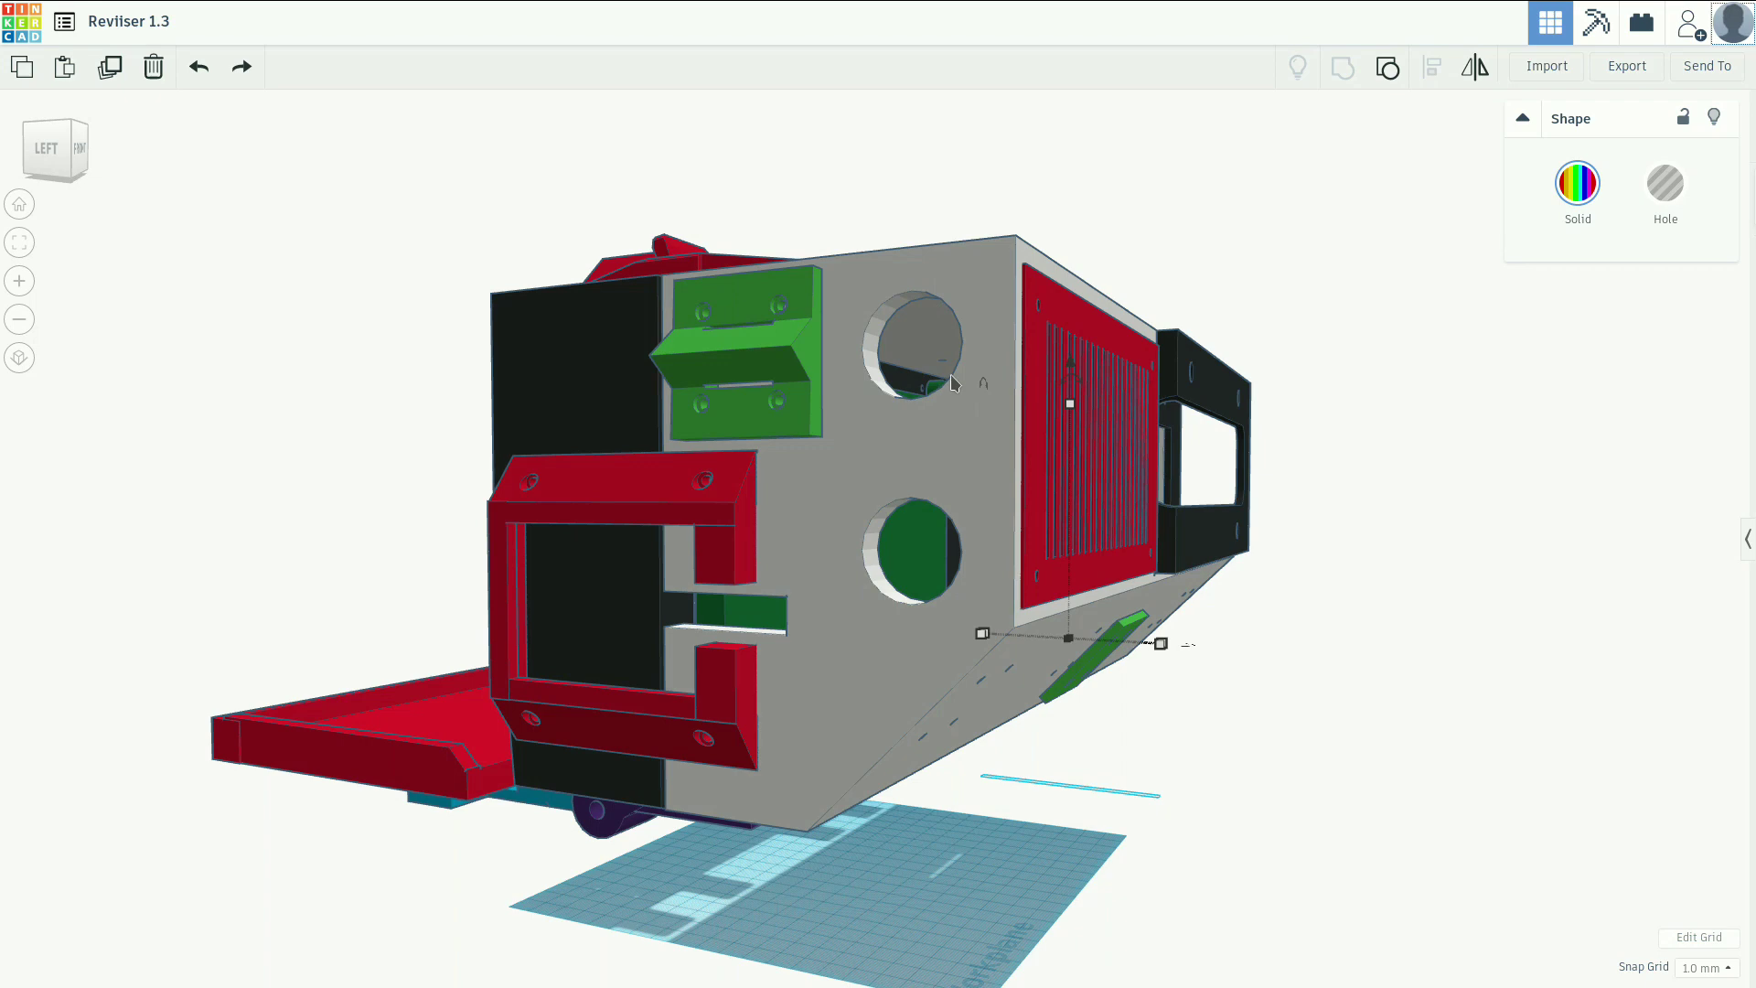
{"action": "mouse_move", "coordinate": [960, 357]}
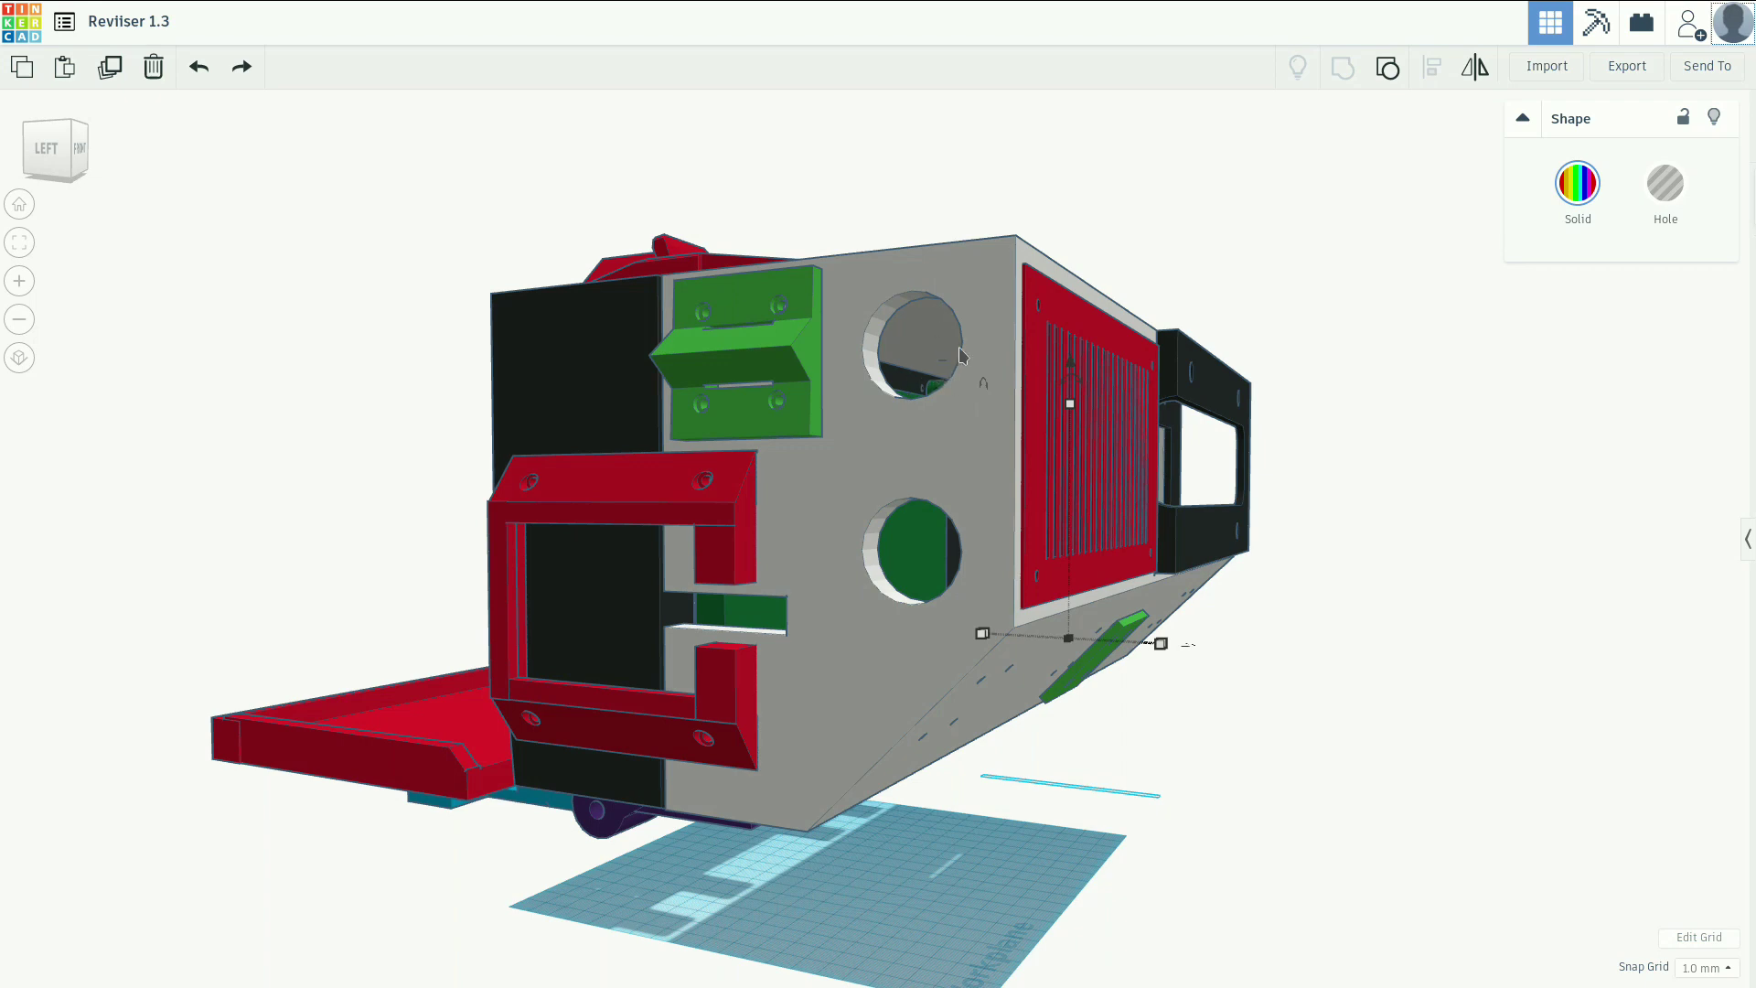
{"action": "mouse_move", "coordinate": [988, 212]}
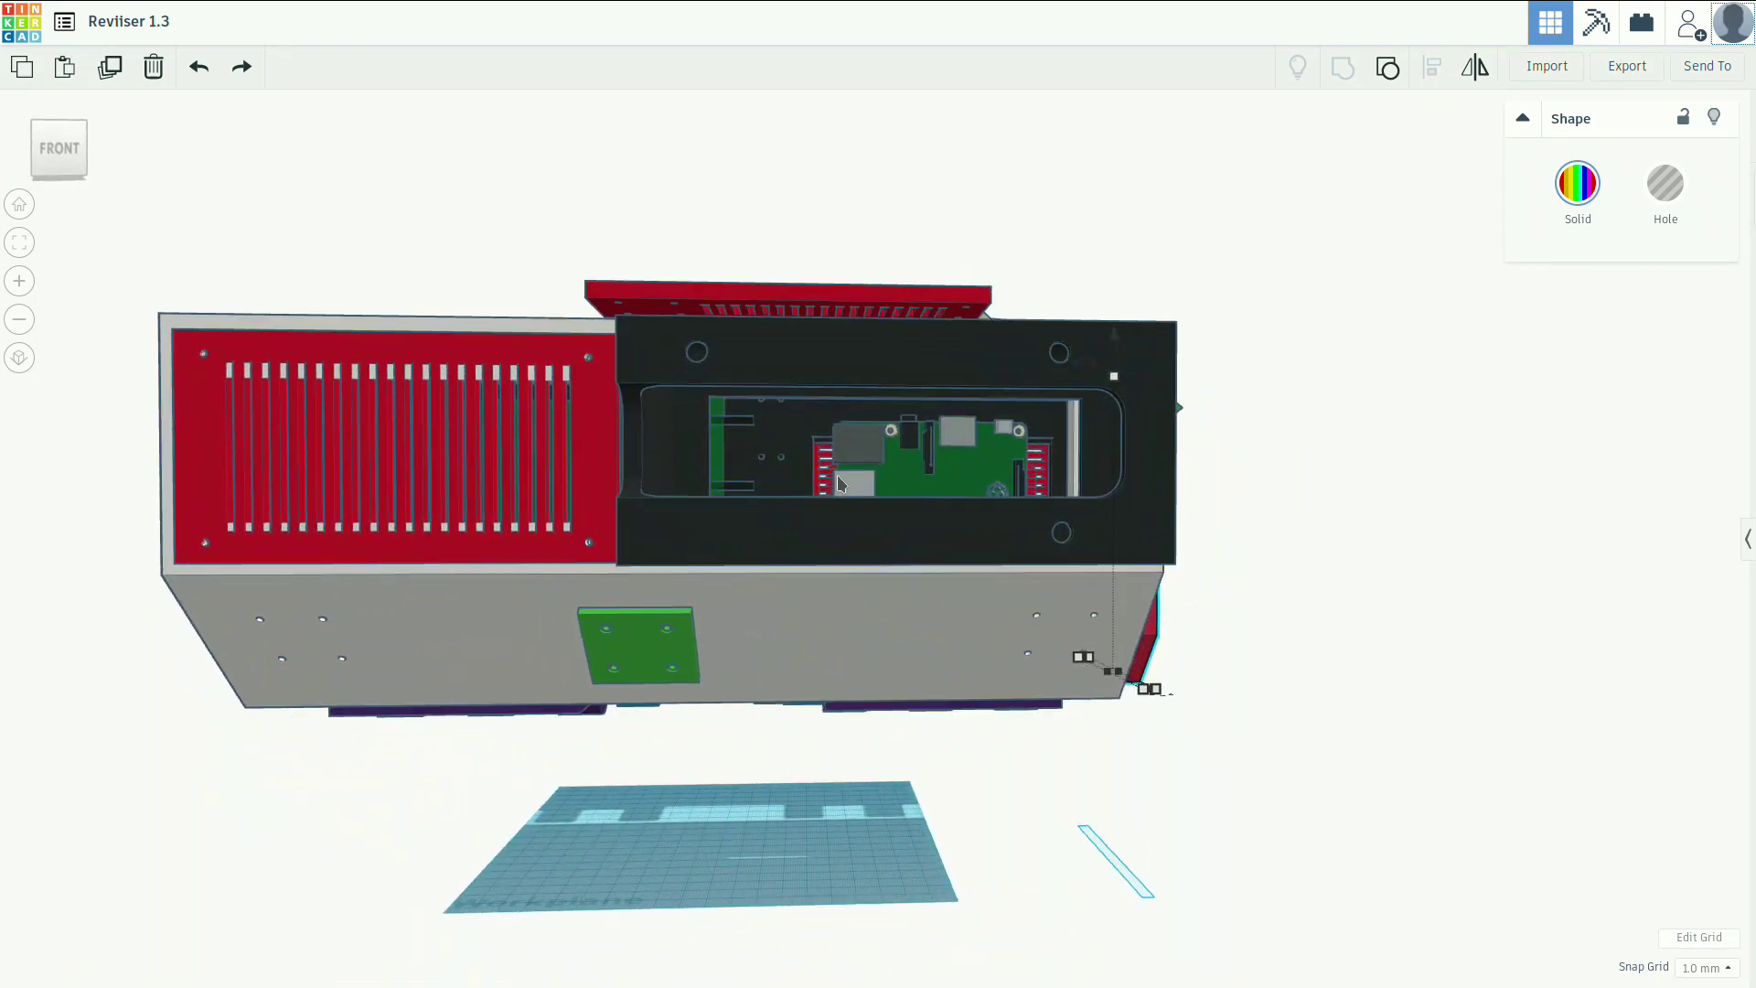
{"action": "mouse_move", "coordinate": [319, 406]}
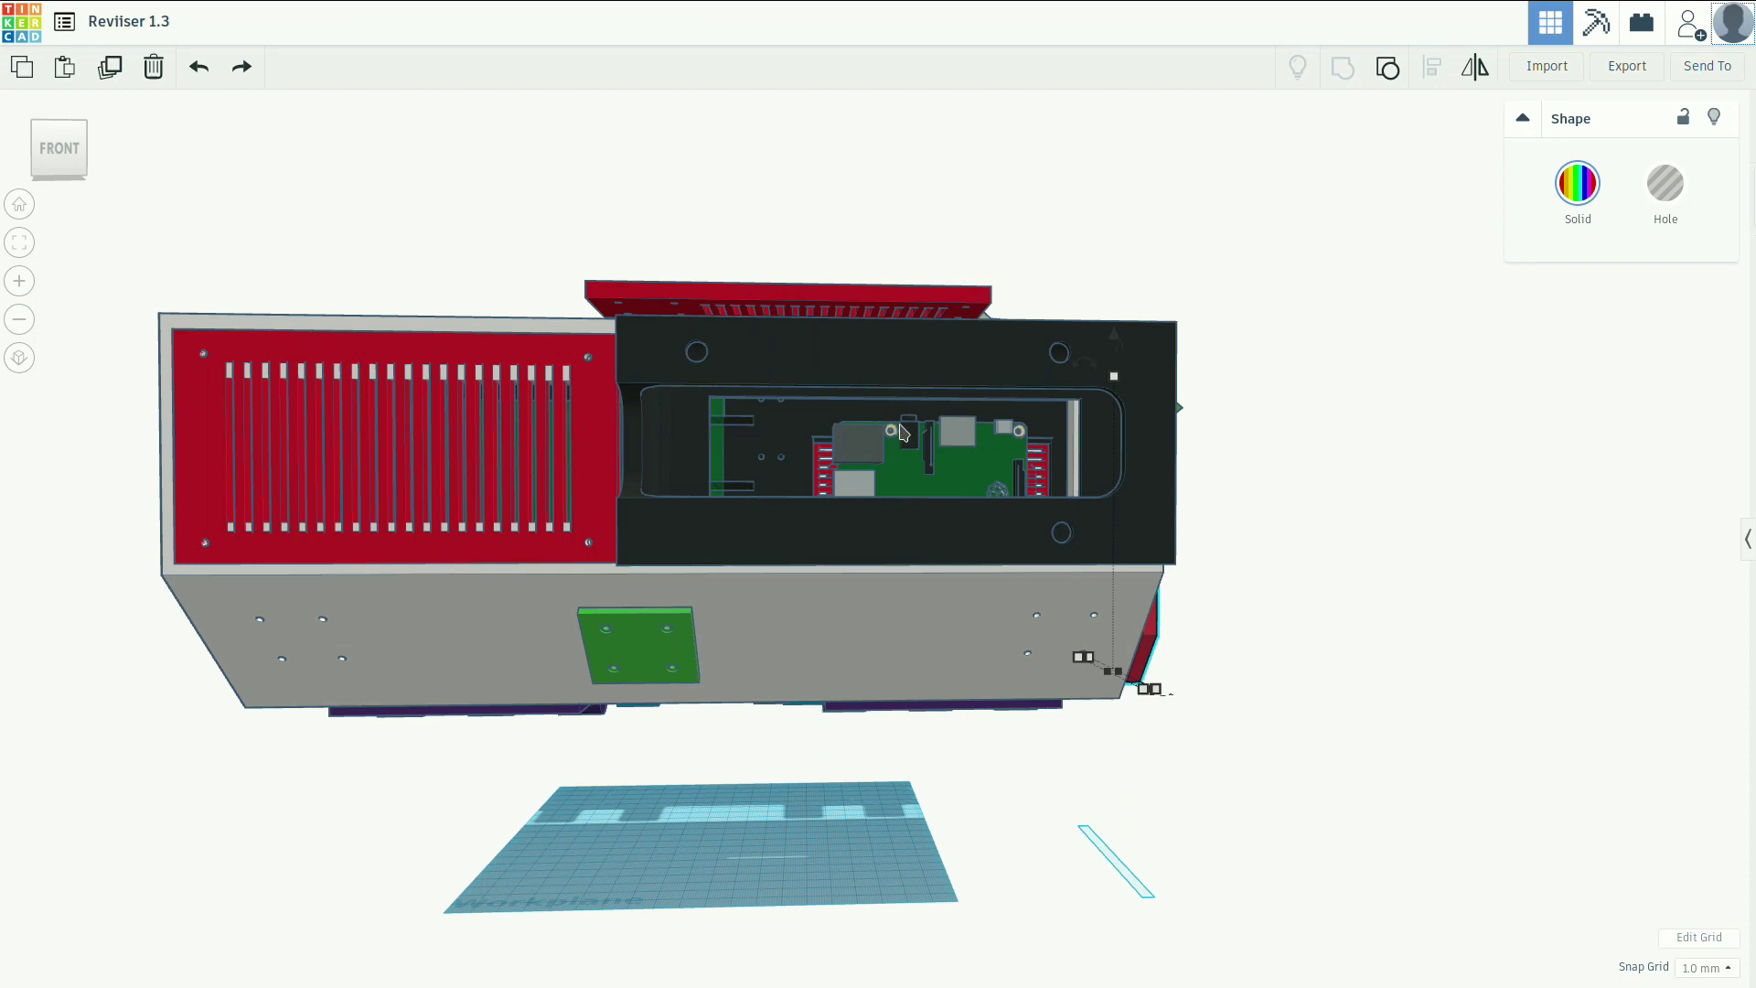
{"action": "mouse_move", "coordinate": [909, 420]}
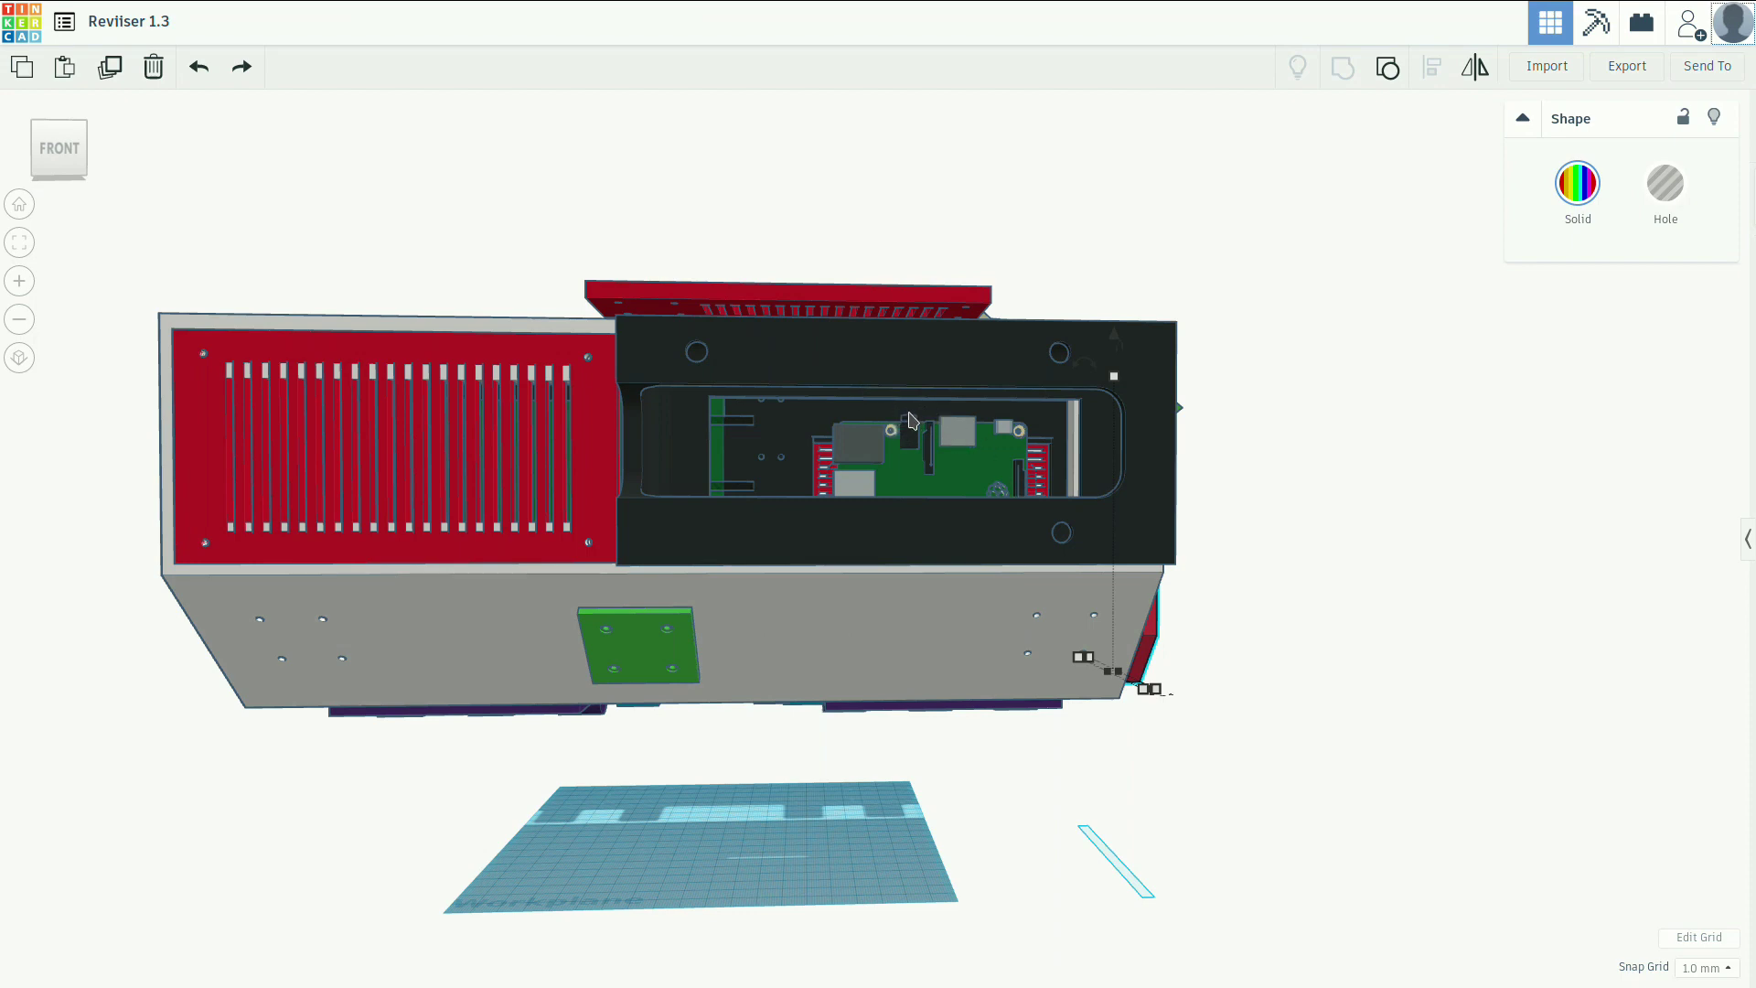
{"action": "mouse_move", "coordinate": [571, 364]}
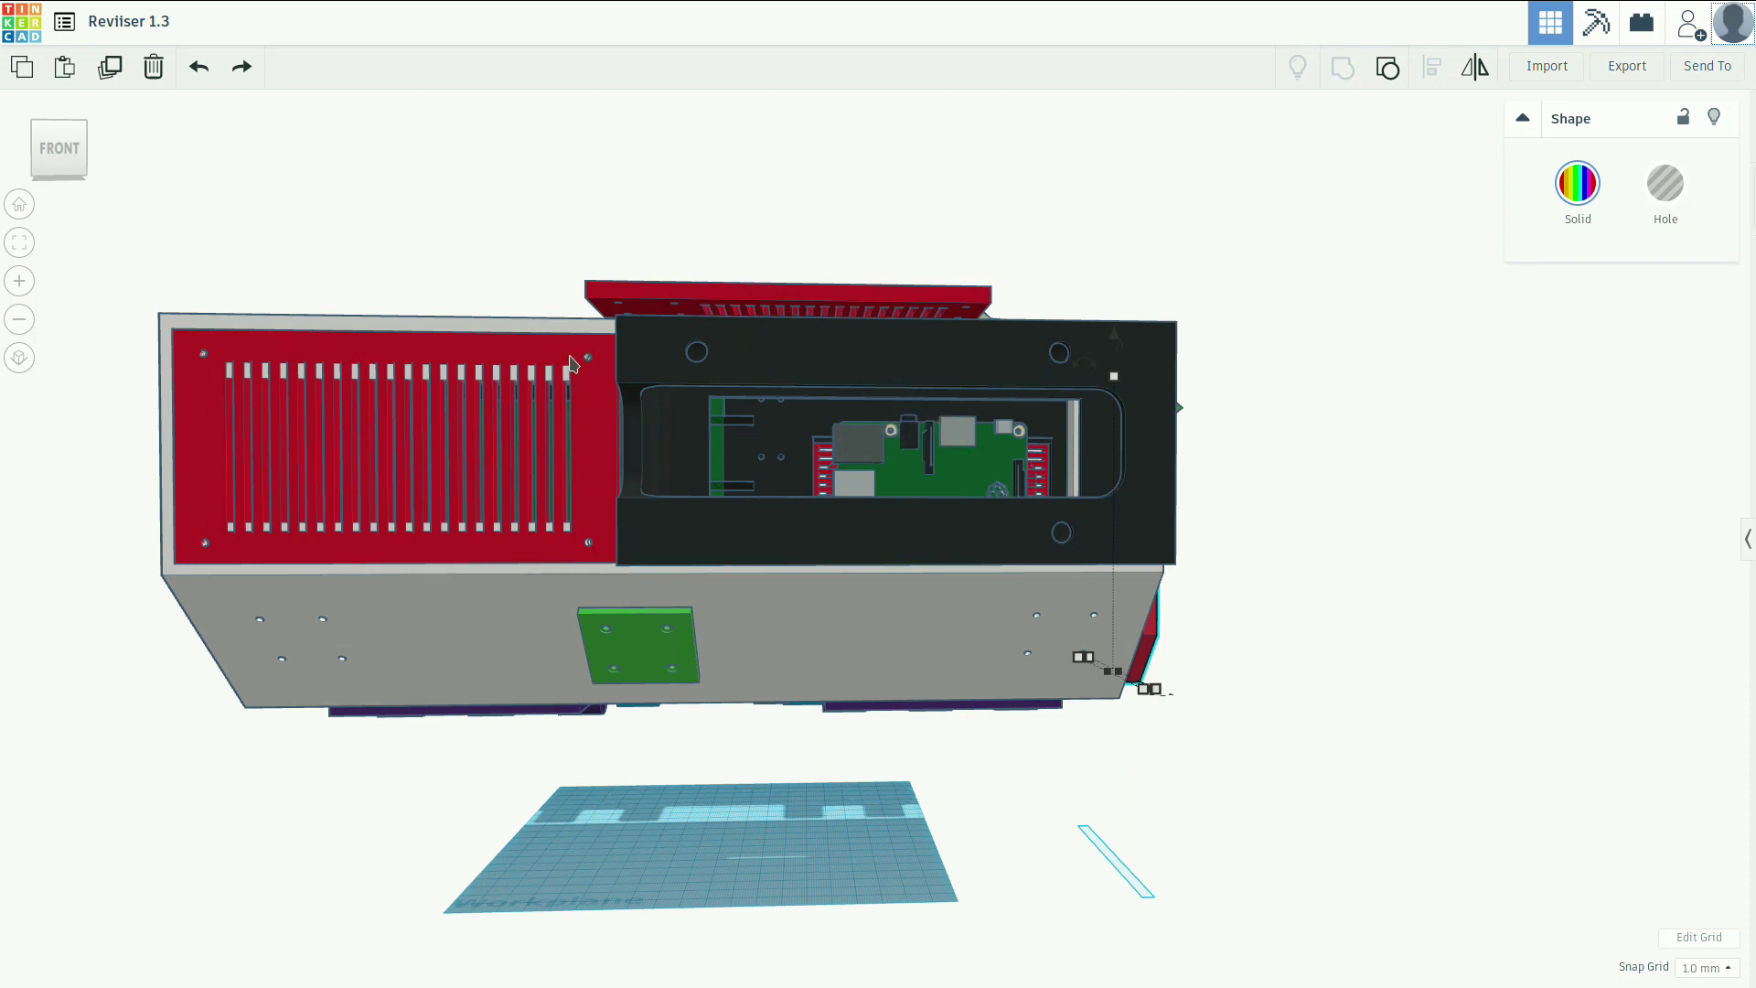
{"action": "mouse_move", "coordinate": [292, 362]}
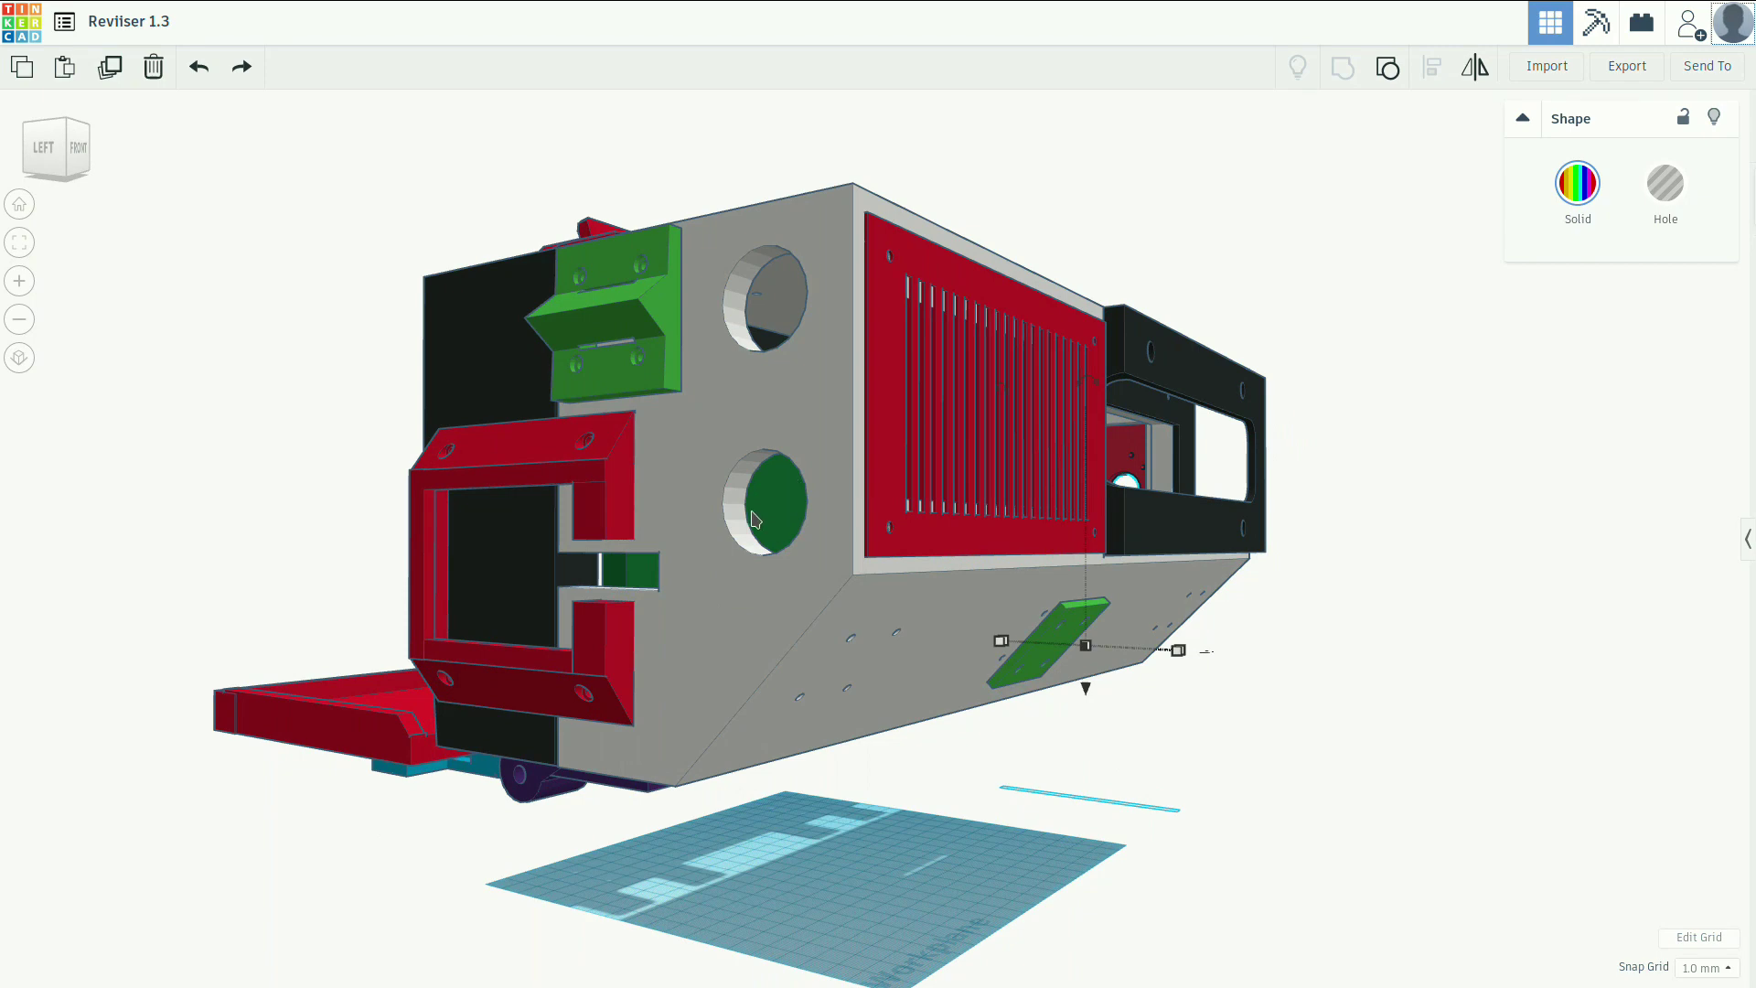
{"action": "mouse_move", "coordinate": [772, 512]}
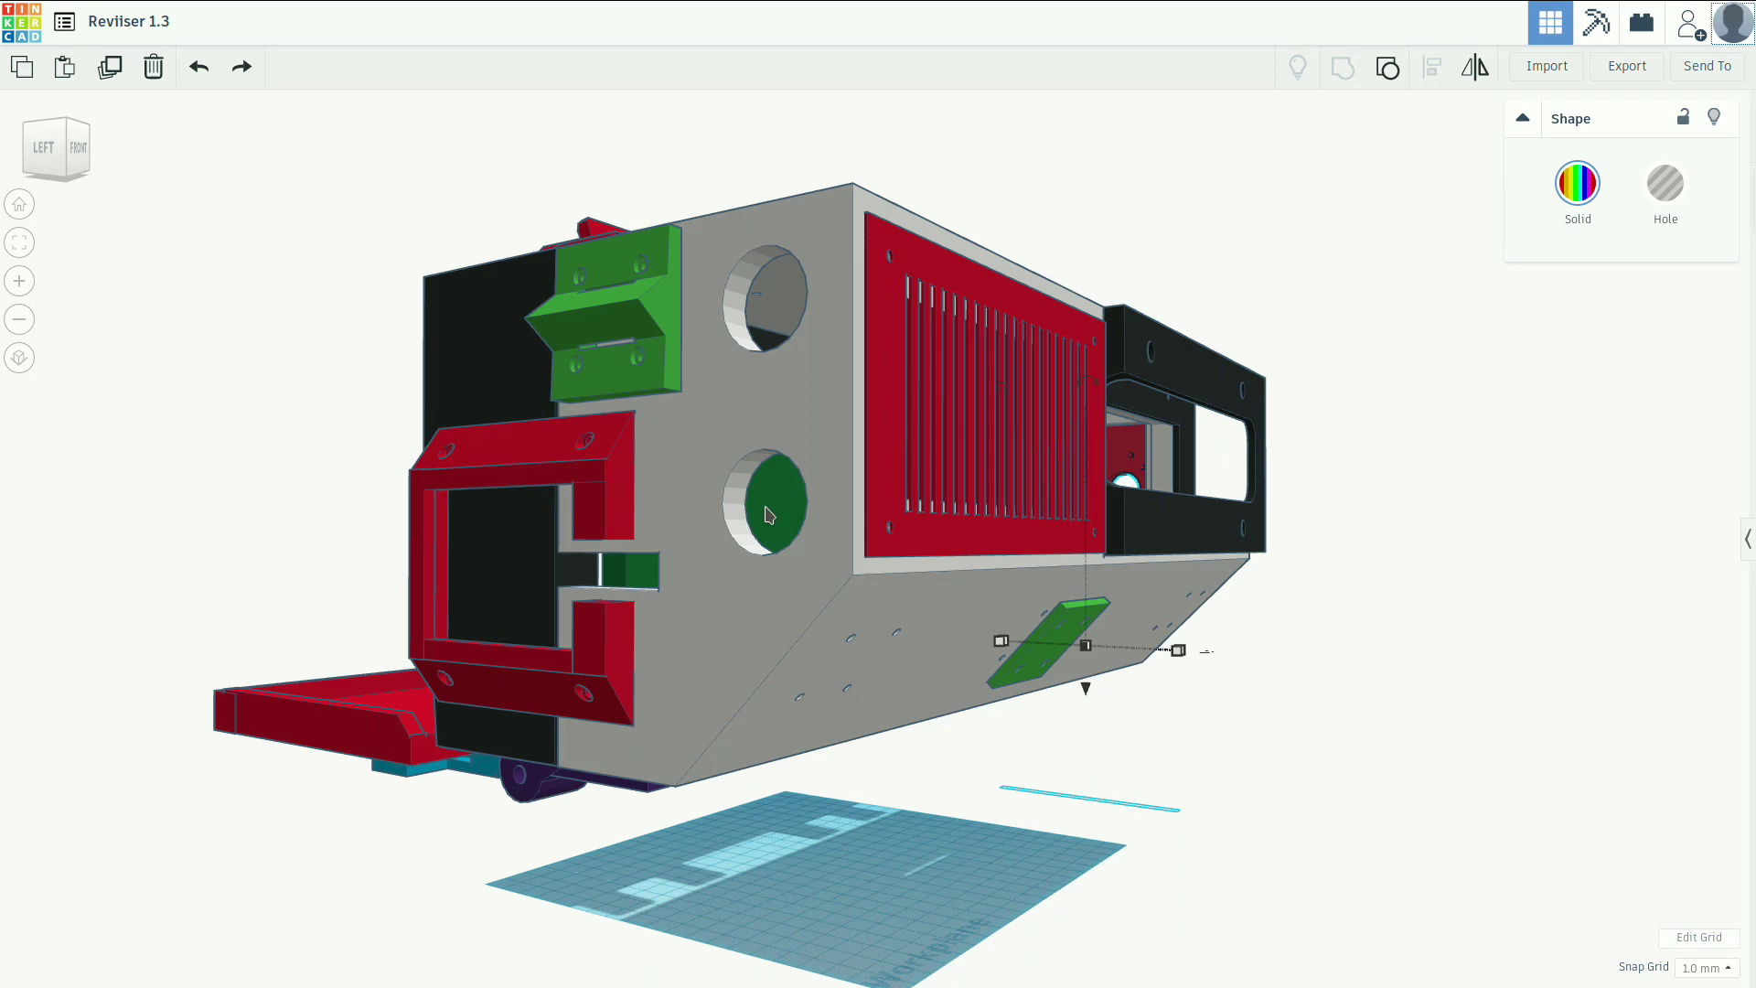
{"action": "mouse_move", "coordinate": [717, 328]}
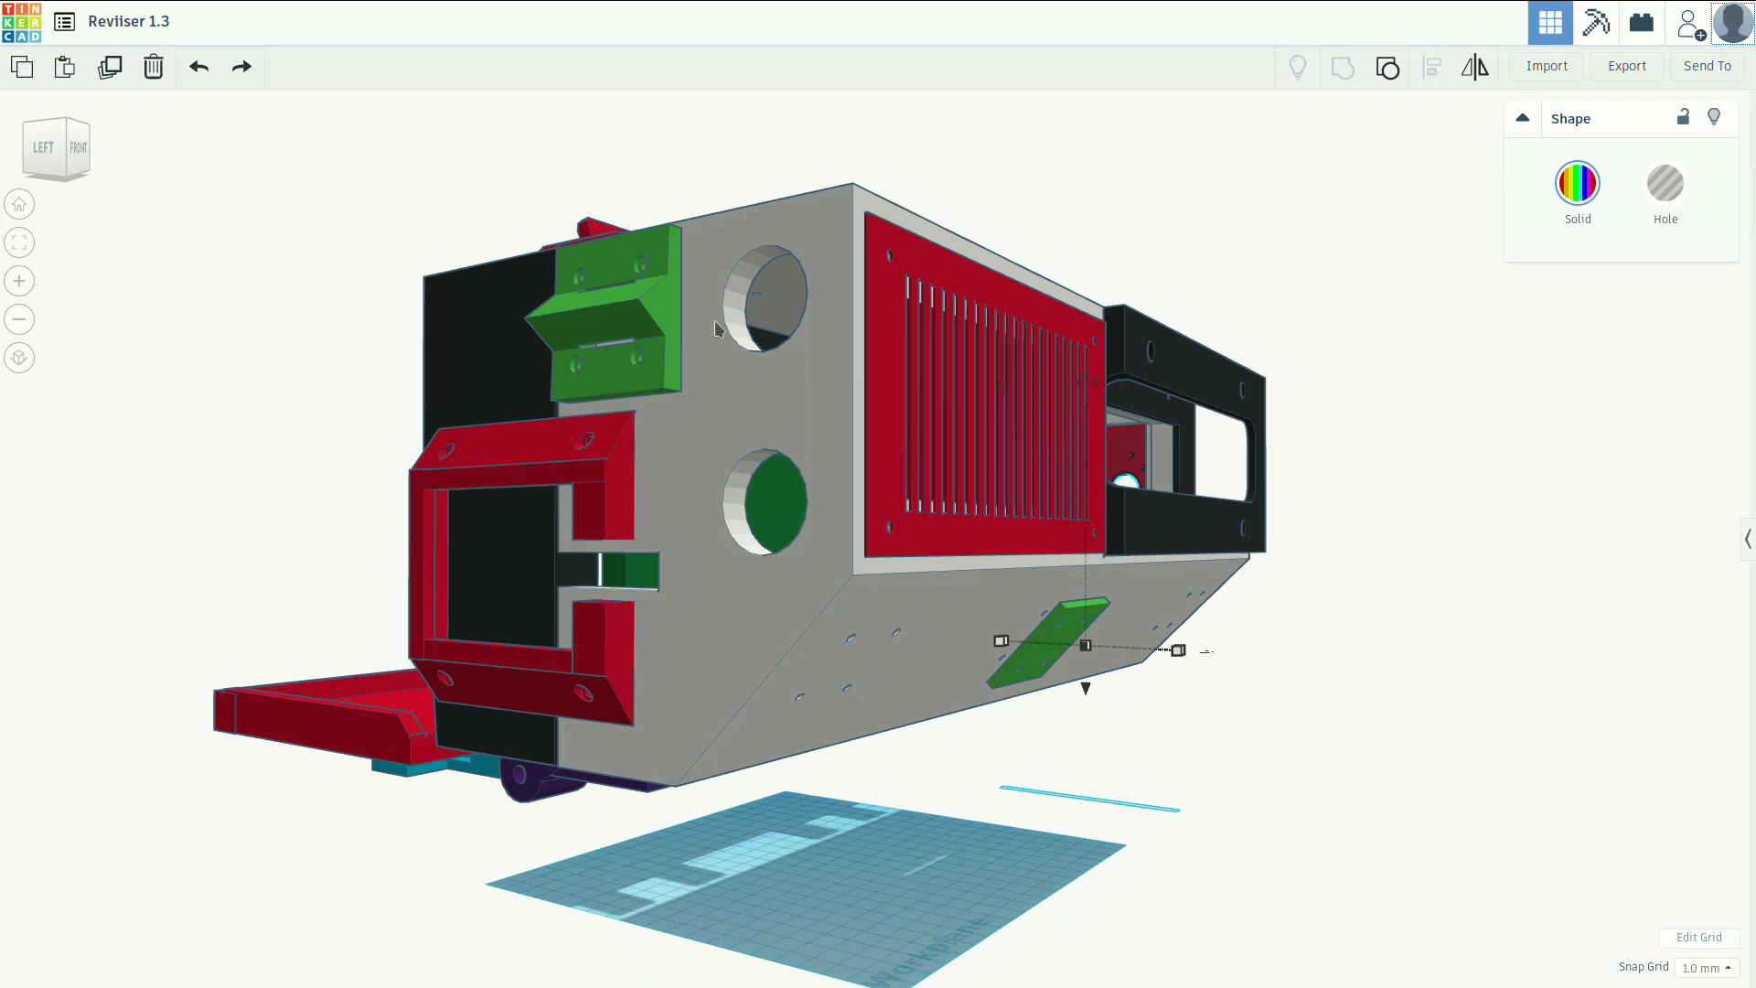
{"action": "mouse_move", "coordinate": [801, 175]}
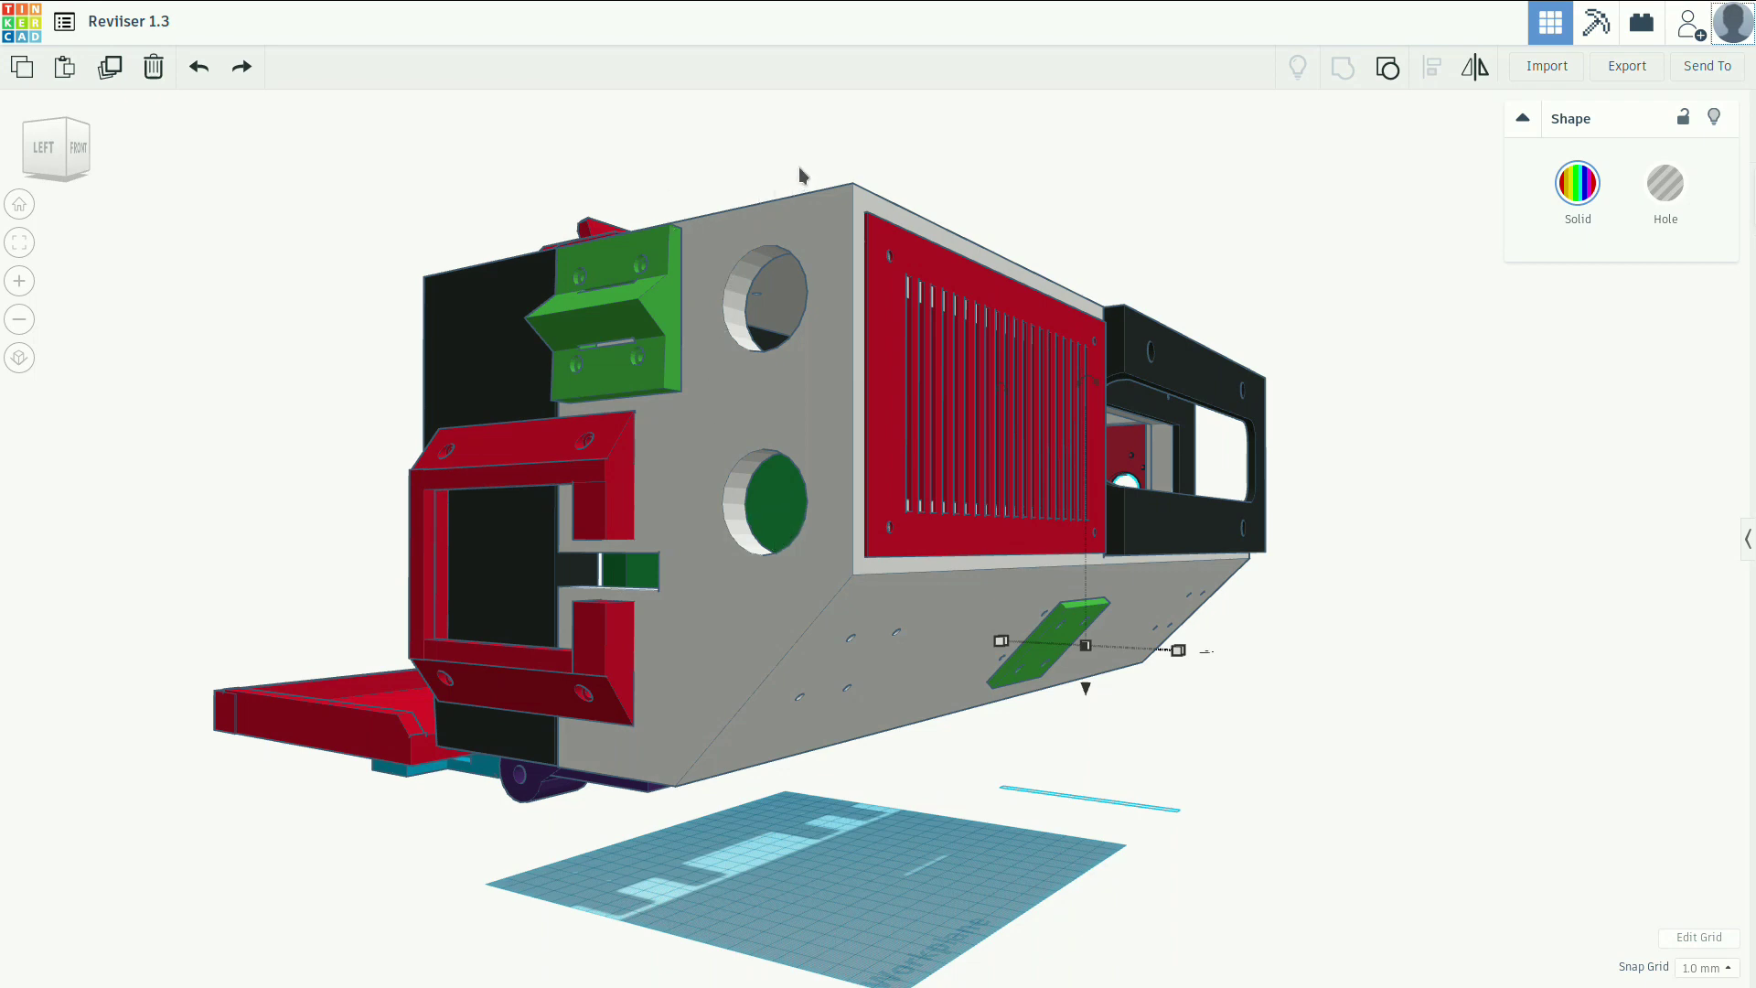
{"action": "left_click_drag", "start_coordinate": [801, 176], "coordinate": [691, 236]}
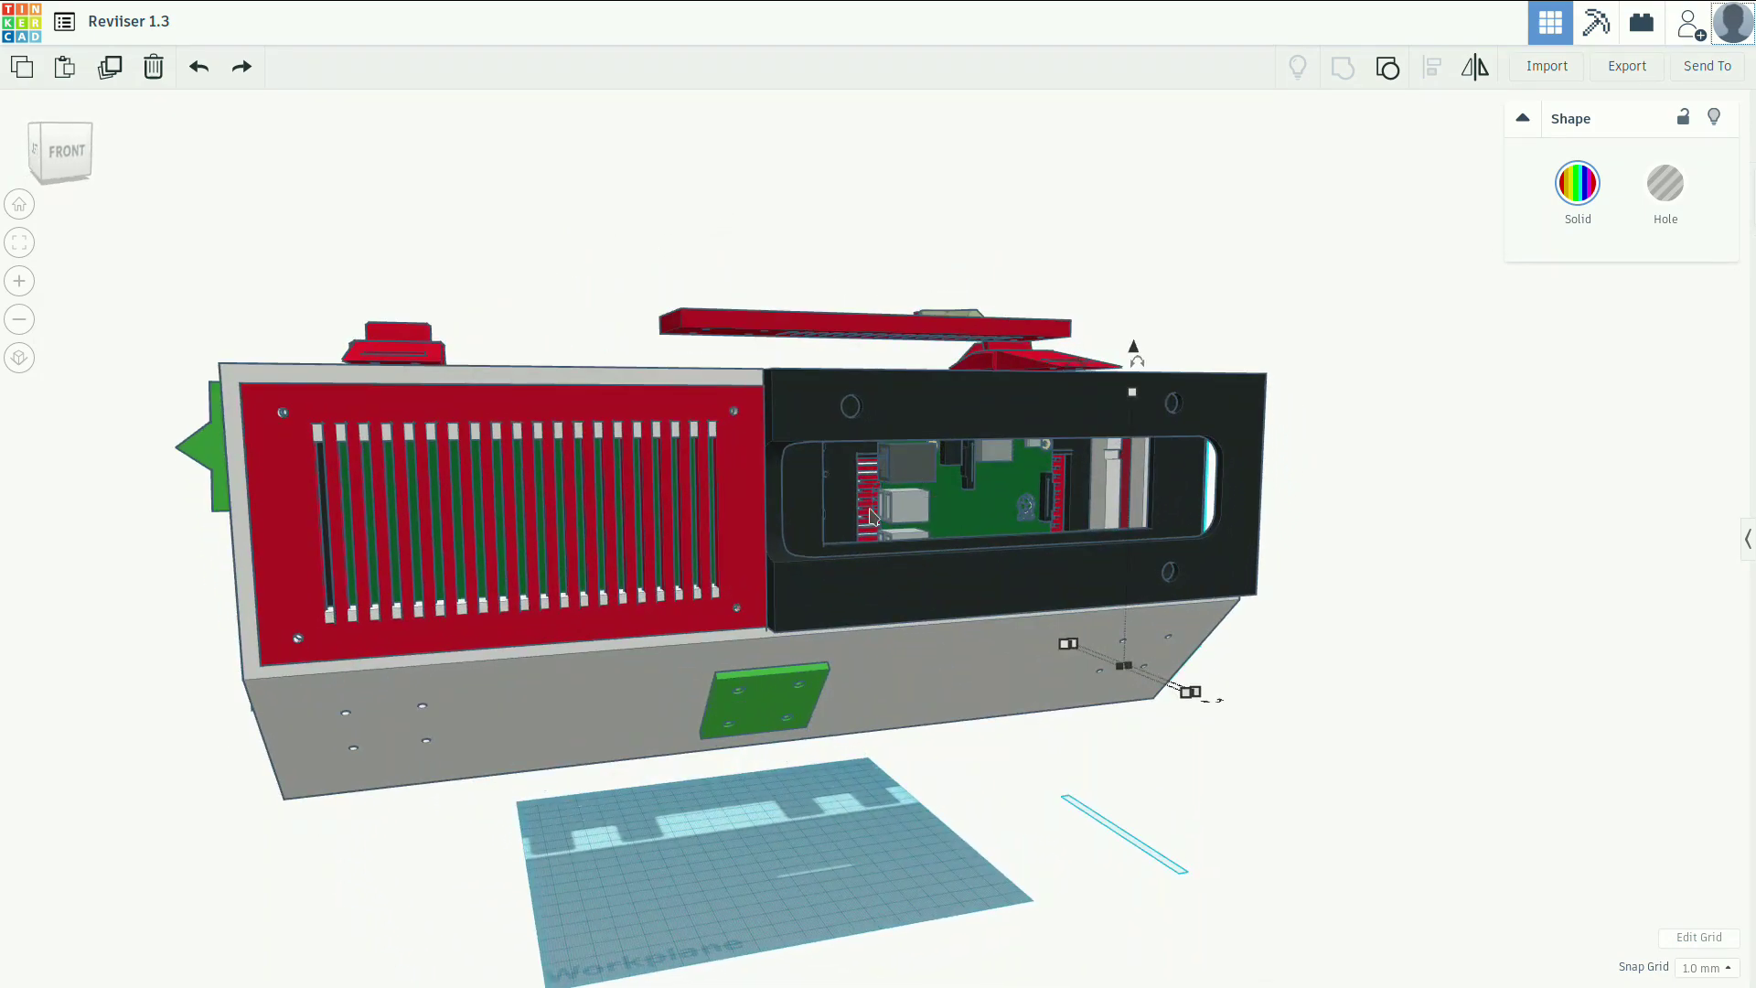
{"action": "mouse_move", "coordinate": [283, 450]}
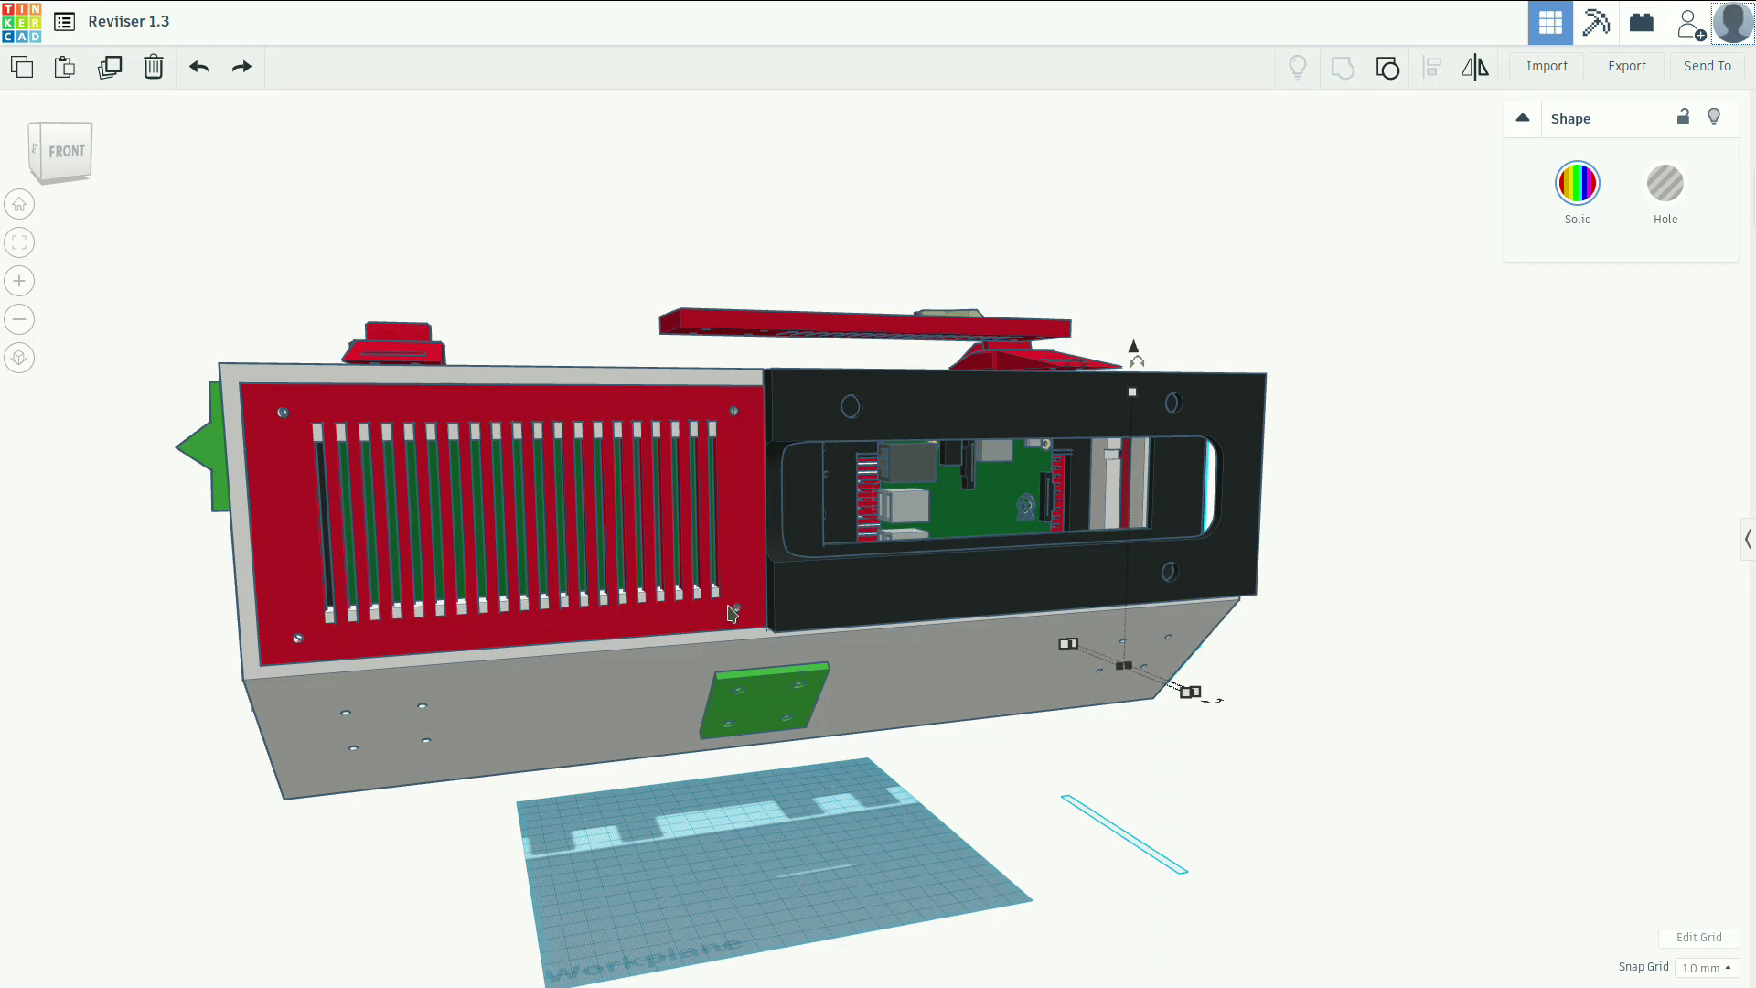
{"action": "mouse_move", "coordinate": [633, 457]}
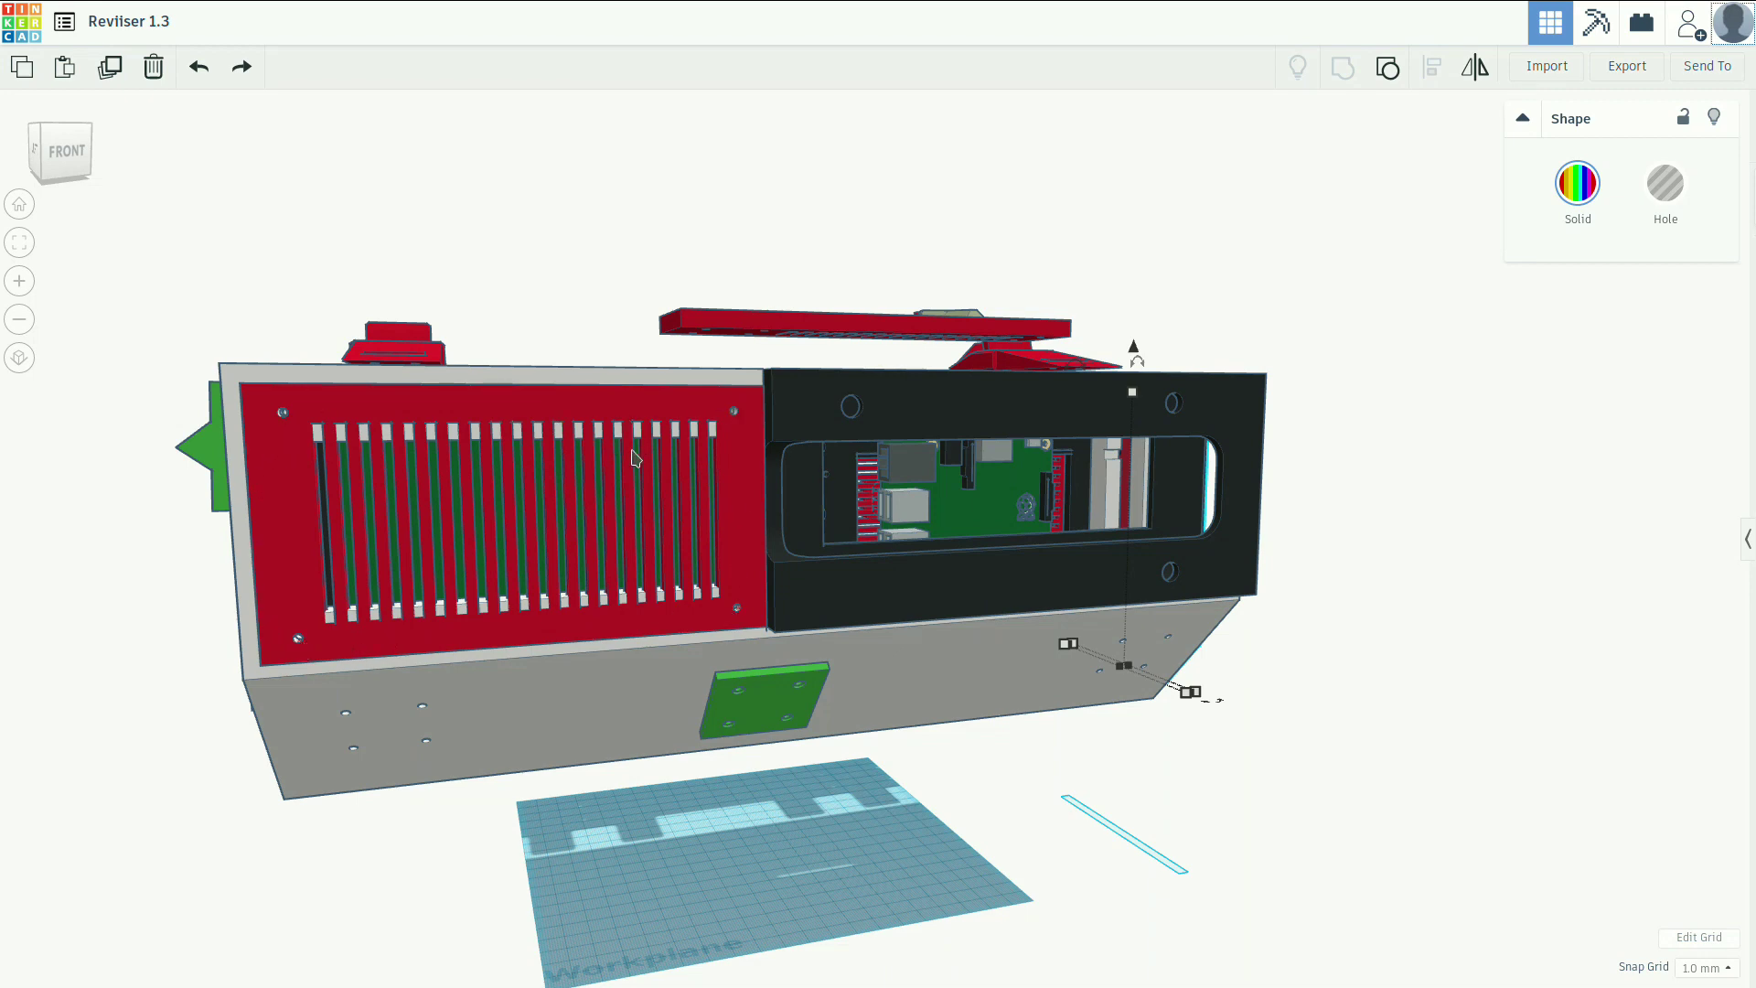
{"action": "mouse_move", "coordinate": [597, 566]}
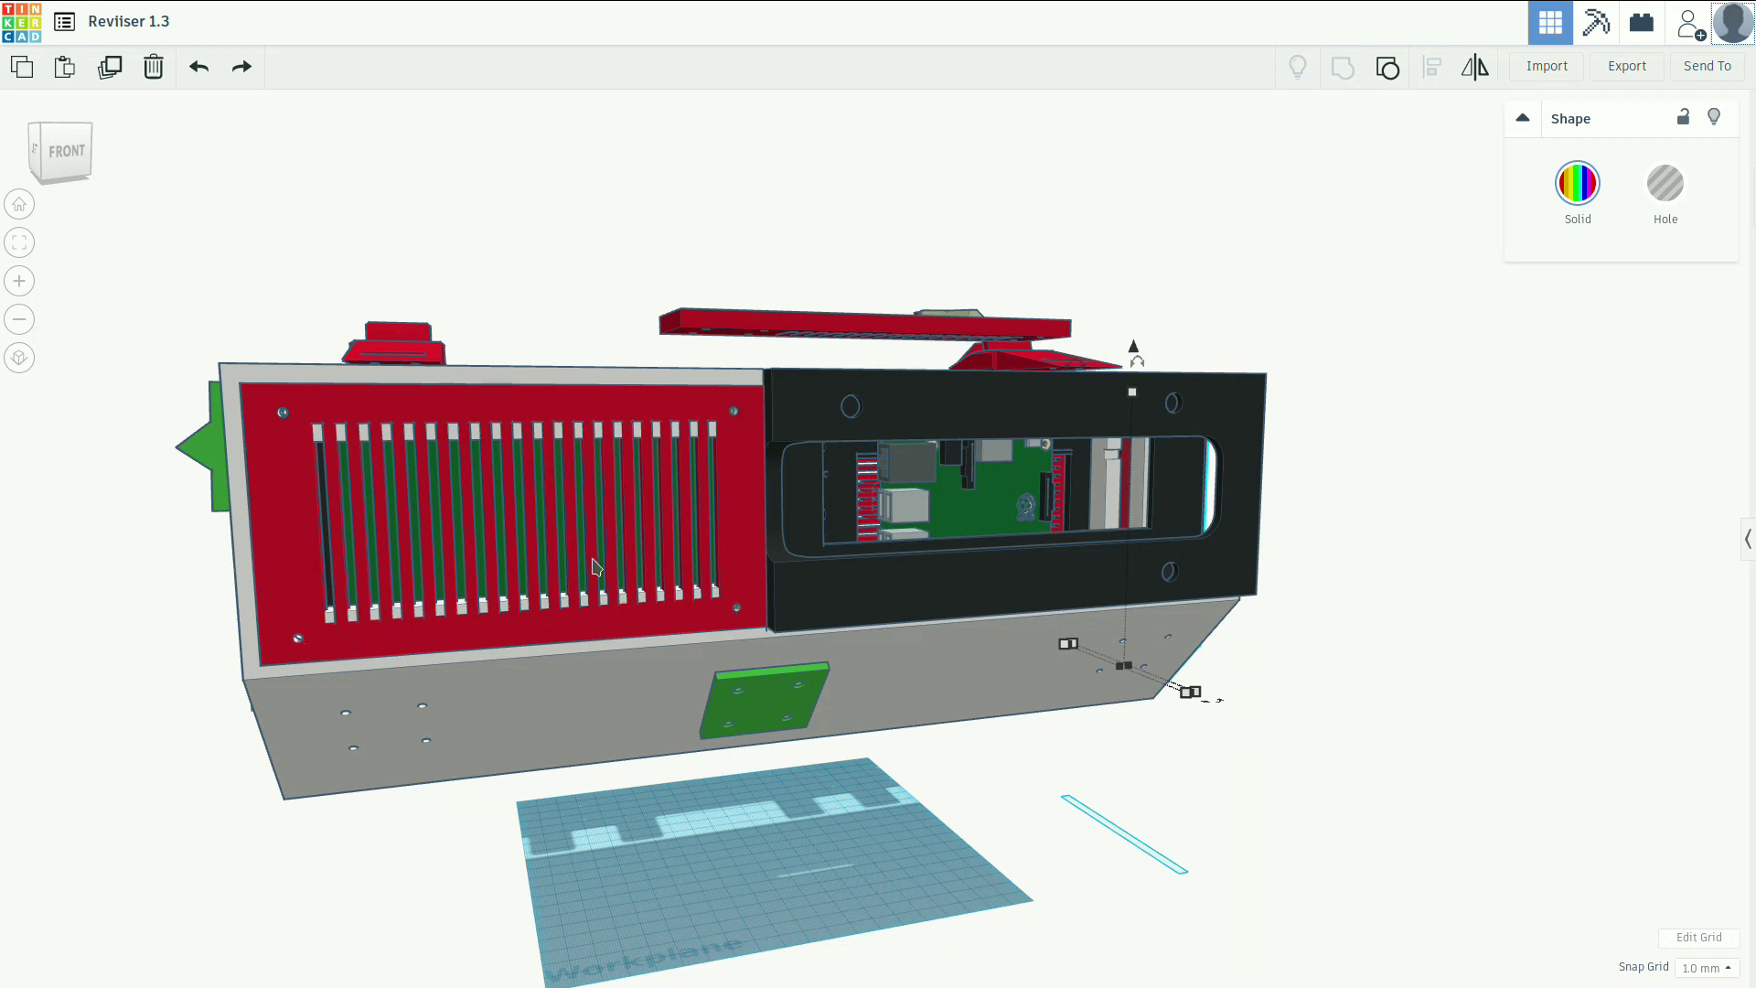
{"action": "mouse_move", "coordinate": [748, 554]}
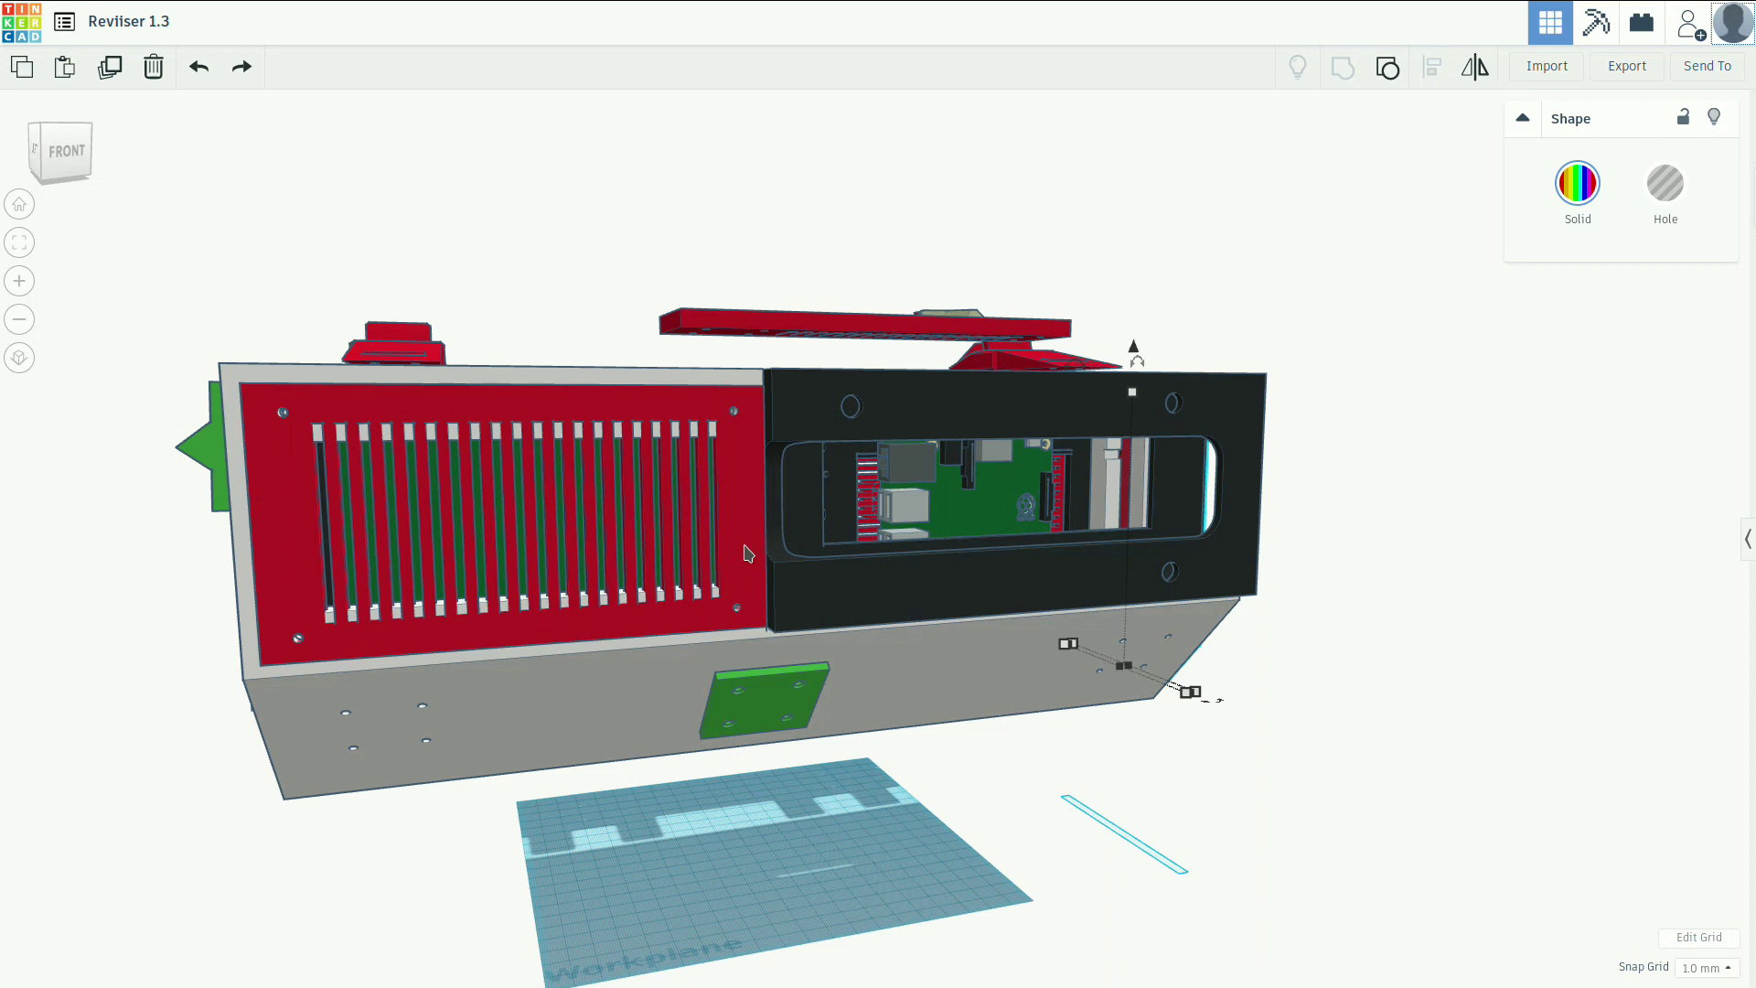
{"action": "mouse_move", "coordinate": [485, 538]}
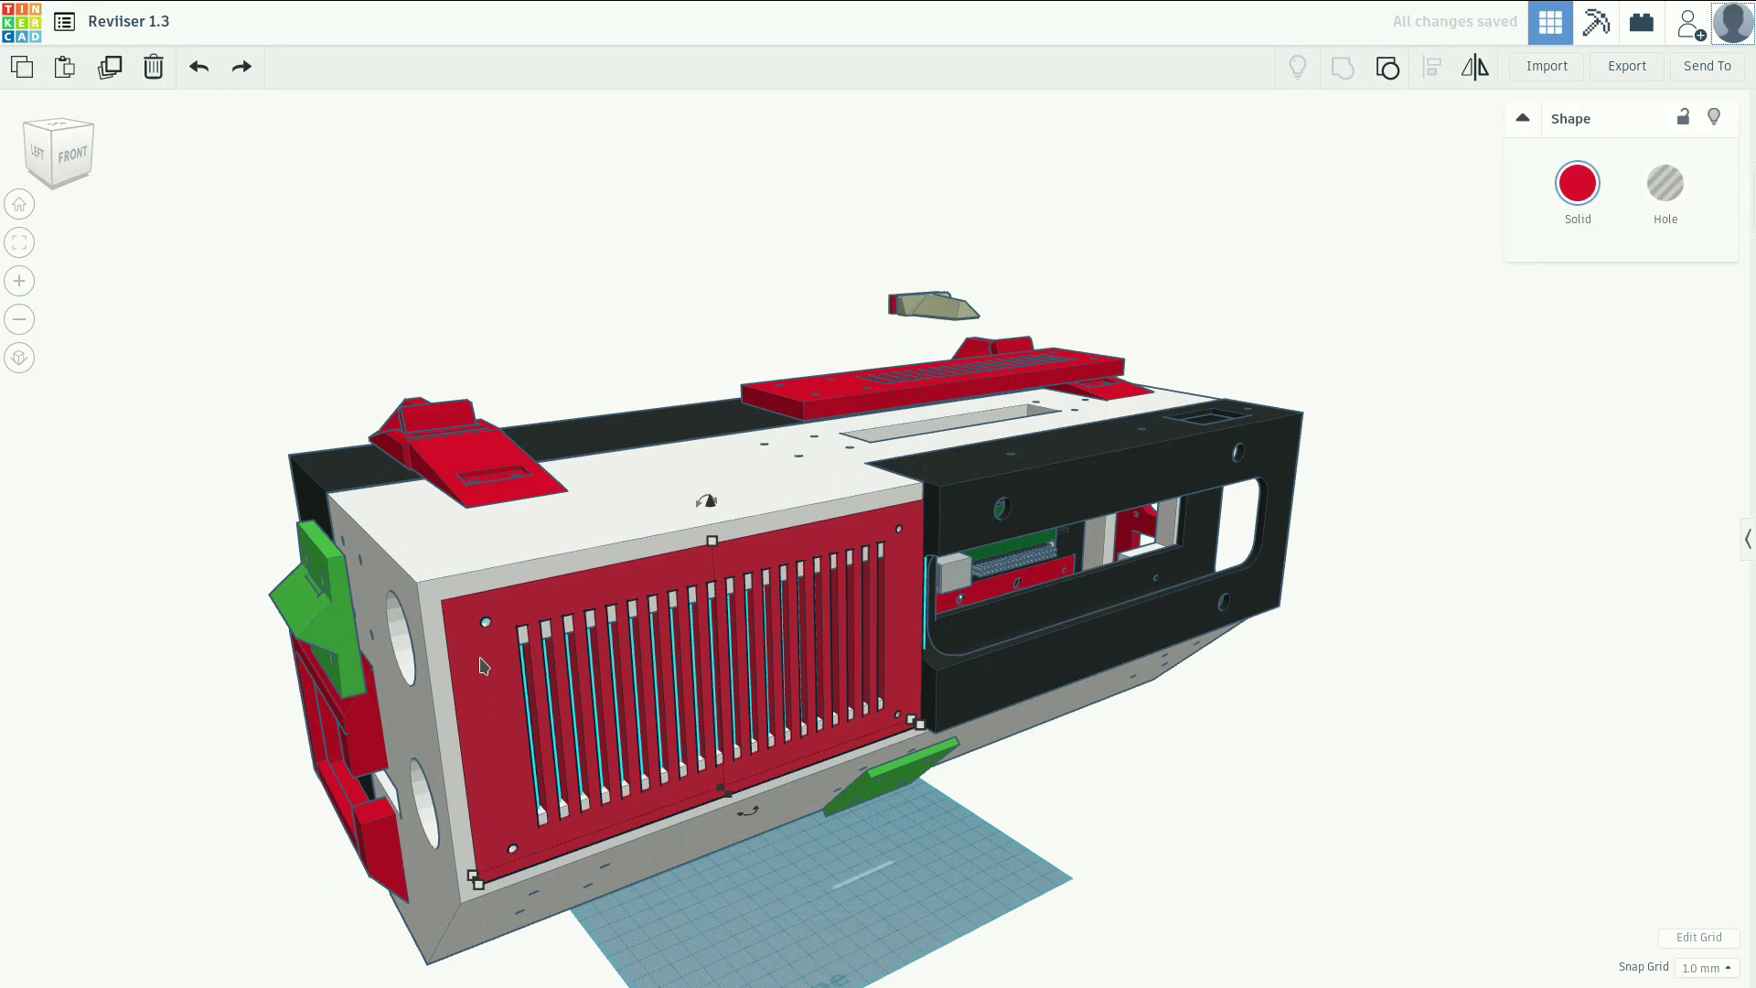
{"action": "mouse_move", "coordinate": [614, 585]}
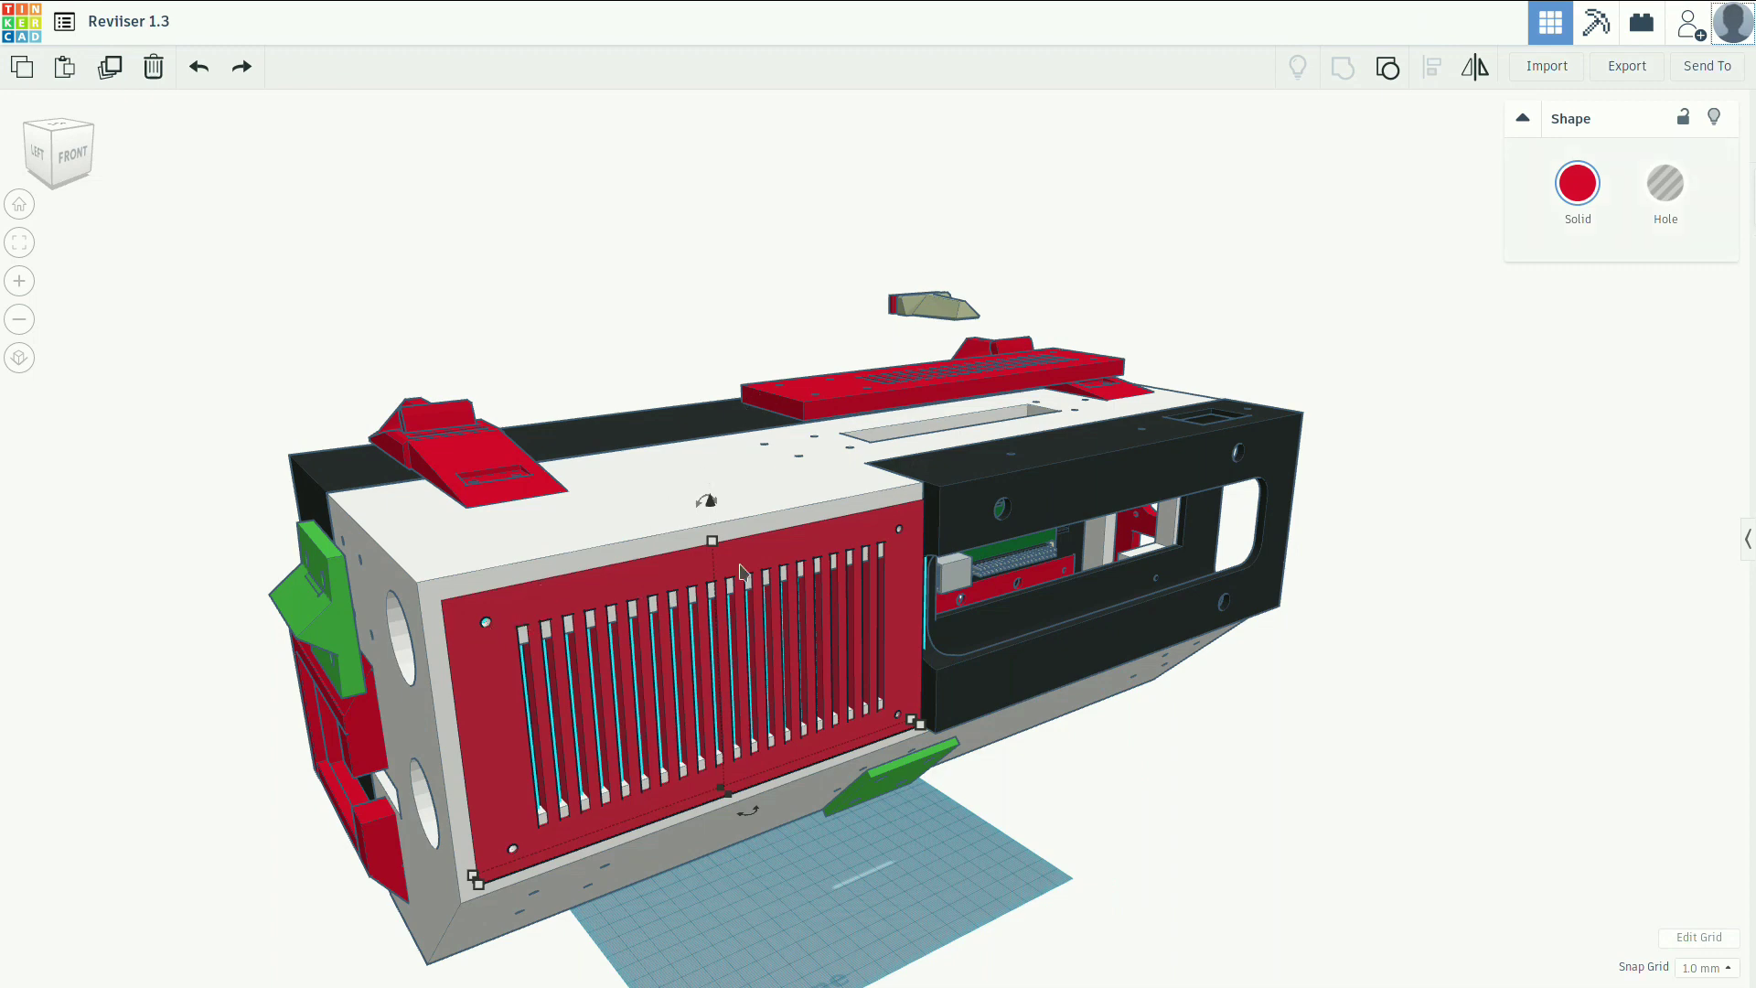
{"action": "mouse_move", "coordinate": [503, 826]}
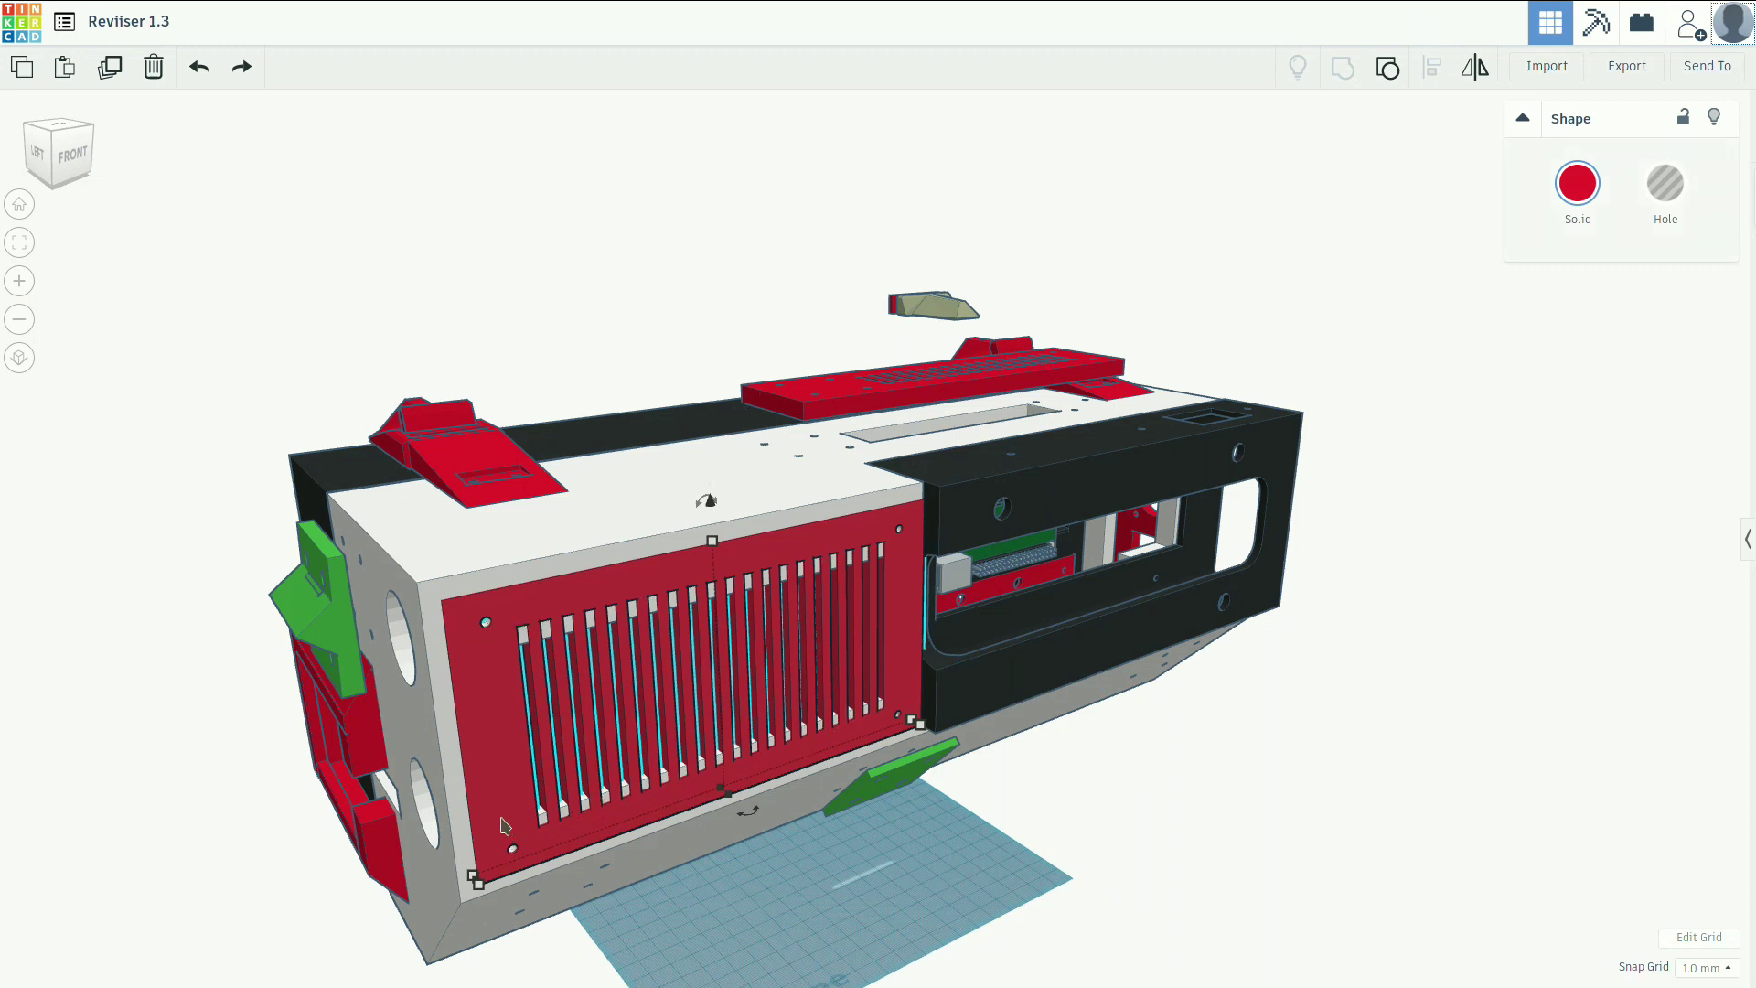
{"action": "mouse_move", "coordinate": [642, 315]}
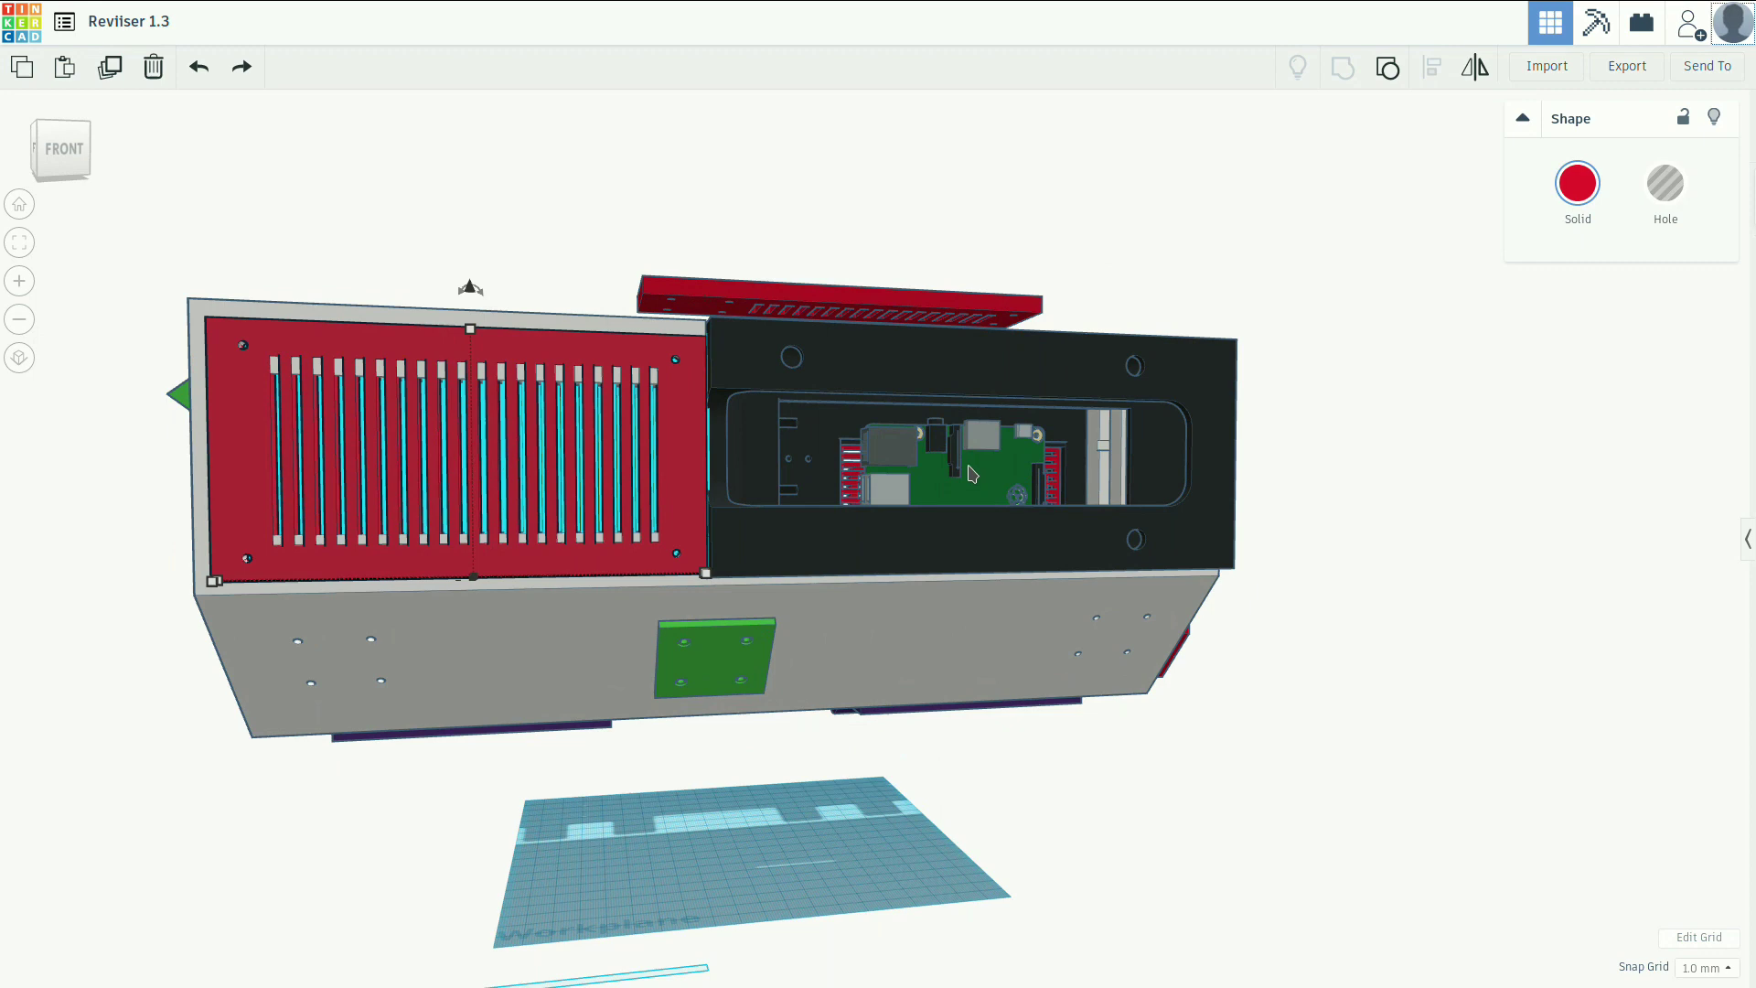
{"action": "mouse_move", "coordinate": [995, 496]}
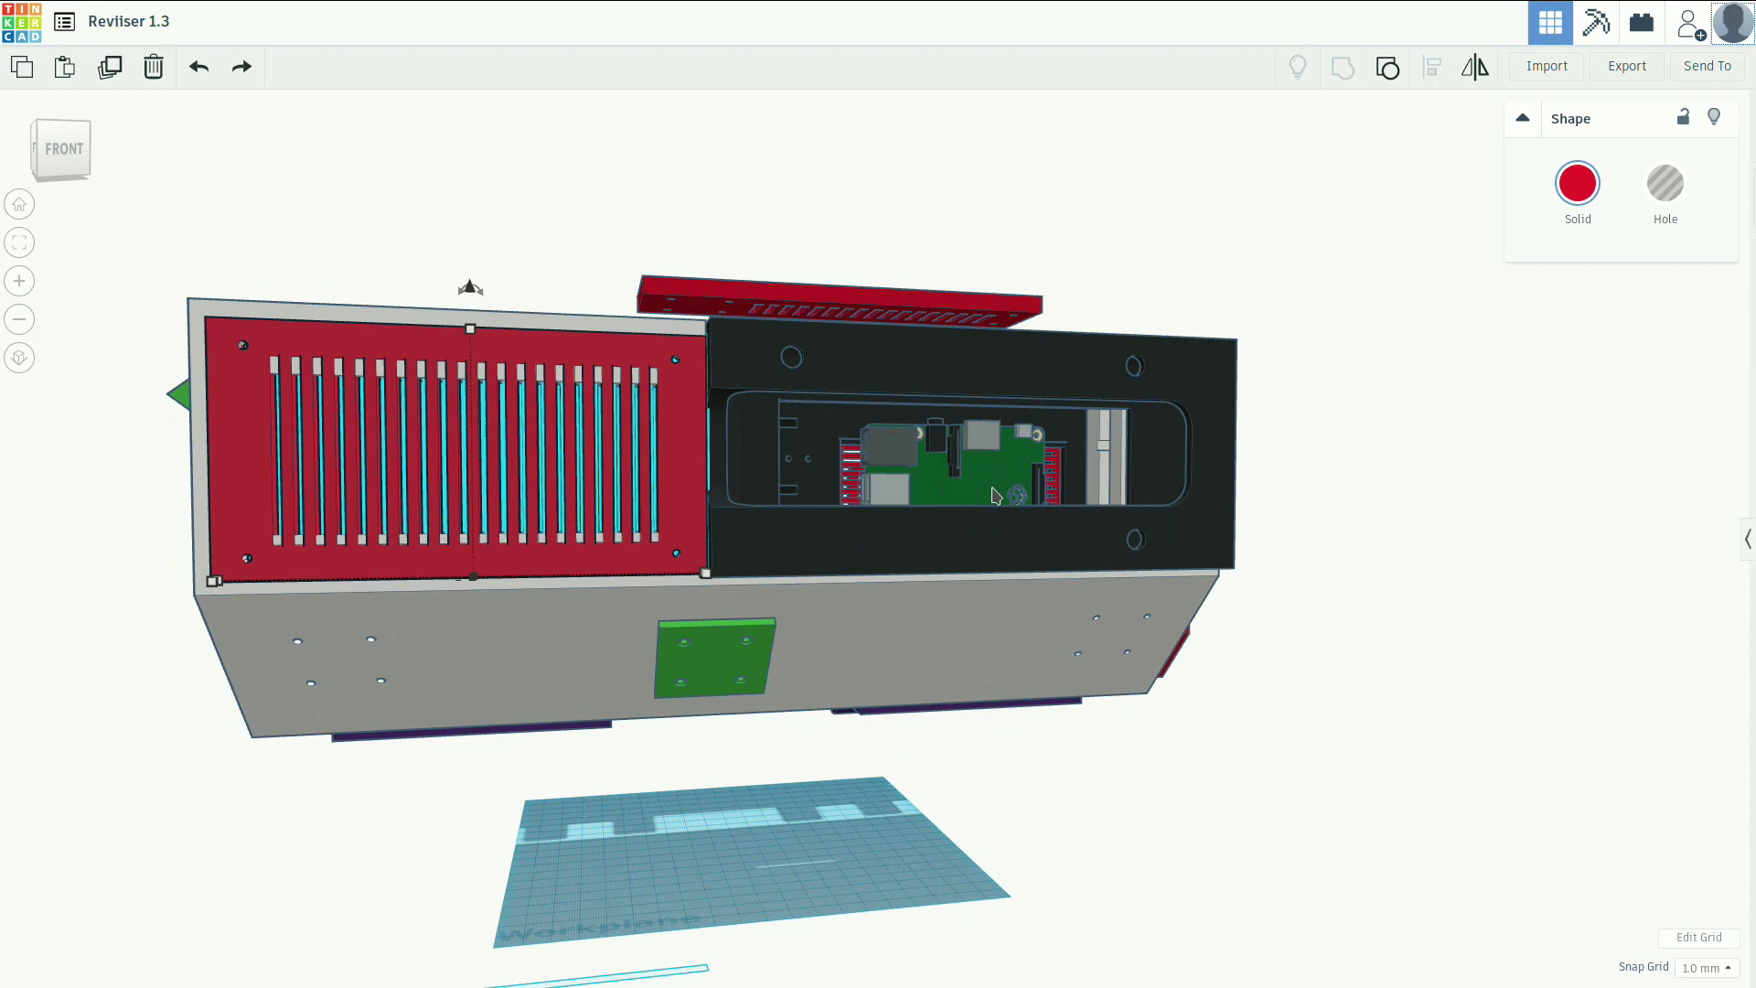
{"action": "mouse_move", "coordinate": [977, 490]}
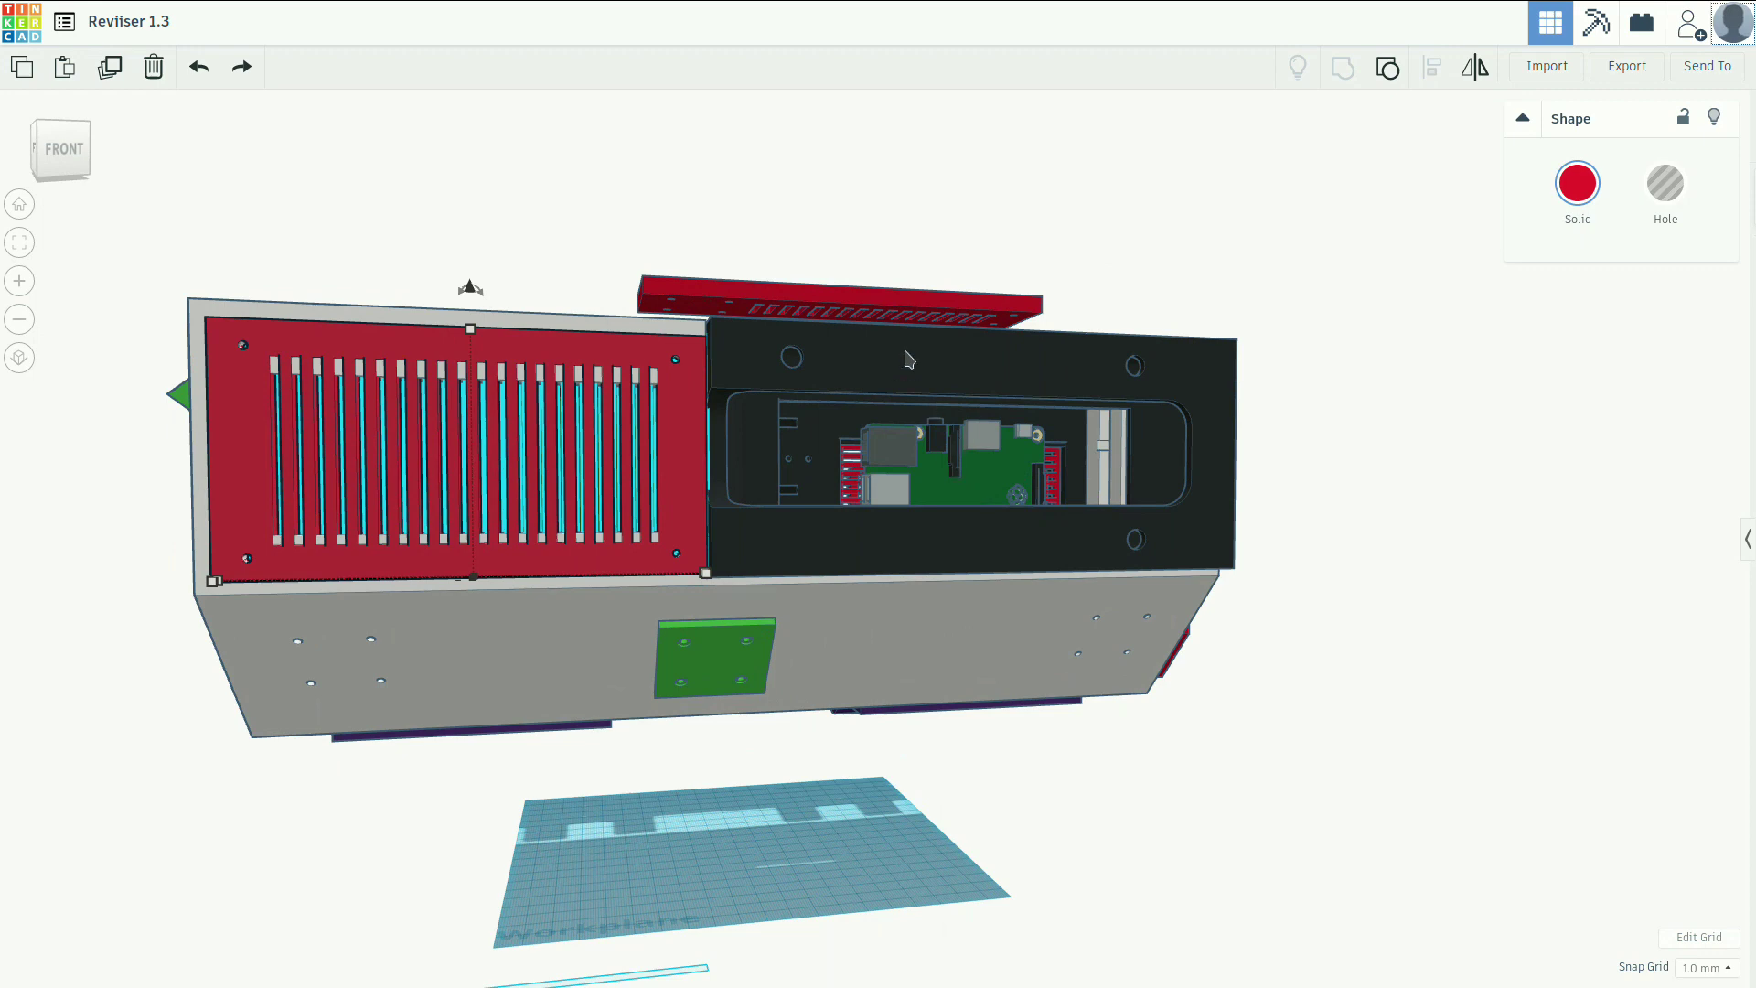
{"action": "mouse_move", "coordinate": [1035, 234]}
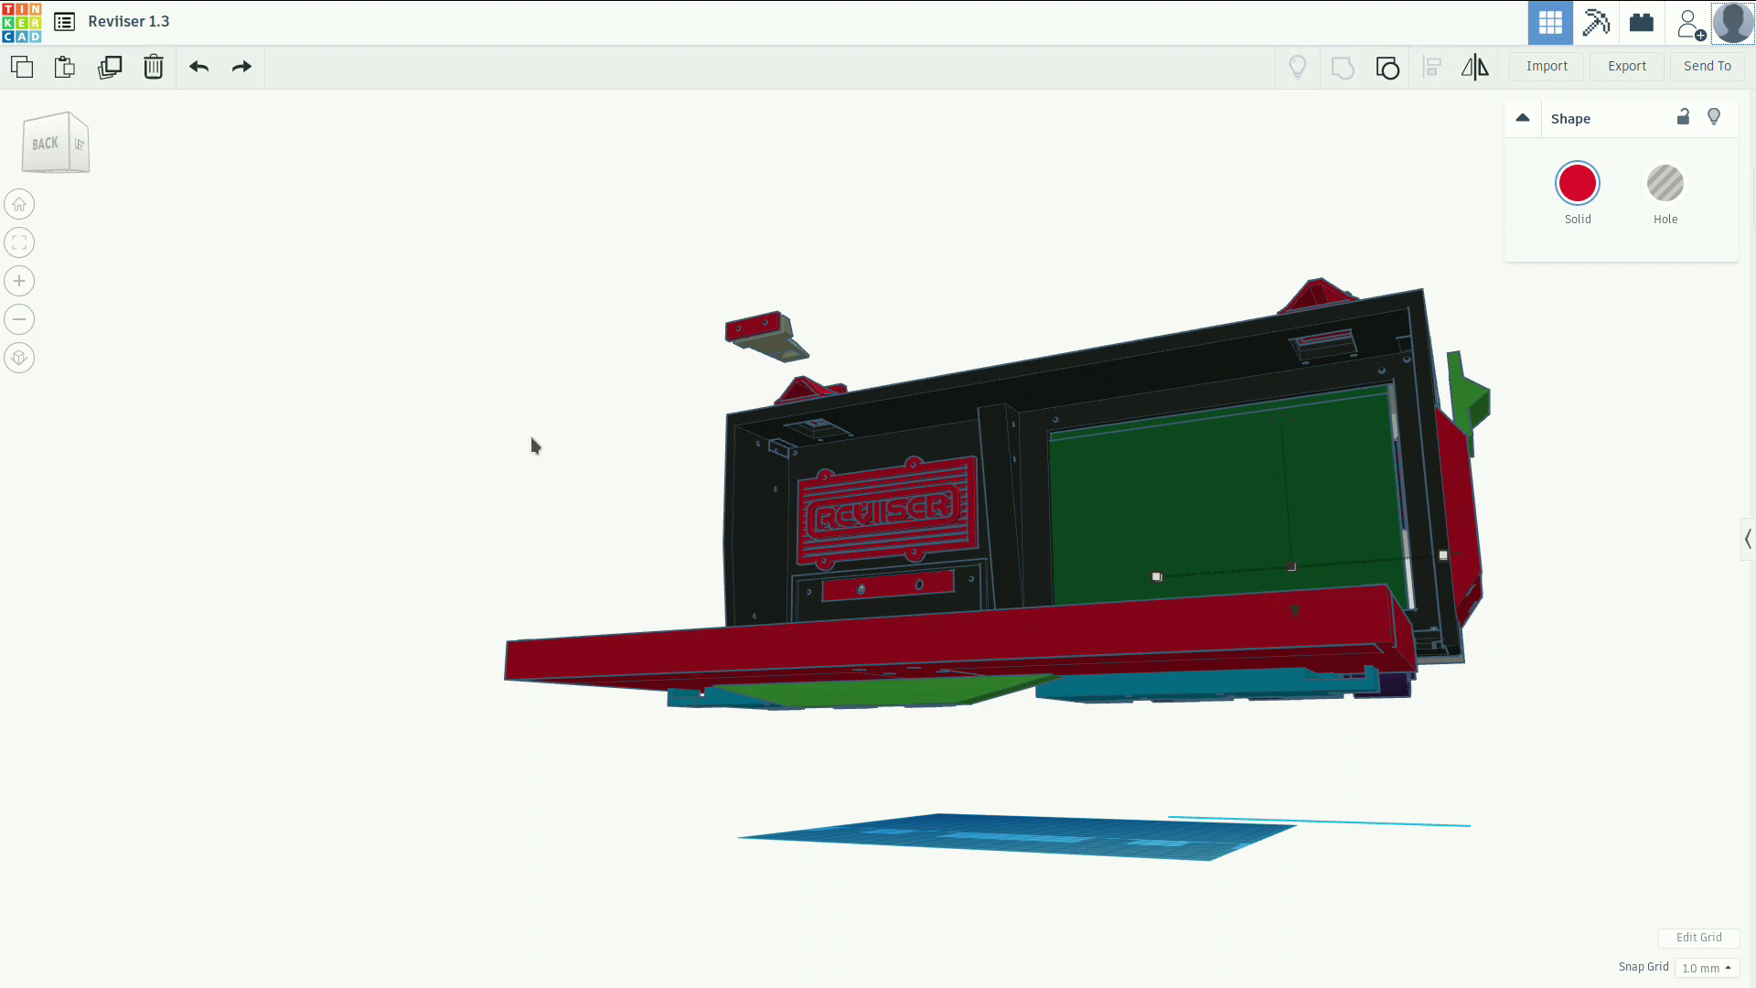
{"action": "mouse_move", "coordinate": [526, 435]}
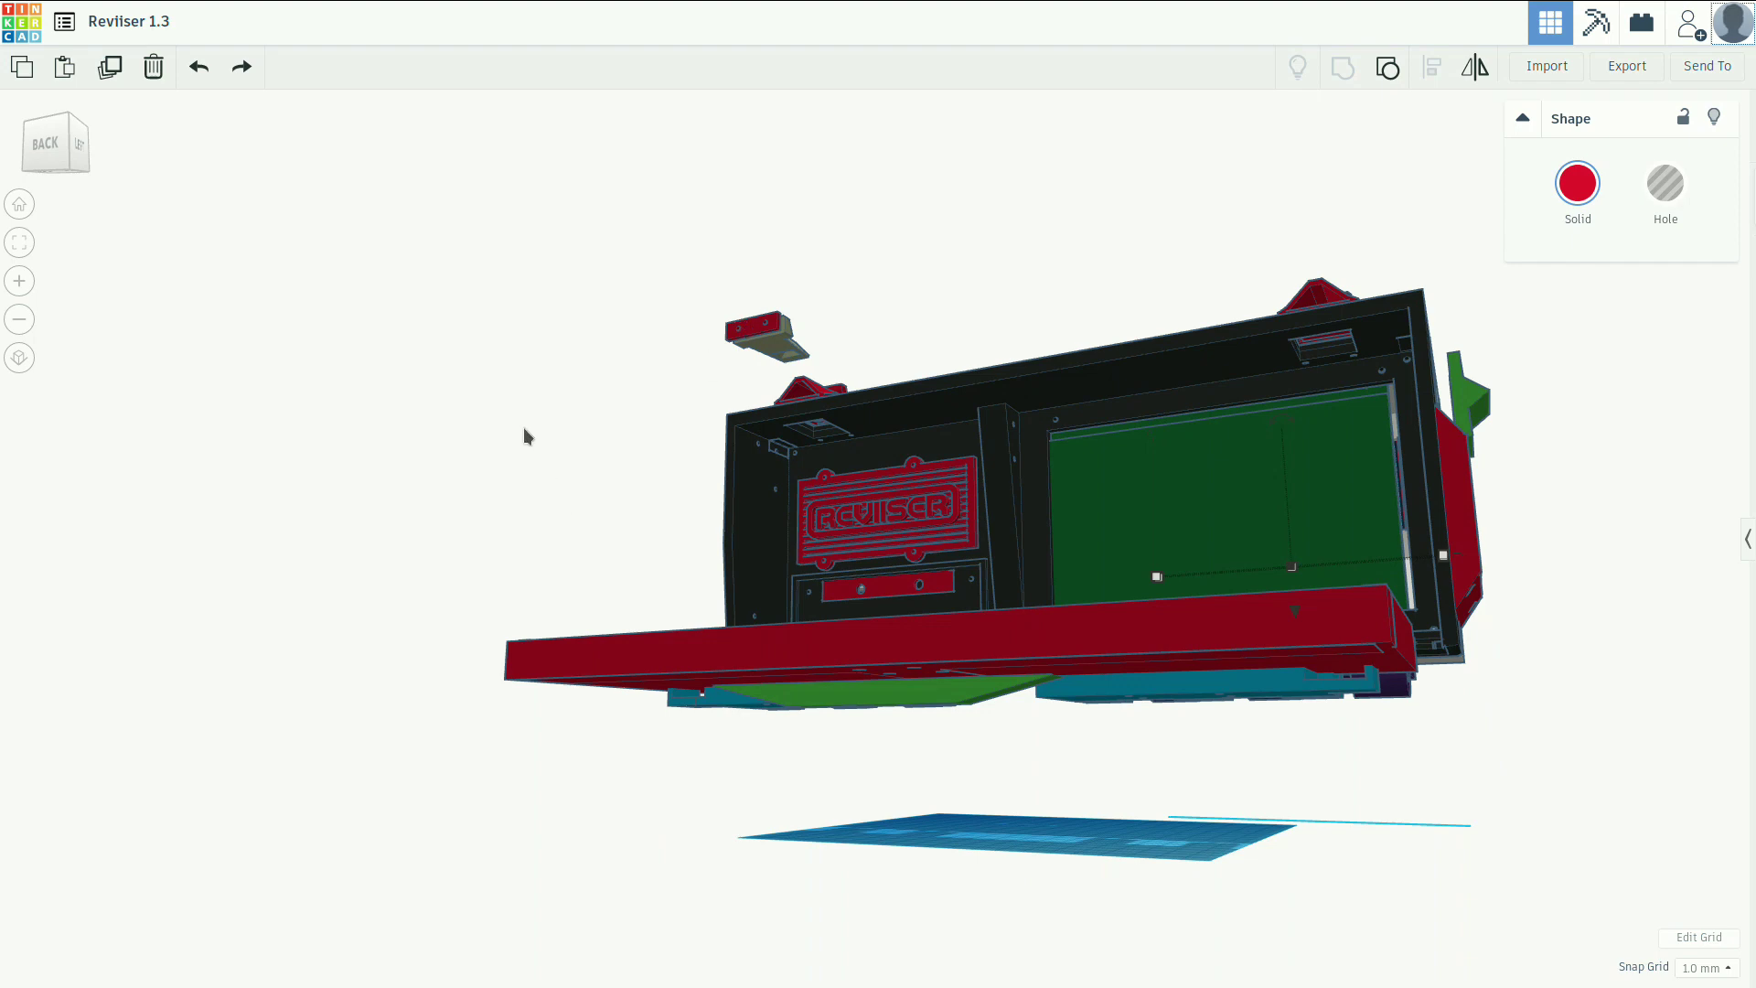
{"action": "mouse_move", "coordinate": [606, 439]}
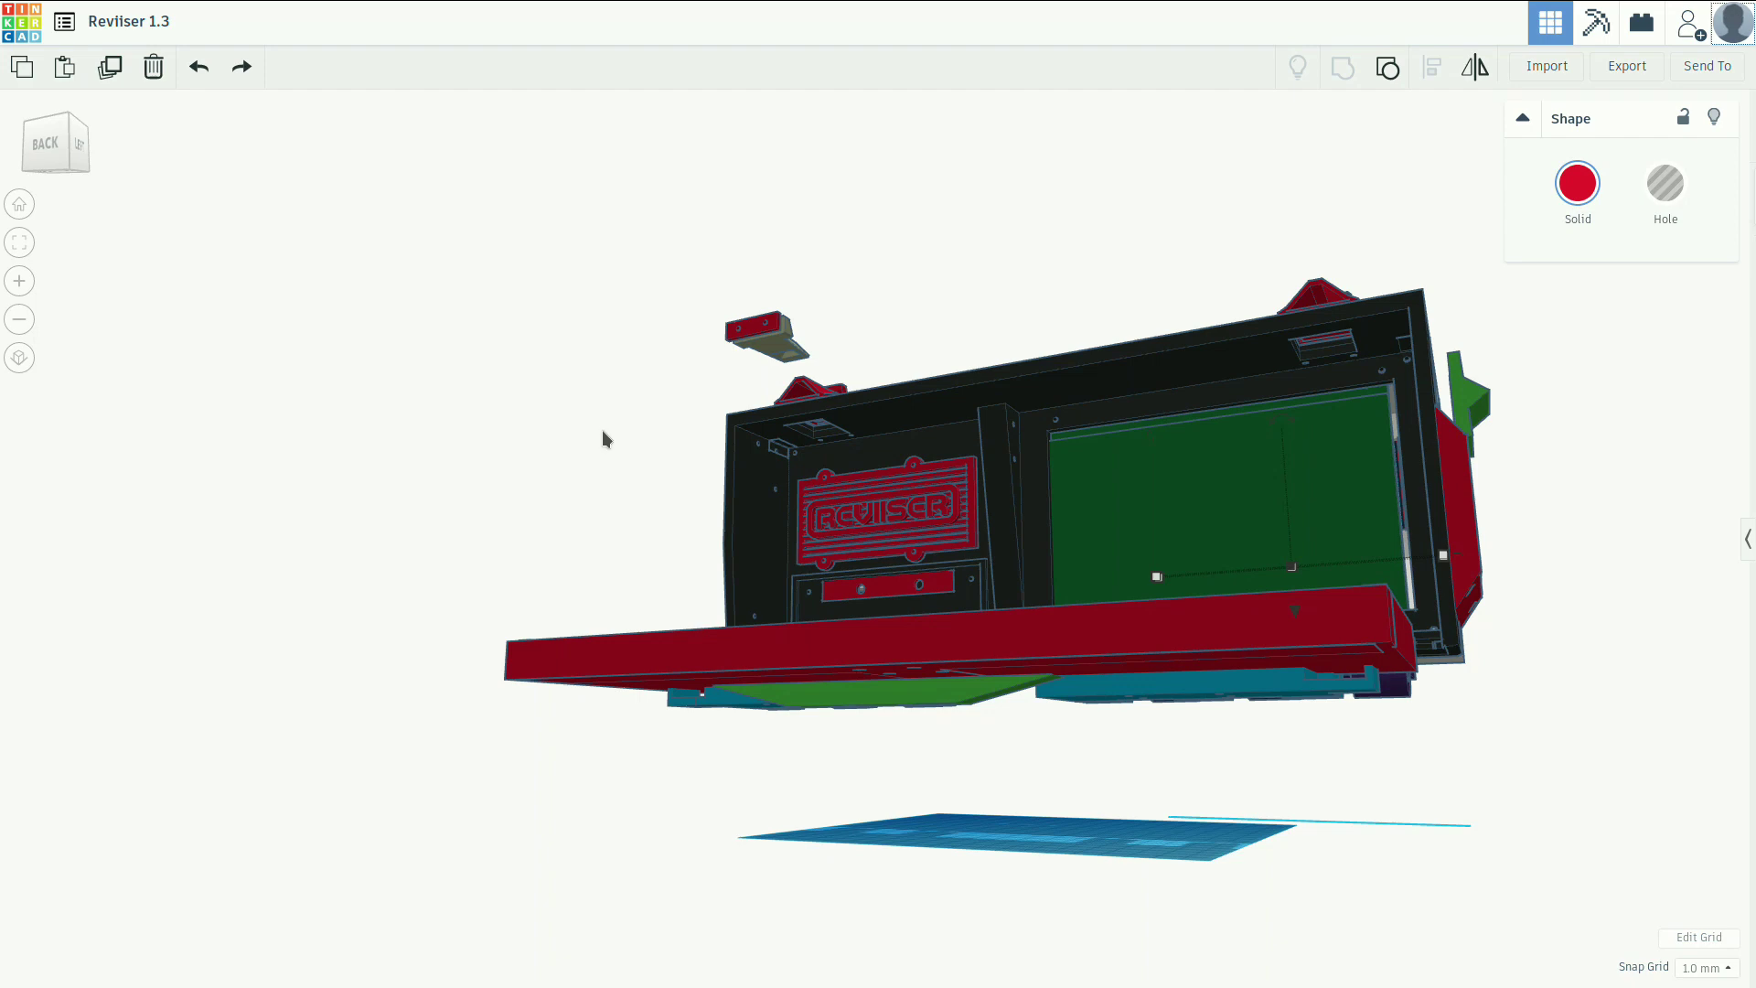
{"action": "mouse_move", "coordinate": [748, 339]}
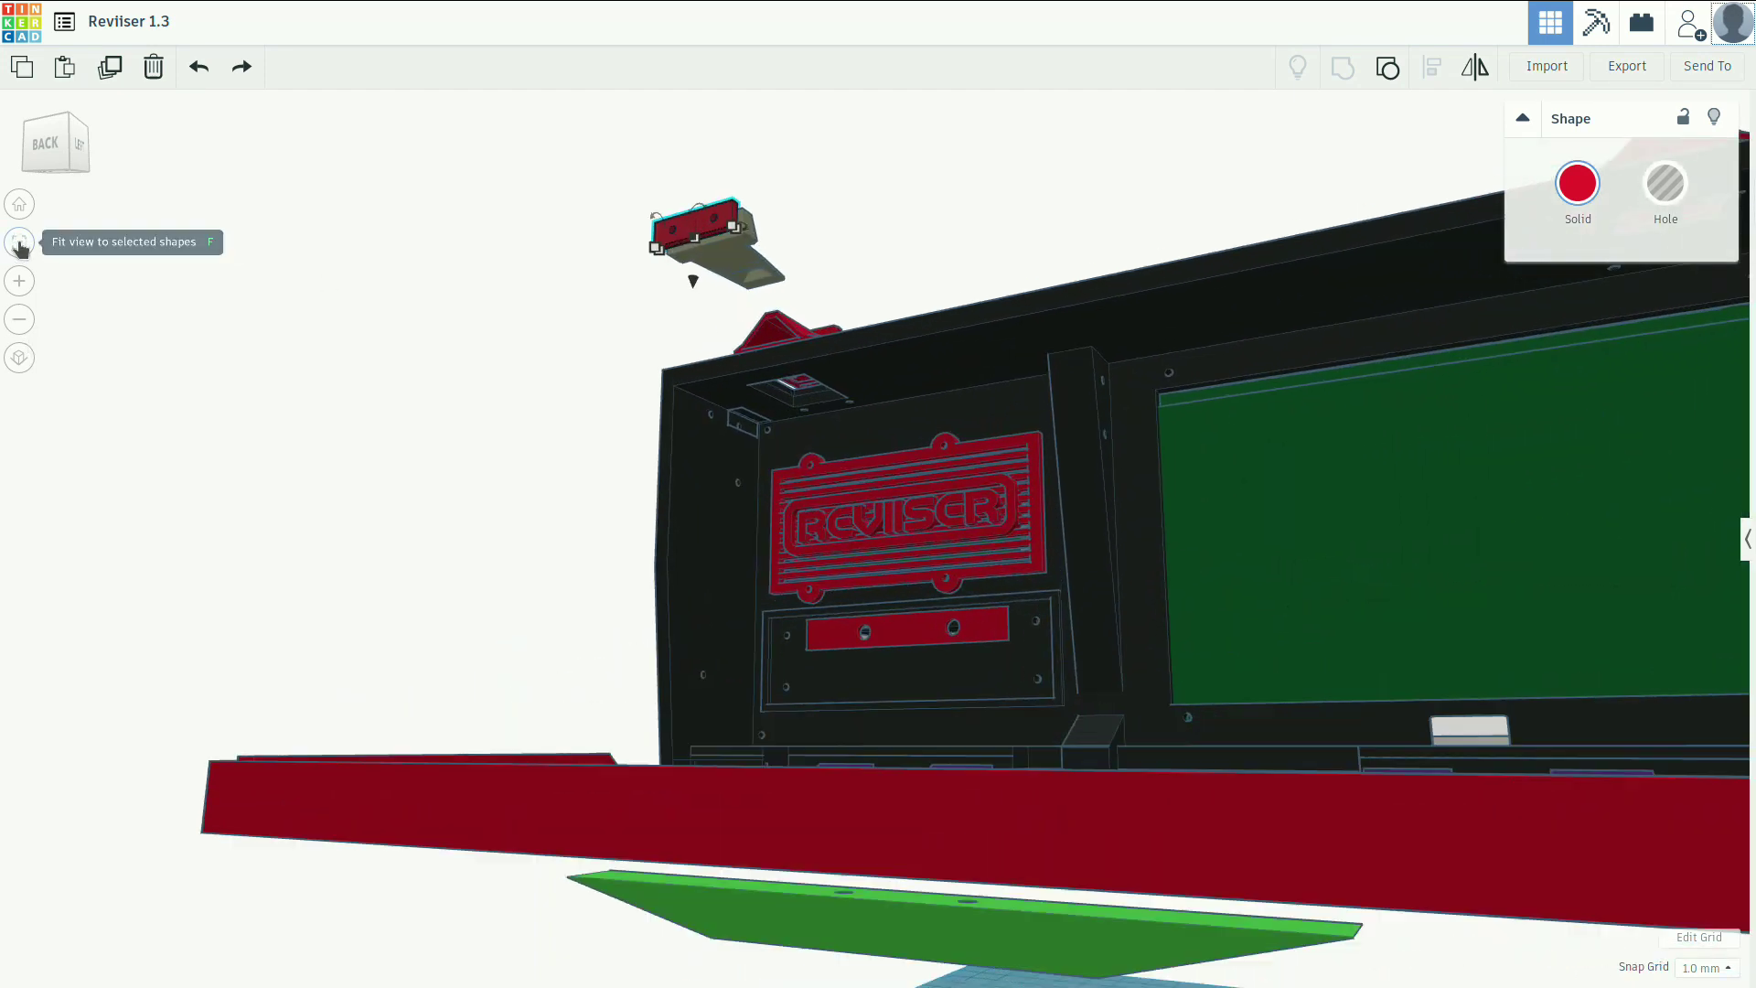
Fit the view onto the small red plate on the olive wedge bracket.
{"action": "left_click", "coordinate": [19, 244]}
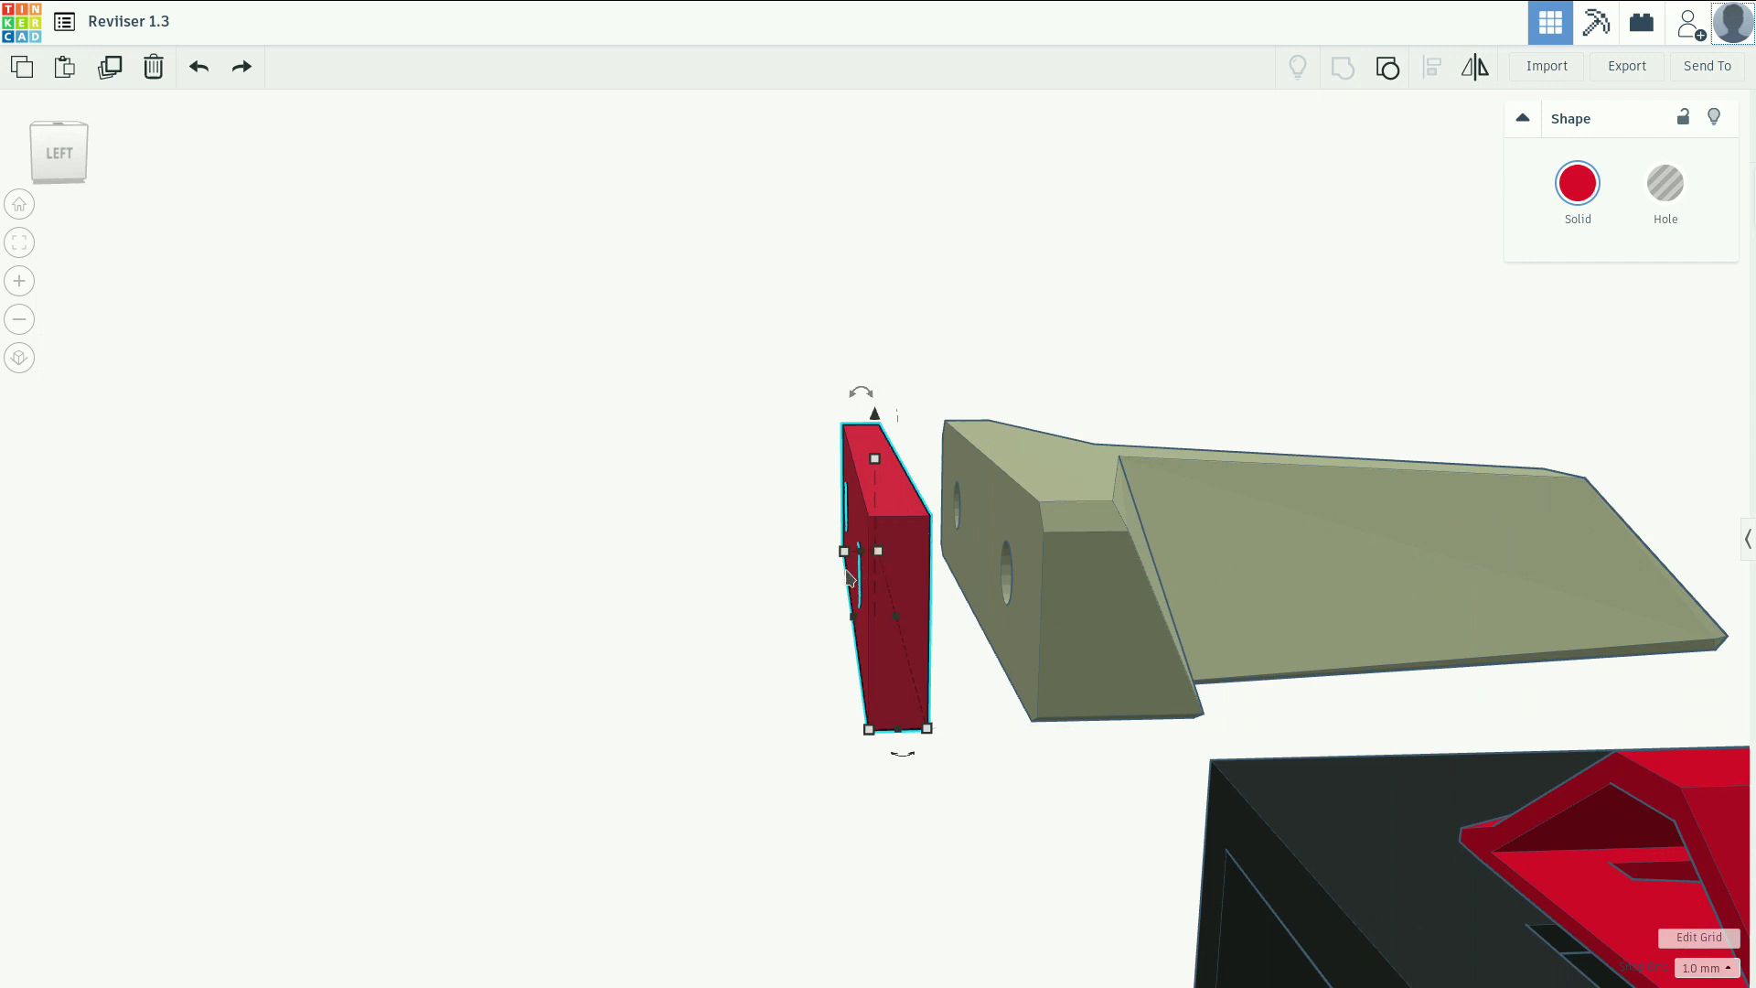
{"action": "mouse_move", "coordinate": [926, 584]}
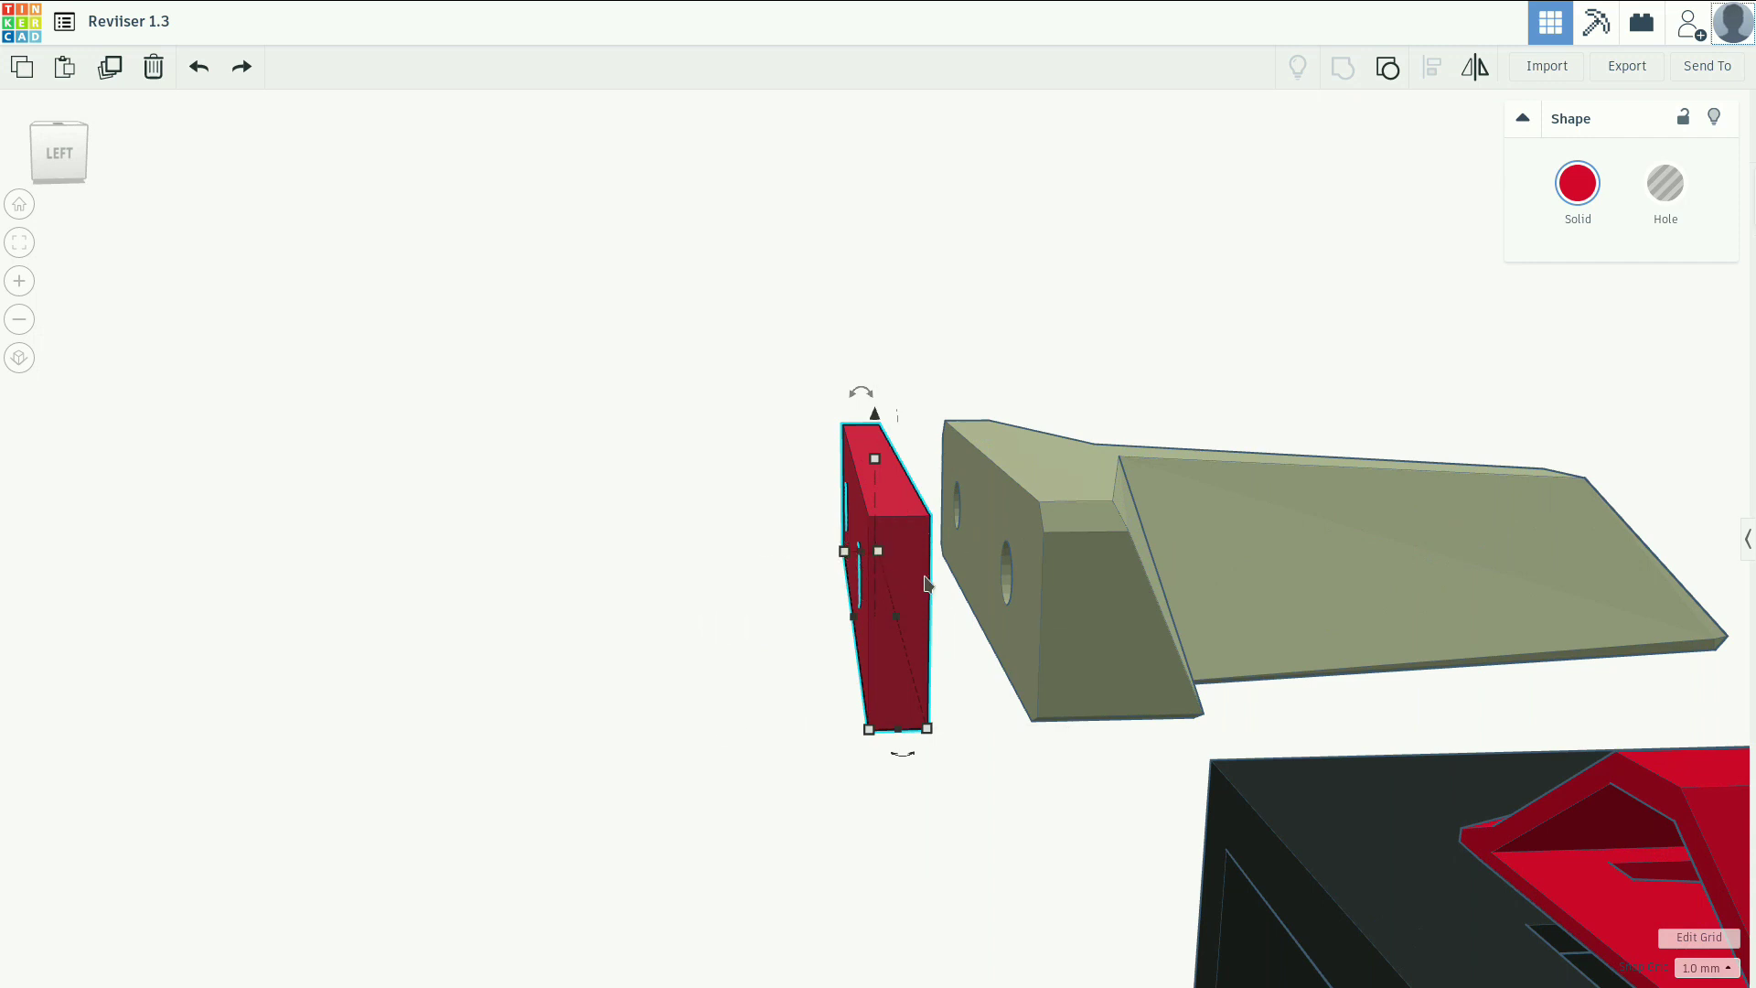
{"action": "mouse_move", "coordinate": [812, 592]}
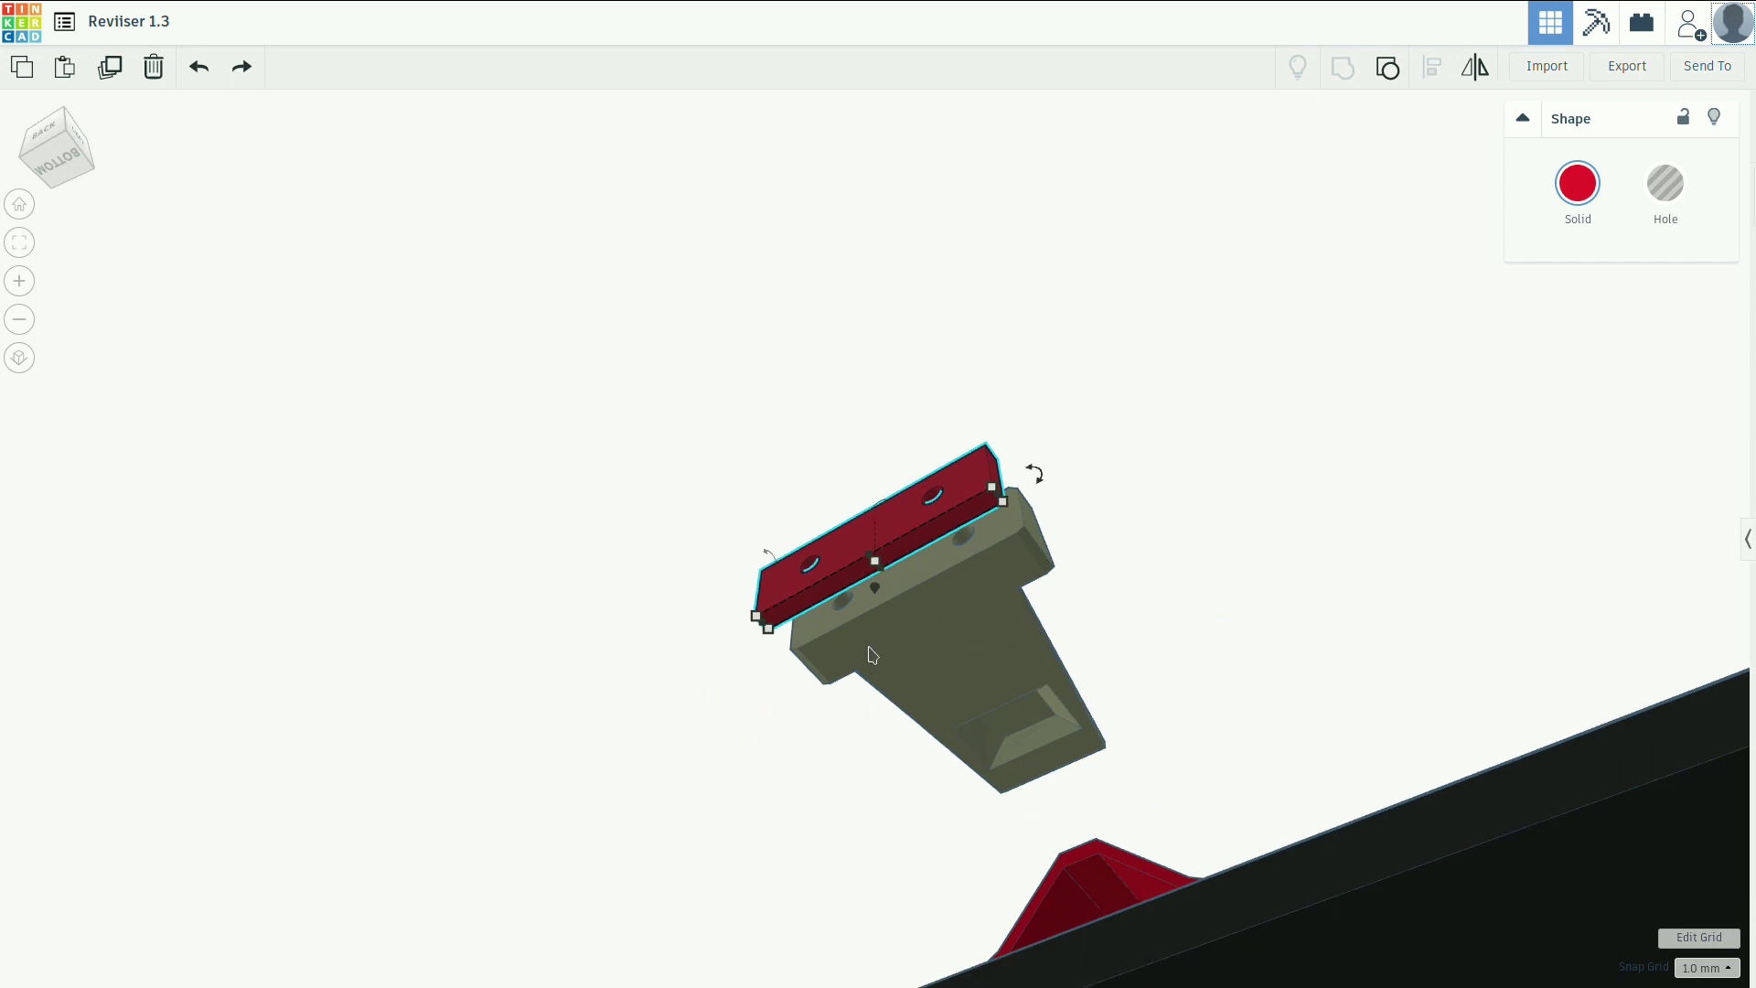
{"action": "mouse_move", "coordinate": [660, 534]}
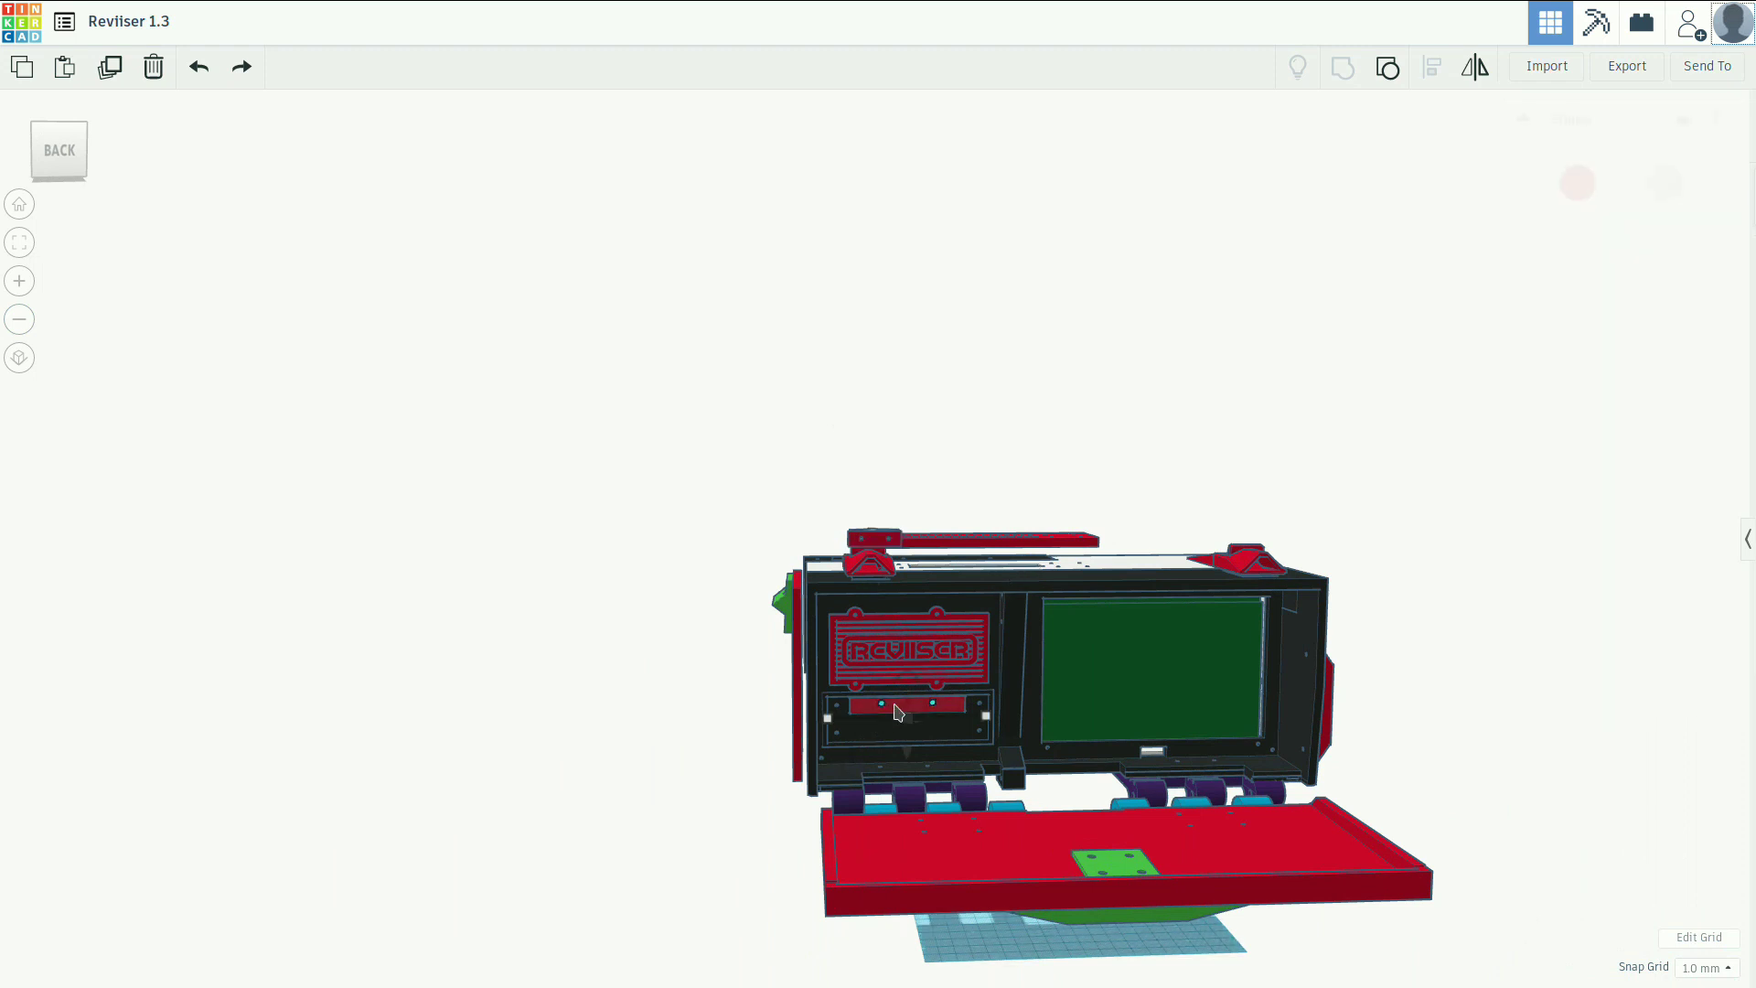
Orbit around the green circuit board mounted against the black wall inside the case.
{"action": "left_click", "coordinate": [897, 708]}
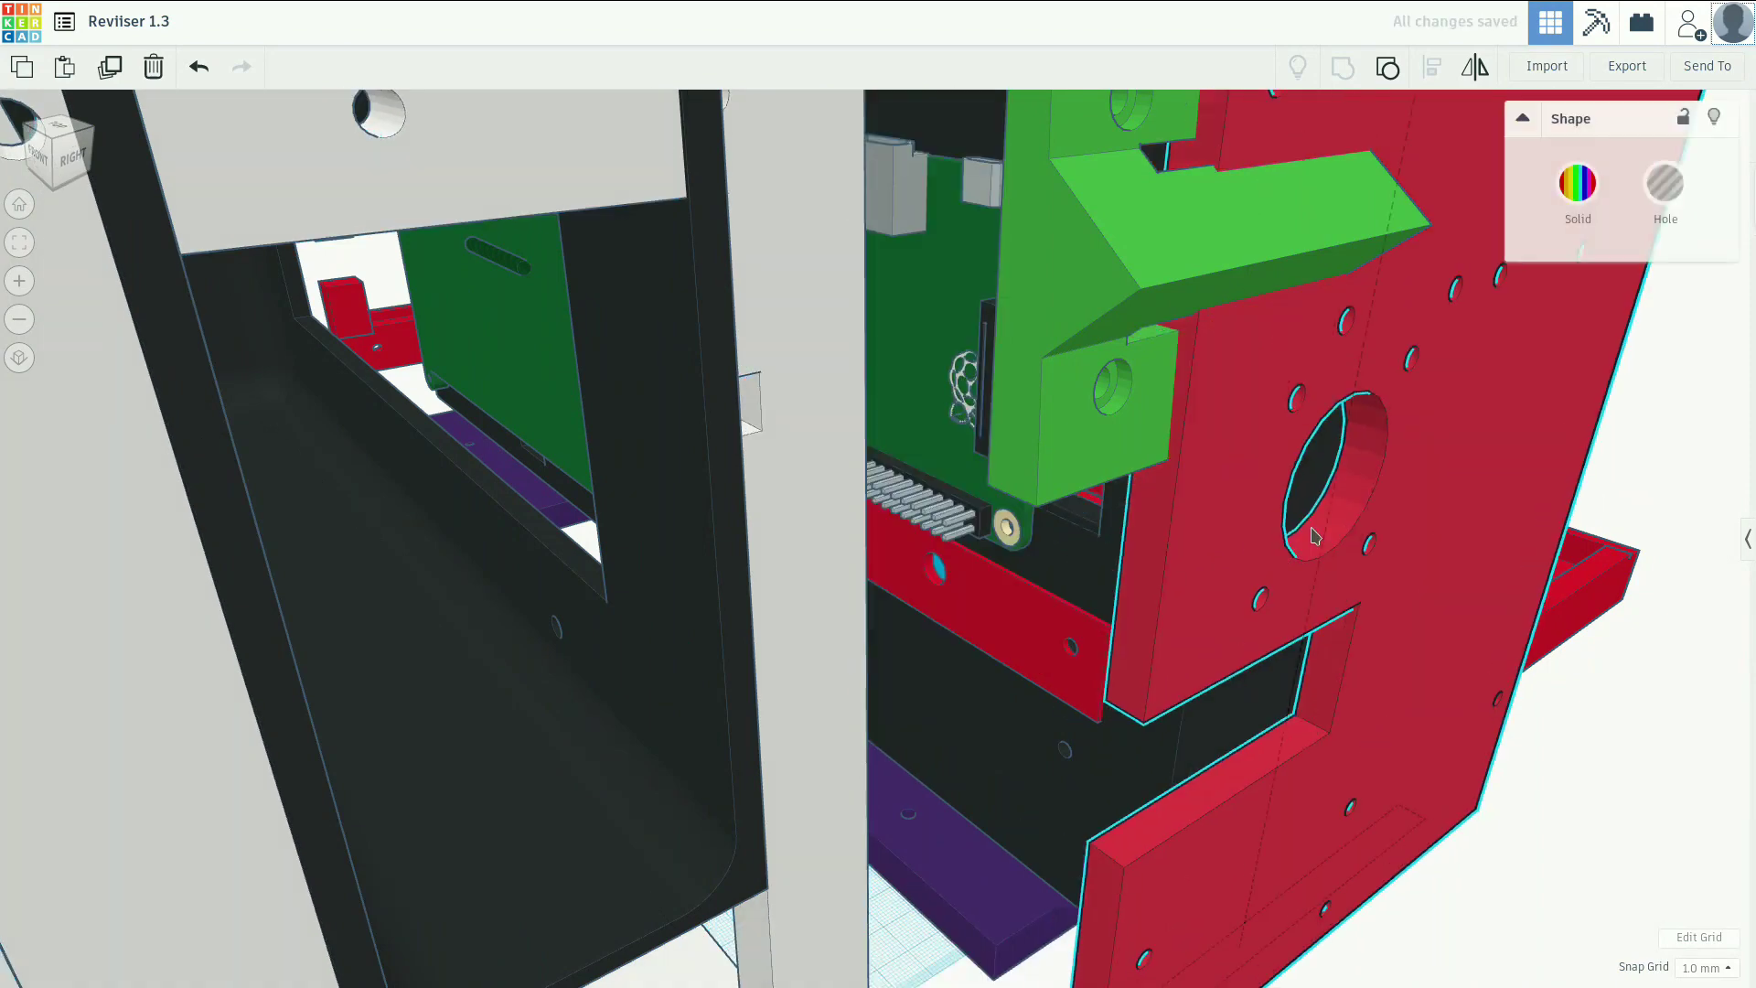
{"action": "left_click_drag", "start_coordinate": [1315, 538], "coordinate": [1200, 625]}
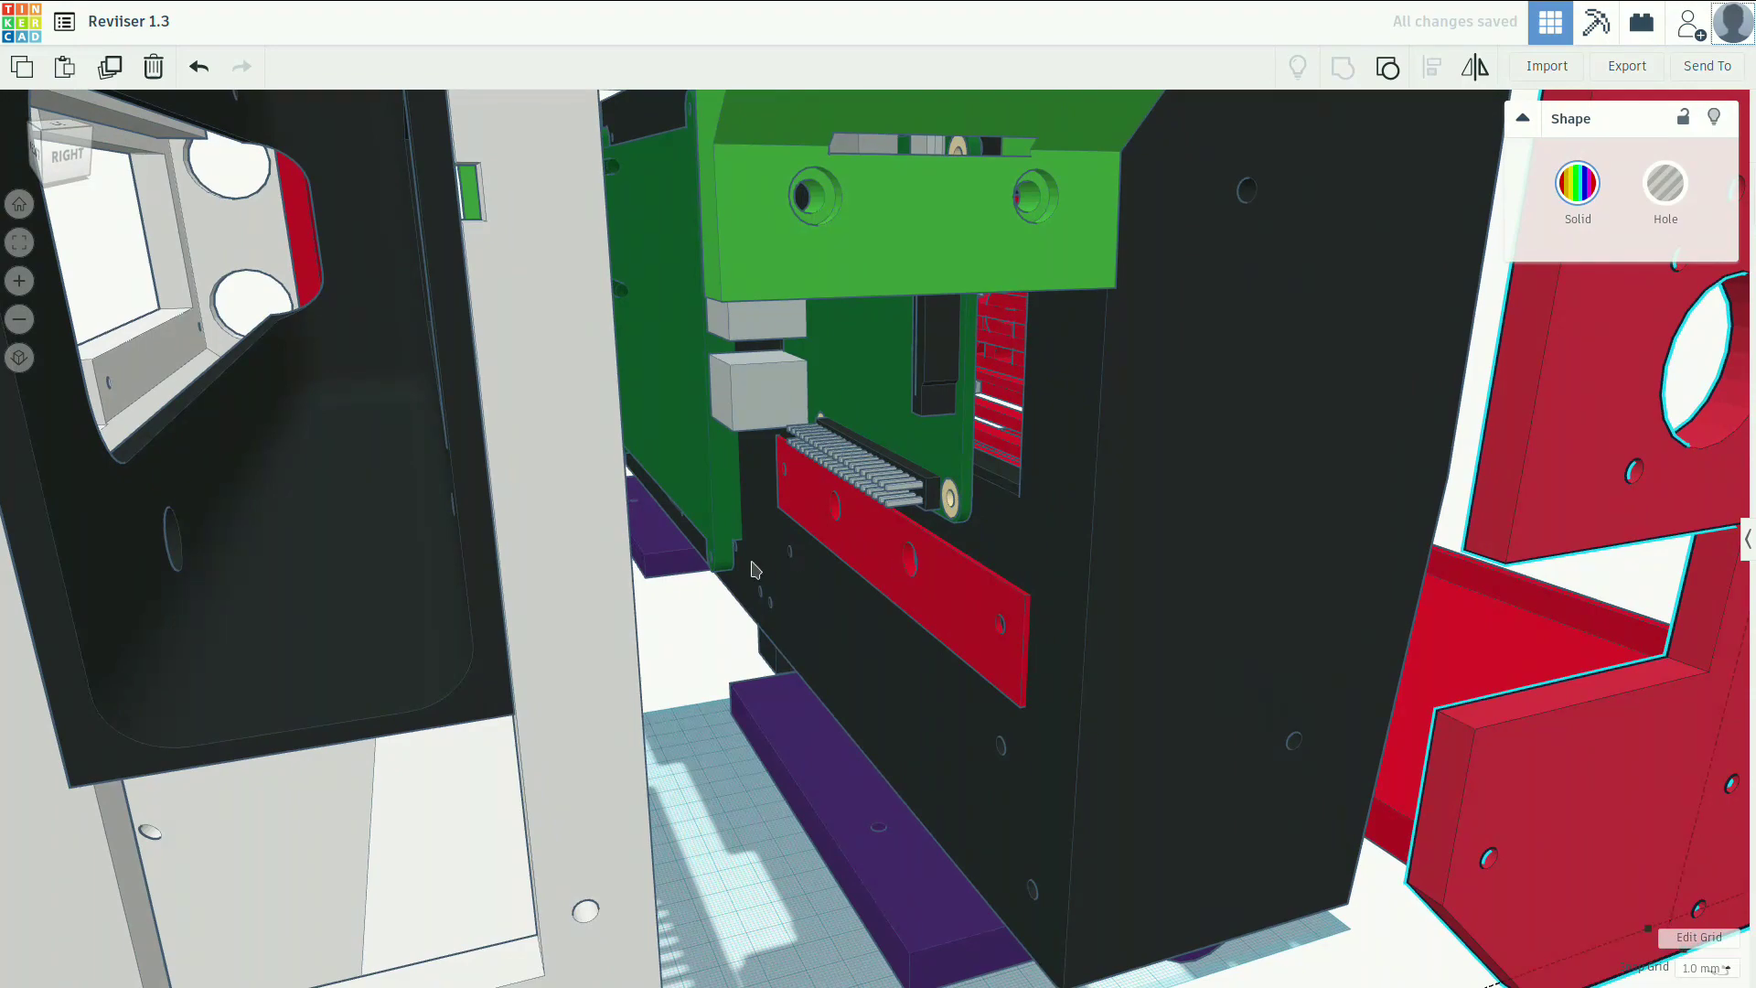
{"action": "mouse_move", "coordinate": [1061, 587]}
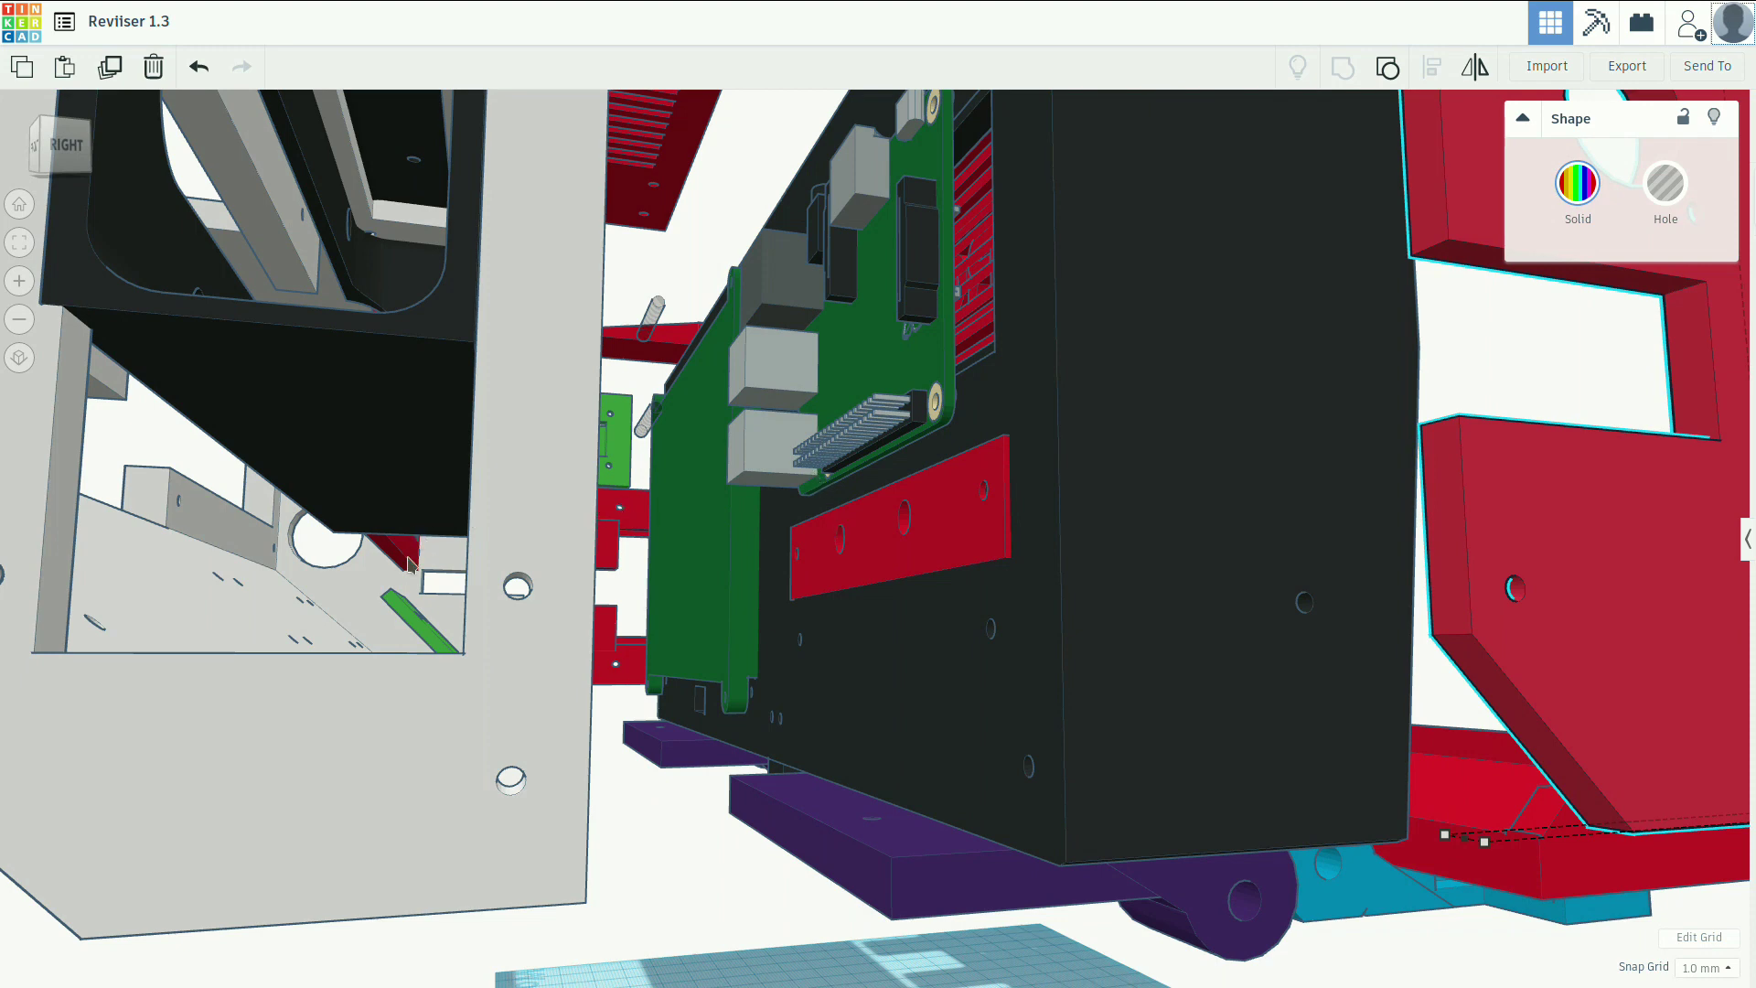
{"action": "mouse_move", "coordinate": [307, 265]}
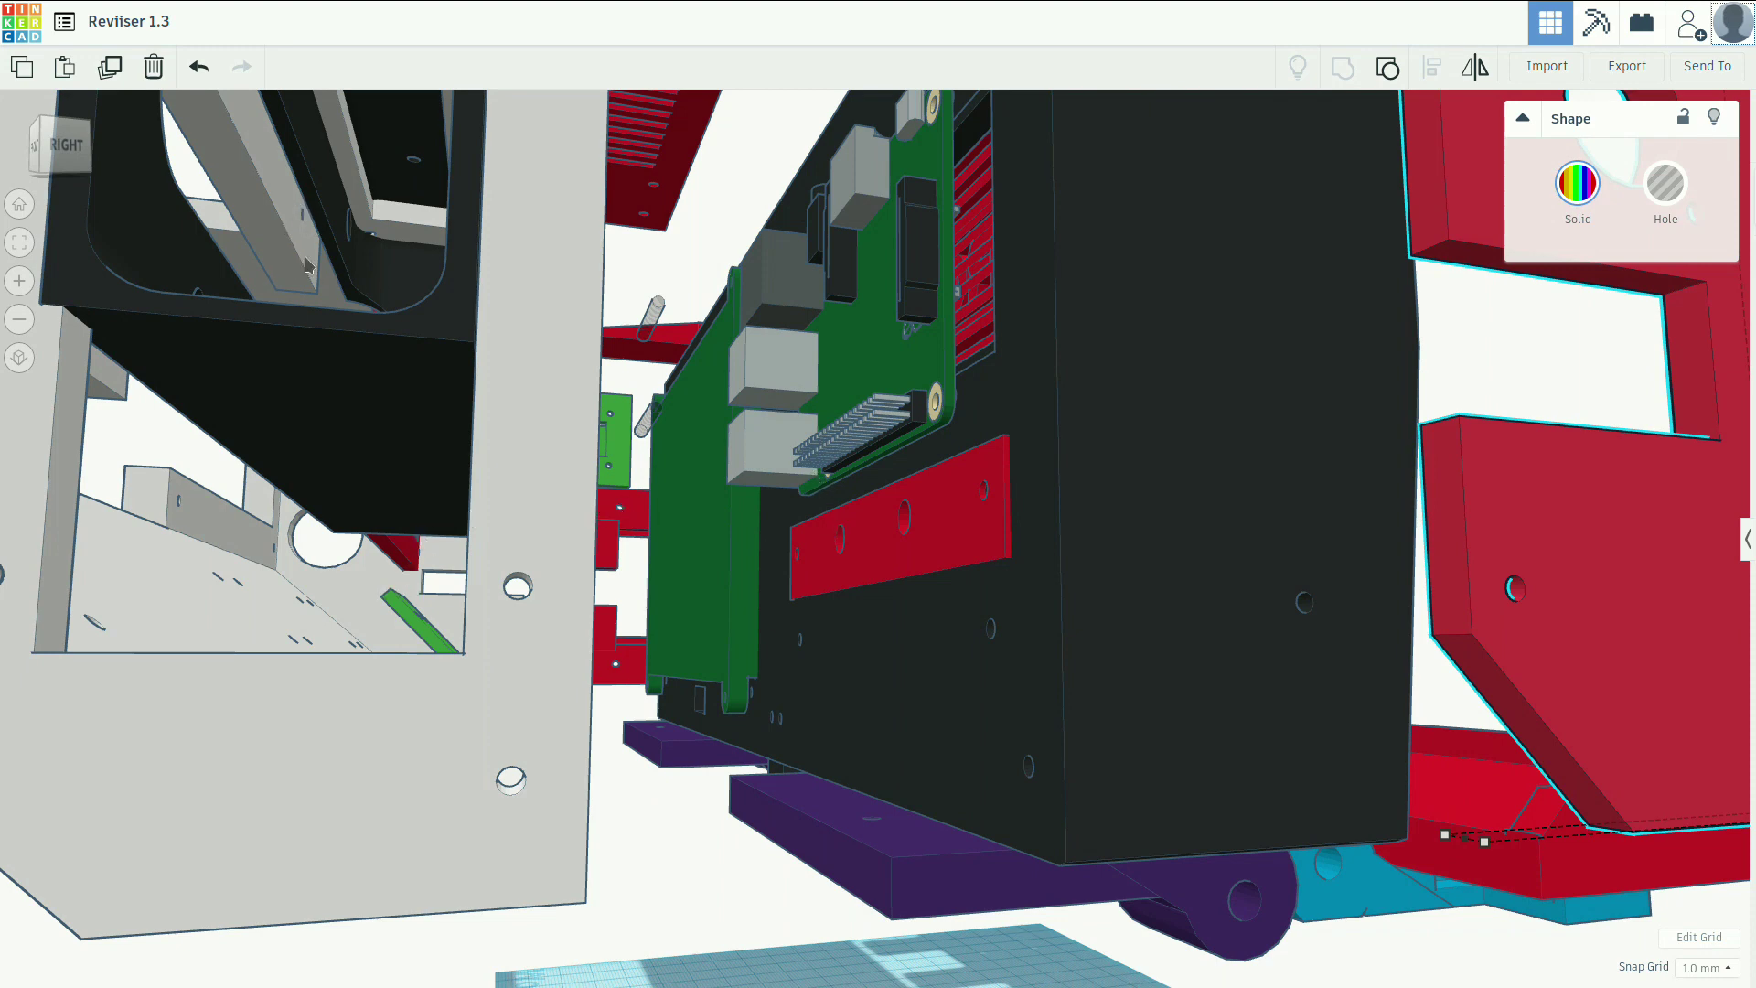
{"action": "mouse_move", "coordinate": [905, 536]}
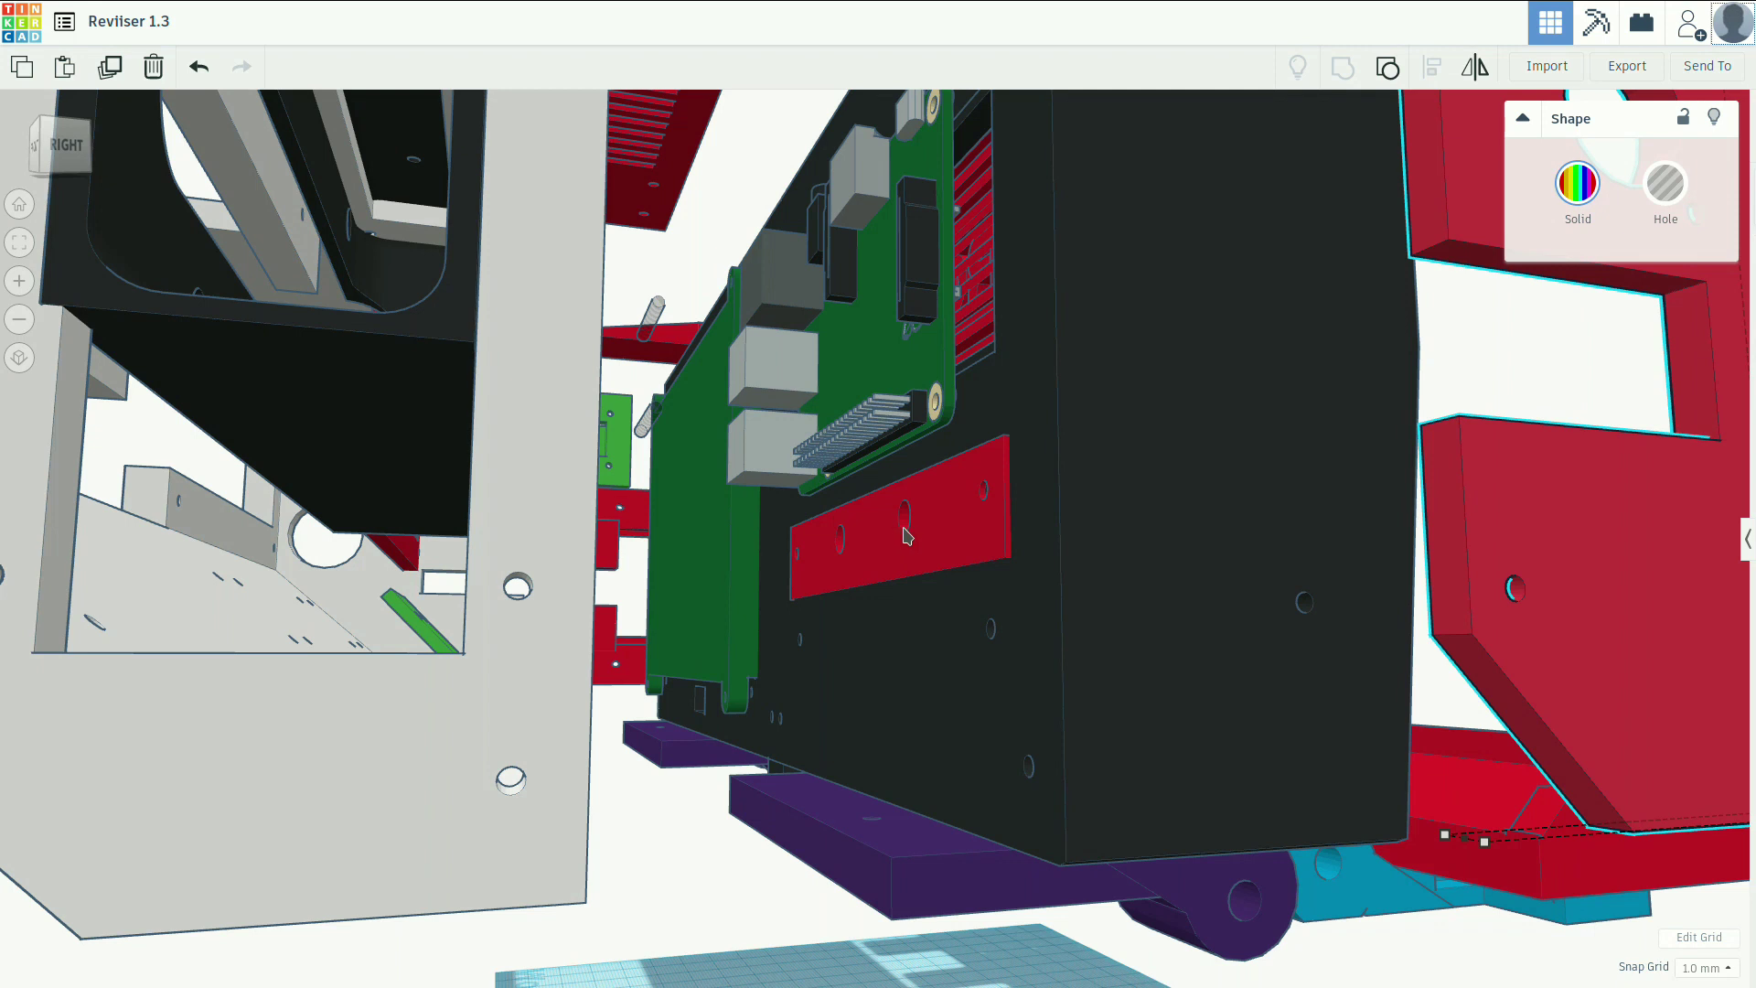
{"action": "mouse_move", "coordinate": [925, 538]}
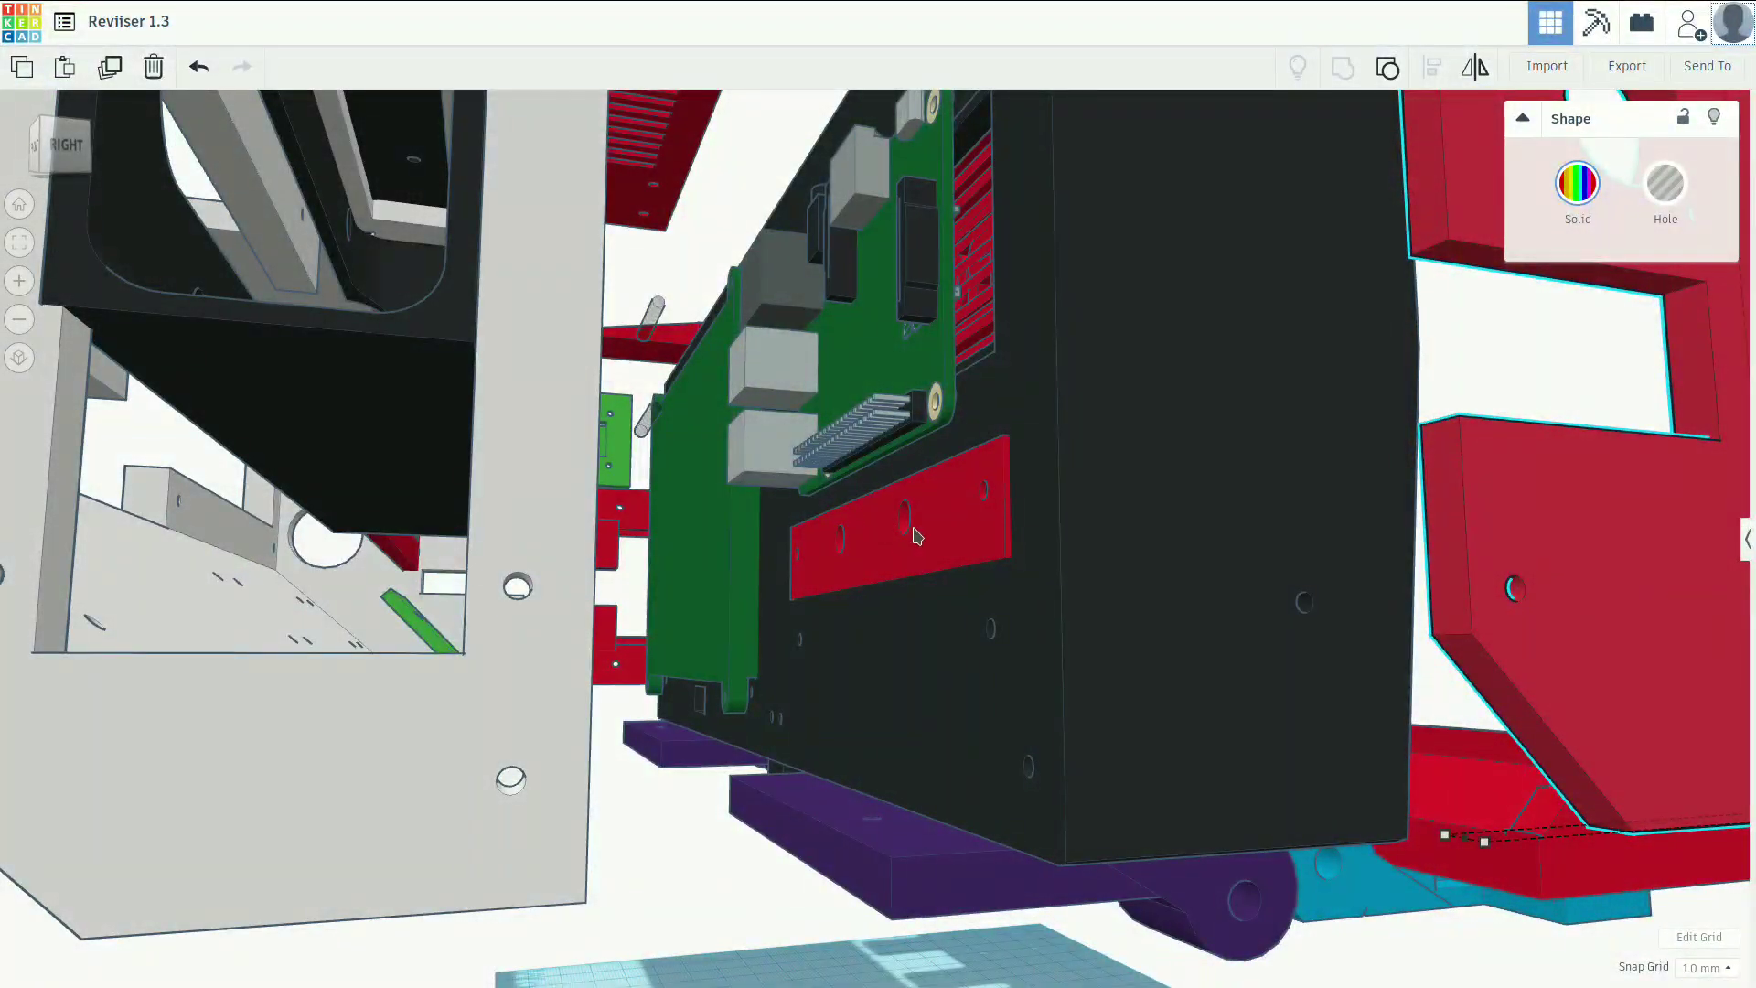
{"action": "mouse_move", "coordinate": [798, 521]}
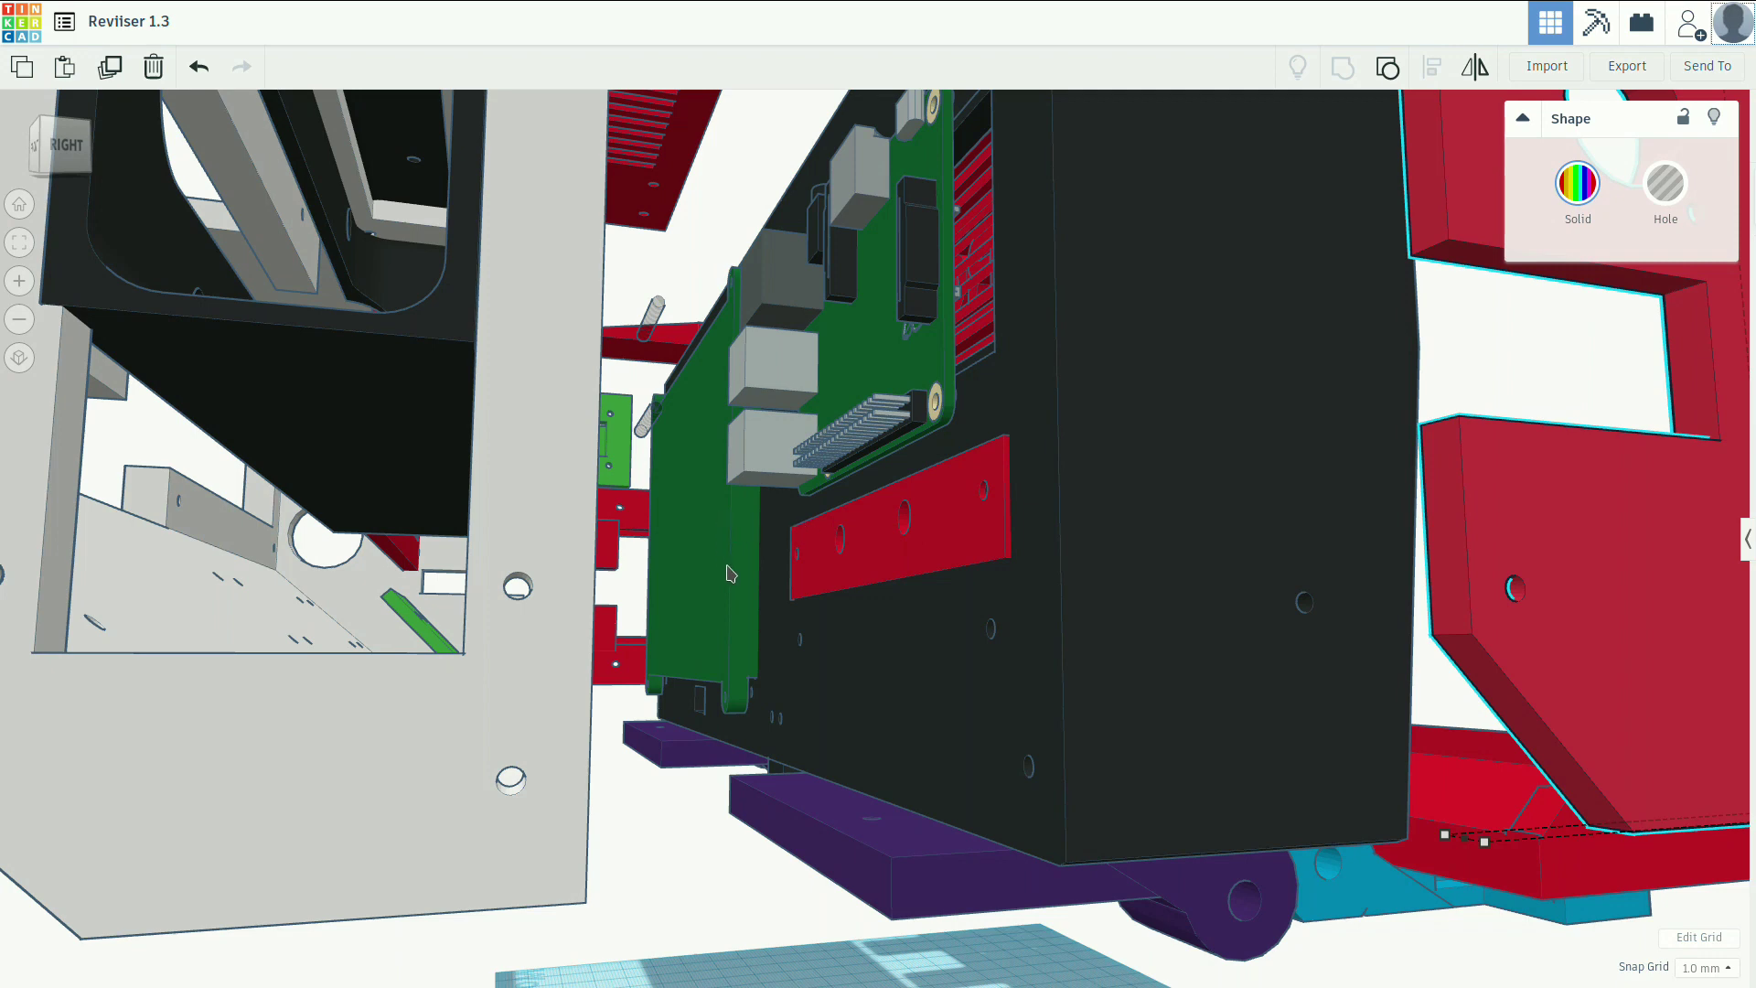
{"action": "mouse_move", "coordinate": [622, 587]}
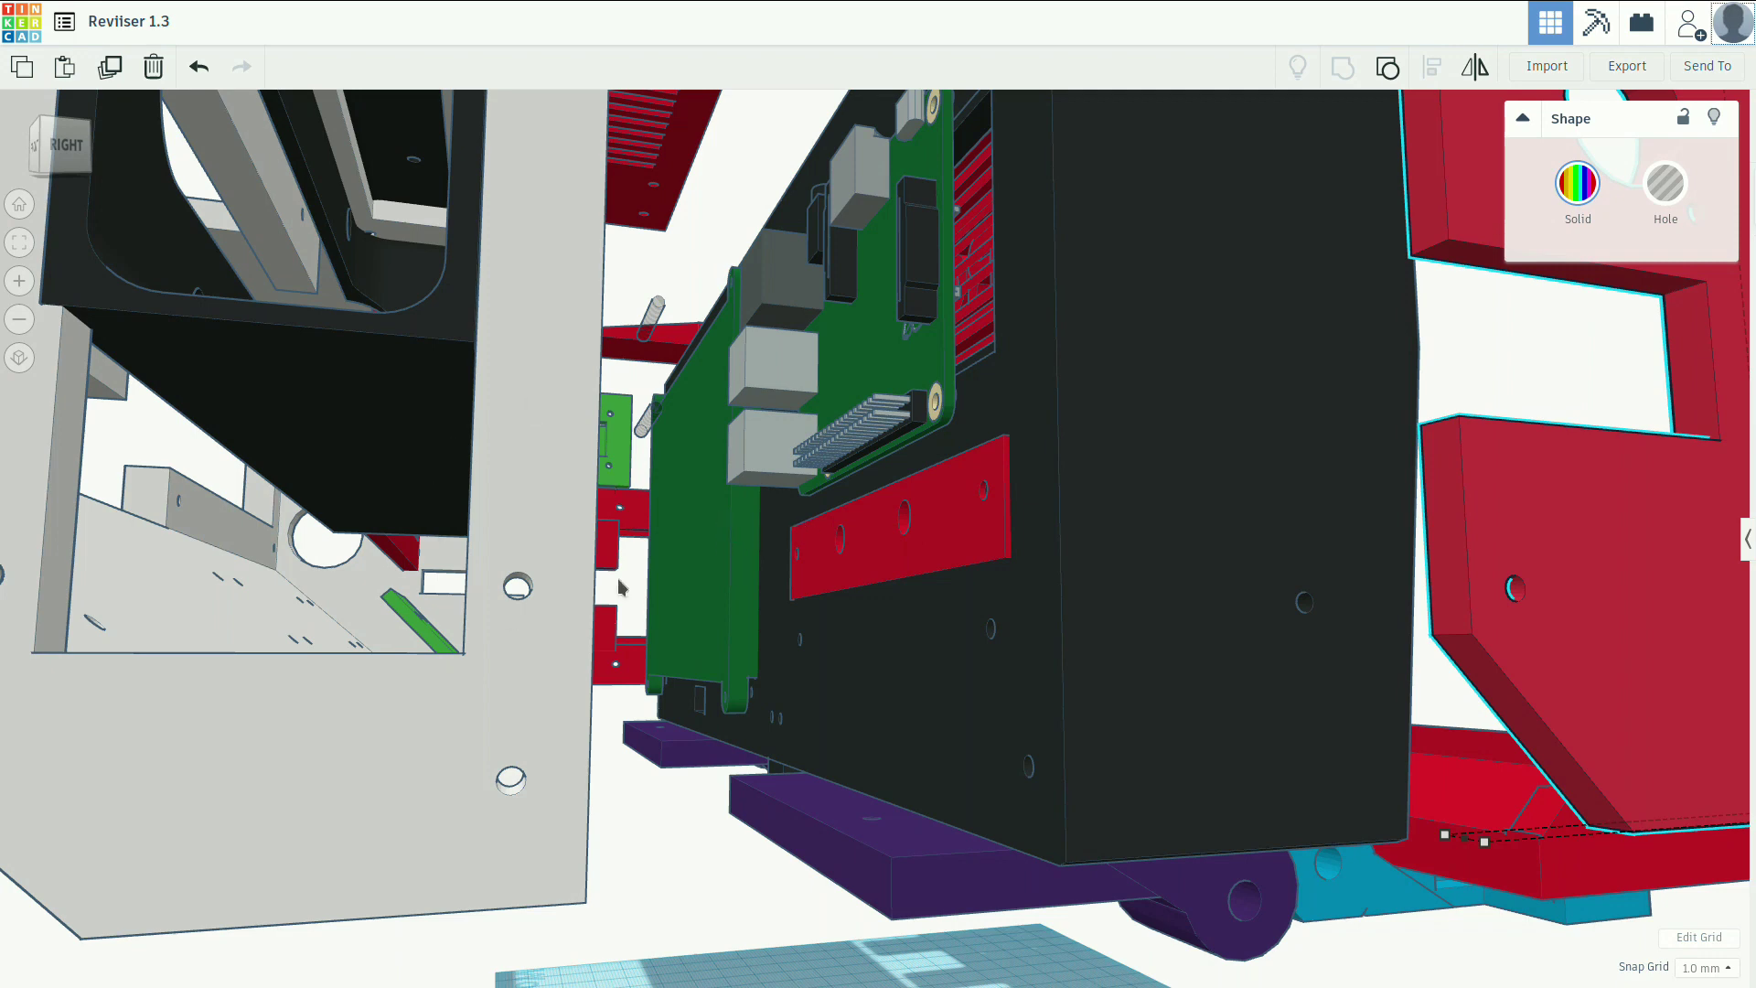
{"action": "mouse_move", "coordinate": [908, 534]}
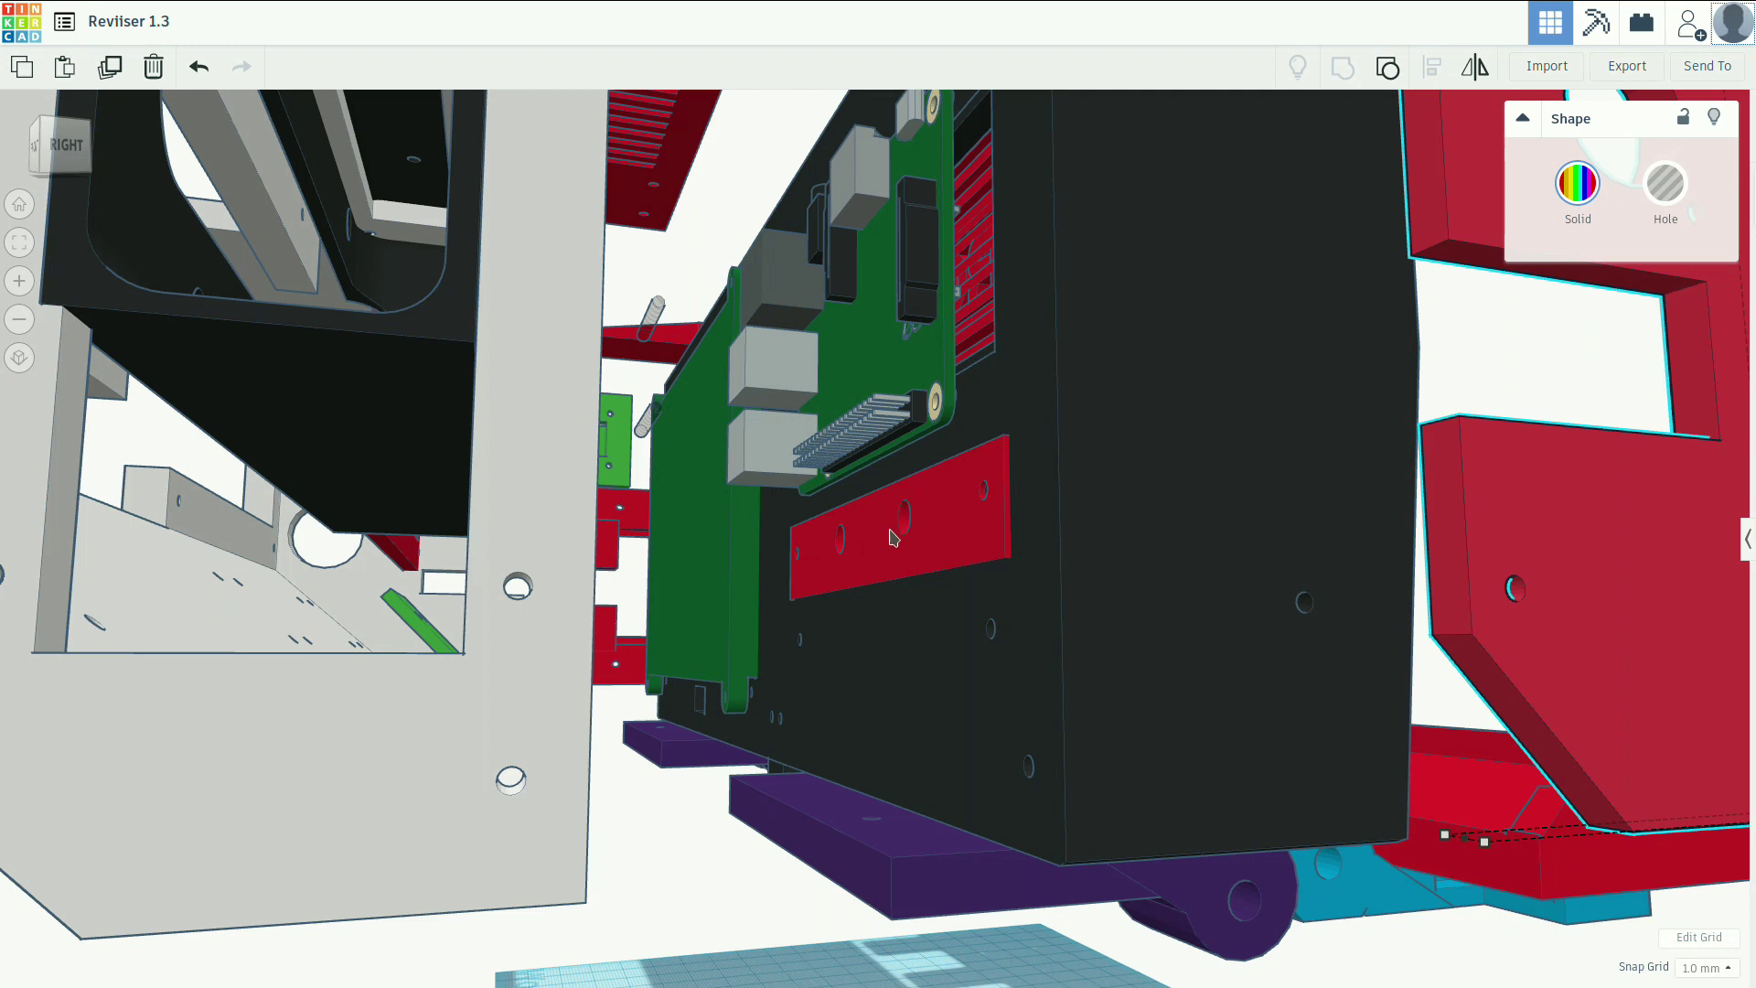
{"action": "mouse_move", "coordinate": [755, 448]}
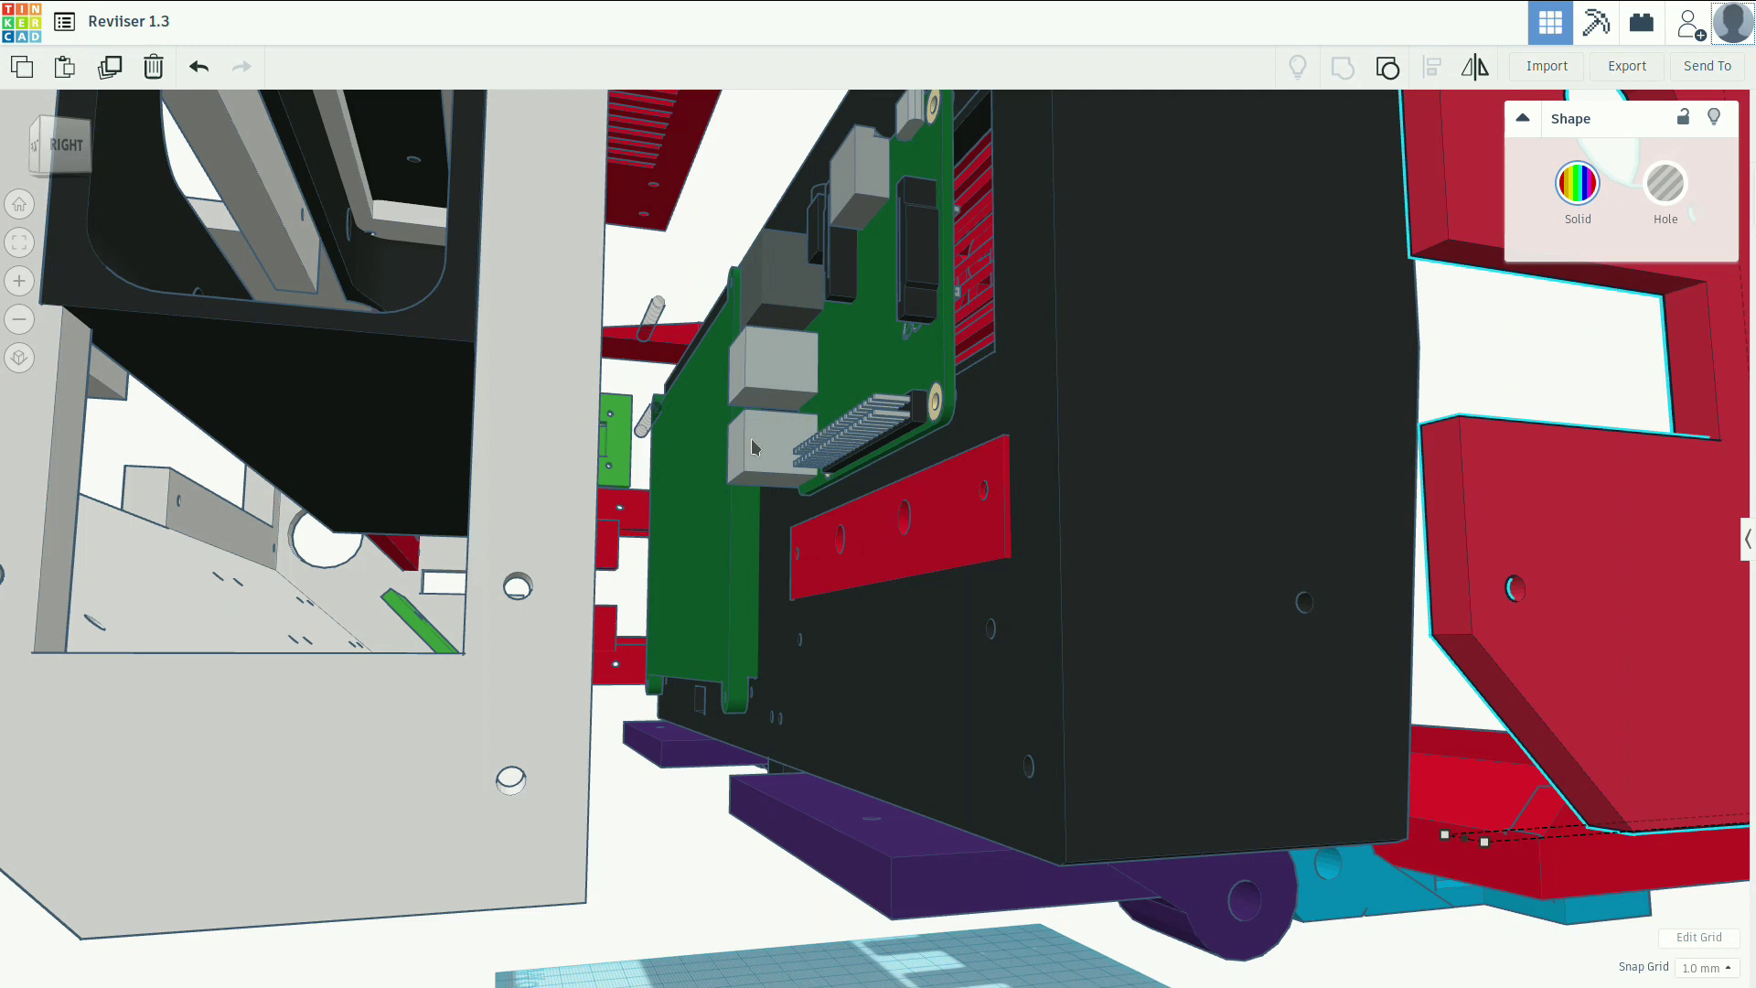
{"action": "mouse_move", "coordinate": [906, 523]}
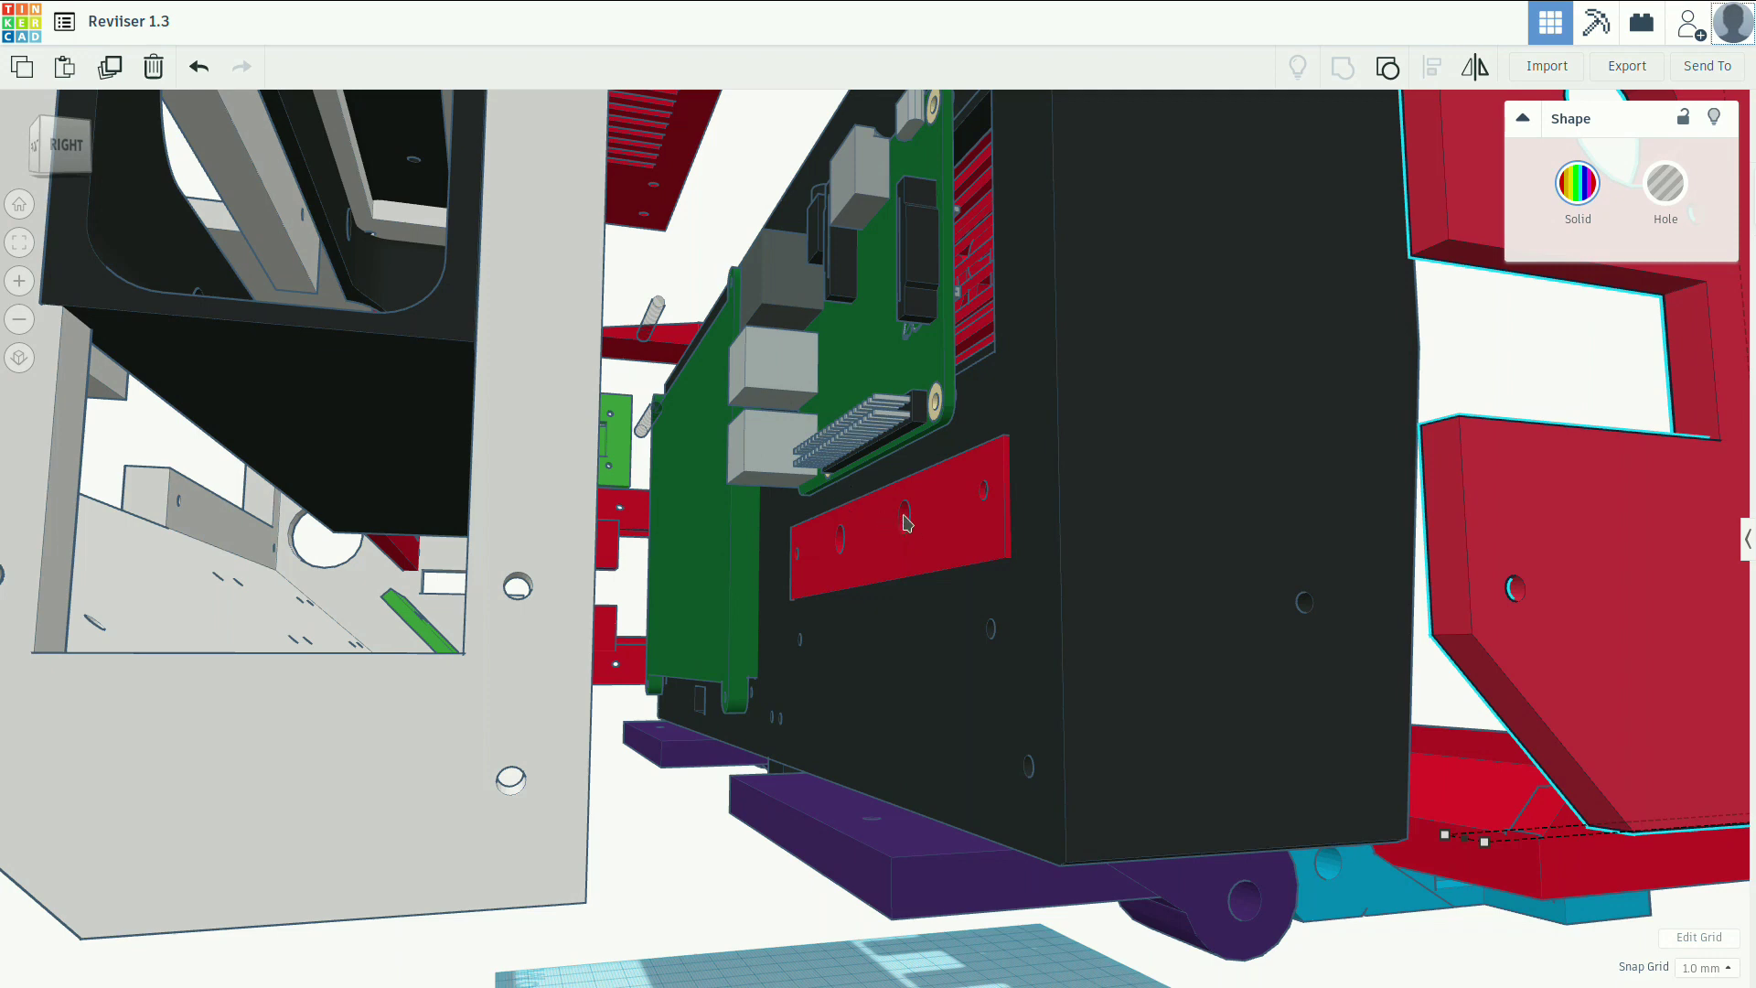
{"action": "mouse_move", "coordinate": [929, 313]}
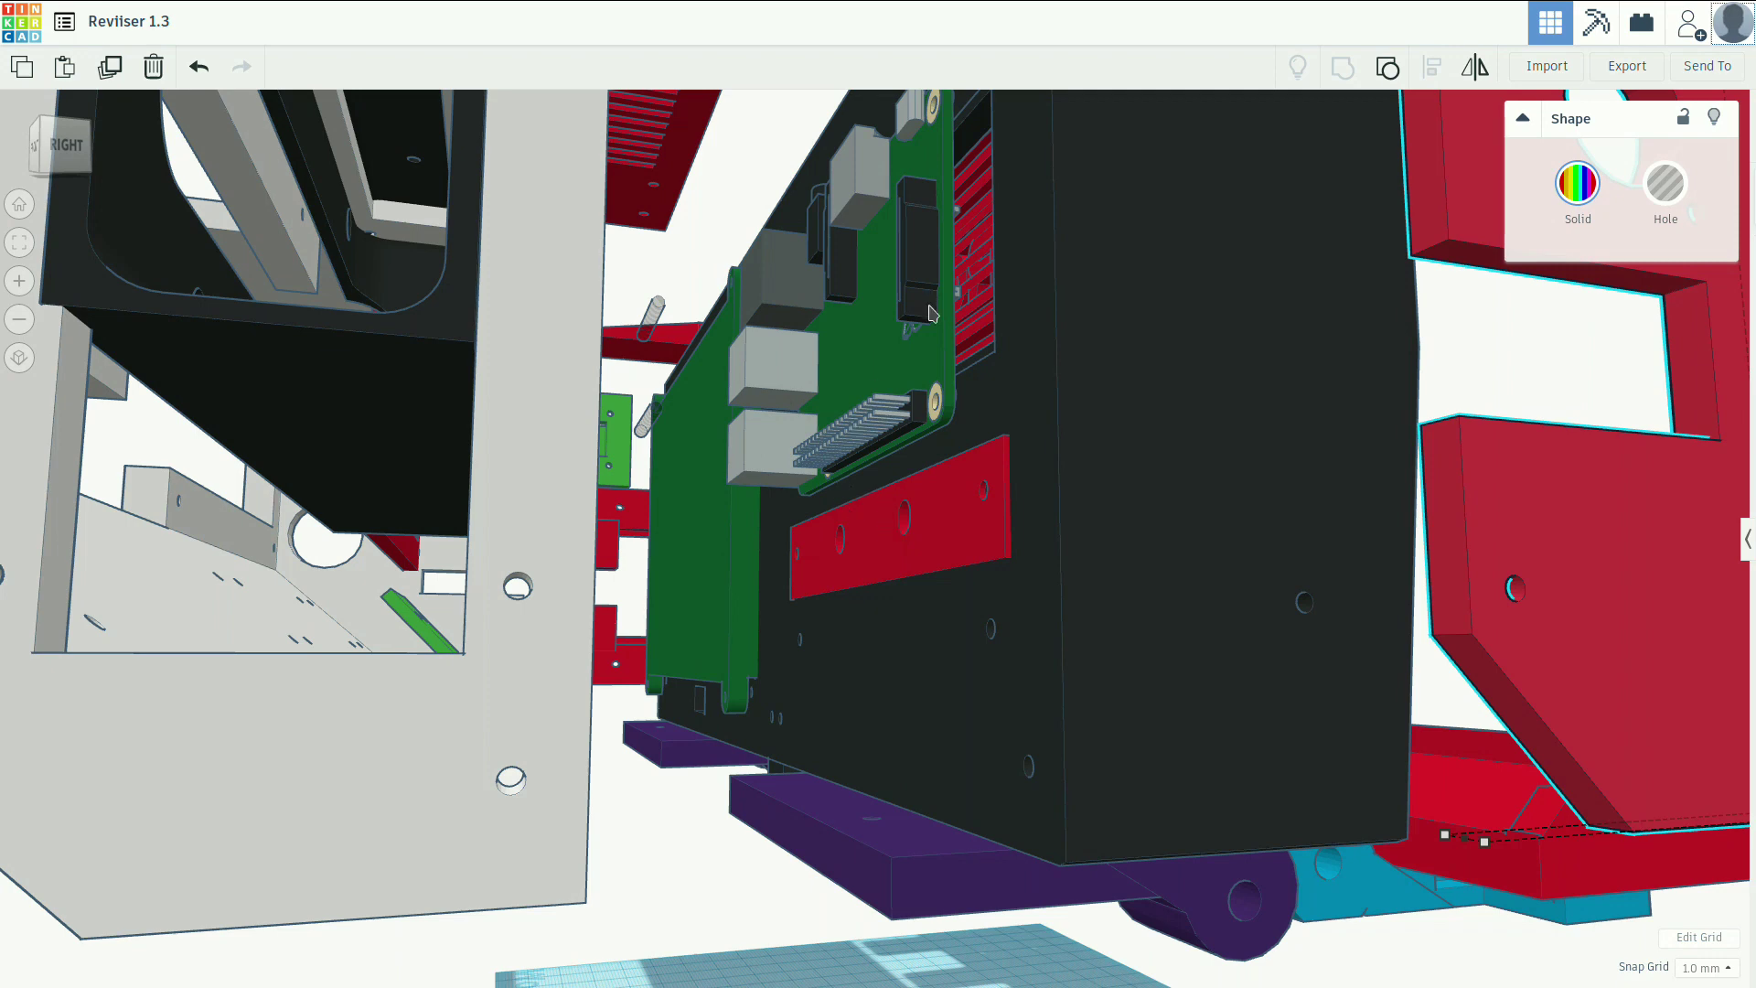
{"action": "mouse_move", "coordinate": [731, 560]}
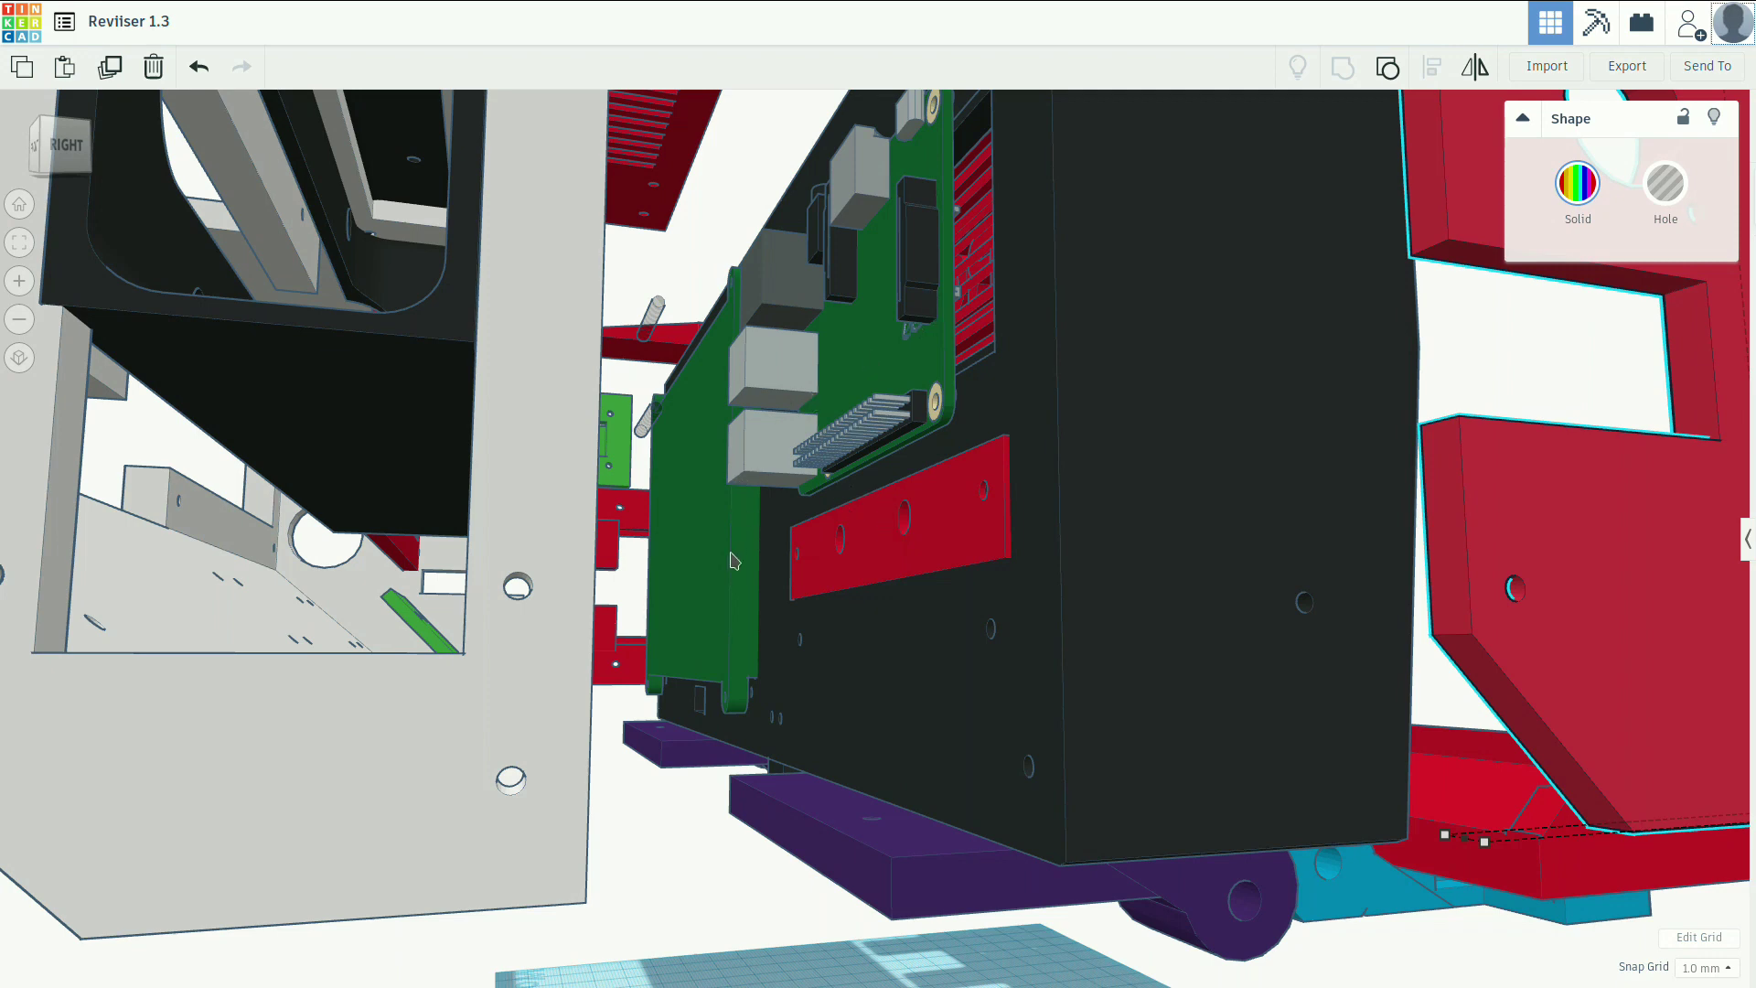
{"action": "mouse_move", "coordinate": [848, 357]}
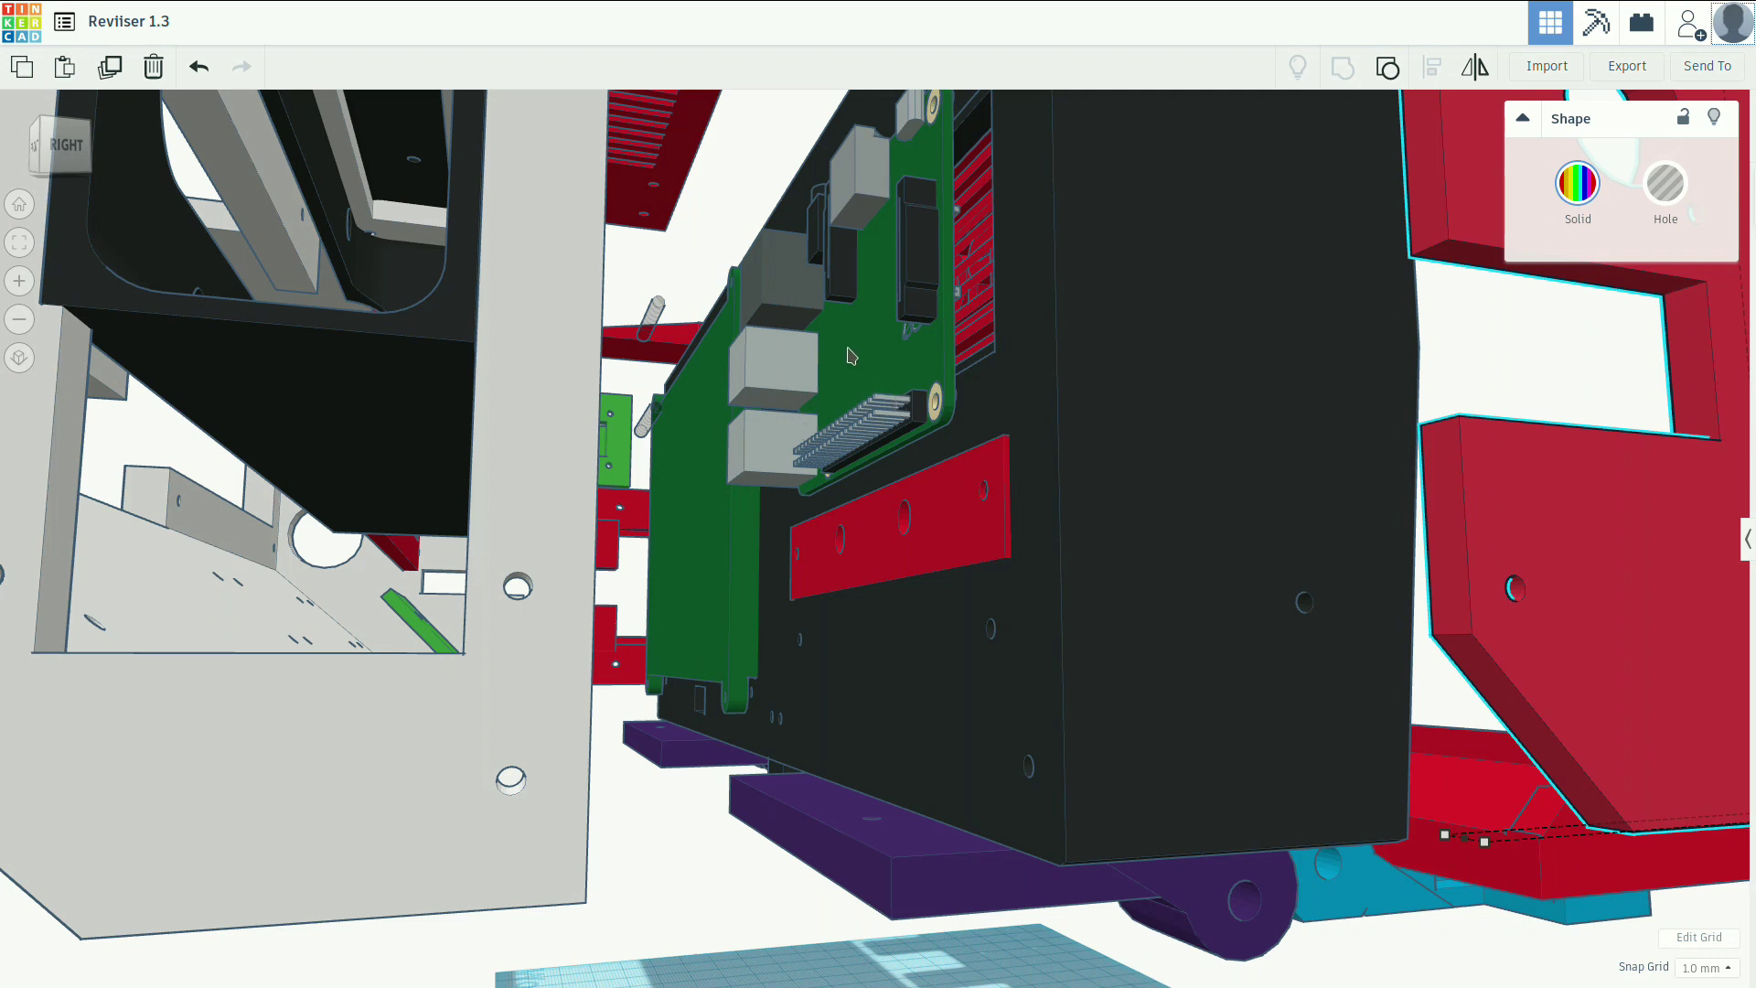
{"action": "mouse_move", "coordinate": [706, 480]}
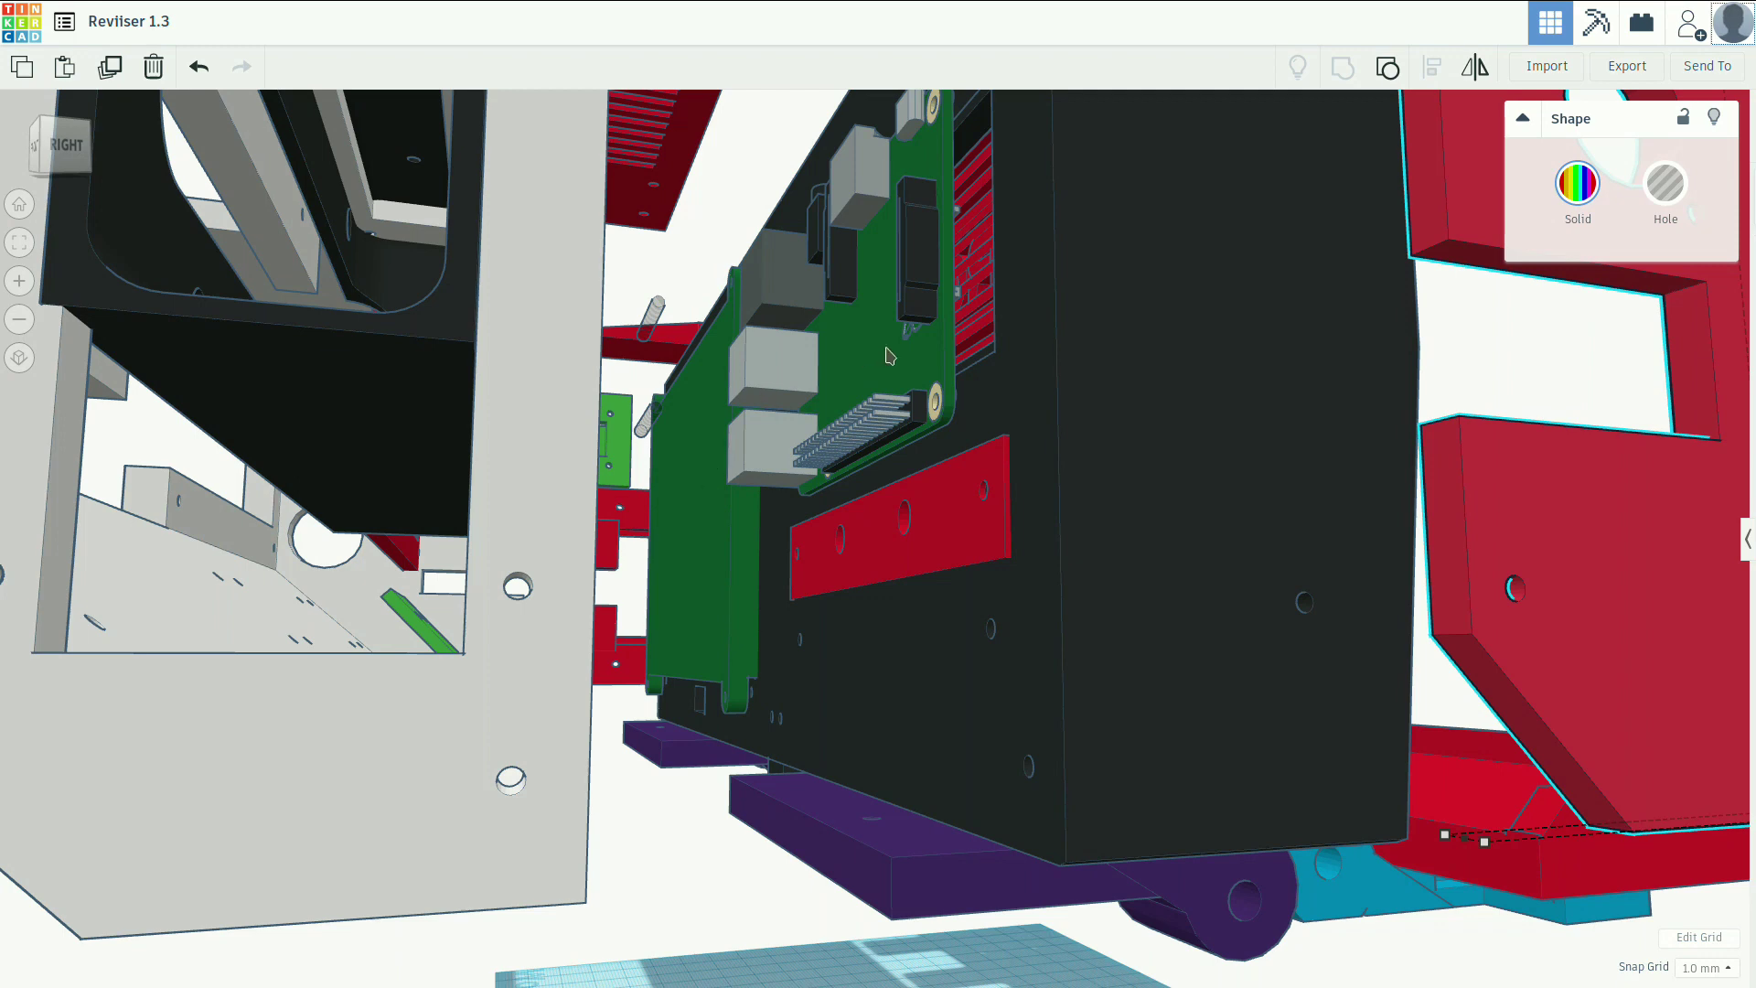
{"action": "mouse_move", "coordinate": [834, 404]}
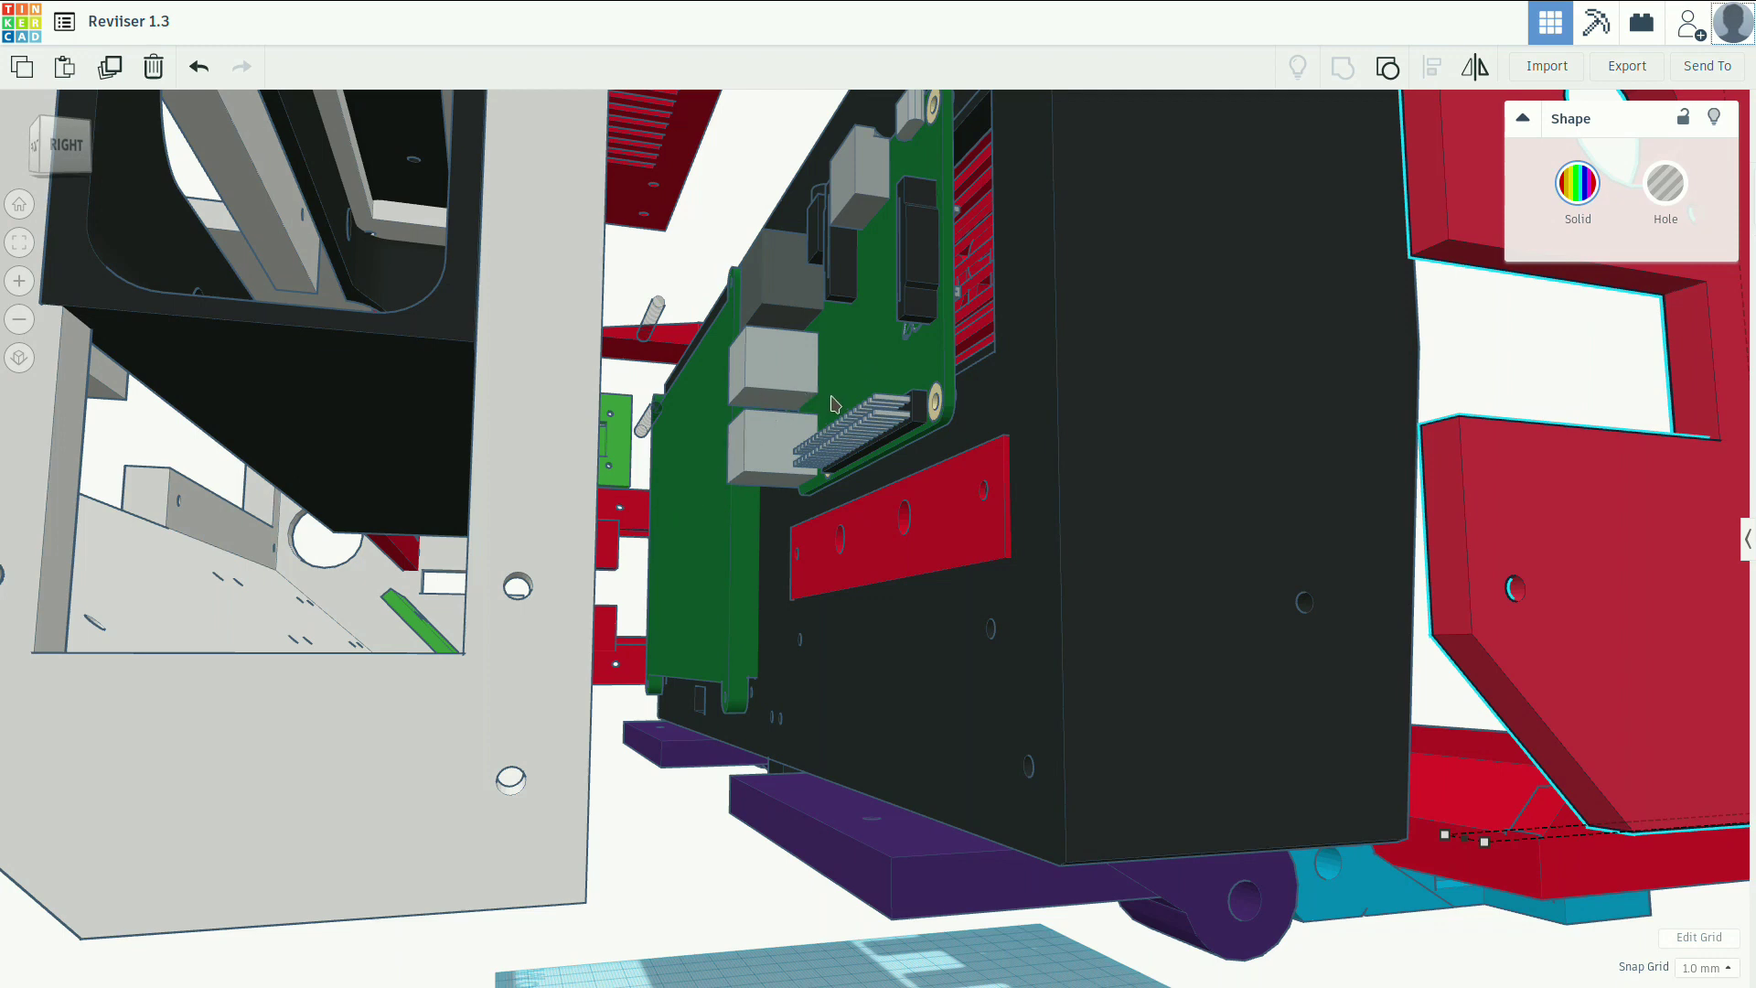
{"action": "mouse_move", "coordinate": [815, 504]}
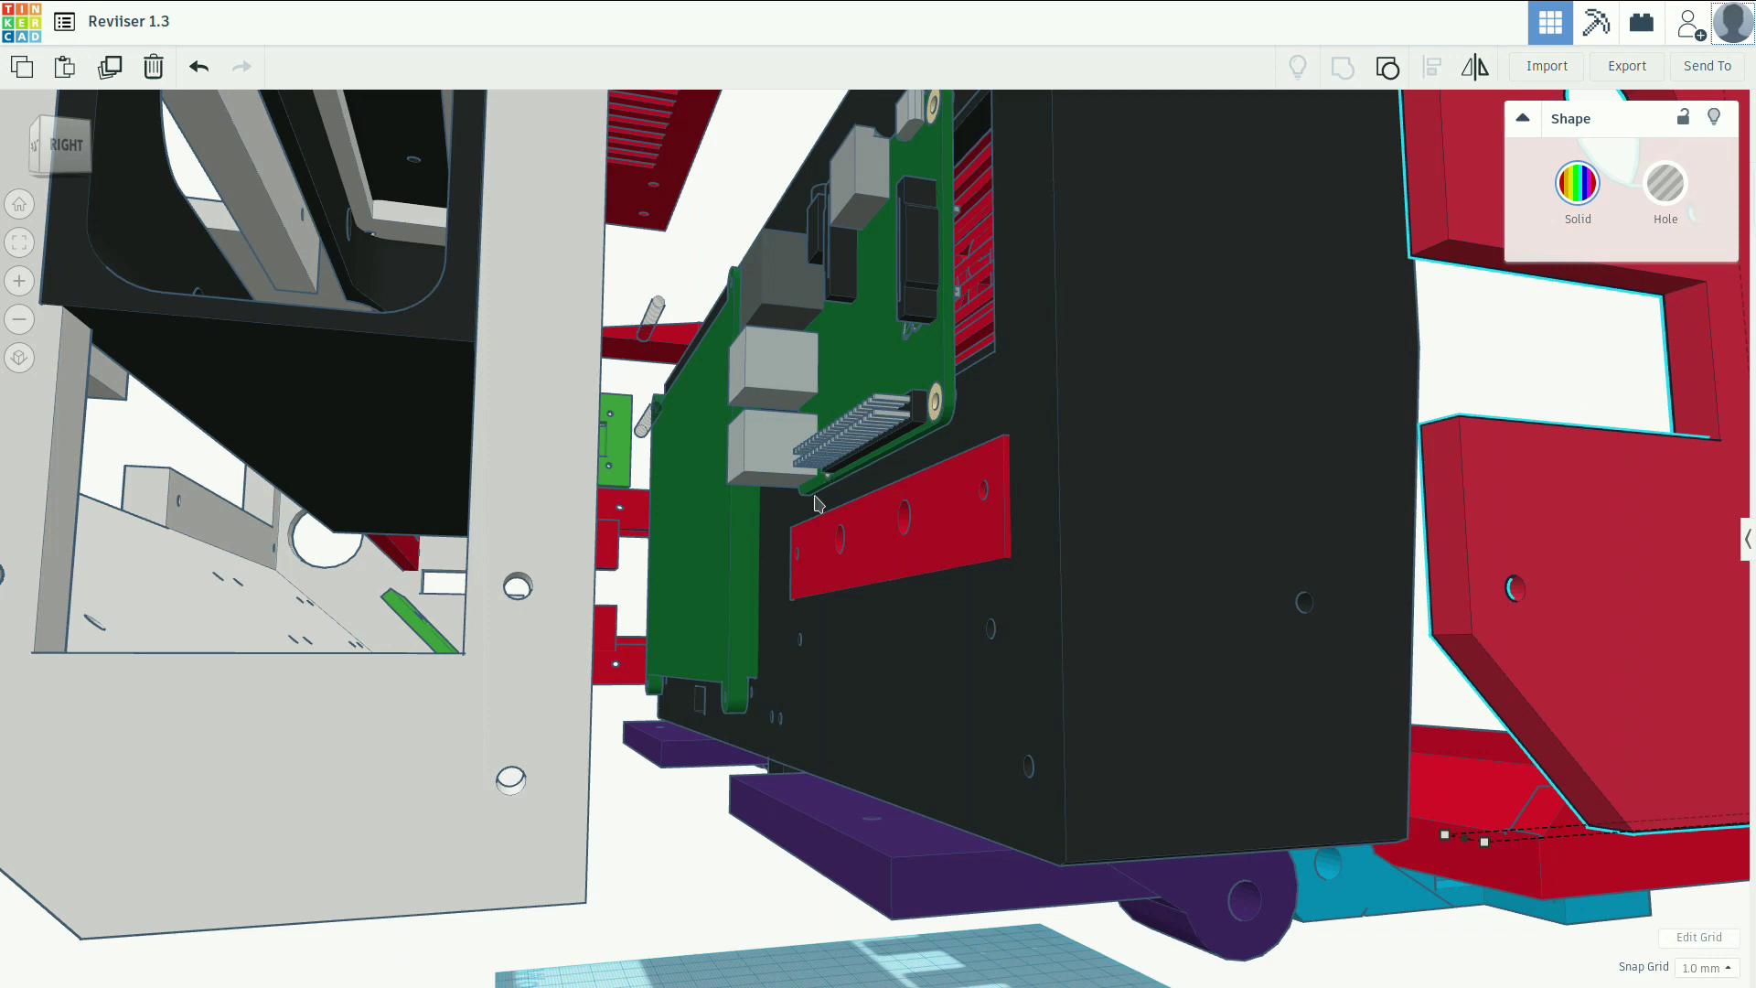
{"action": "mouse_move", "coordinate": [816, 507]}
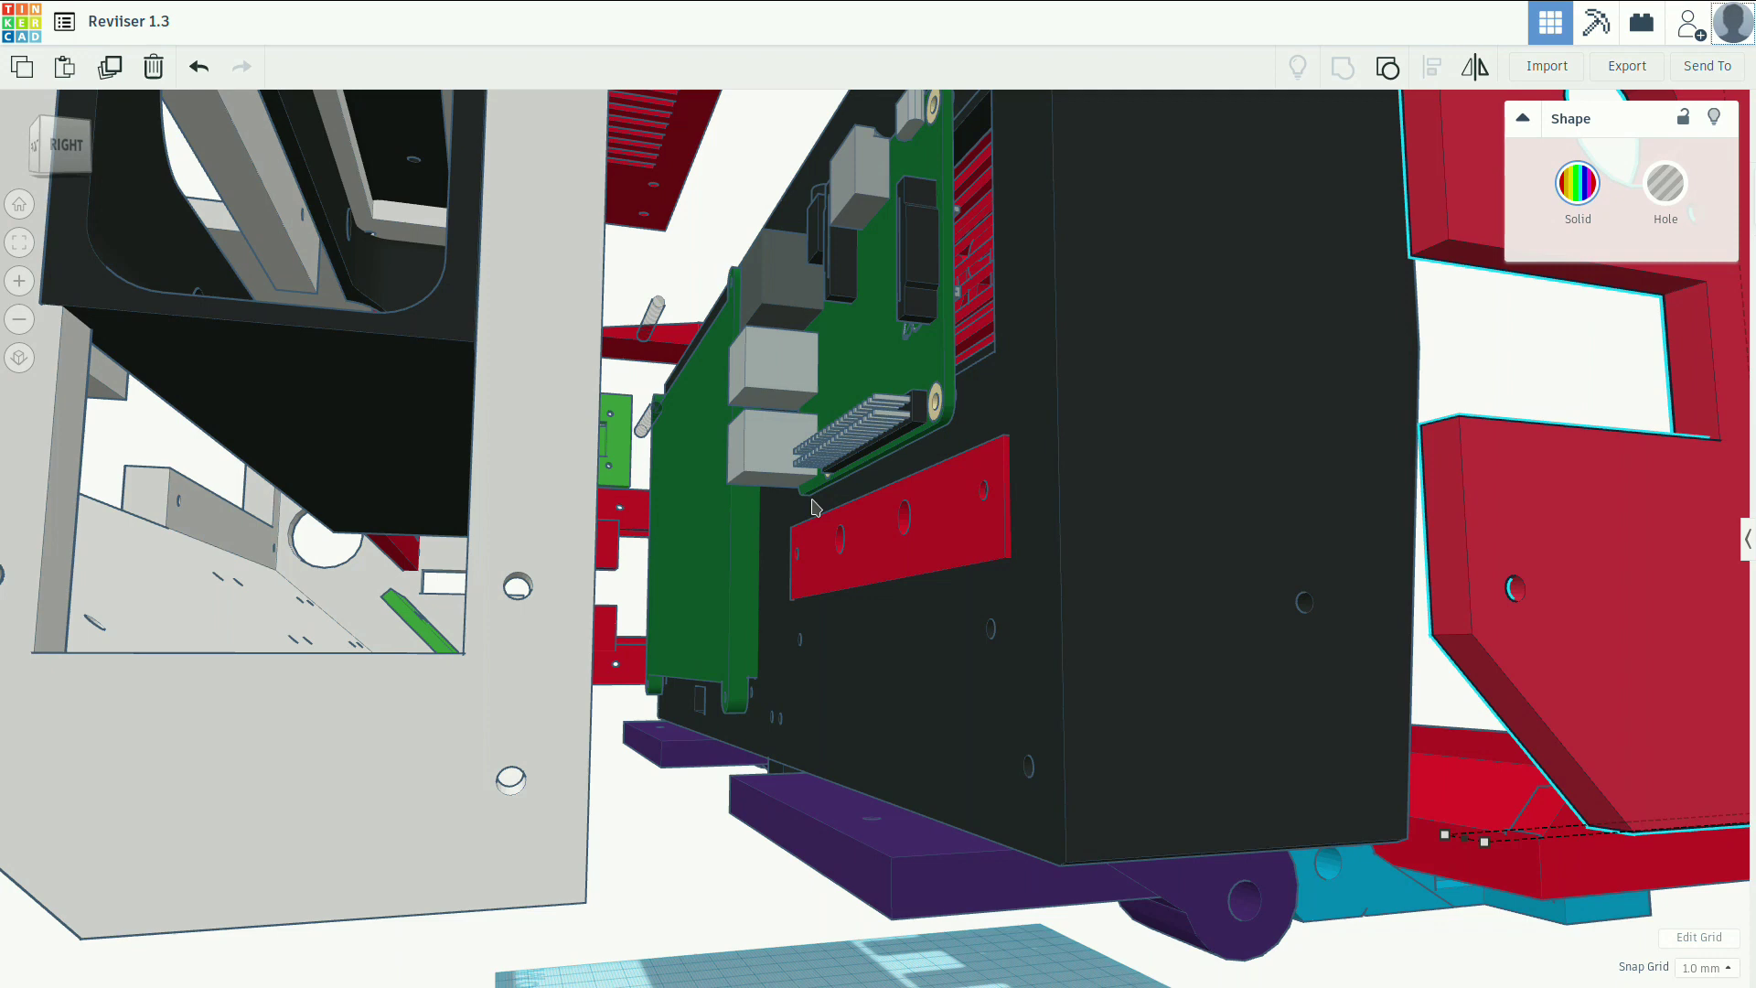
{"action": "mouse_move", "coordinate": [736, 565]}
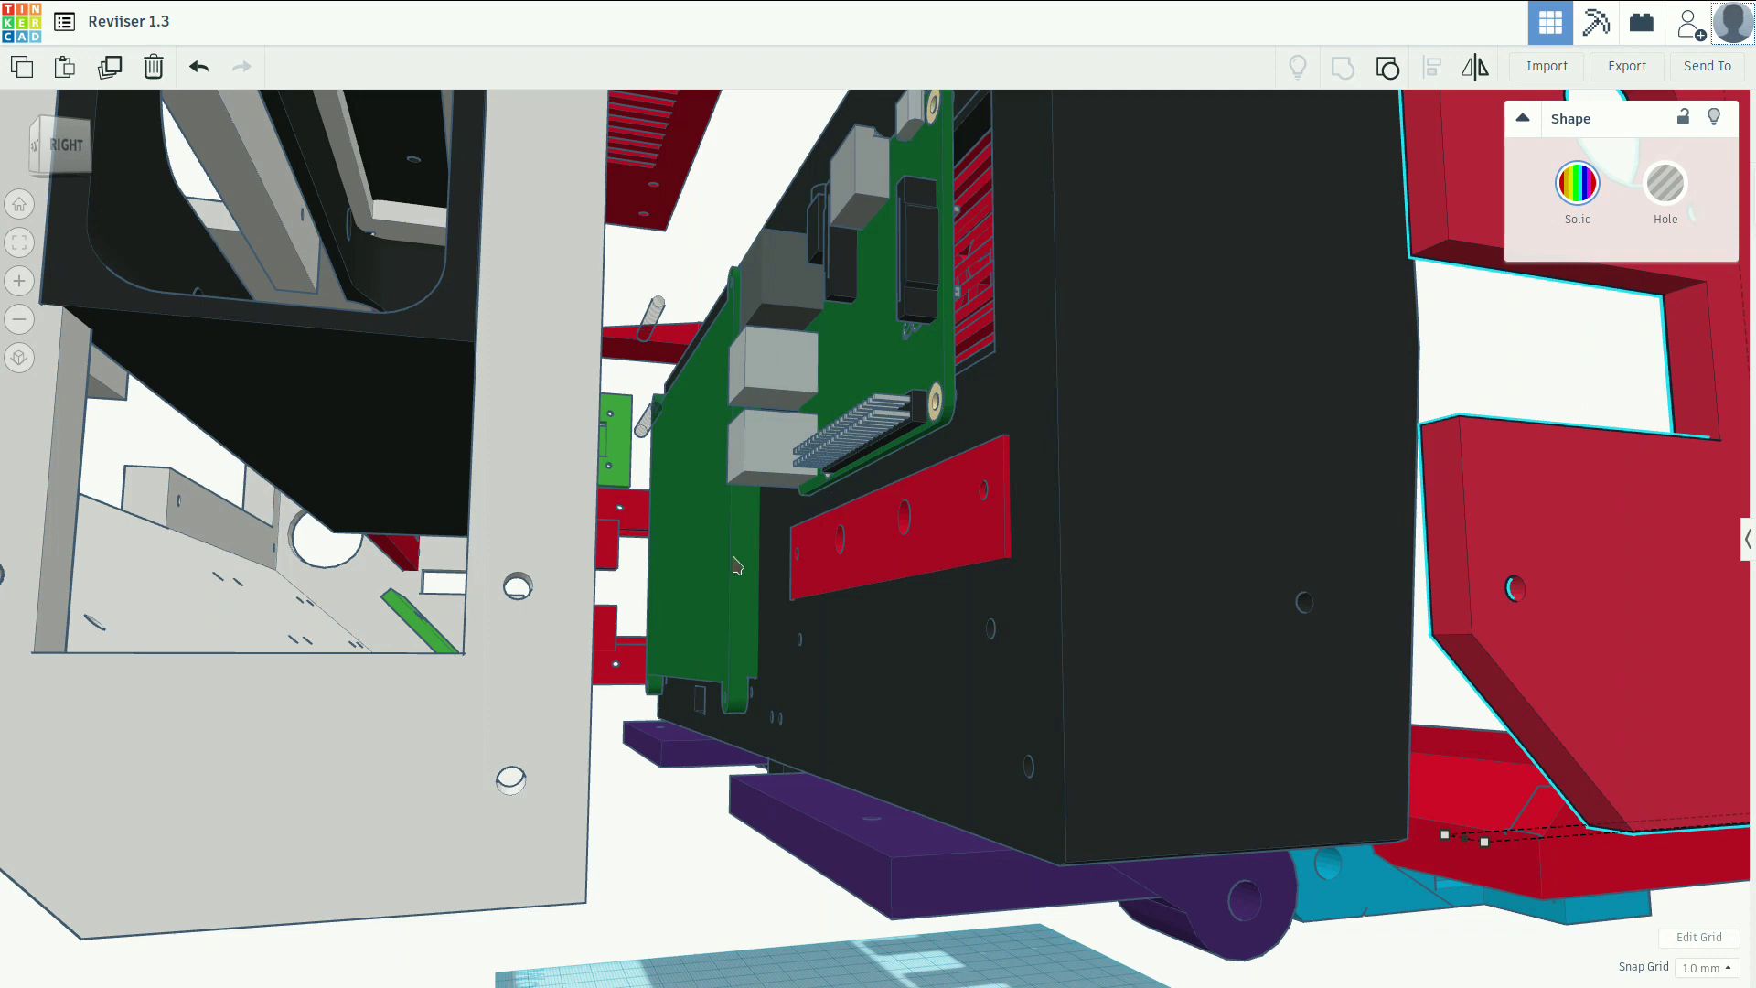
{"action": "mouse_move", "coordinate": [982, 373]}
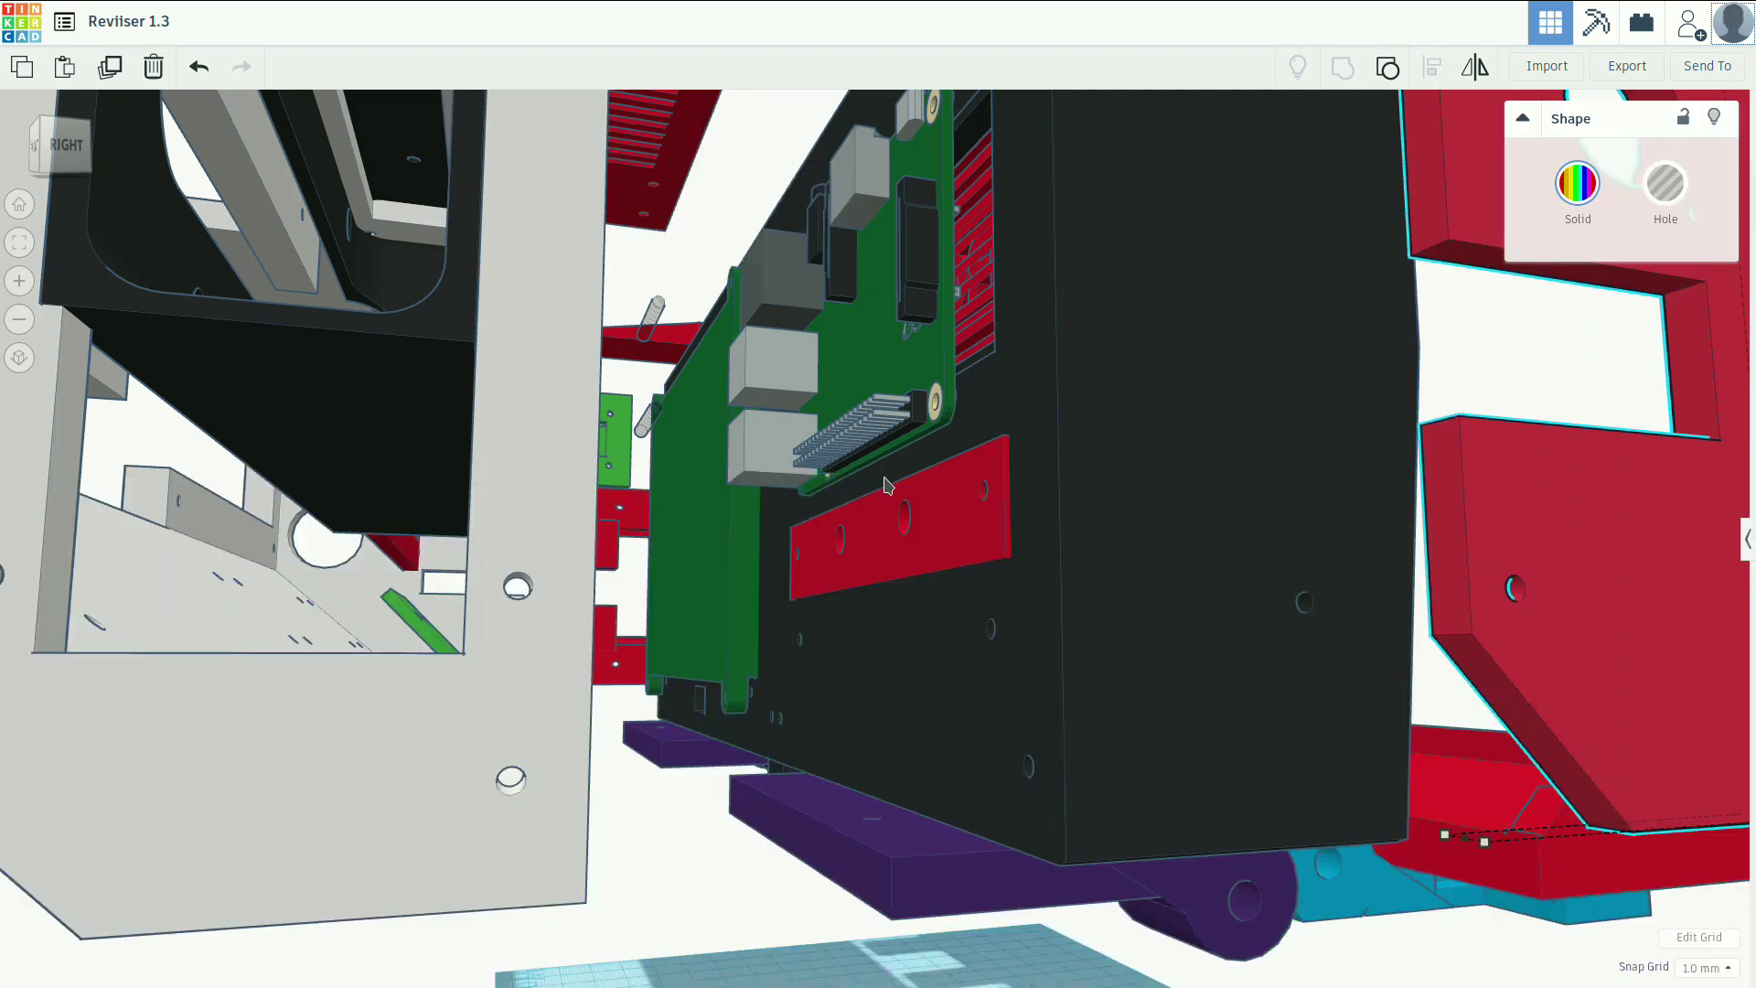
{"action": "mouse_move", "coordinate": [875, 543]}
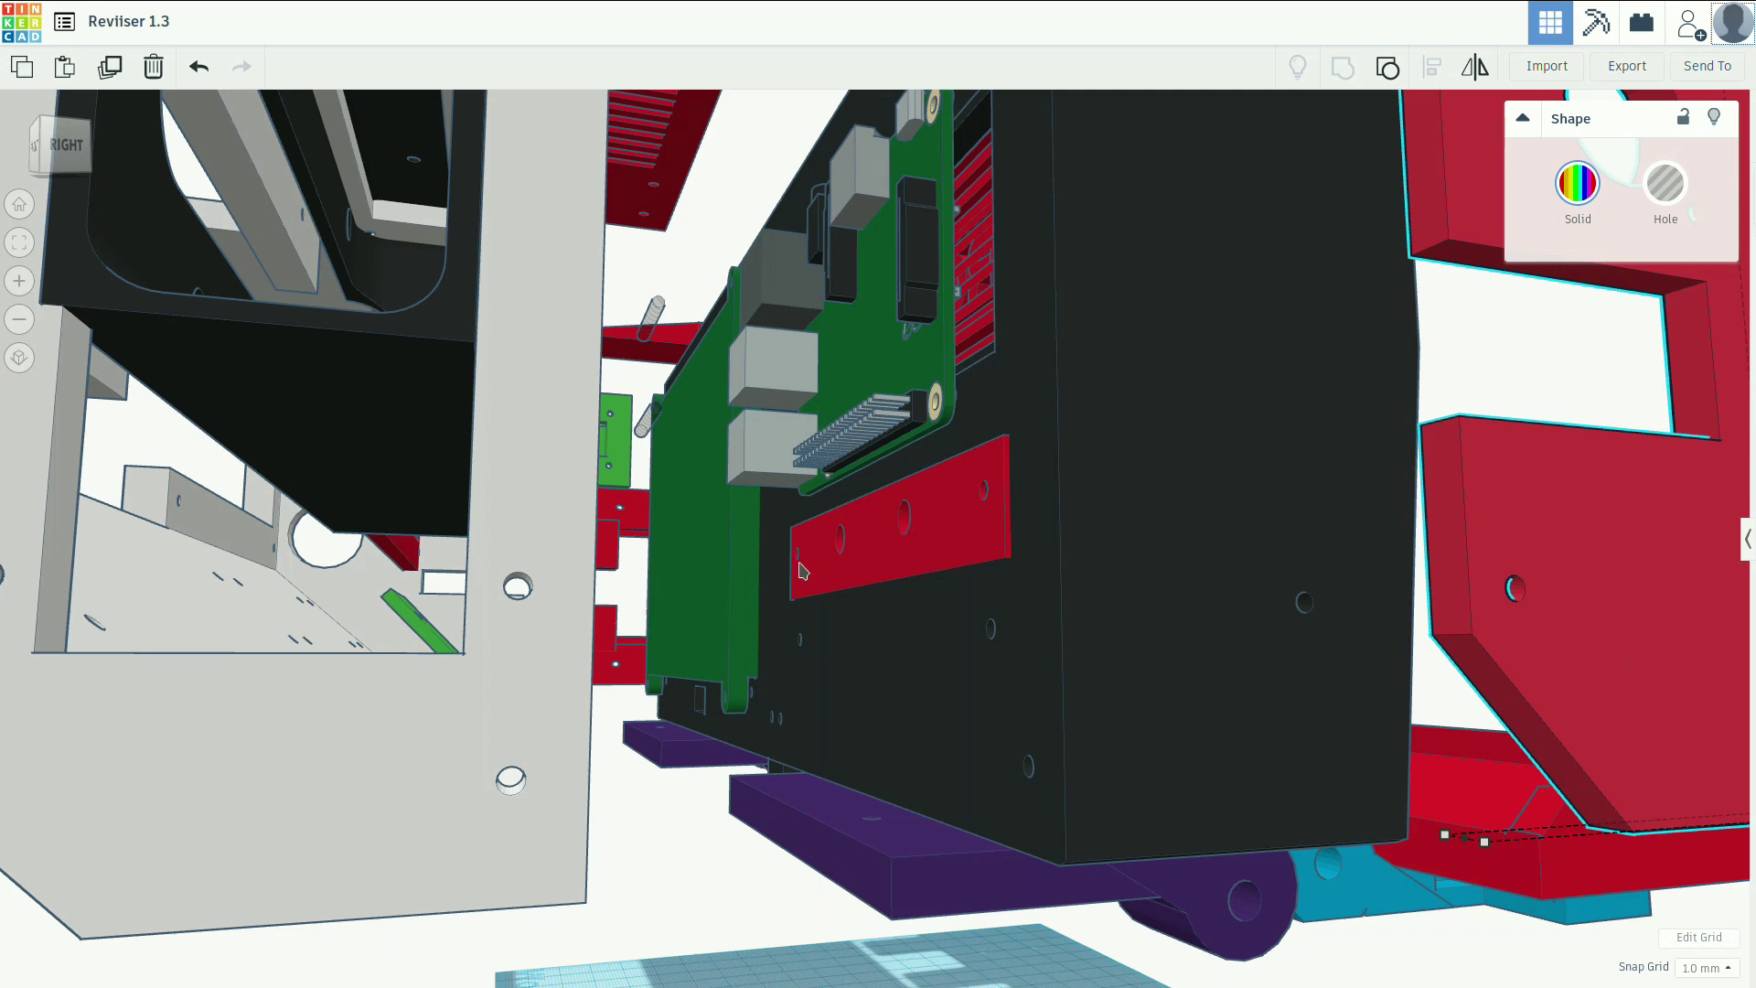
{"action": "mouse_move", "coordinate": [924, 556]}
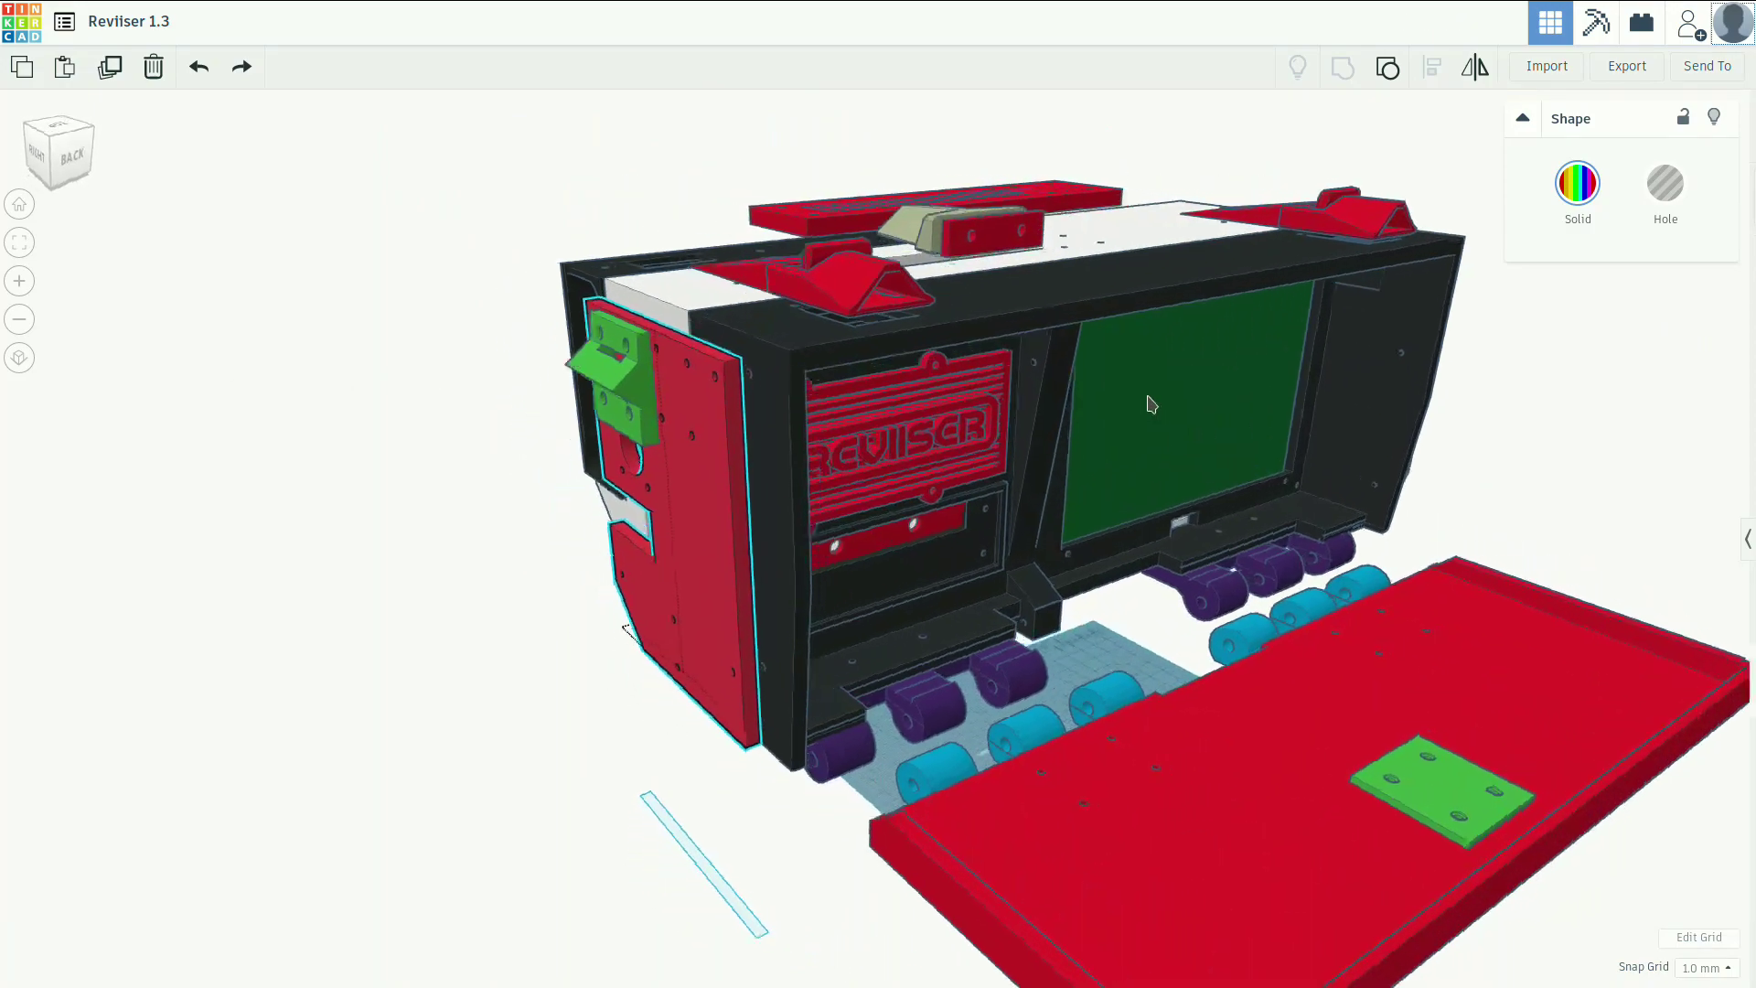
Orbit the whole deck past its front and right end, ending looking straight down from above.
{"action": "left_click_drag", "start_coordinate": [1141, 402], "coordinate": [975, 387]}
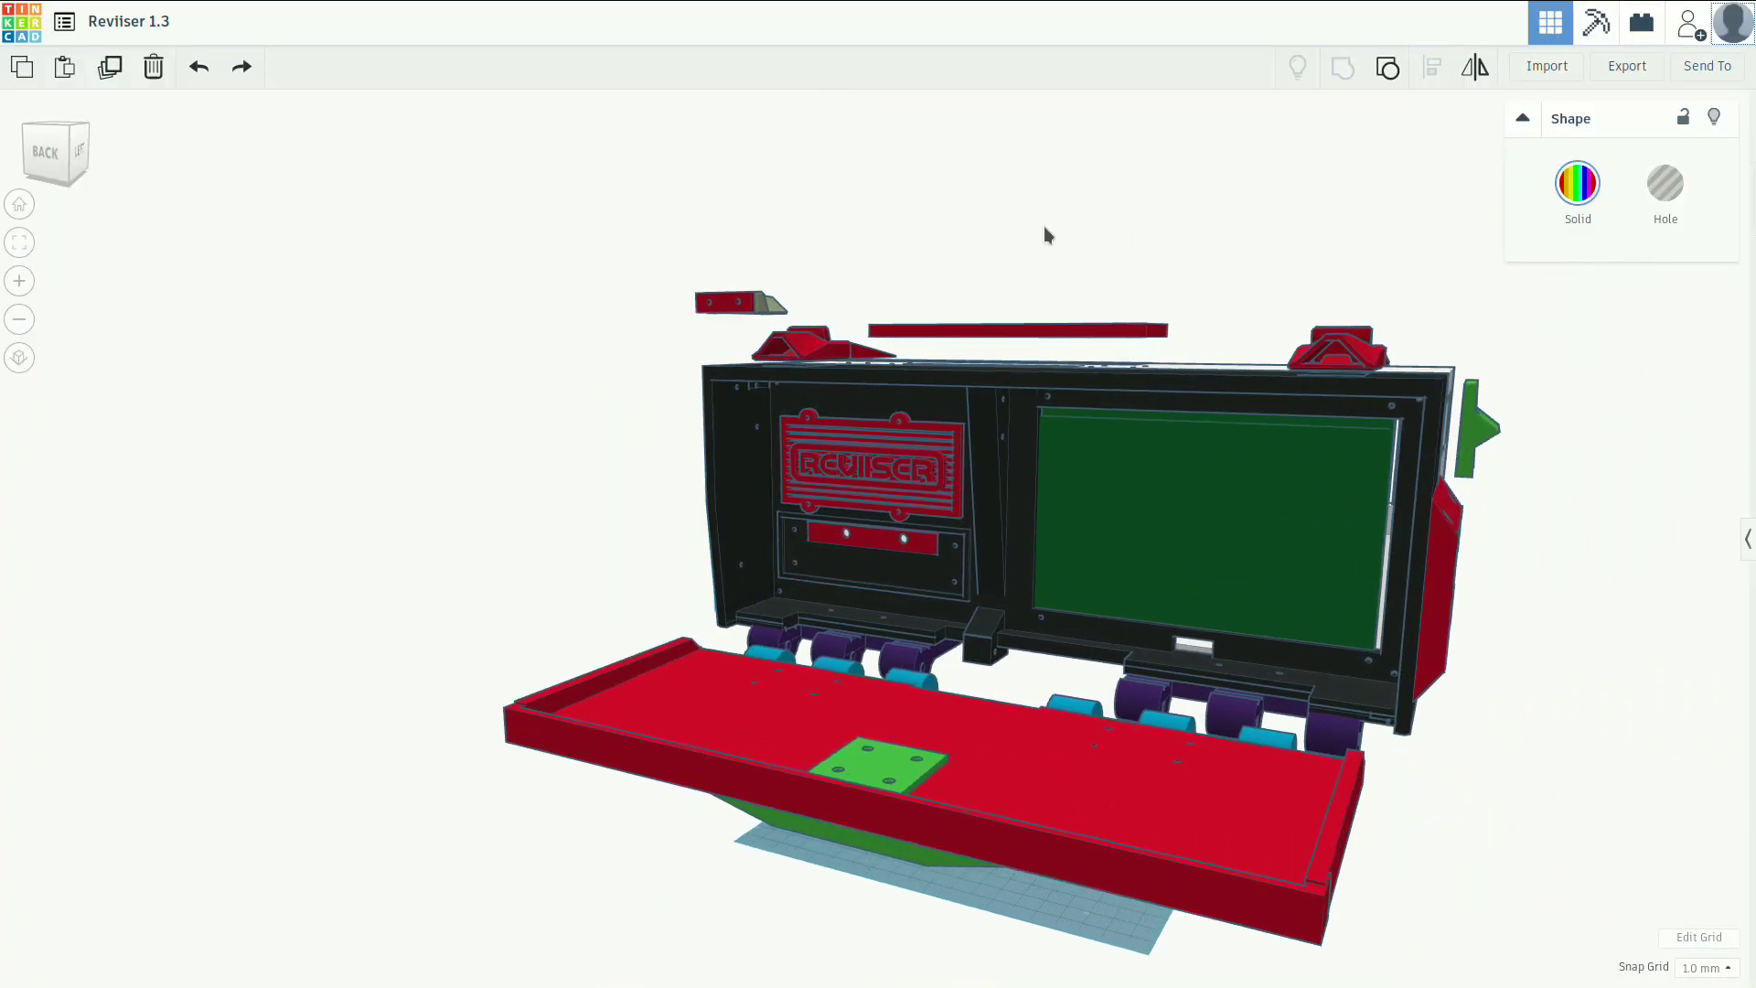
{"action": "left_click_drag", "start_coordinate": [1041, 236], "coordinate": [966, 248]}
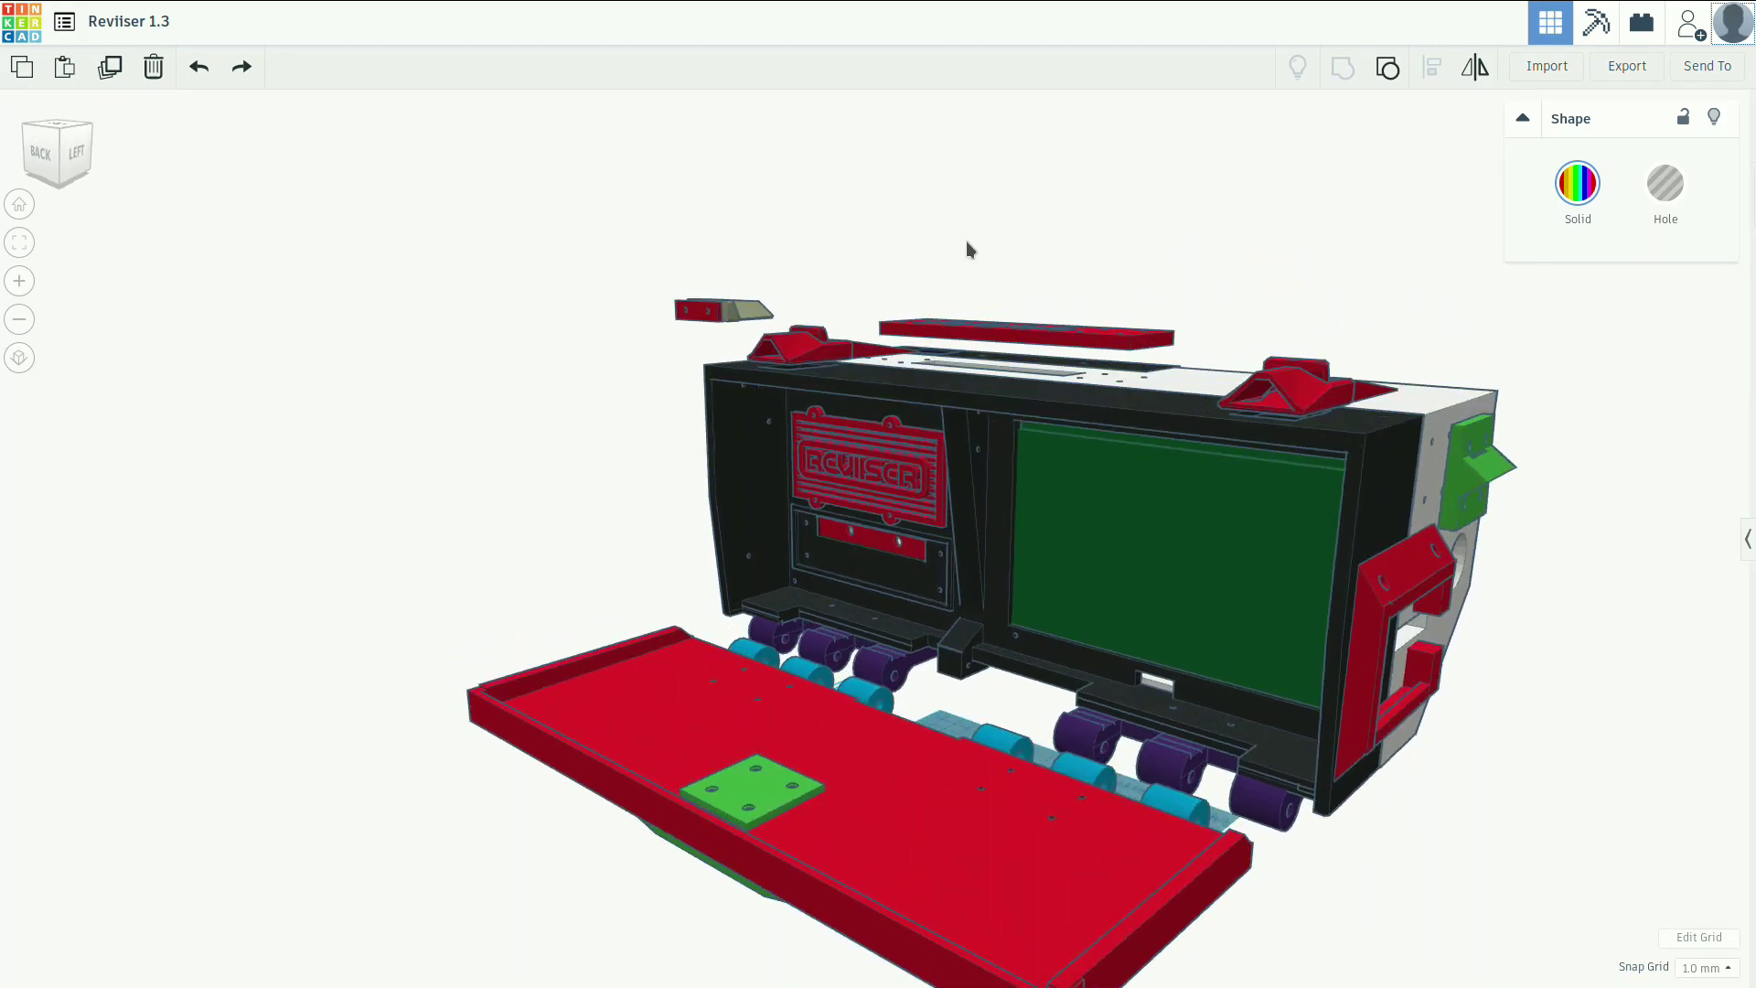
{"action": "left_click_drag", "start_coordinate": [970, 249], "coordinate": [1103, 249]}
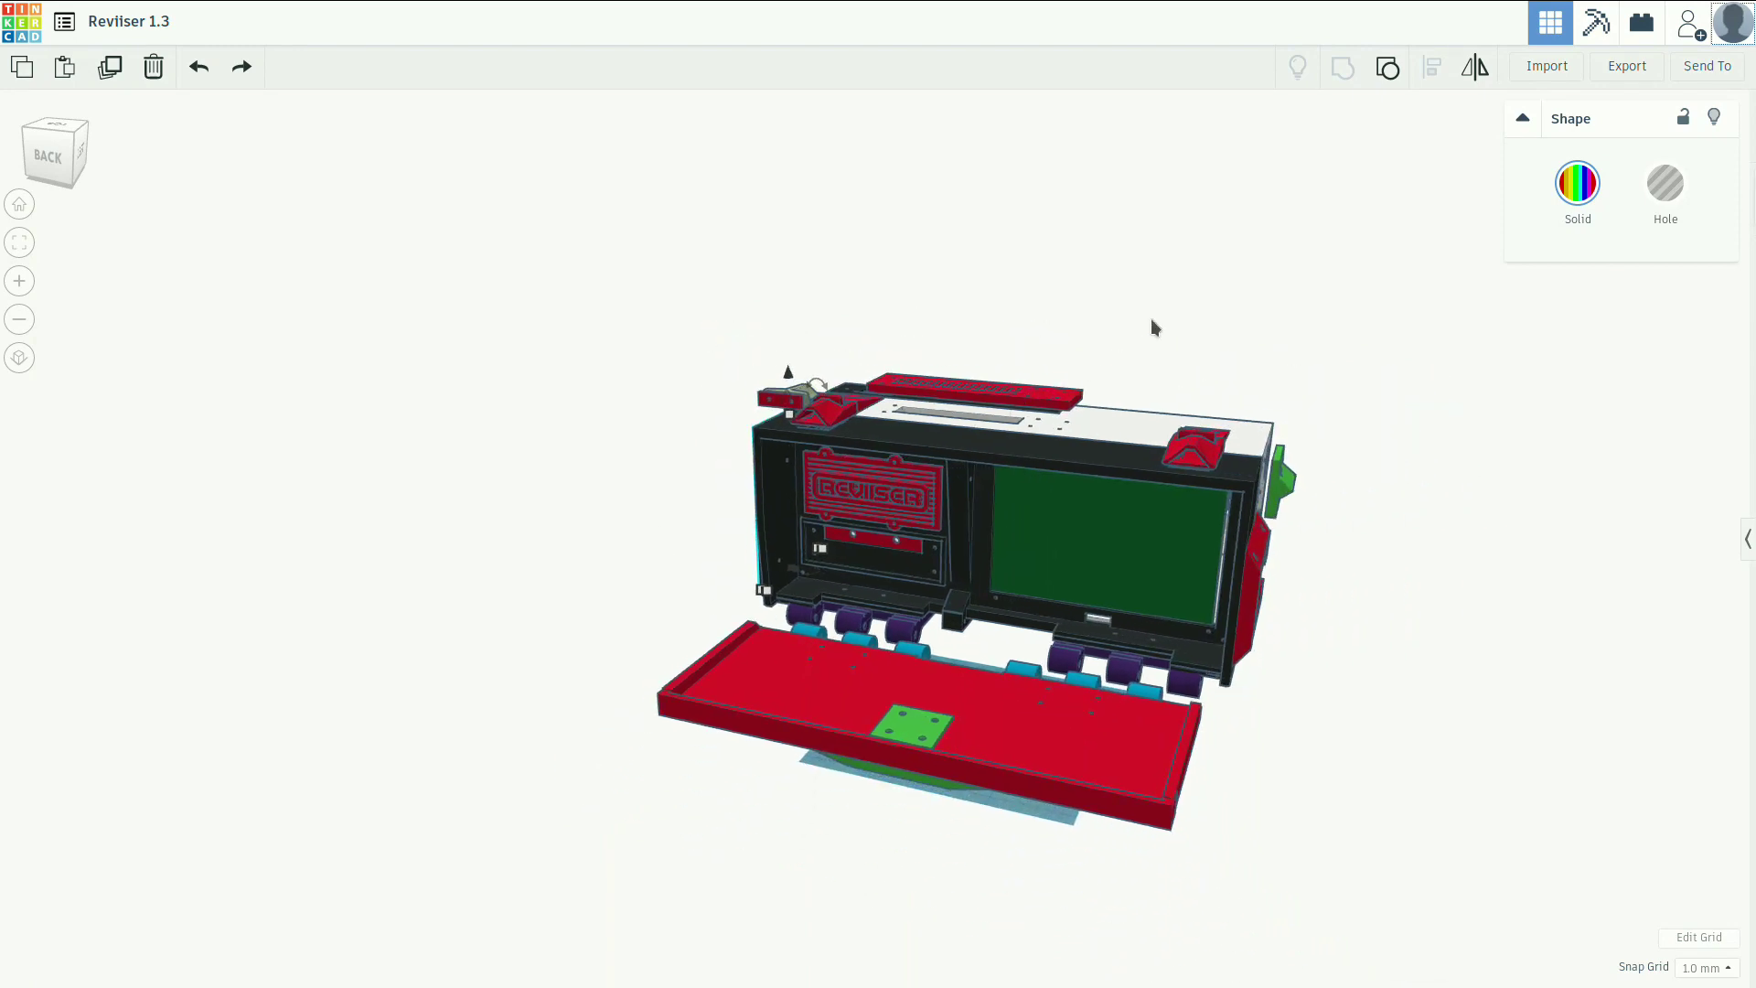
{"action": "left_click_drag", "start_coordinate": [1154, 327], "coordinate": [710, 455]}
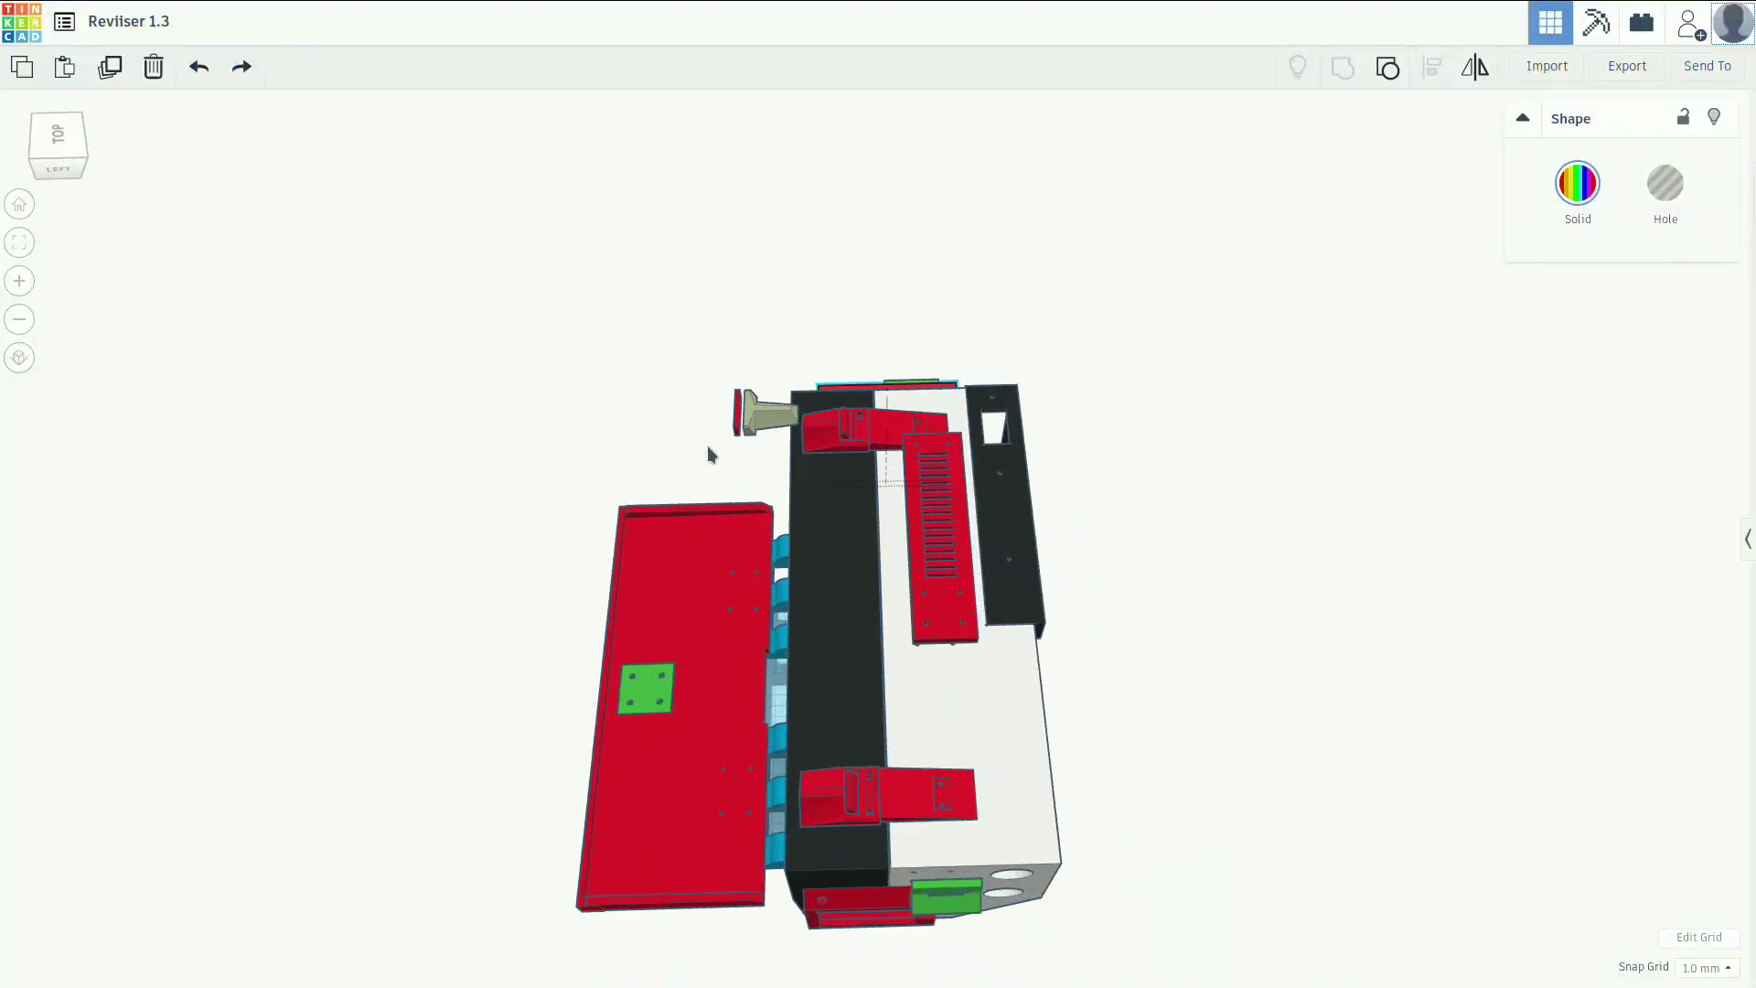